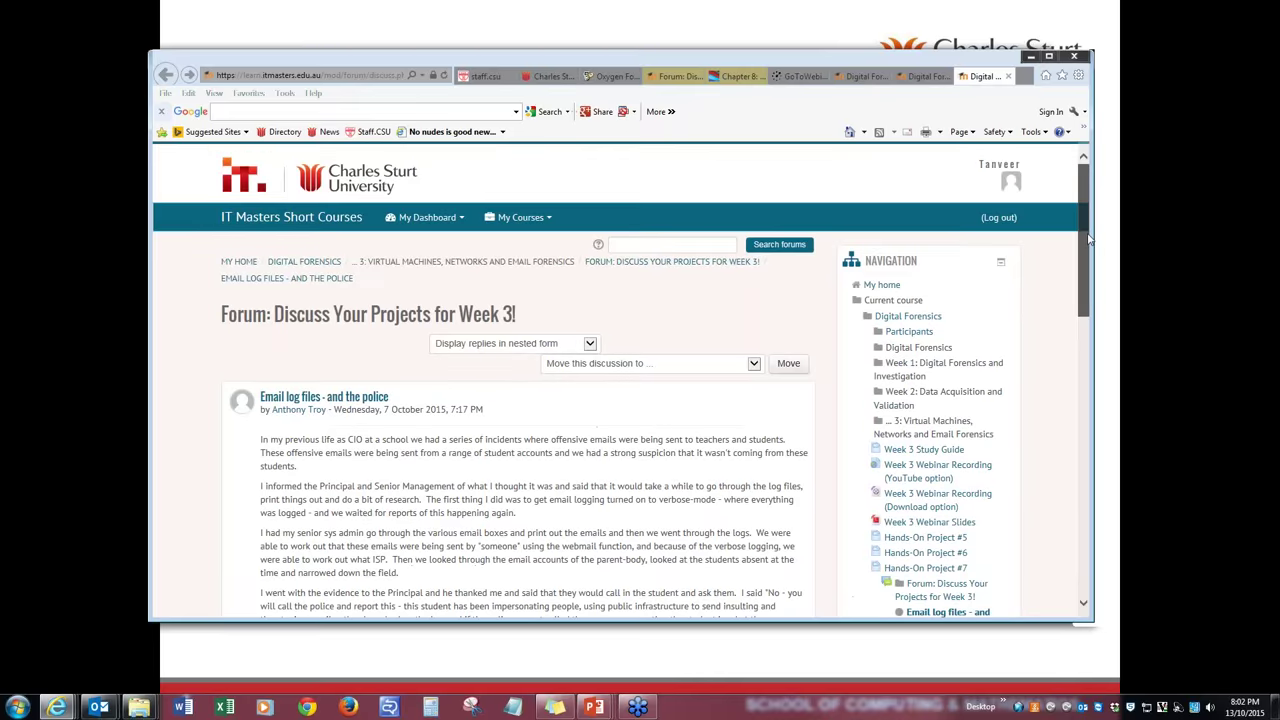
Read through the Email log files forum post to its end
{"action": "scroll", "scroll_direction": "down", "scroll_amount": 3}
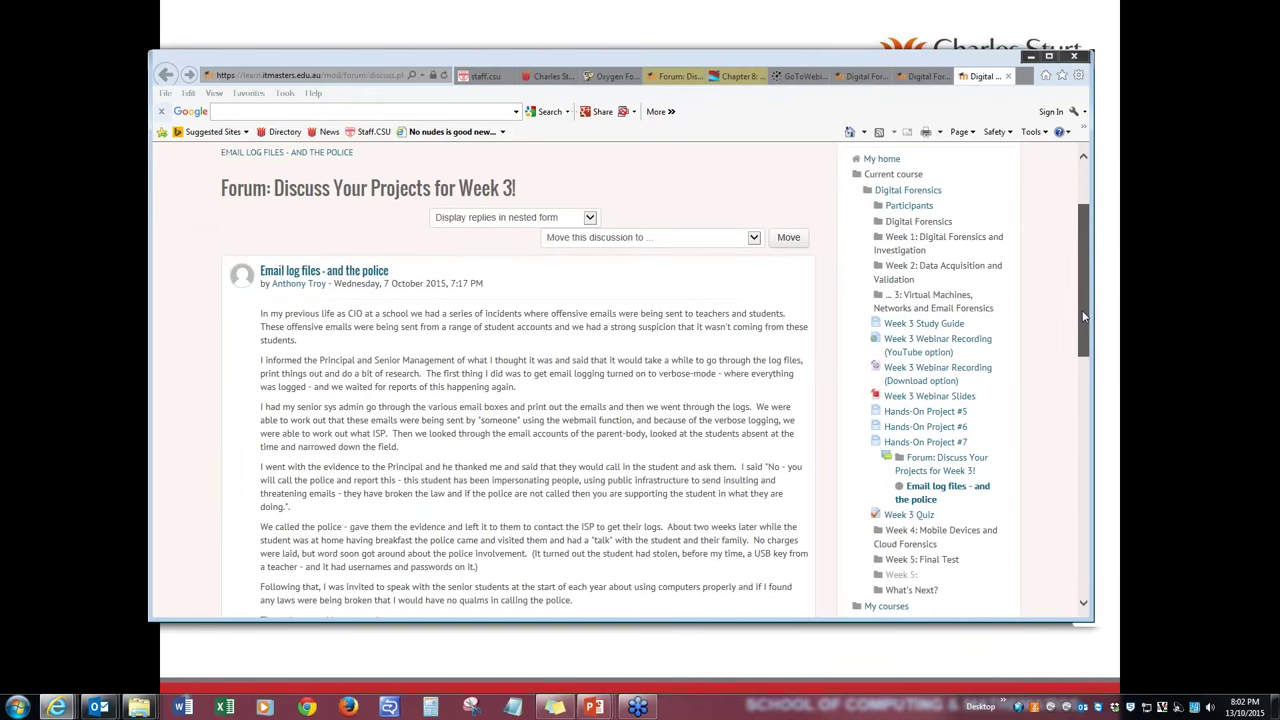
{"action": "scroll", "scroll_direction": "down", "scroll_amount": 3}
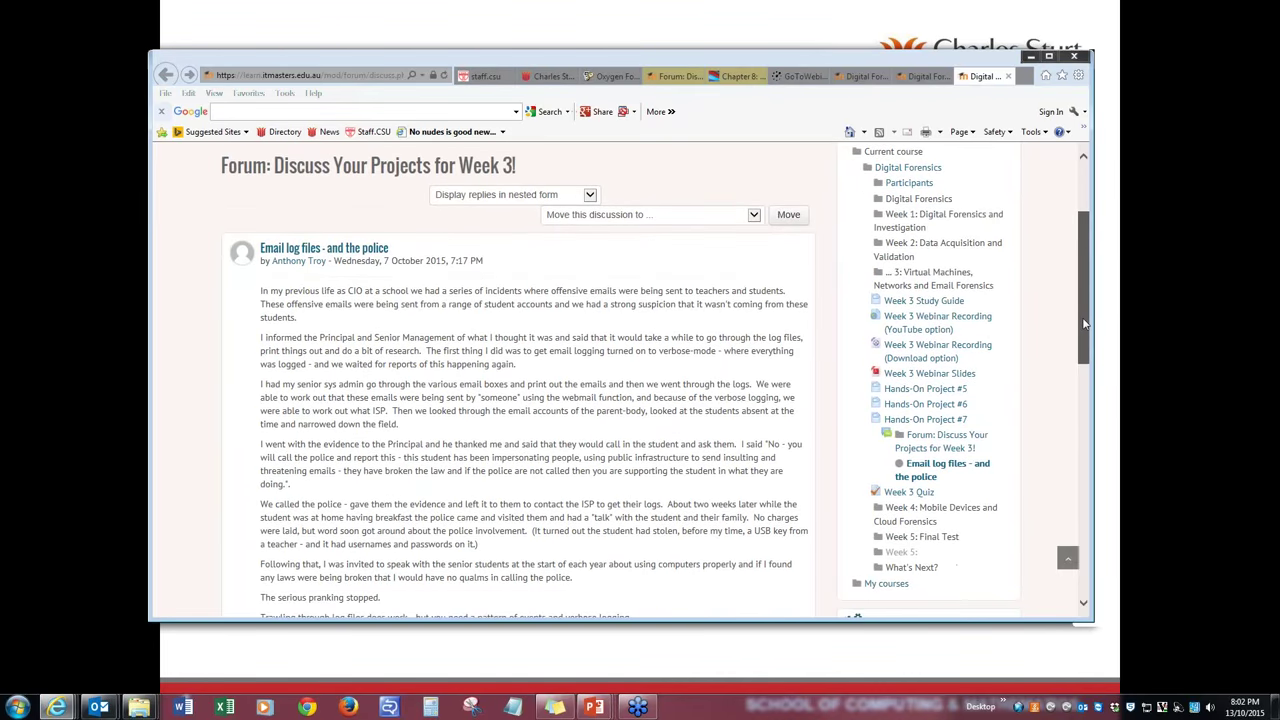
{"action": "scroll", "scroll_direction": "down", "scroll_amount": 3}
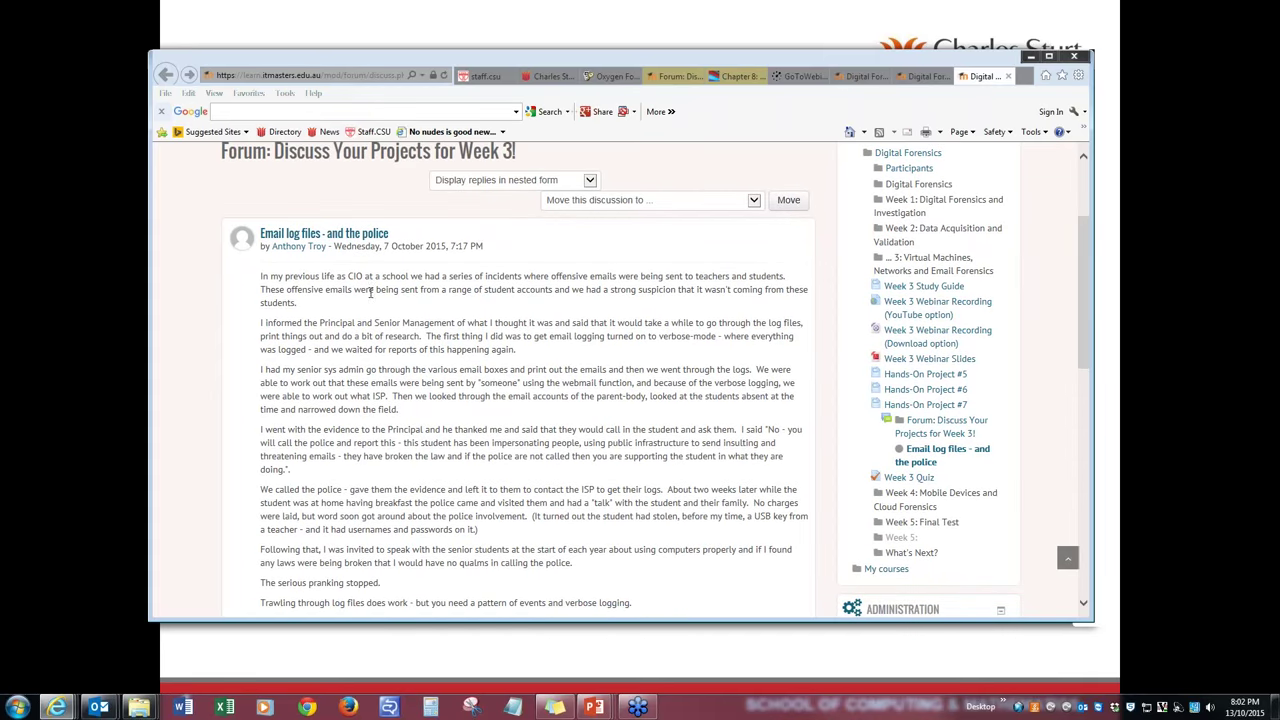
{"action": "mouse_move", "coordinate": [1088, 291]}
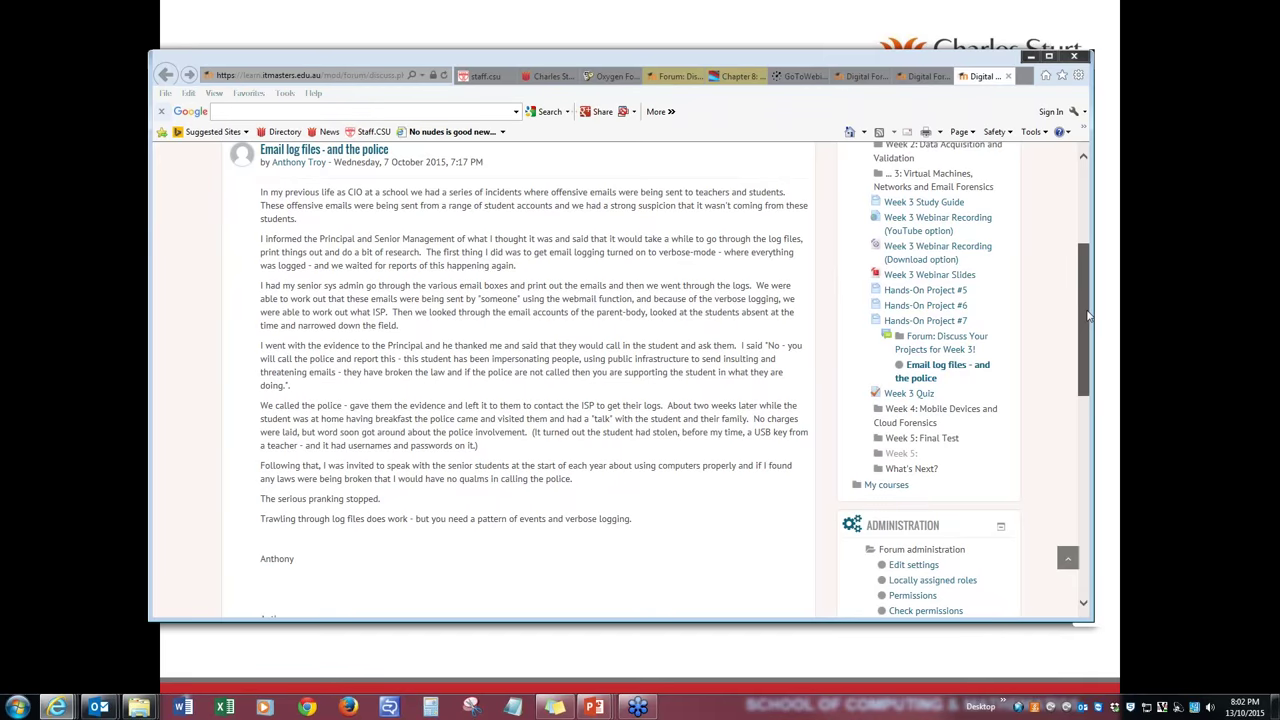
{"action": "scroll", "scroll_direction": "down", "scroll_amount": 3}
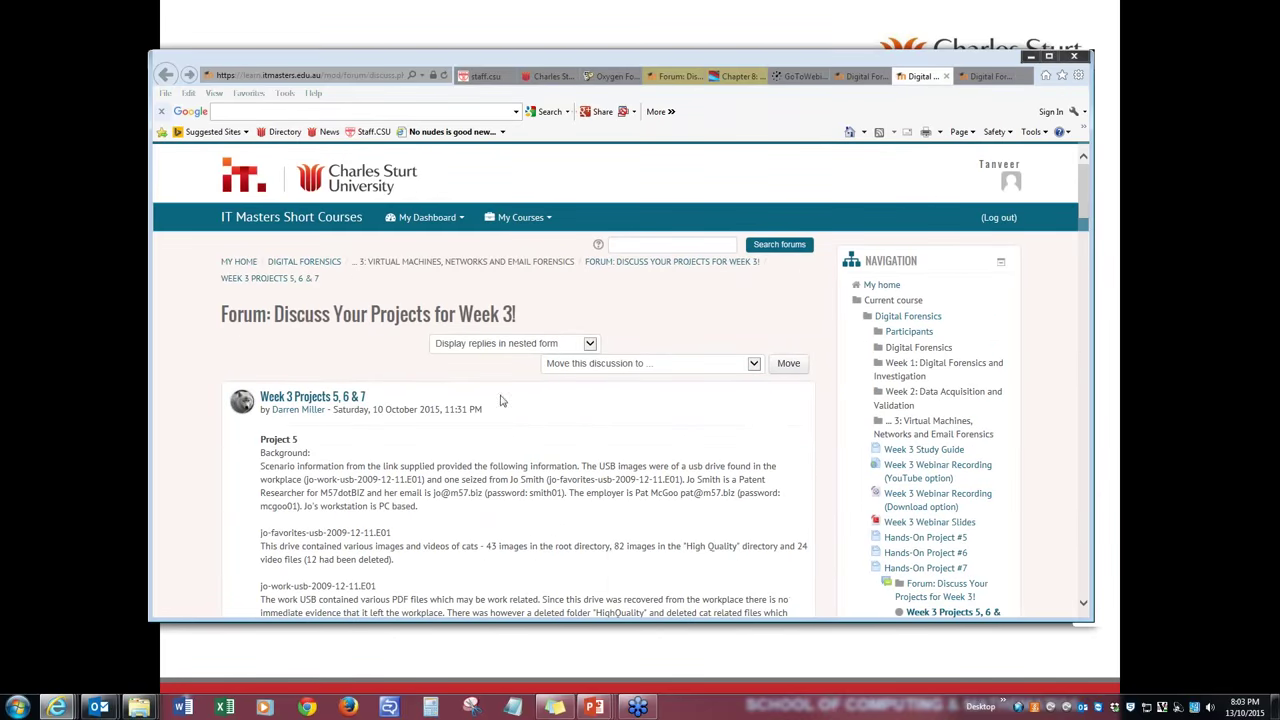
{"action": "mouse_move", "coordinate": [997, 361]}
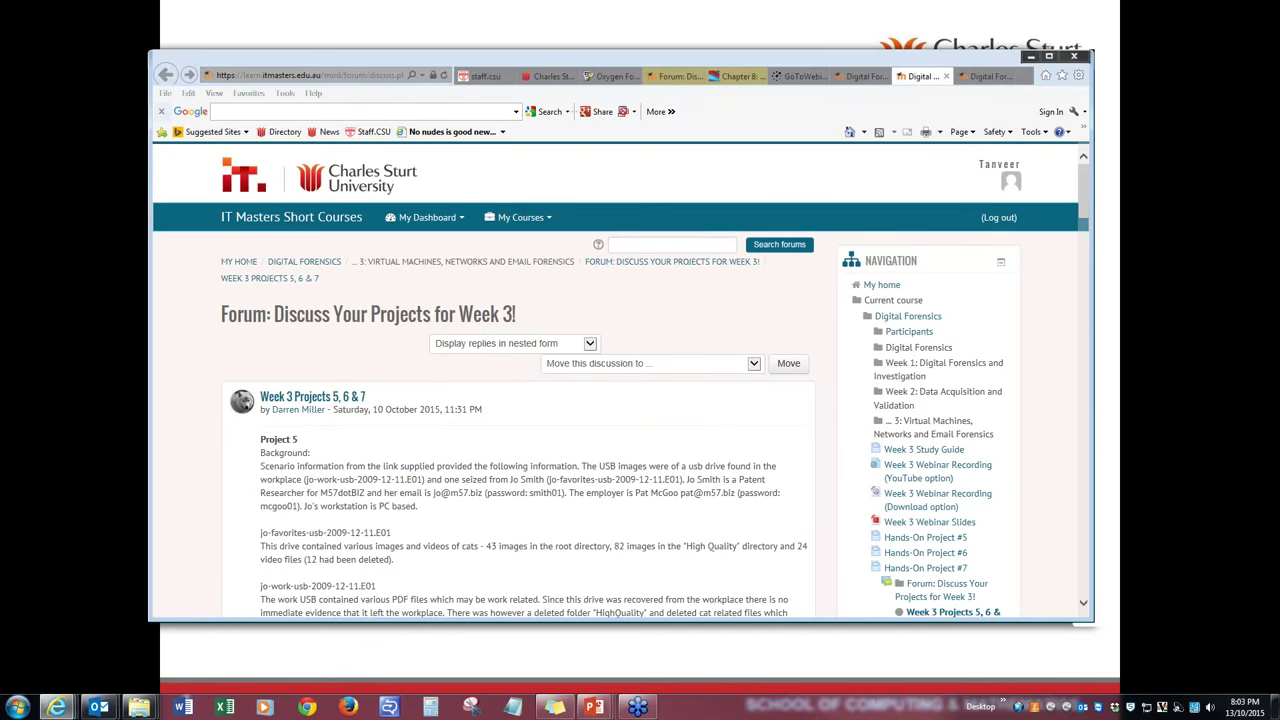
Read the Projects 5, 6 & 7 post and replies, then switch to the Project 7 discussion
{"action": "scroll", "scroll_direction": "down", "scroll_amount": 3}
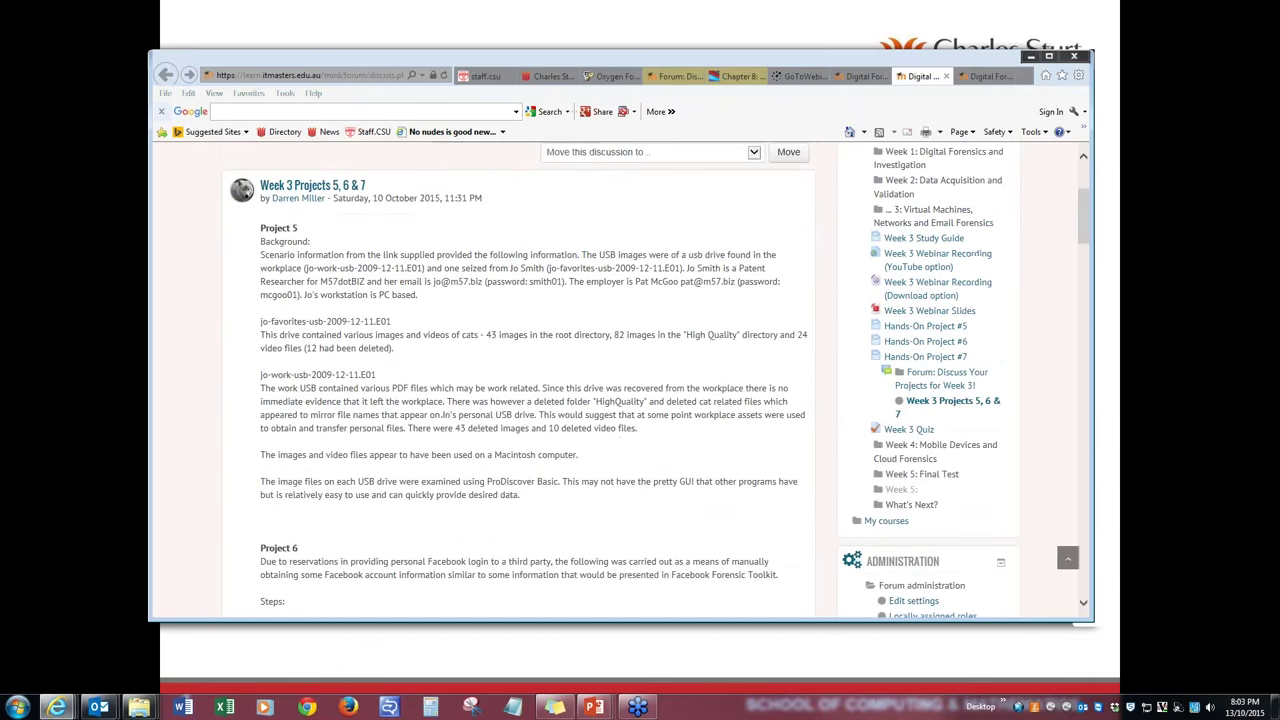
{"action": "scroll", "scroll_direction": "down", "scroll_amount": 3}
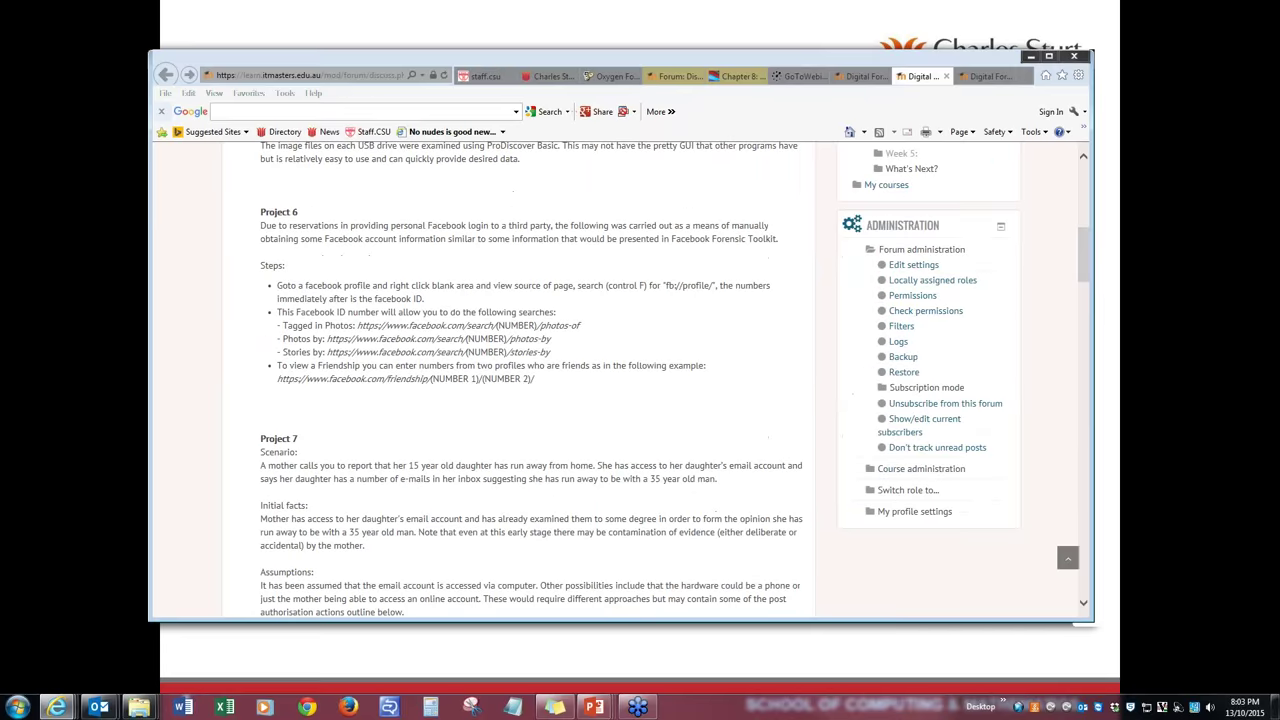
{"action": "scroll", "scroll_direction": "down", "scroll_amount": 3}
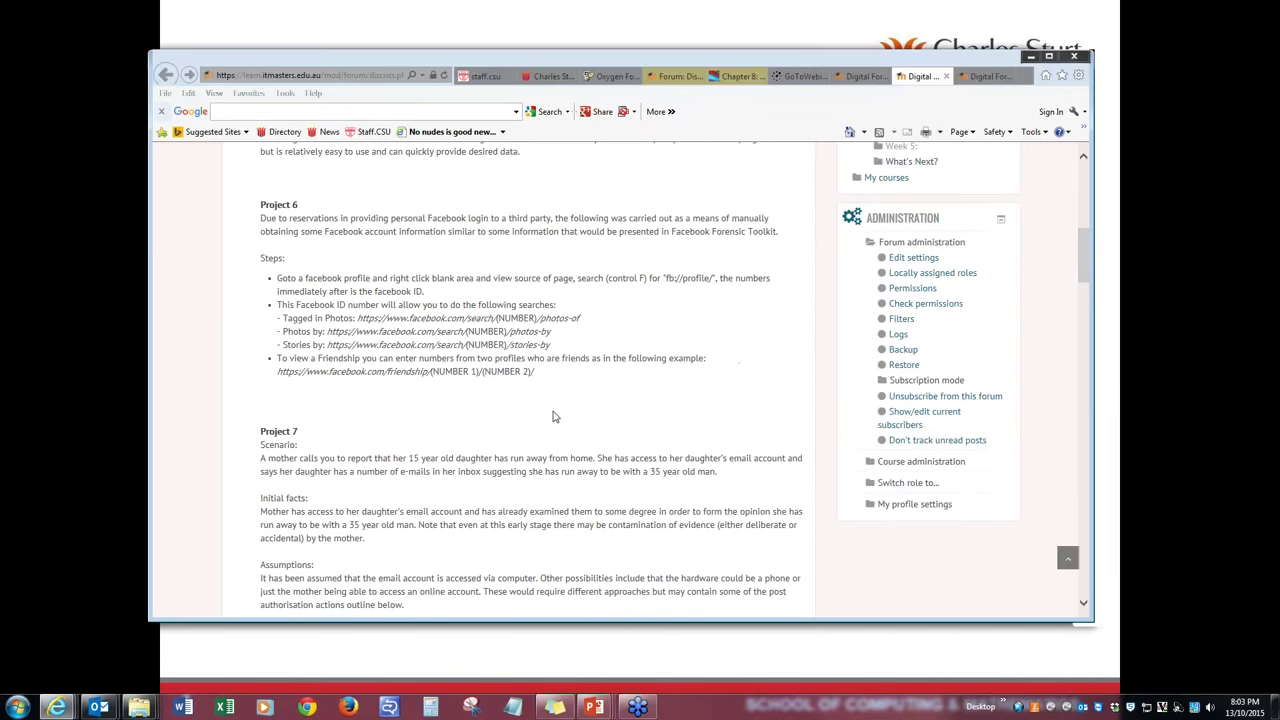
{"action": "scroll", "scroll_direction": "down", "scroll_amount": 3}
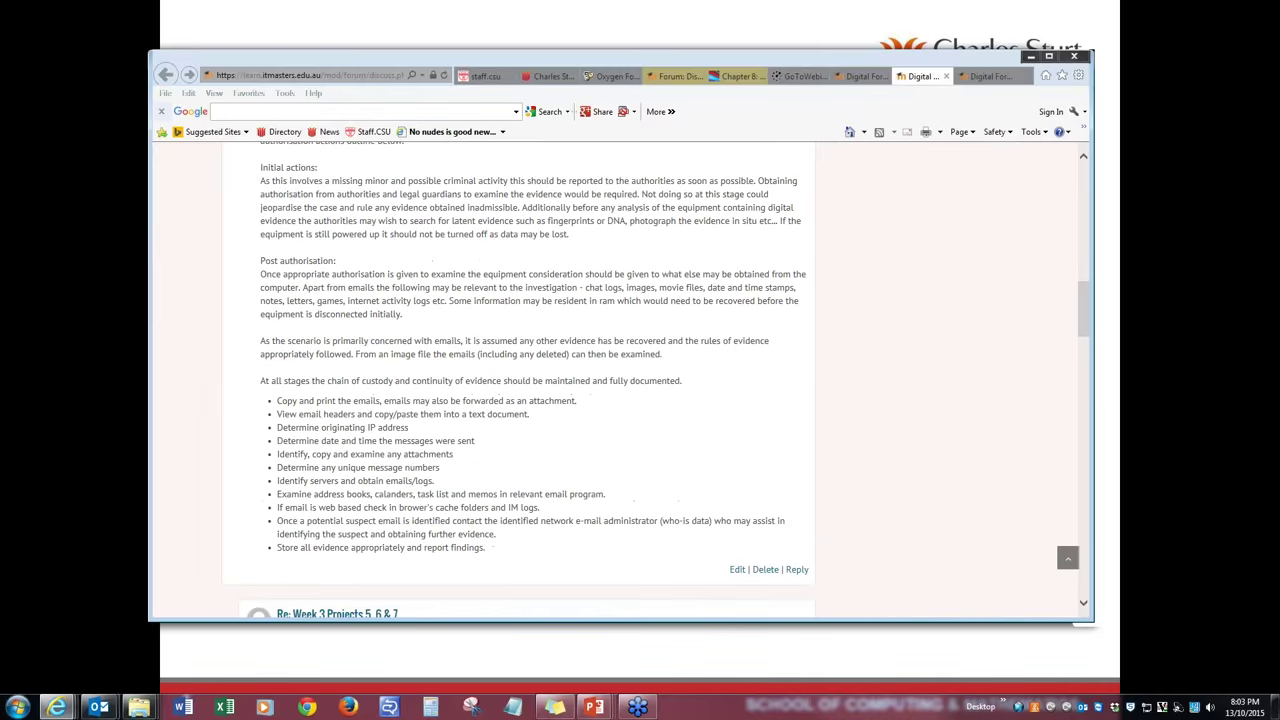
{"action": "scroll", "scroll_direction": "down", "scroll_amount": 3}
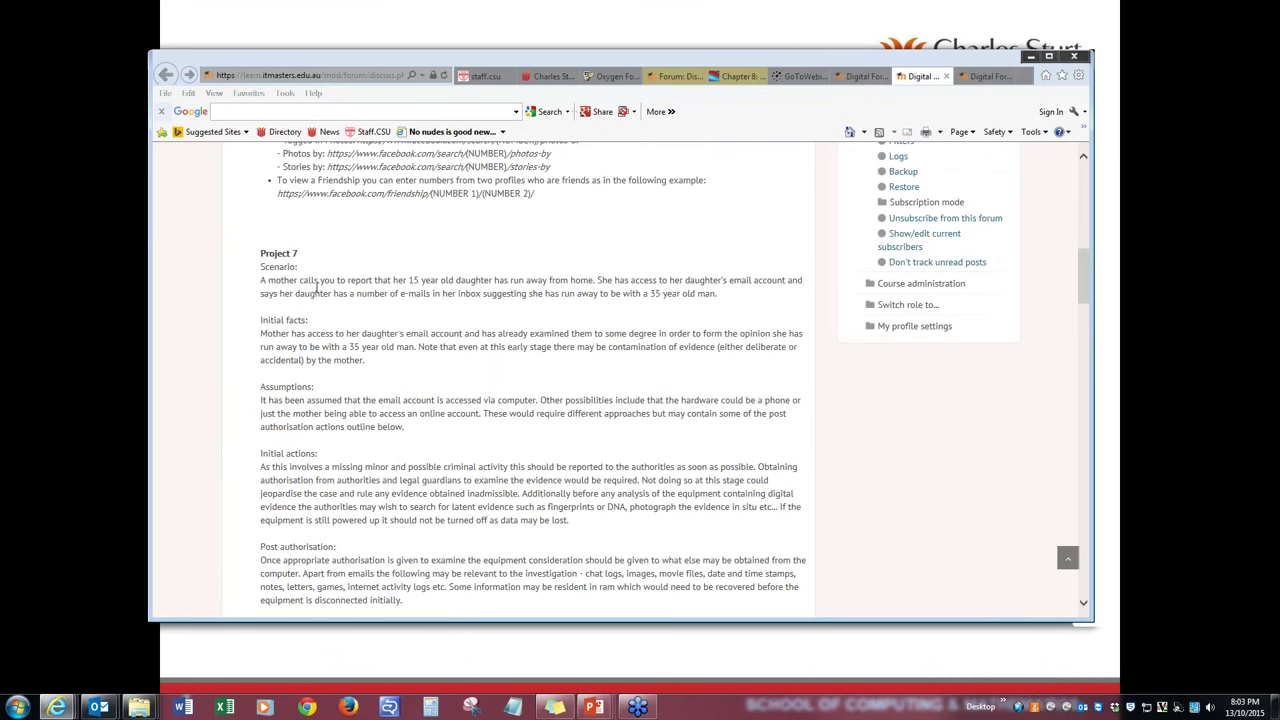
{"action": "scroll", "scroll_direction": "down", "scroll_amount": 3}
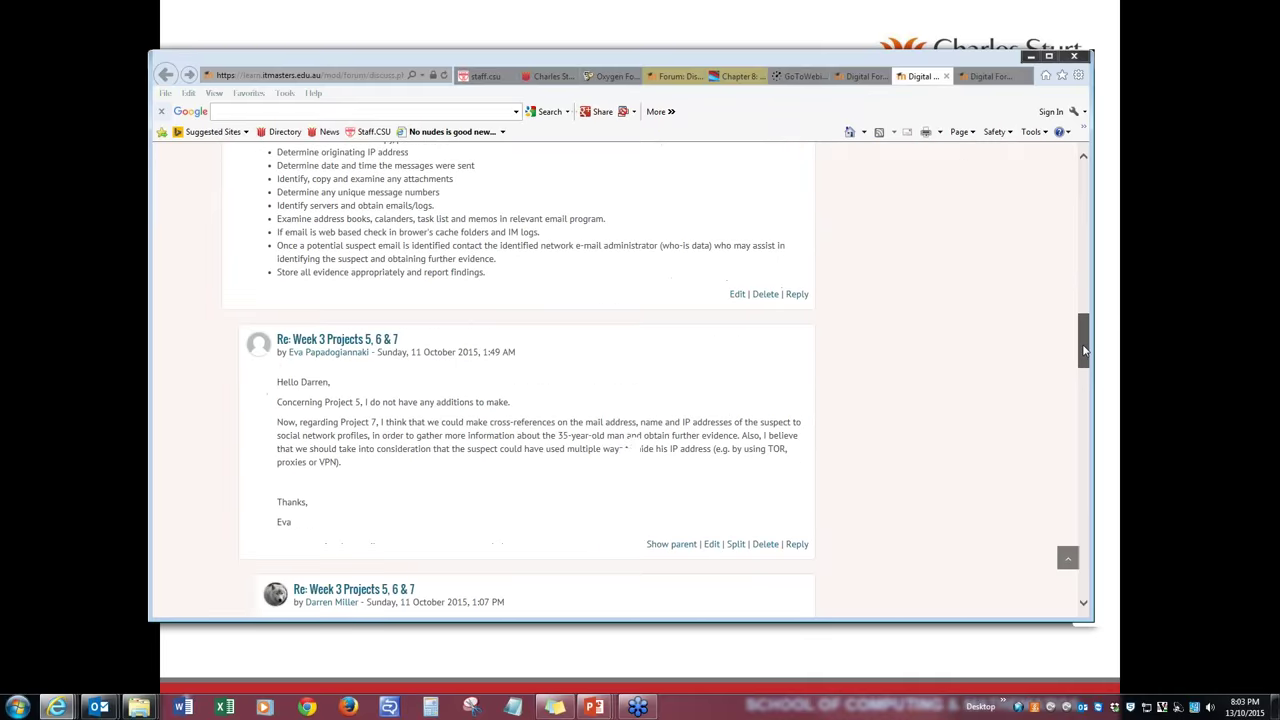
{"action": "scroll", "scroll_direction": "down", "scroll_amount": 3}
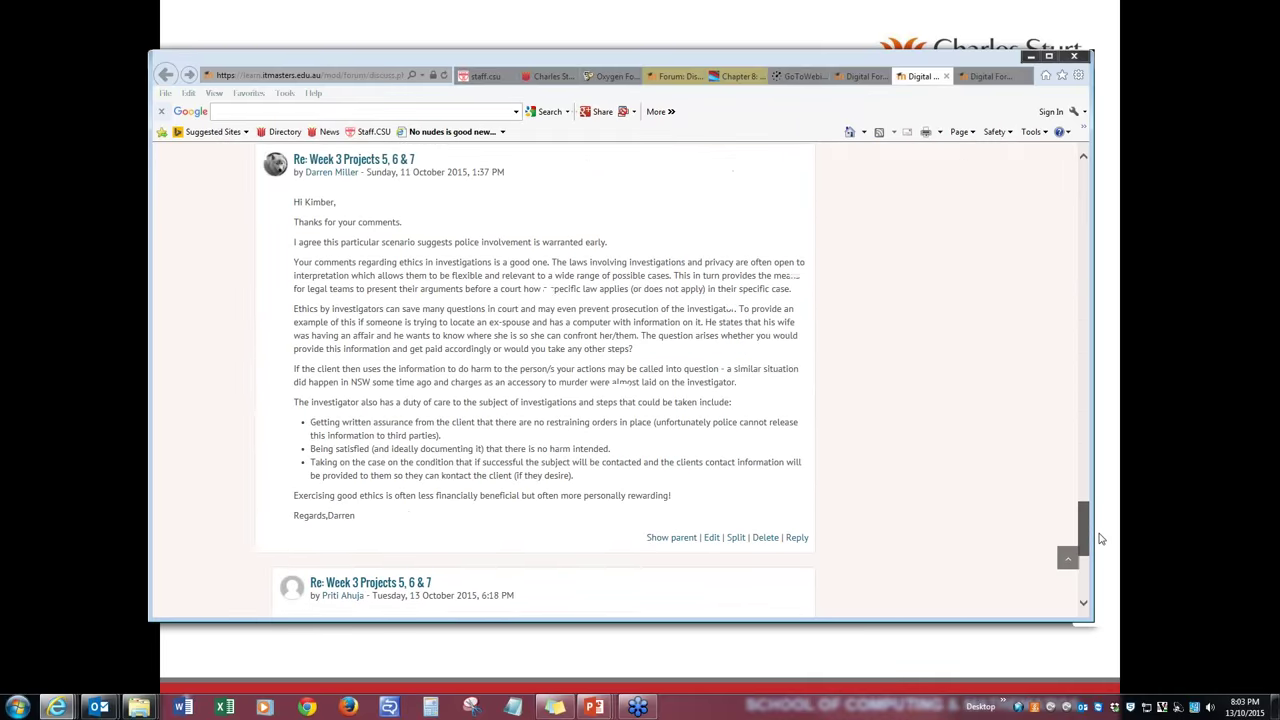
{"action": "left_click", "coordinate": [858, 75]}
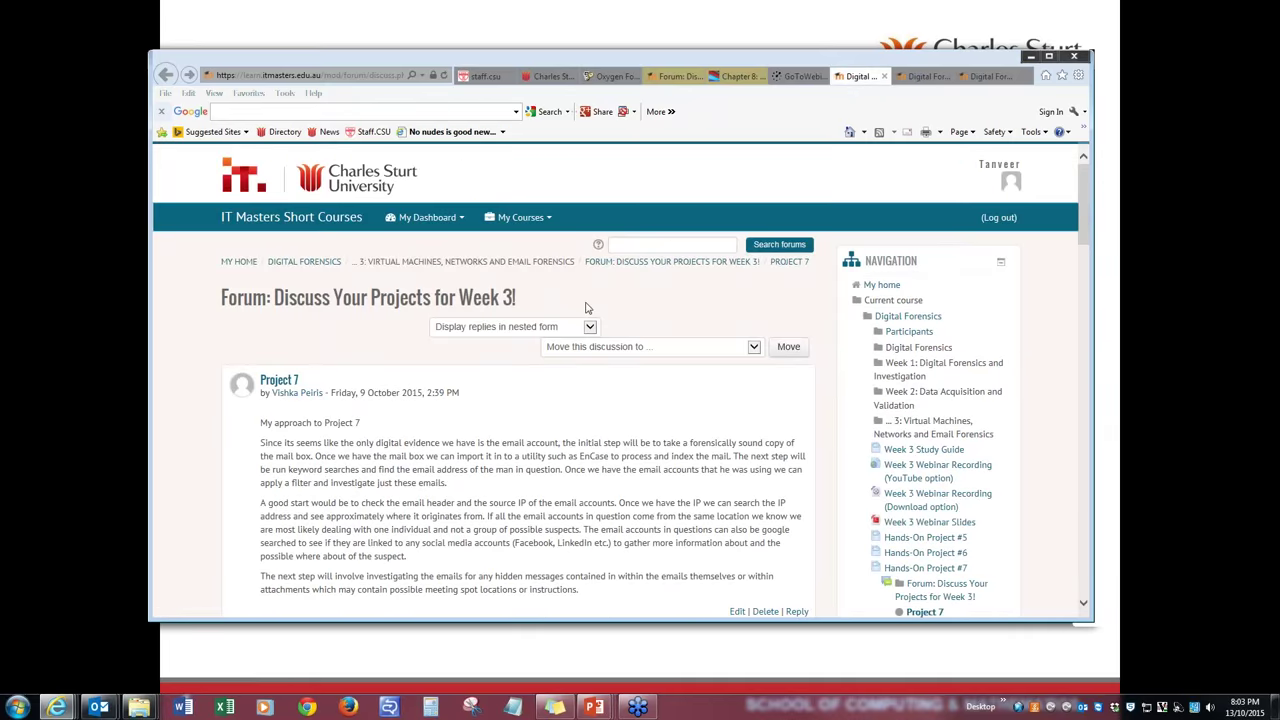
{"action": "mouse_move", "coordinate": [338, 443]}
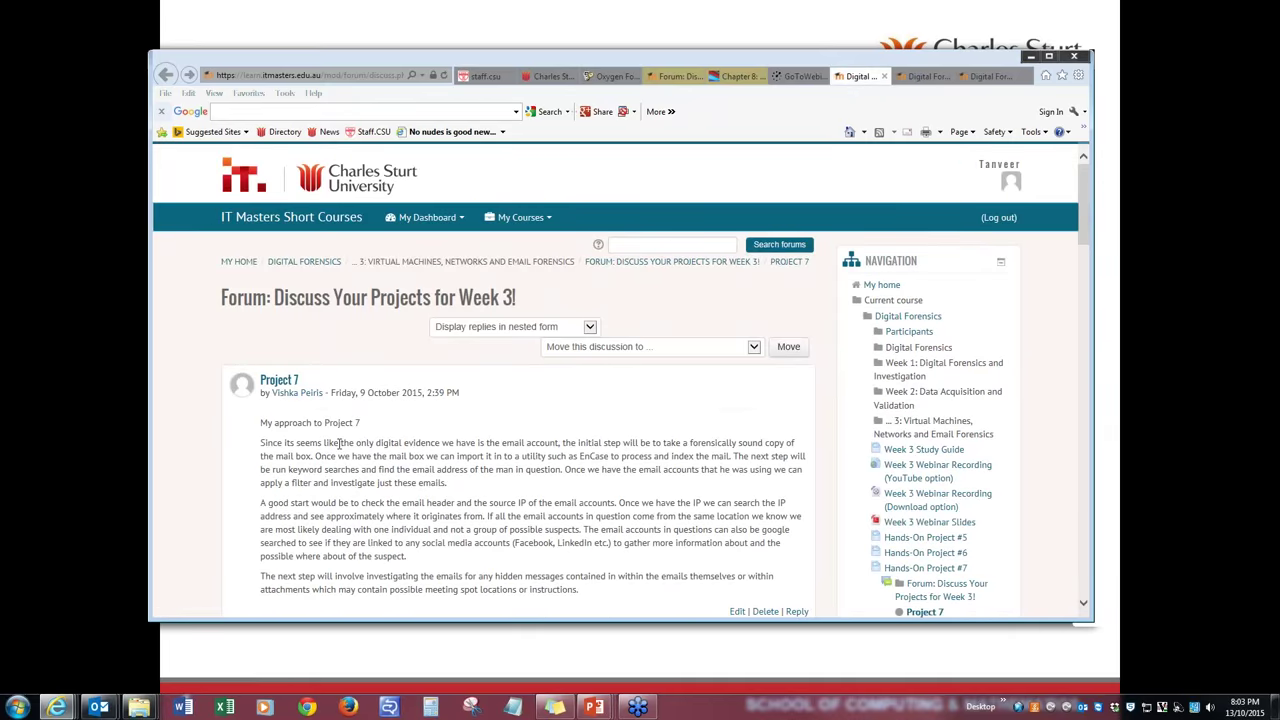
Read through all the replies in the Project 7 discussion
{"action": "scroll", "scroll_direction": "down", "scroll_amount": 3}
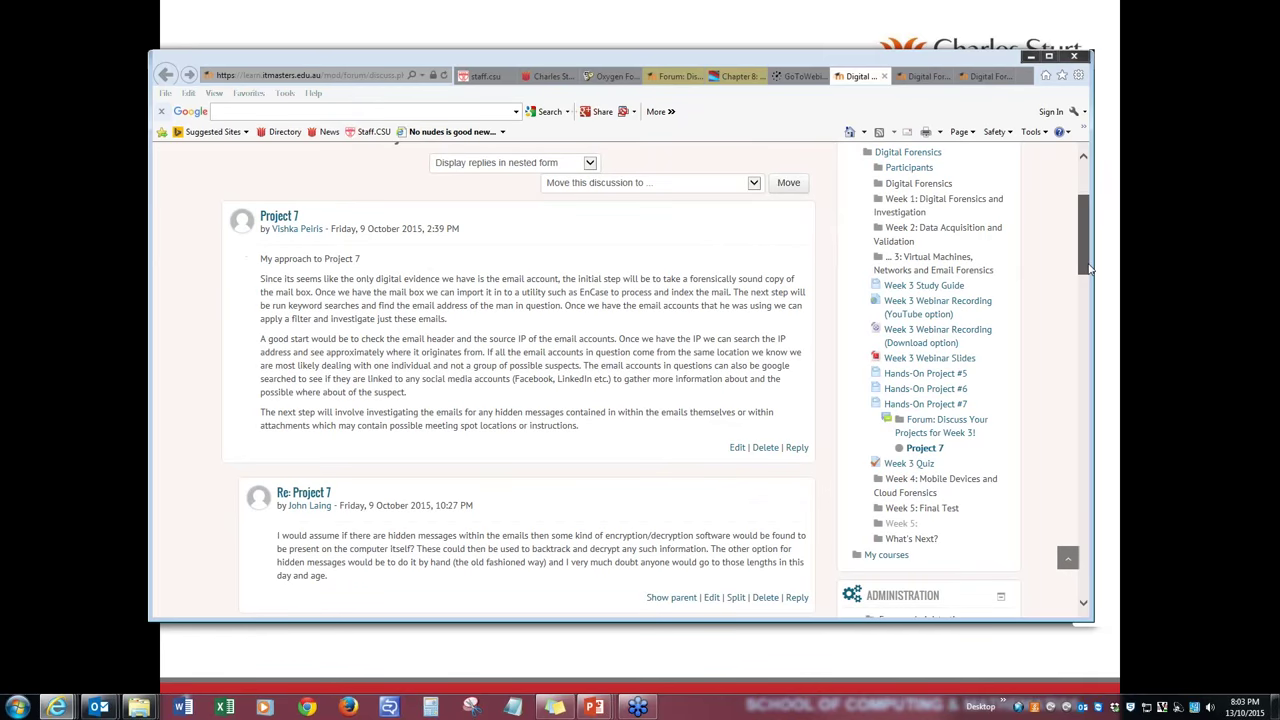
{"action": "scroll", "scroll_direction": "down", "scroll_amount": 3}
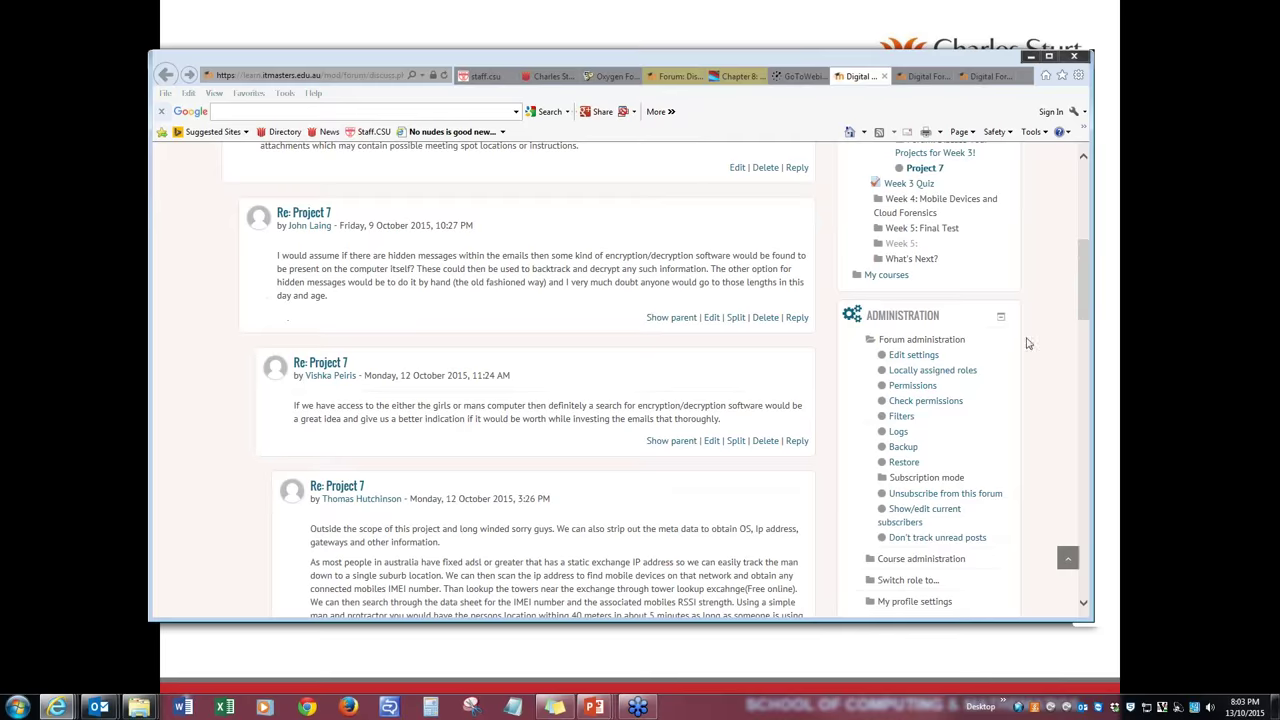
{"action": "scroll", "scroll_direction": "down", "scroll_amount": 3}
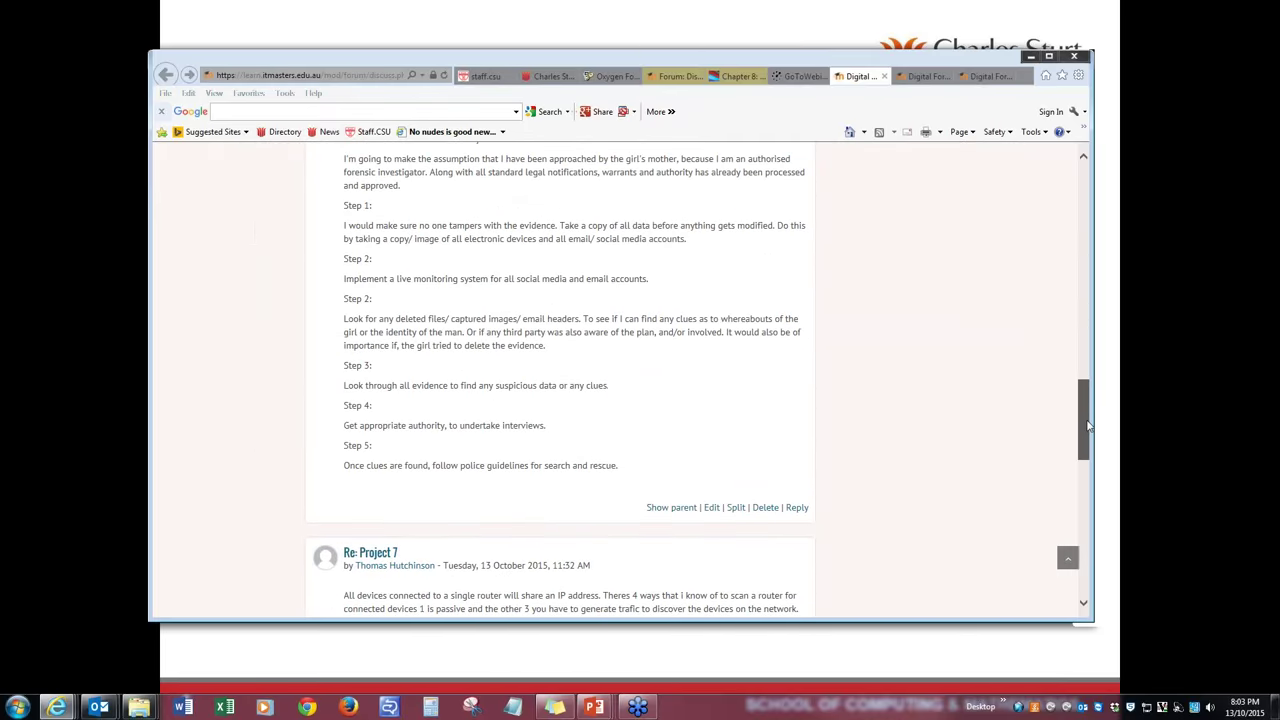
{"action": "scroll", "scroll_direction": "down", "scroll_amount": 3}
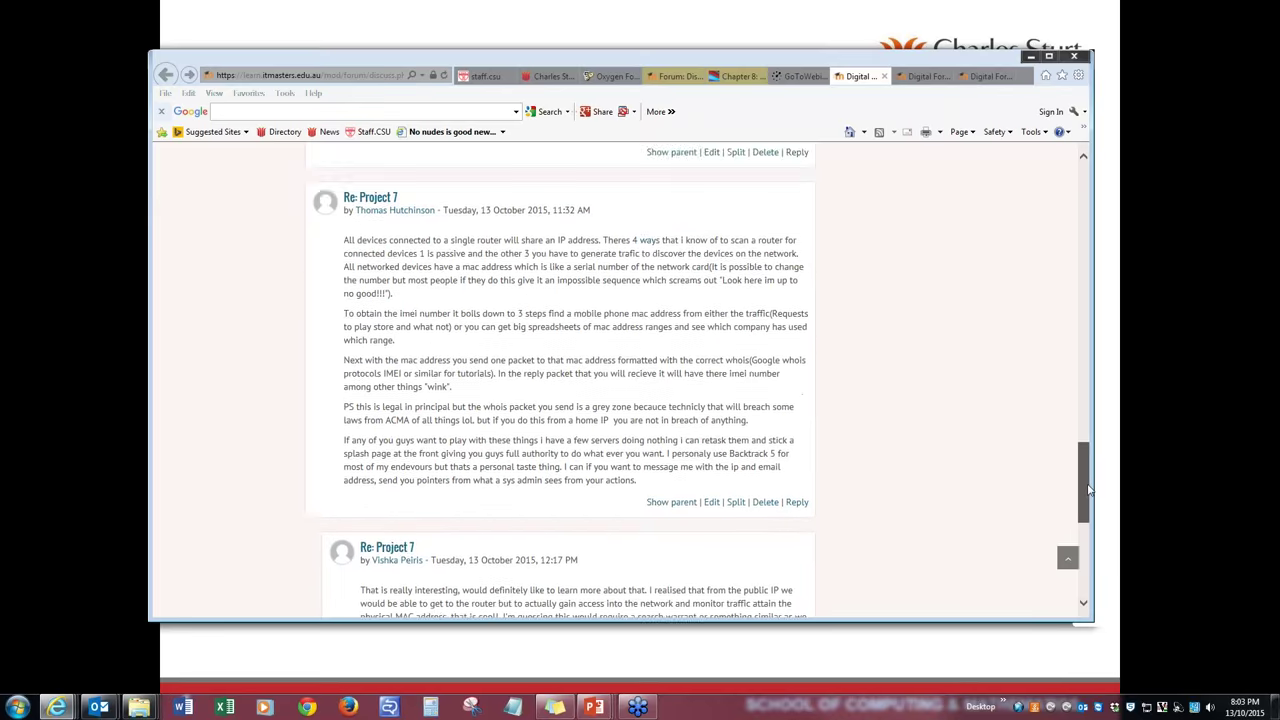
{"action": "scroll", "scroll_direction": "down", "scroll_amount": 3}
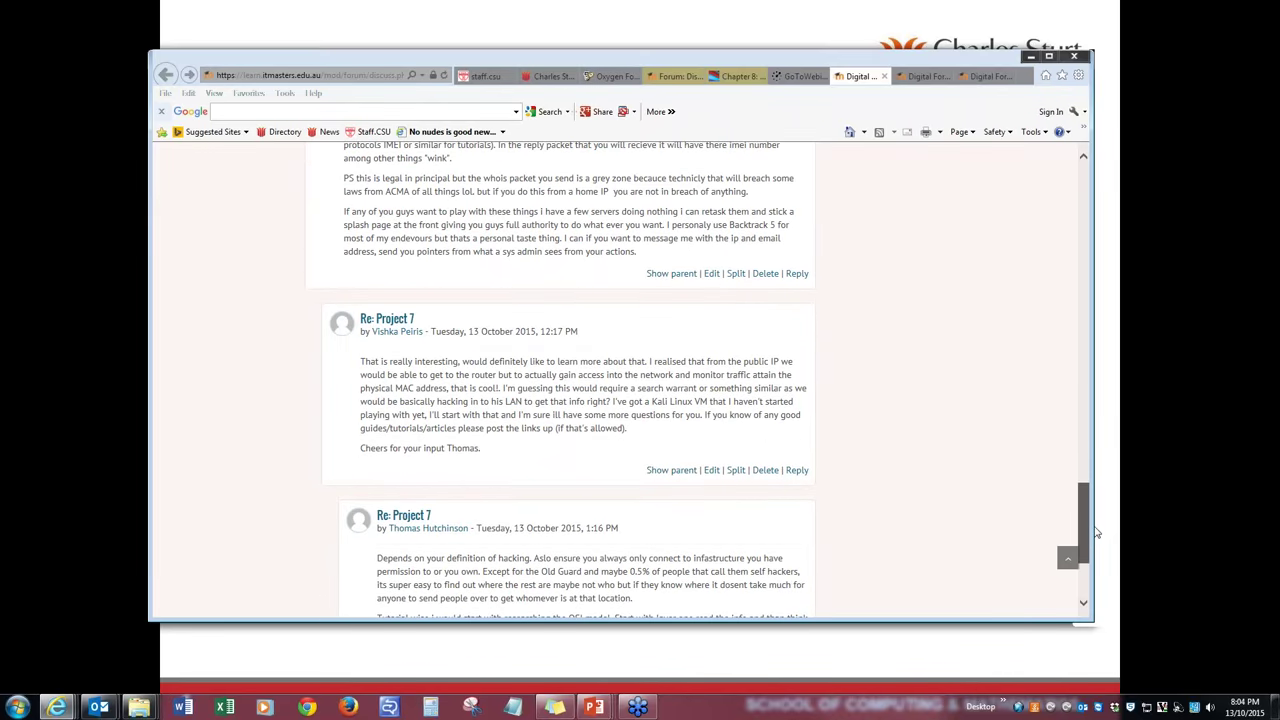
{"action": "scroll", "scroll_direction": "down", "scroll_amount": 3}
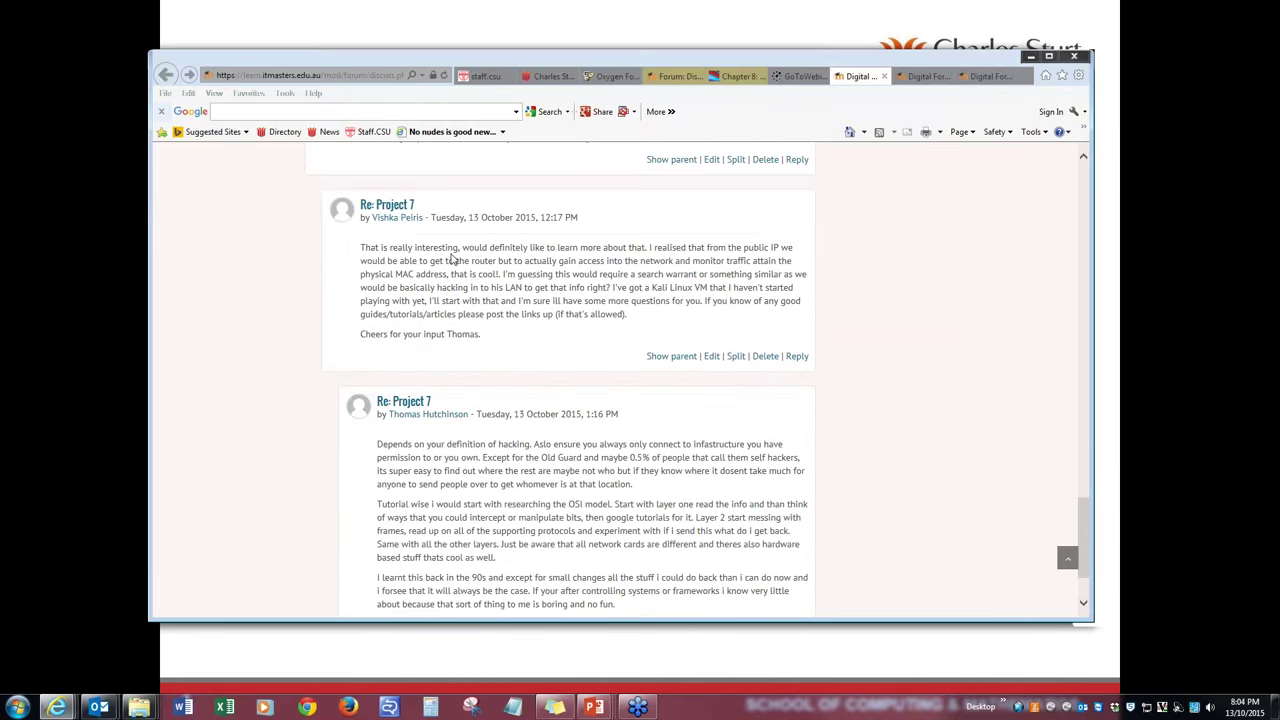
{"action": "scroll", "scroll_direction": "down", "scroll_amount": 3}
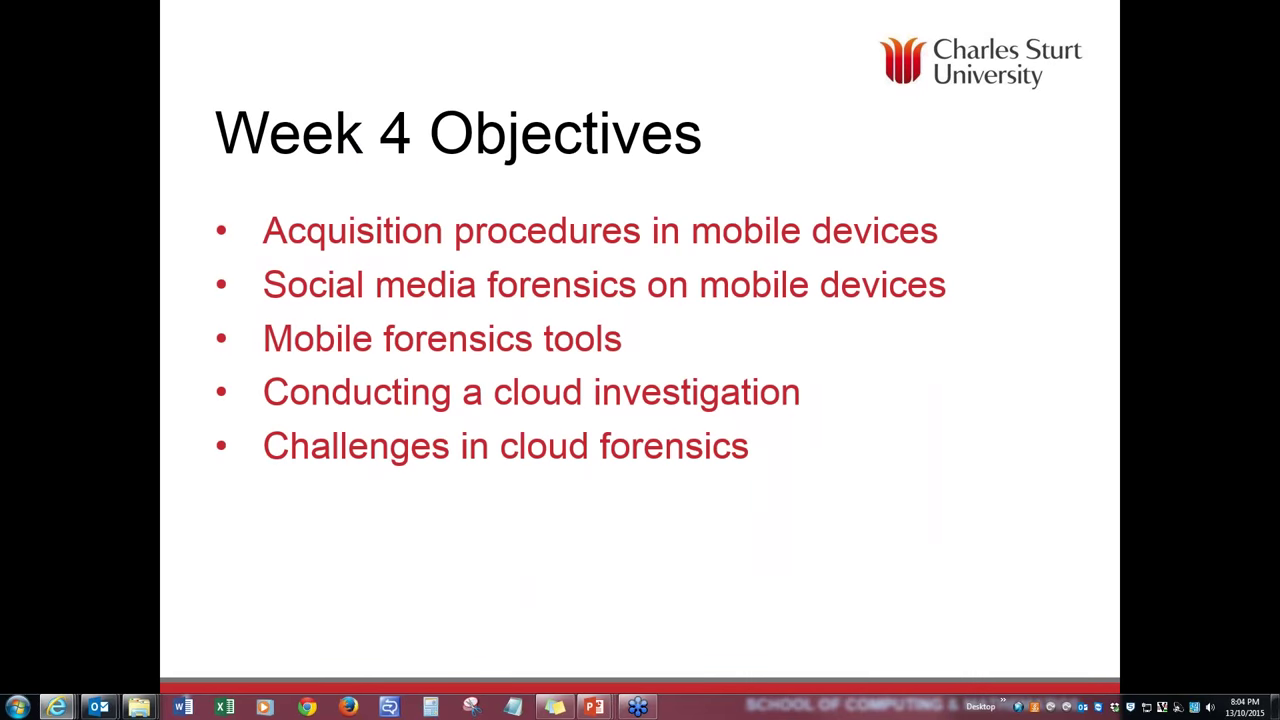
{"action": "mouse_move", "coordinate": [1155, 395]}
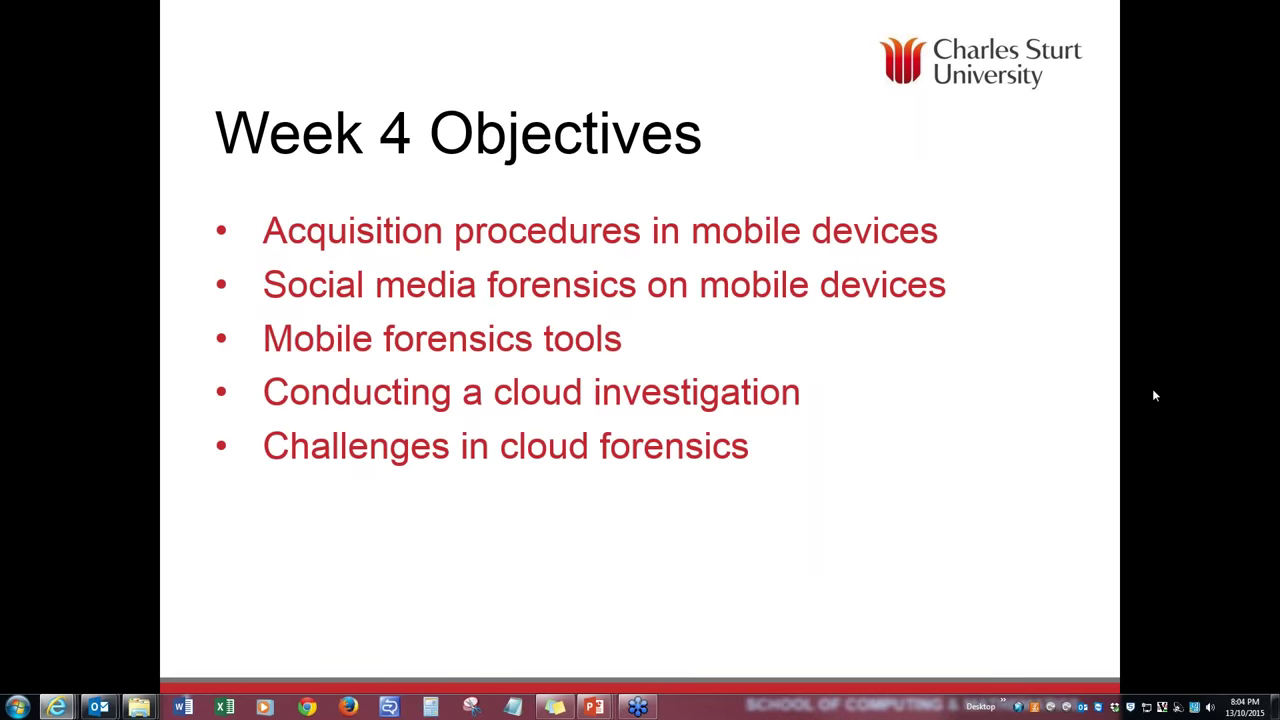
{"action": "mouse_move", "coordinate": [810, 485]}
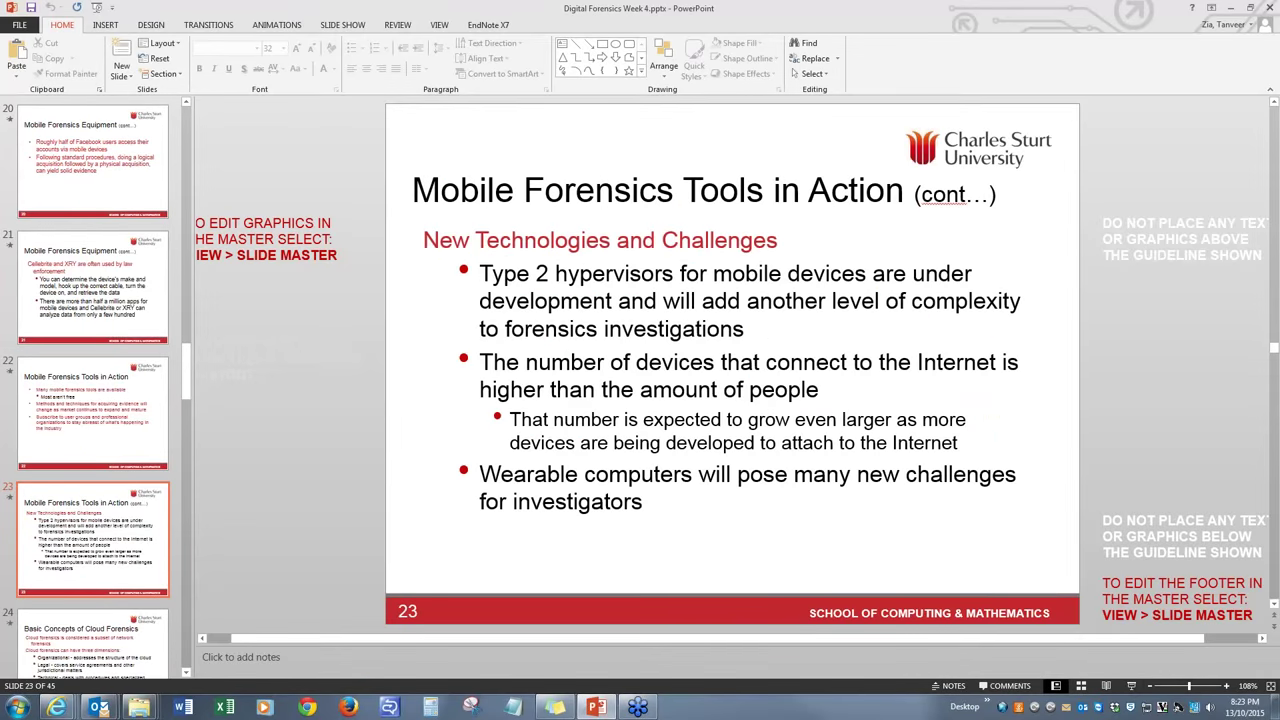
{"action": "scroll", "scroll_direction": "down", "scroll_amount": 3}
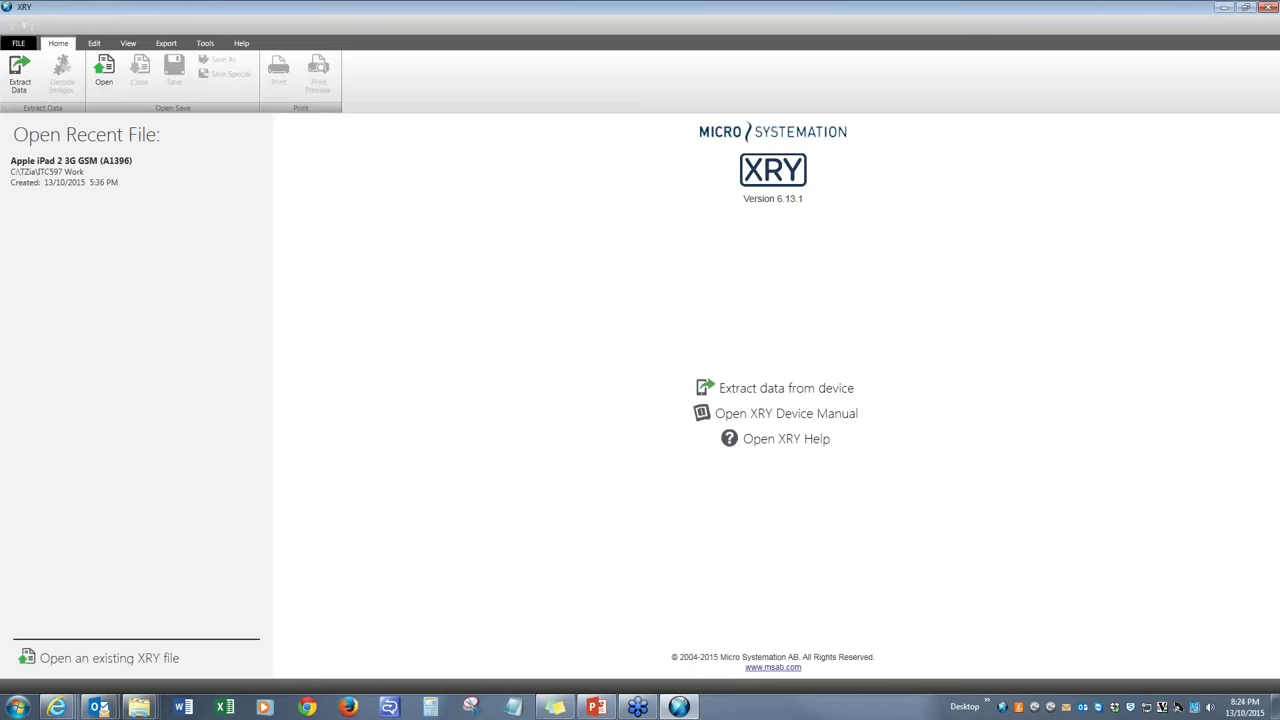
{"action": "mouse_move", "coordinate": [276, 422]}
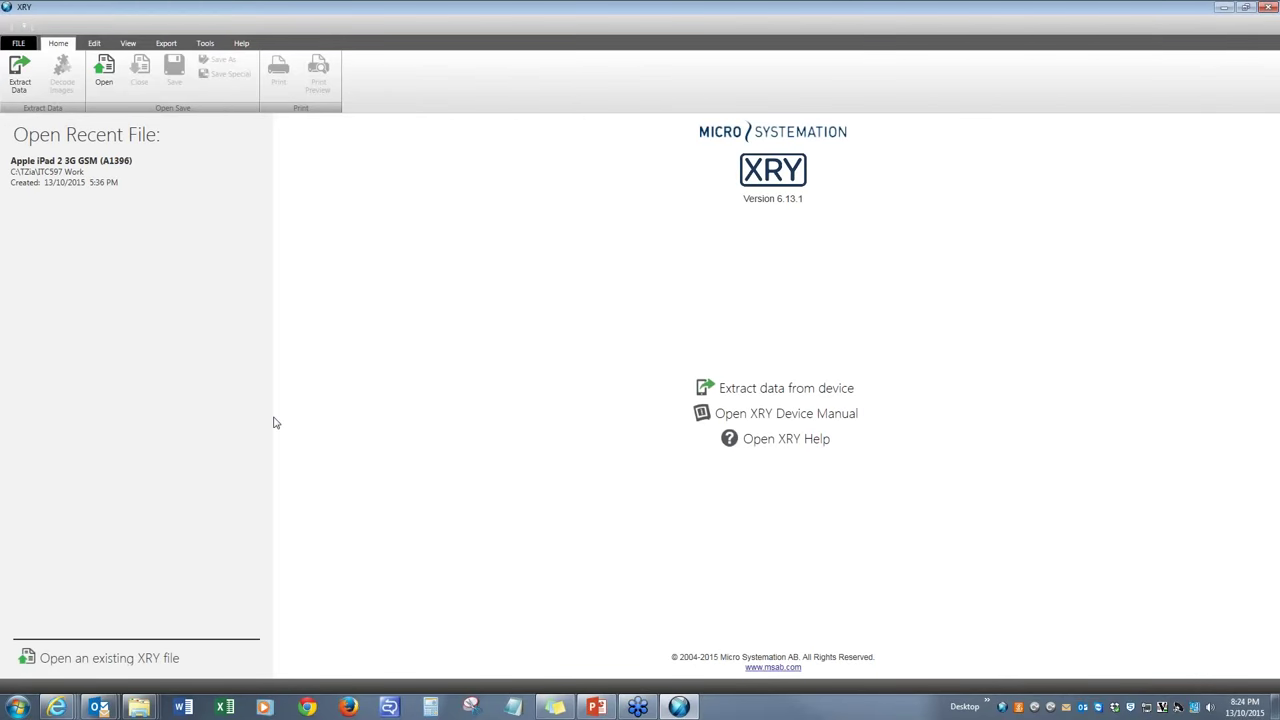
{"action": "mouse_move", "coordinate": [270, 305]}
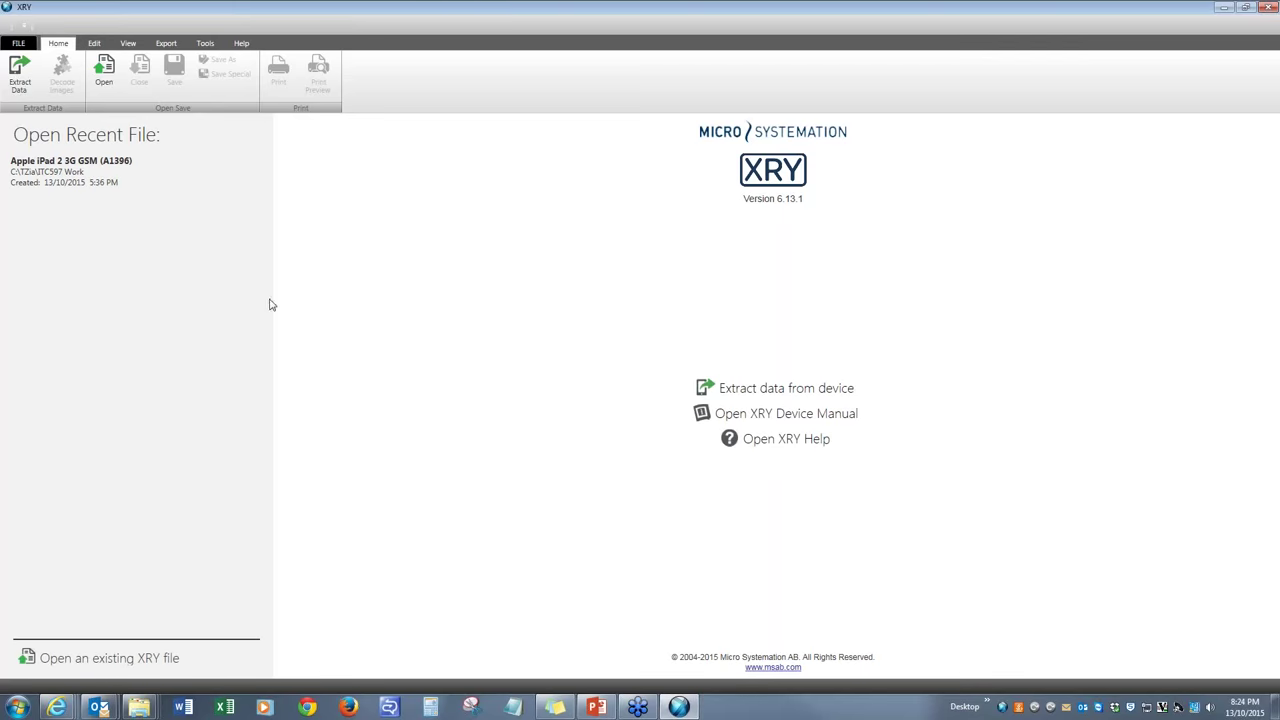
{"action": "mouse_move", "coordinate": [53, 200]}
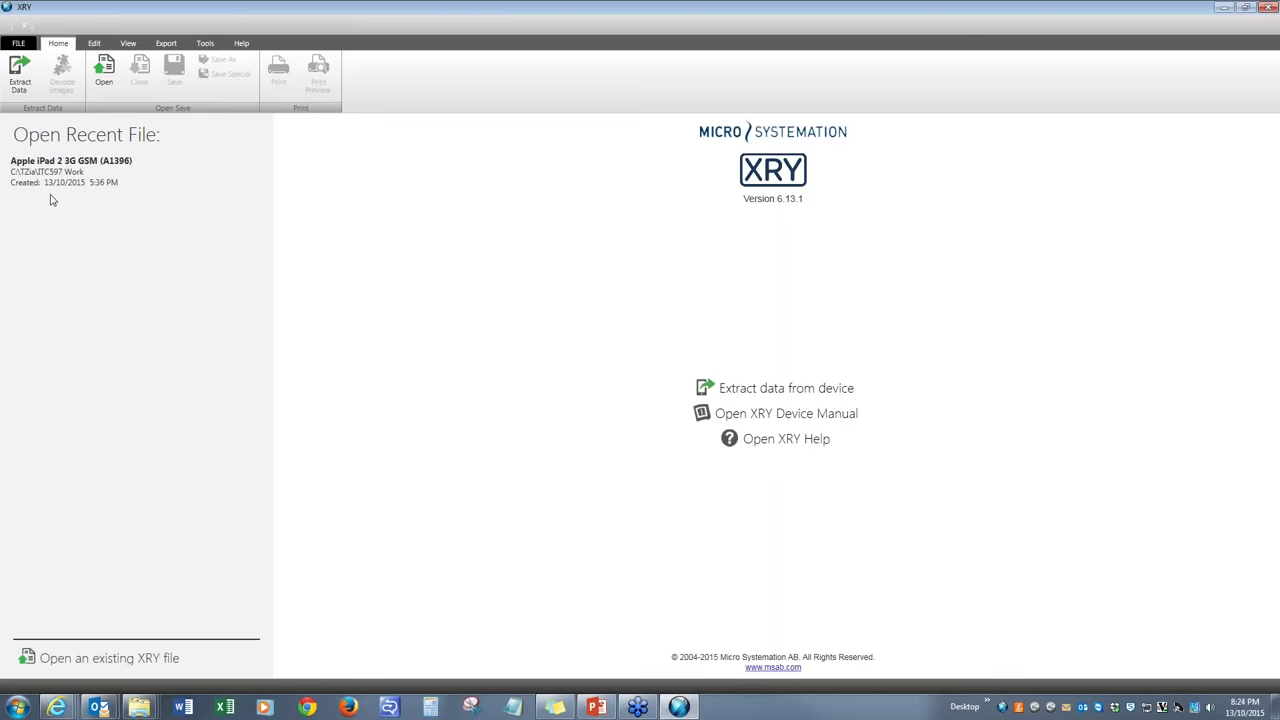
{"action": "mouse_move", "coordinate": [115, 171]}
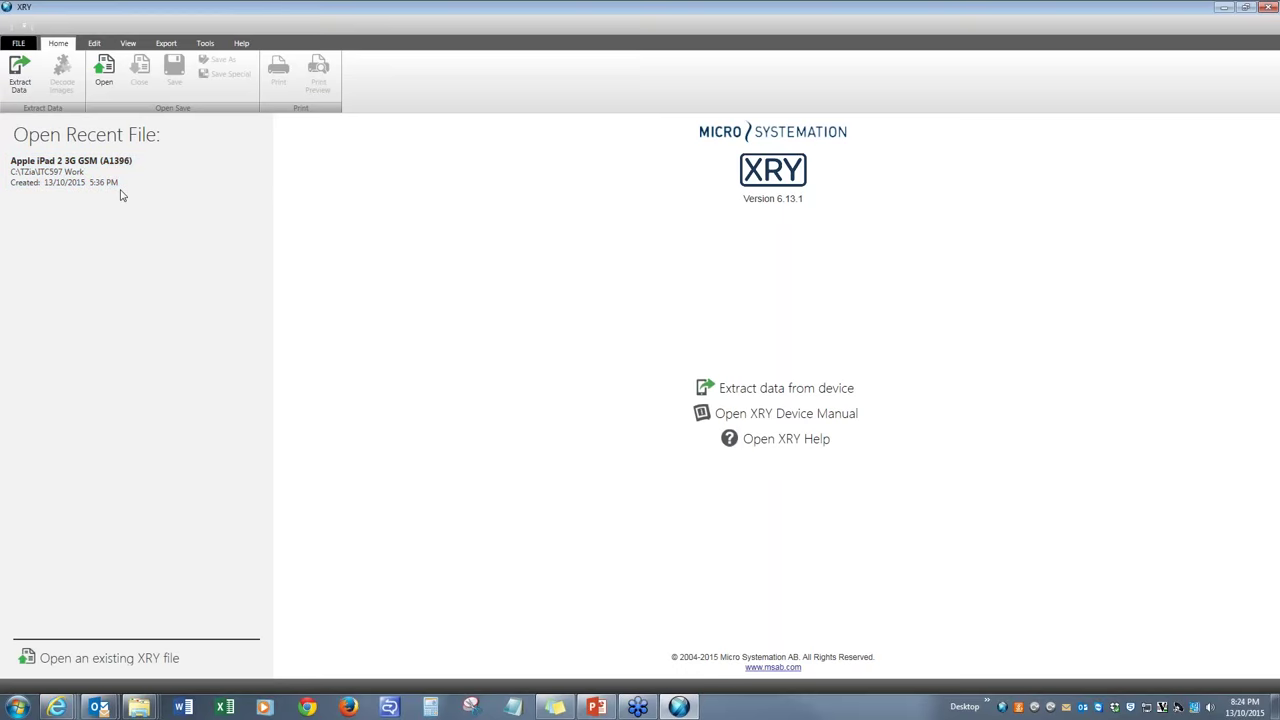
{"action": "left_click", "coordinate": [100, 171]}
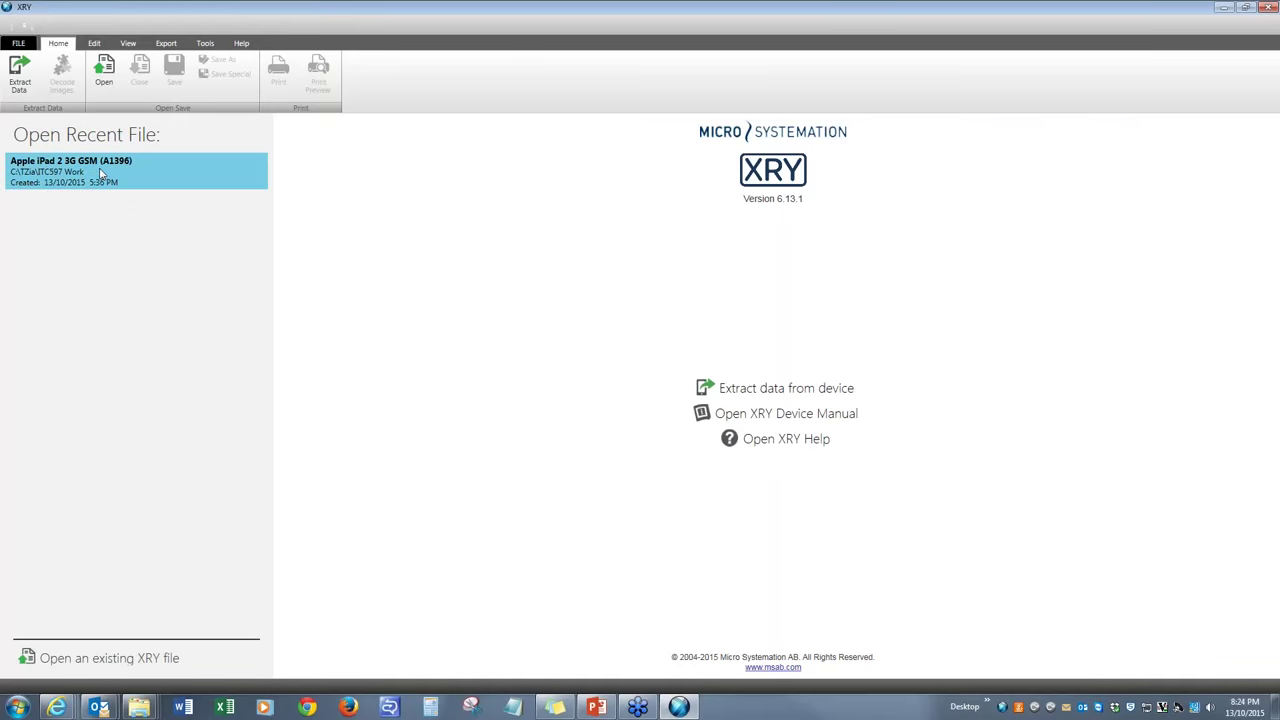
{"action": "double_click", "coordinate": [70, 170]}
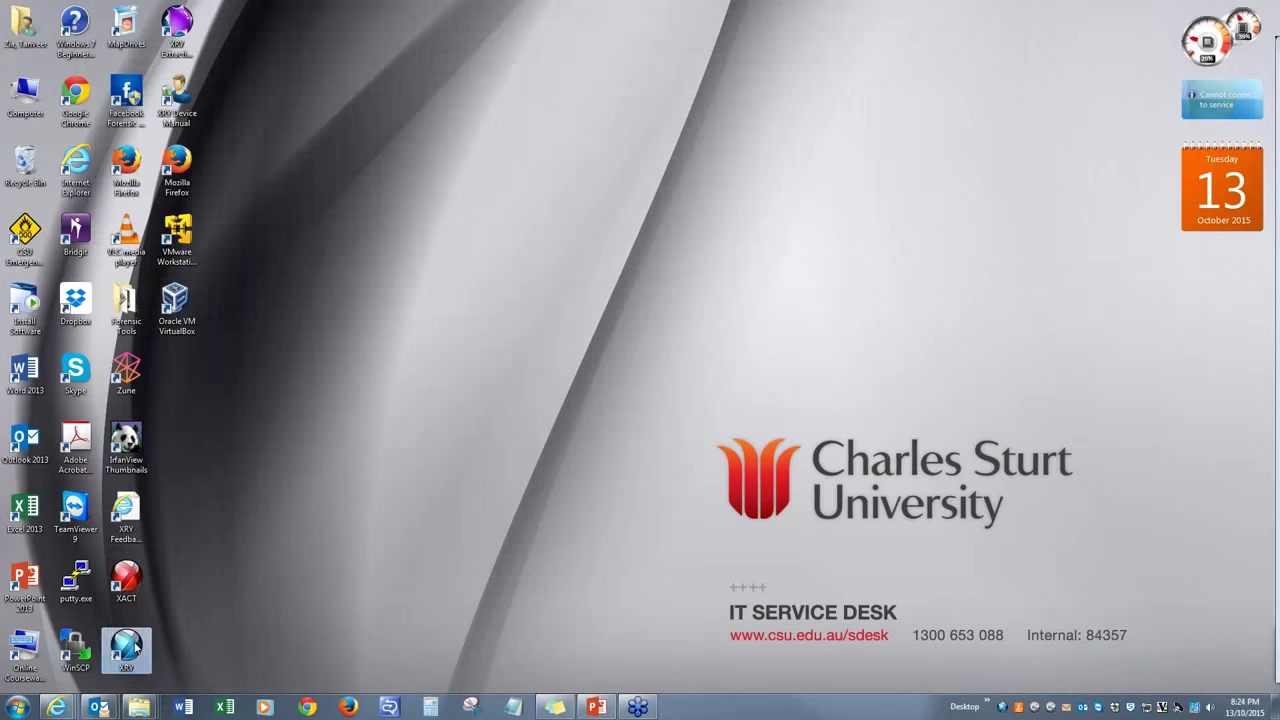
{"action": "double_click", "coordinate": [125, 650]}
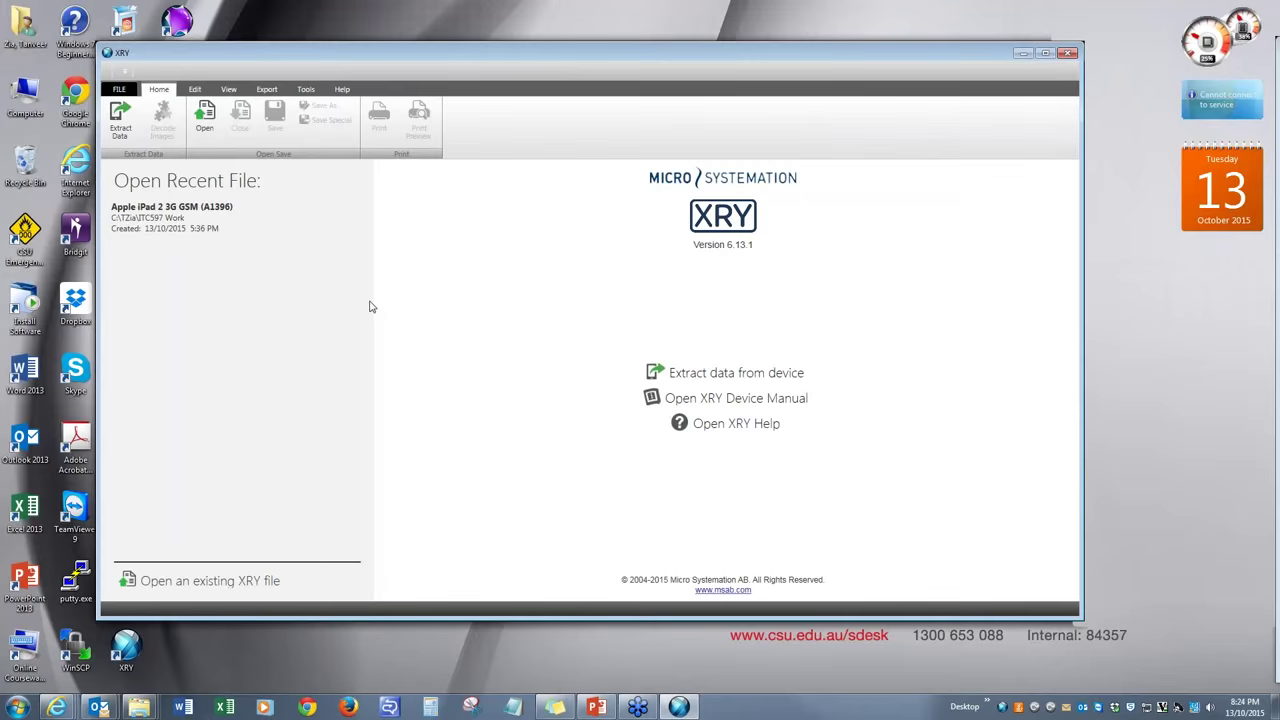
{"action": "mouse_move", "coordinate": [753, 401]}
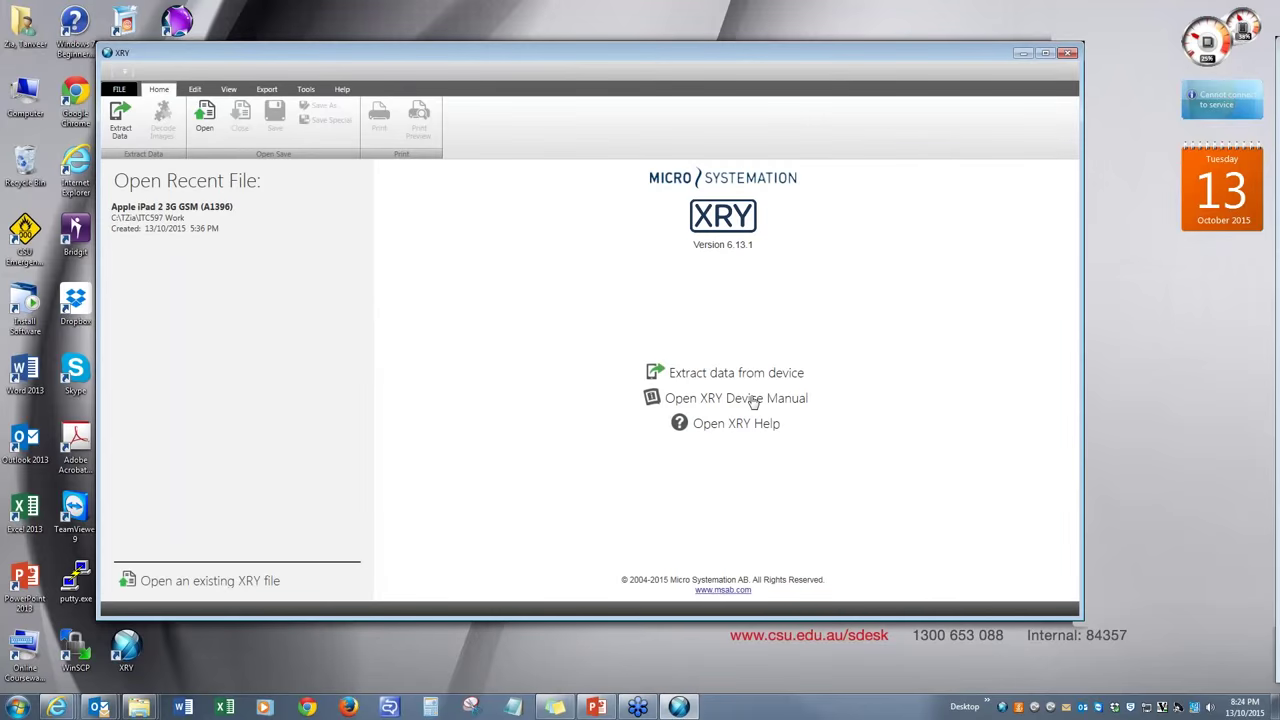
{"action": "mouse_move", "coordinate": [960, 90]}
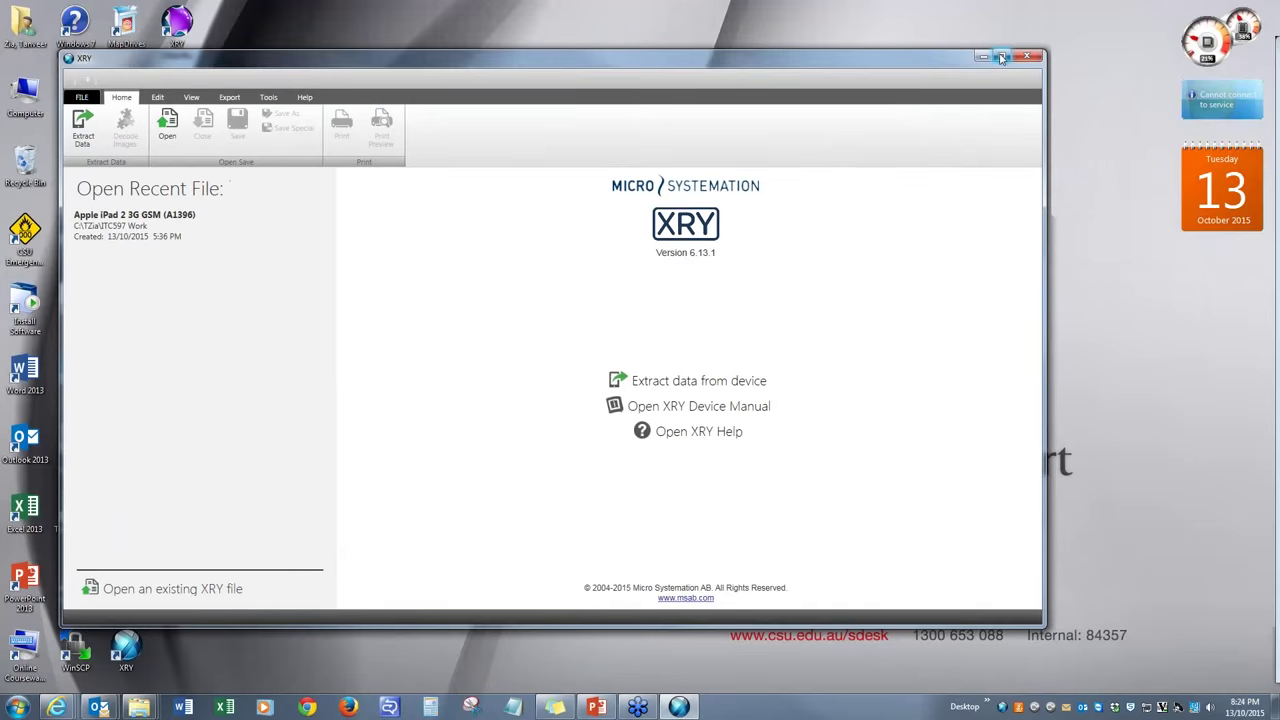
{"action": "left_click", "coordinate": [1001, 57]}
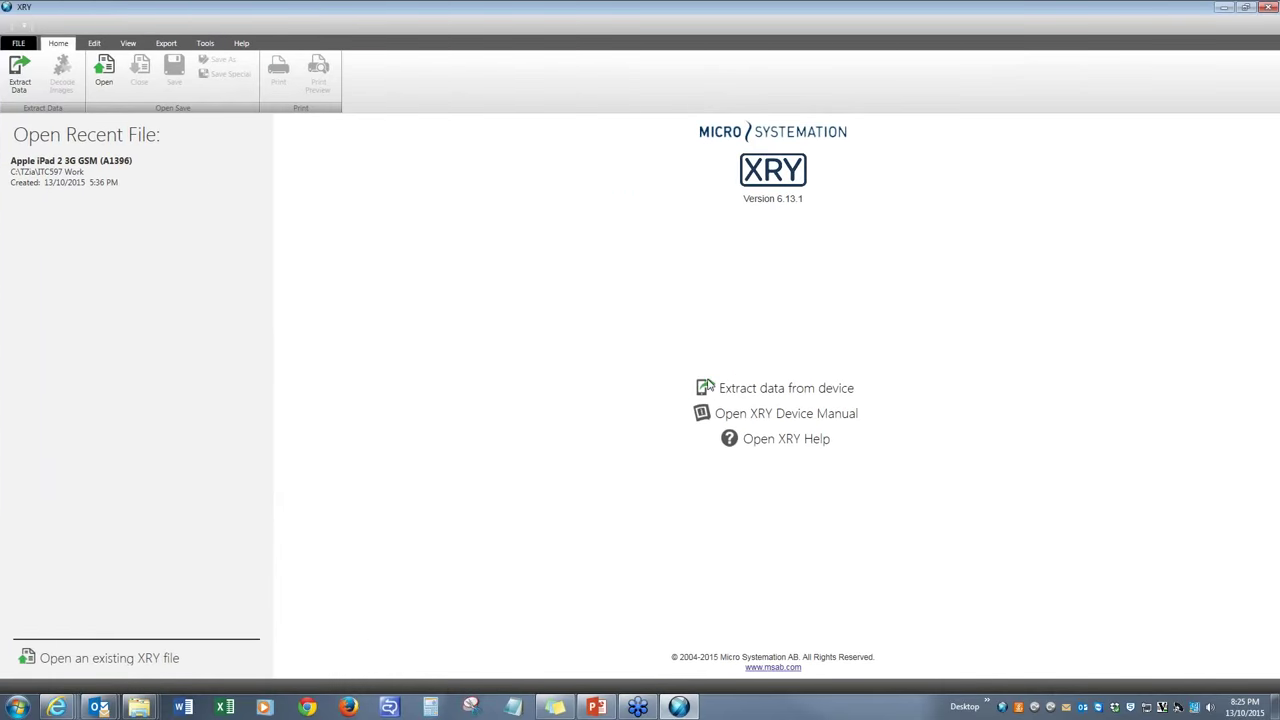
{"action": "mouse_move", "coordinate": [780, 408]}
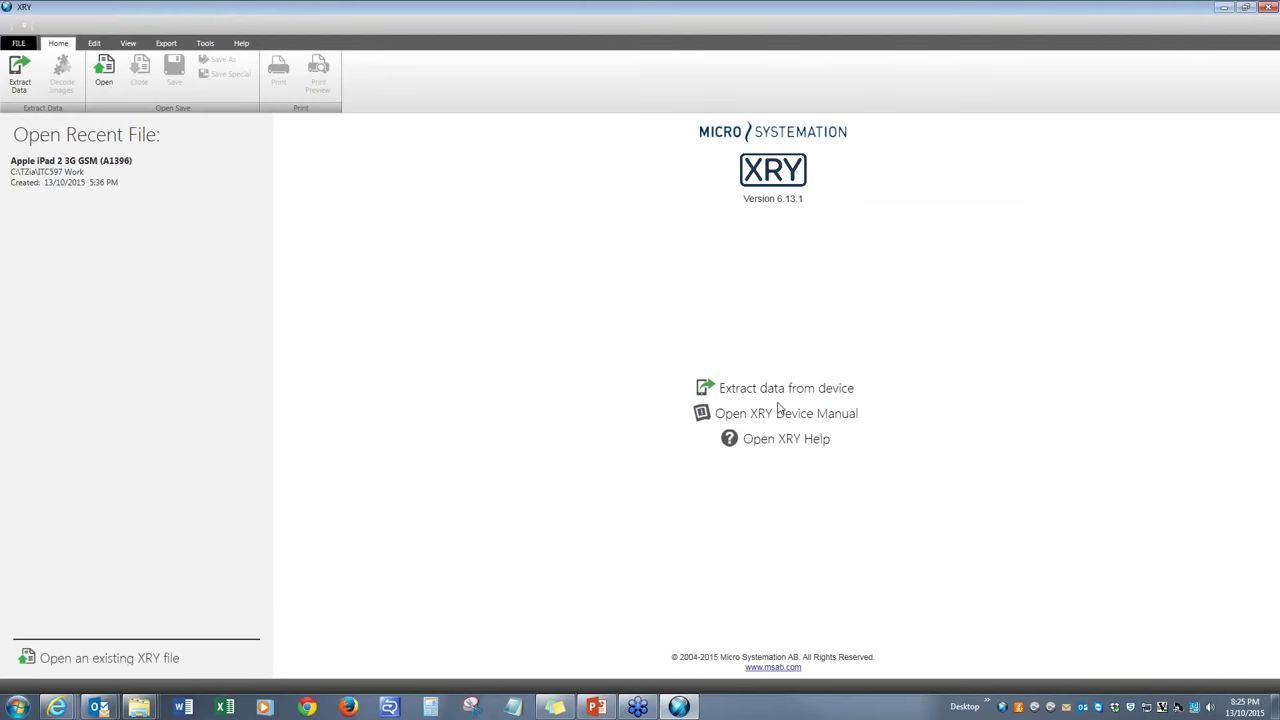
{"action": "mouse_move", "coordinate": [818, 428]}
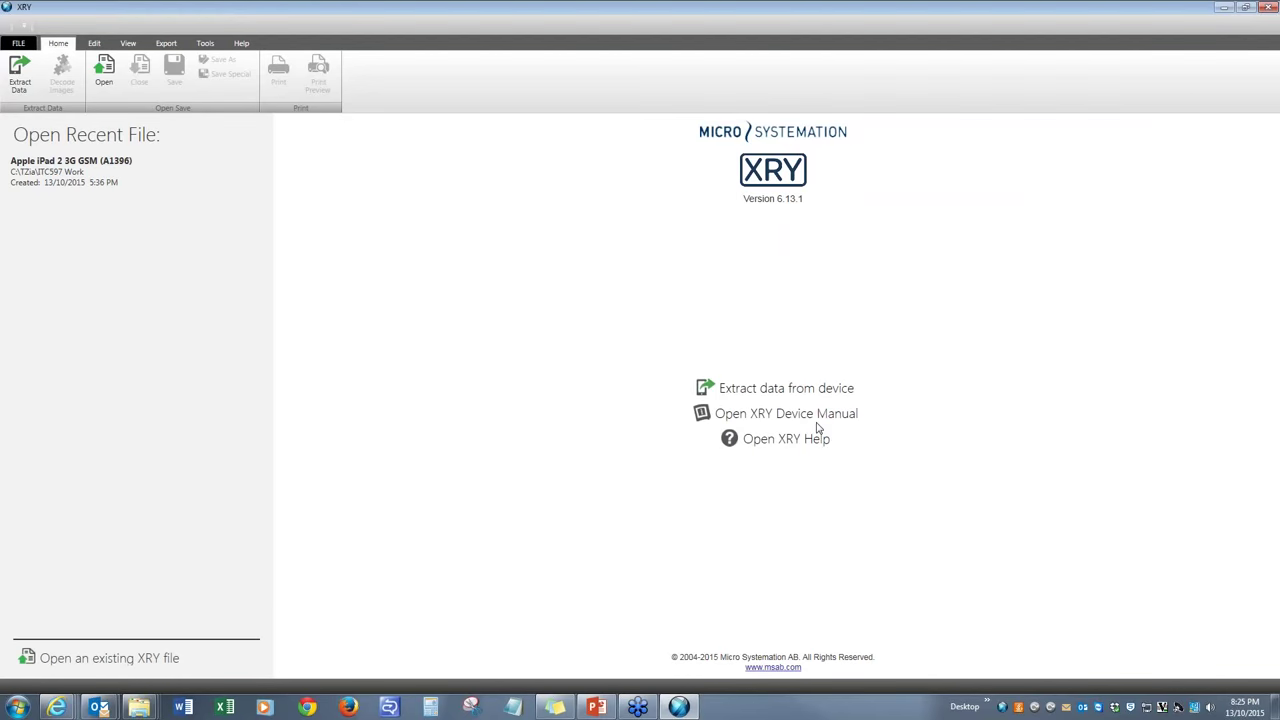
{"action": "mouse_move", "coordinate": [757, 415]}
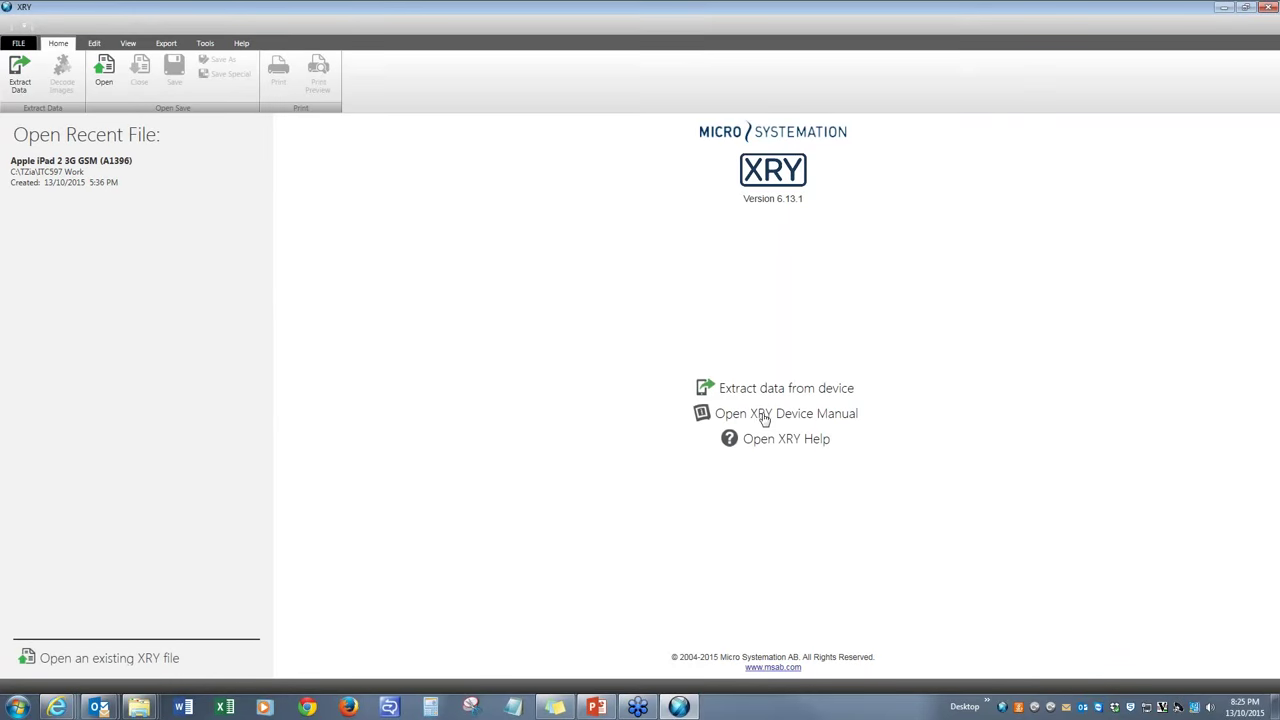
Open the XRY Device Manual full screen and browse its Devices list
{"action": "left_click", "coordinate": [786, 413]}
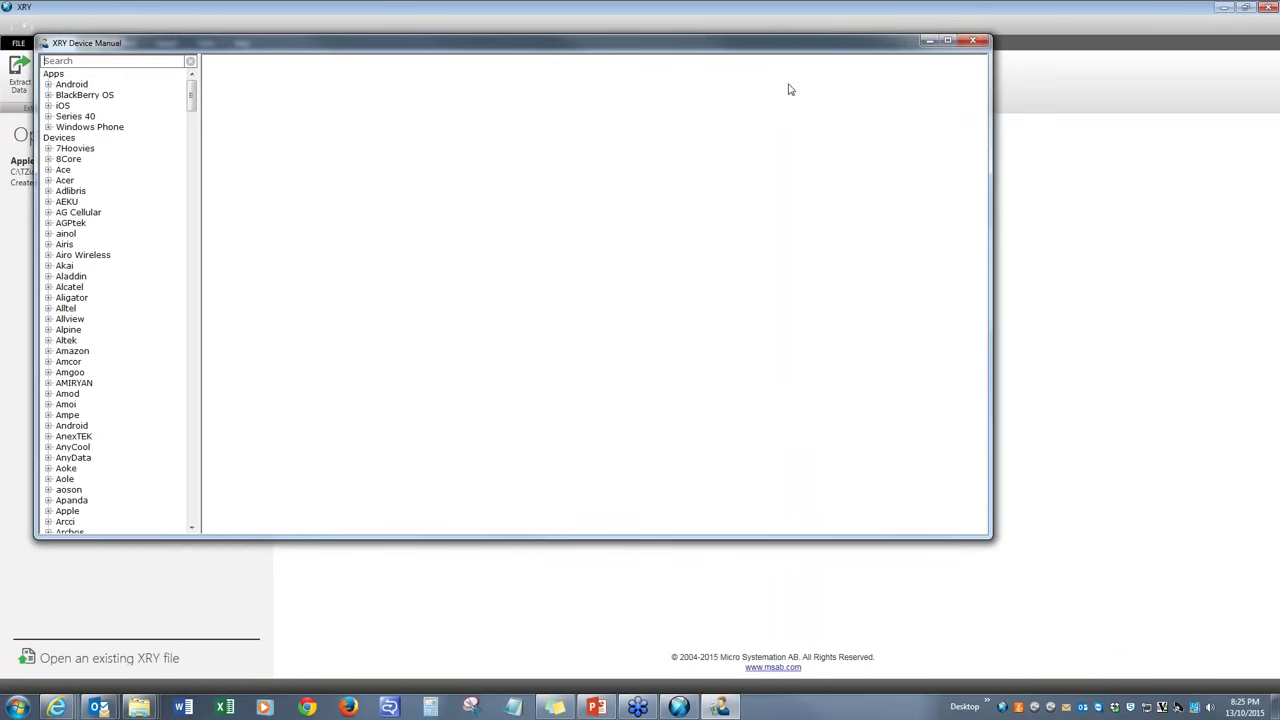
{"action": "left_click", "coordinate": [946, 41]}
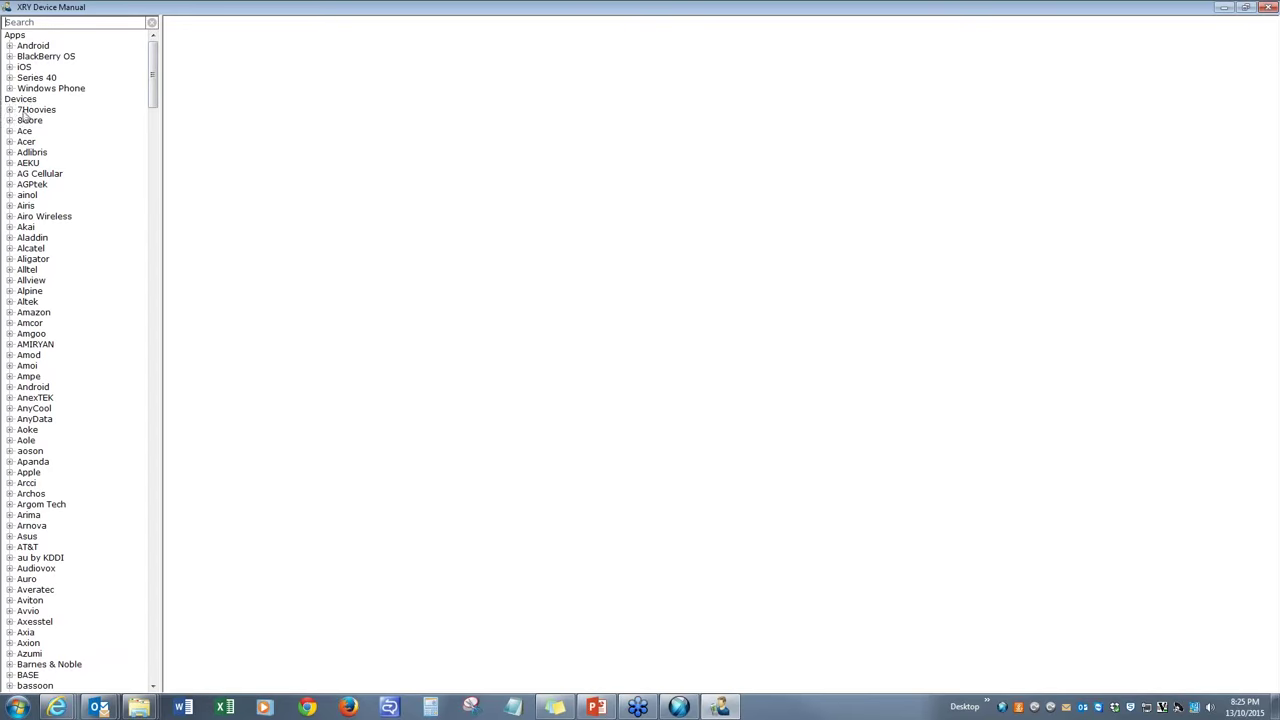
{"action": "scroll", "scroll_direction": "down", "scroll_amount": 3}
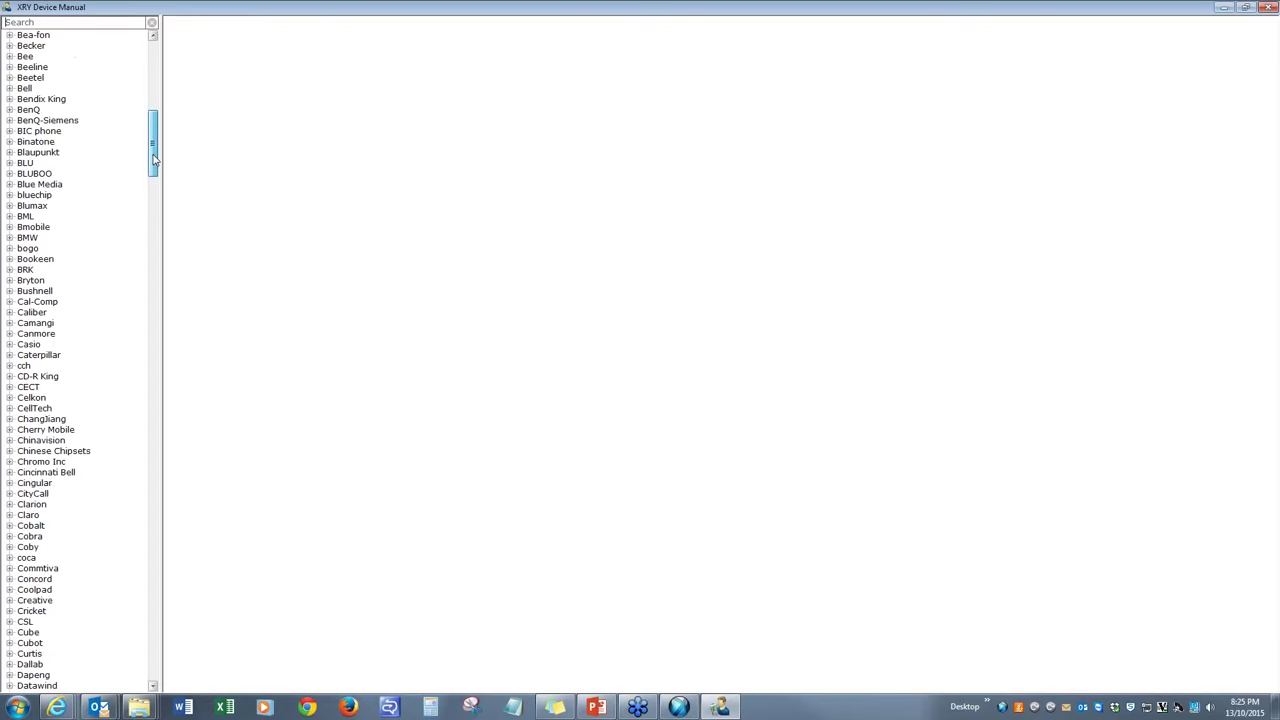
{"action": "left_click_drag", "start_coordinate": [153, 145], "coordinate": [153, 650]}
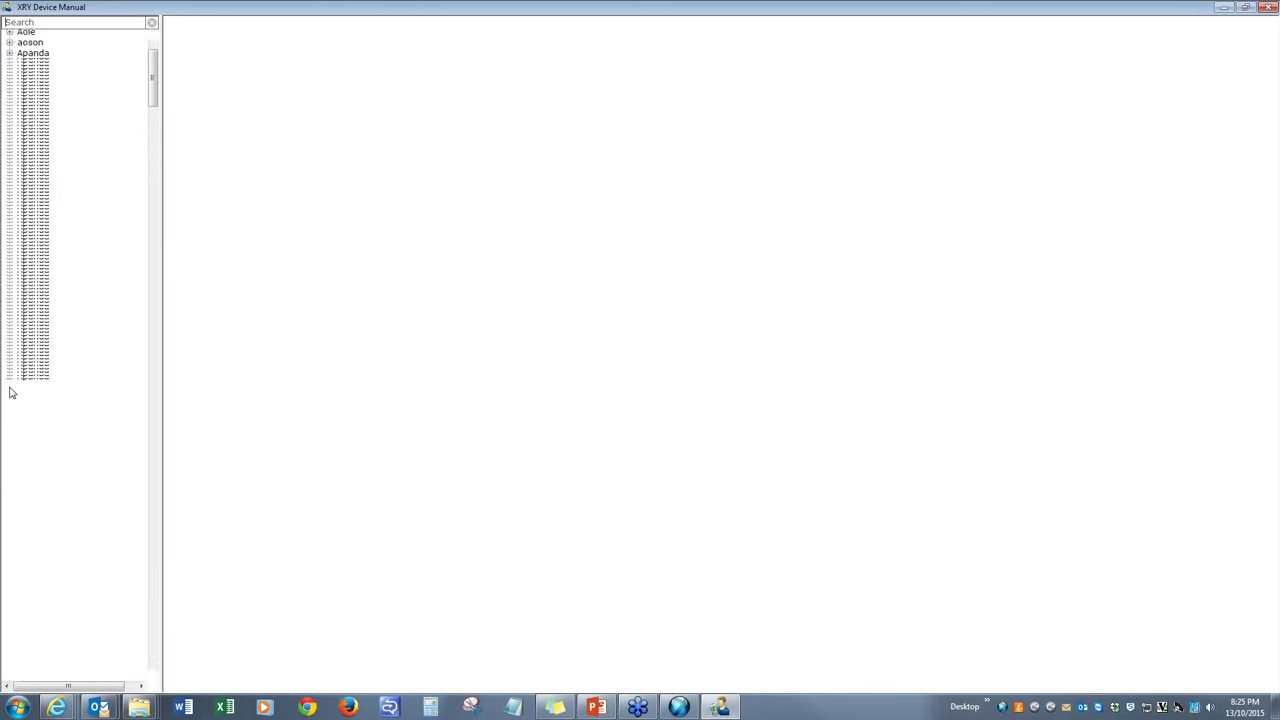
Expand Apple and show the iPhone 6 Plus TD-LTE (A1524) details page
{"action": "left_click", "coordinate": [28, 35]}
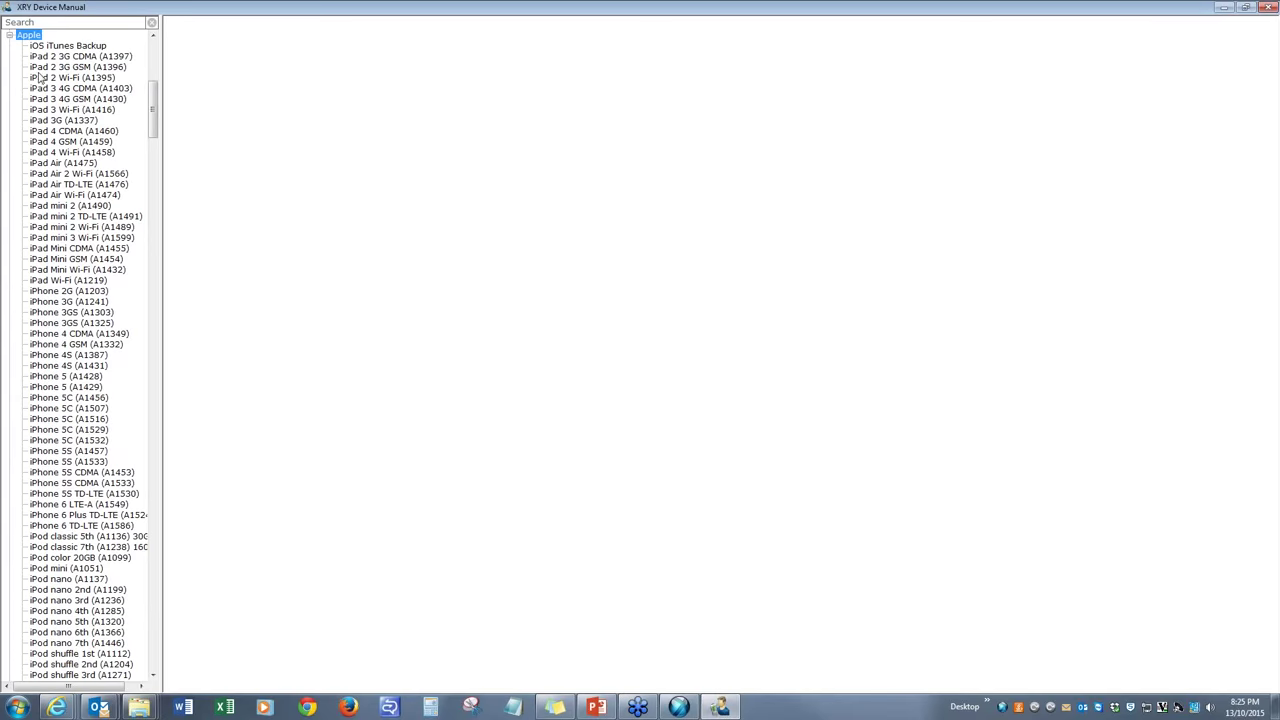
{"action": "mouse_move", "coordinate": [70, 211]}
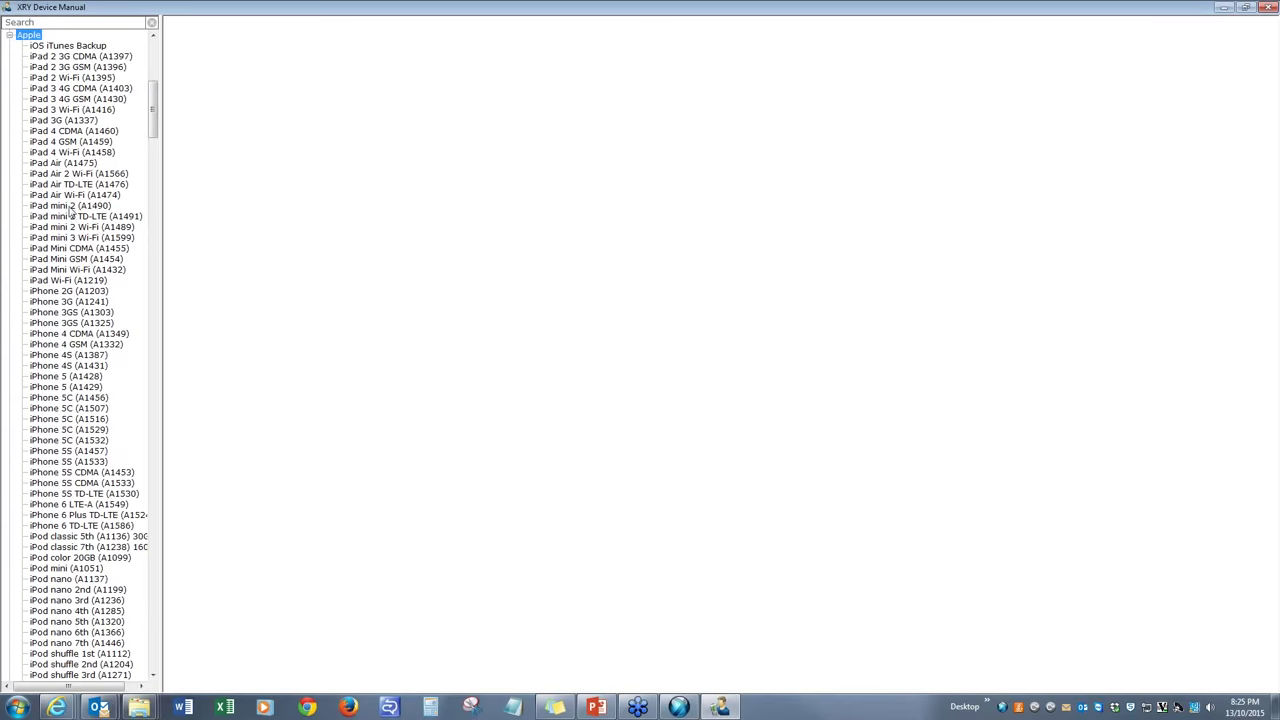
{"action": "mouse_move", "coordinate": [40, 510]}
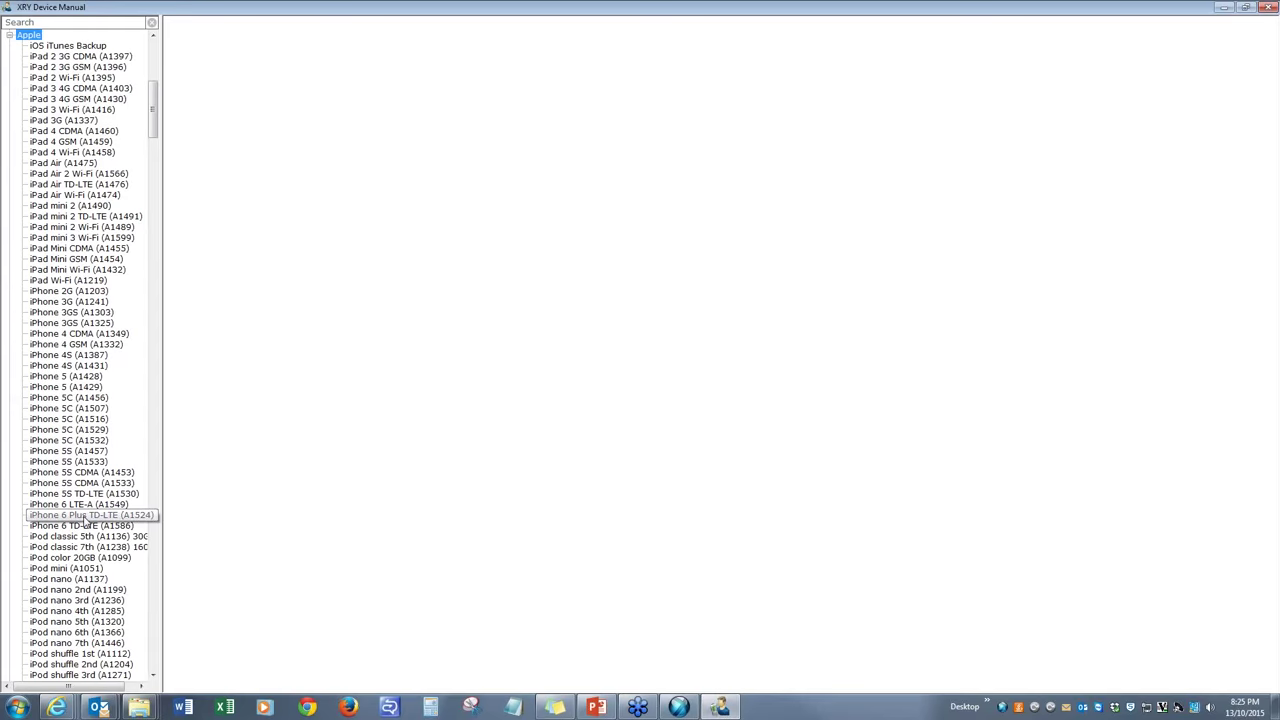
{"action": "left_click", "coordinate": [91, 514]}
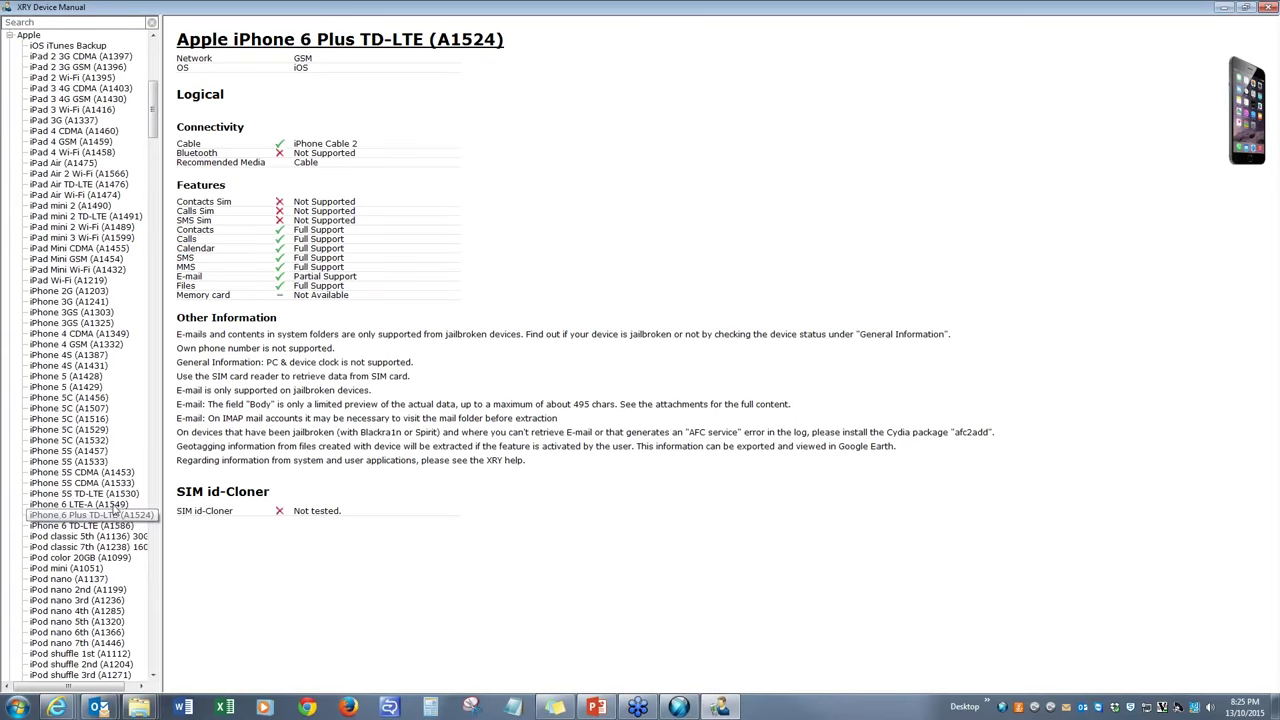
{"action": "left_click", "coordinate": [85, 514]}
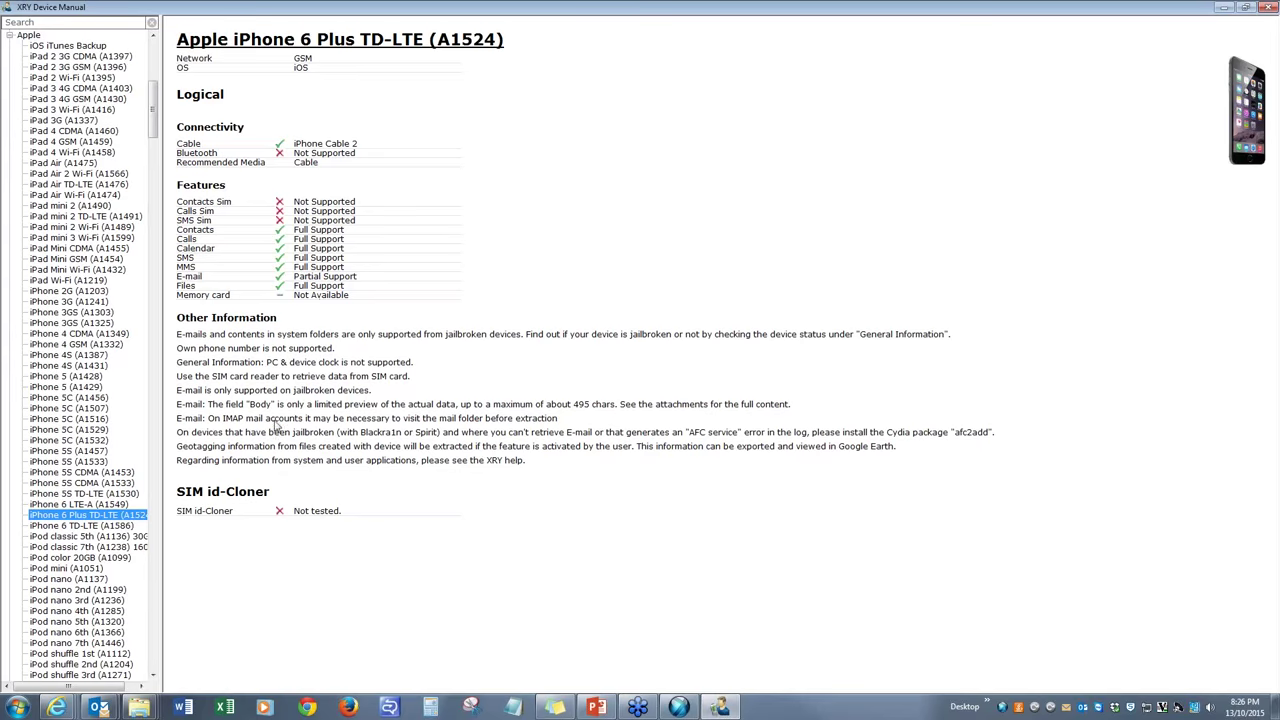
{"action": "mouse_move", "coordinate": [197, 145]}
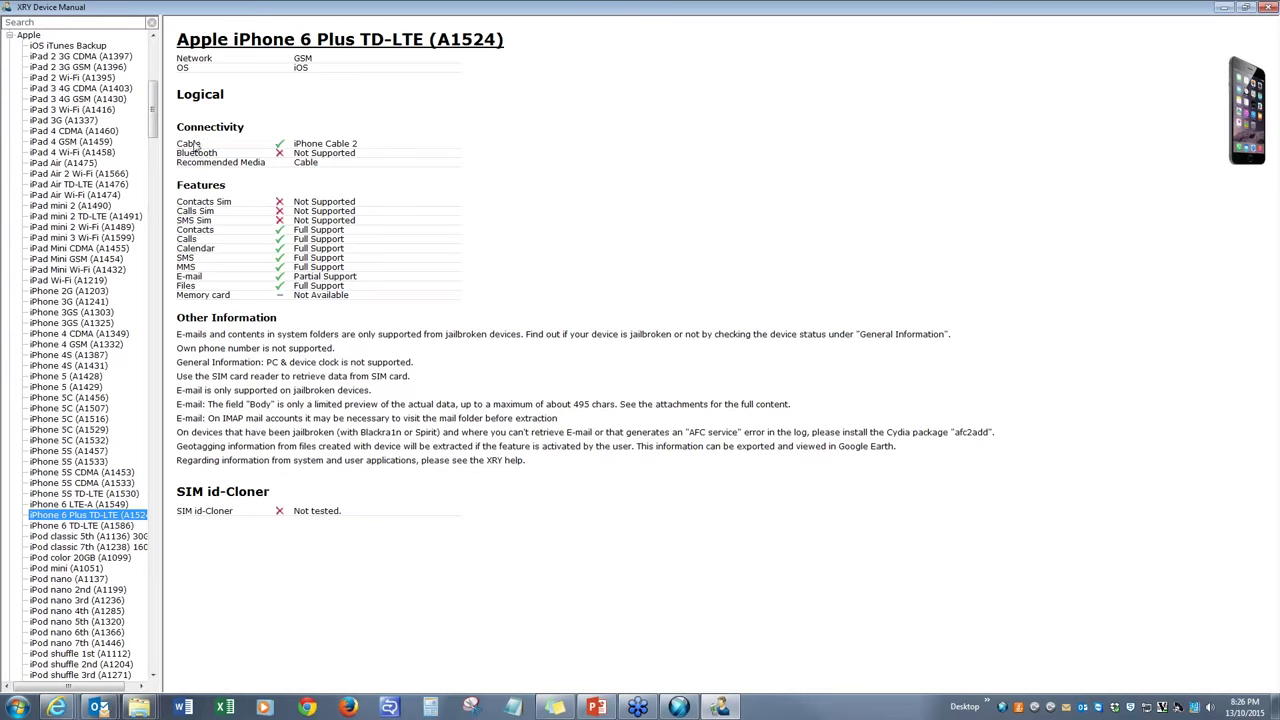
{"action": "mouse_move", "coordinate": [273, 157]}
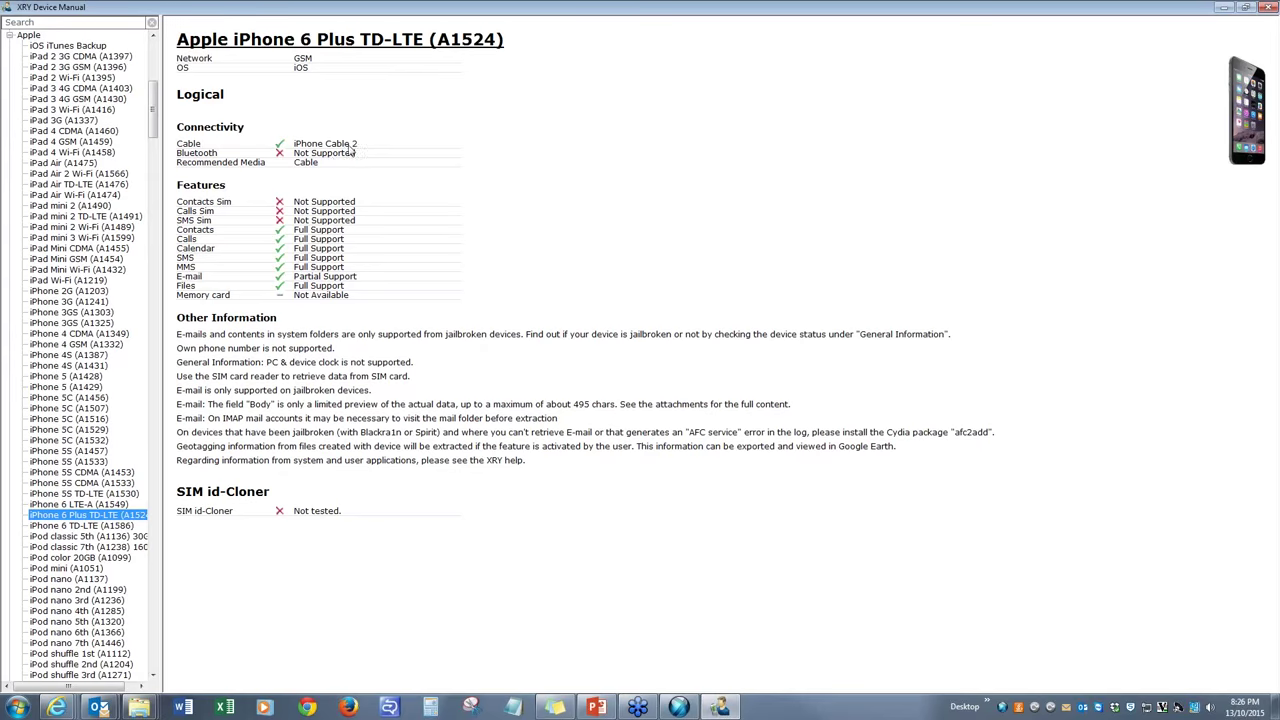
{"action": "mouse_move", "coordinate": [336, 165]}
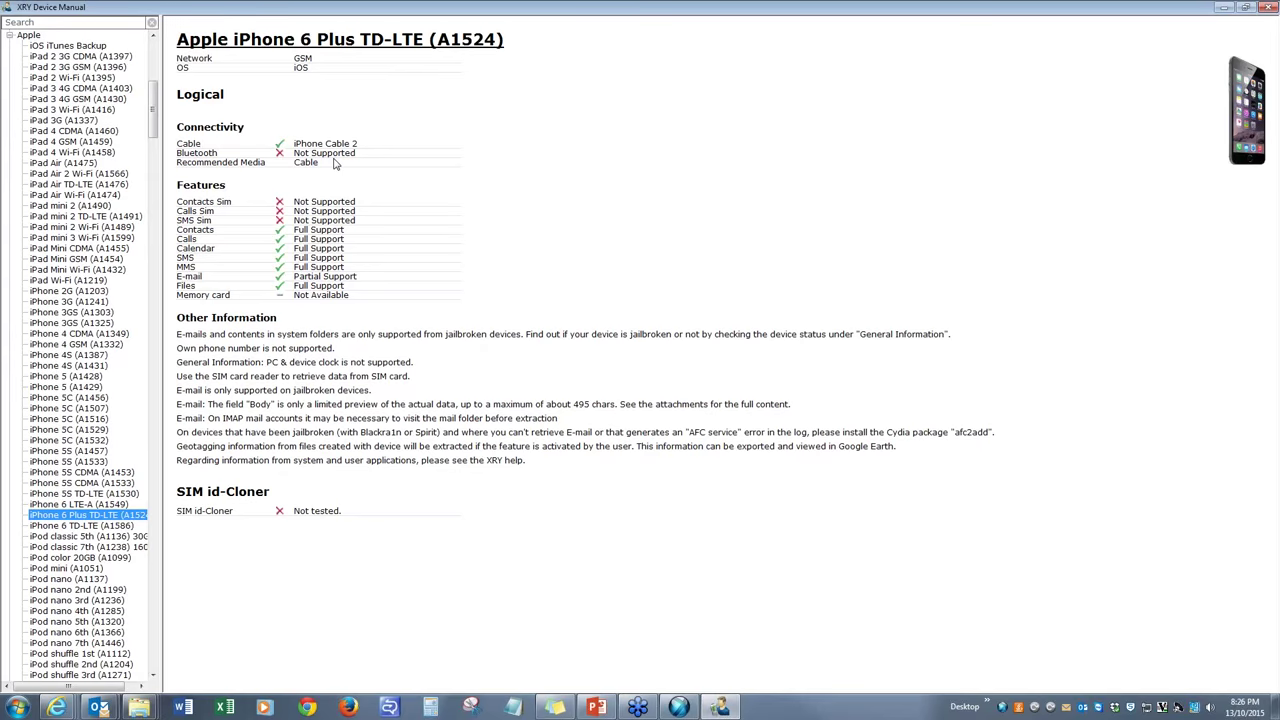
{"action": "mouse_move", "coordinate": [197, 210]}
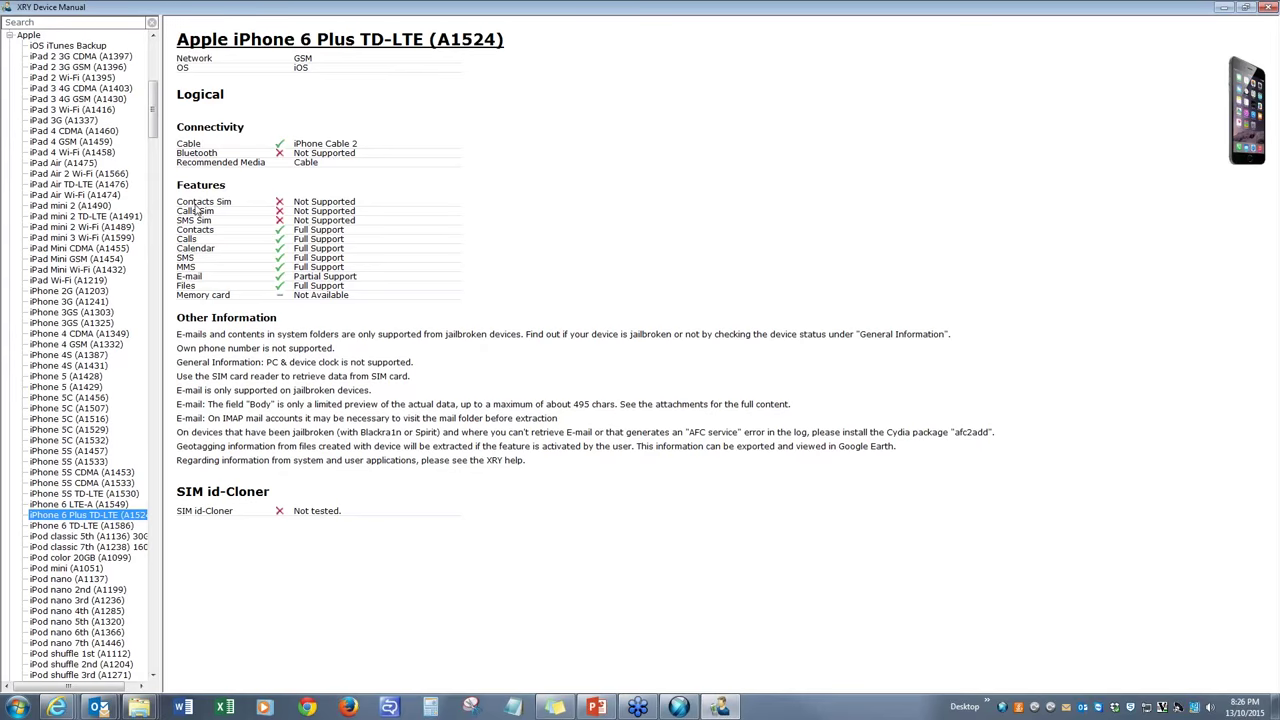
{"action": "mouse_move", "coordinate": [258, 221]}
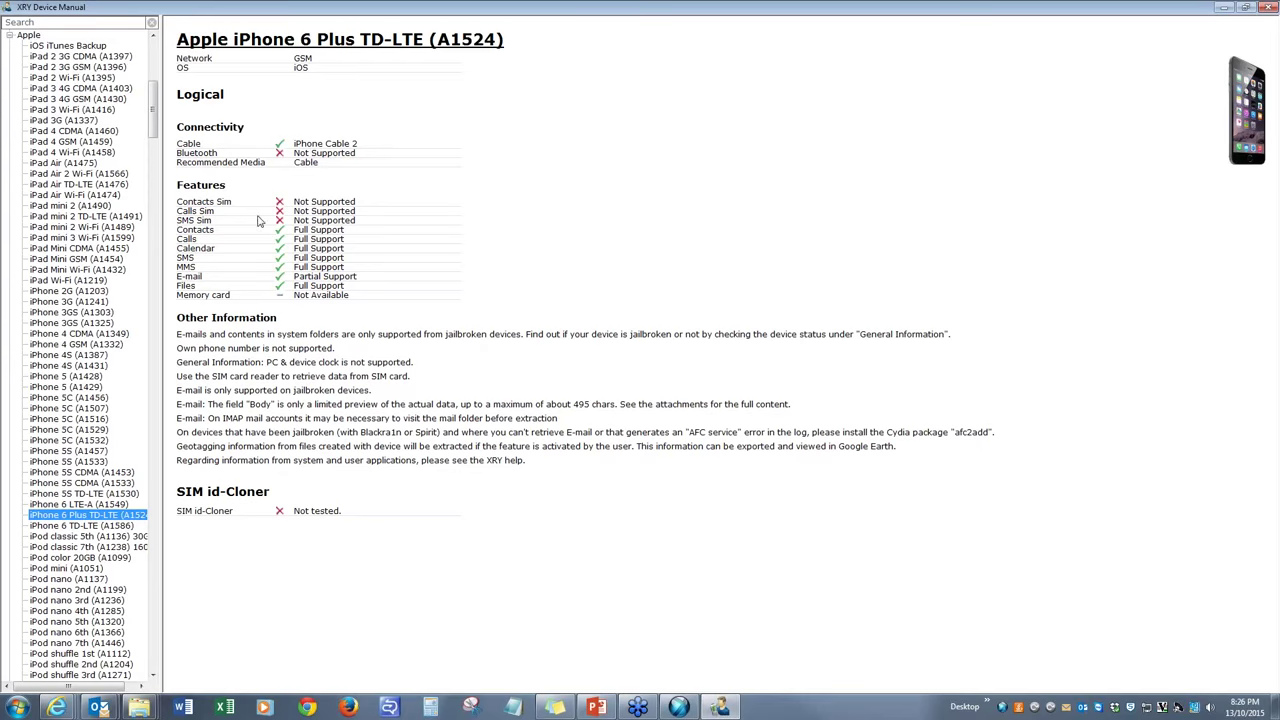
{"action": "mouse_move", "coordinate": [213, 230]}
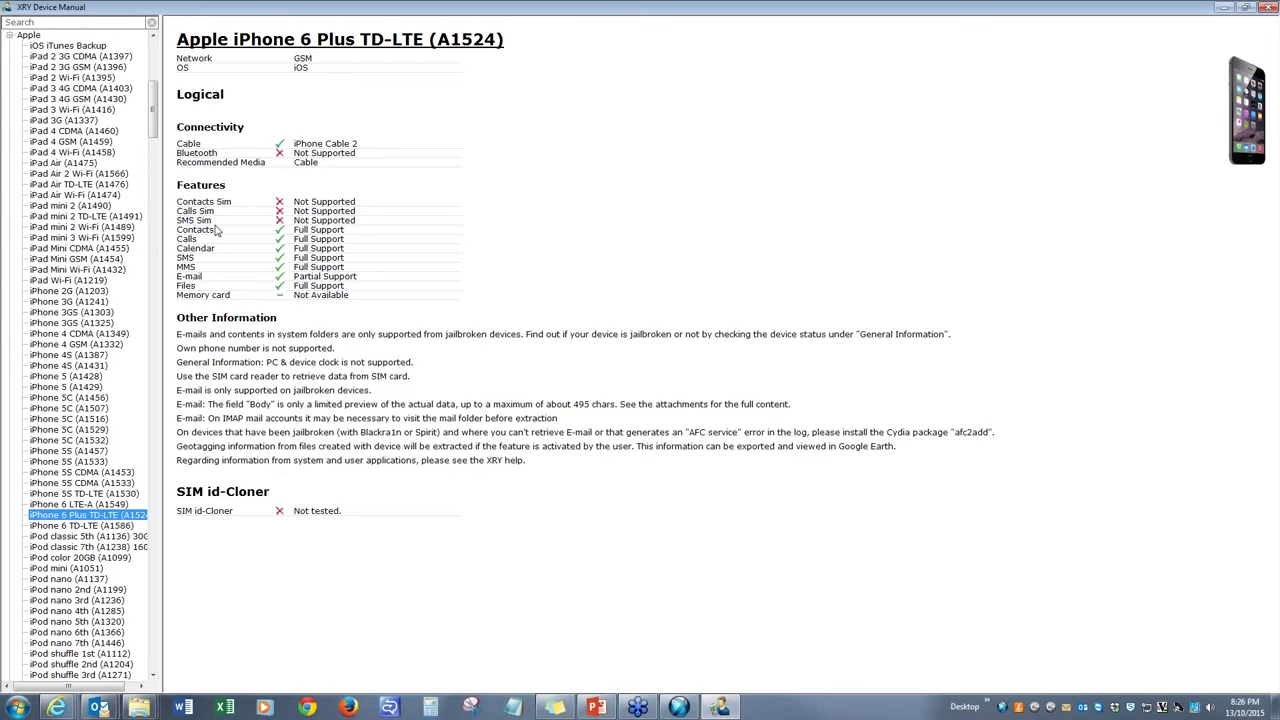
{"action": "mouse_move", "coordinate": [256, 297]}
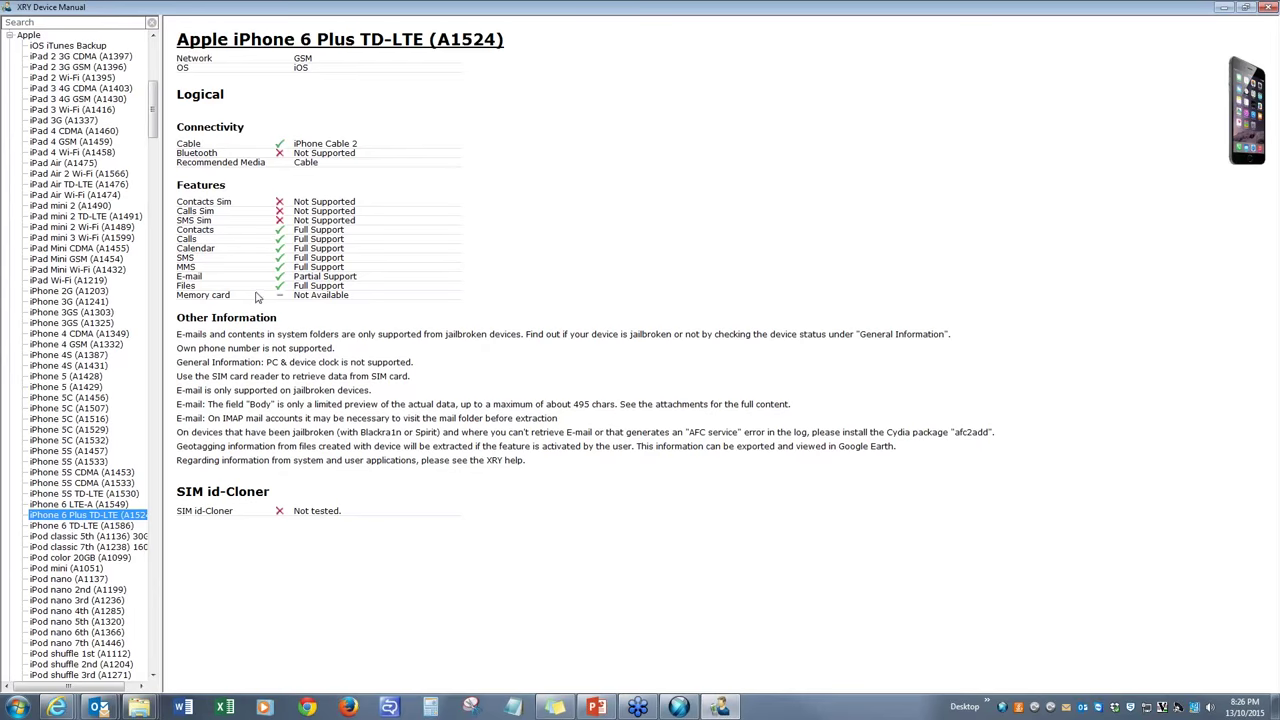
{"action": "mouse_move", "coordinate": [185, 252]}
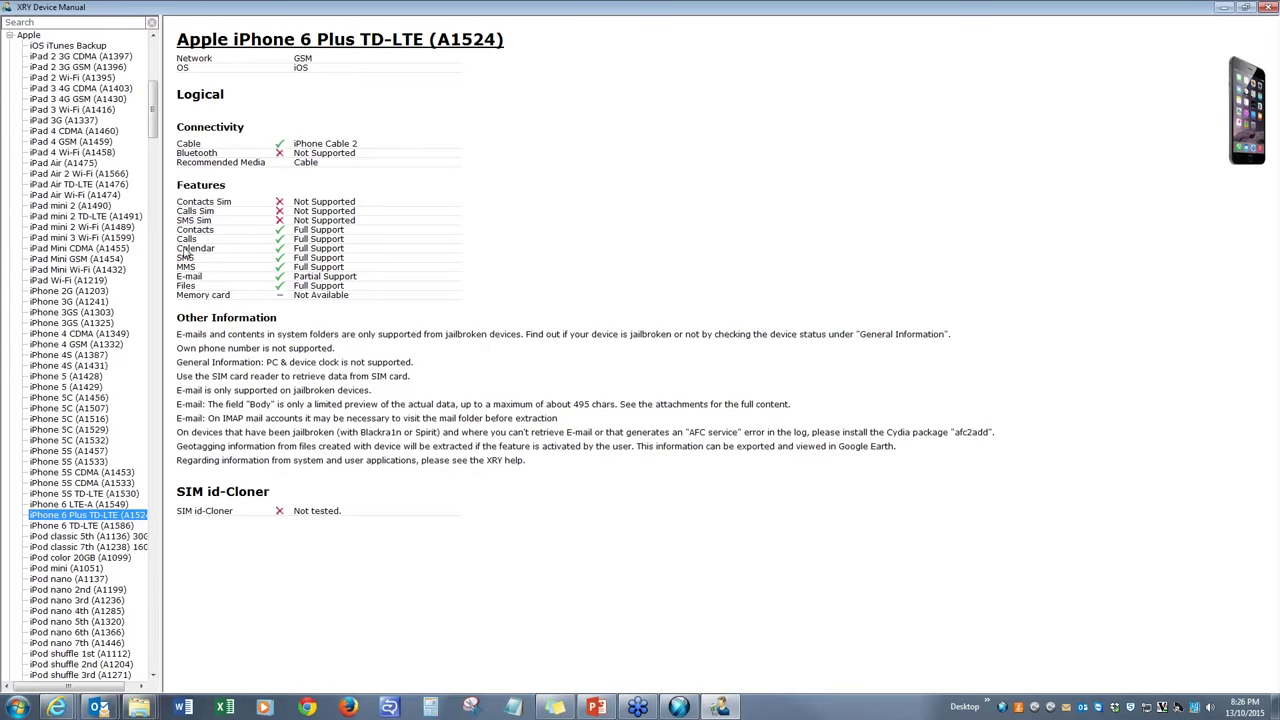
{"action": "mouse_move", "coordinate": [281, 265]}
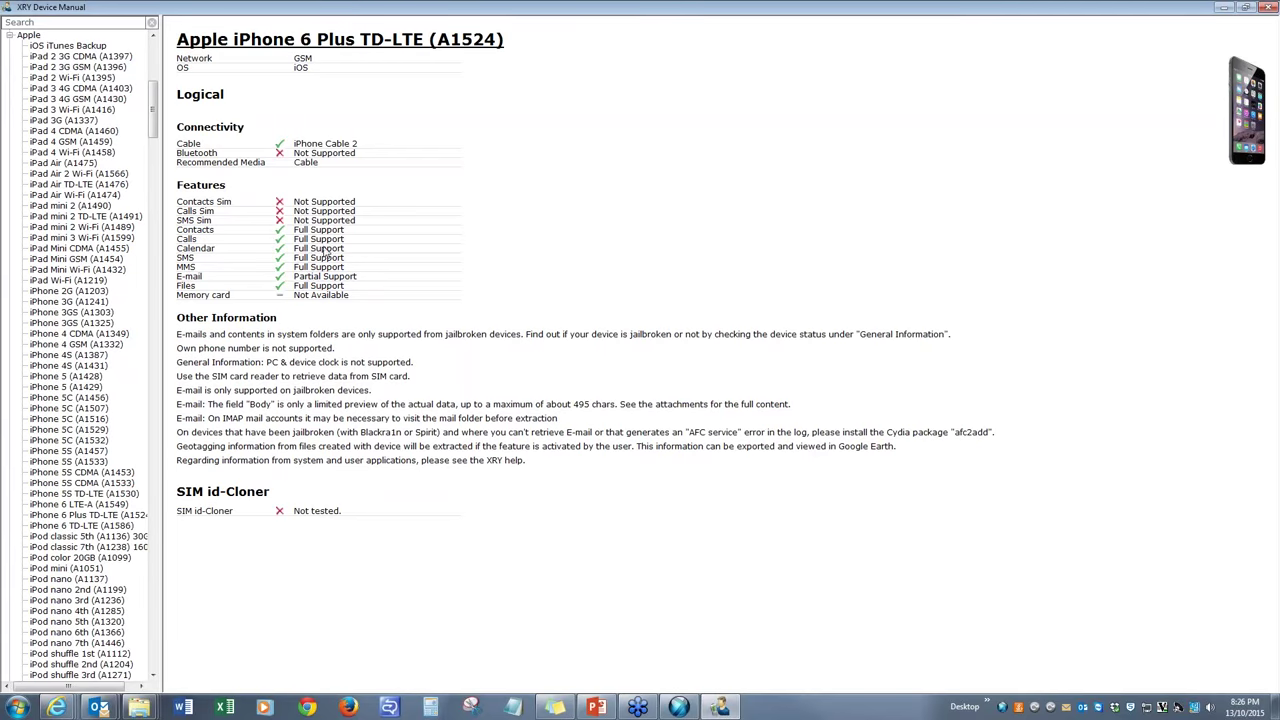
{"action": "mouse_move", "coordinate": [240, 434]}
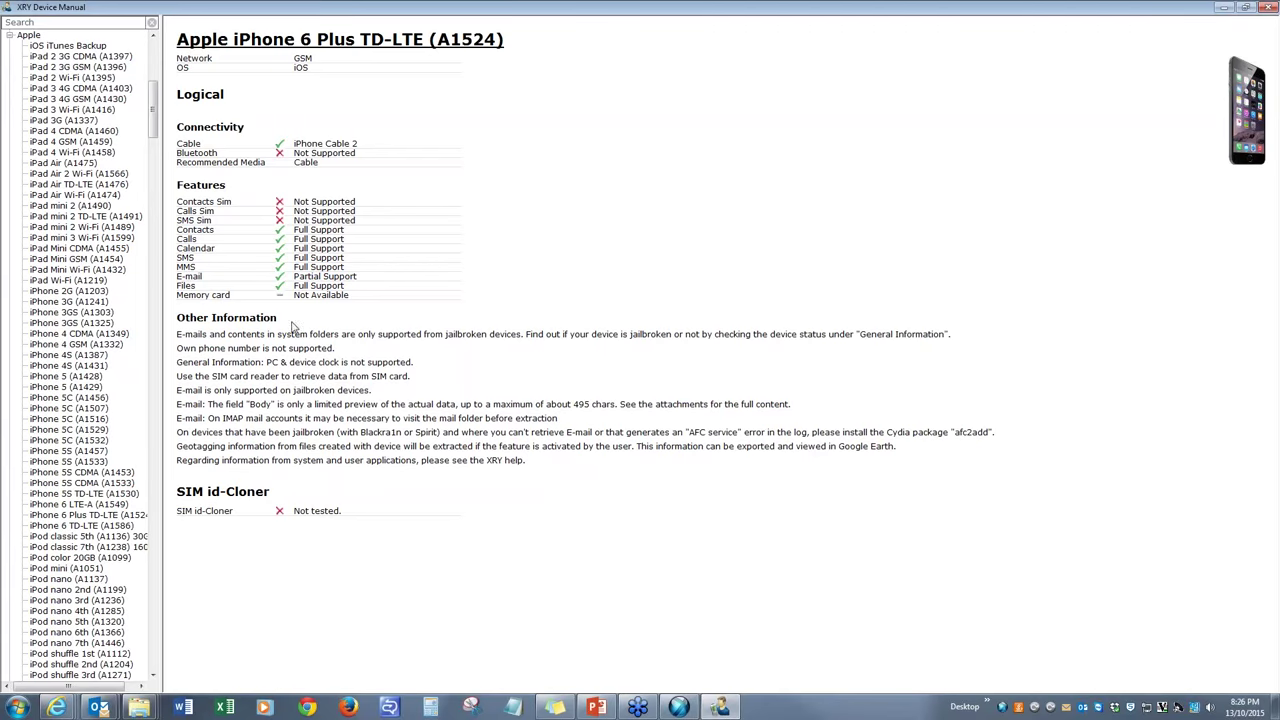
{"action": "mouse_move", "coordinate": [140, 170]}
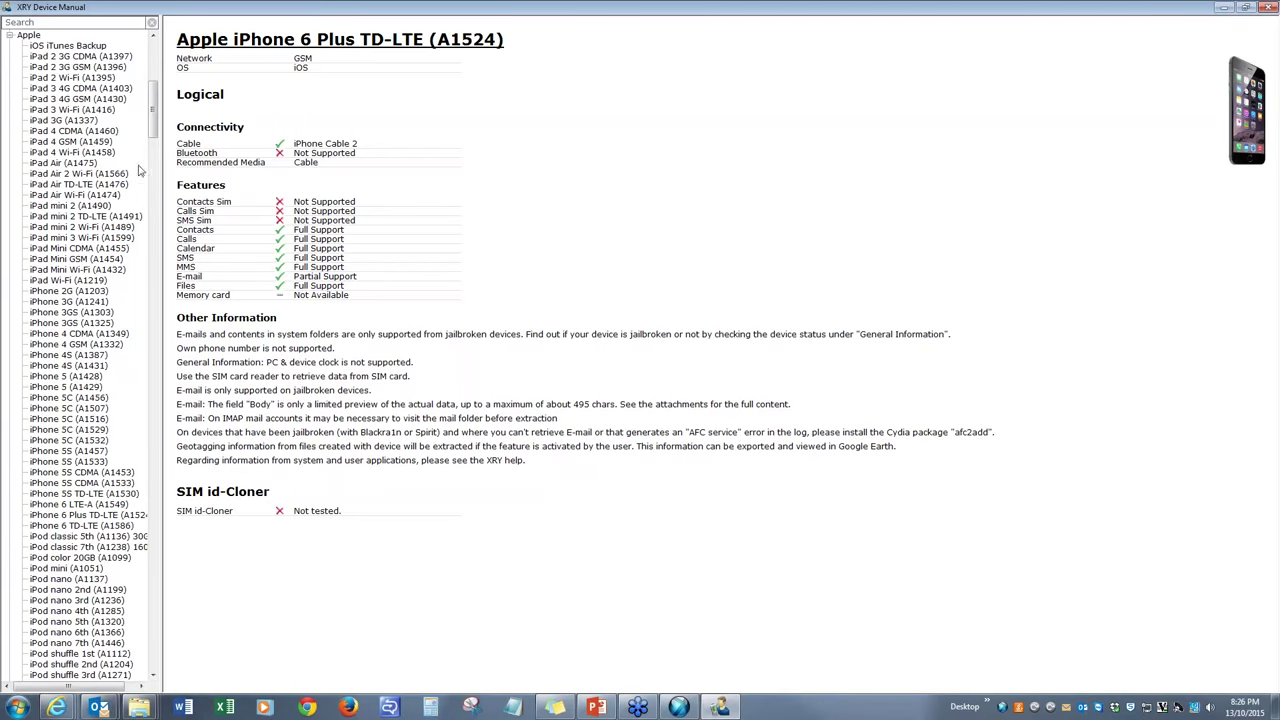
Scroll the device tree past Apple and other brands to Samsung's GT-i5500 models
{"action": "scroll", "scroll_direction": "down", "scroll_amount": 3}
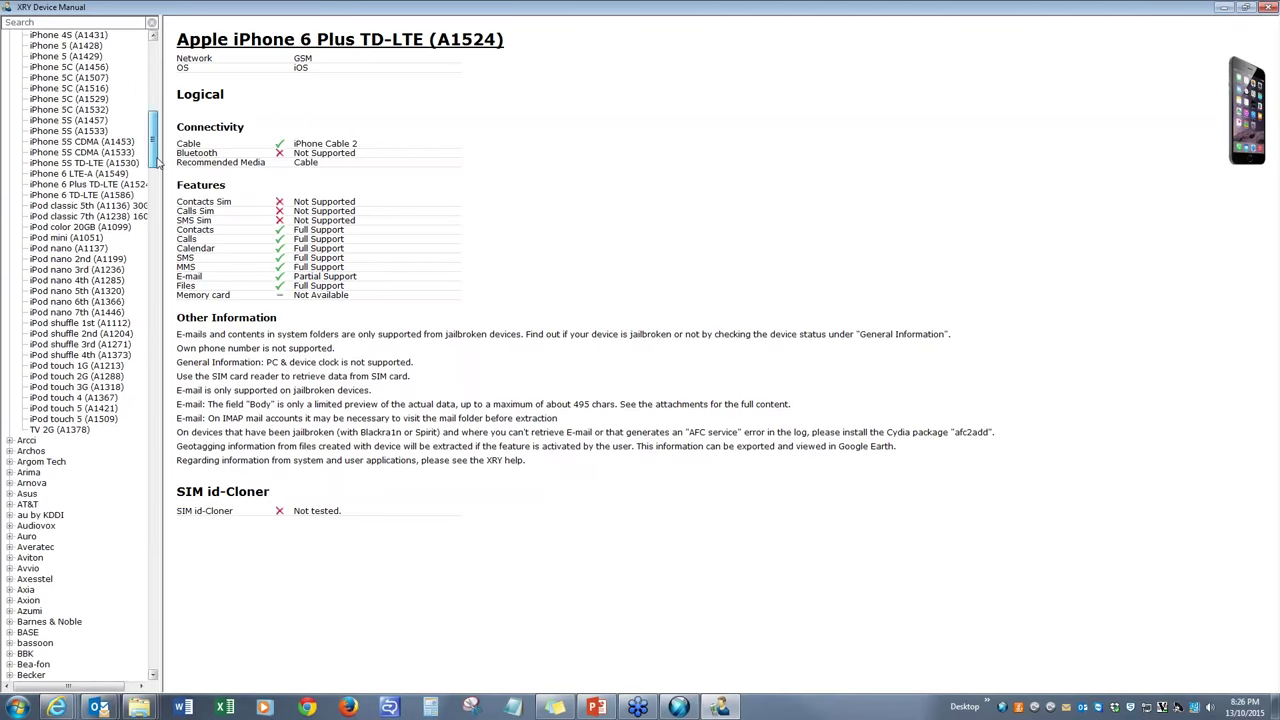
{"action": "scroll", "scroll_direction": "down", "scroll_amount": 3}
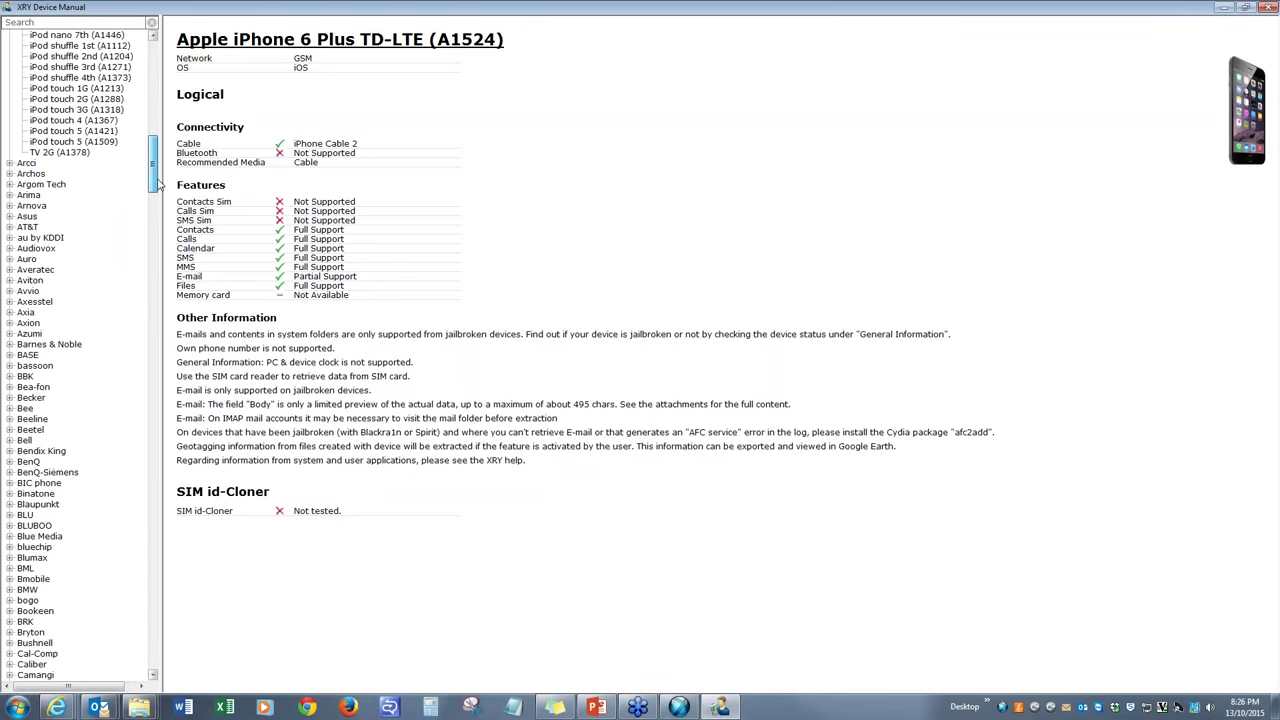
{"action": "scroll", "scroll_direction": "down", "scroll_amount": 3}
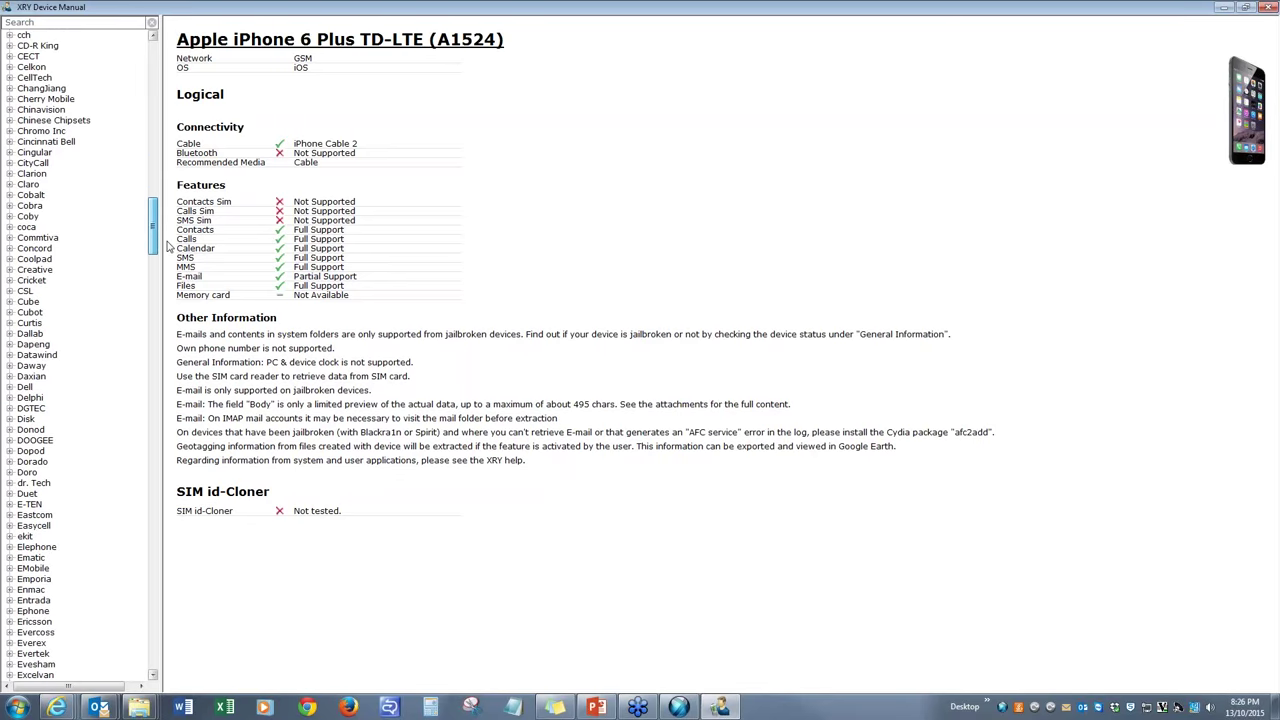
{"action": "scroll", "scroll_direction": "down", "scroll_amount": 3}
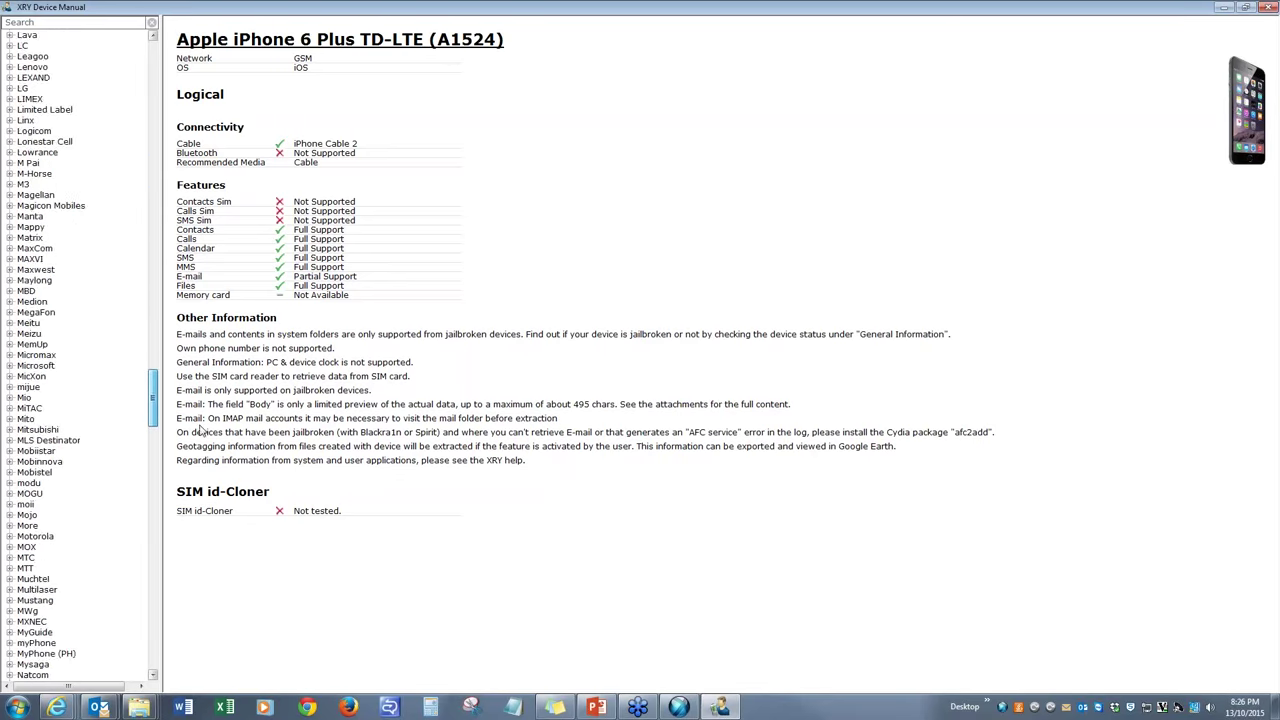
{"action": "scroll", "scroll_direction": "down", "scroll_amount": 3}
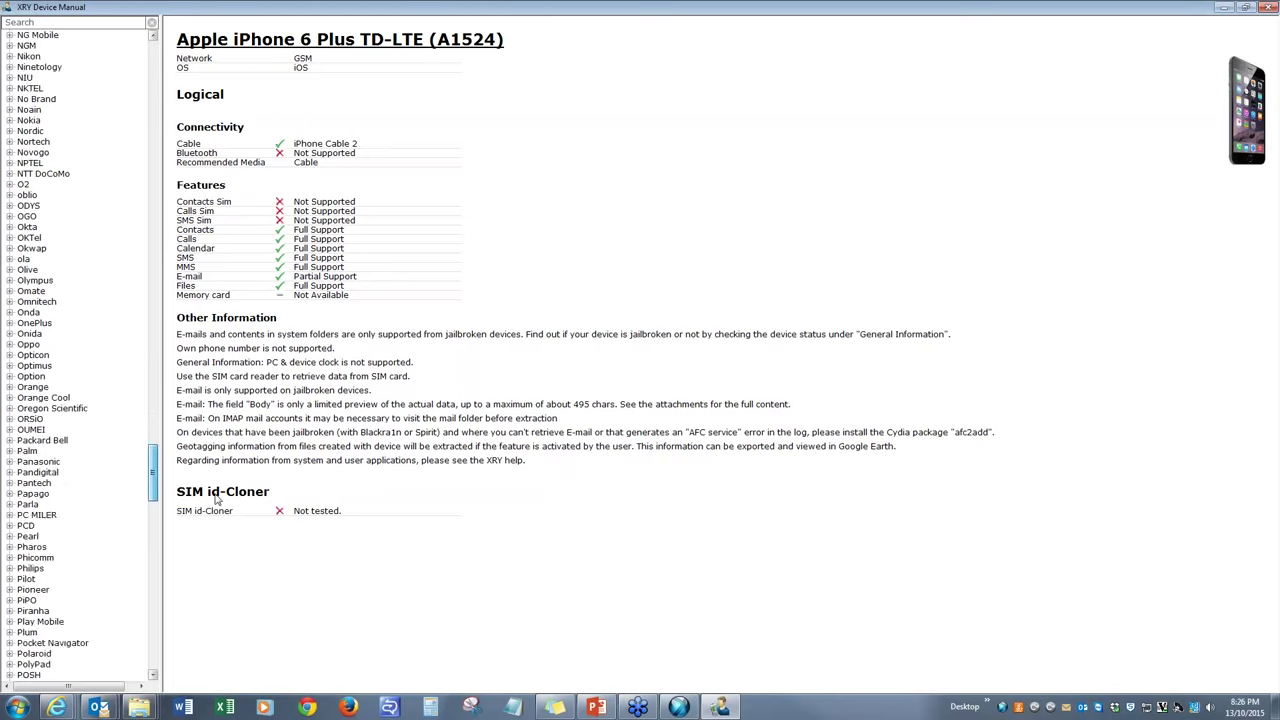
{"action": "scroll", "scroll_direction": "down", "scroll_amount": 3}
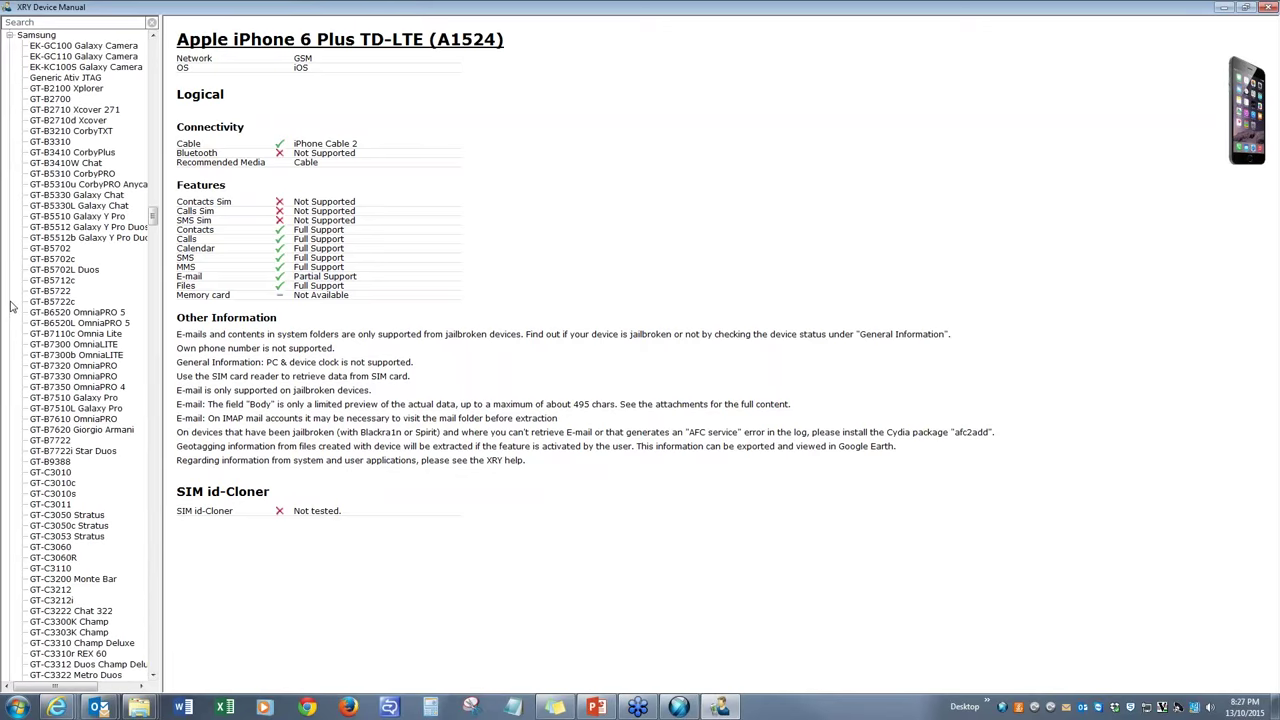
{"action": "scroll", "scroll_direction": "down", "scroll_amount": 3}
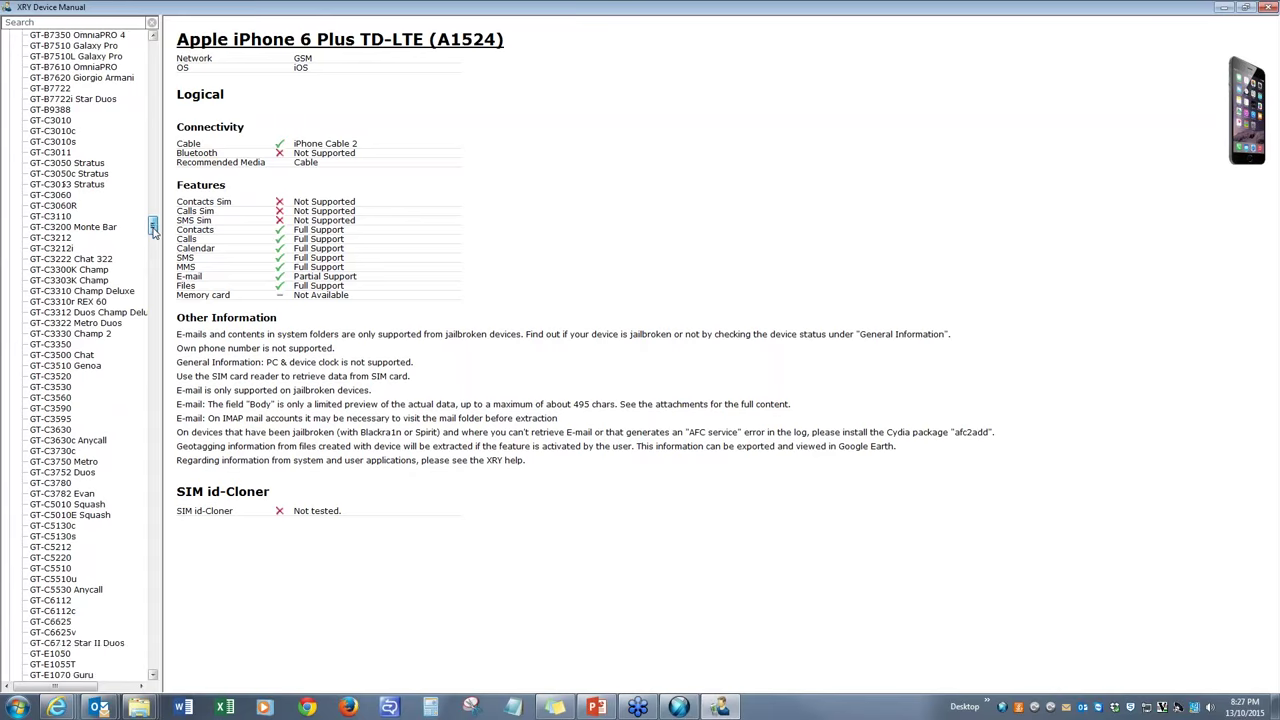
{"action": "scroll", "scroll_direction": "down", "scroll_amount": 3}
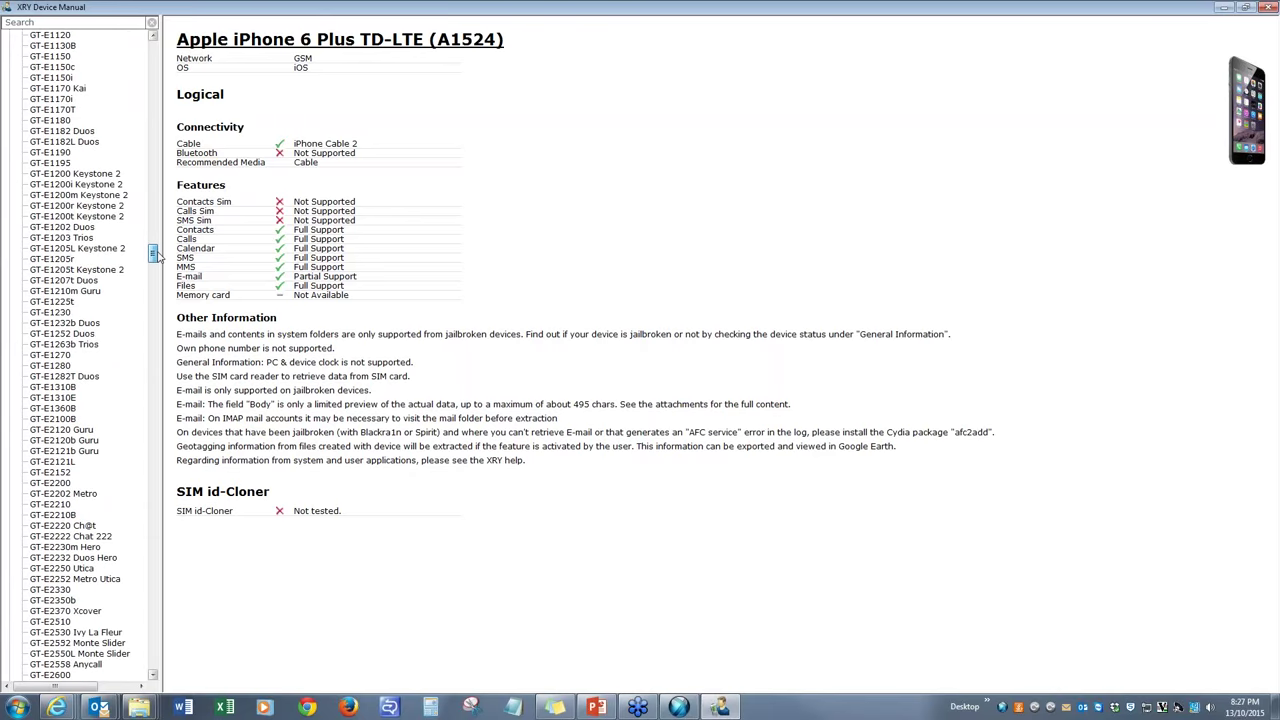
{"action": "scroll", "scroll_direction": "down", "scroll_amount": 3}
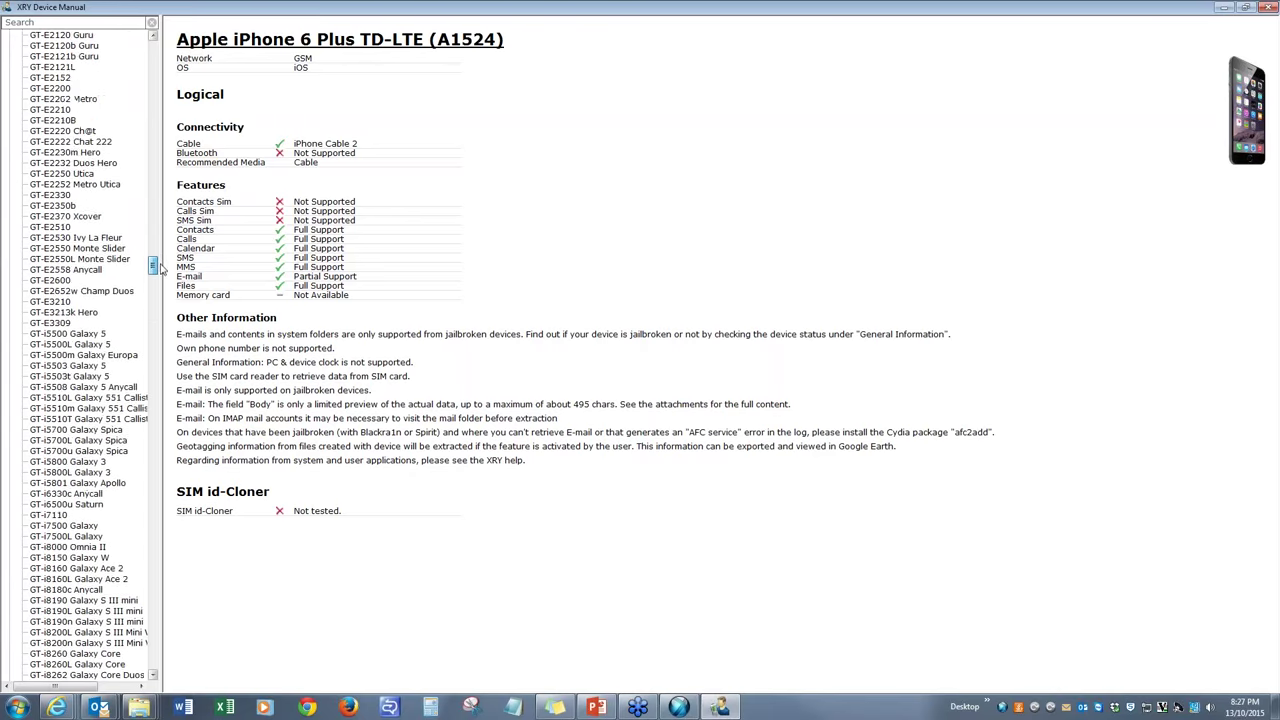
{"action": "scroll", "scroll_direction": "down", "scroll_amount": 3}
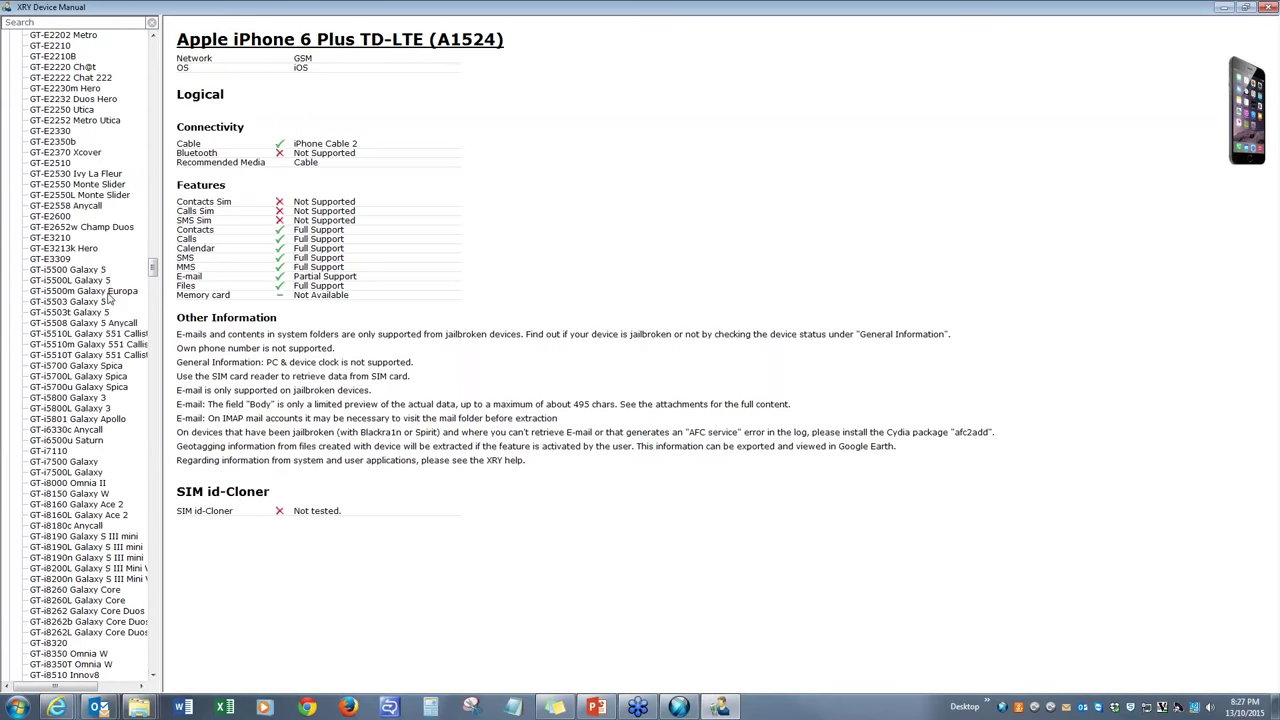
View the GT-i5500L Galaxy 5 entry, then the GT-i5500 Galaxy 5 support page
{"action": "left_click", "coordinate": [70, 280]}
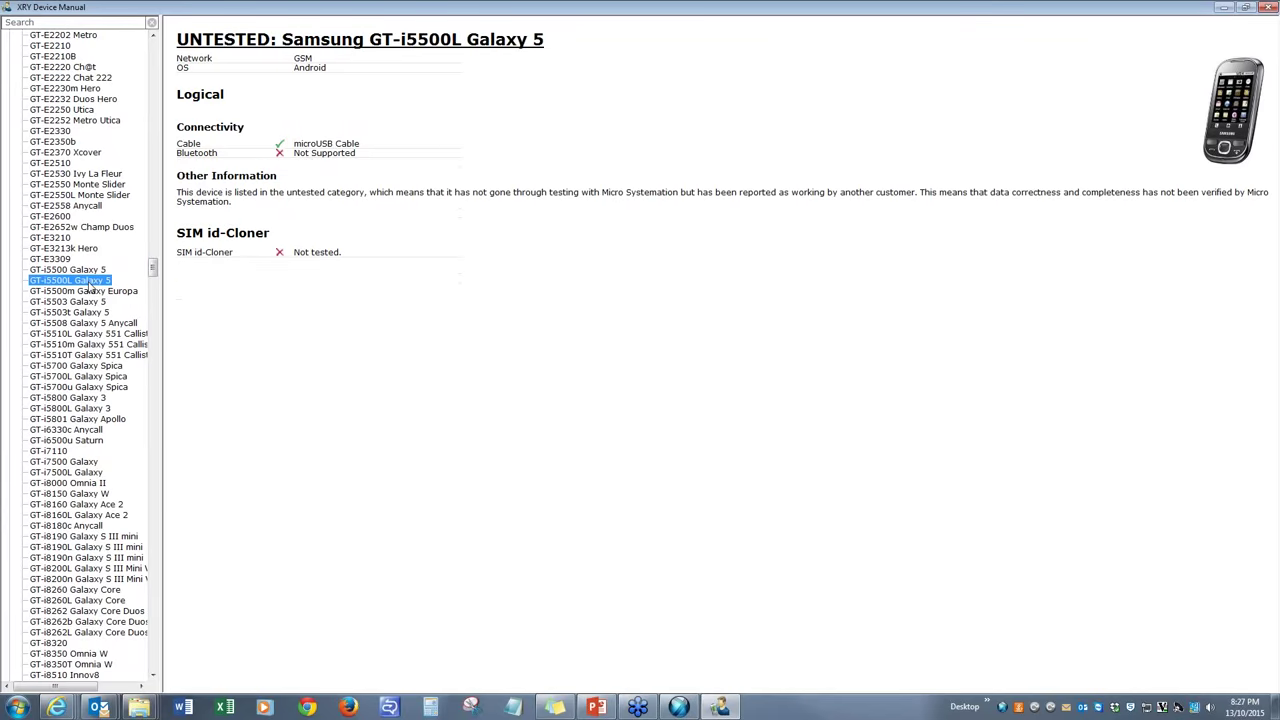
{"action": "mouse_move", "coordinate": [190, 152]}
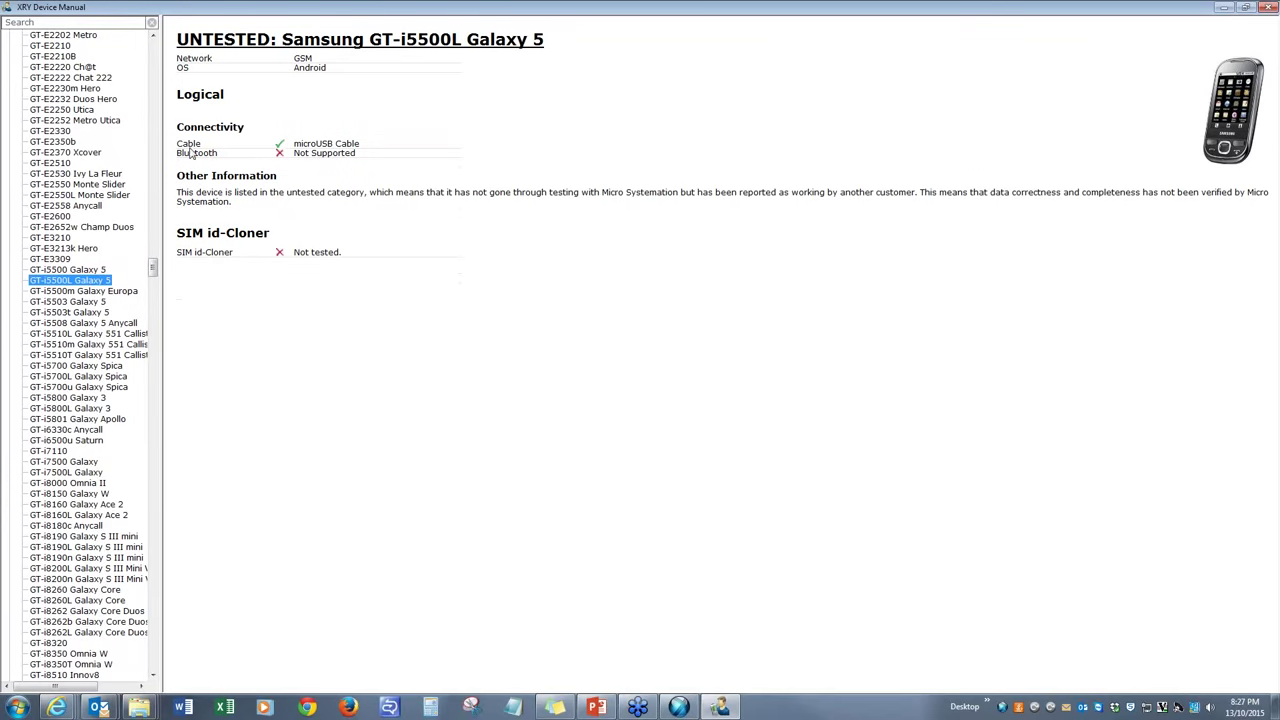
{"action": "mouse_move", "coordinate": [95, 300]}
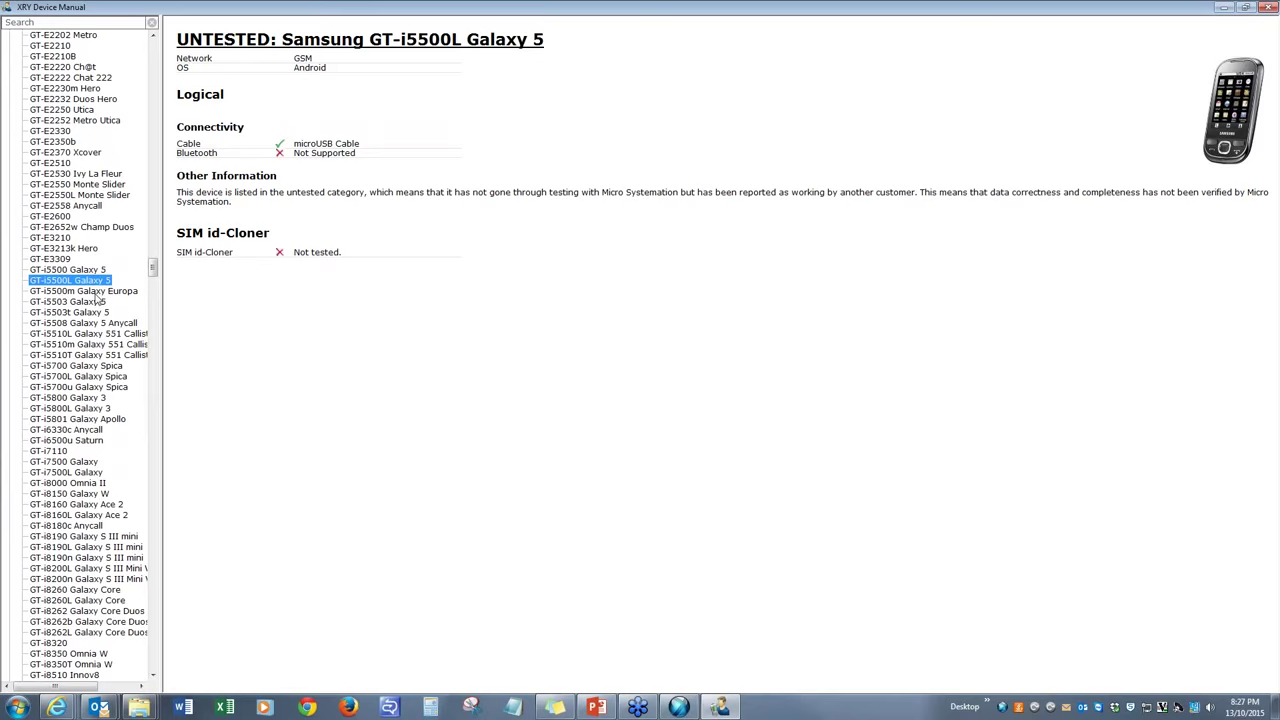
{"action": "left_click", "coordinate": [67, 269]}
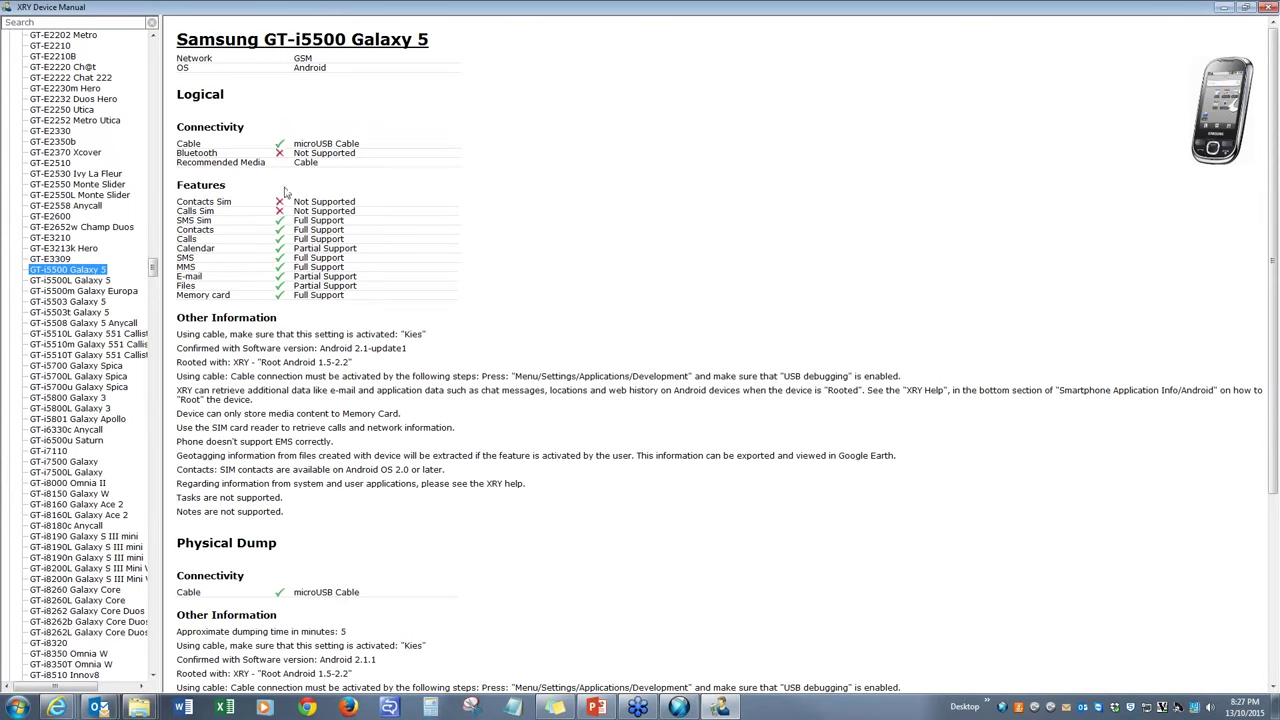
{"action": "mouse_move", "coordinate": [342, 52]}
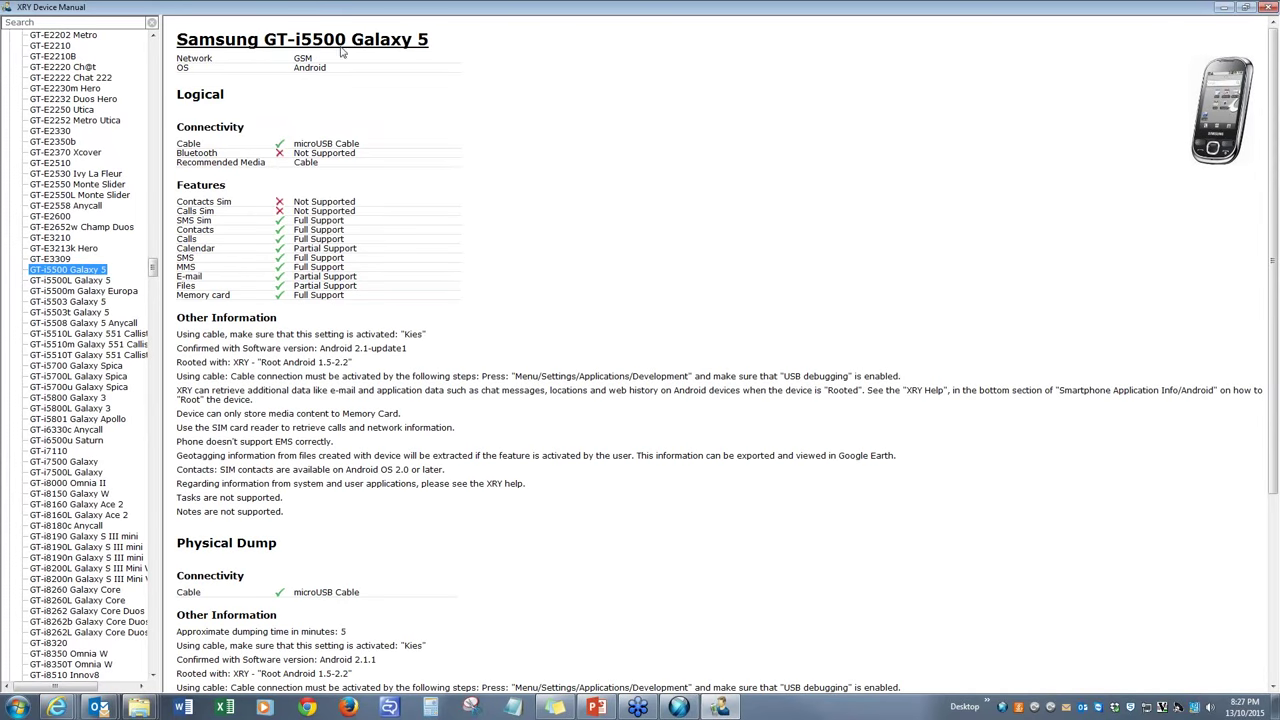
{"action": "mouse_move", "coordinate": [275, 253]}
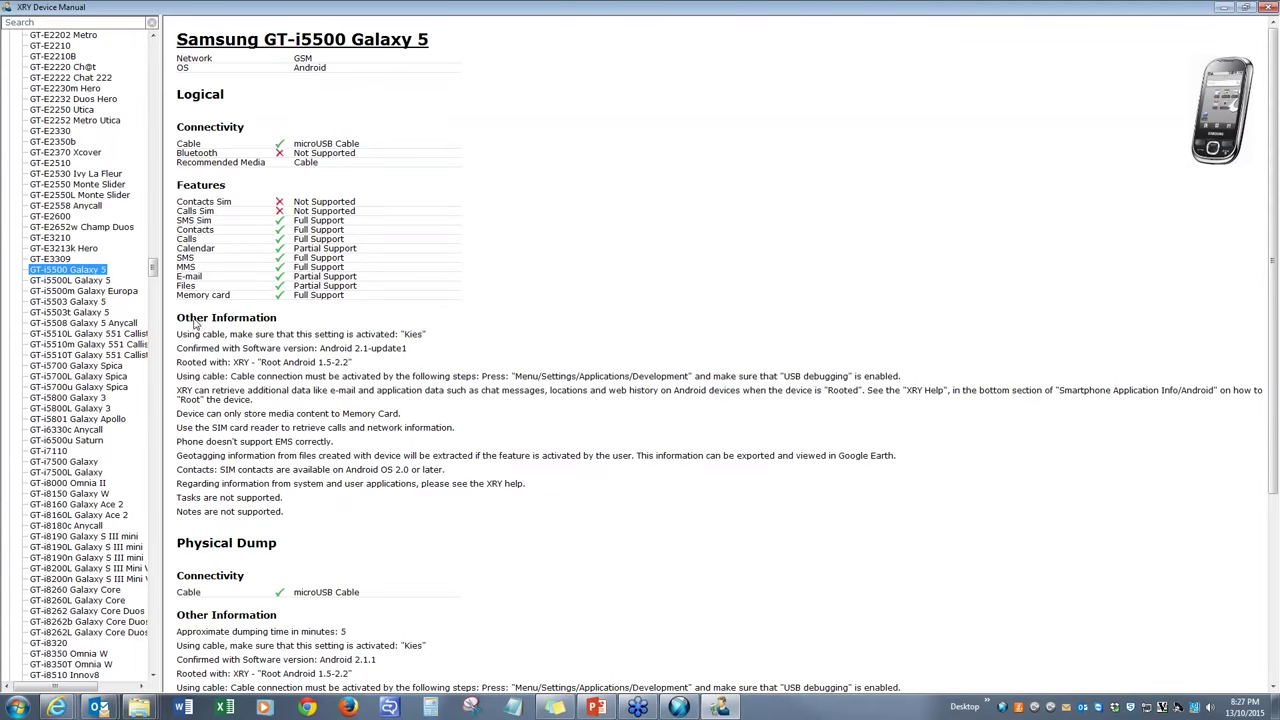
{"action": "mouse_move", "coordinate": [196, 328]}
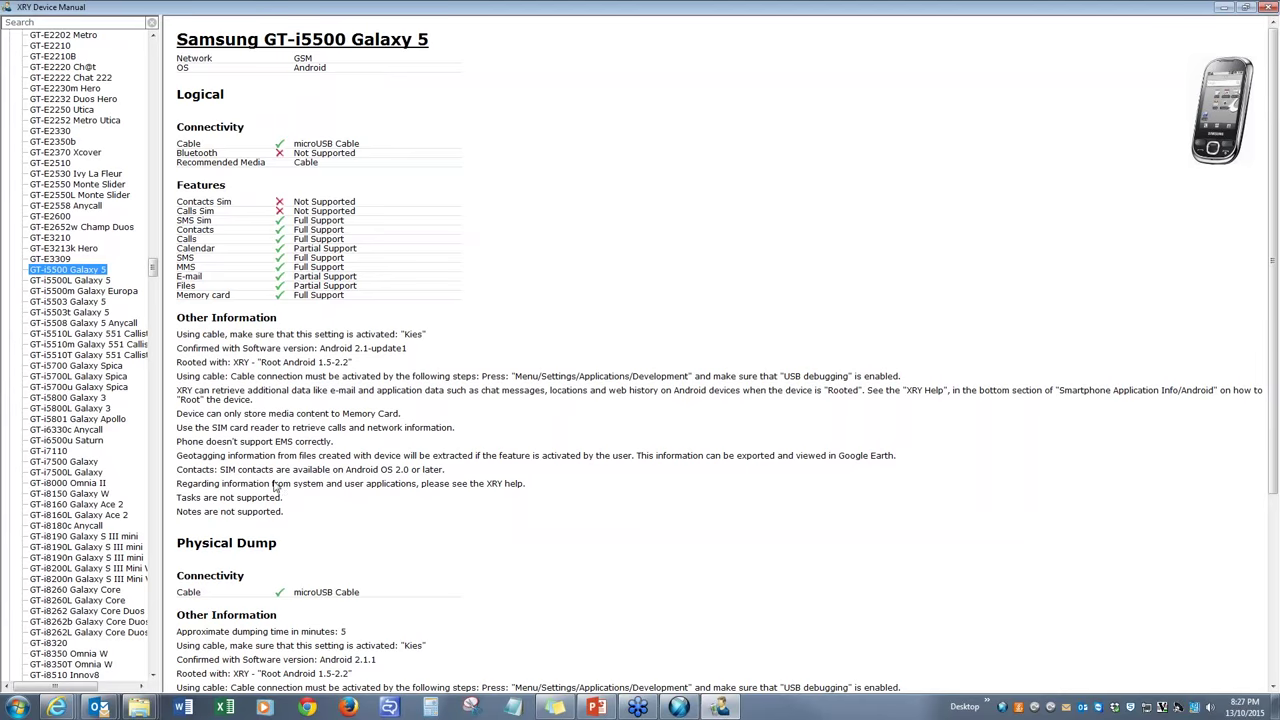
{"action": "mouse_move", "coordinate": [312, 575]}
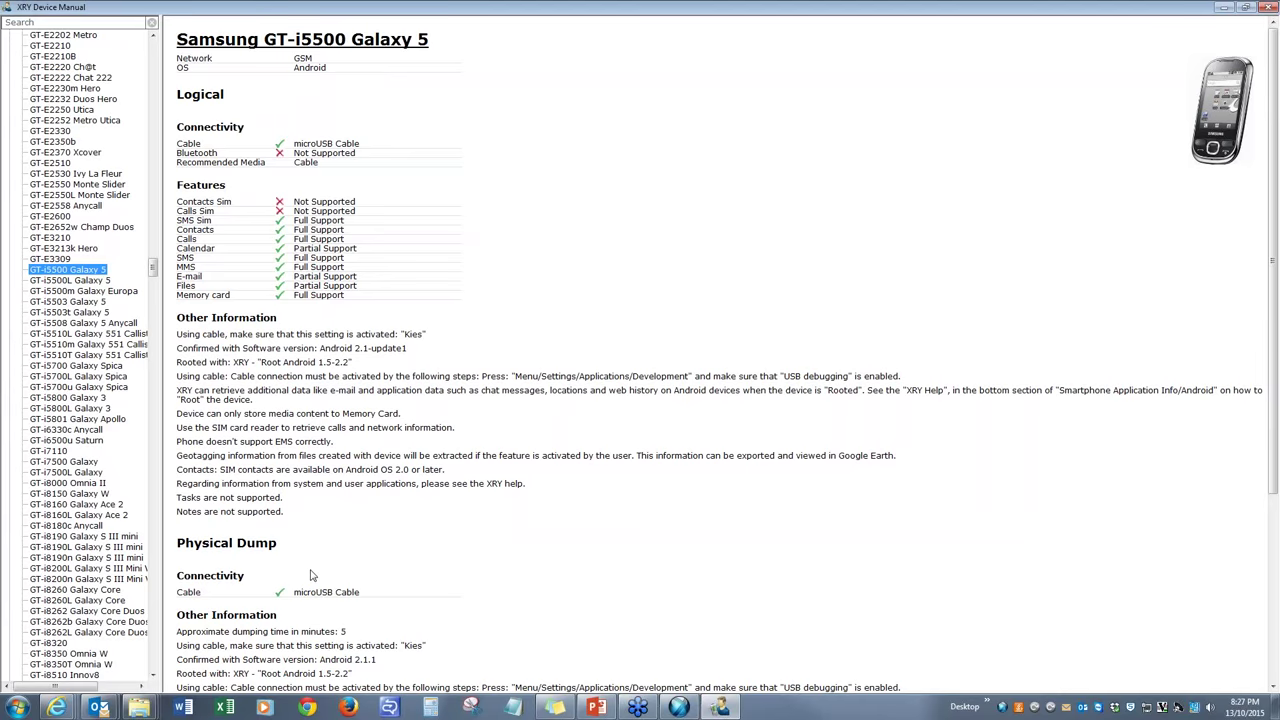
{"action": "mouse_move", "coordinate": [283, 646]}
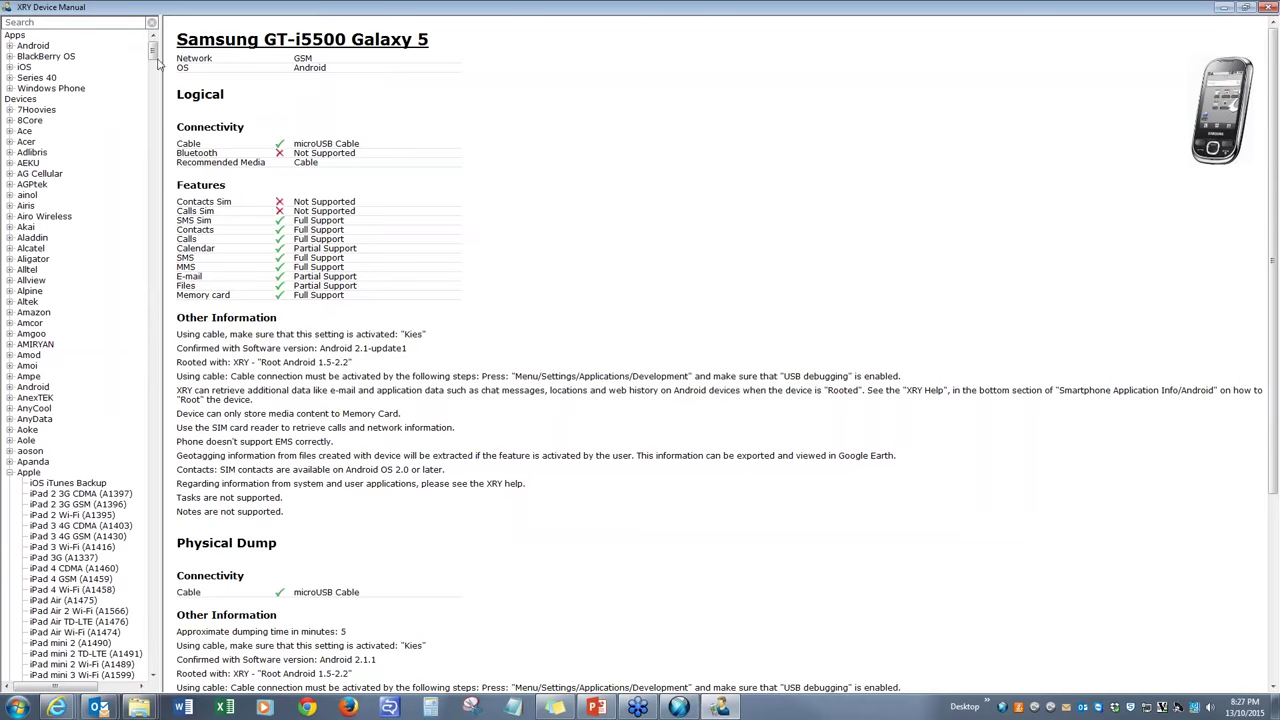
{"action": "mouse_move", "coordinate": [253, 104]}
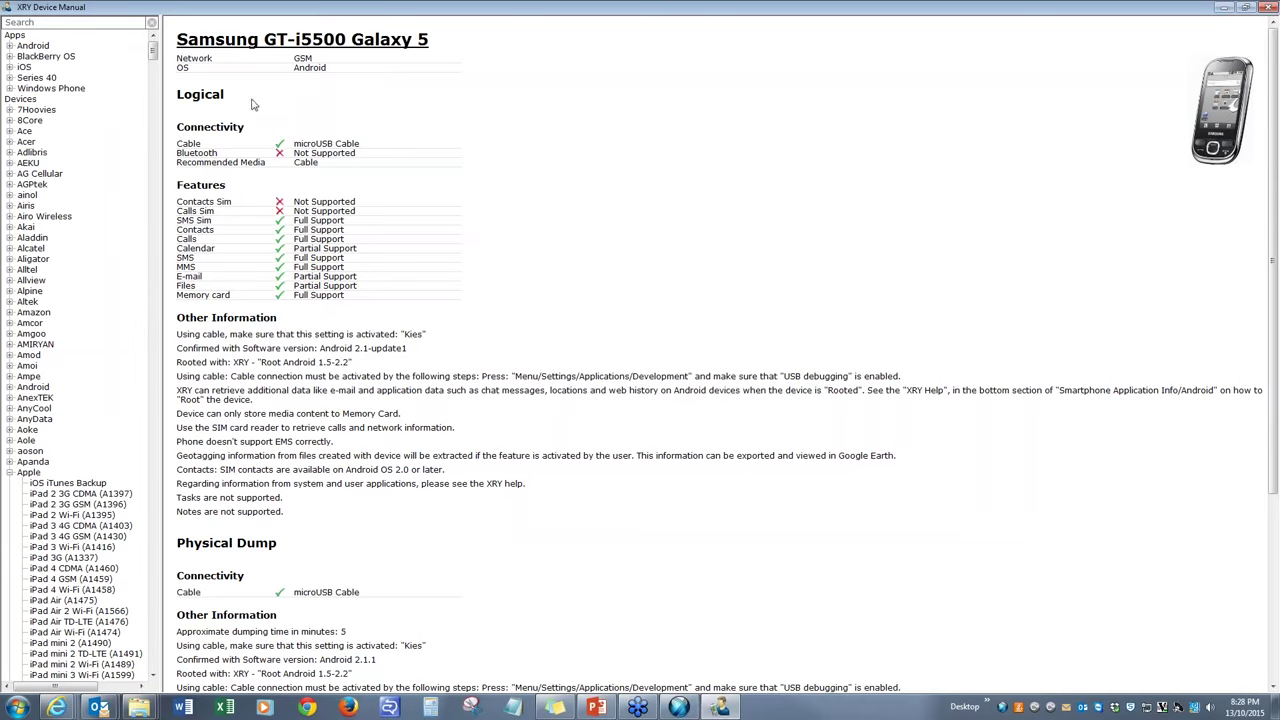
{"action": "mouse_move", "coordinate": [369, 131]}
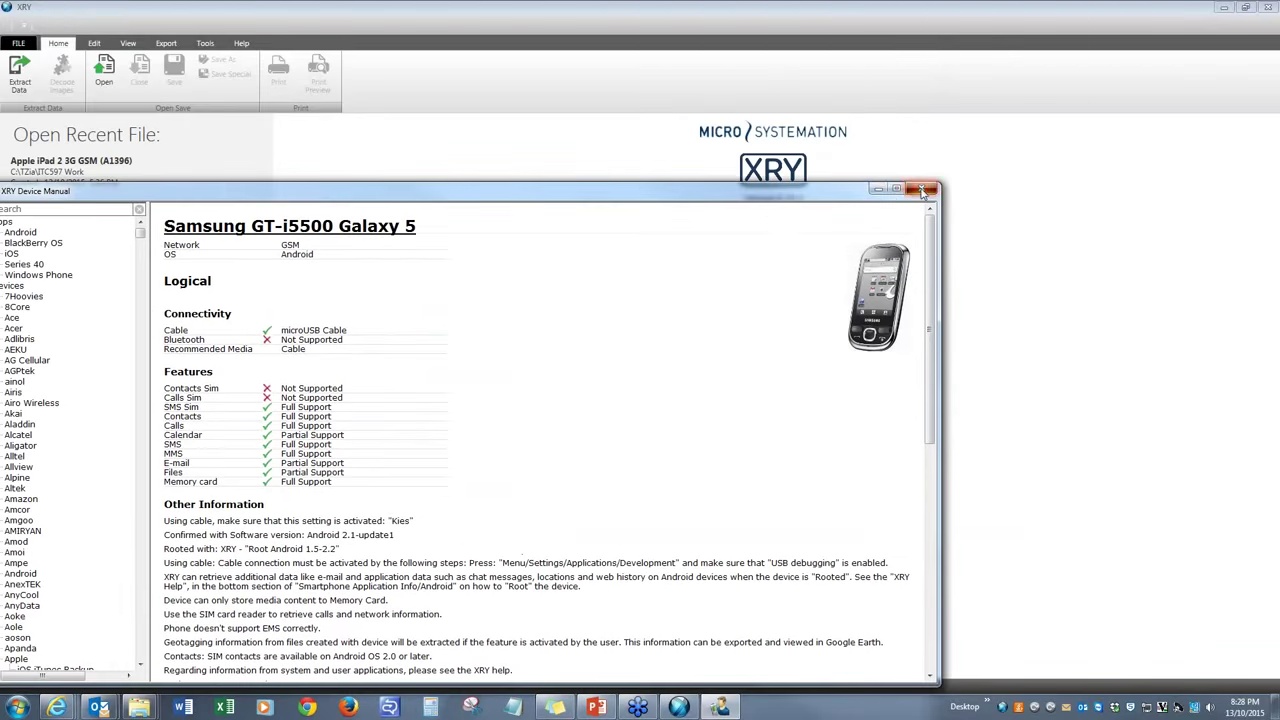
{"action": "left_click", "coordinate": [921, 189]}
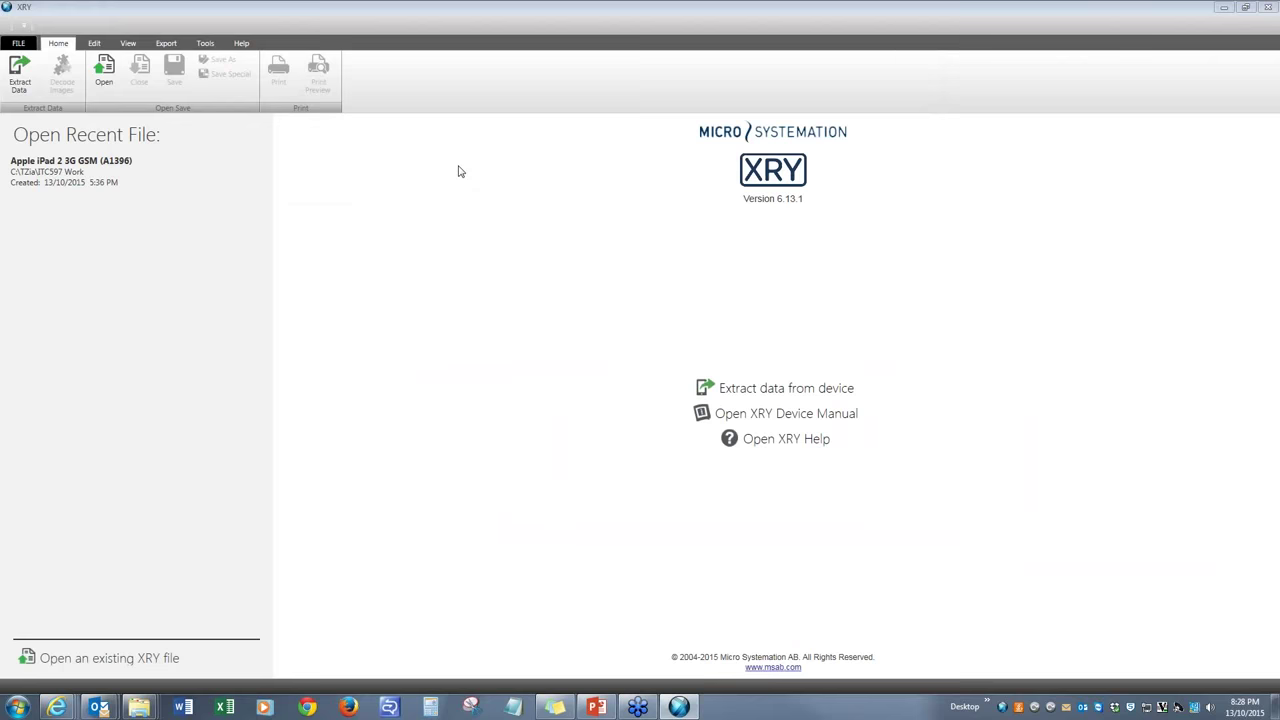
{"action": "mouse_move", "coordinate": [335, 271]}
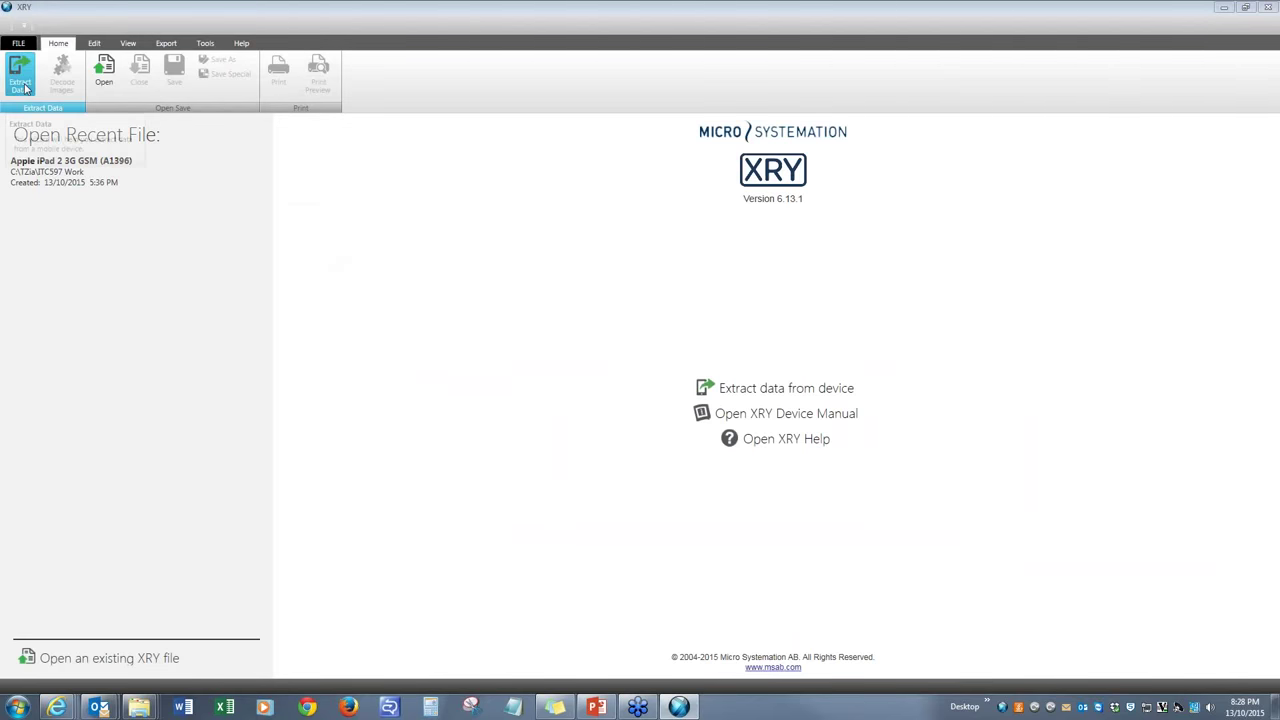
{"action": "mouse_move", "coordinate": [20, 72]}
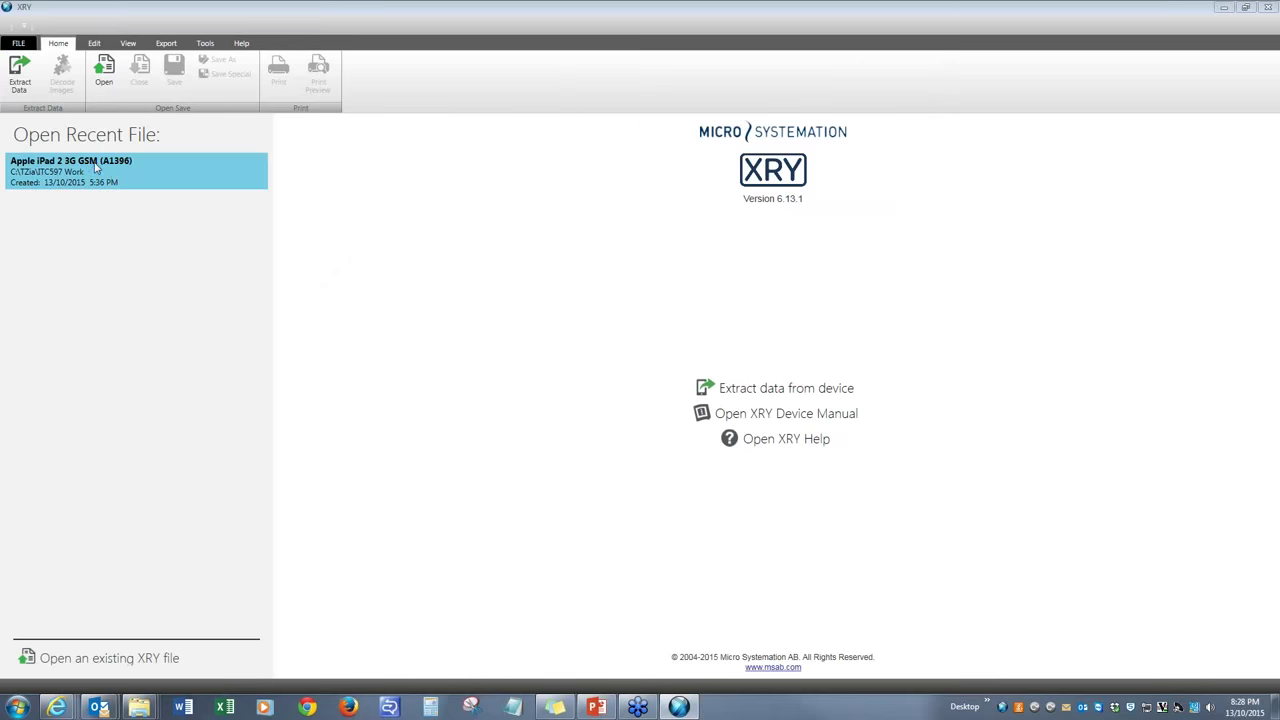
{"action": "mouse_move", "coordinate": [19, 75]}
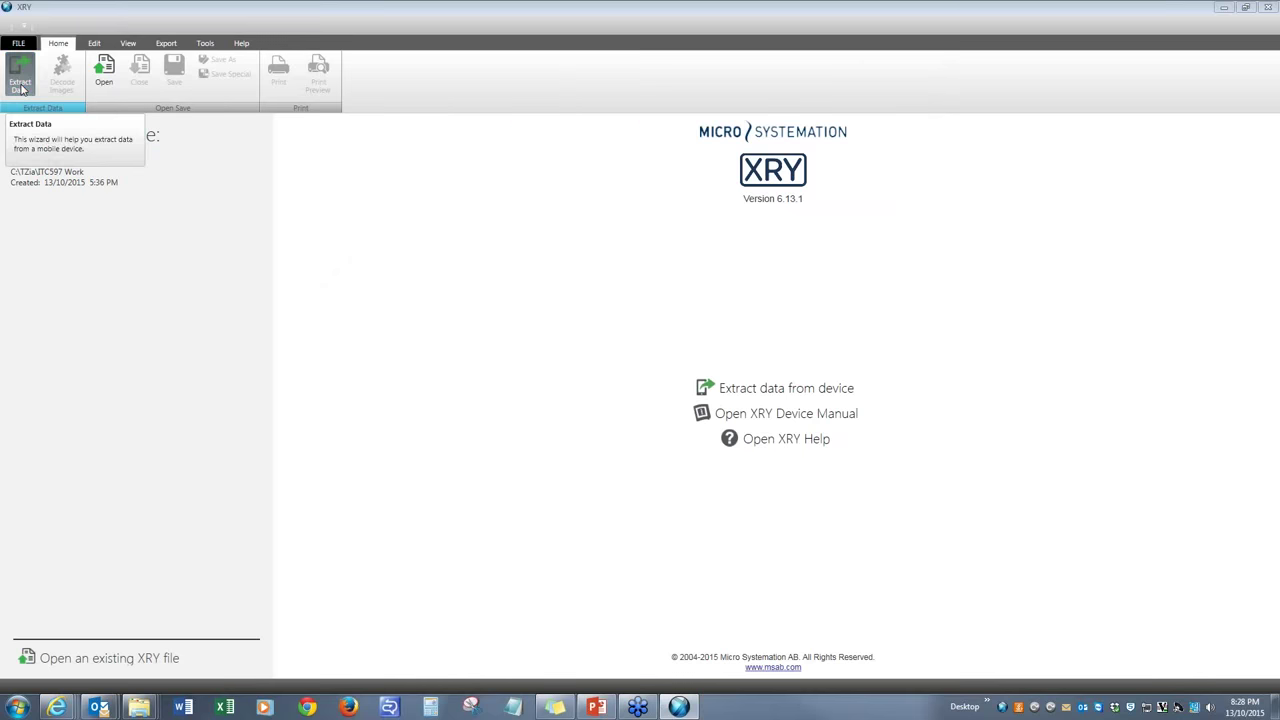
{"action": "left_click", "coordinate": [20, 75]}
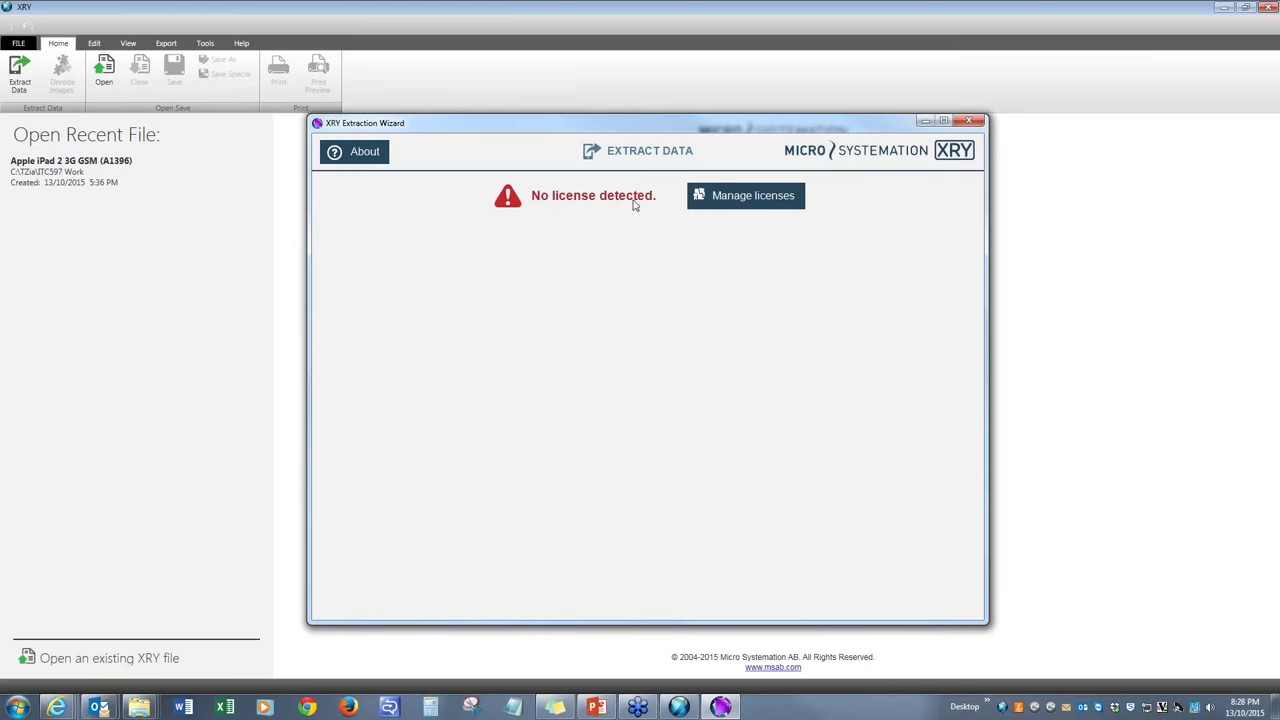
{"action": "mouse_move", "coordinate": [631, 200]}
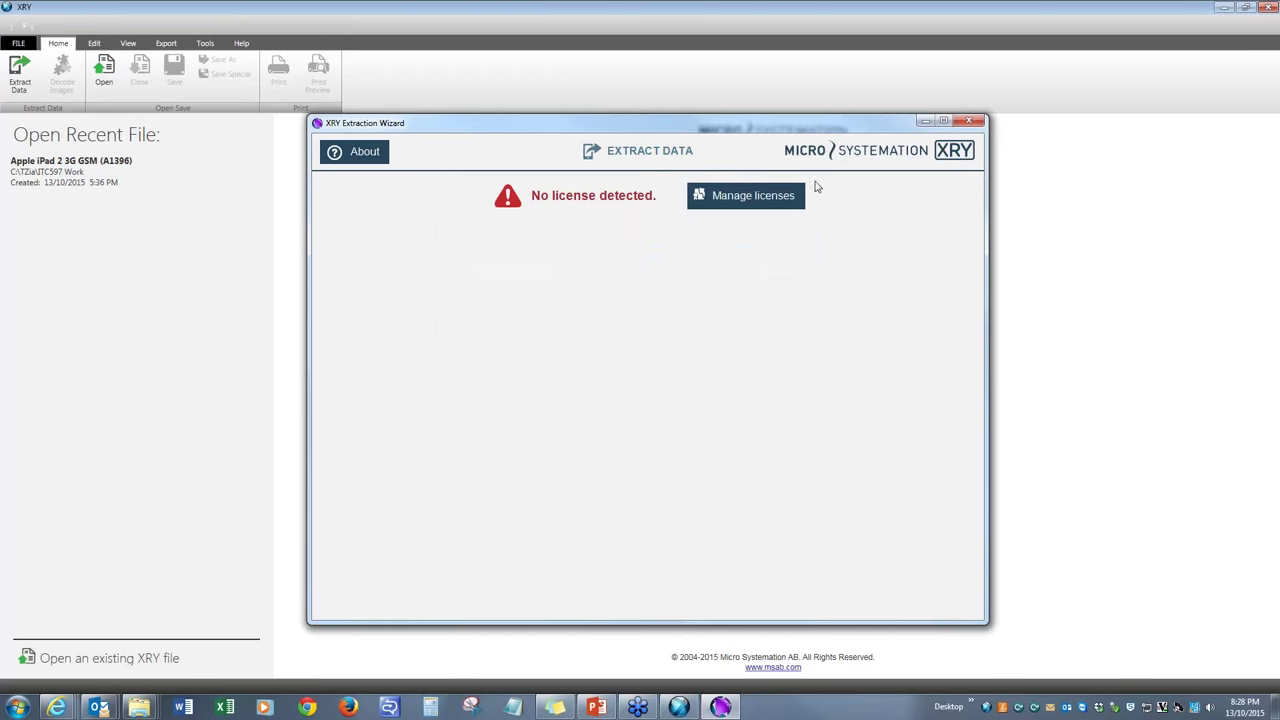
{"action": "mouse_move", "coordinate": [736, 235]}
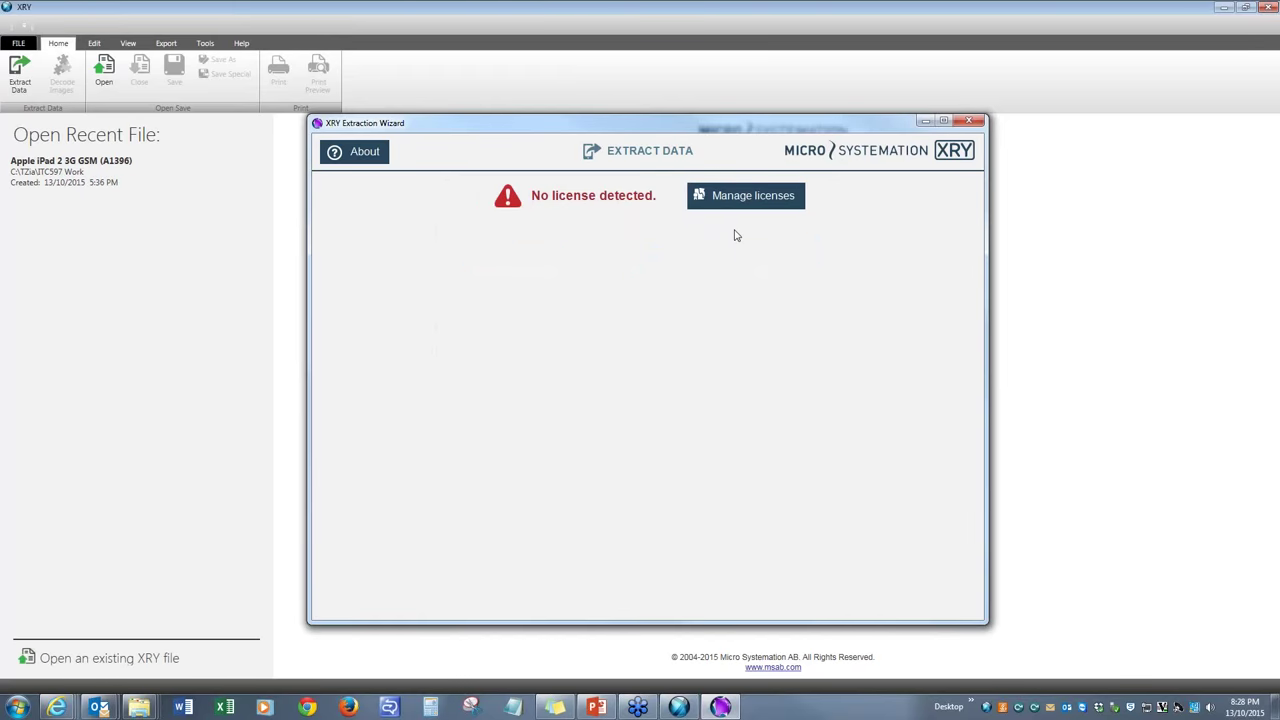
{"action": "mouse_move", "coordinate": [727, 203]}
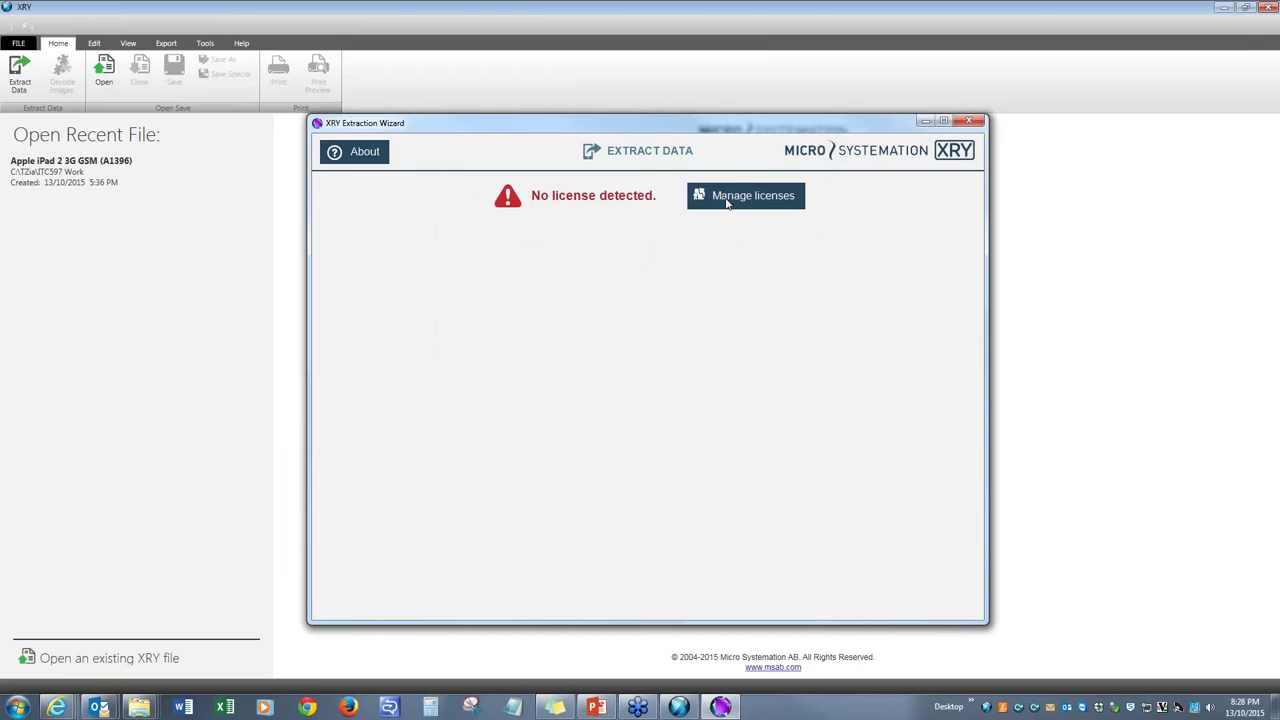
{"action": "left_click", "coordinate": [746, 195]}
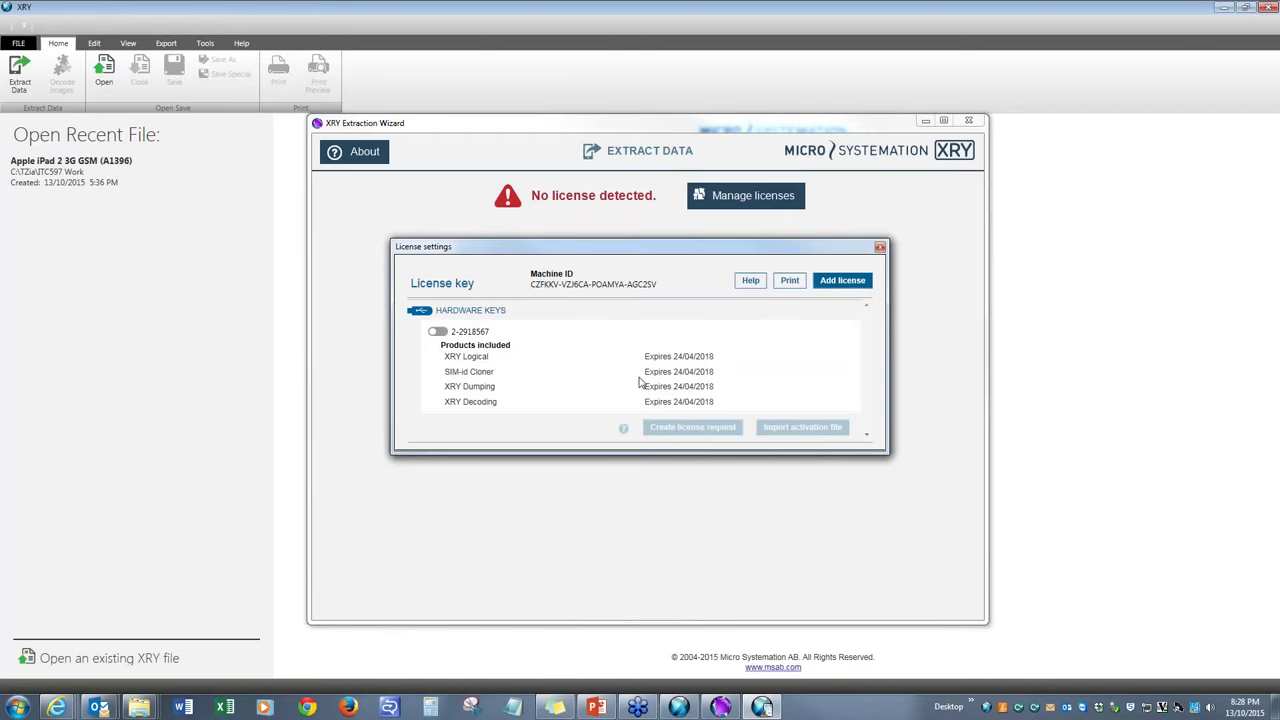
{"action": "mouse_move", "coordinate": [695, 371]}
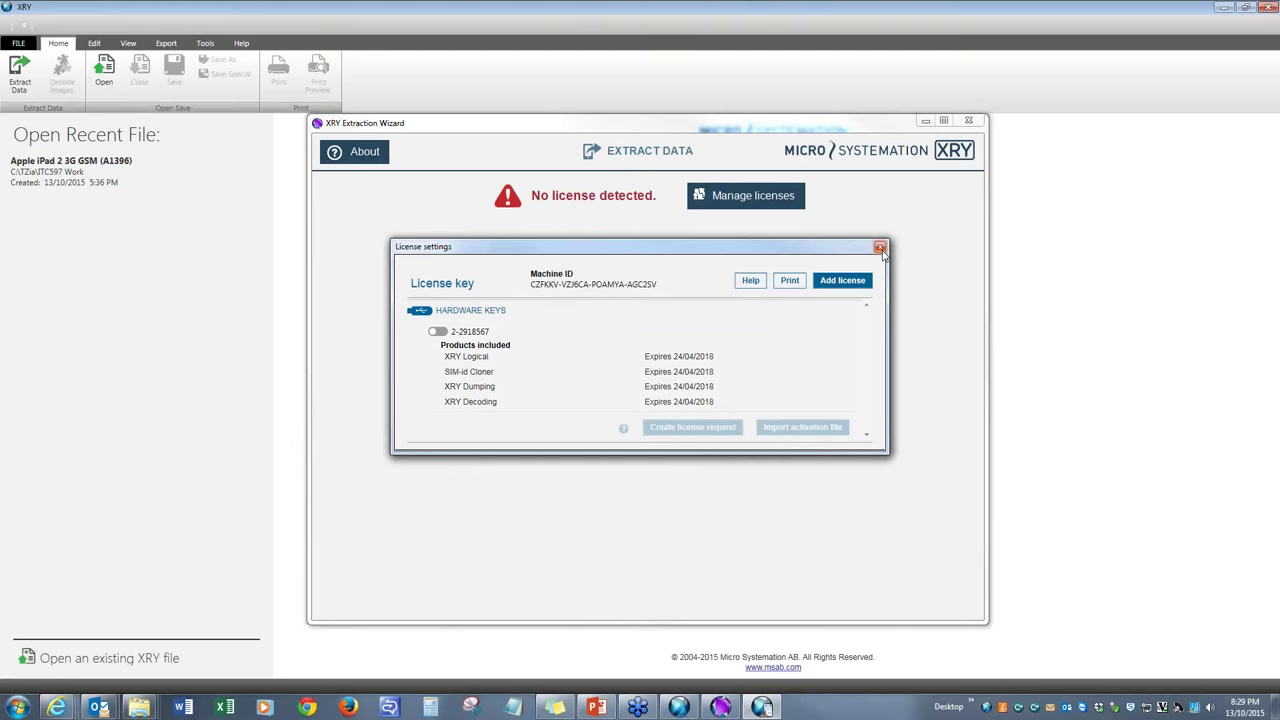
{"action": "left_click", "coordinate": [879, 247]}
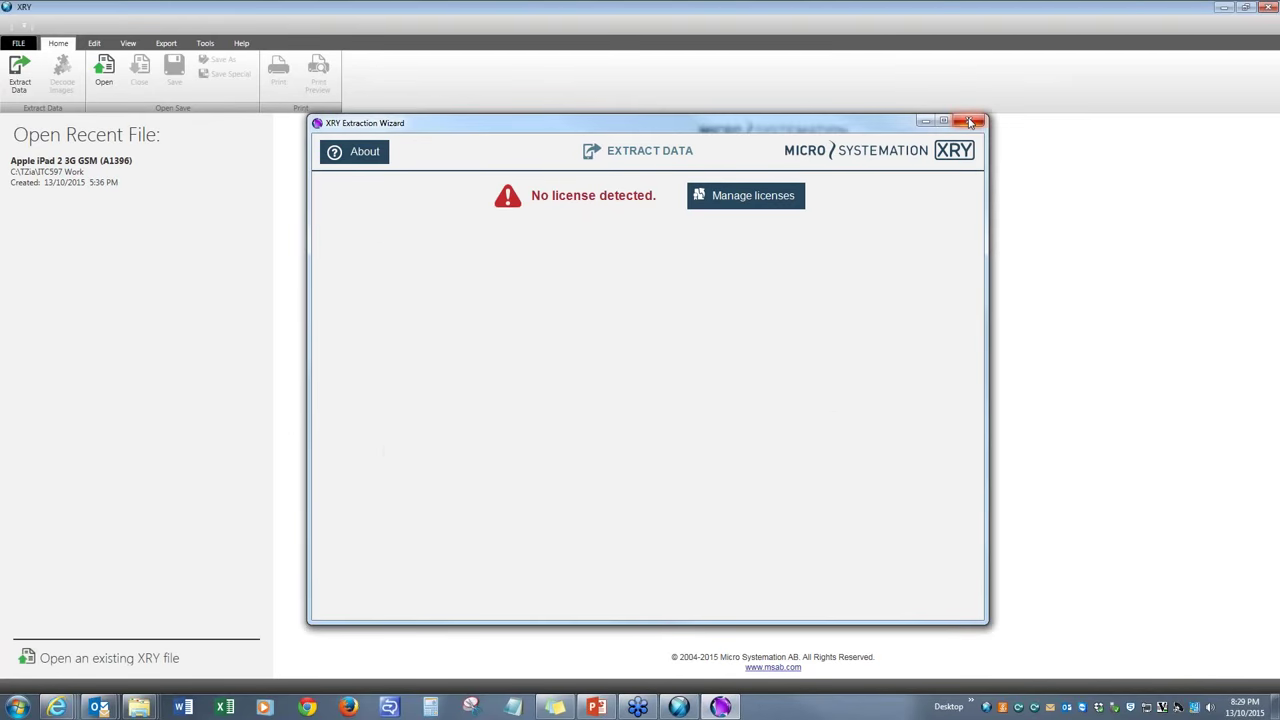
Restart the Extraction Wizard to reload modules and begin Automatic Cable detection
{"action": "left_click", "coordinate": [969, 121]}
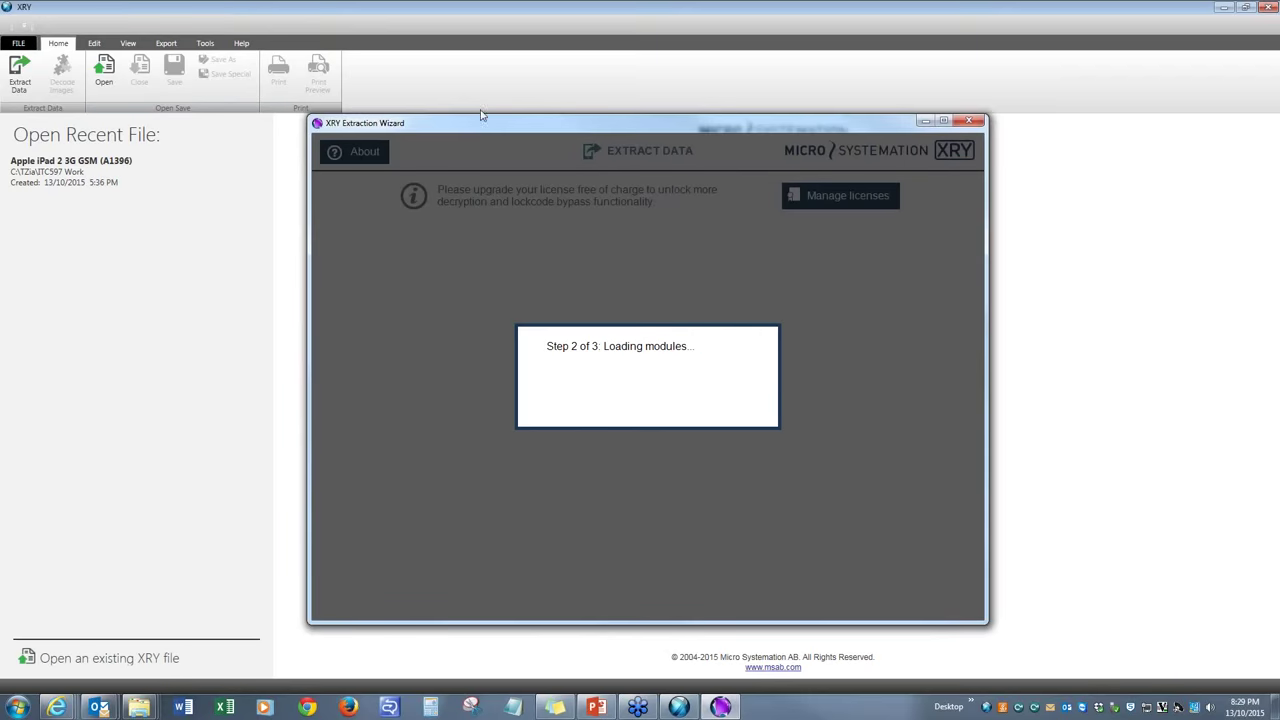
{"action": "mouse_move", "coordinate": [673, 285]}
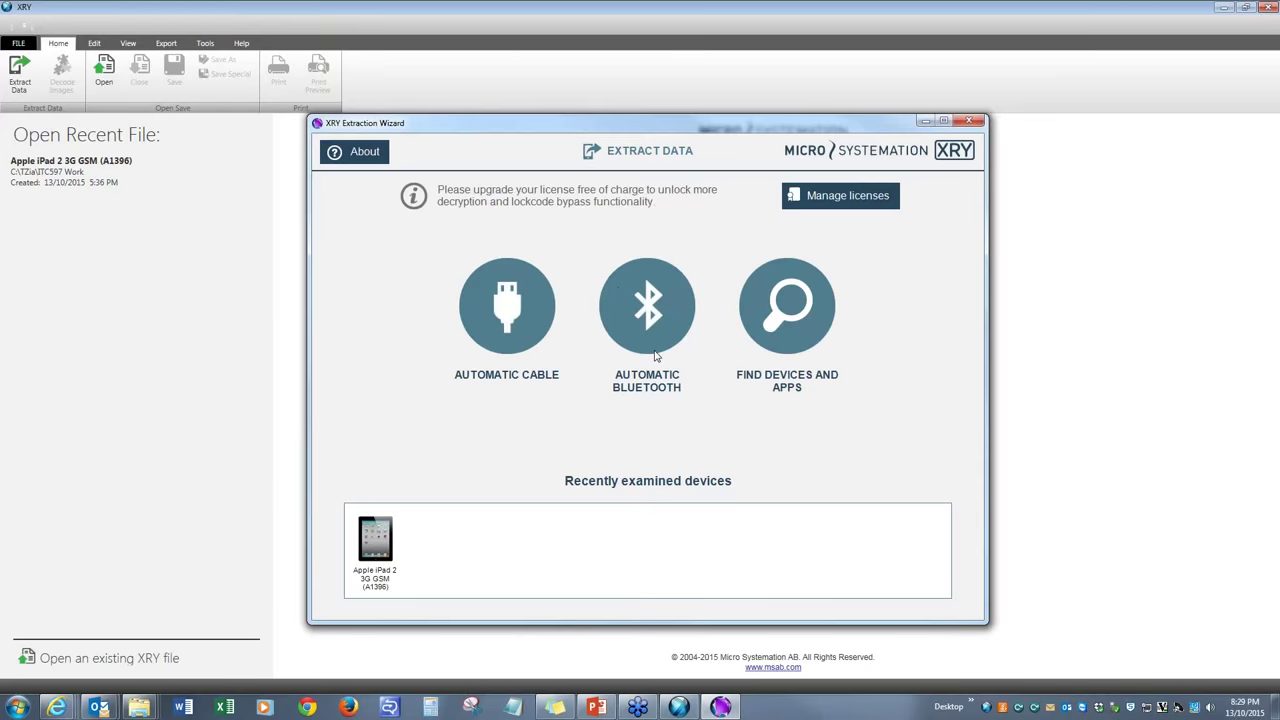
{"action": "mouse_move", "coordinate": [573, 348]}
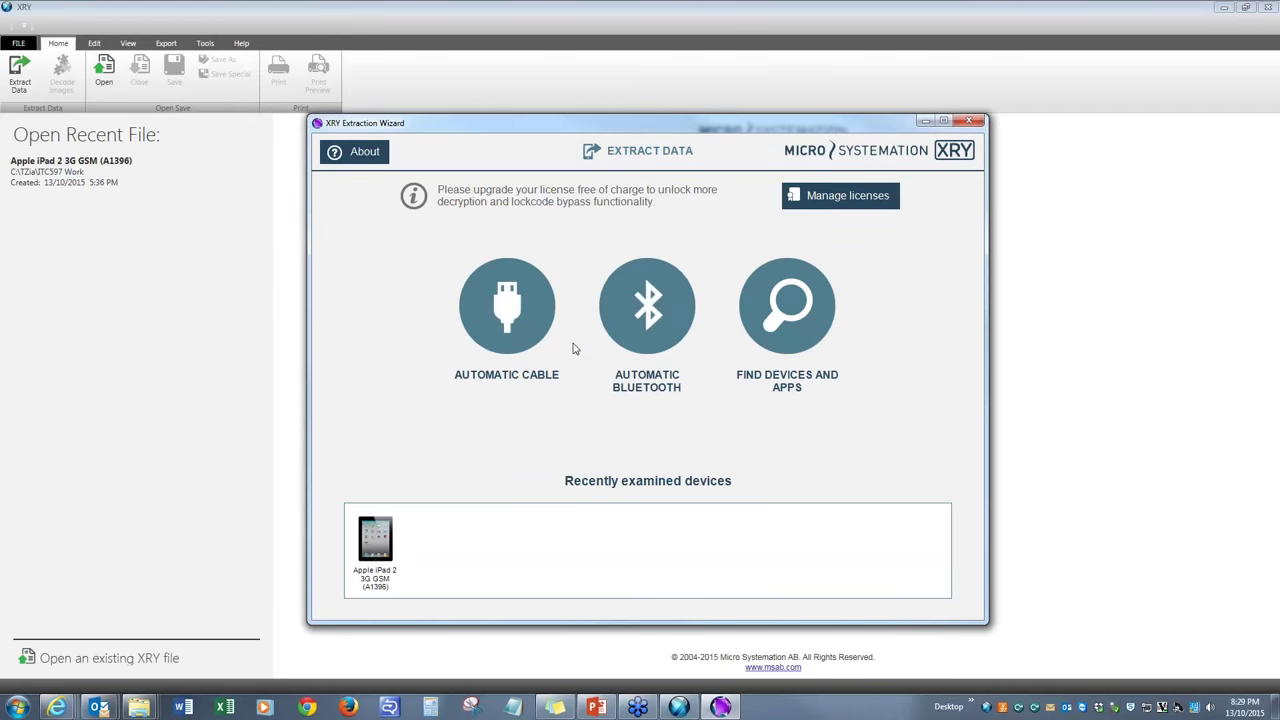
{"action": "mouse_move", "coordinate": [505, 318]}
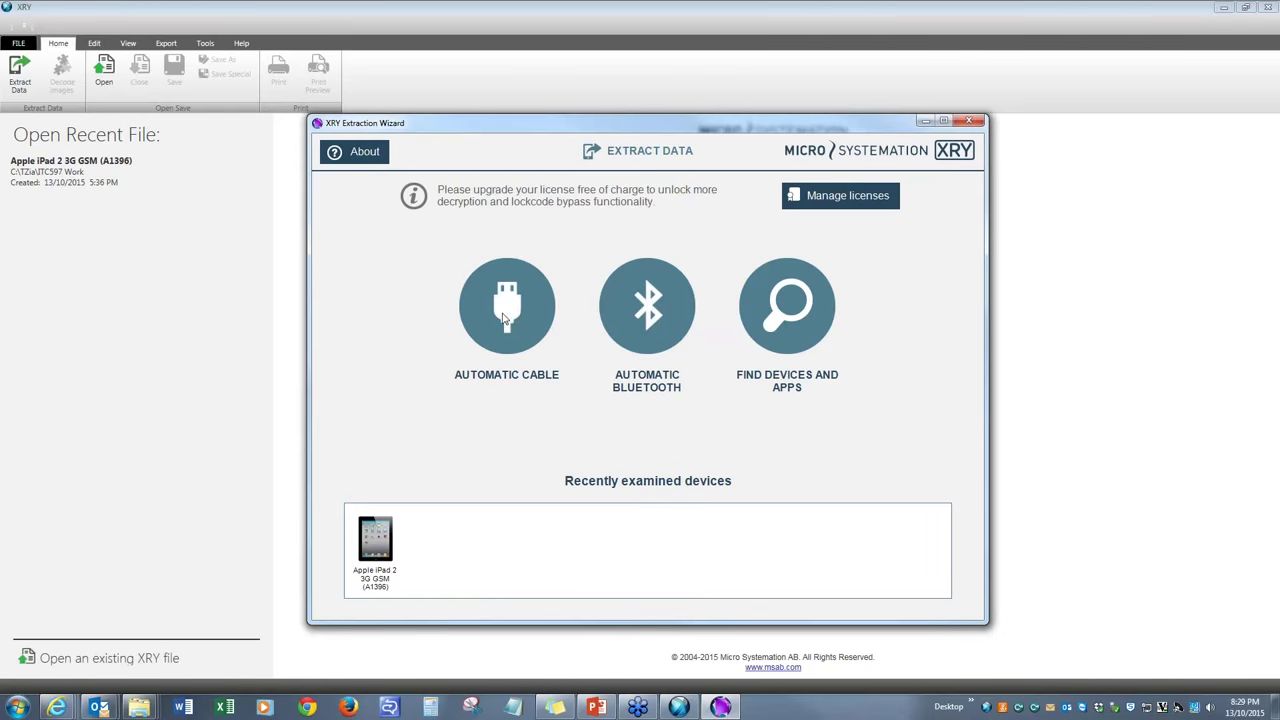
{"action": "mouse_move", "coordinate": [531, 340]}
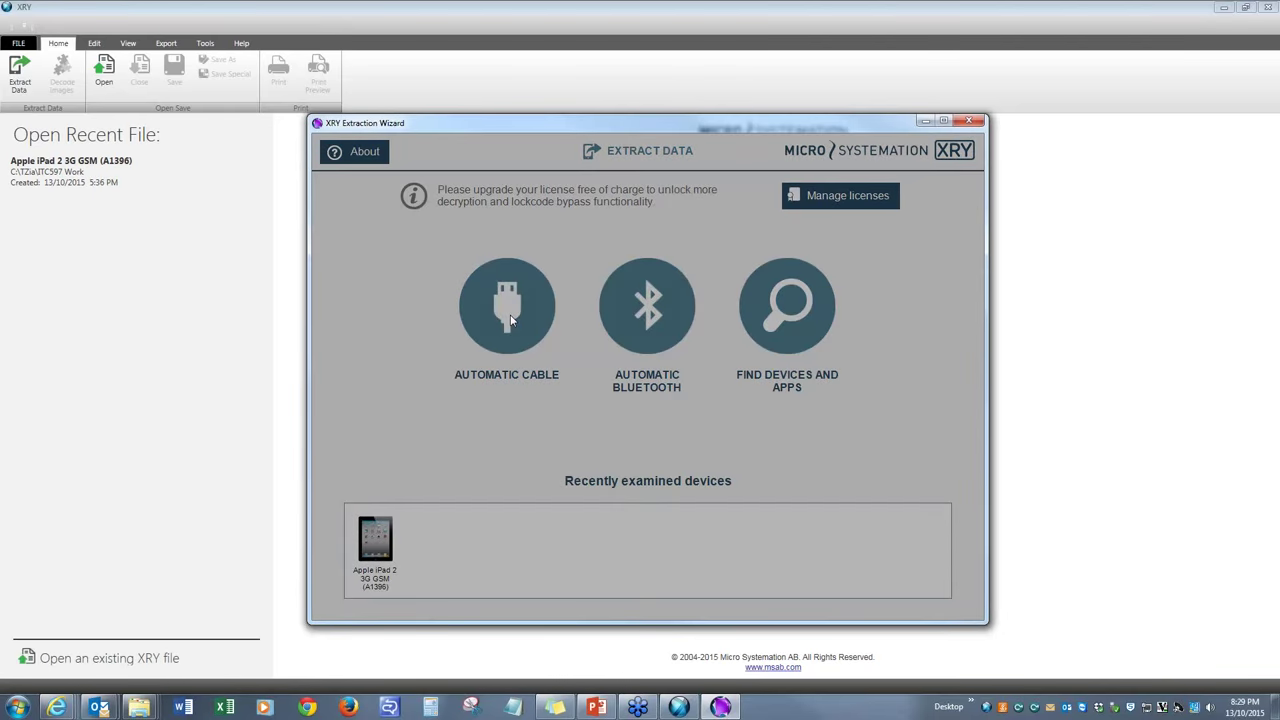
{"action": "left_click", "coordinate": [506, 307]}
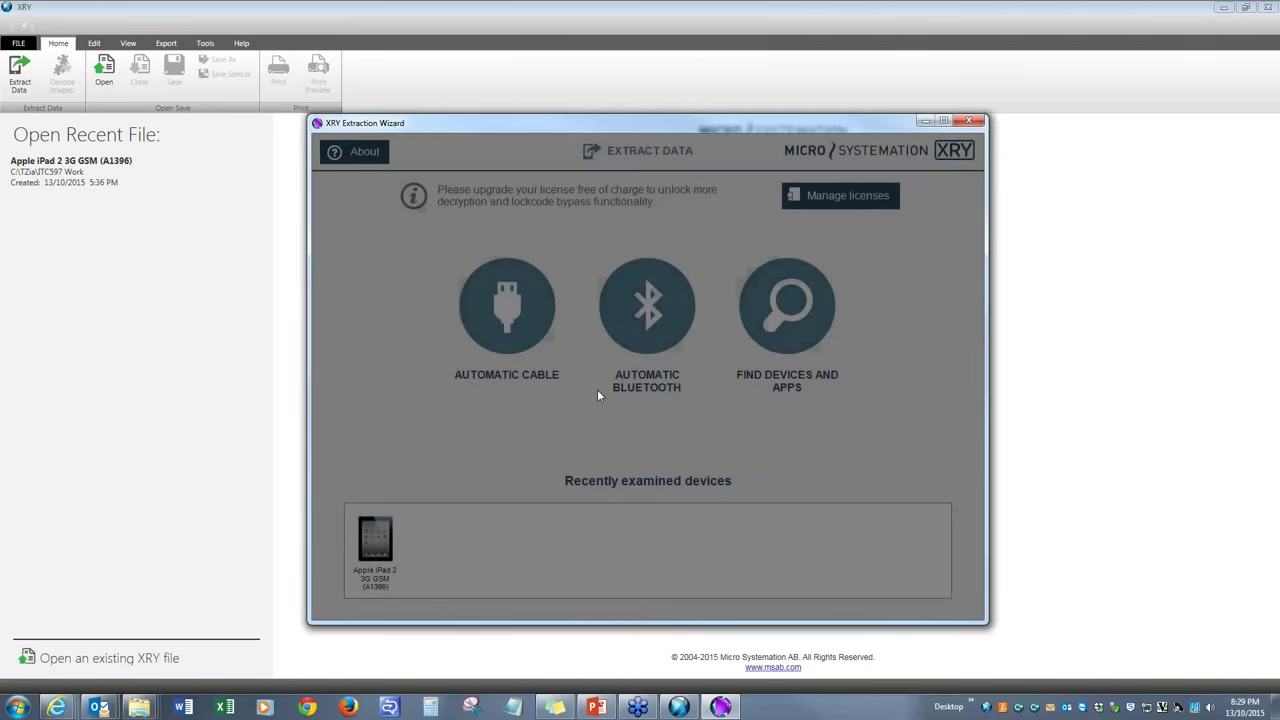
Continue to the extraction actions for the detected Apple iPad 2 3G GSM (A1396)
{"action": "left_click", "coordinate": [374, 540]}
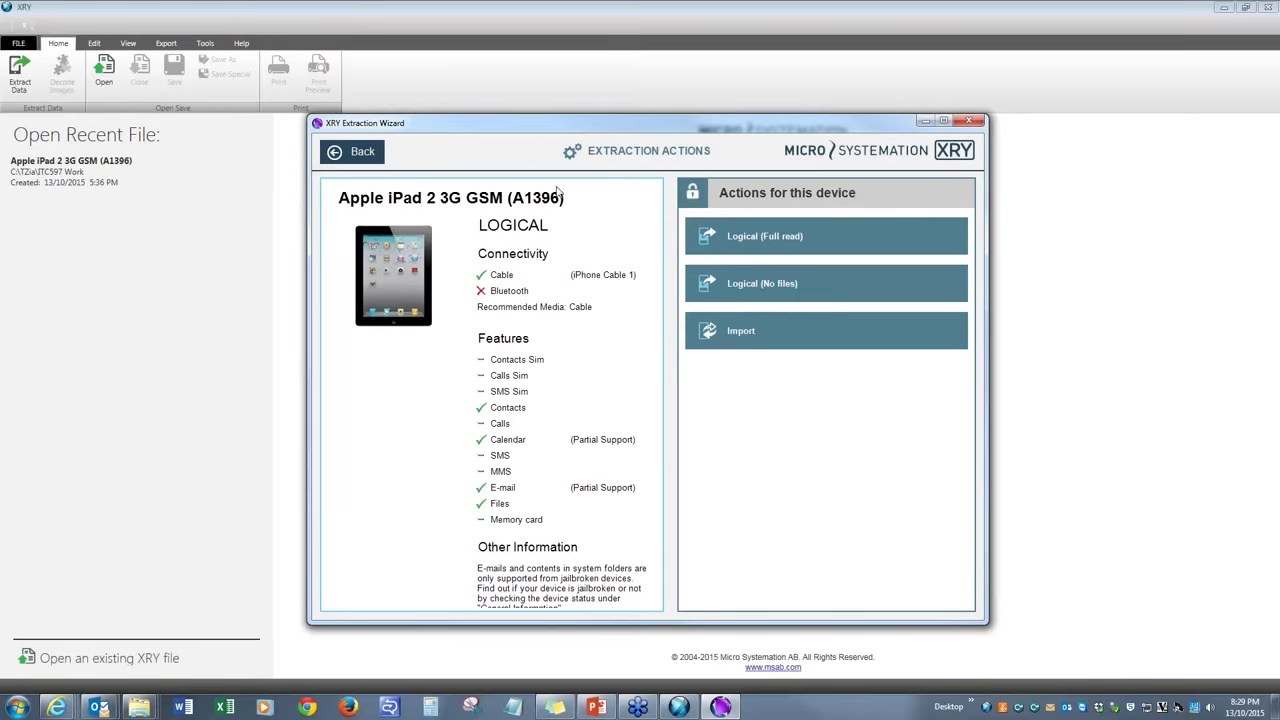
{"action": "mouse_move", "coordinate": [750, 247]}
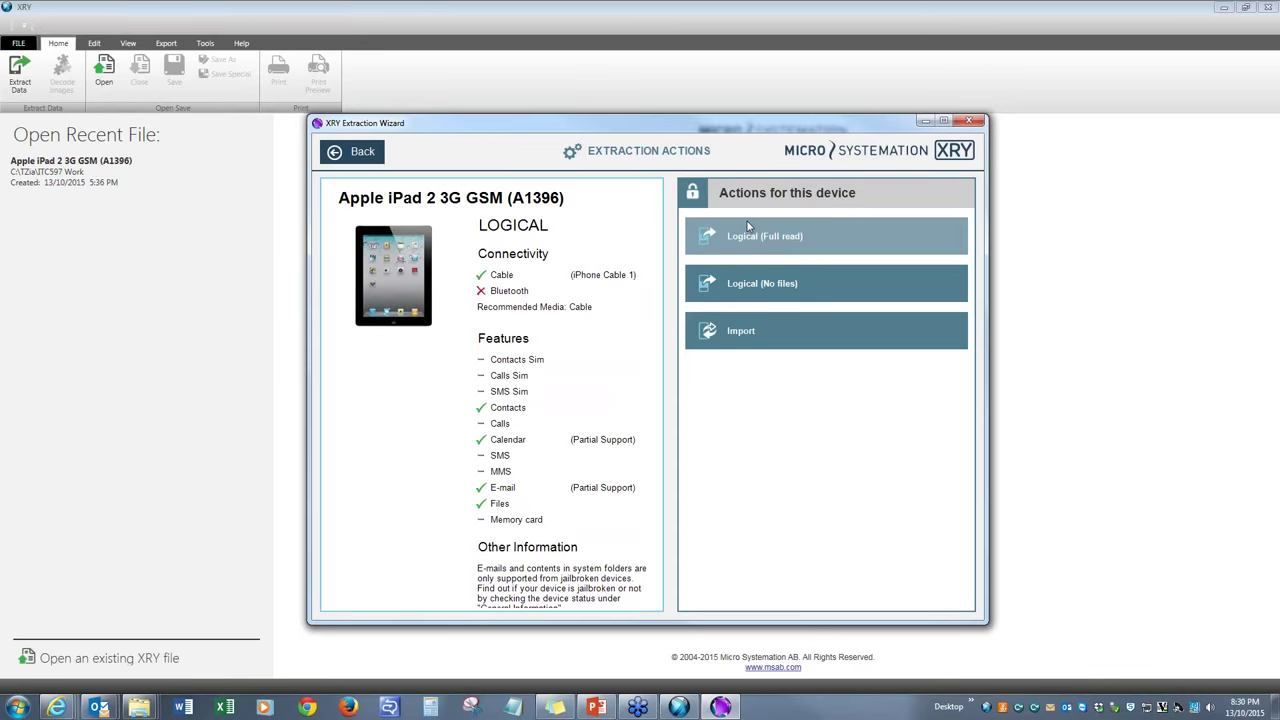
{"action": "mouse_move", "coordinate": [797, 242]}
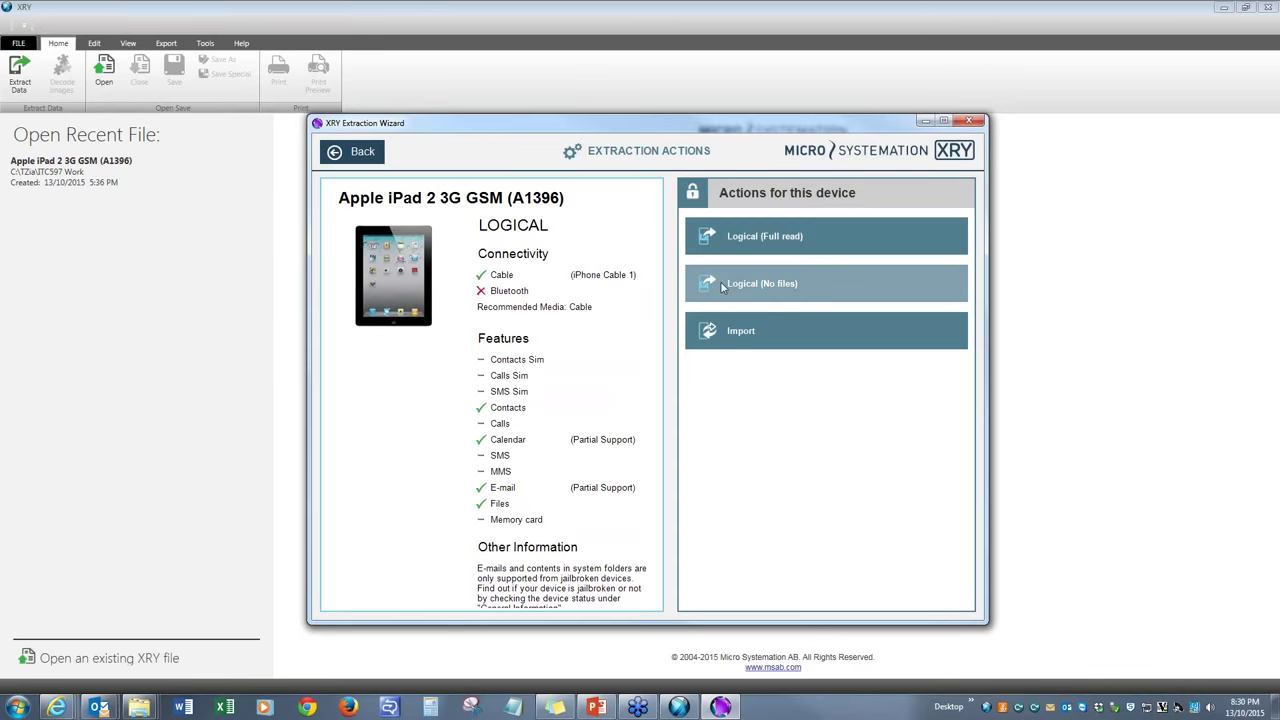
{"action": "mouse_move", "coordinate": [765, 235]}
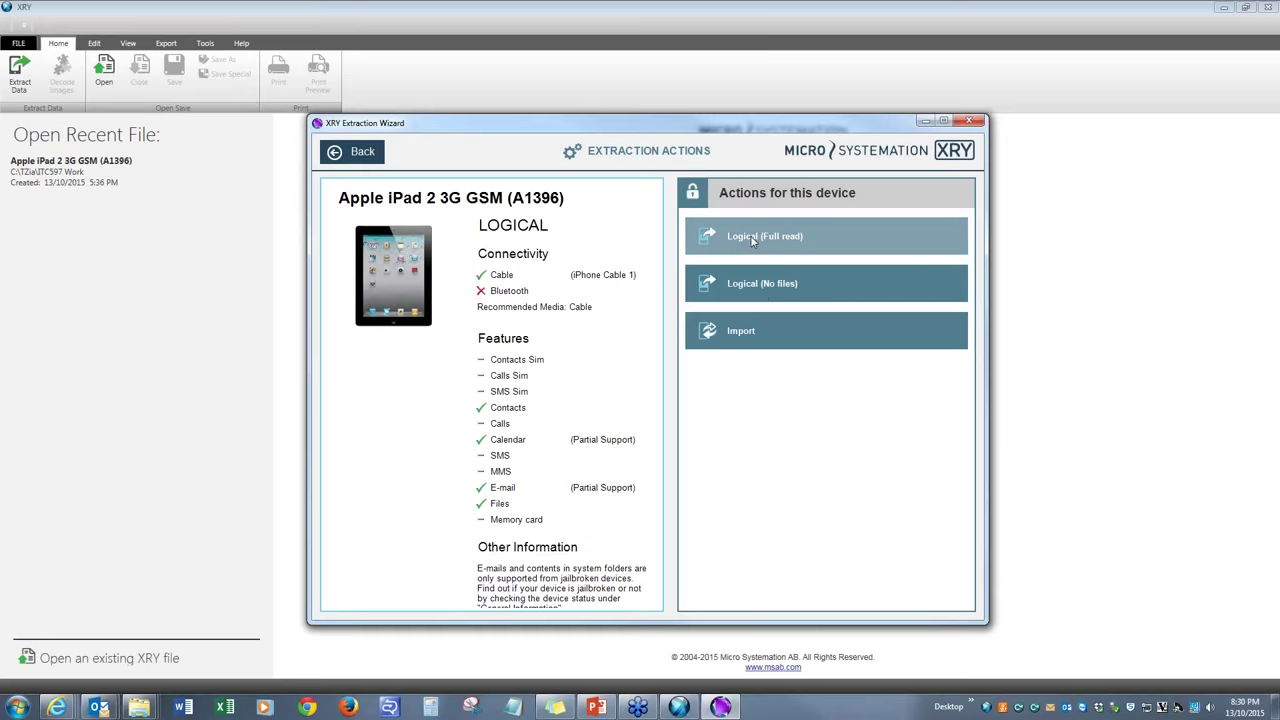
Choose Logical (Full read) and save the iPad extraction to the work folder without encryption
{"action": "left_click", "coordinate": [765, 236]}
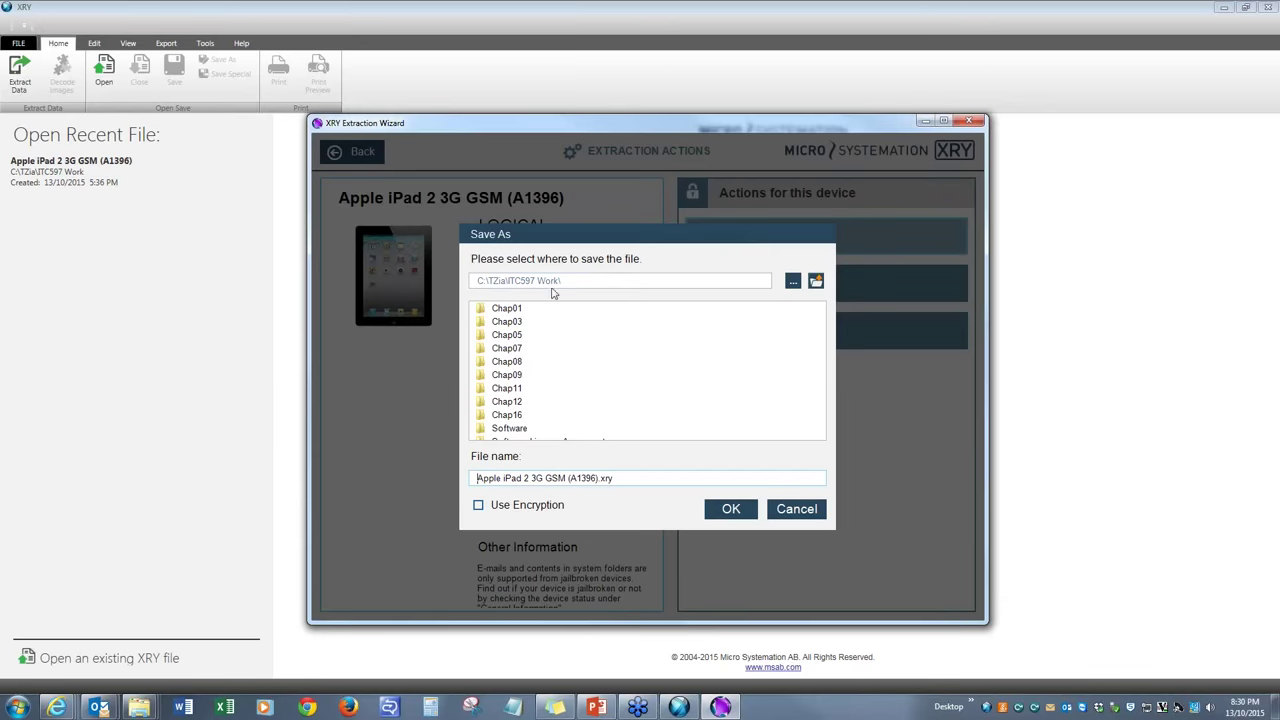
{"action": "mouse_move", "coordinate": [518, 293]}
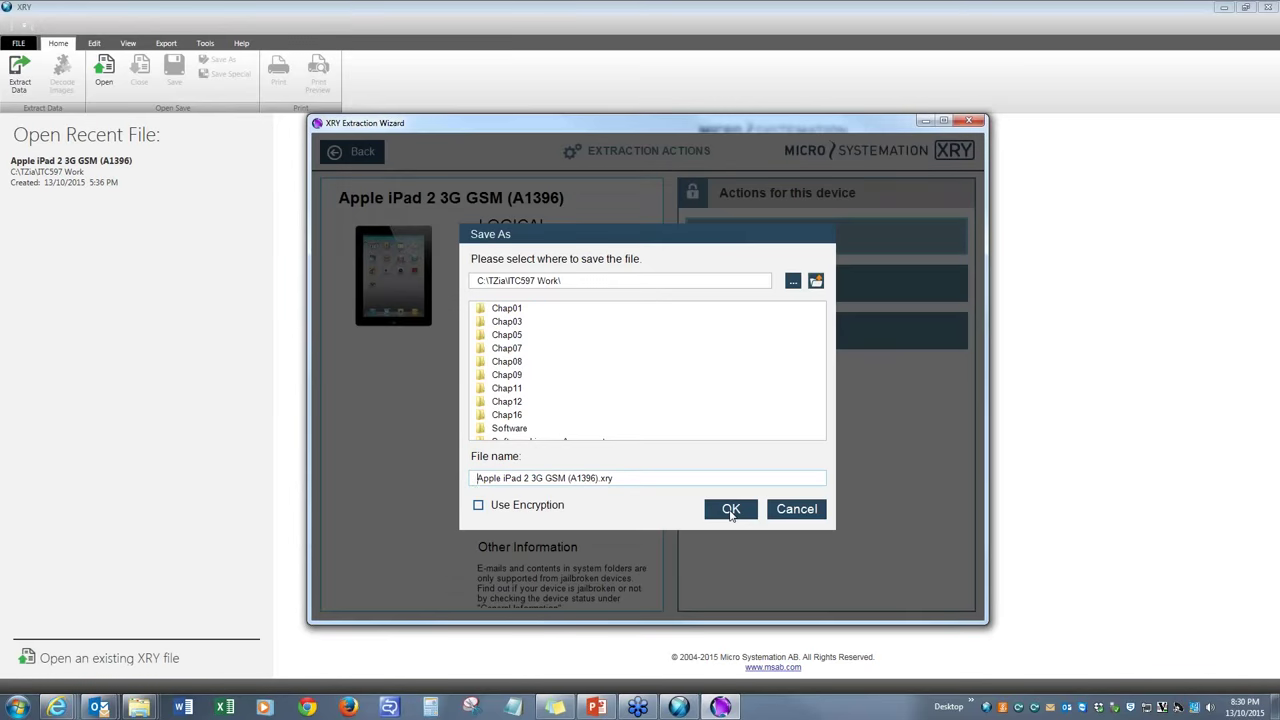
{"action": "left_click", "coordinate": [731, 509]}
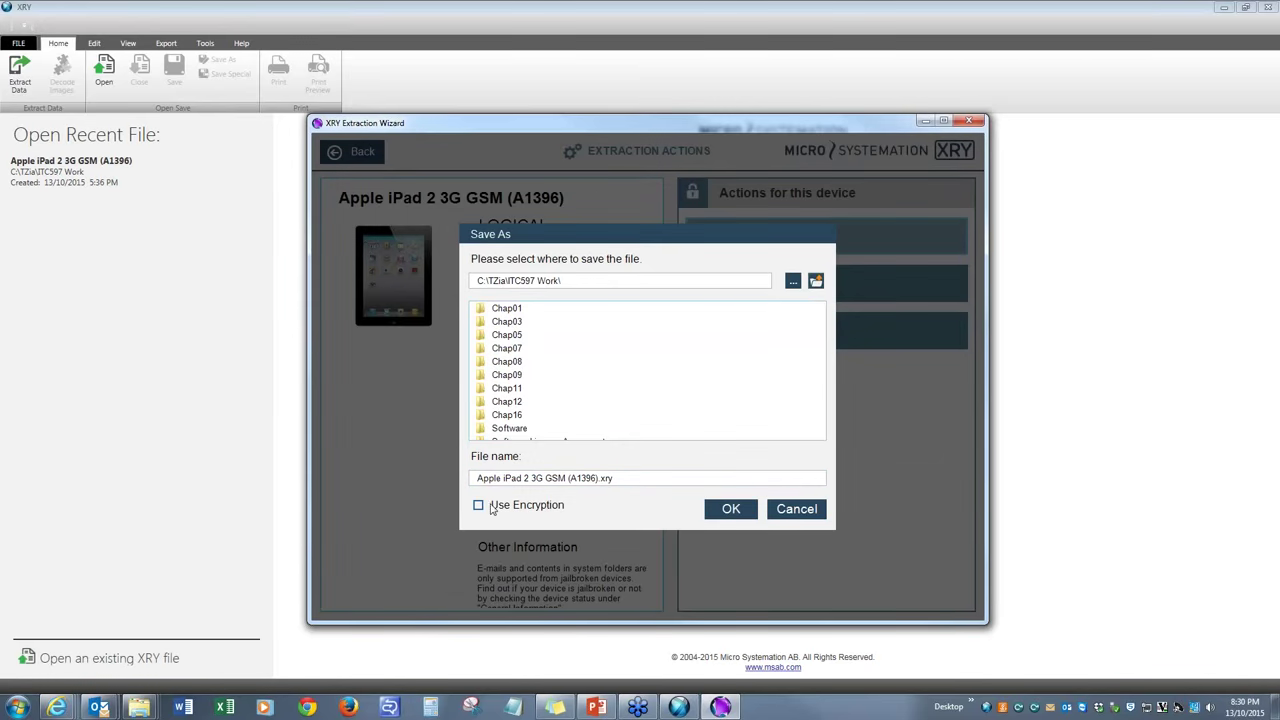
{"action": "left_click", "coordinate": [478, 505]}
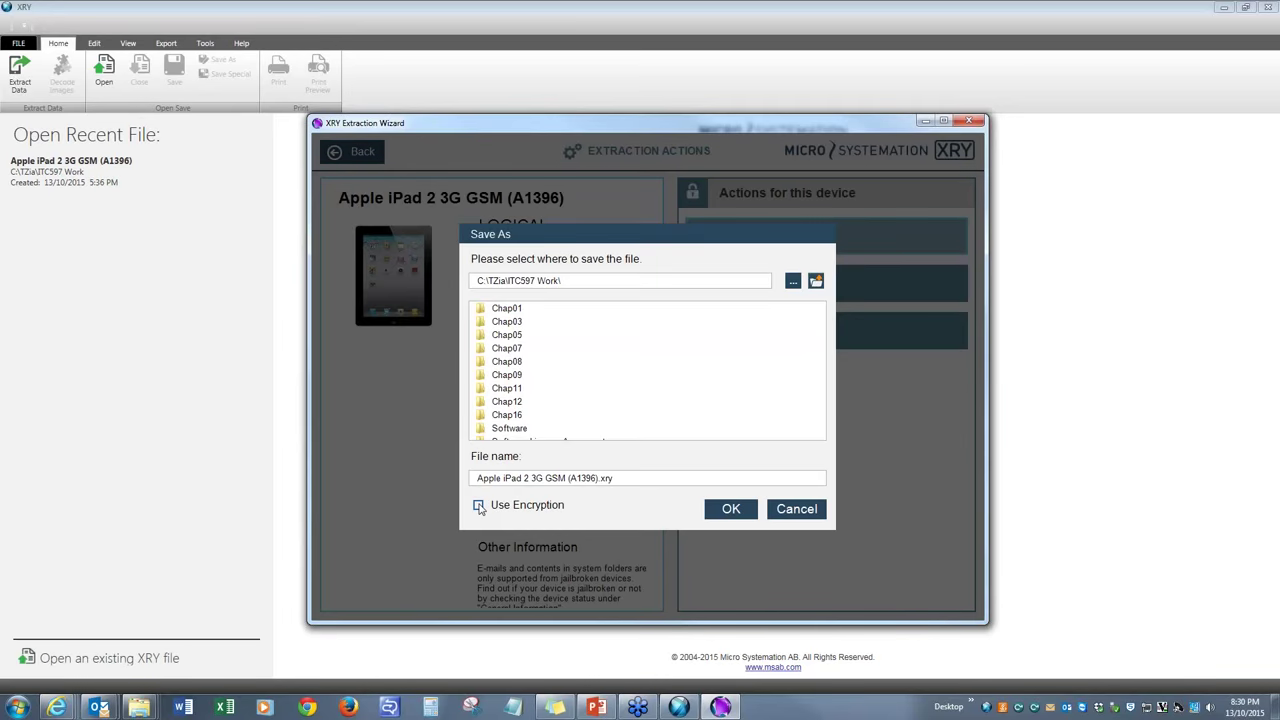
{"action": "left_click", "coordinate": [478, 505]}
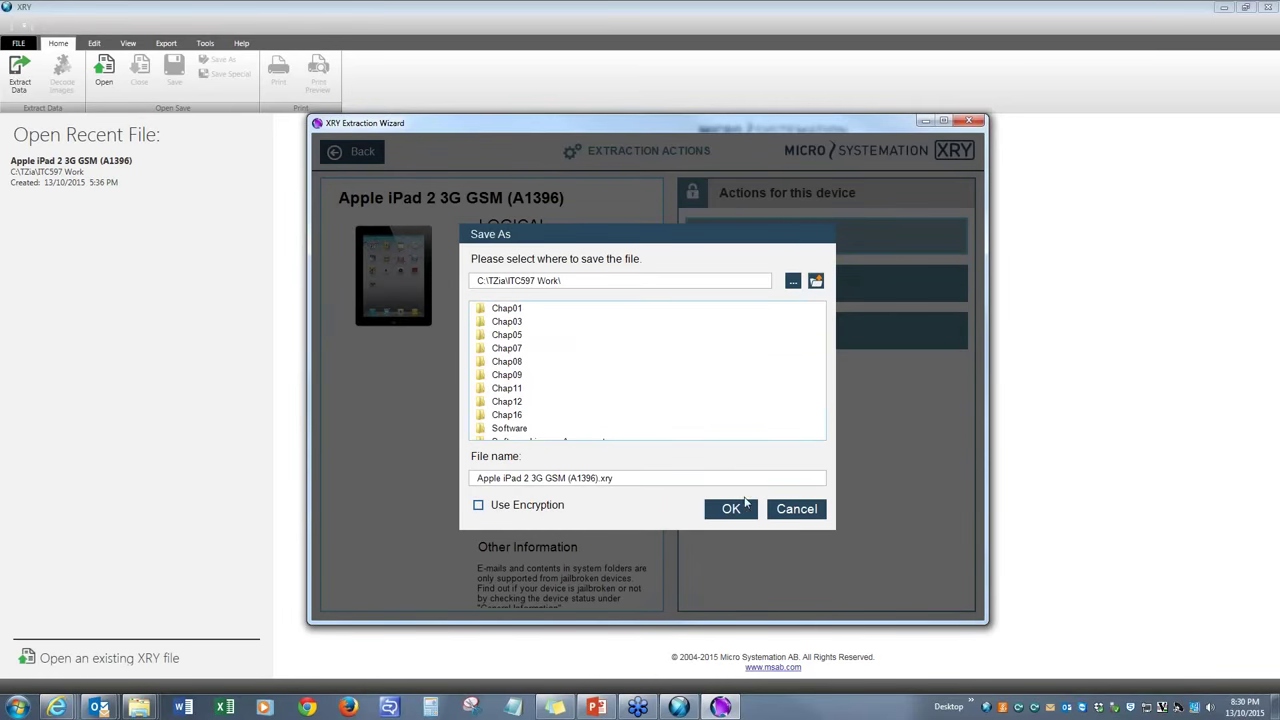
{"action": "left_click", "coordinate": [730, 509]}
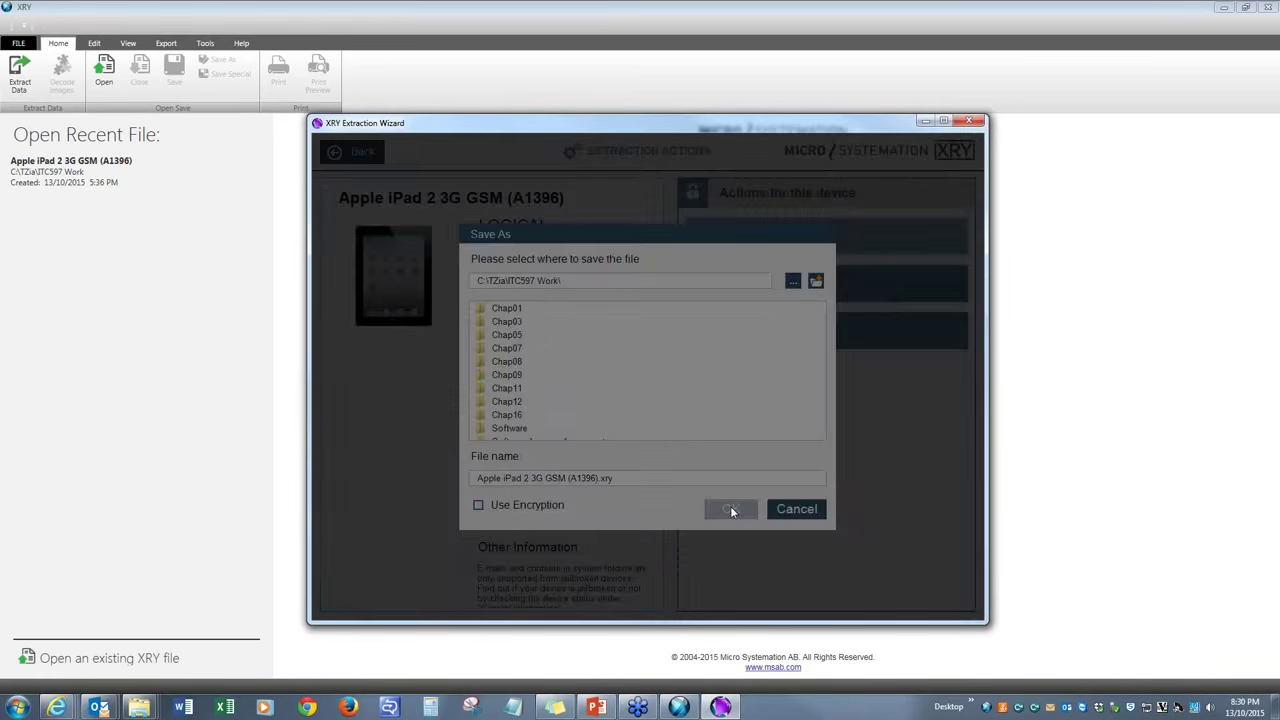
{"action": "left_click", "coordinate": [731, 509]}
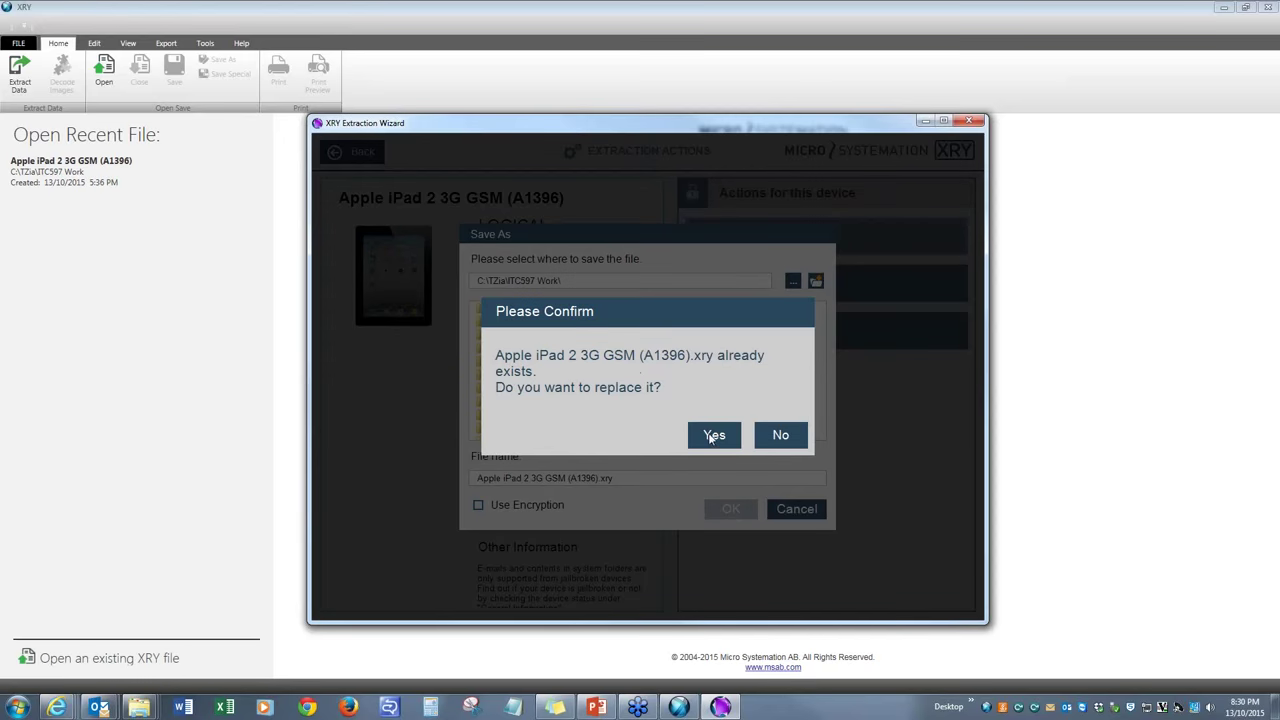
Overwrite the existing iPad extraction file and dismiss the Trust This Computer notice
{"action": "left_click", "coordinate": [714, 434]}
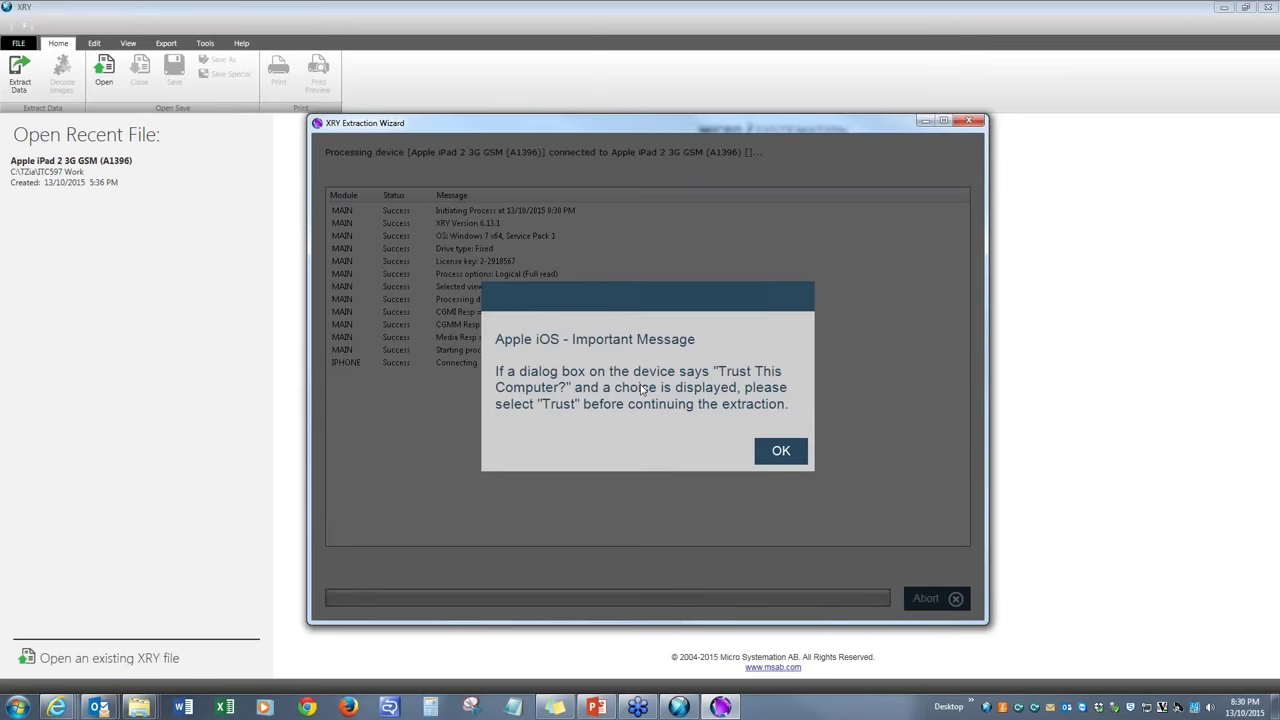
{"action": "mouse_move", "coordinate": [708, 375]}
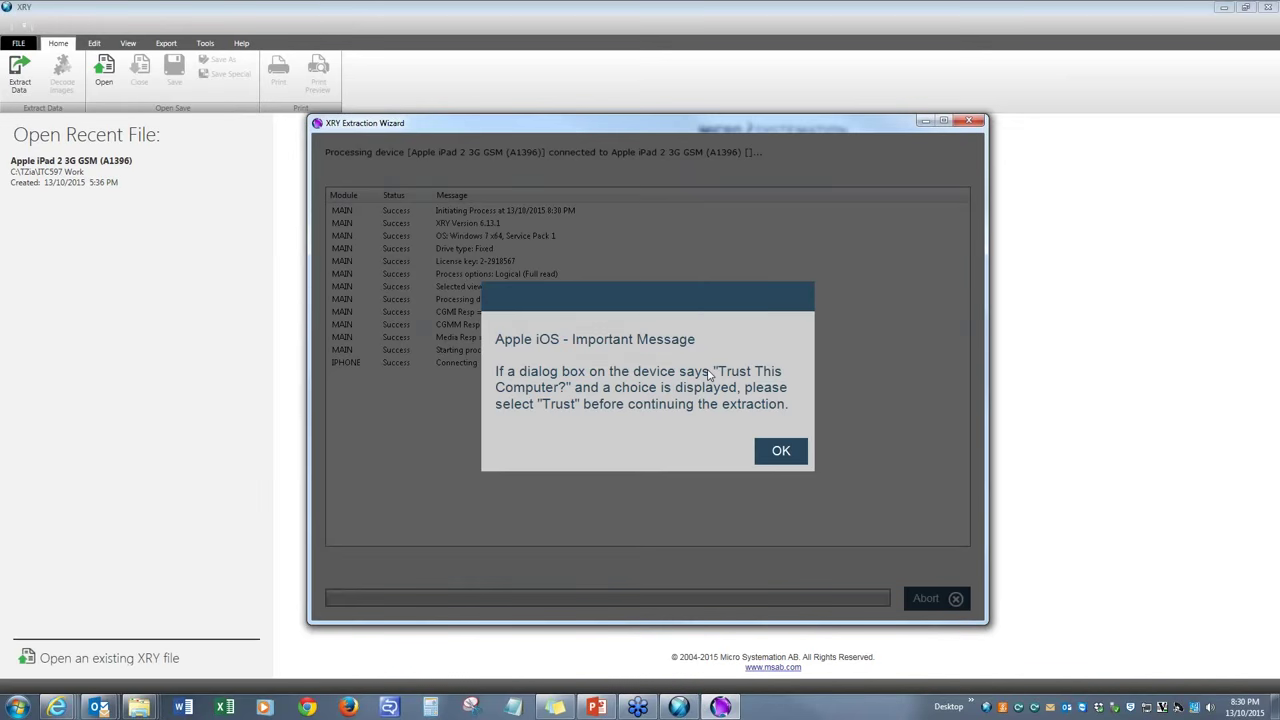
{"action": "left_click", "coordinate": [780, 450]}
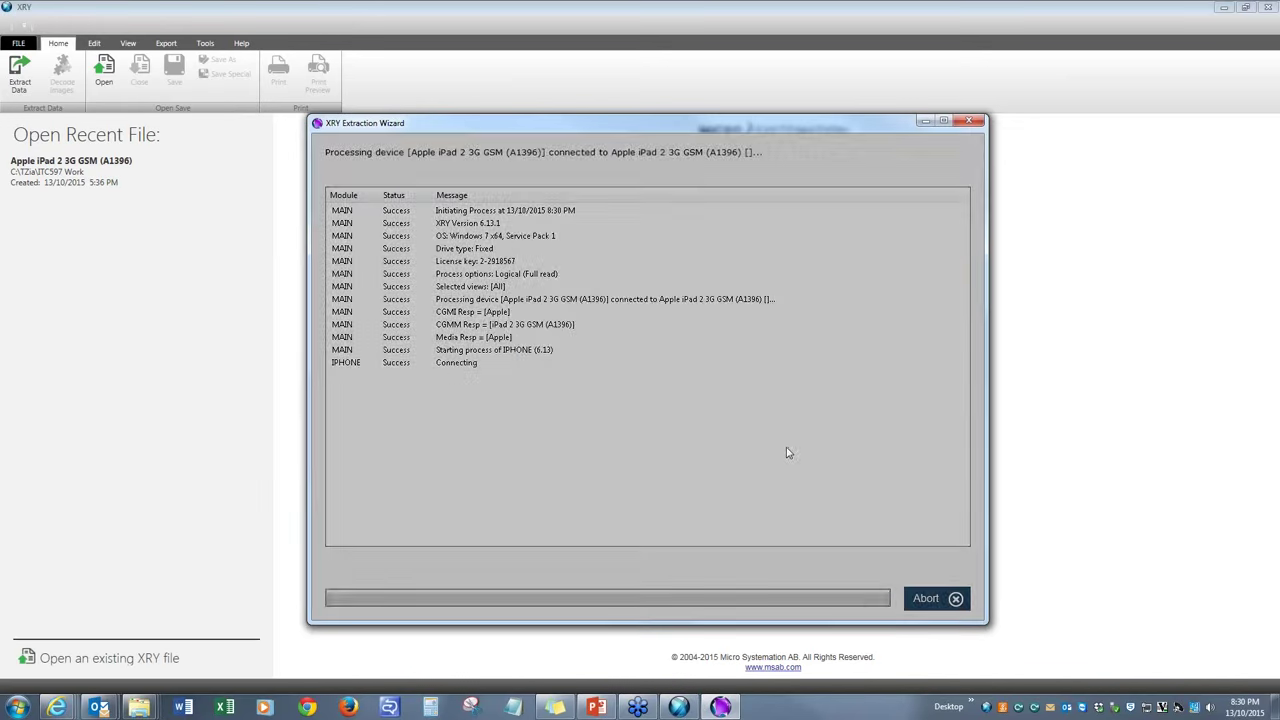
{"action": "mouse_move", "coordinate": [500, 412]}
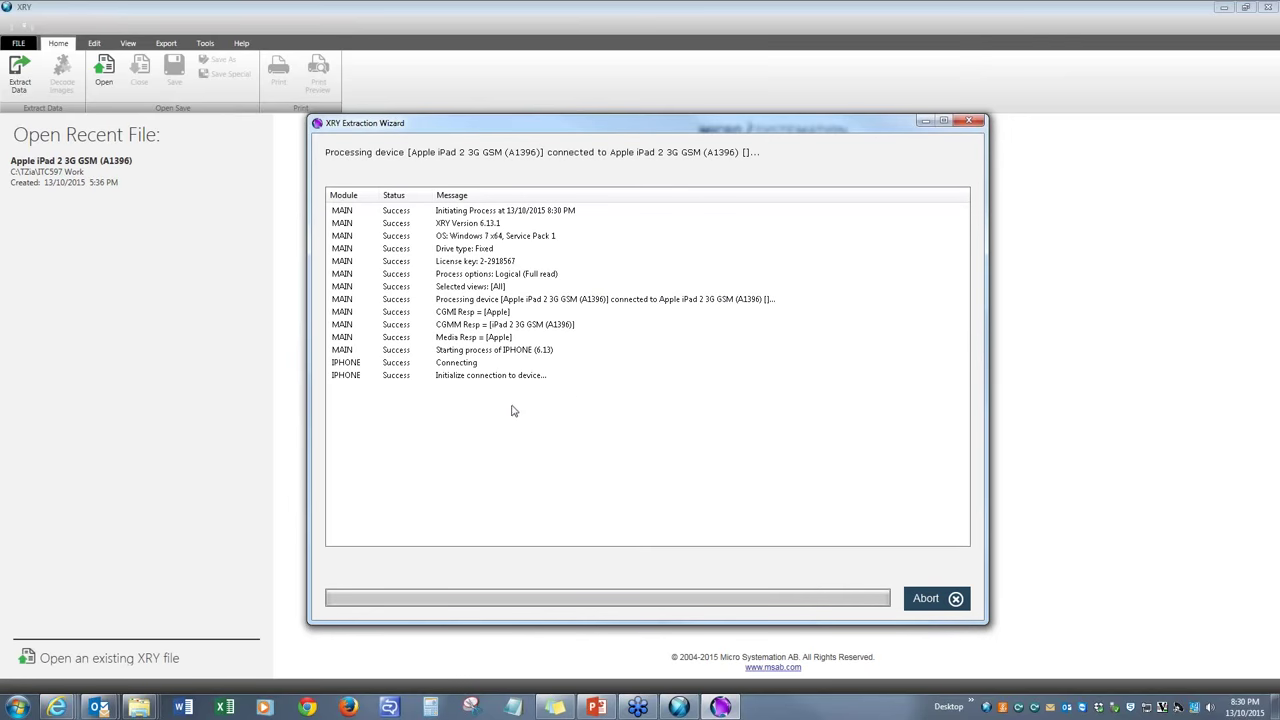
{"action": "mouse_move", "coordinate": [570, 399]}
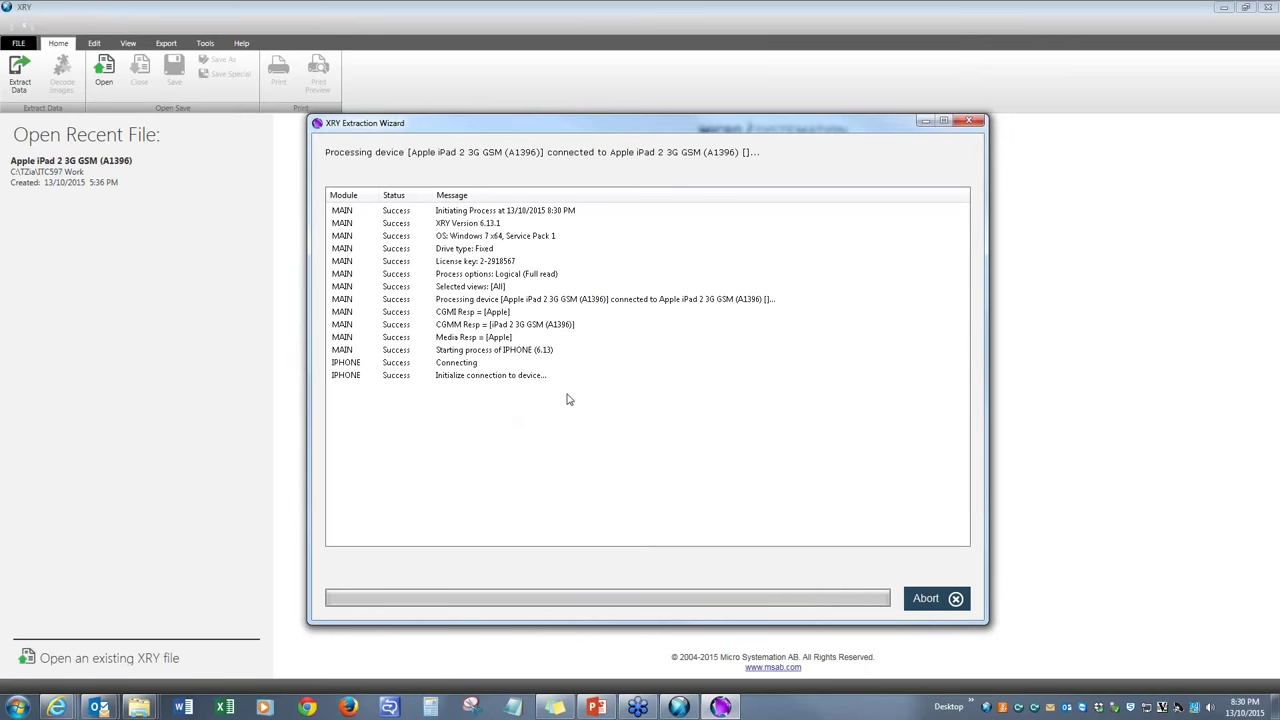
{"action": "mouse_move", "coordinate": [545, 383]}
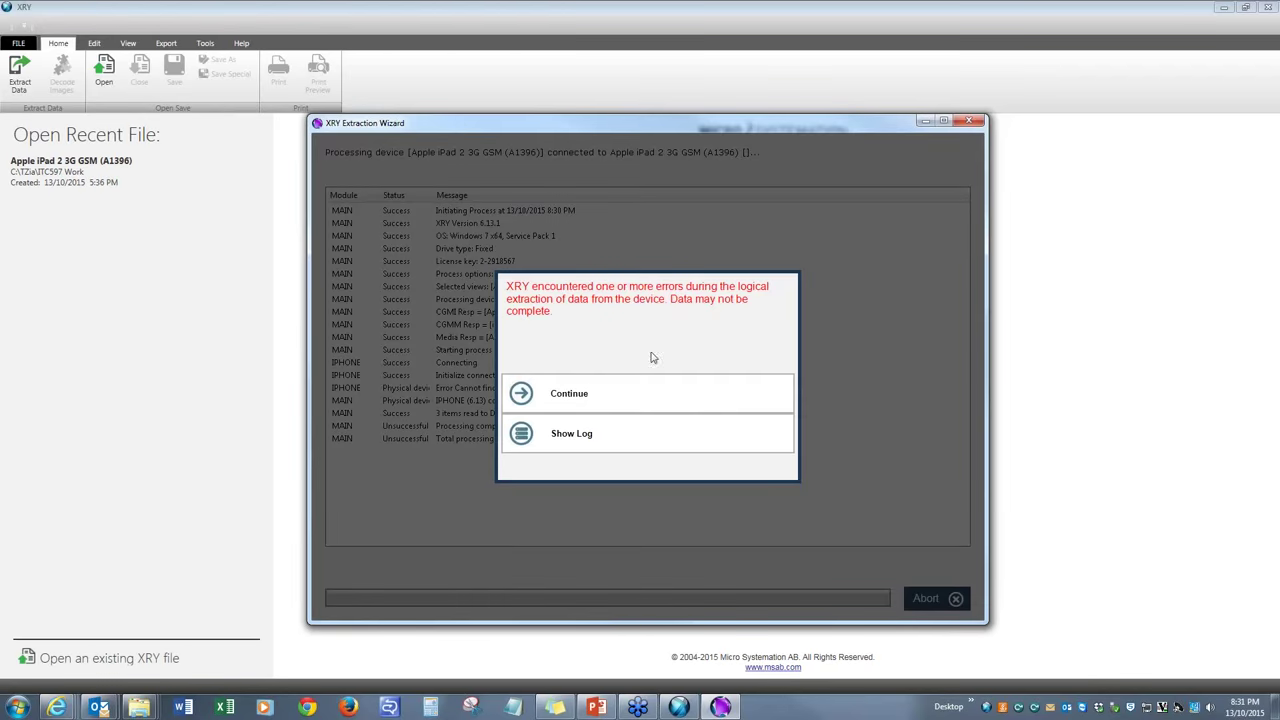
{"action": "mouse_move", "coordinate": [668, 313]}
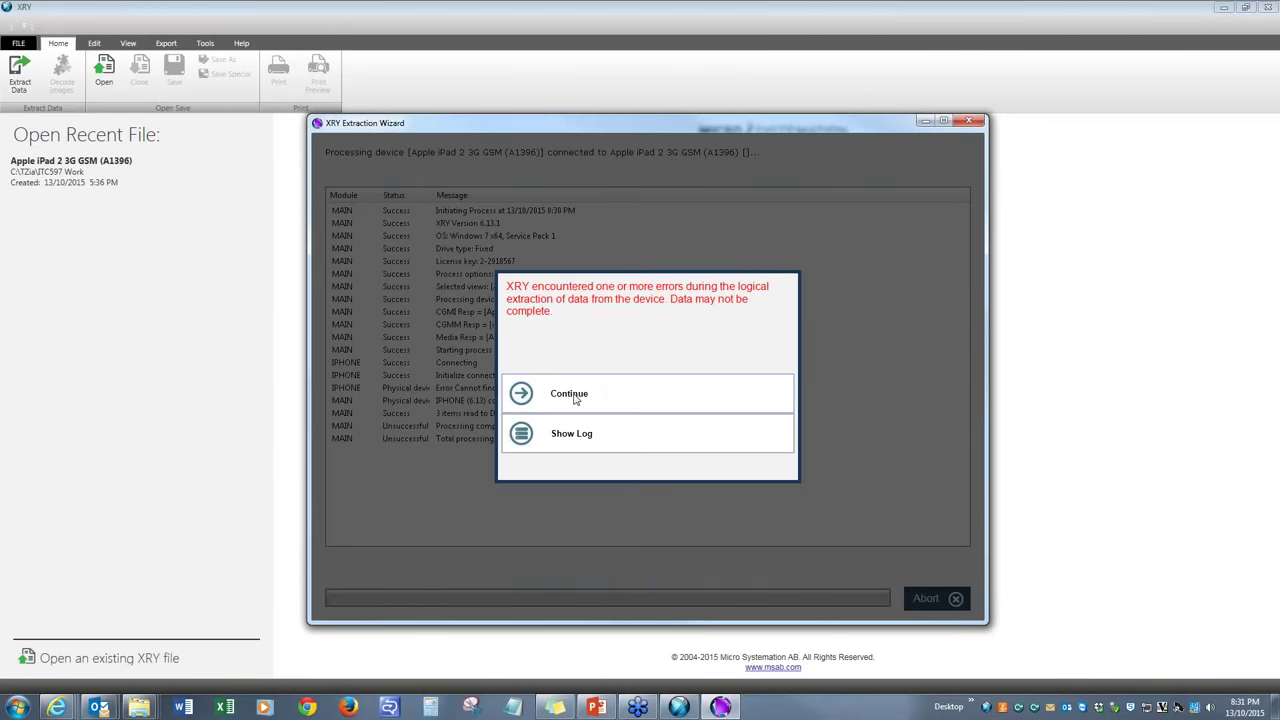
Continue past the logical extraction errors so the iPad image decoding completes
{"action": "left_click", "coordinate": [568, 393]}
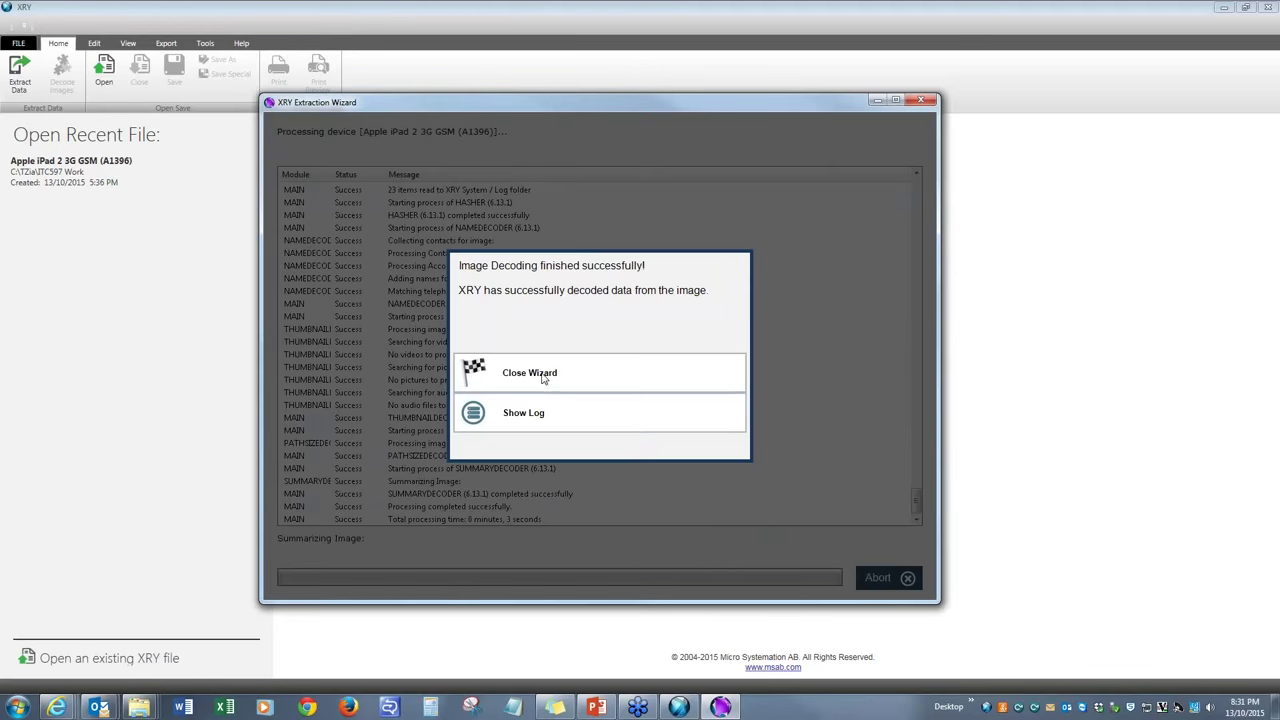
Close the extraction wizard, maximize the iPad 2 report, and view its Summary and Device sections
{"action": "left_click", "coordinate": [529, 372]}
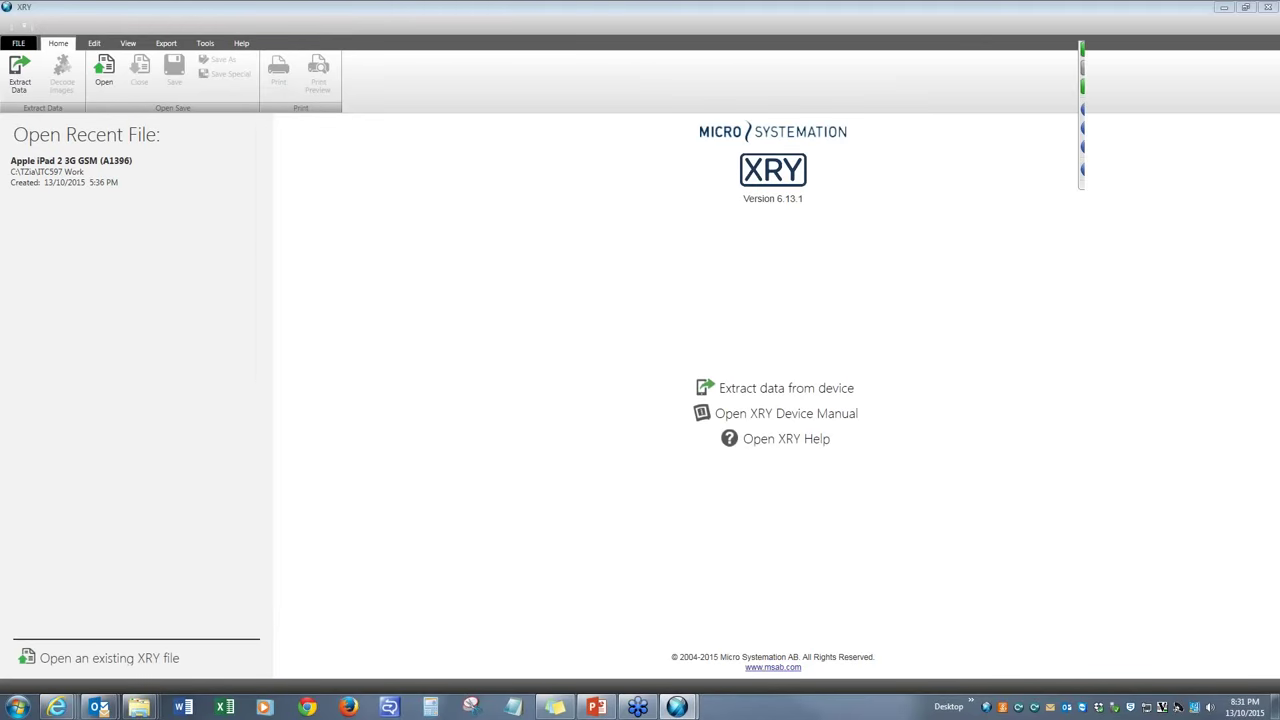
{"action": "left_click", "coordinate": [70, 160]}
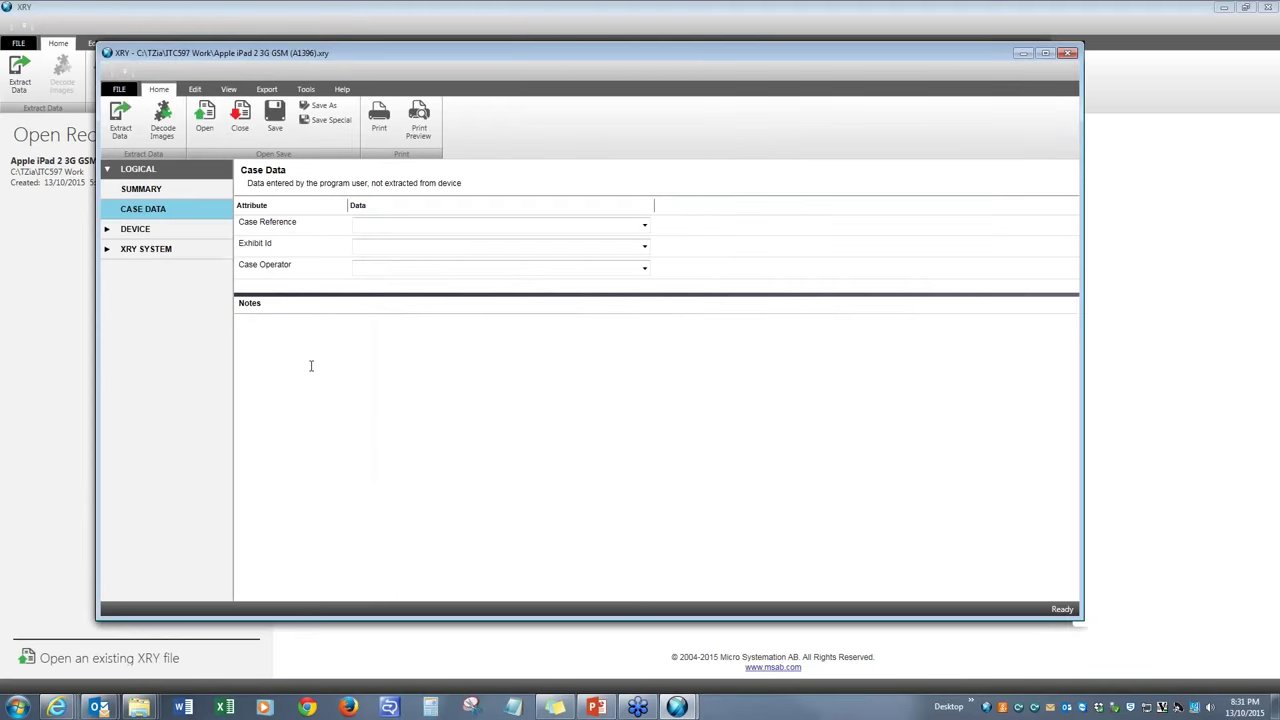
{"action": "left_click", "coordinate": [1045, 53]}
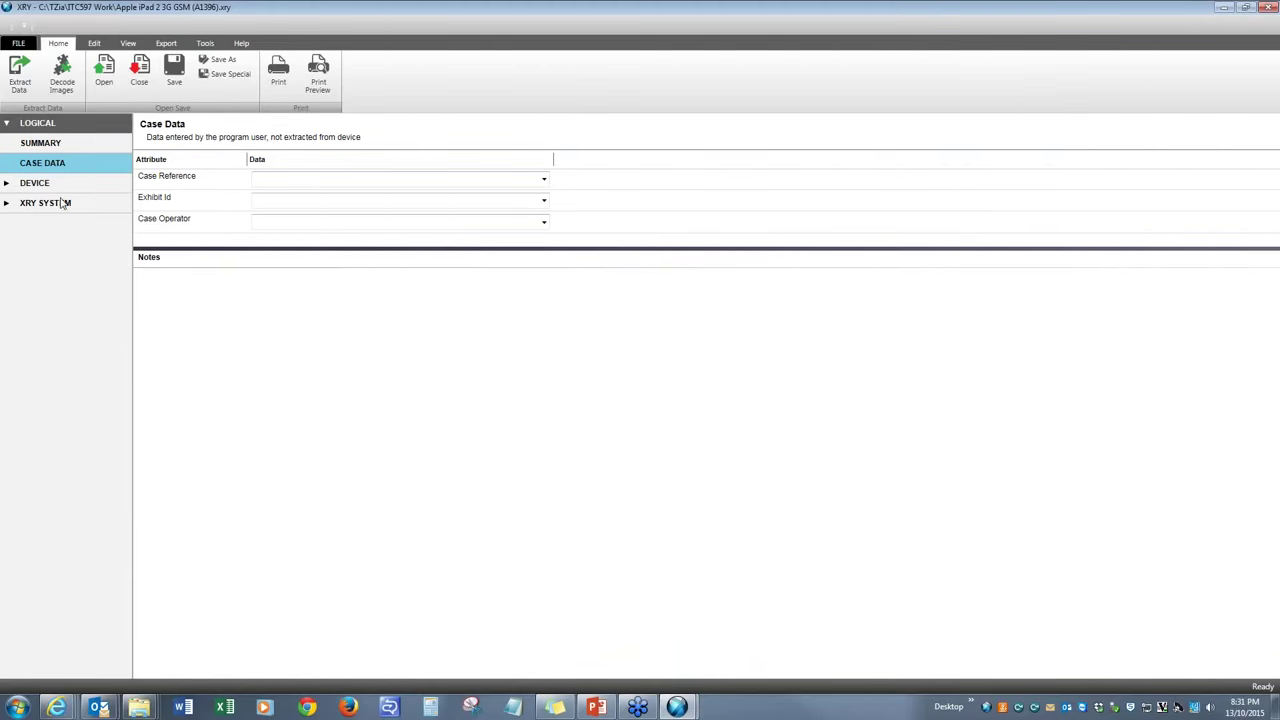
{"action": "left_click", "coordinate": [41, 142]}
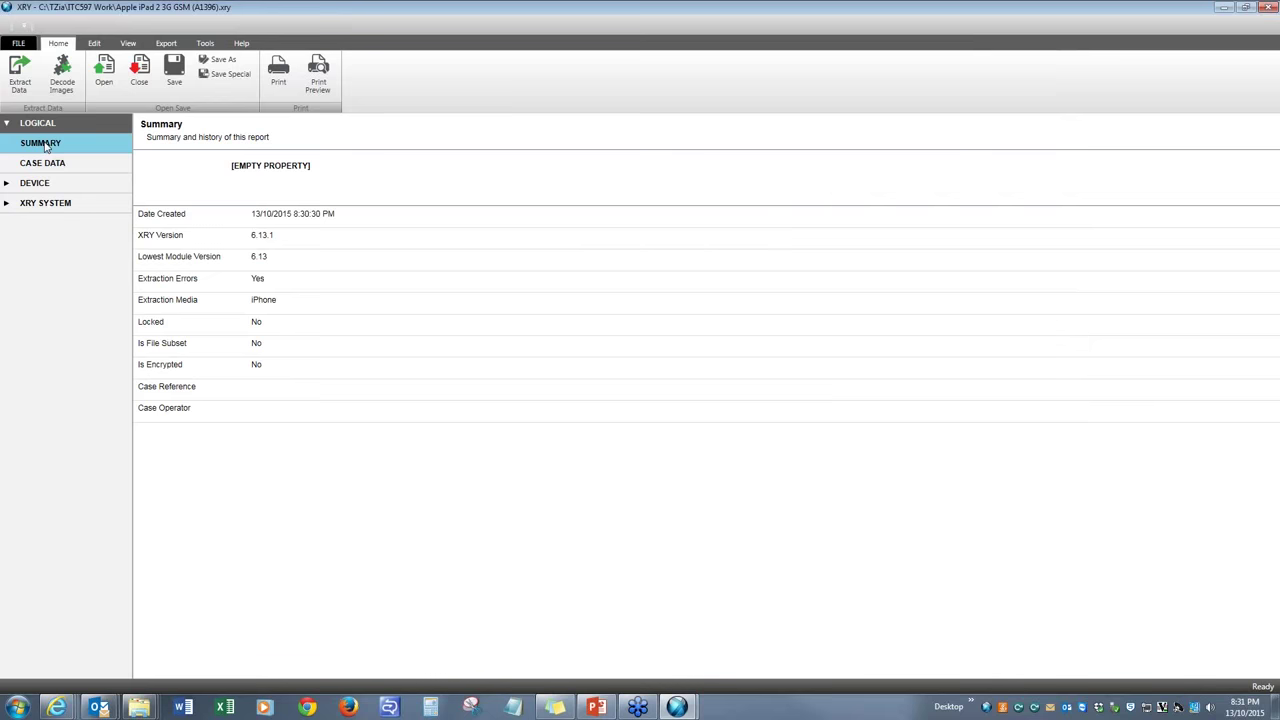
{"action": "mouse_move", "coordinate": [287, 225]}
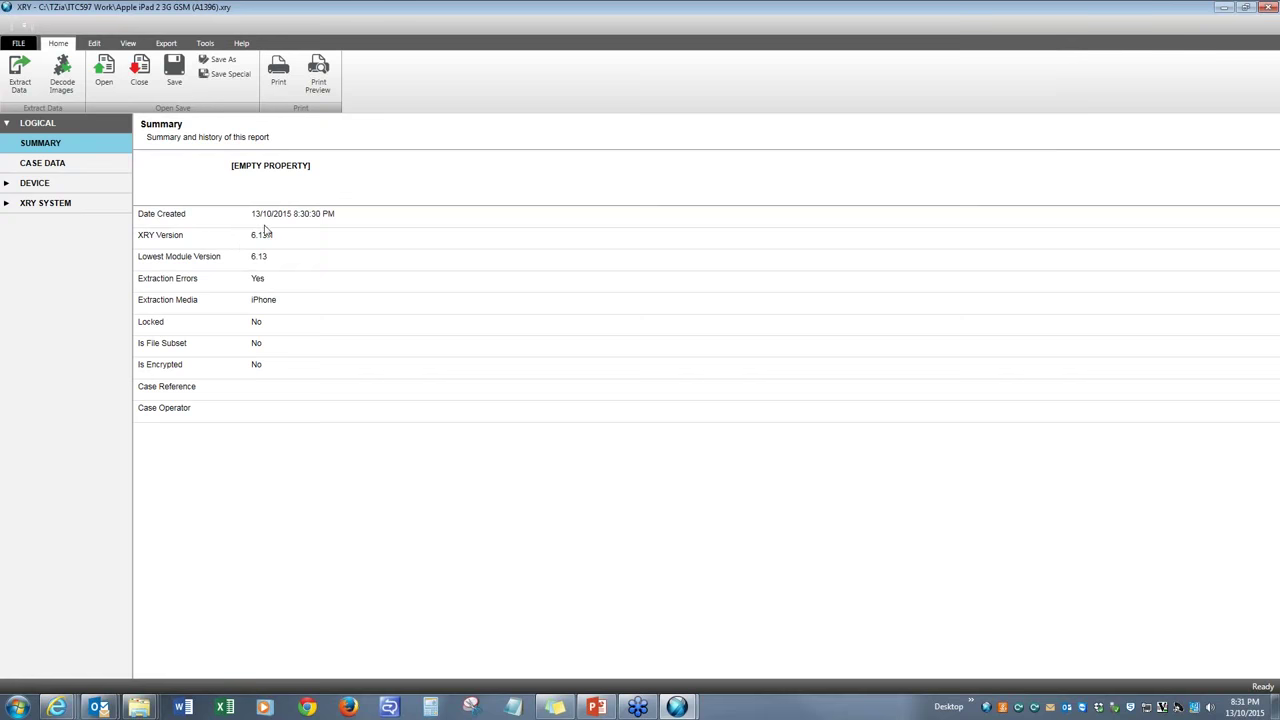
{"action": "mouse_move", "coordinate": [275, 243]}
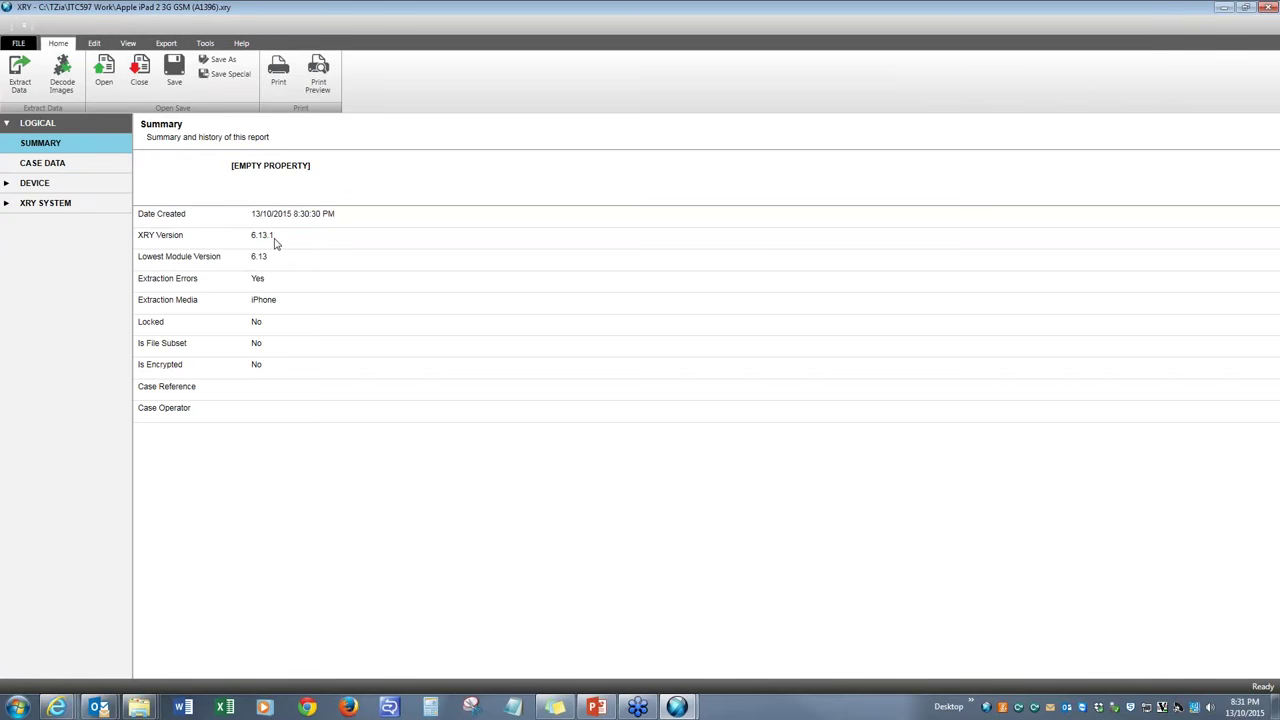
{"action": "mouse_move", "coordinate": [259, 281]}
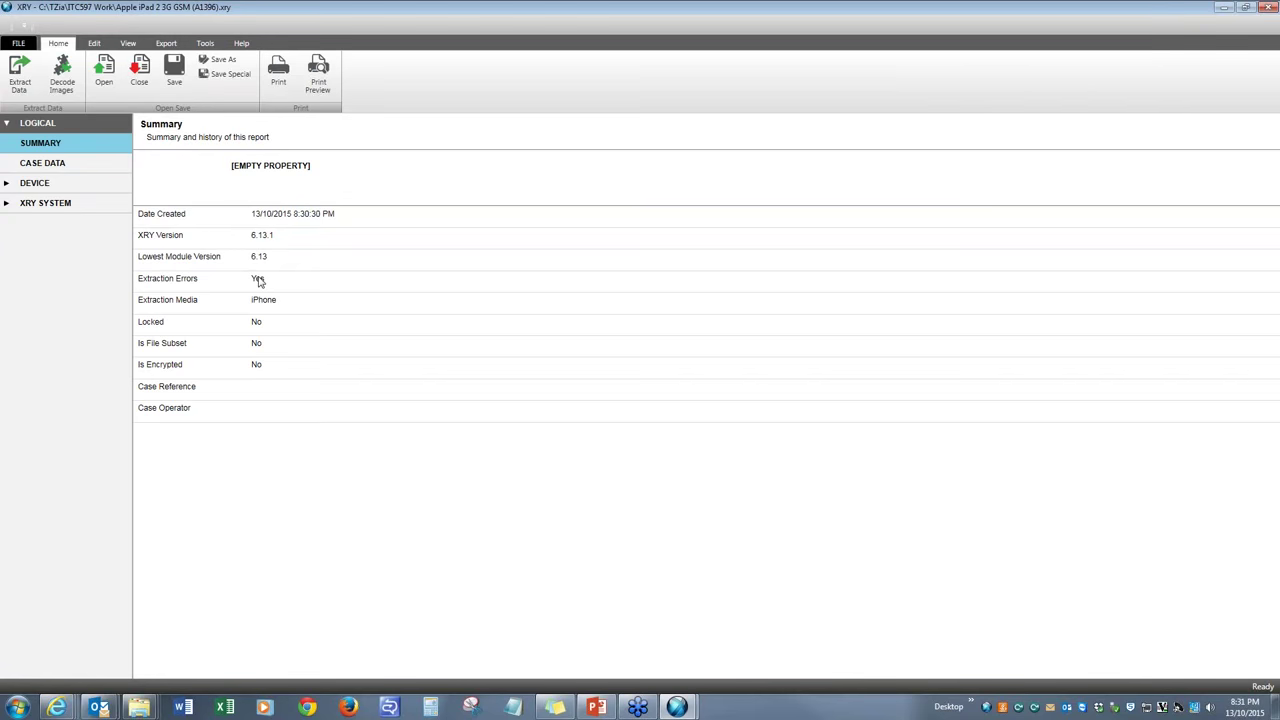
{"action": "left_click", "coordinate": [34, 182]}
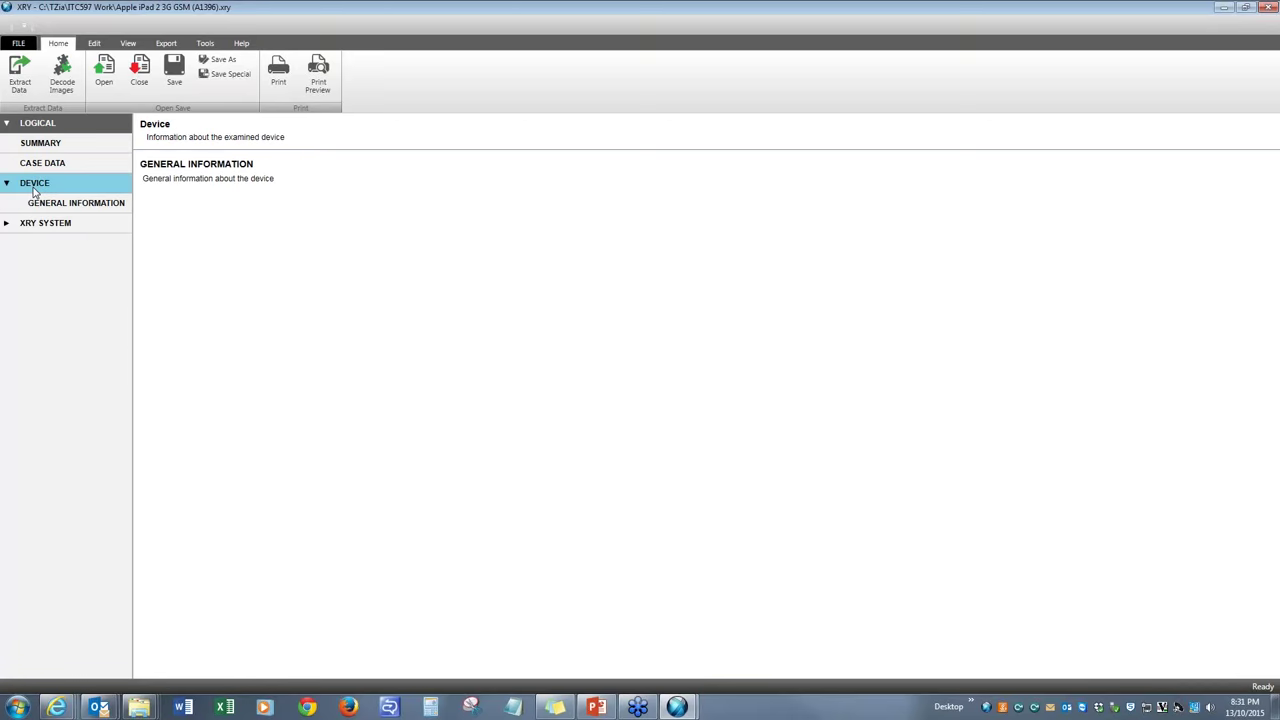
Review the iPad's General Information and model picture, then the XRY System and LOGICAL sections
{"action": "left_click", "coordinate": [76, 203]}
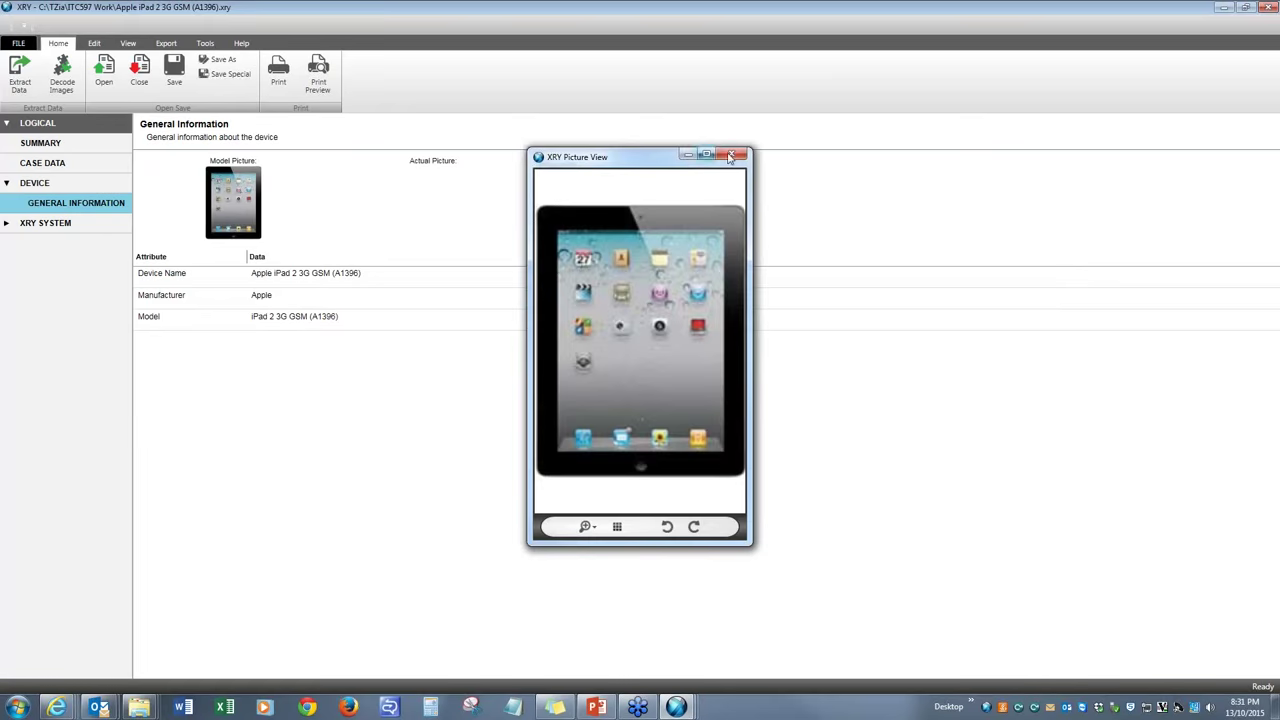
{"action": "left_click", "coordinate": [737, 156]}
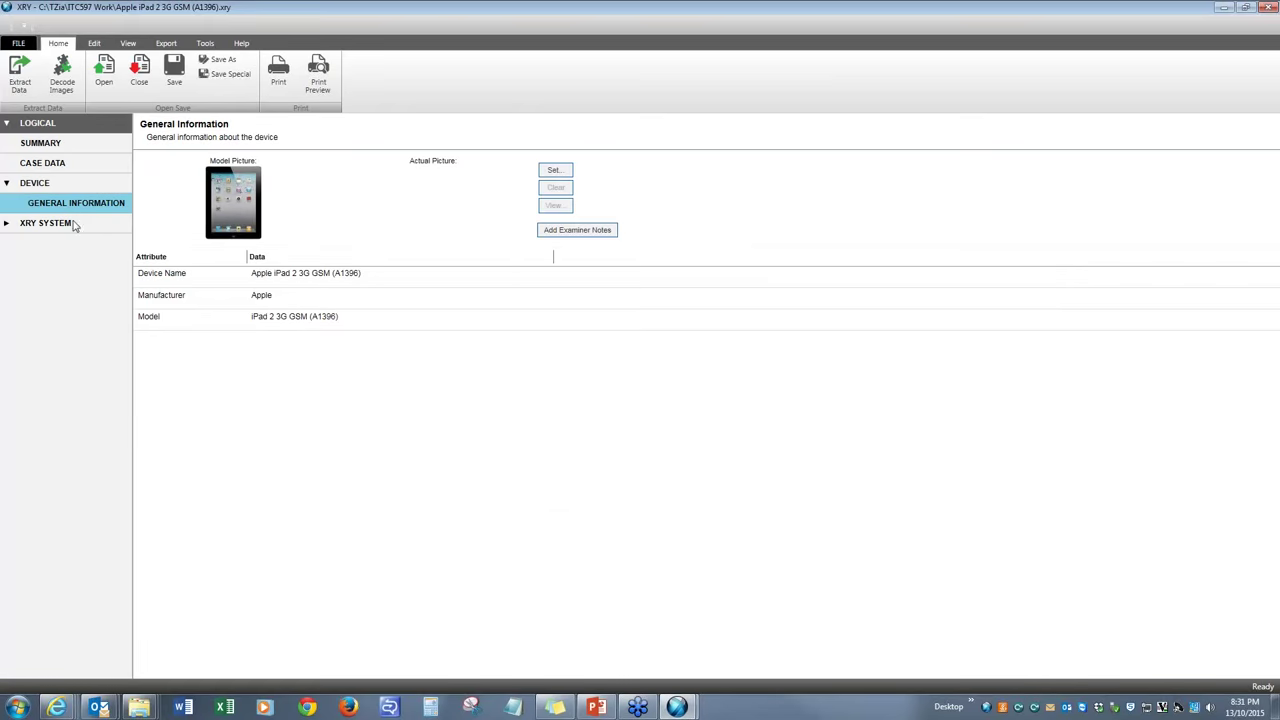
{"action": "left_click", "coordinate": [45, 222]}
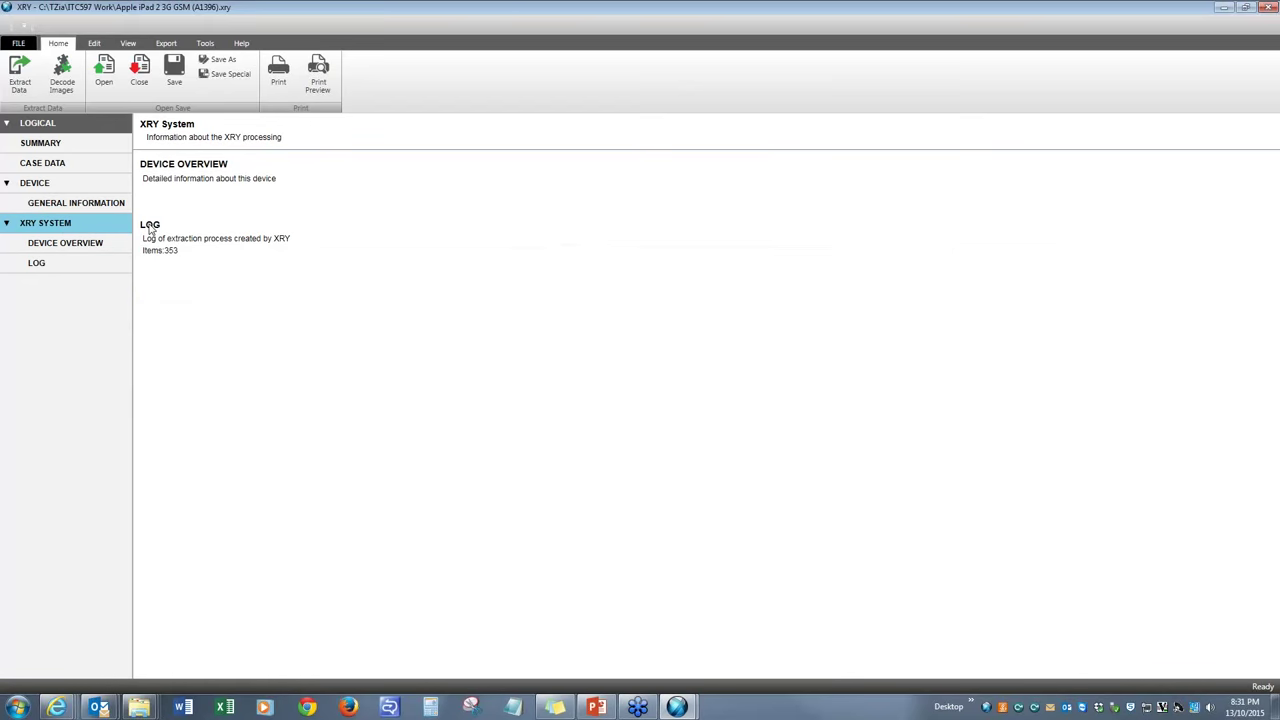
{"action": "left_click", "coordinate": [200, 178]}
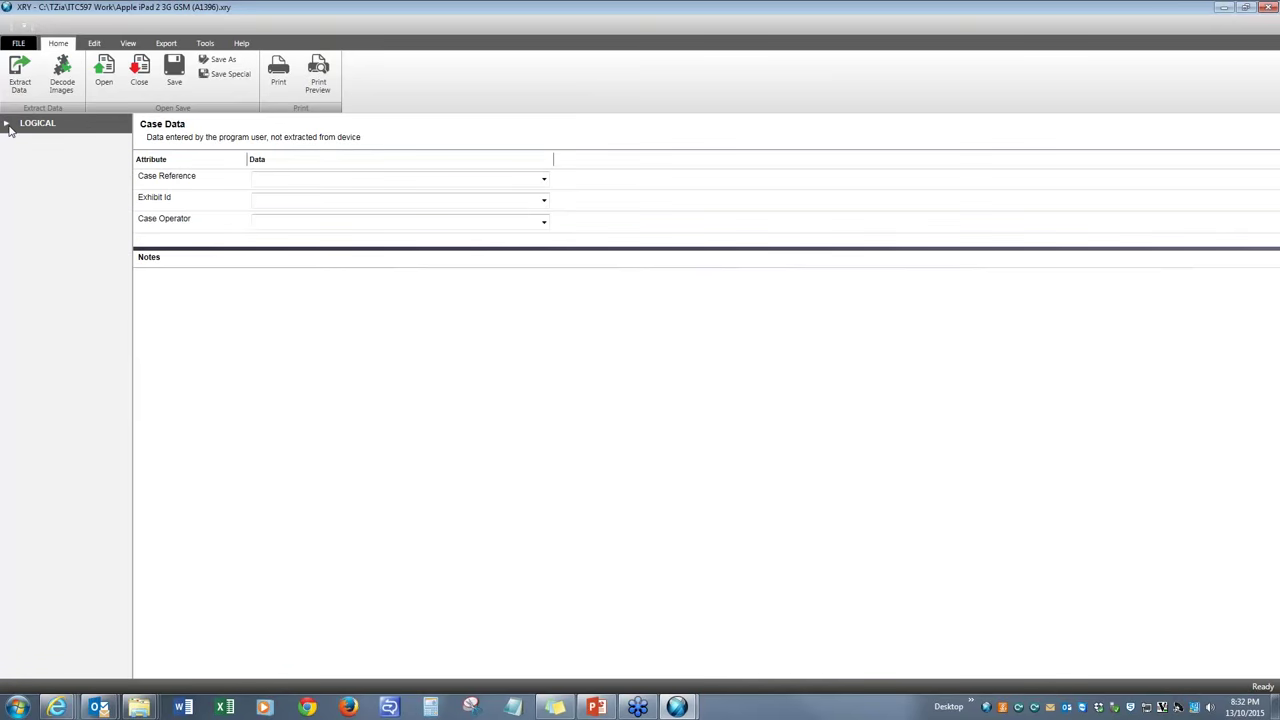
{"action": "left_click", "coordinate": [7, 123]}
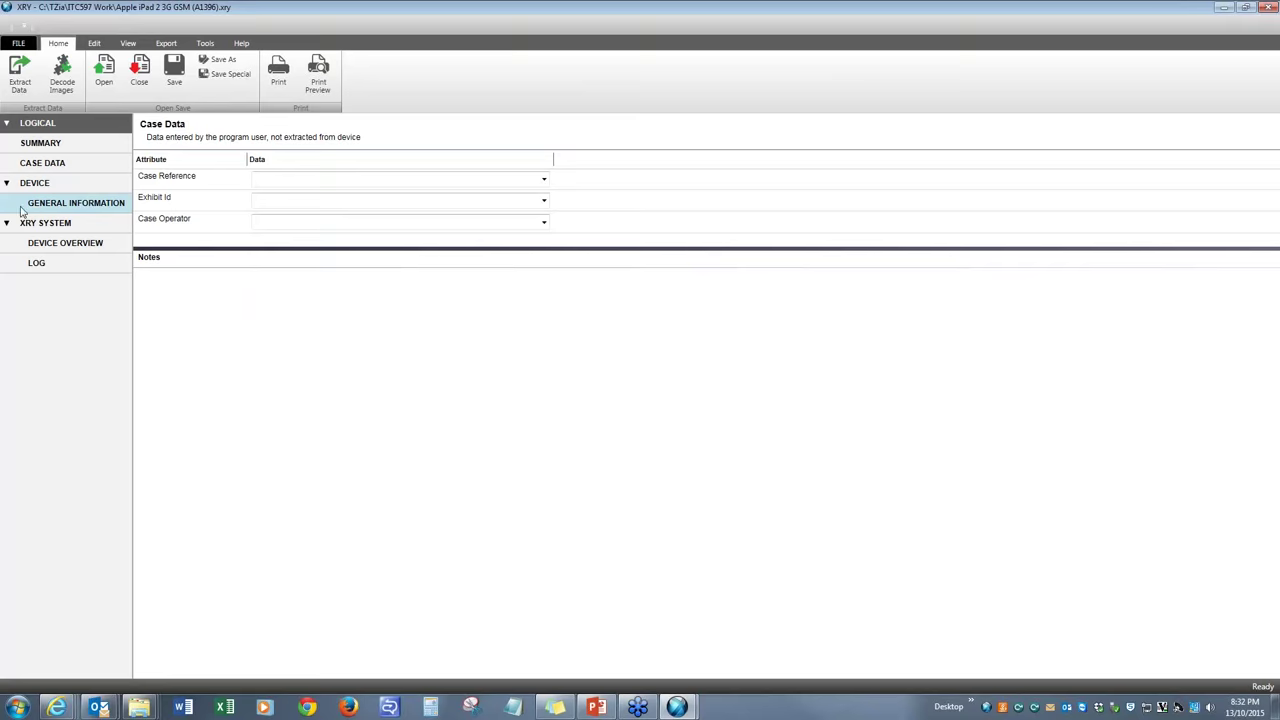
{"action": "left_click", "coordinate": [76, 202]}
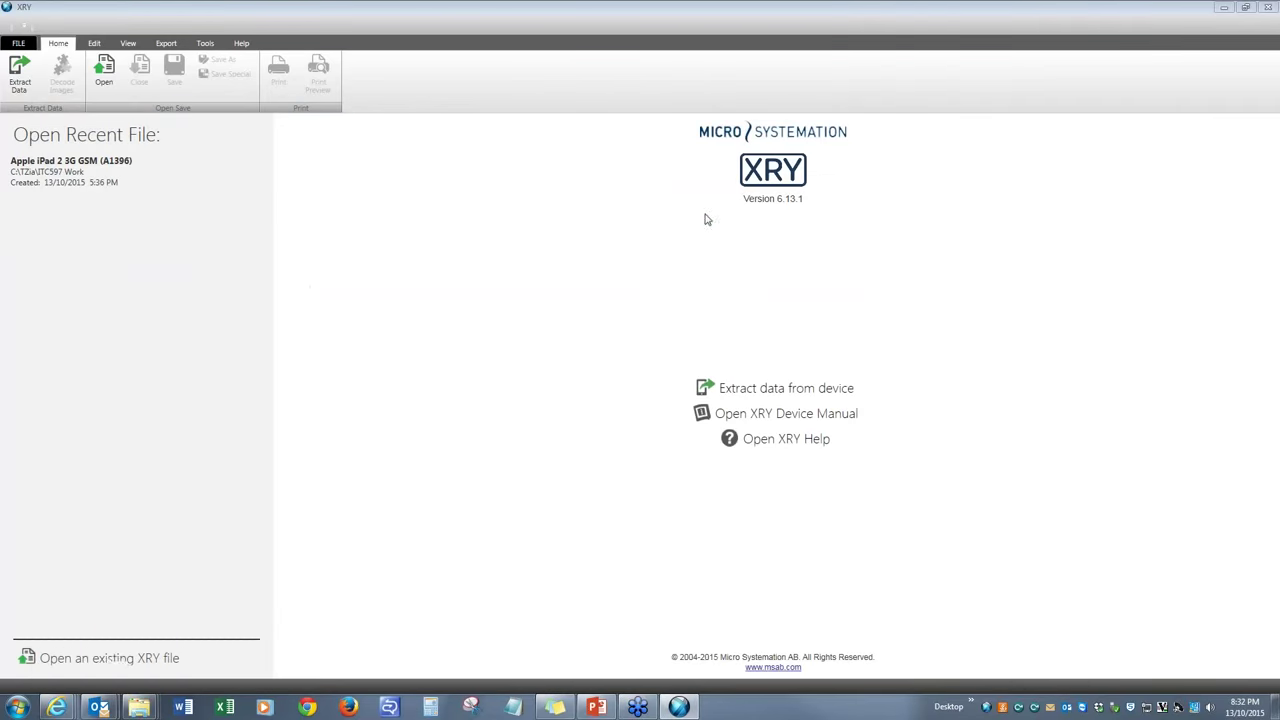
{"action": "mouse_move", "coordinate": [340, 336]}
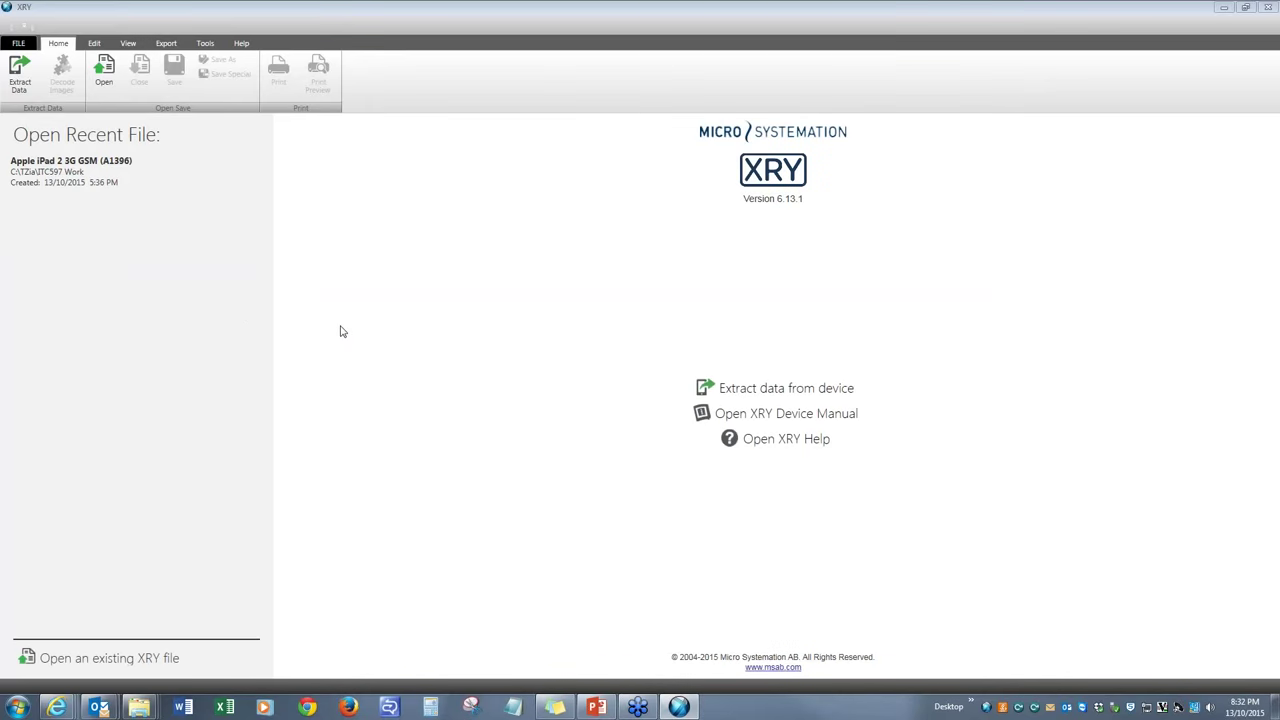
{"action": "mouse_move", "coordinate": [165, 268]}
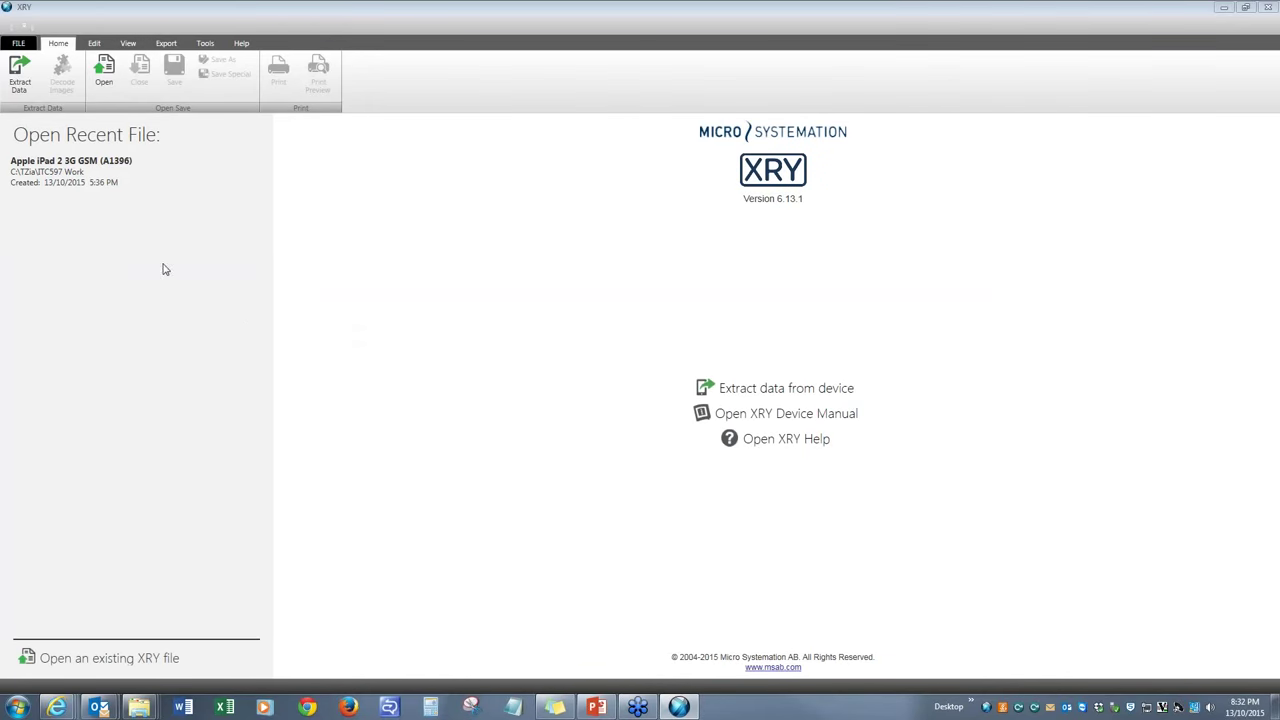
Reopen the Apple iPad 2 3G GSM (A1396) report and browse Summary, Case Data, Device, General Information, XRY System
{"action": "left_click", "coordinate": [130, 171]}
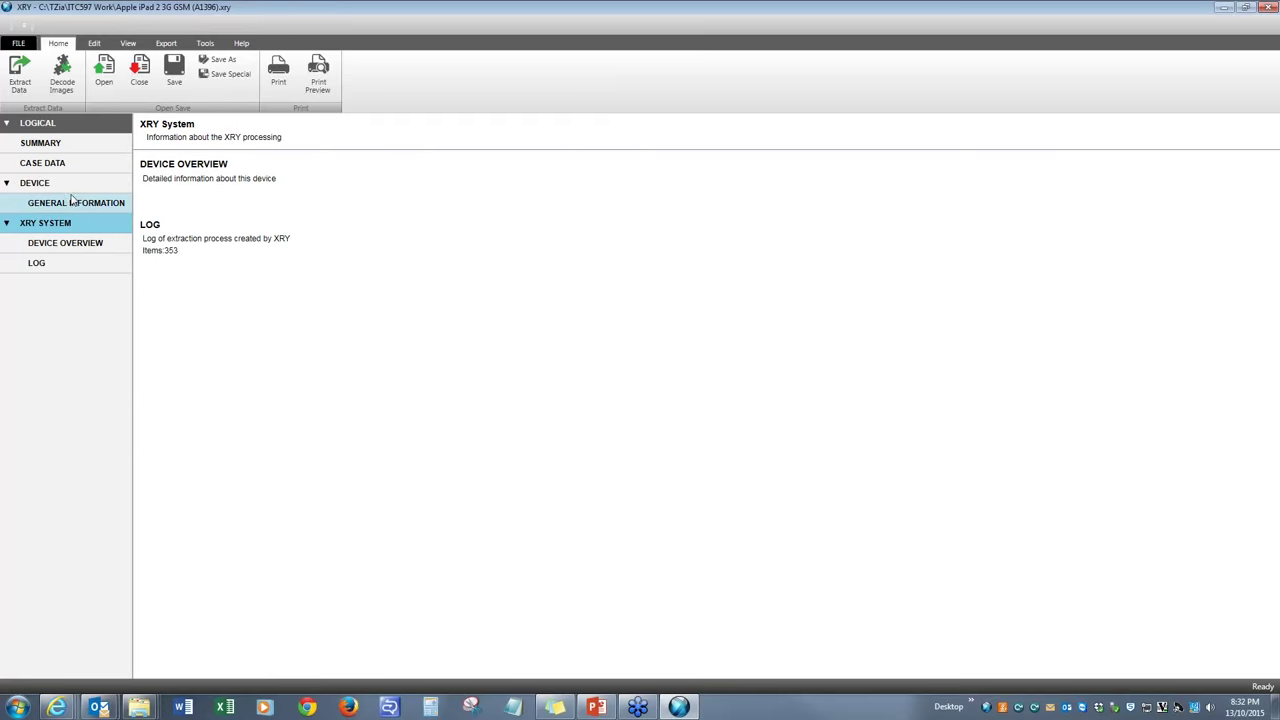
{"action": "mouse_move", "coordinate": [75, 186]}
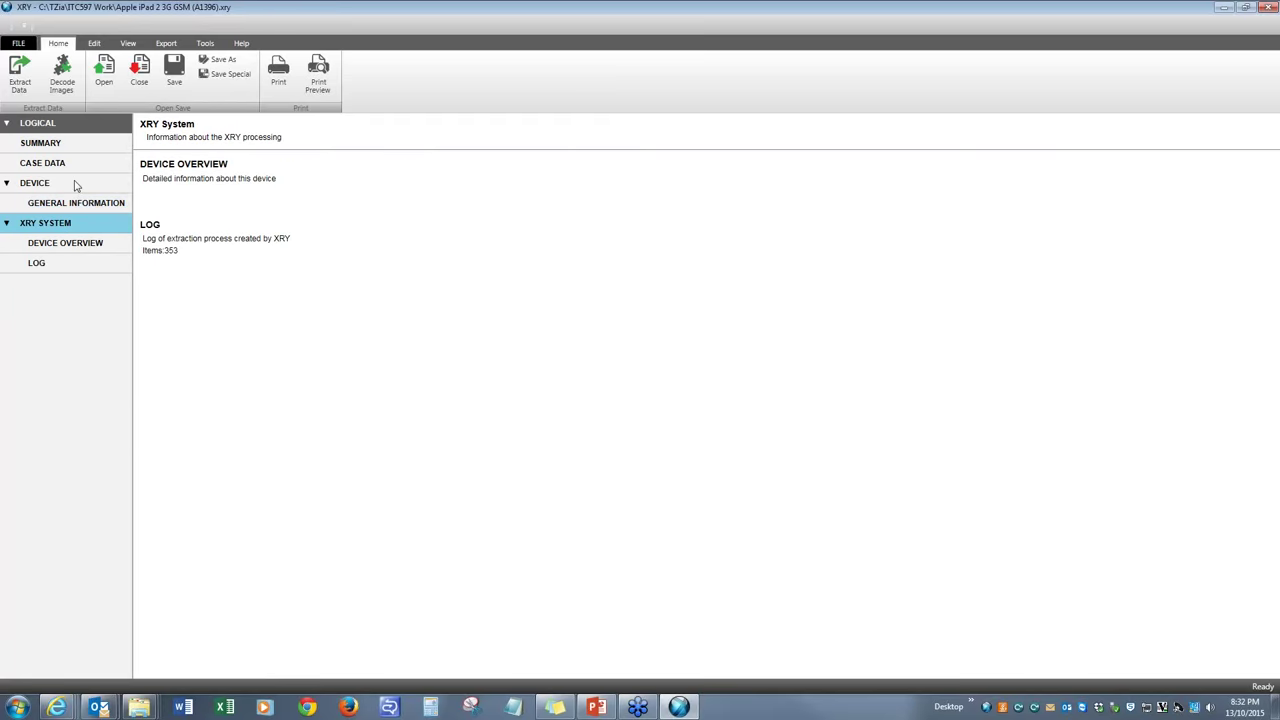
{"action": "left_click", "coordinate": [40, 142]}
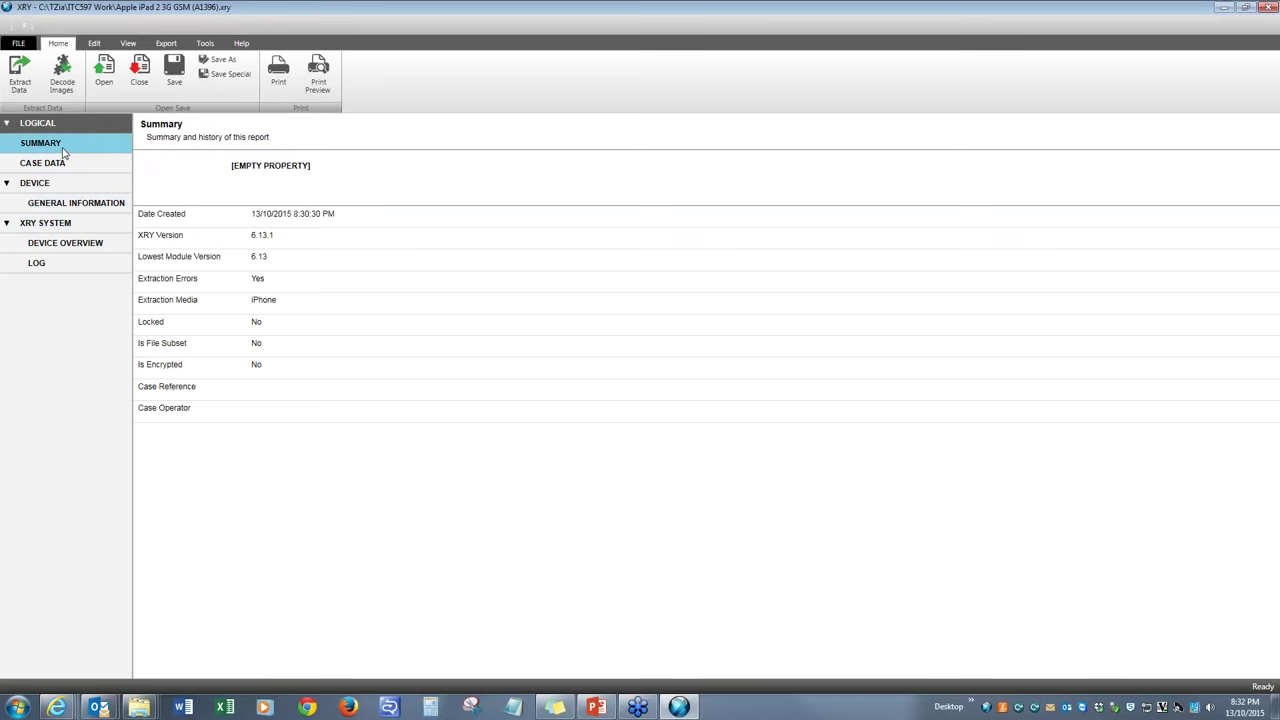
{"action": "left_click", "coordinate": [43, 163]}
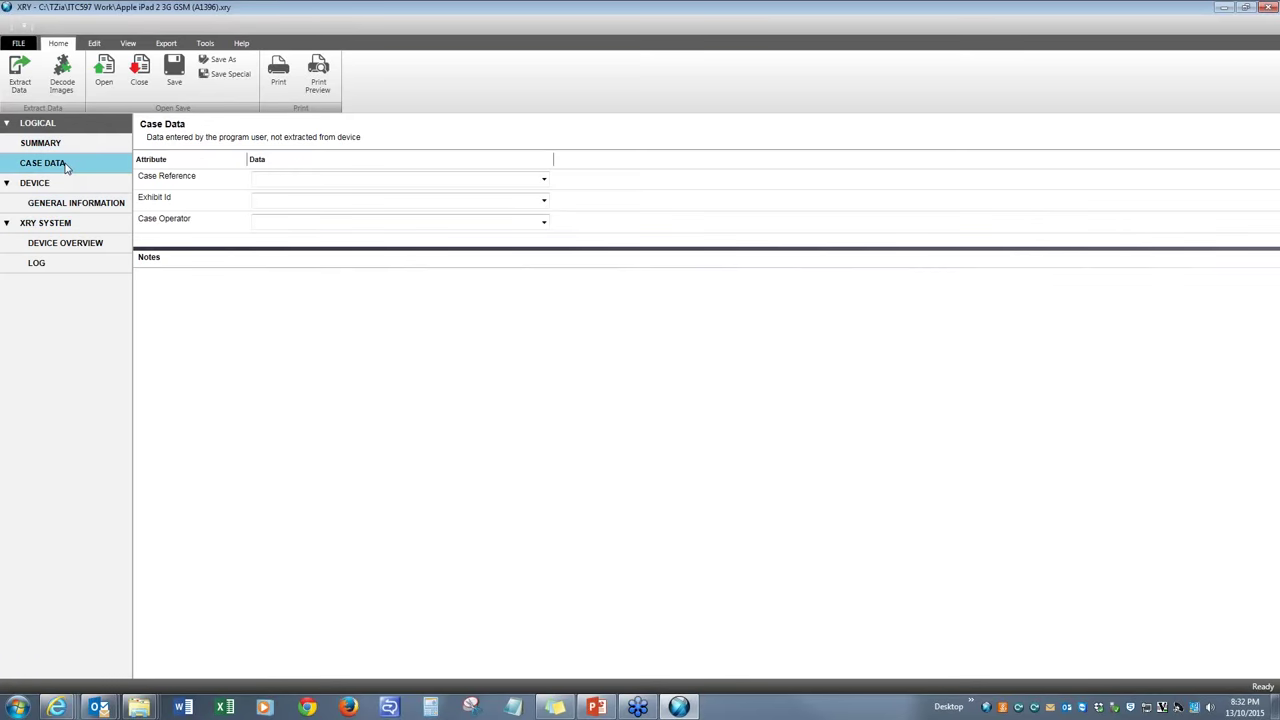
{"action": "left_click", "coordinate": [34, 182]}
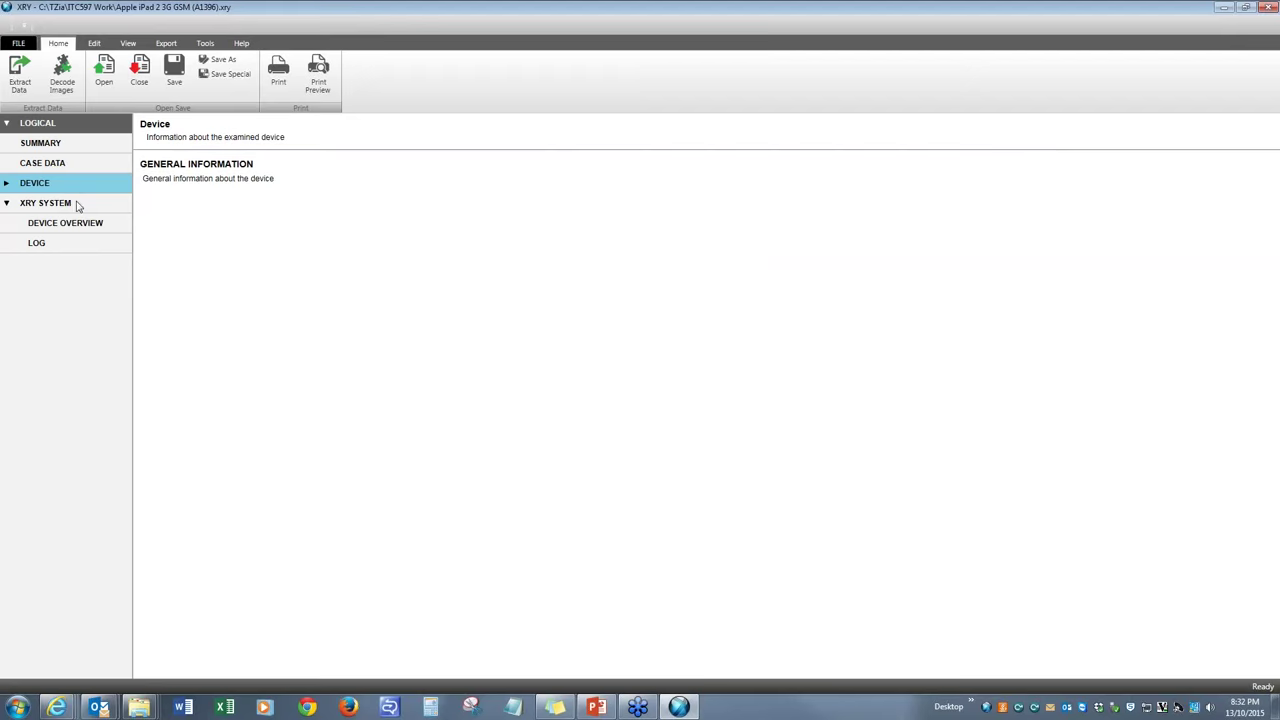
{"action": "left_click", "coordinate": [76, 203]}
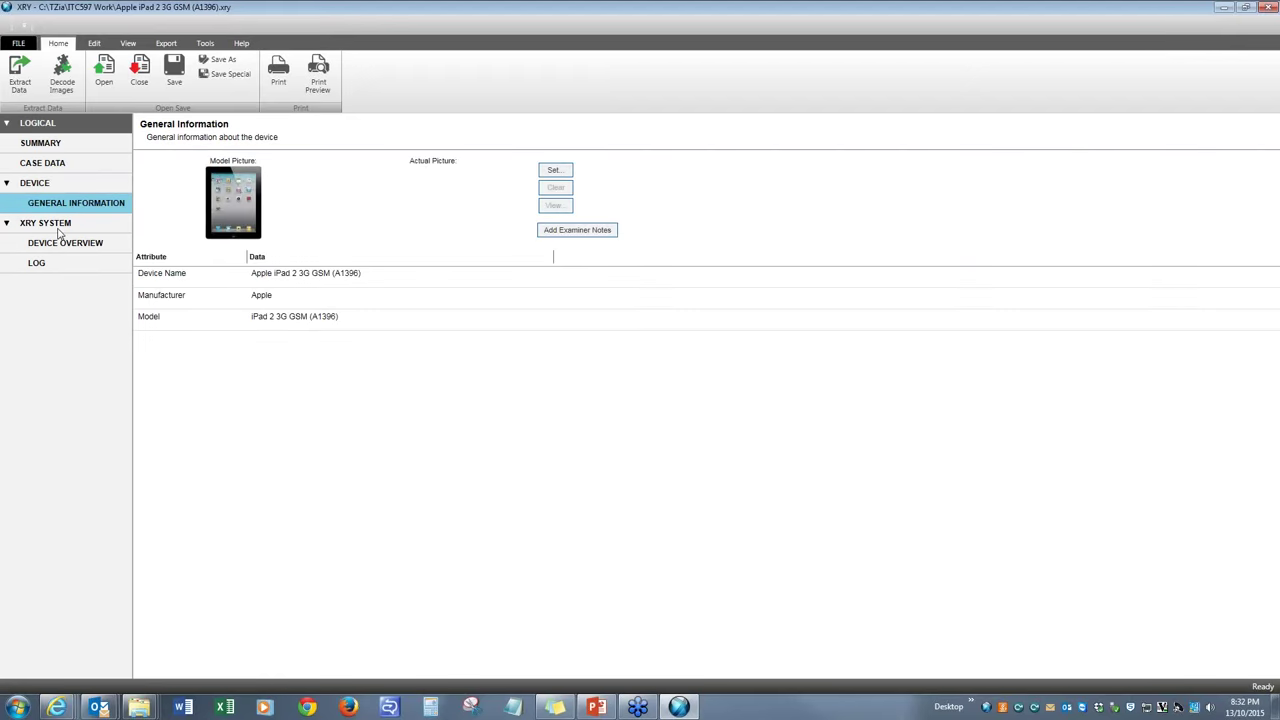
{"action": "left_click", "coordinate": [45, 222]}
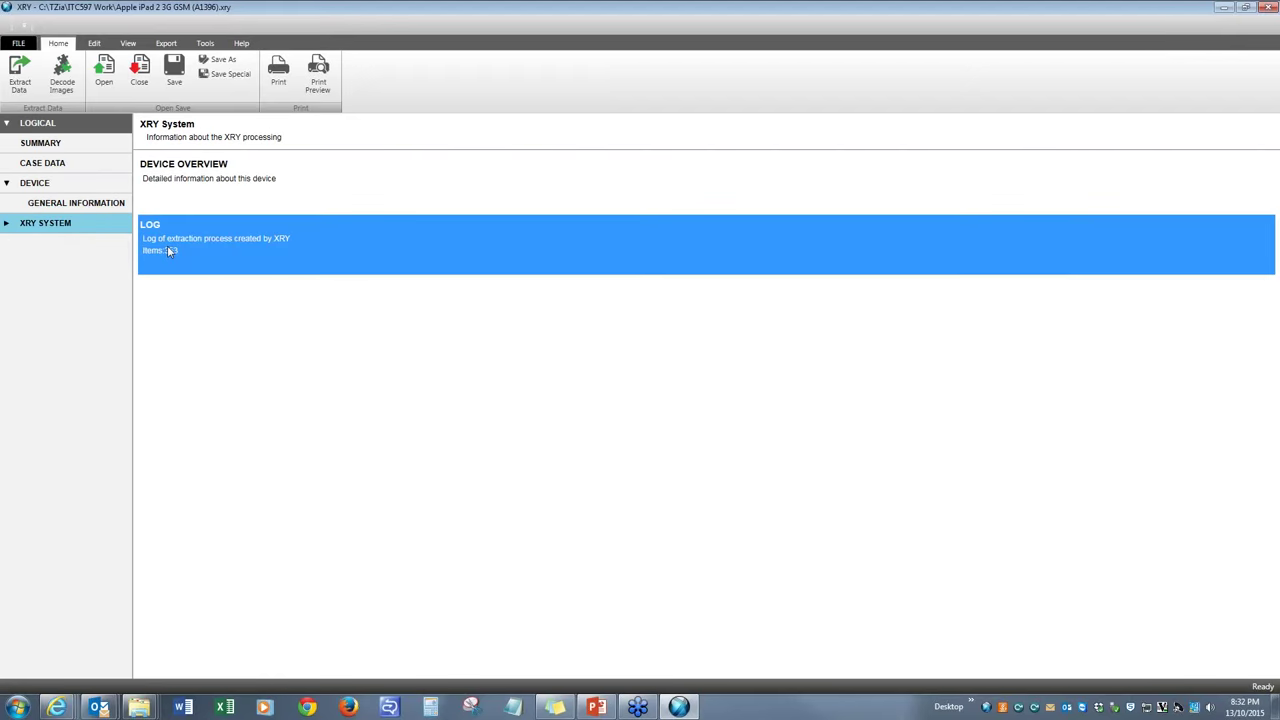
{"action": "left_click", "coordinate": [150, 223]}
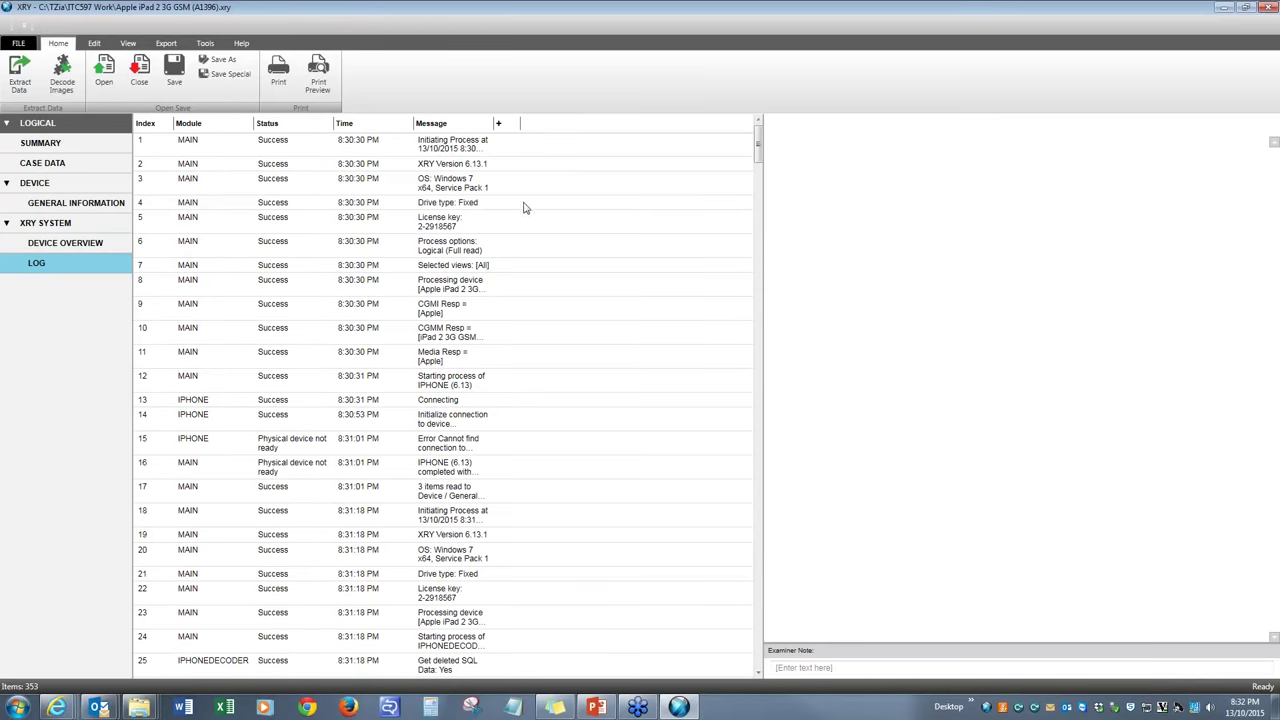
{"action": "mouse_move", "coordinate": [452, 158]}
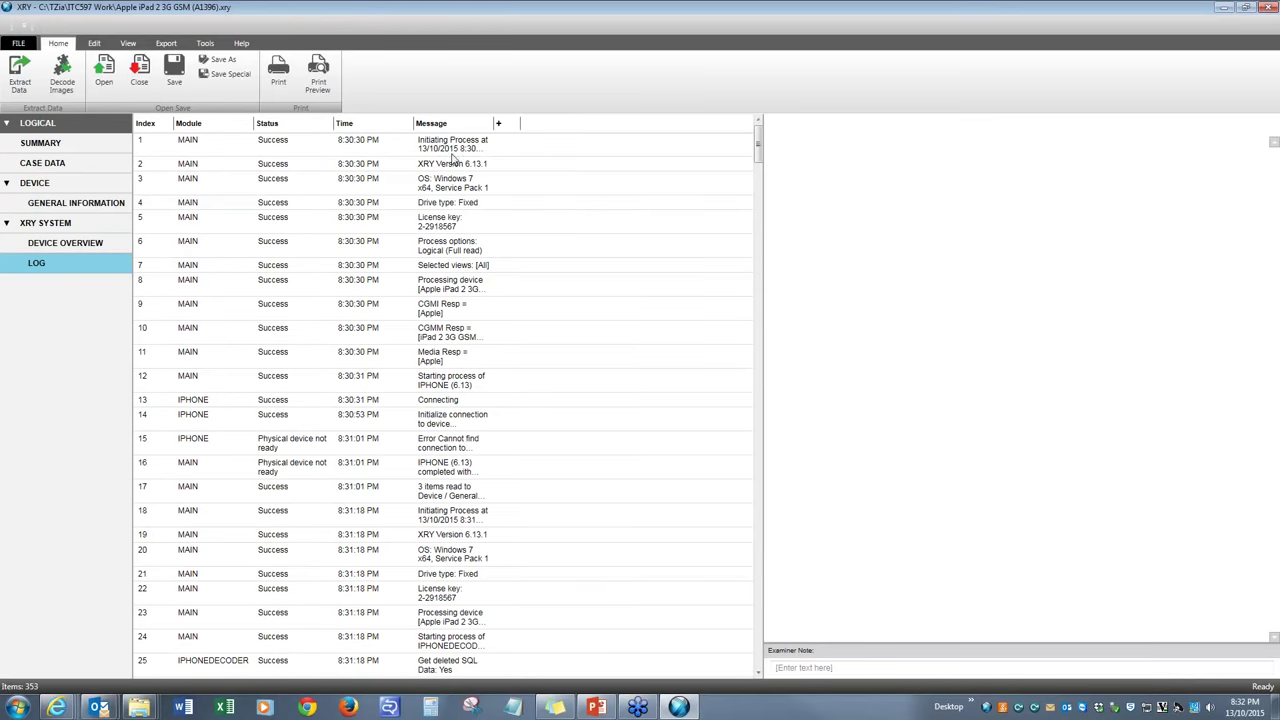
{"action": "scroll", "scroll_direction": "down", "scroll_amount": 3}
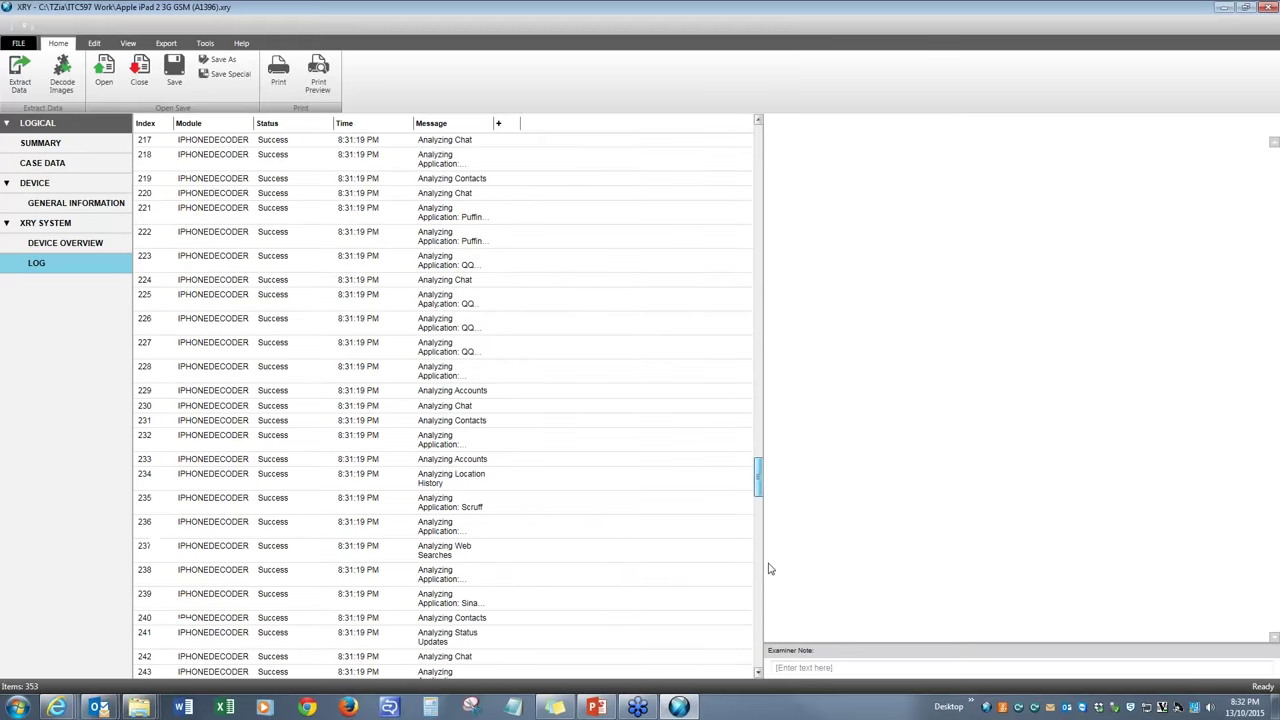
{"action": "scroll", "scroll_direction": "down", "scroll_amount": 3}
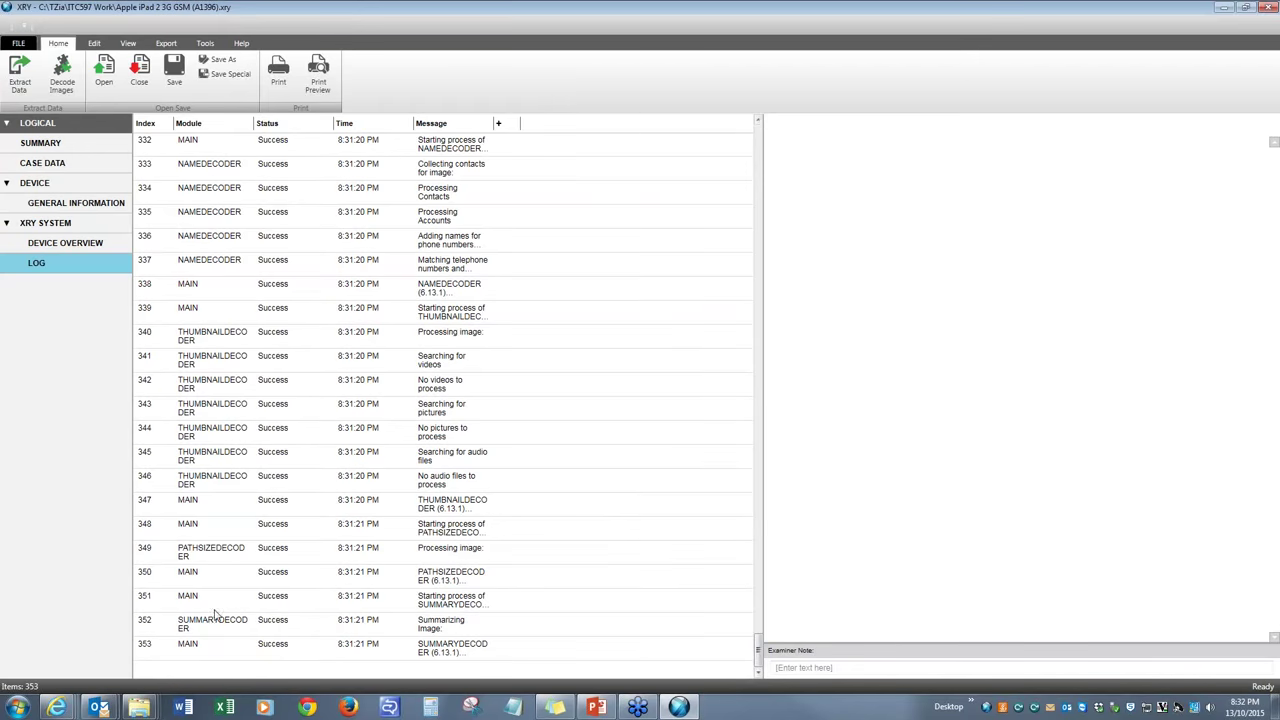
{"action": "mouse_move", "coordinate": [515, 493]}
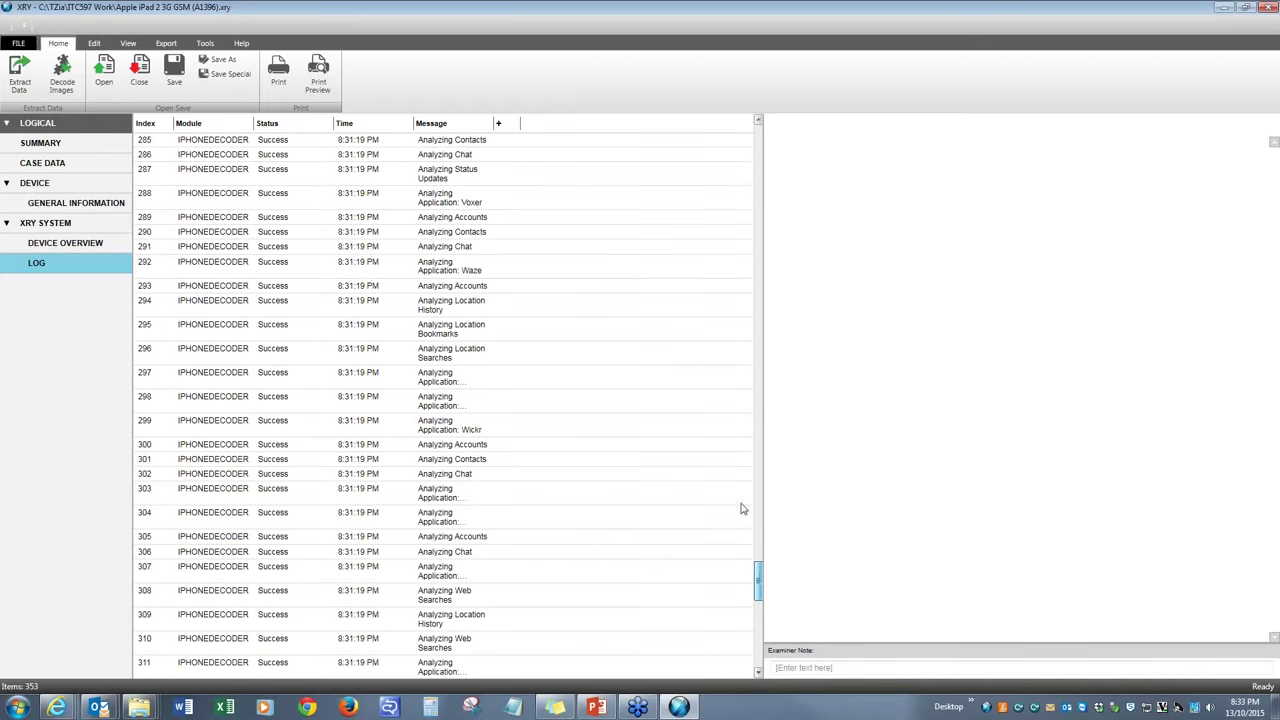
Browse the report's Device, XRY System and Device Overview sections, returning to Summary
{"action": "left_click", "coordinate": [41, 143]}
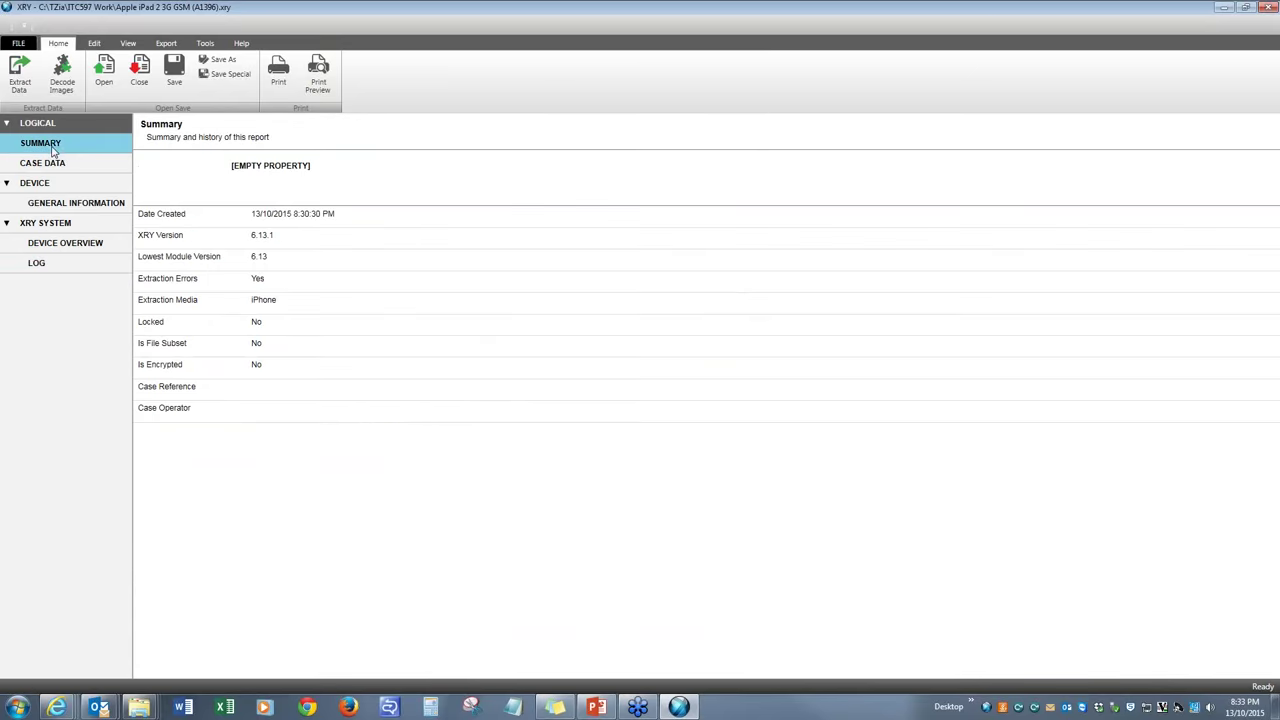
{"action": "left_click", "coordinate": [35, 182]}
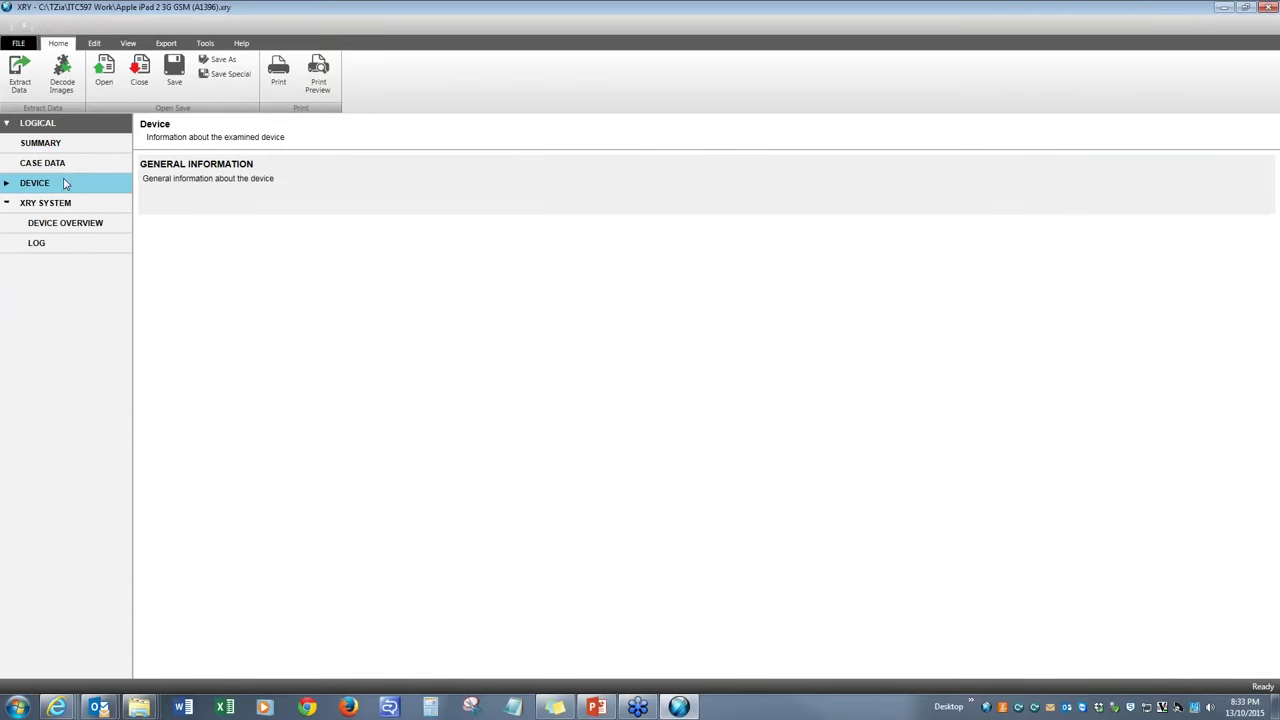
{"action": "left_click", "coordinate": [45, 202]}
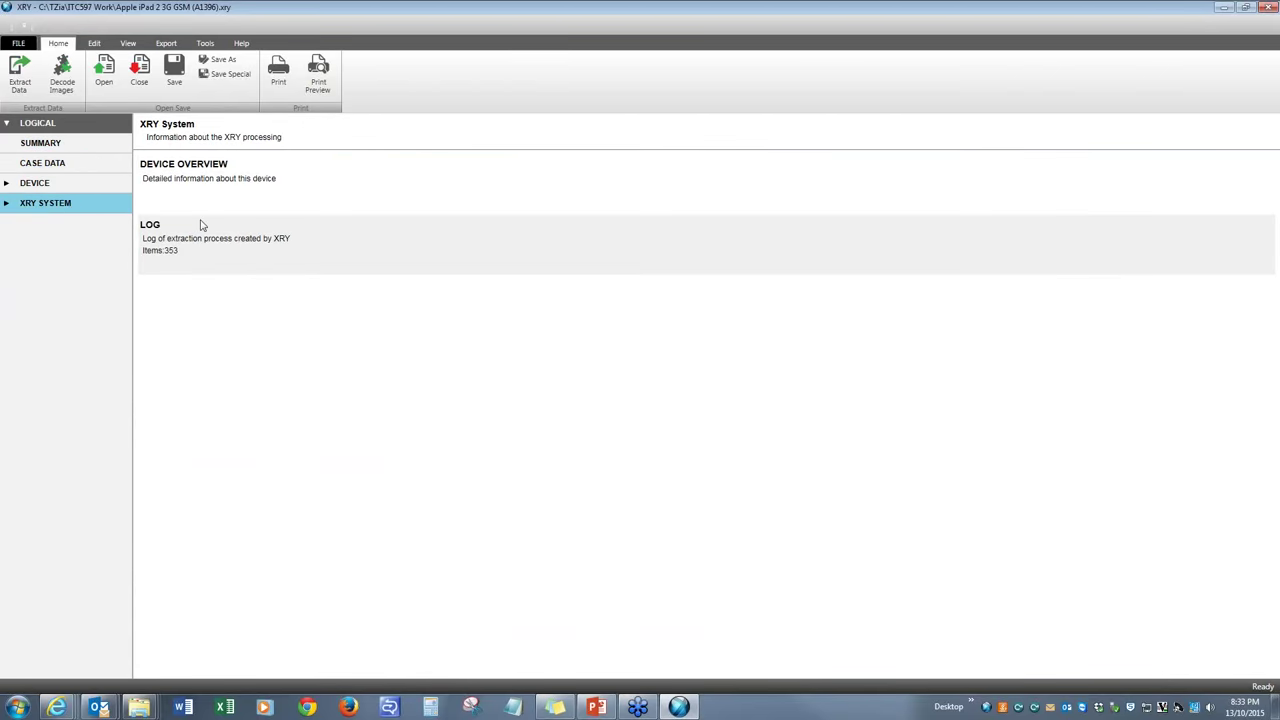
{"action": "mouse_move", "coordinate": [194, 268]}
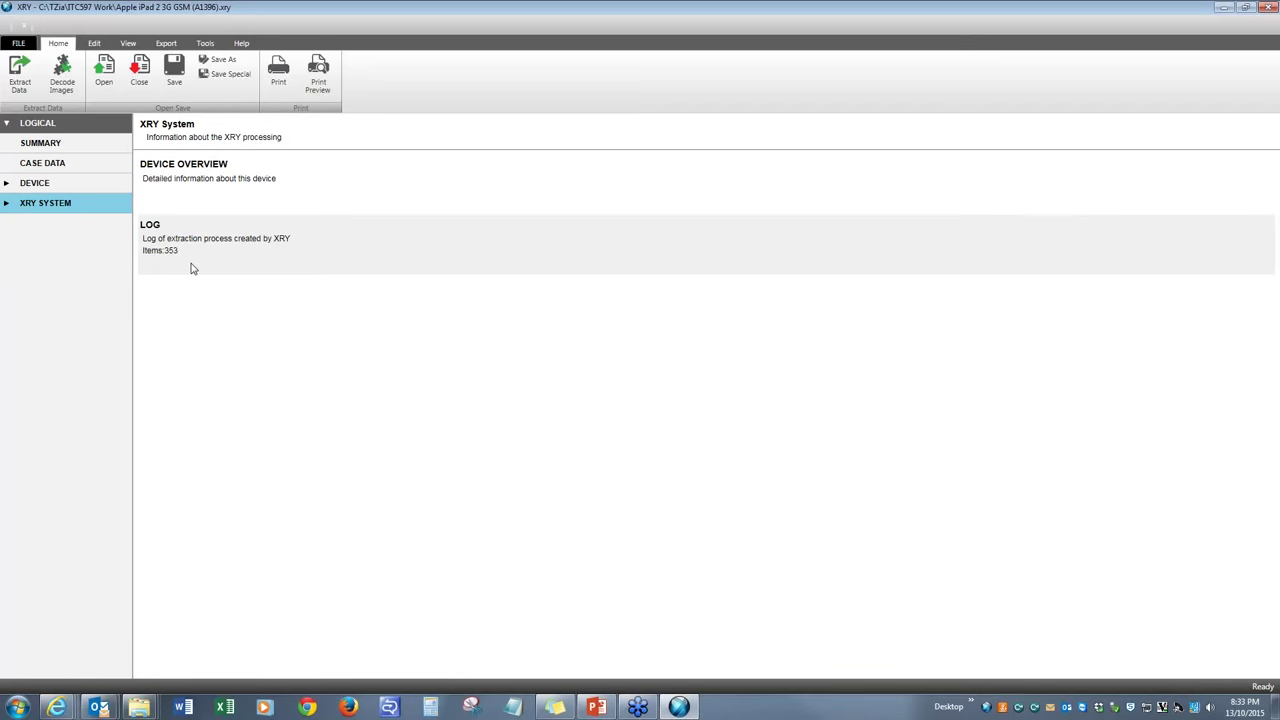
{"action": "left_click", "coordinate": [65, 222]}
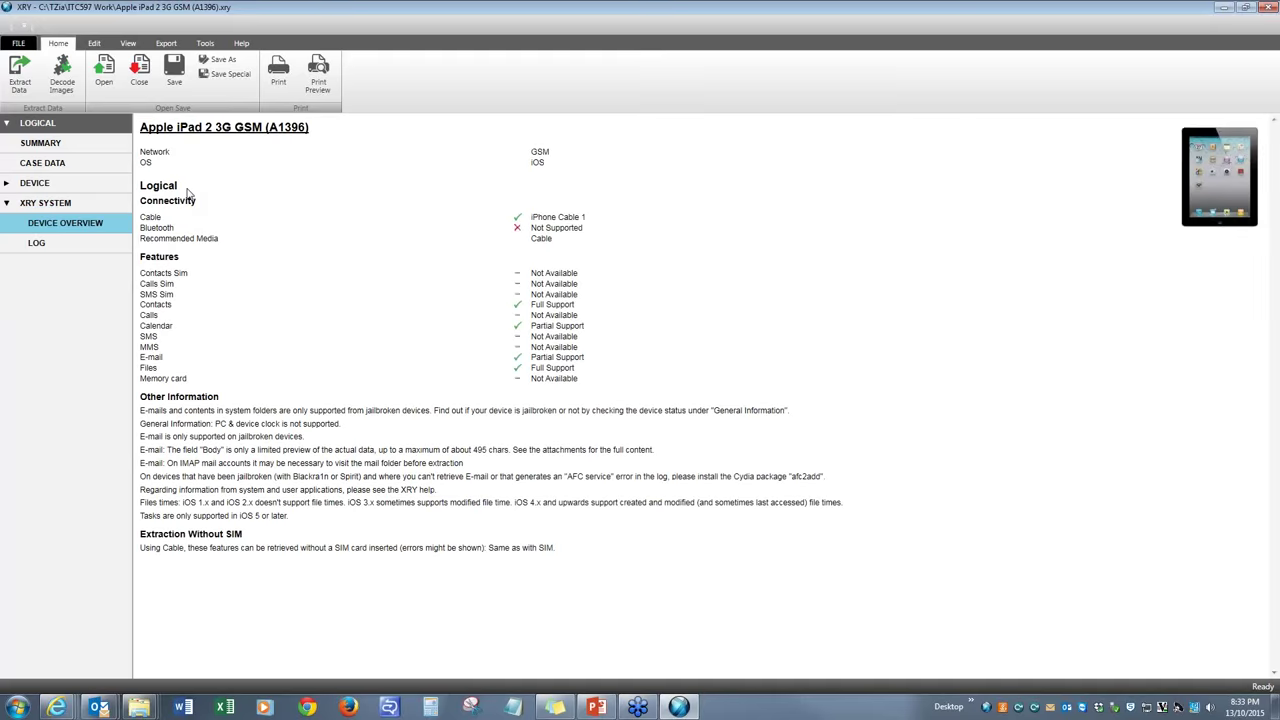
{"action": "mouse_move", "coordinate": [5, 190]}
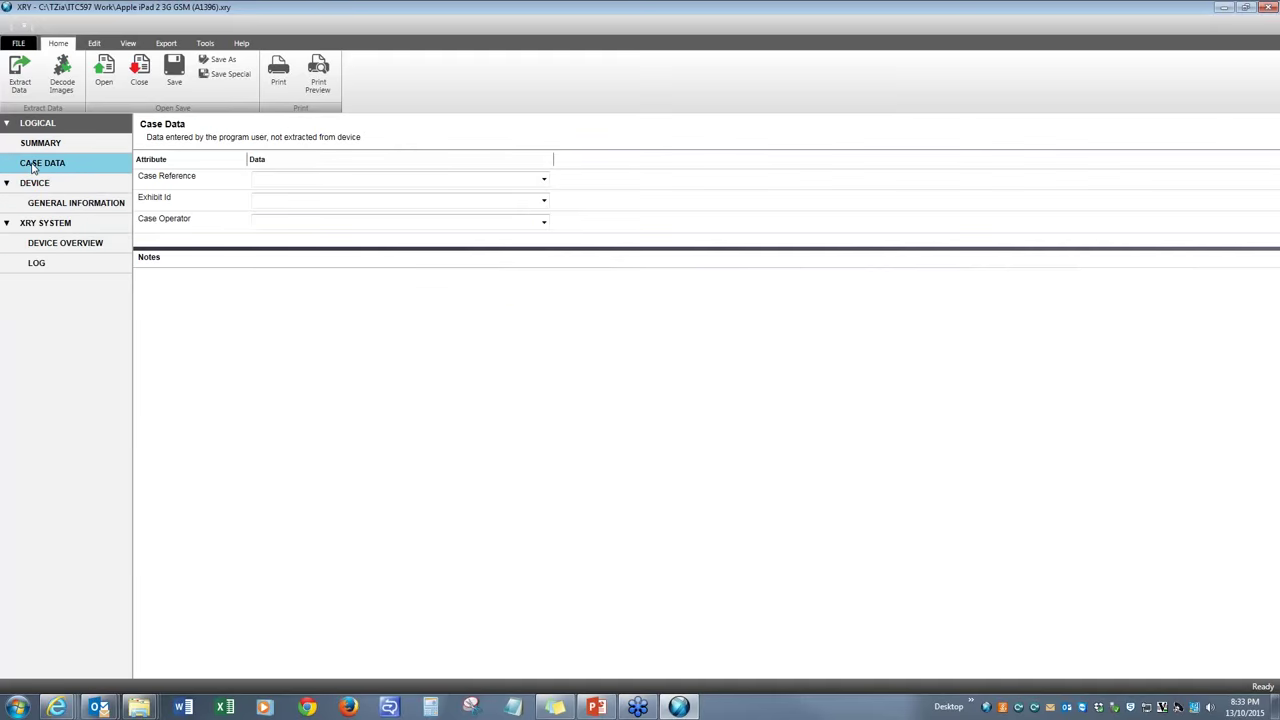
{"action": "left_click", "coordinate": [41, 142]}
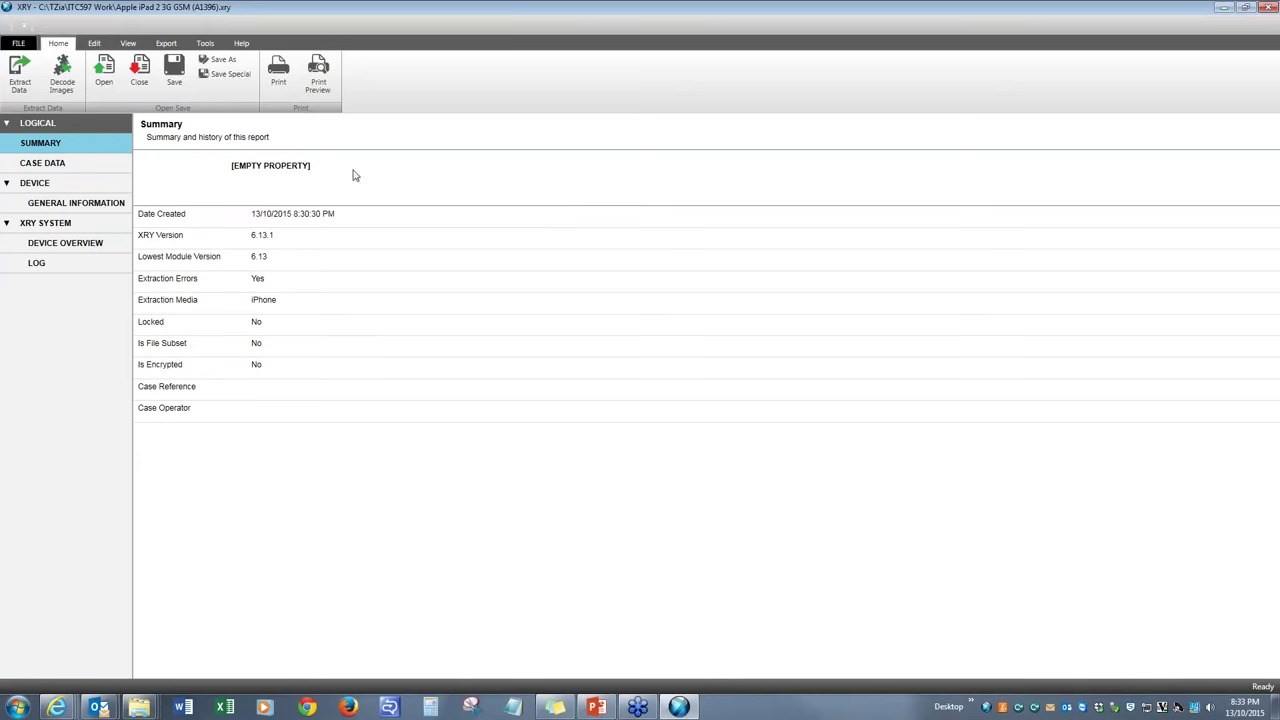
{"action": "mouse_move", "coordinate": [288, 35]}
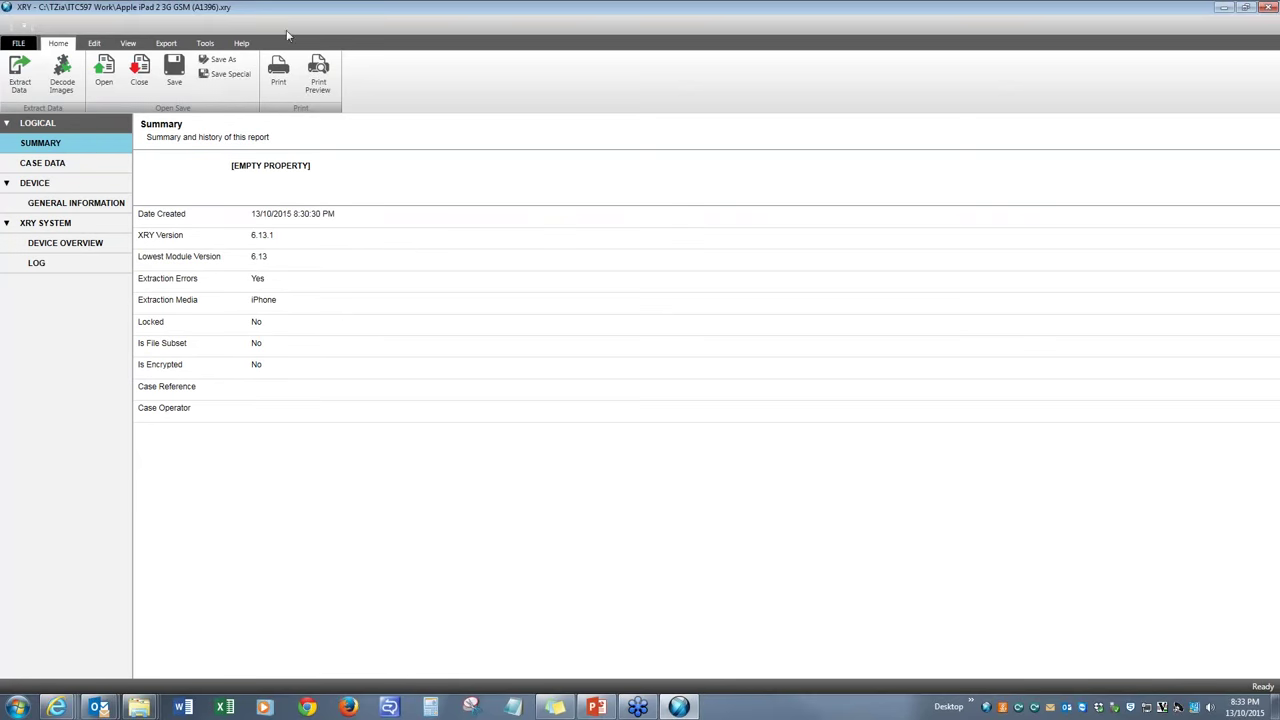
Close the iPad 2 report, then browse to the ITC597 Work folder and cancel opening a file
{"action": "left_click", "coordinate": [17, 43]}
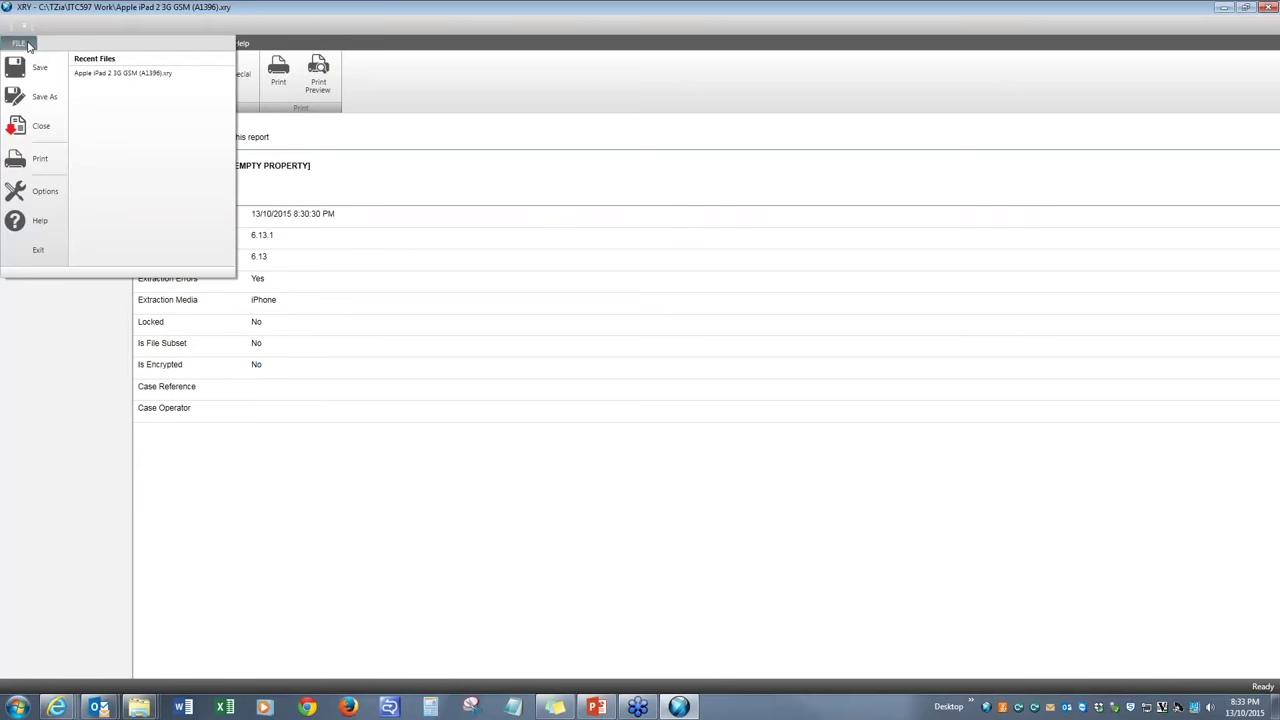
{"action": "left_click", "coordinate": [41, 125]}
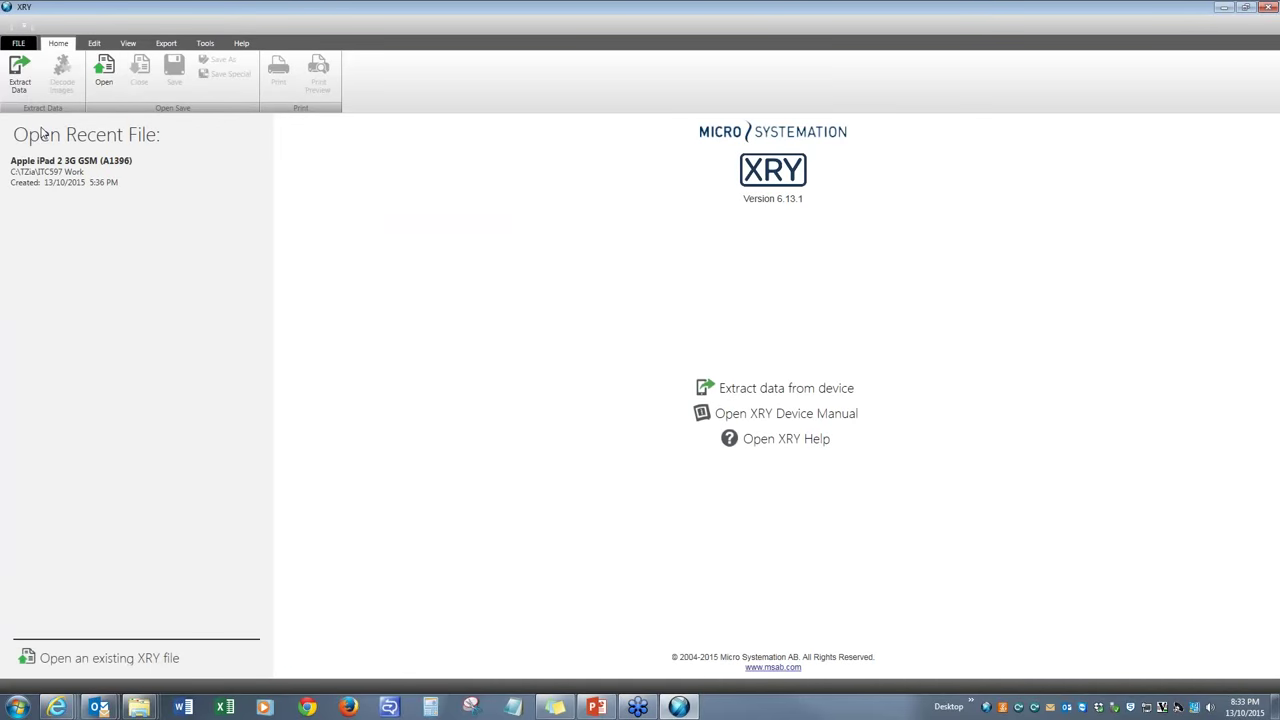
{"action": "mouse_move", "coordinate": [123, 248]}
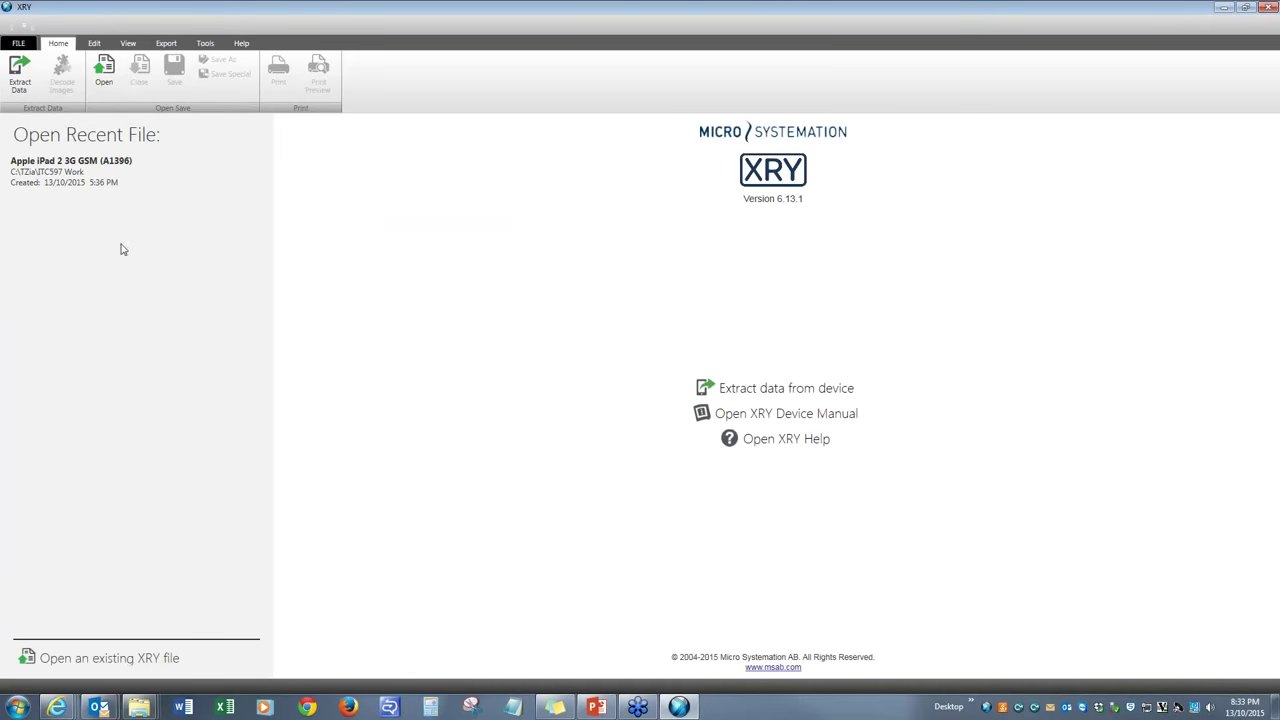
{"action": "mouse_move", "coordinate": [175, 589]}
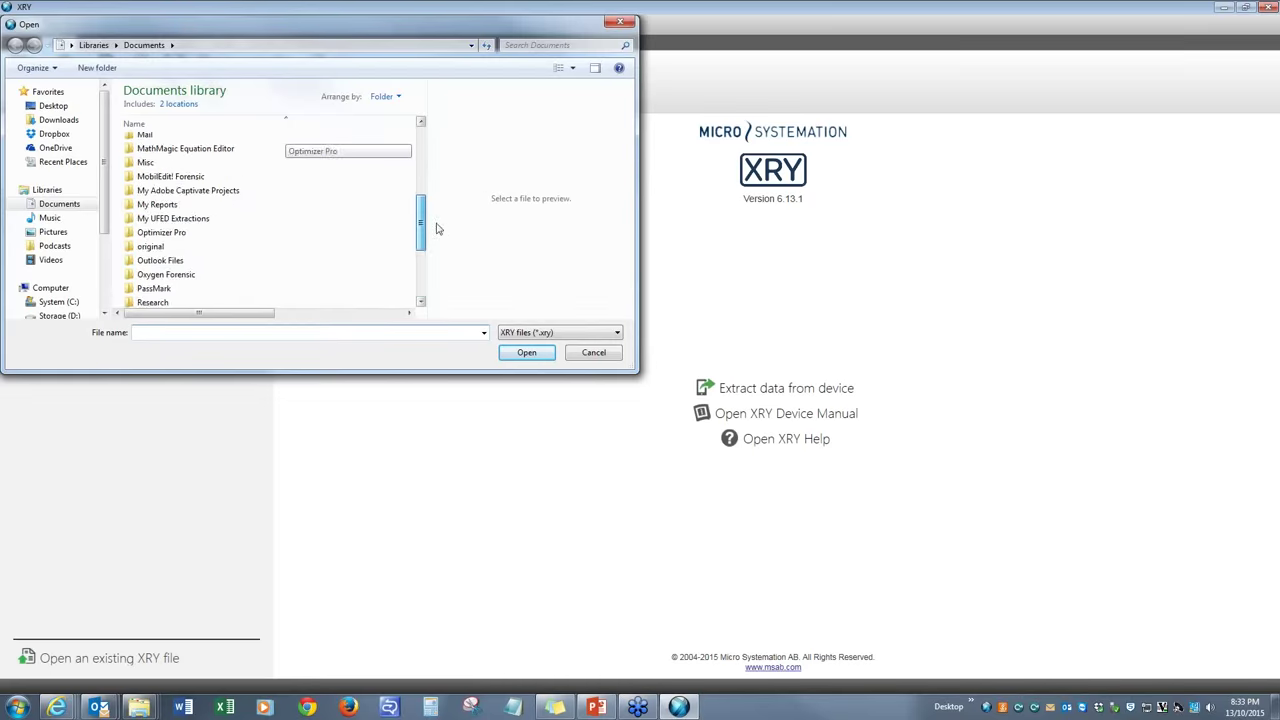
{"action": "scroll", "scroll_direction": "down", "scroll_amount": 3}
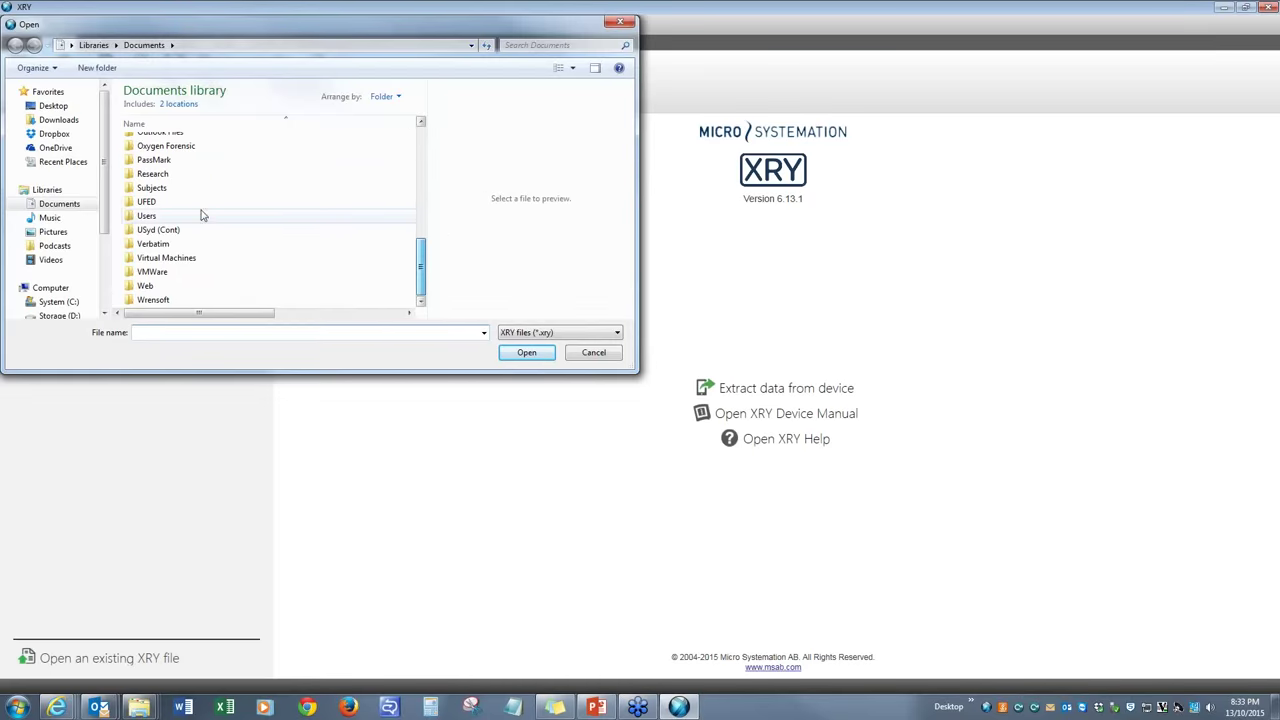
{"action": "double_click", "coordinate": [151, 188]}
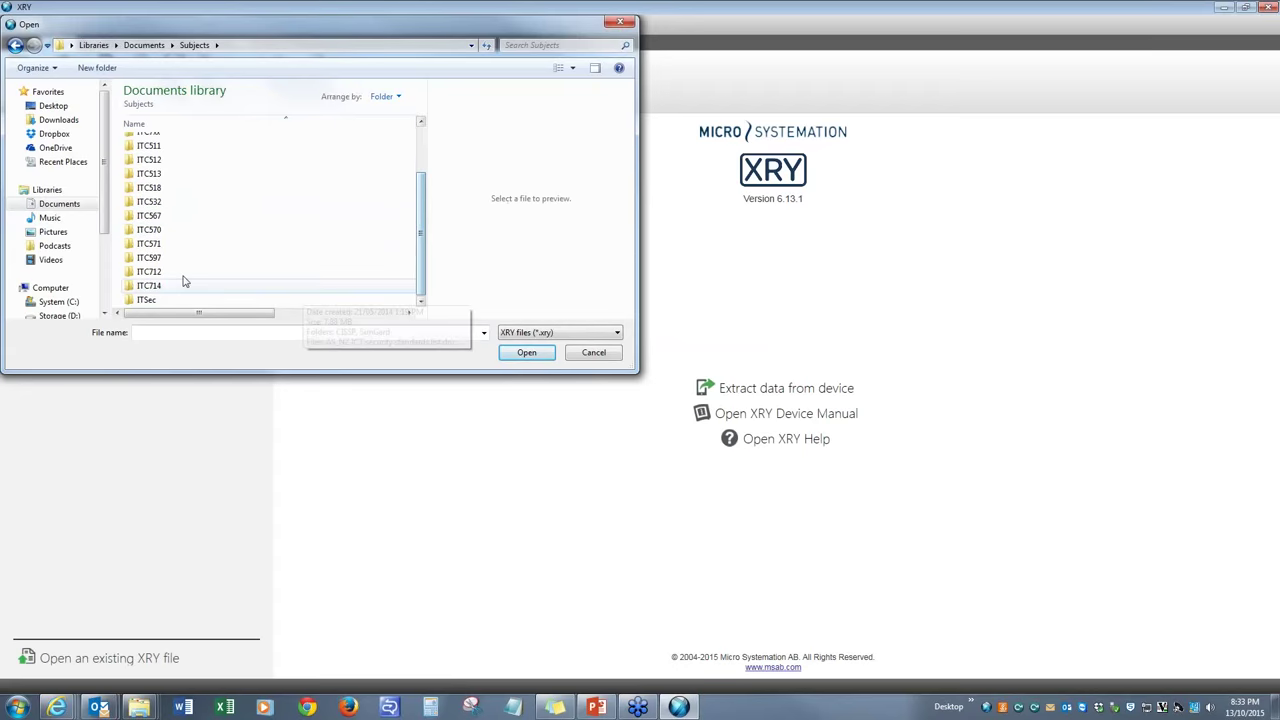
{"action": "double_click", "coordinate": [148, 215]}
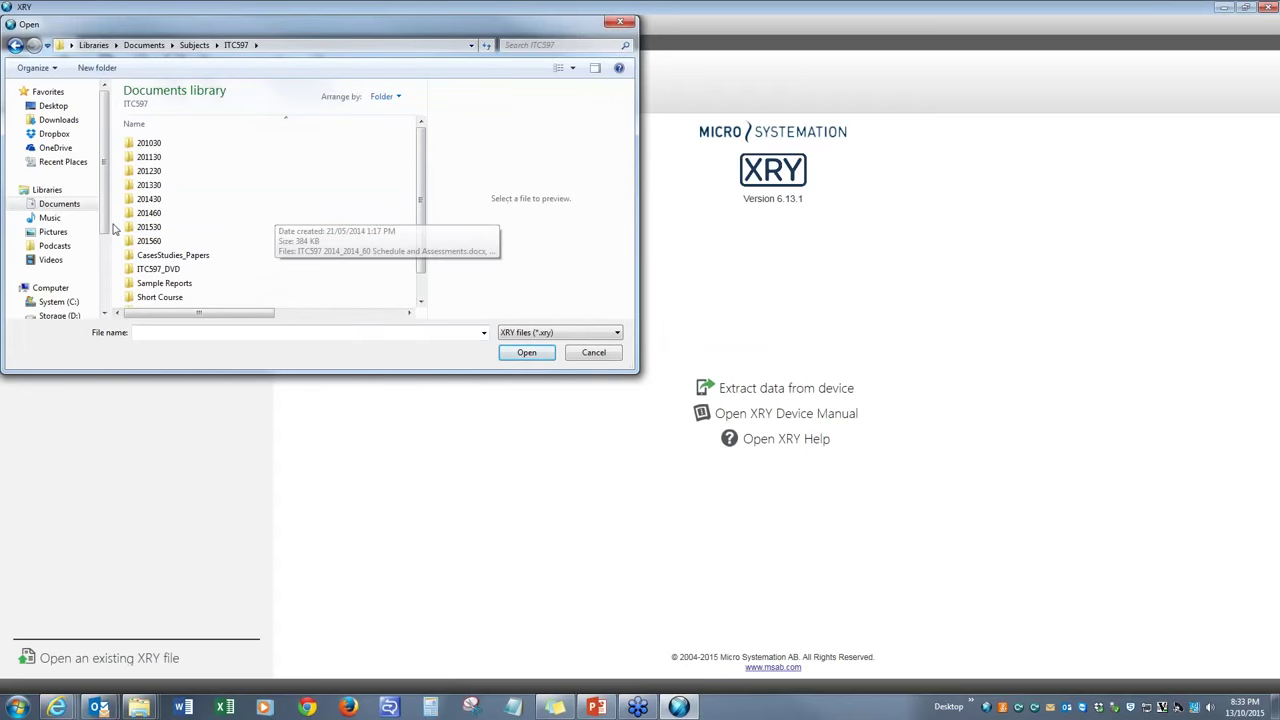
{"action": "left_click", "coordinate": [58, 301]}
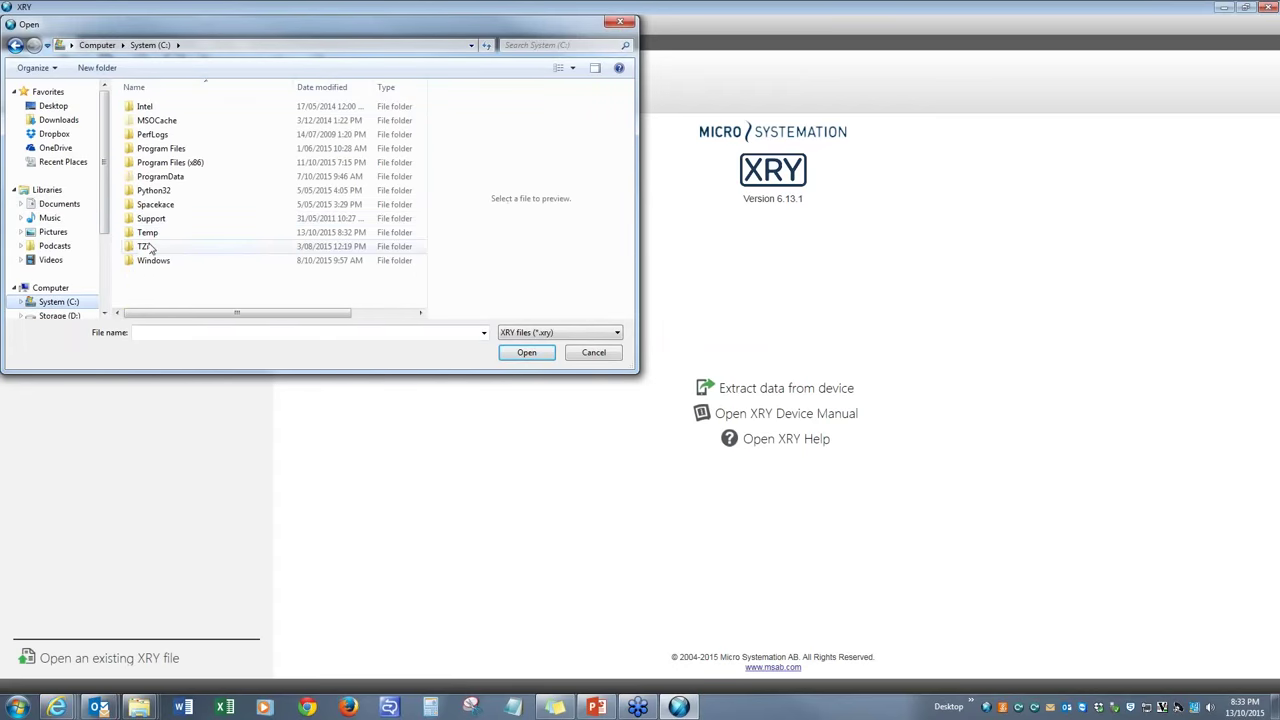
{"action": "double_click", "coordinate": [145, 246]}
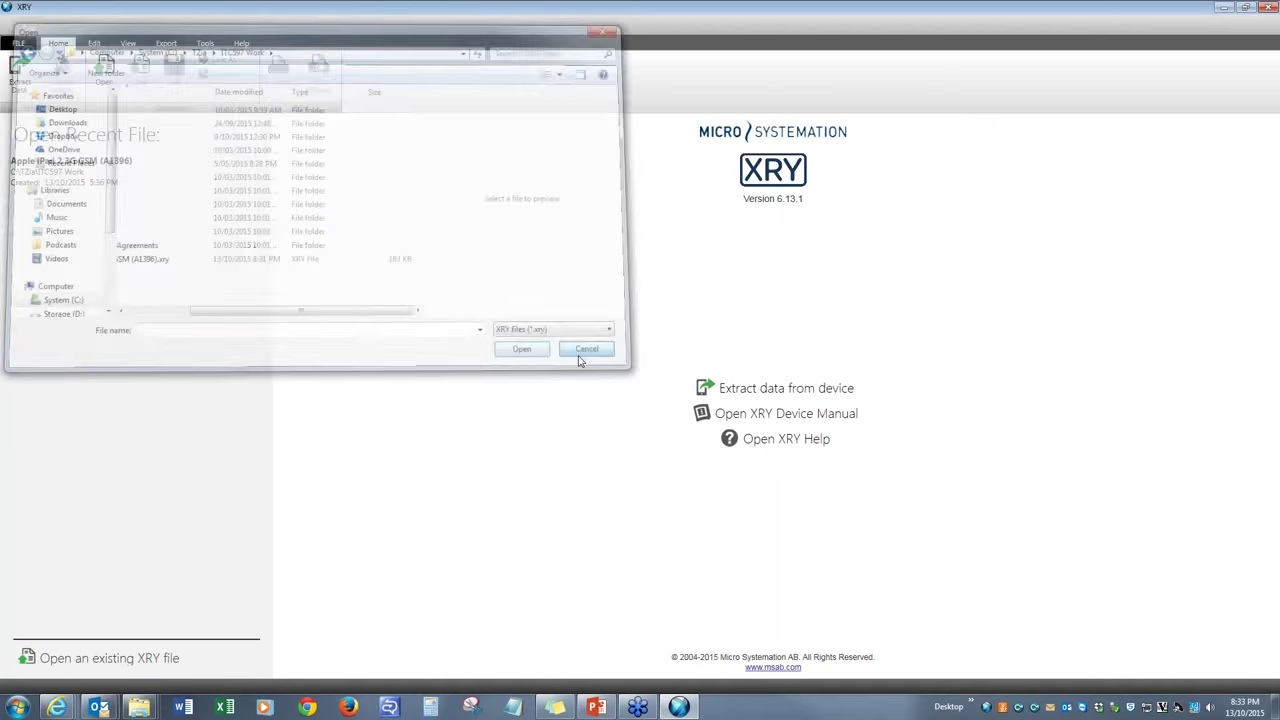
{"action": "left_click", "coordinate": [586, 349]}
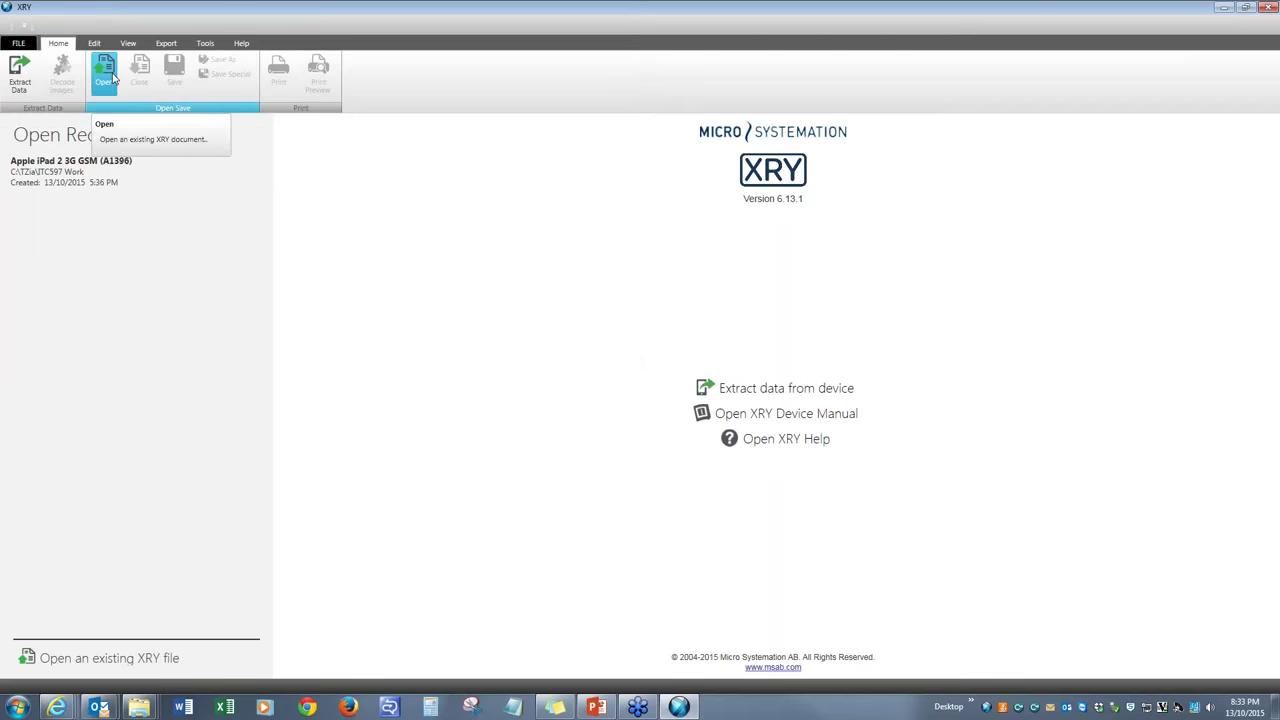
{"action": "mouse_move", "coordinate": [591, 353]}
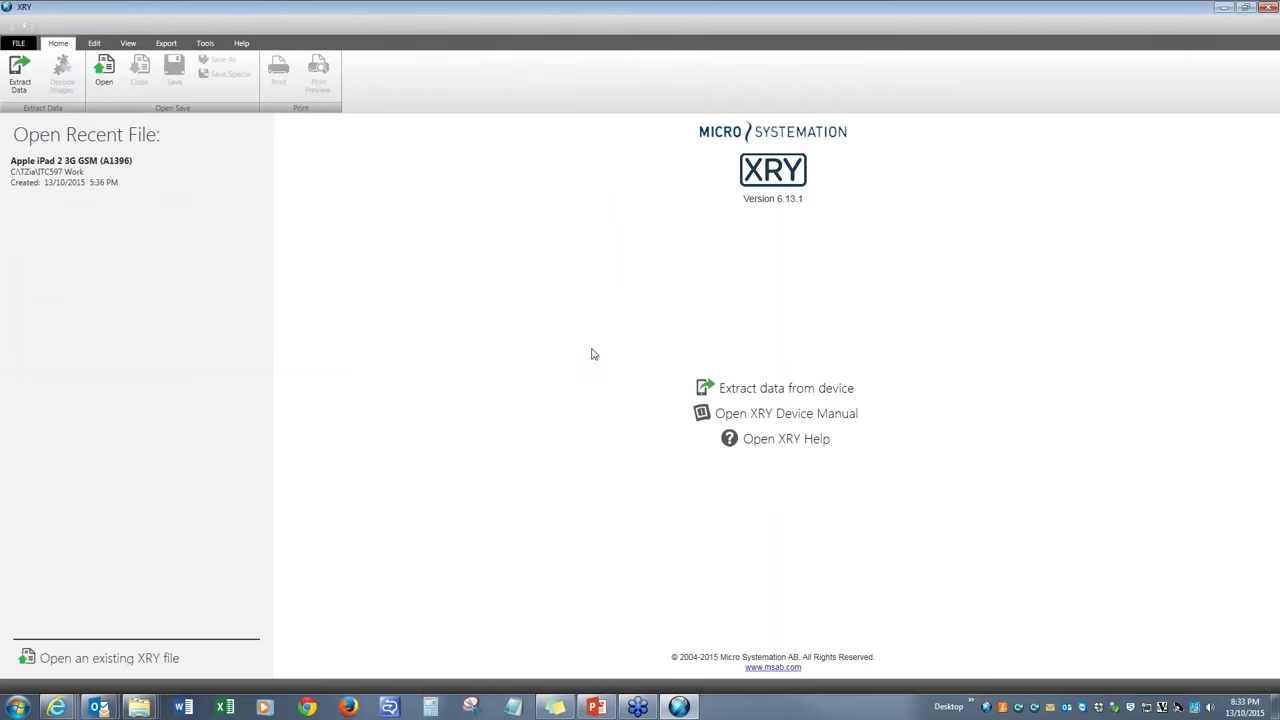
Start a Cable extraction of the Apple iPad 2 and trim the Save As path to the parent folder
{"action": "left_click", "coordinate": [786, 388]}
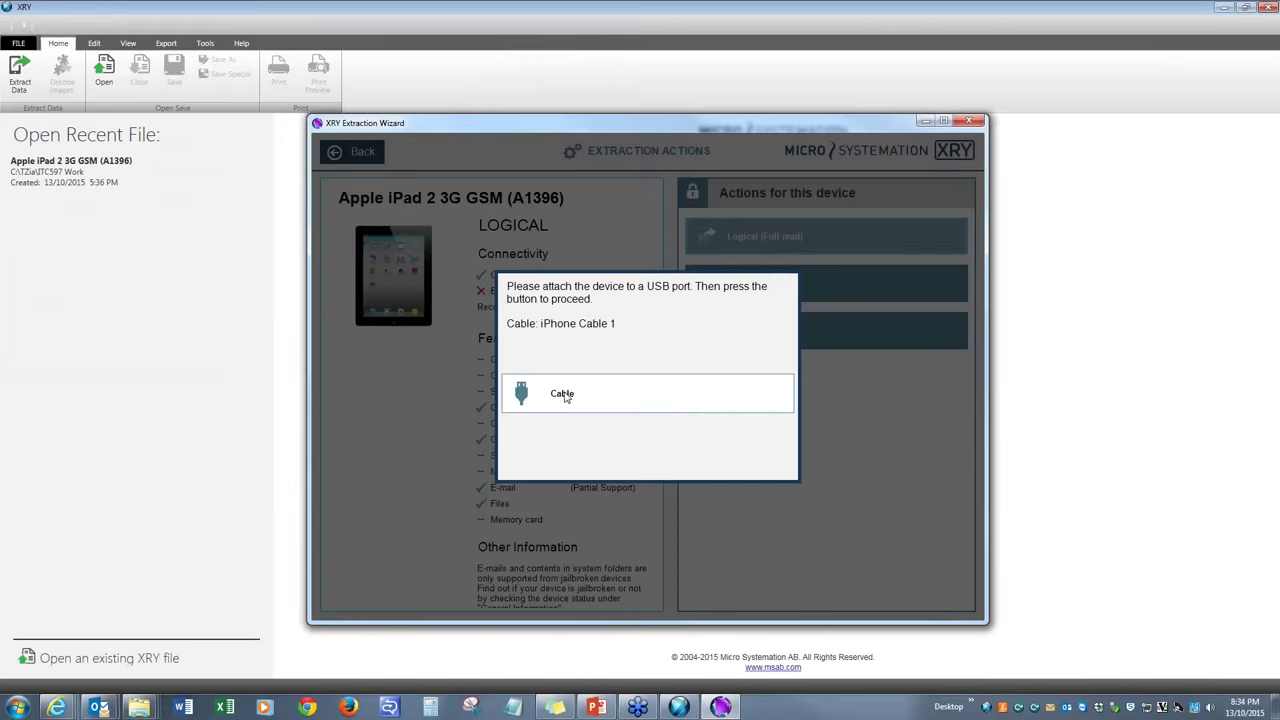
{"action": "left_click", "coordinate": [561, 393]}
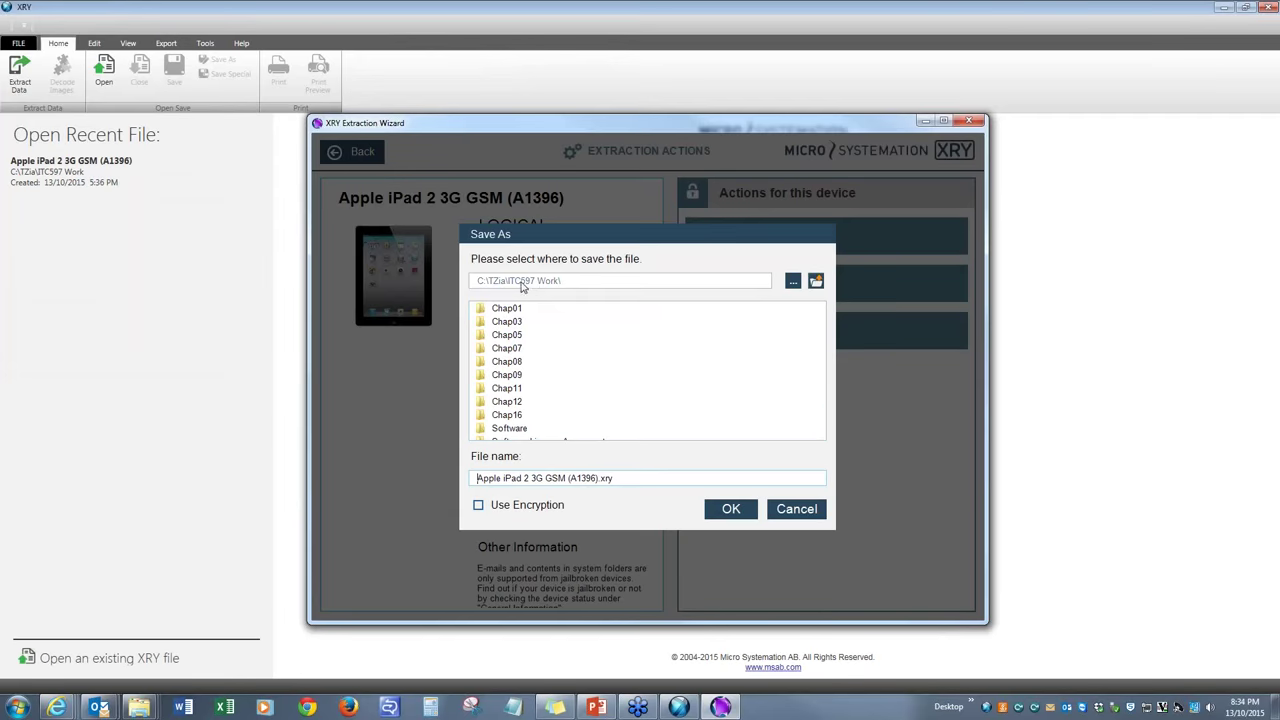
{"action": "left_click", "coordinate": [620, 280]}
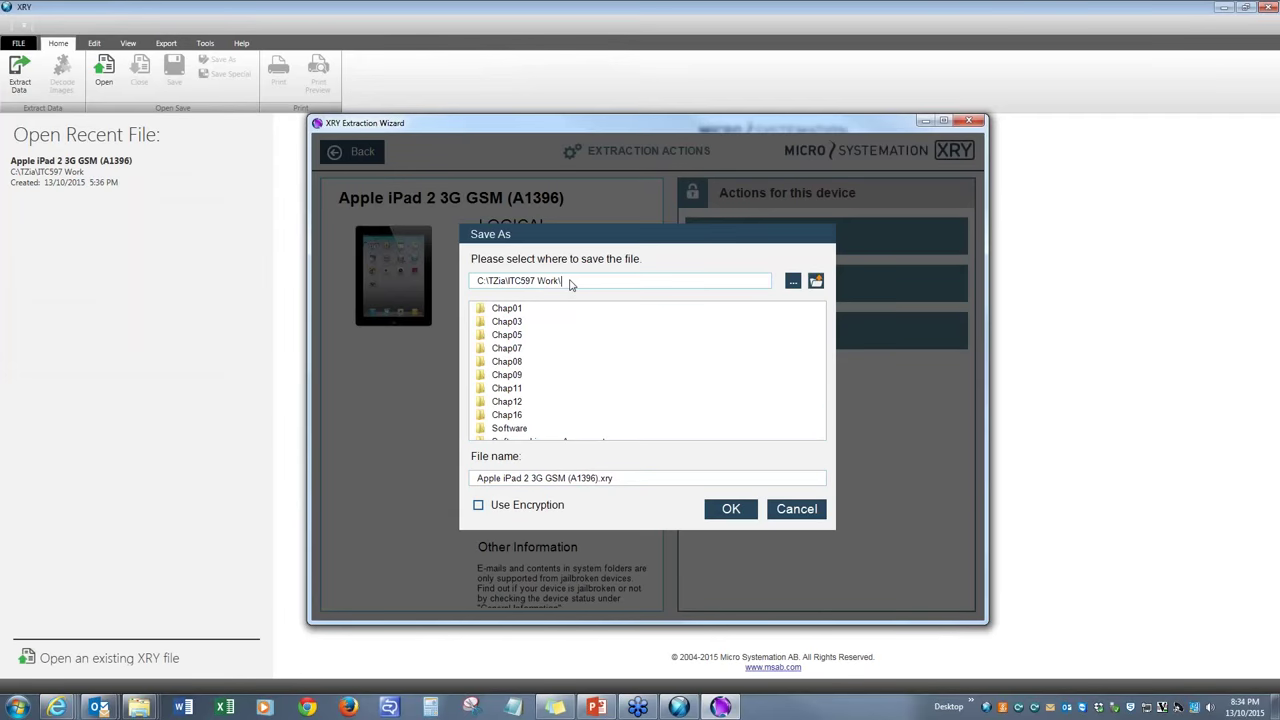
{"action": "key", "text": "backspace"}
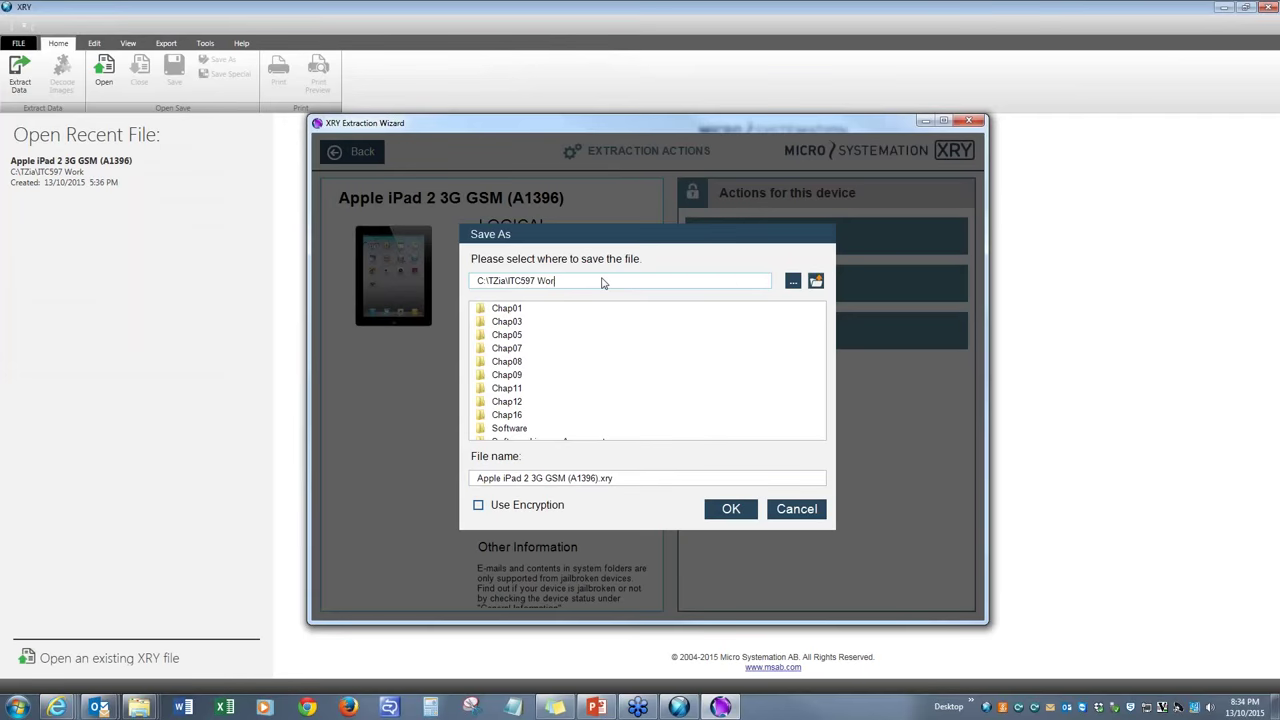
{"action": "key", "text": "backspace"}
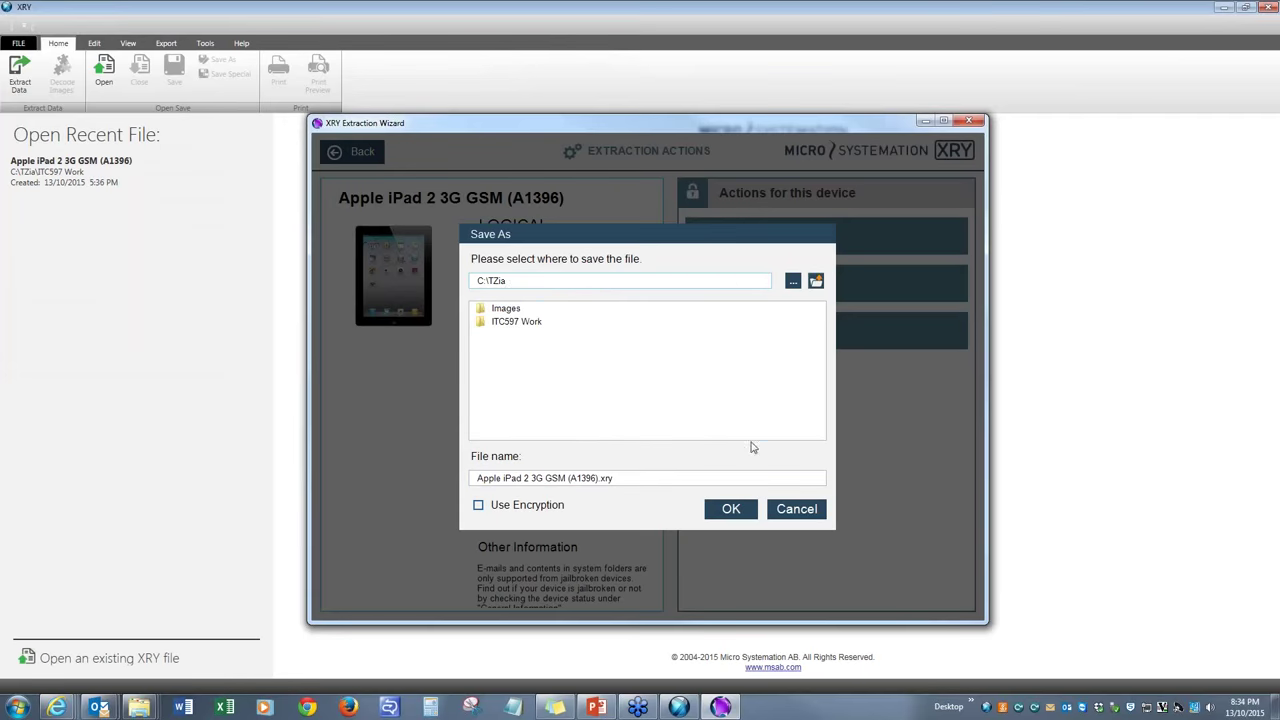
Dismiss the Apple iOS trust reminder so the iPad 2 logical extraction runs
{"action": "left_click", "coordinate": [730, 508]}
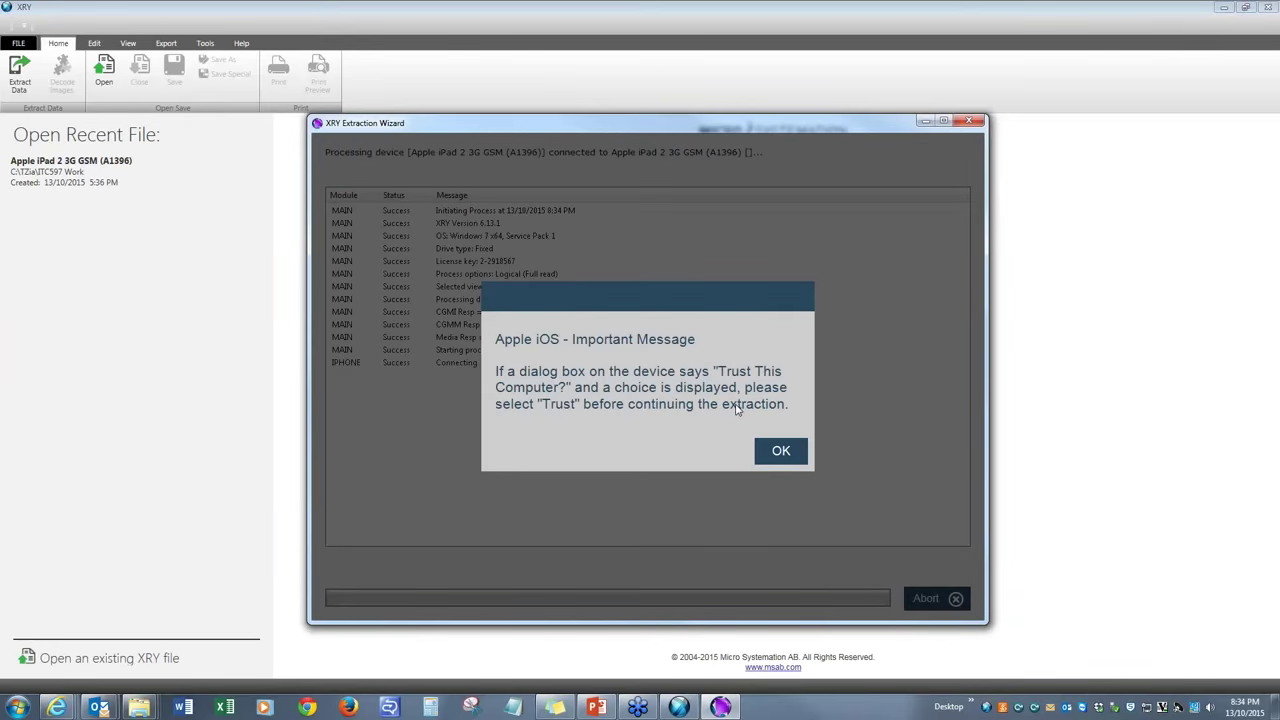
{"action": "left_click", "coordinate": [780, 450]}
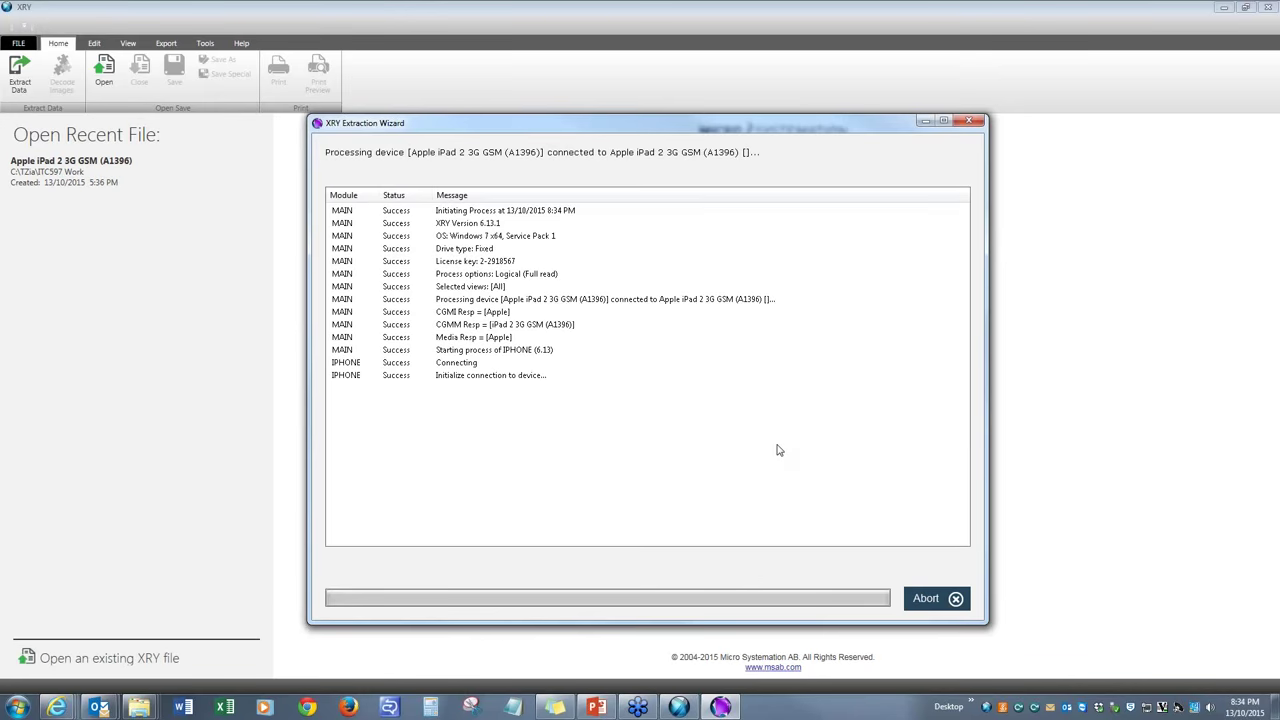
{"action": "mouse_move", "coordinate": [779, 428]}
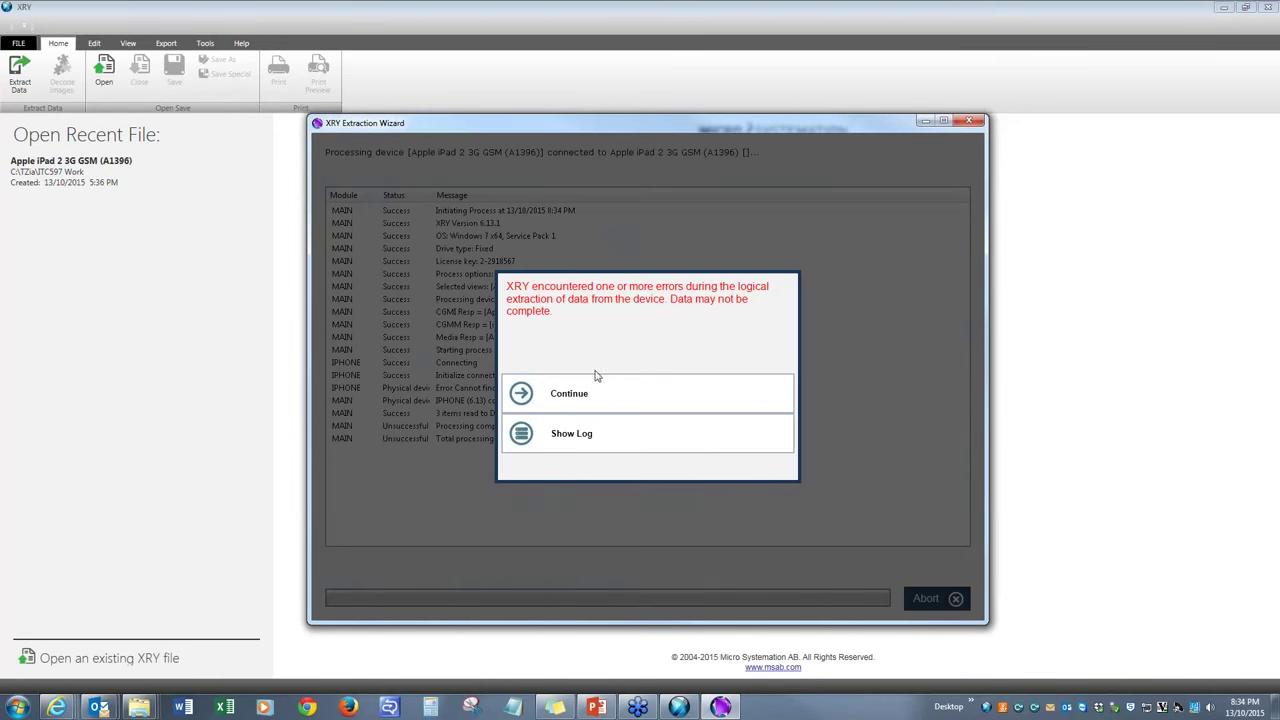
Review the extraction process log, cancel saving it, and continue past the error
{"action": "left_click", "coordinate": [571, 433]}
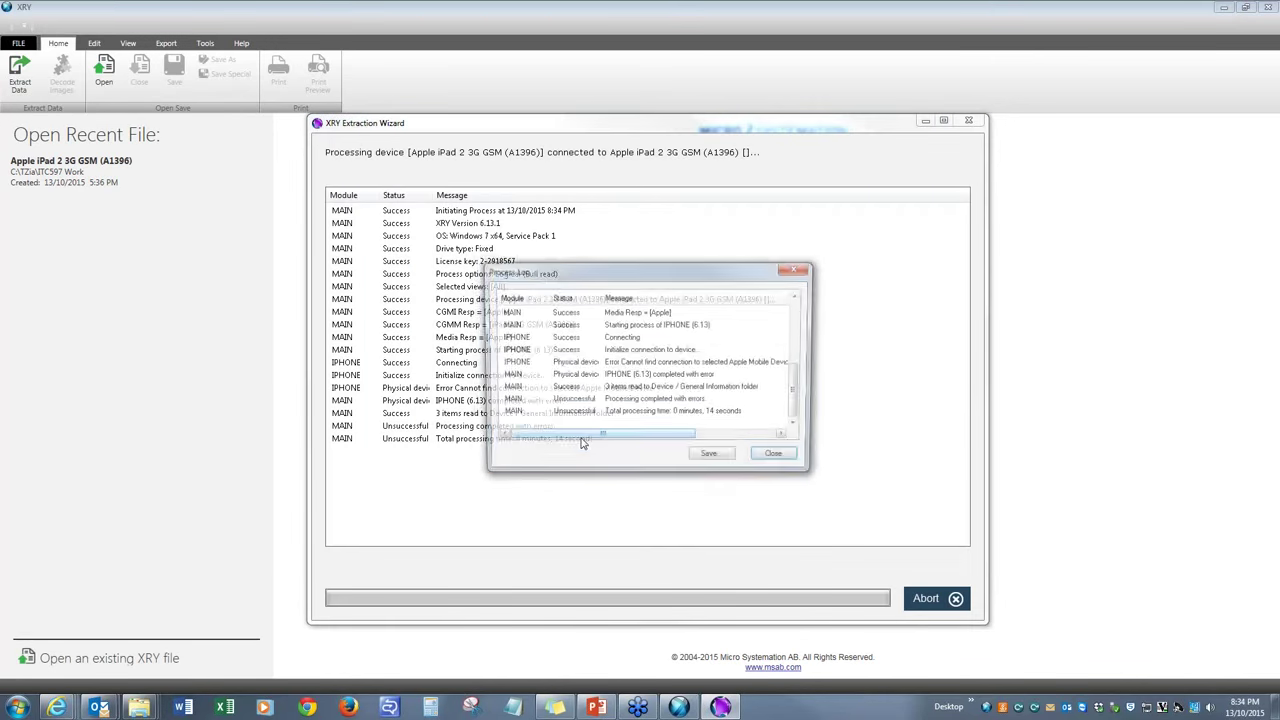
{"action": "left_click", "coordinate": [772, 453]}
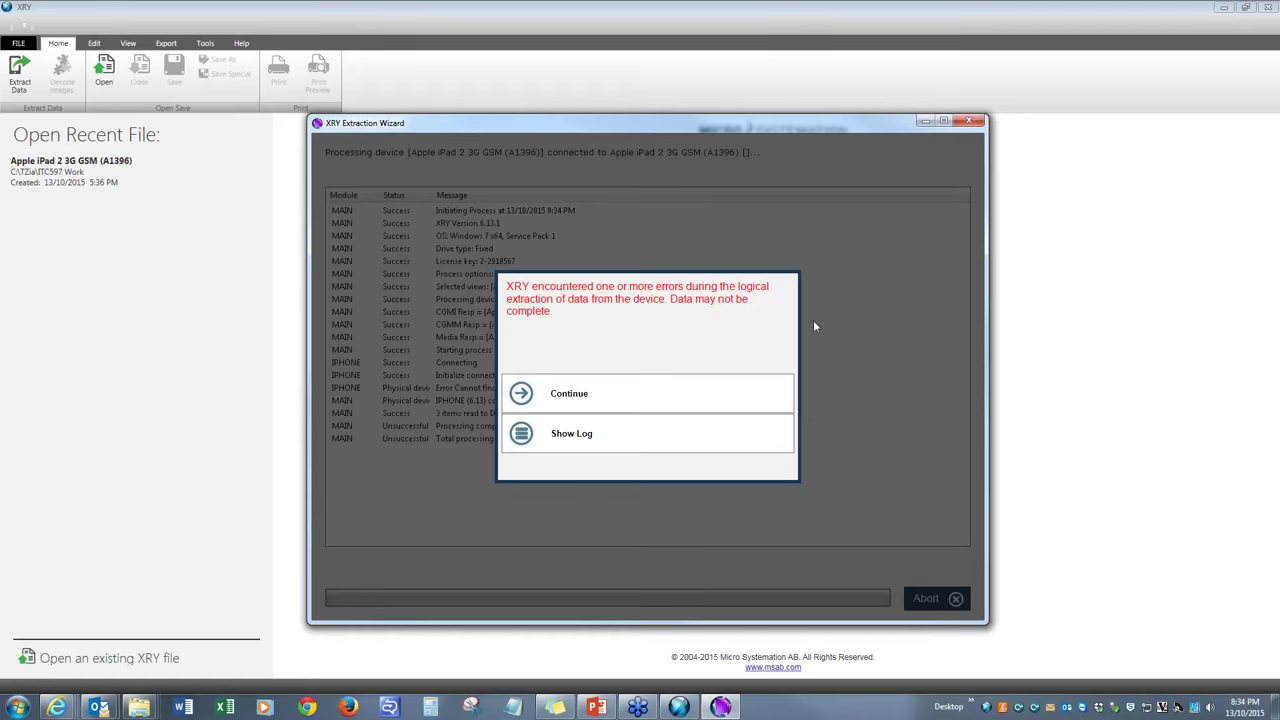
{"action": "mouse_move", "coordinate": [770, 310]}
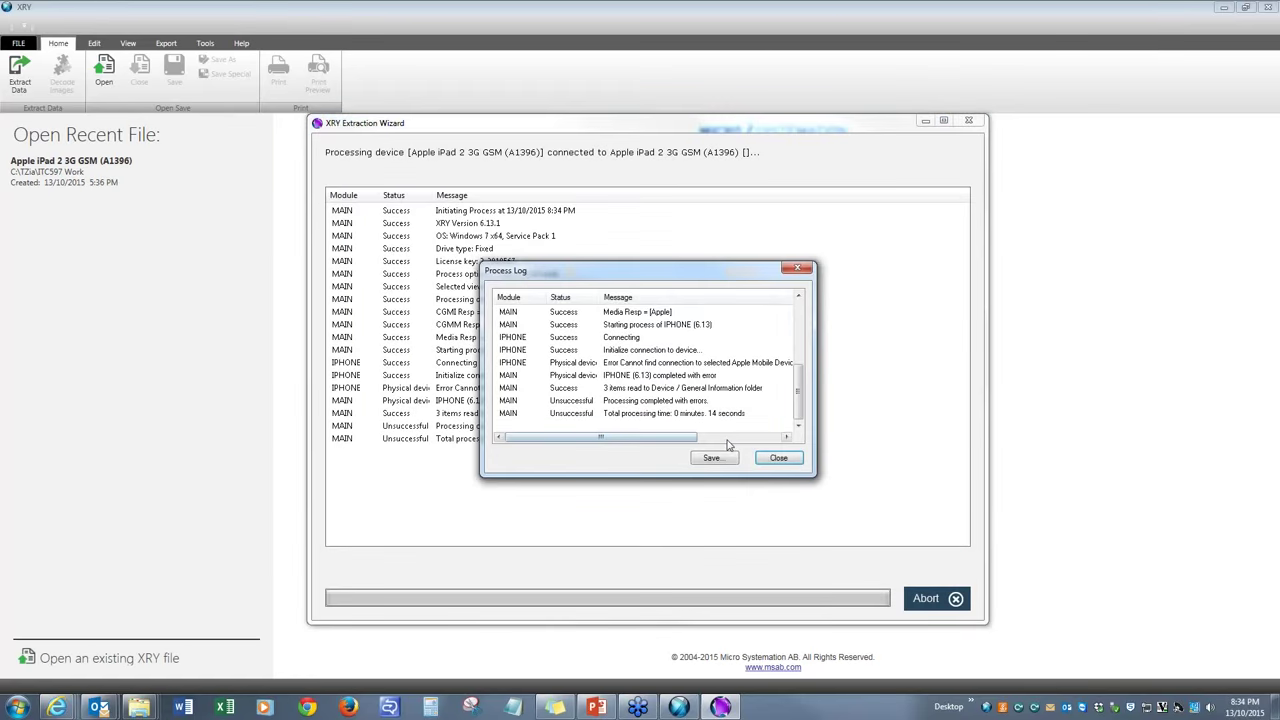
{"action": "left_click", "coordinate": [778, 457]}
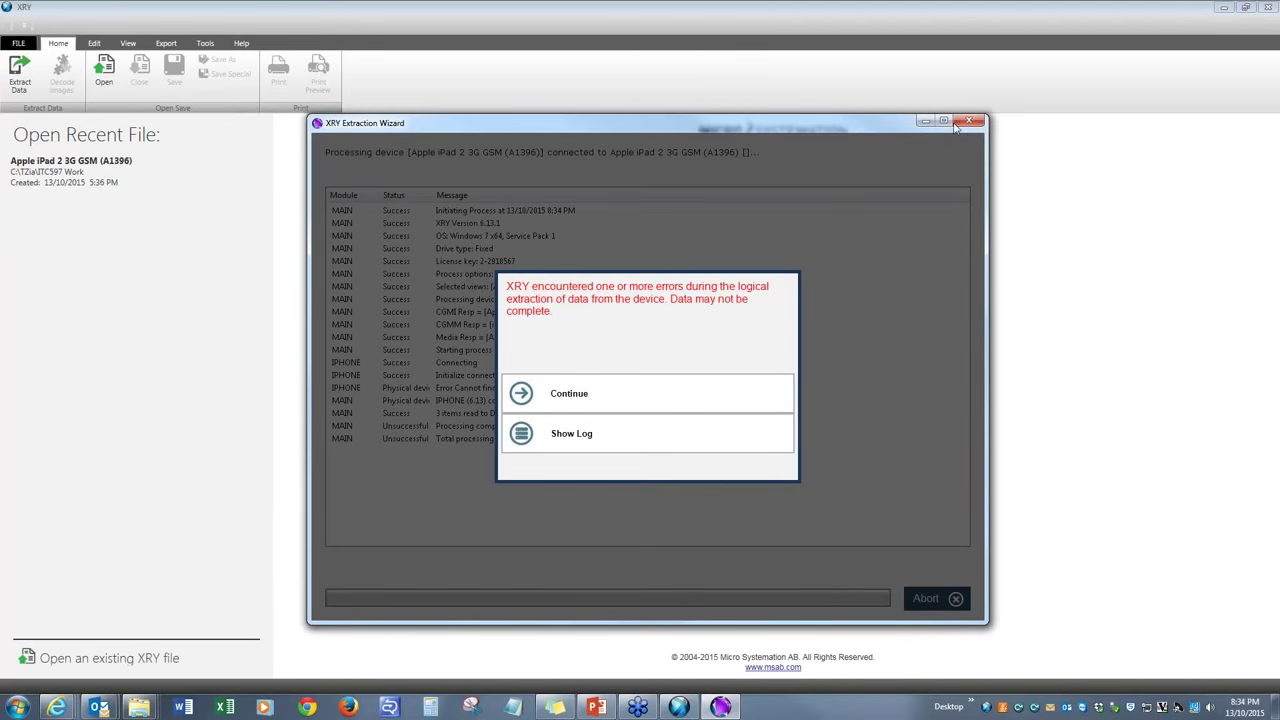
{"action": "mouse_move", "coordinate": [951, 605]}
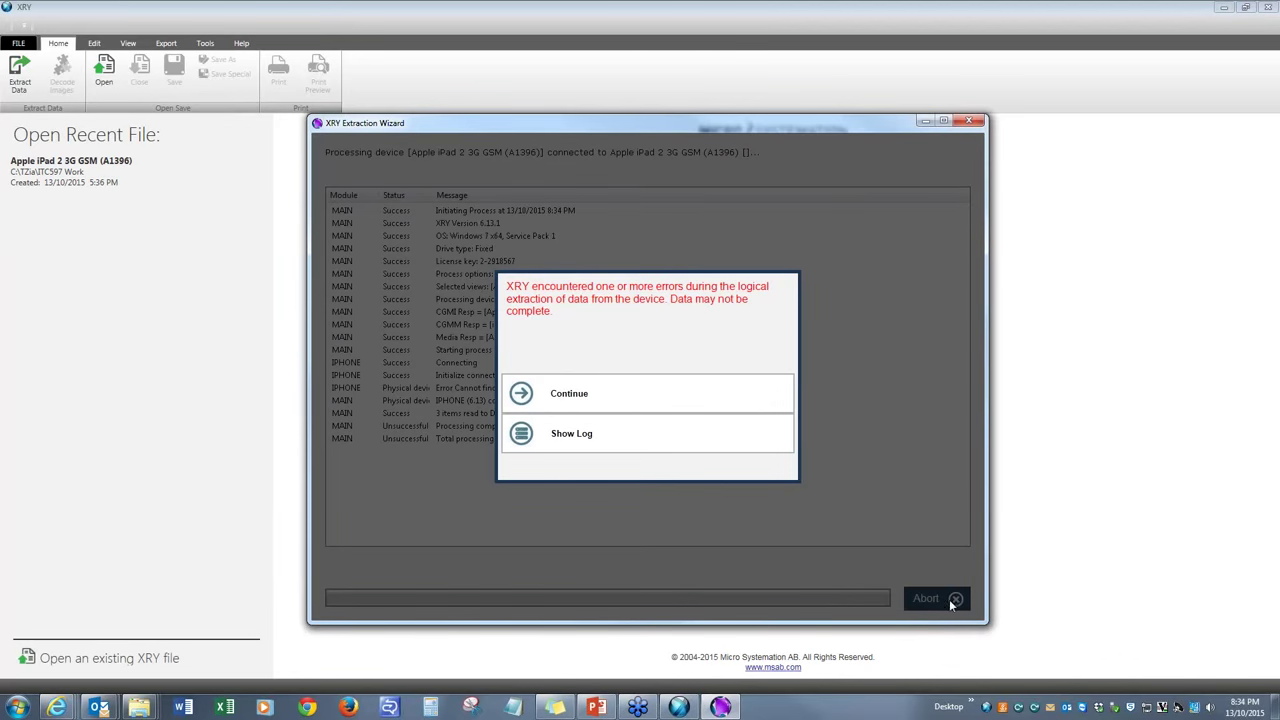
{"action": "mouse_move", "coordinate": [593, 444]}
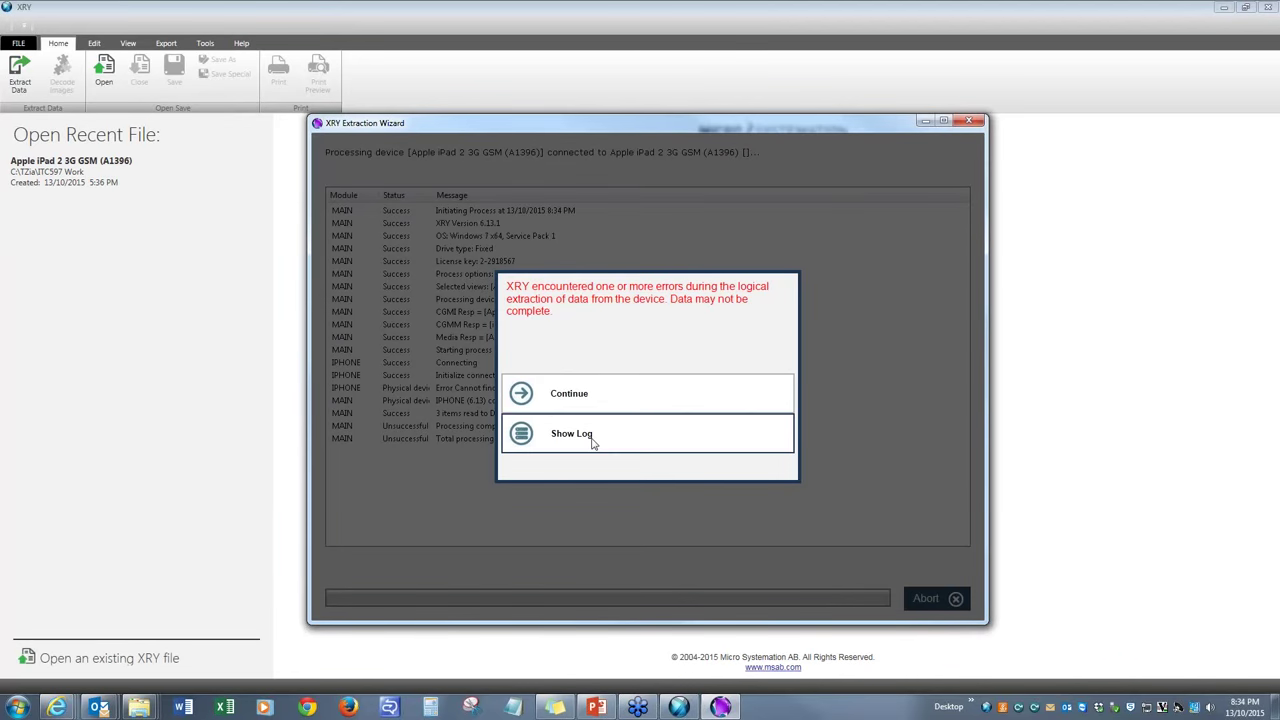
{"action": "left_click", "coordinate": [571, 433]}
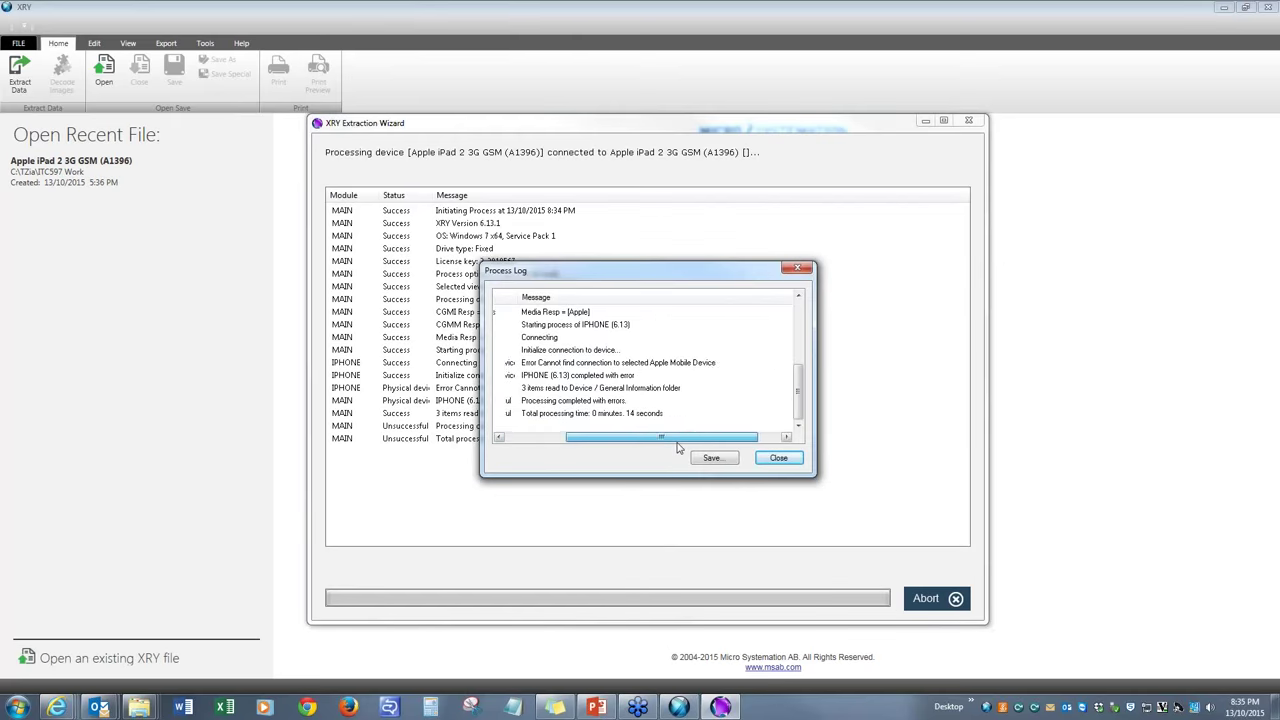
{"action": "left_click", "coordinate": [713, 457]}
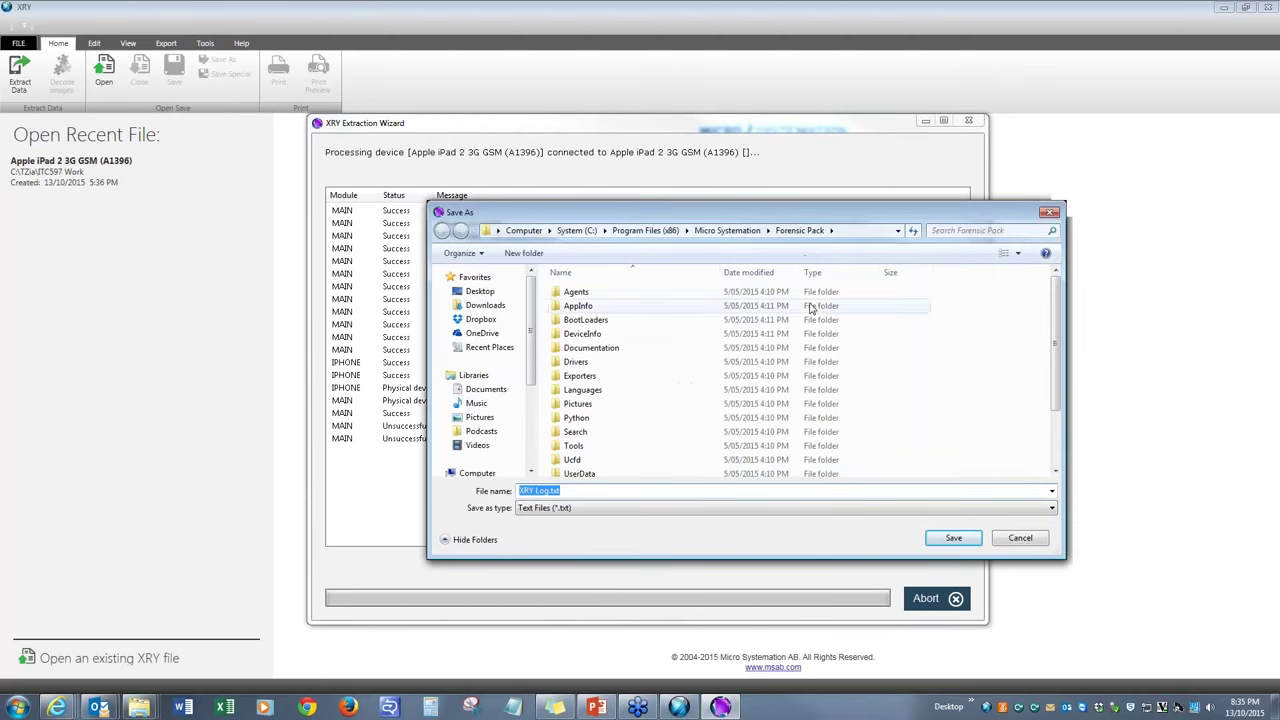
{"action": "left_click", "coordinate": [480, 291]}
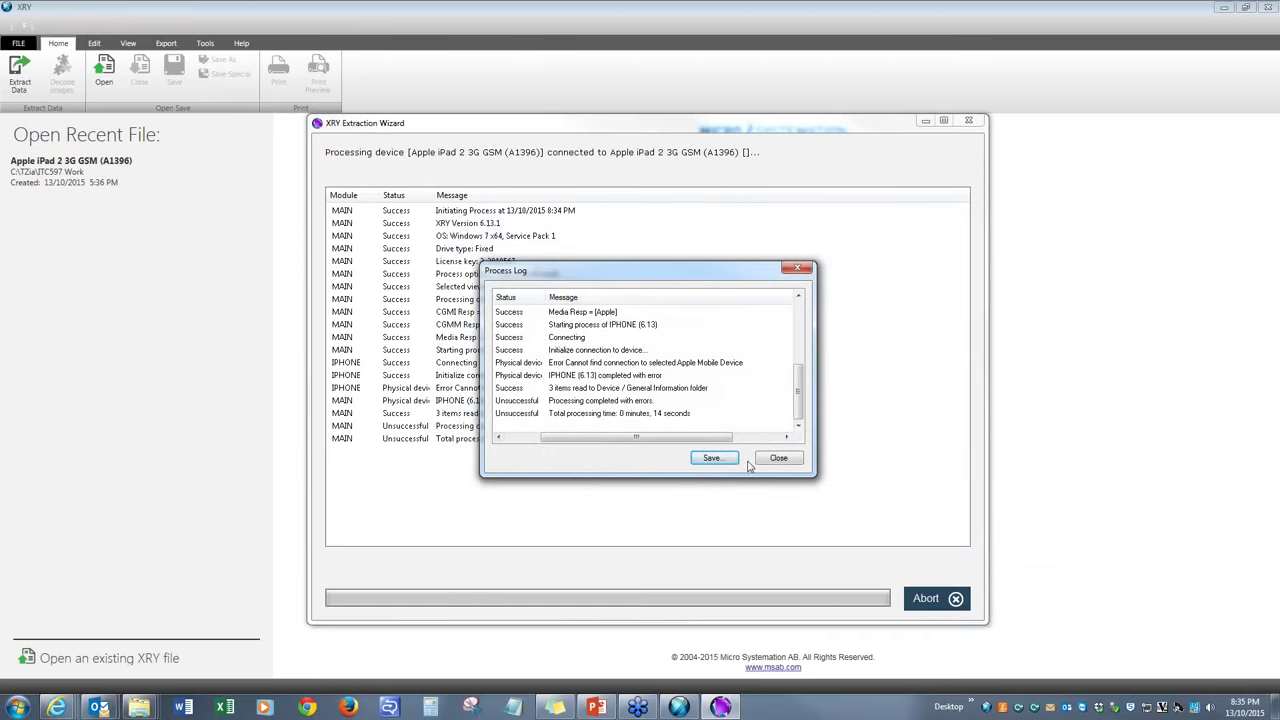
{"action": "left_click", "coordinate": [778, 457]}
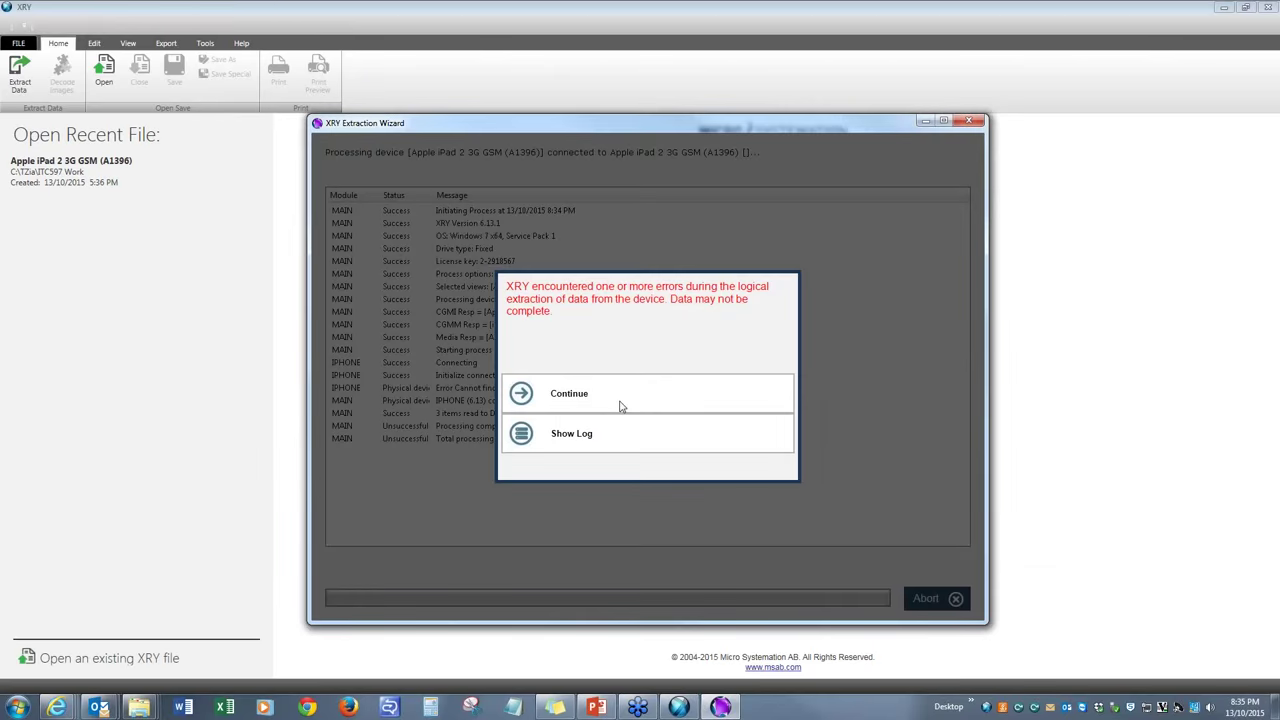
{"action": "left_click", "coordinate": [569, 393]}
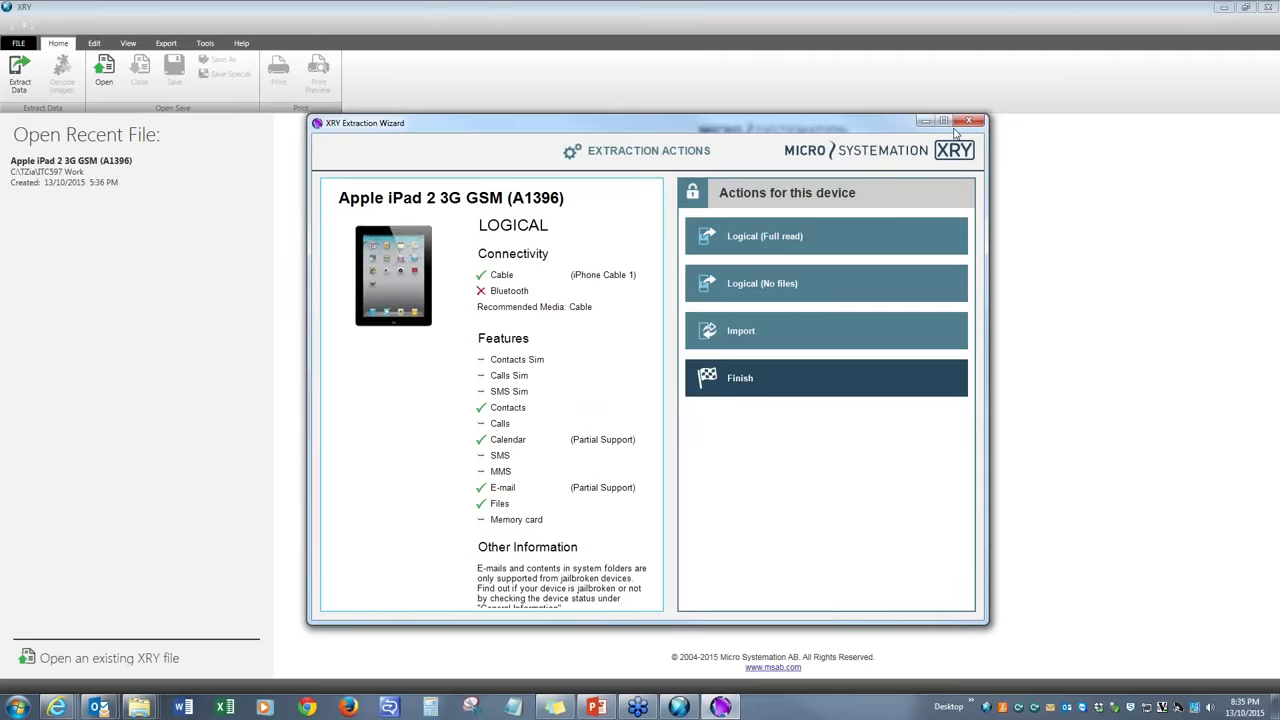
Close the Extraction Wizard and the iPad case file, then start a new device extraction
{"action": "left_click", "coordinate": [969, 121]}
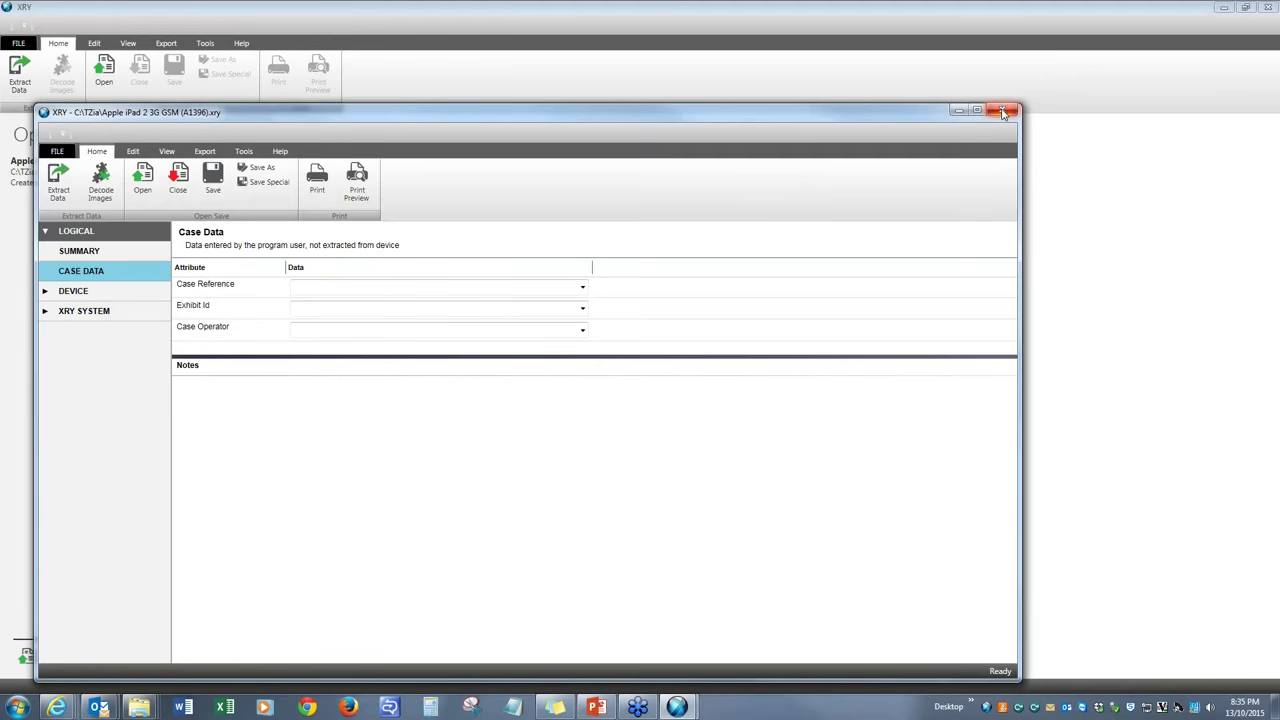
{"action": "left_click", "coordinate": [1004, 111]}
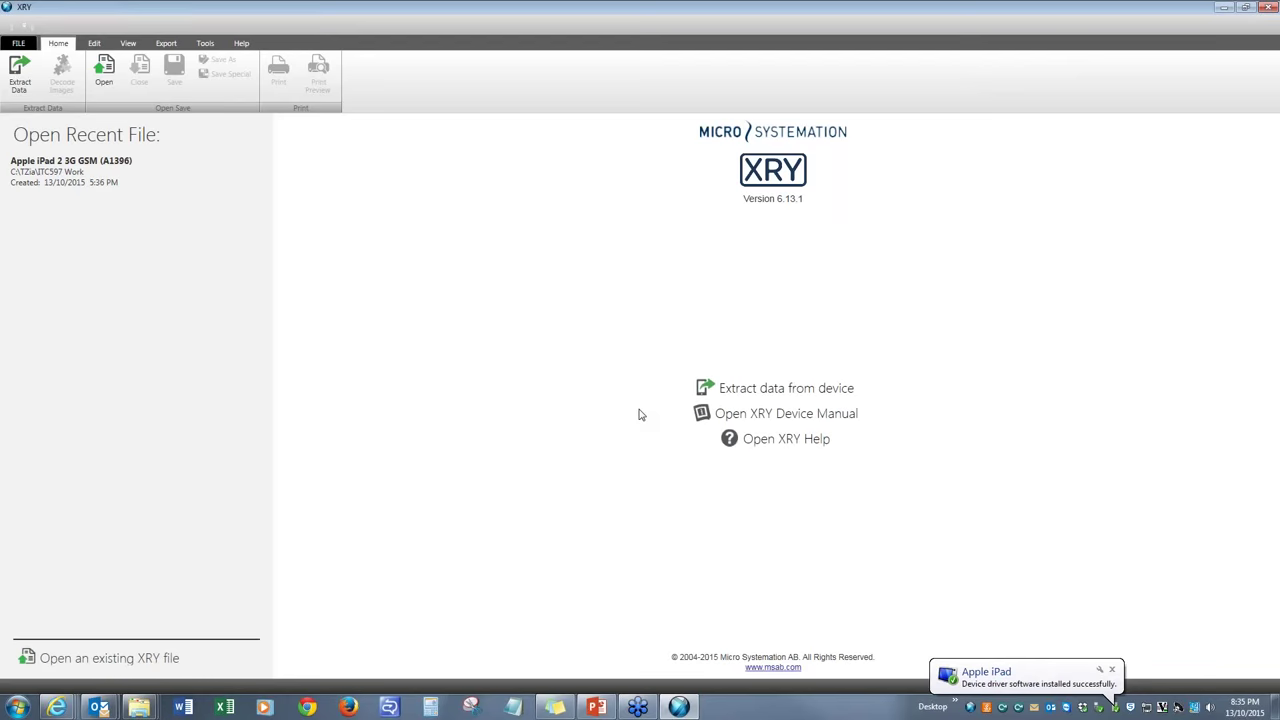
{"action": "mouse_move", "coordinate": [985, 566]}
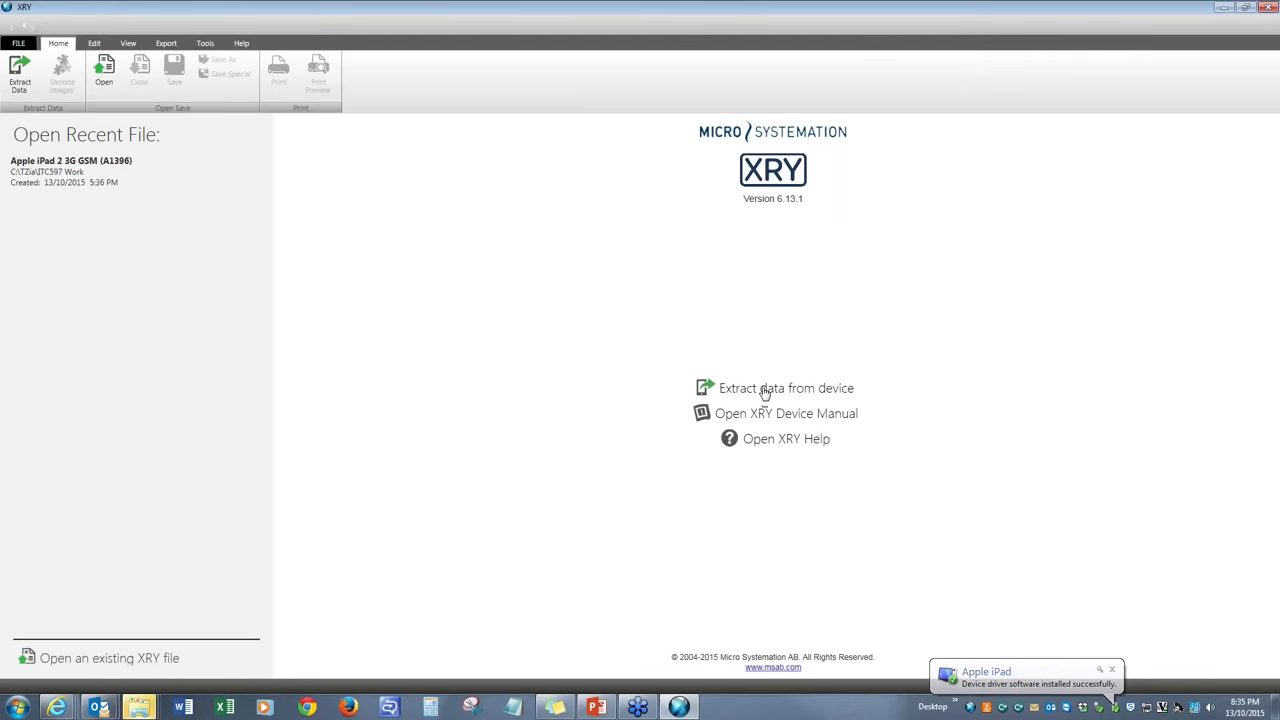
{"action": "left_click", "coordinate": [786, 388]}
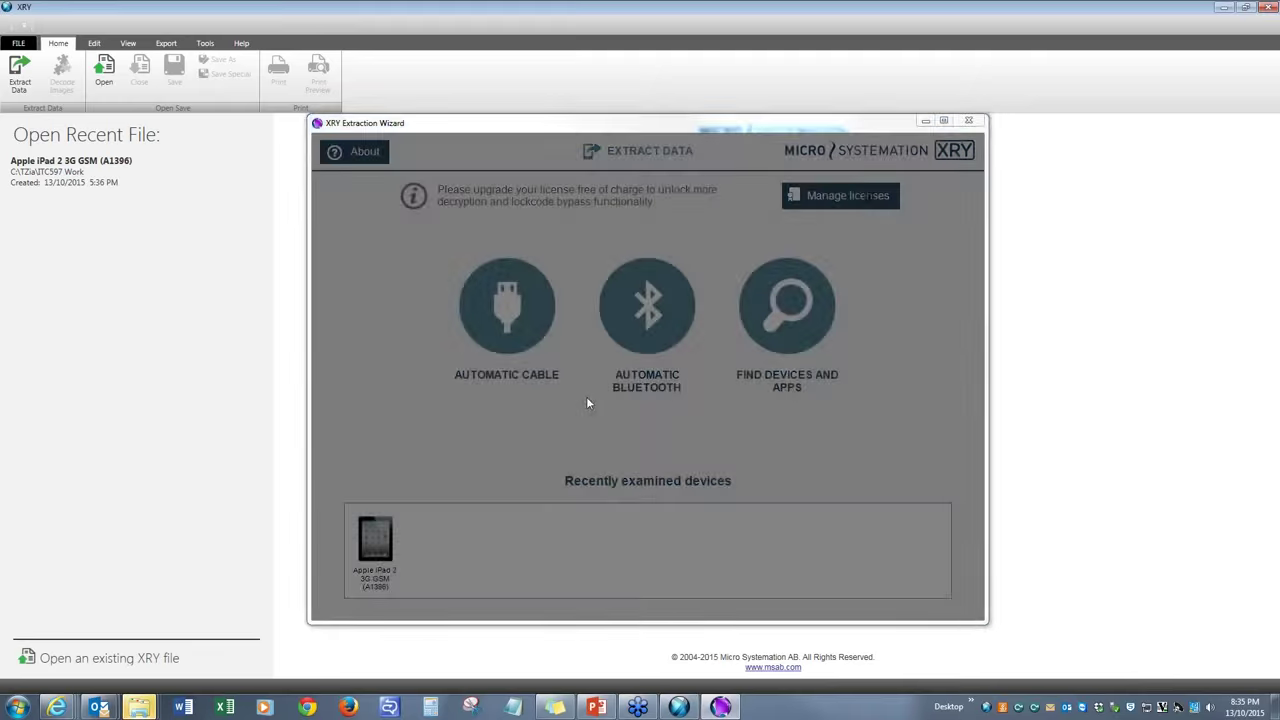
Pick the recently examined iPad and save as Apple iPad 2 3G GSM (A1396).xry
{"action": "left_click", "coordinate": [374, 545]}
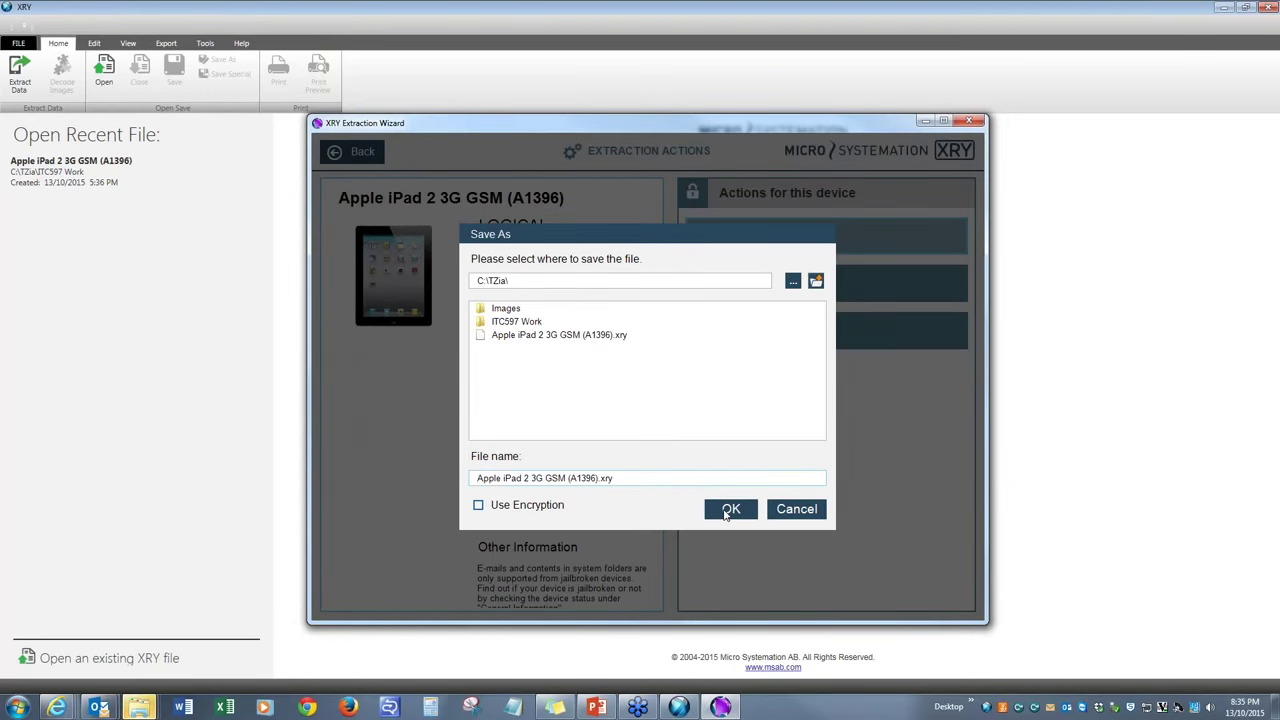
{"action": "left_click", "coordinate": [731, 509]}
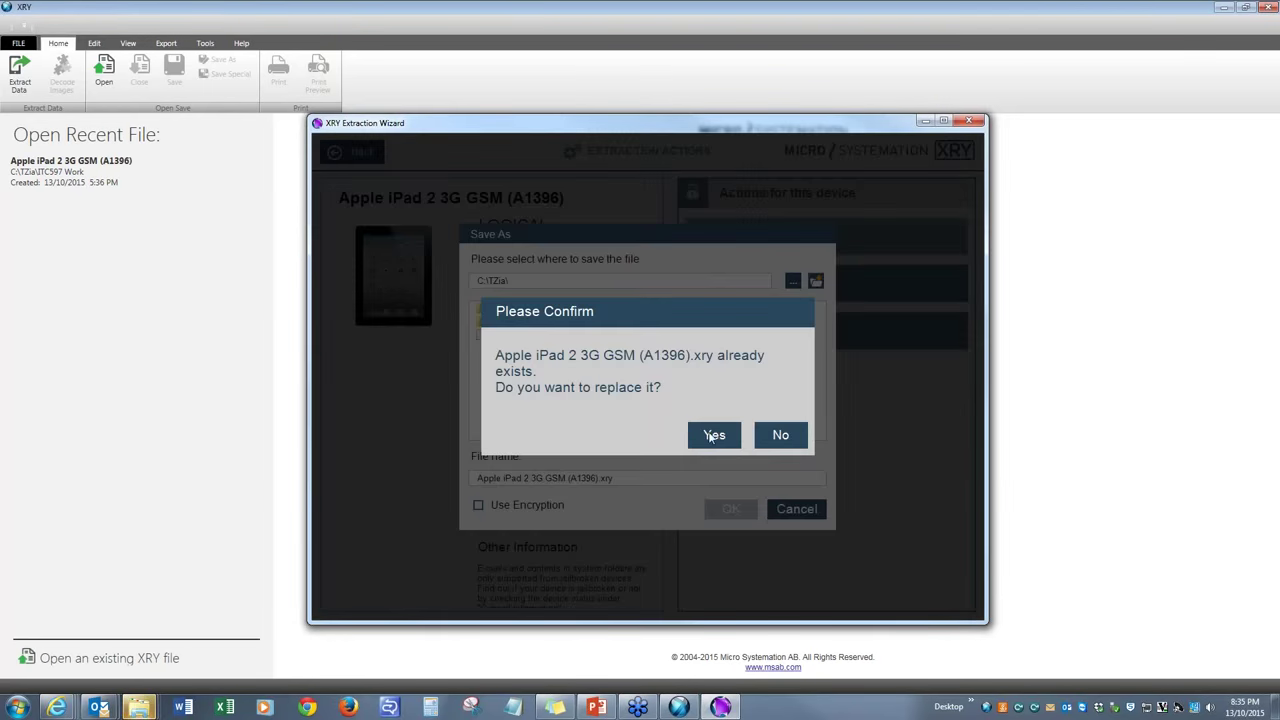
Confirm replacing the existing iPad 2 .xry file and acknowledge the Apple iOS trust reminder
{"action": "left_click", "coordinate": [714, 434]}
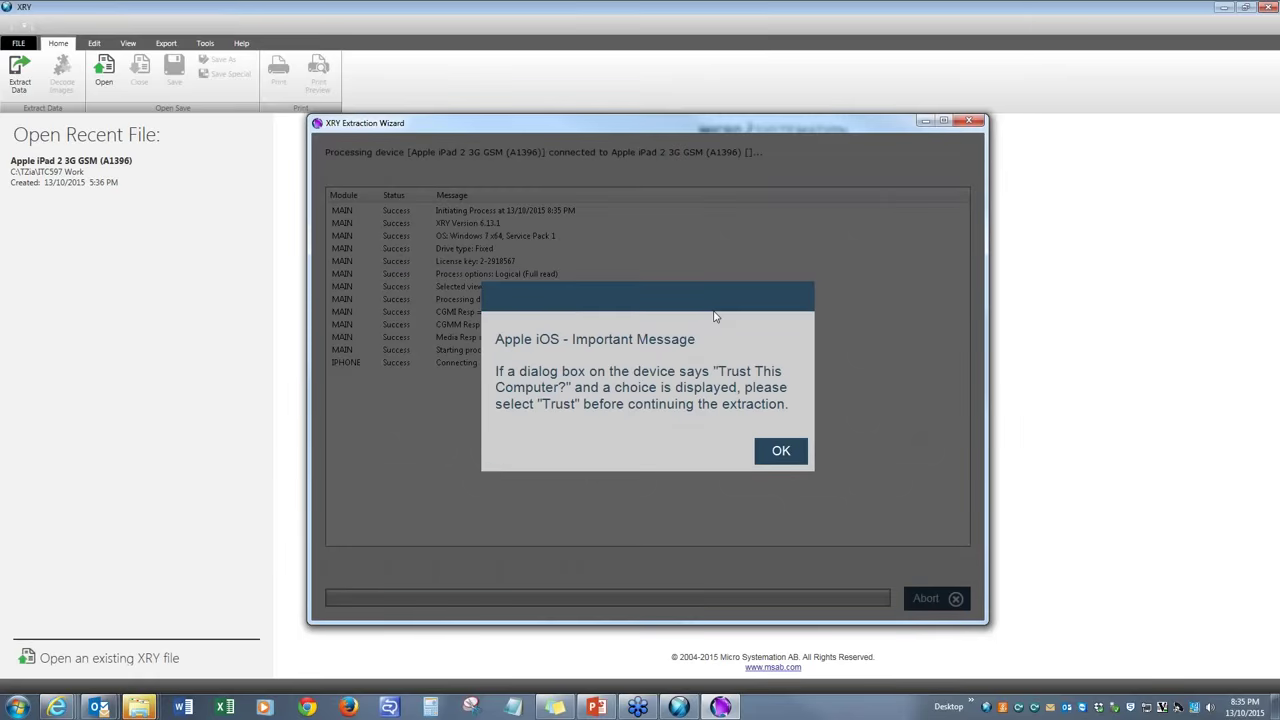
{"action": "mouse_move", "coordinate": [678, 382]}
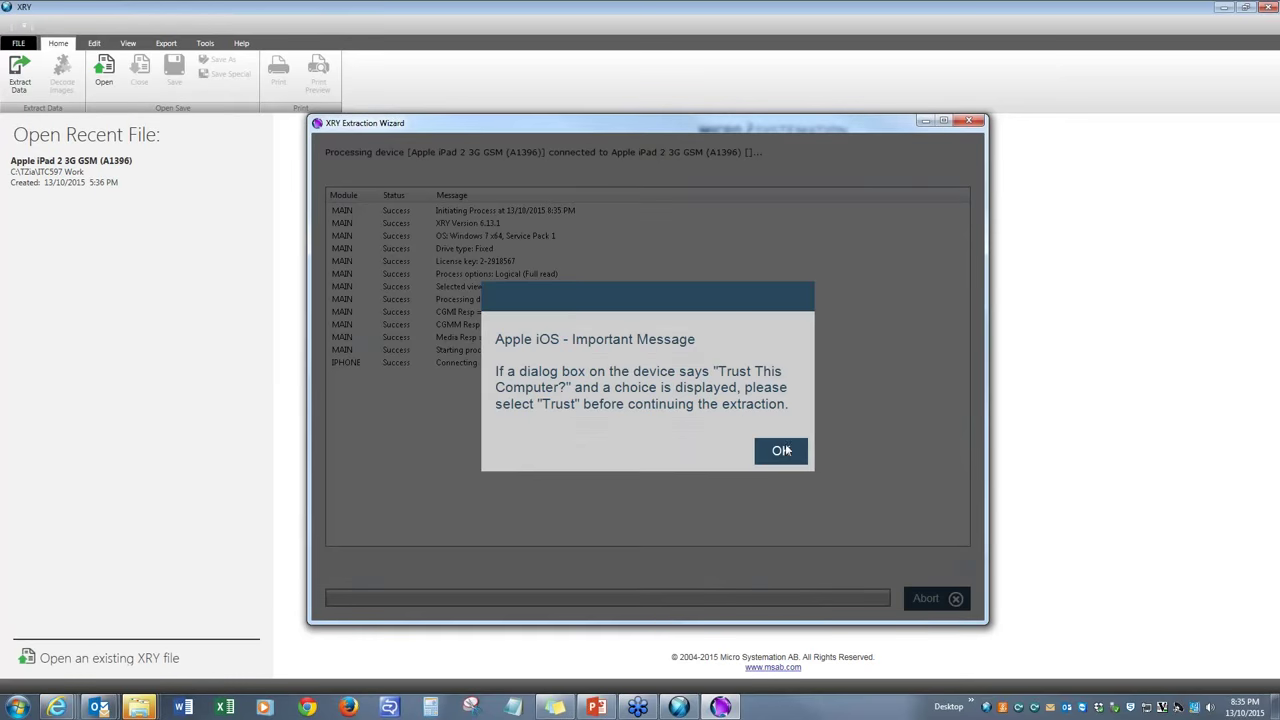
{"action": "left_click", "coordinate": [782, 450]}
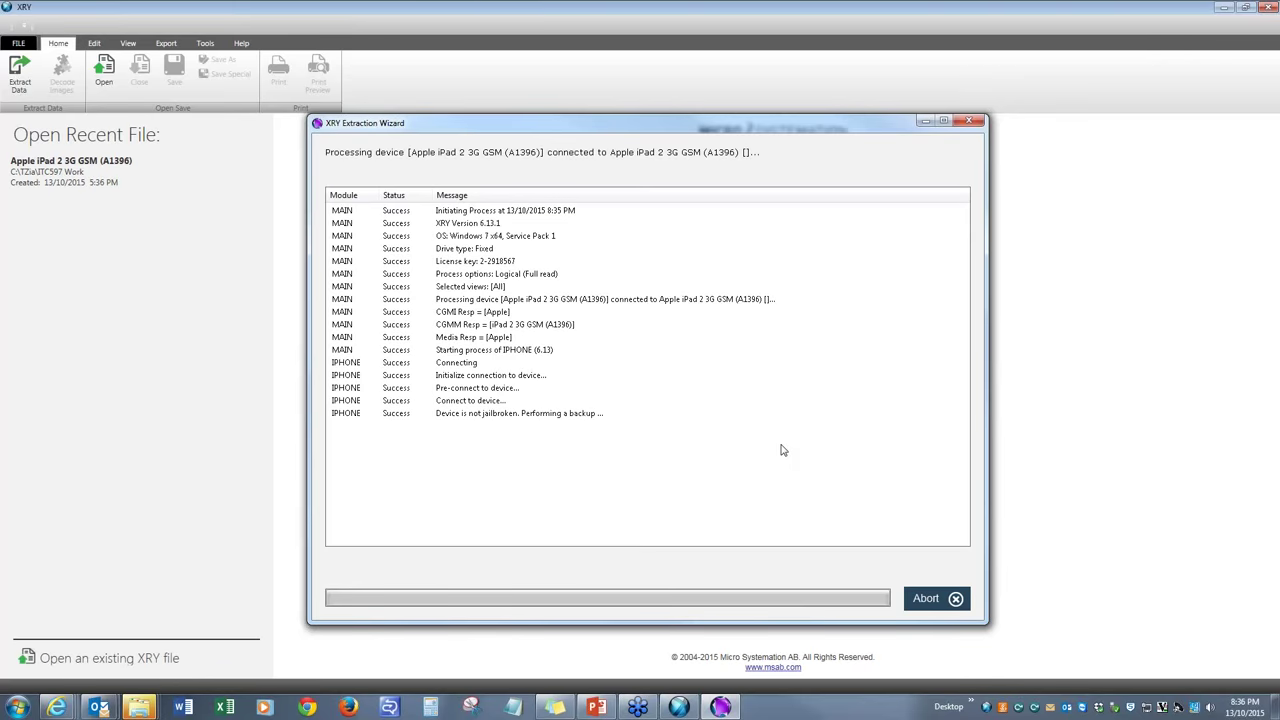
{"action": "mouse_move", "coordinate": [760, 457]}
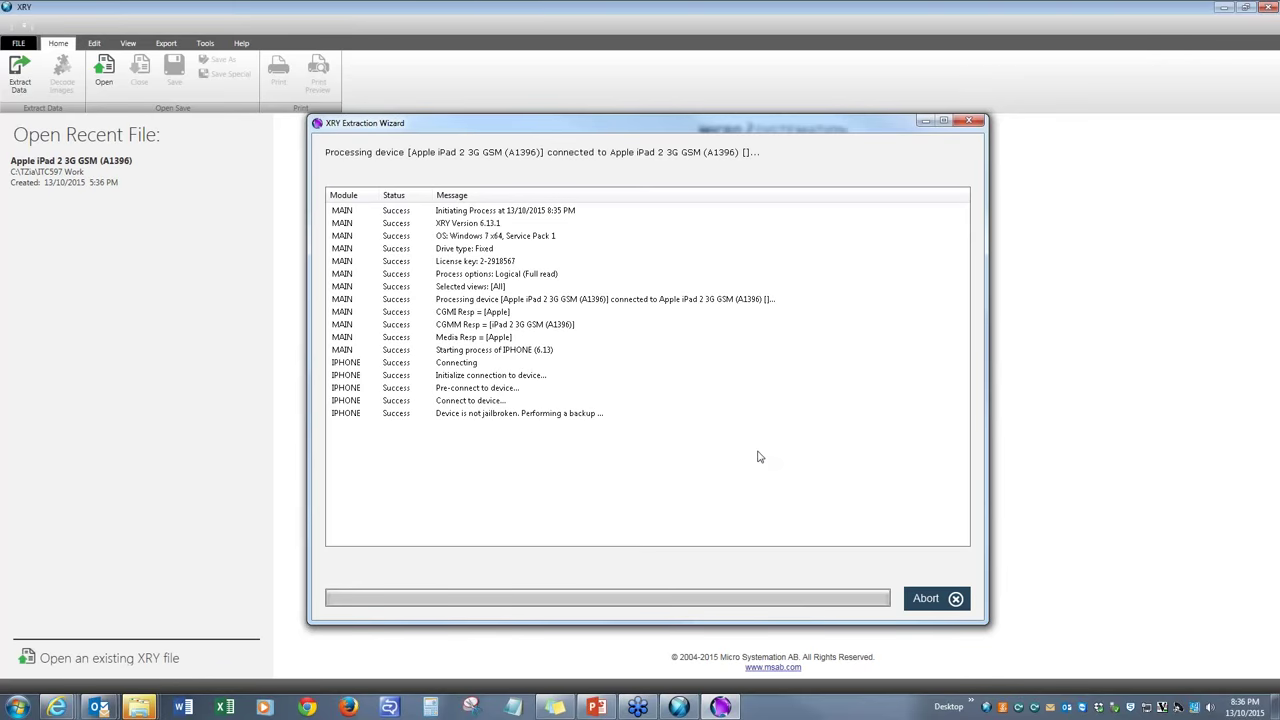
{"action": "mouse_move", "coordinate": [503, 422]}
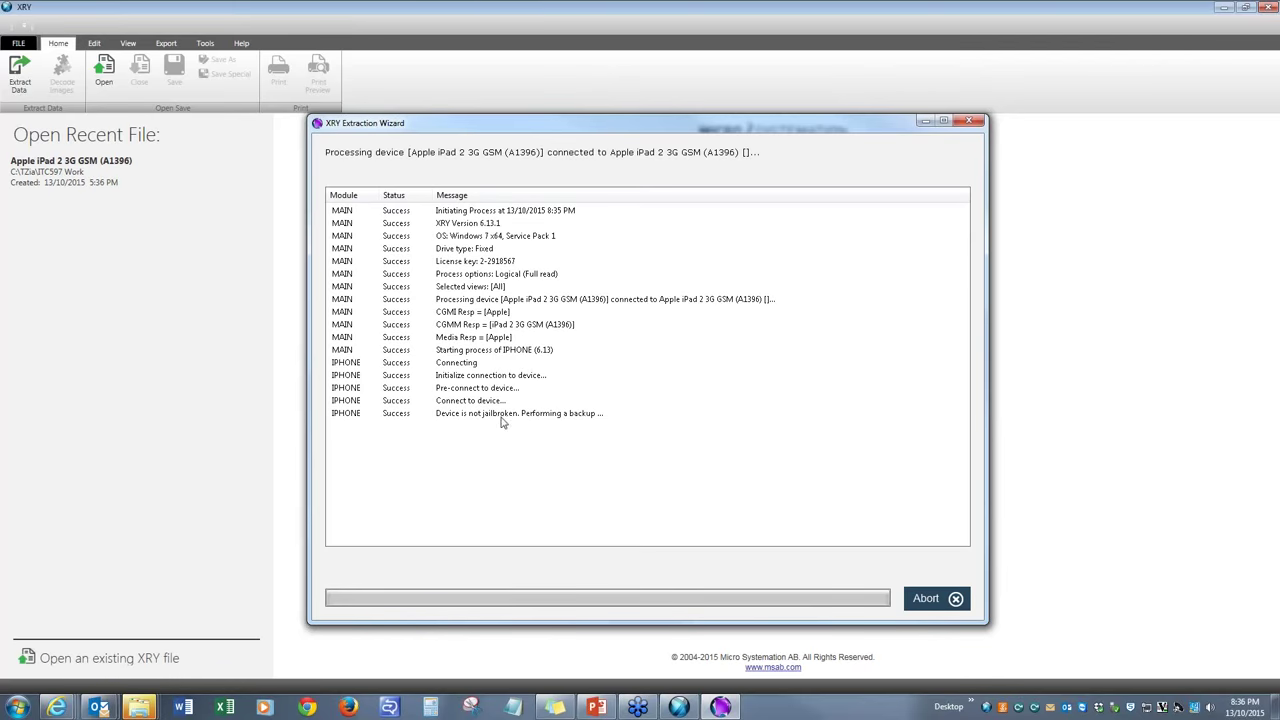
{"action": "mouse_move", "coordinate": [462, 430]}
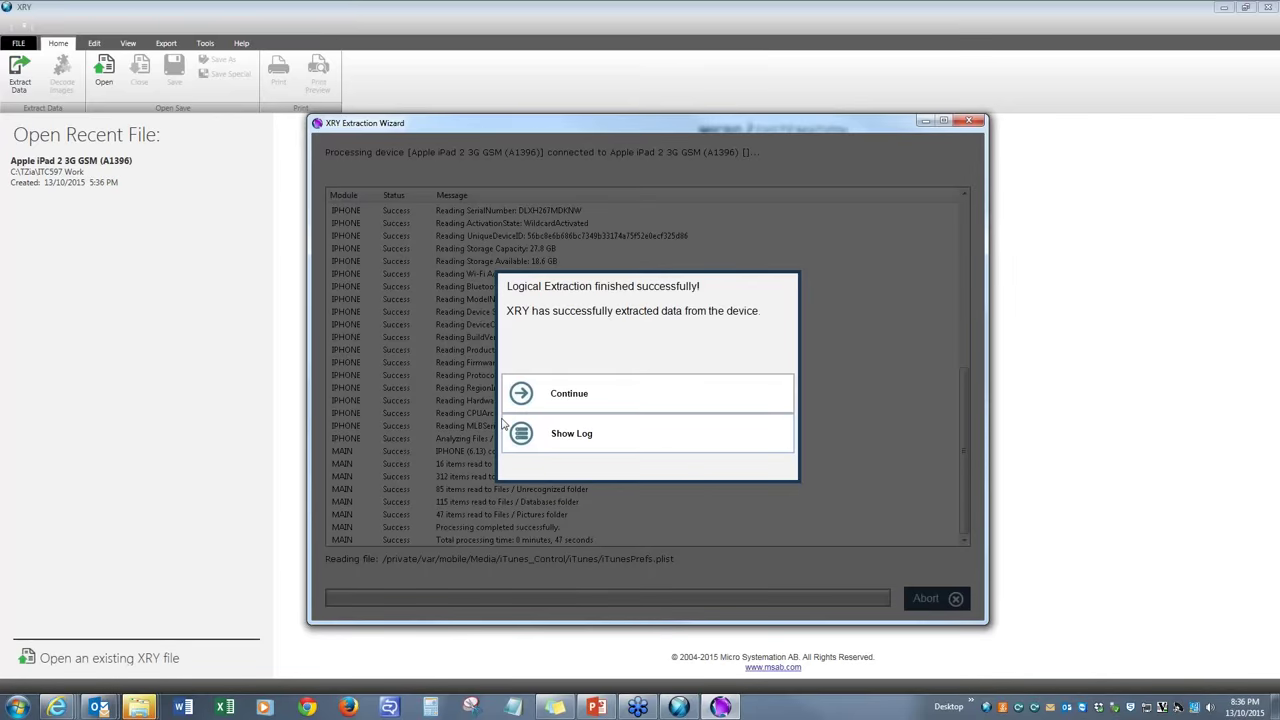
Continue past the extraction success dialog and Finish to decode the iPad 2 image
{"action": "left_click", "coordinate": [569, 393]}
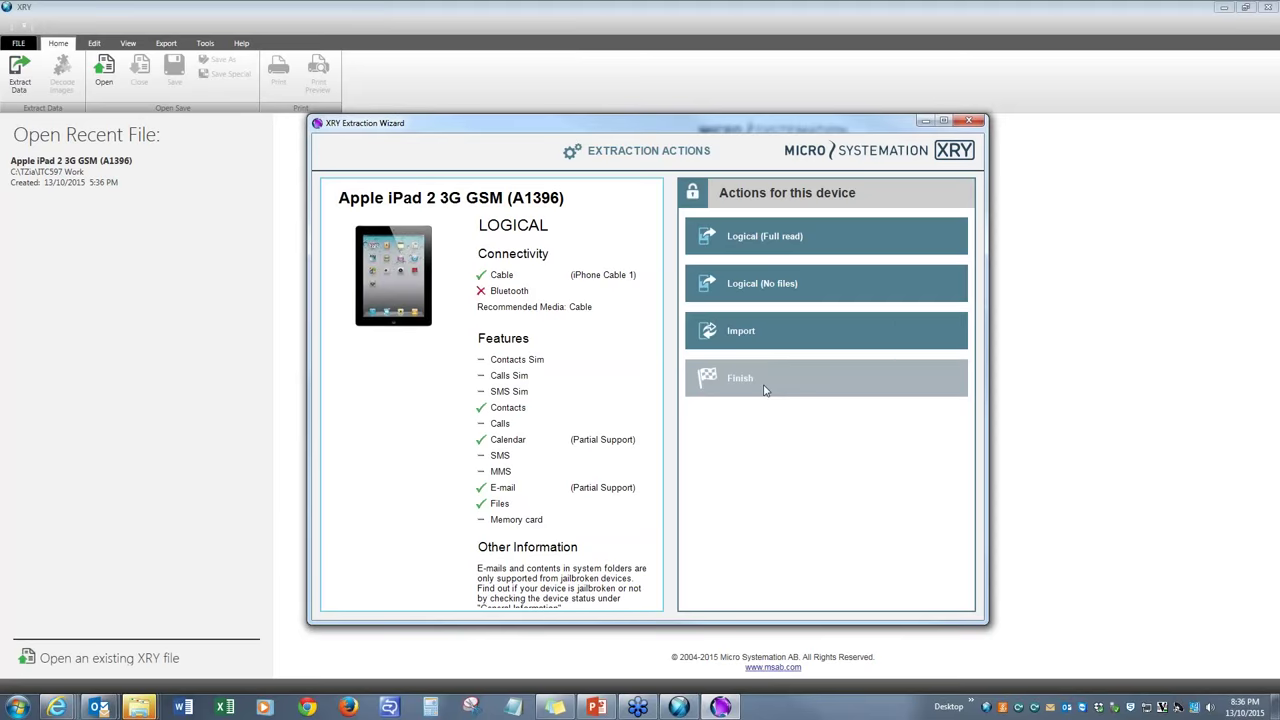
{"action": "left_click", "coordinate": [826, 235]}
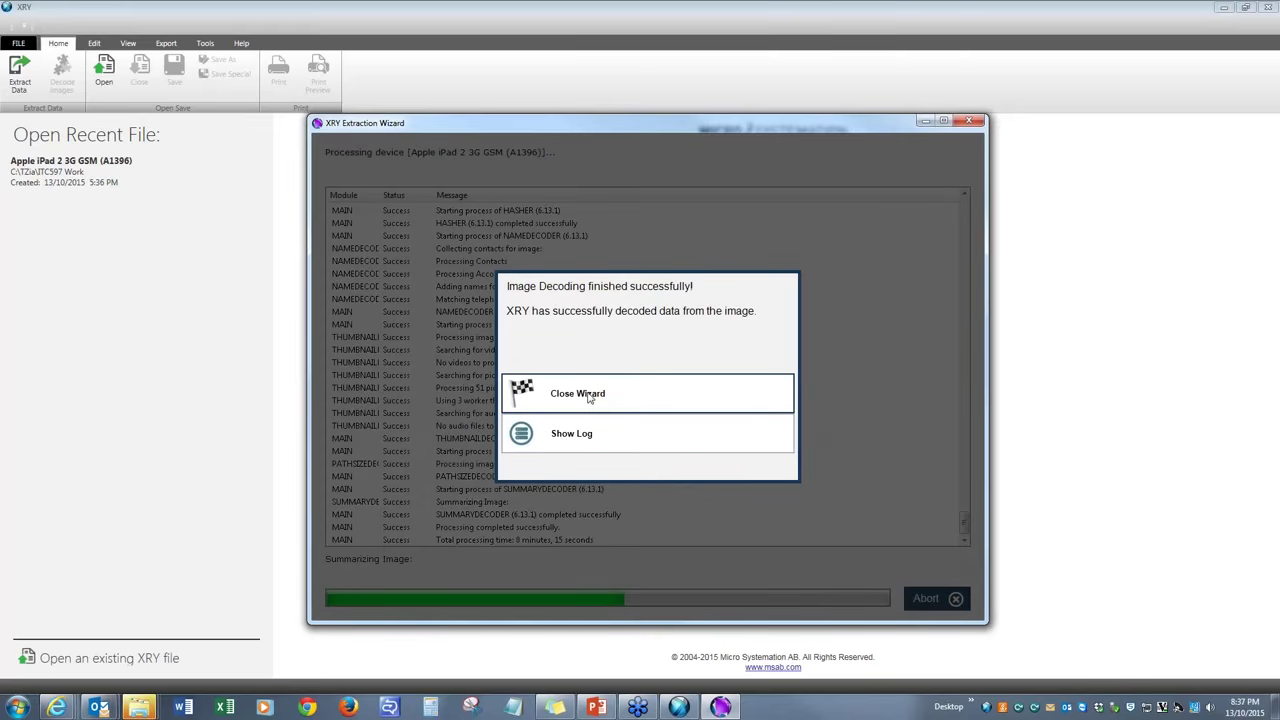
Close the decoding wizard and show Device > General Information with model, serial and storage
{"action": "left_click", "coordinate": [577, 393]}
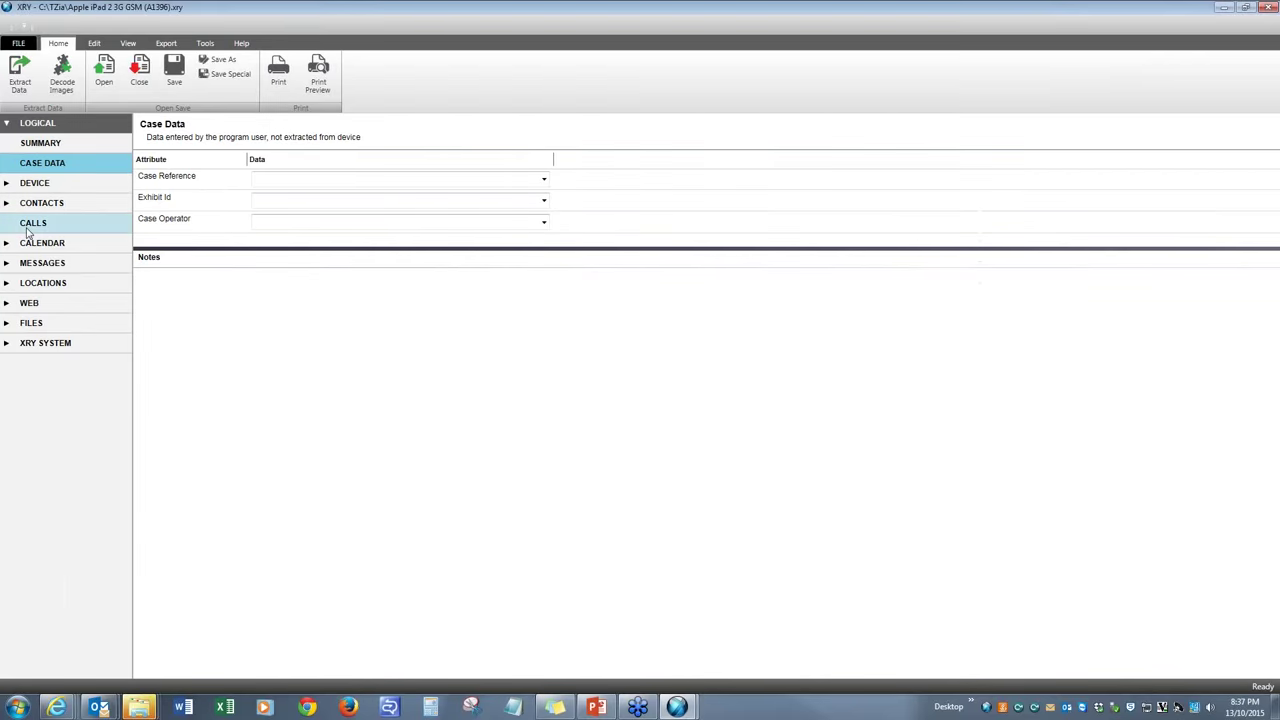
{"action": "left_click", "coordinate": [34, 183]}
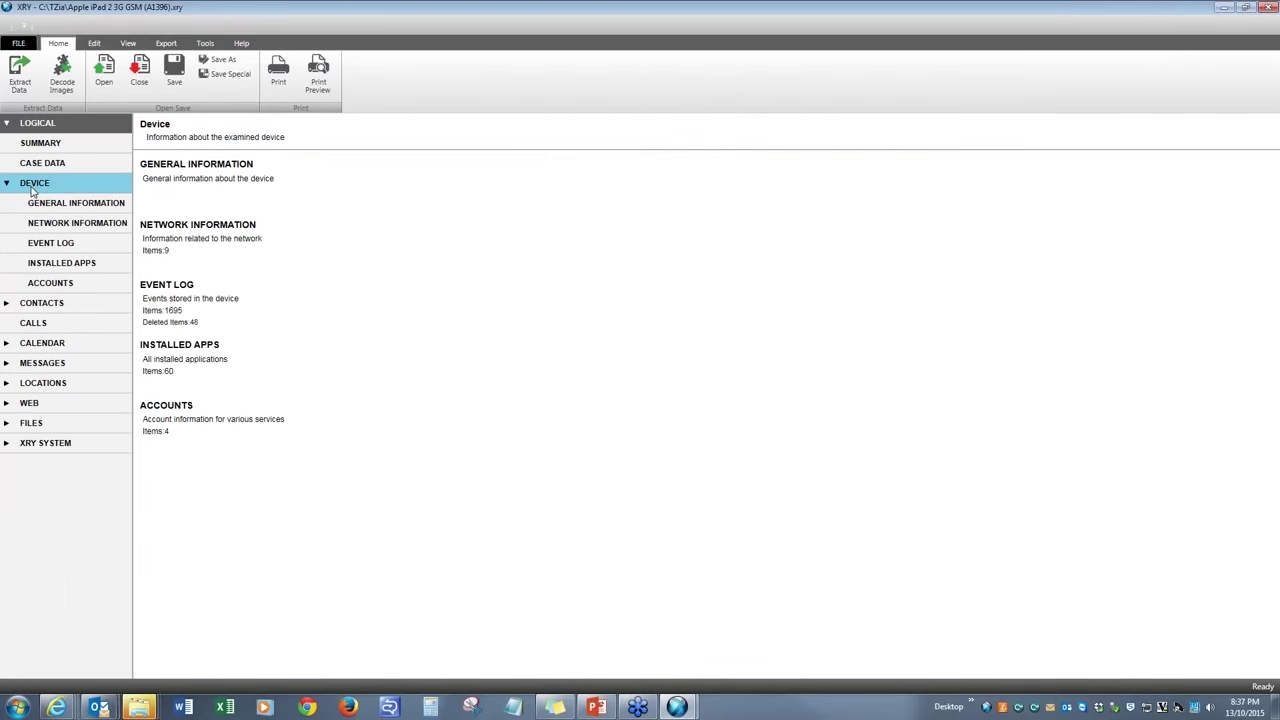
{"action": "left_click", "coordinate": [76, 203]}
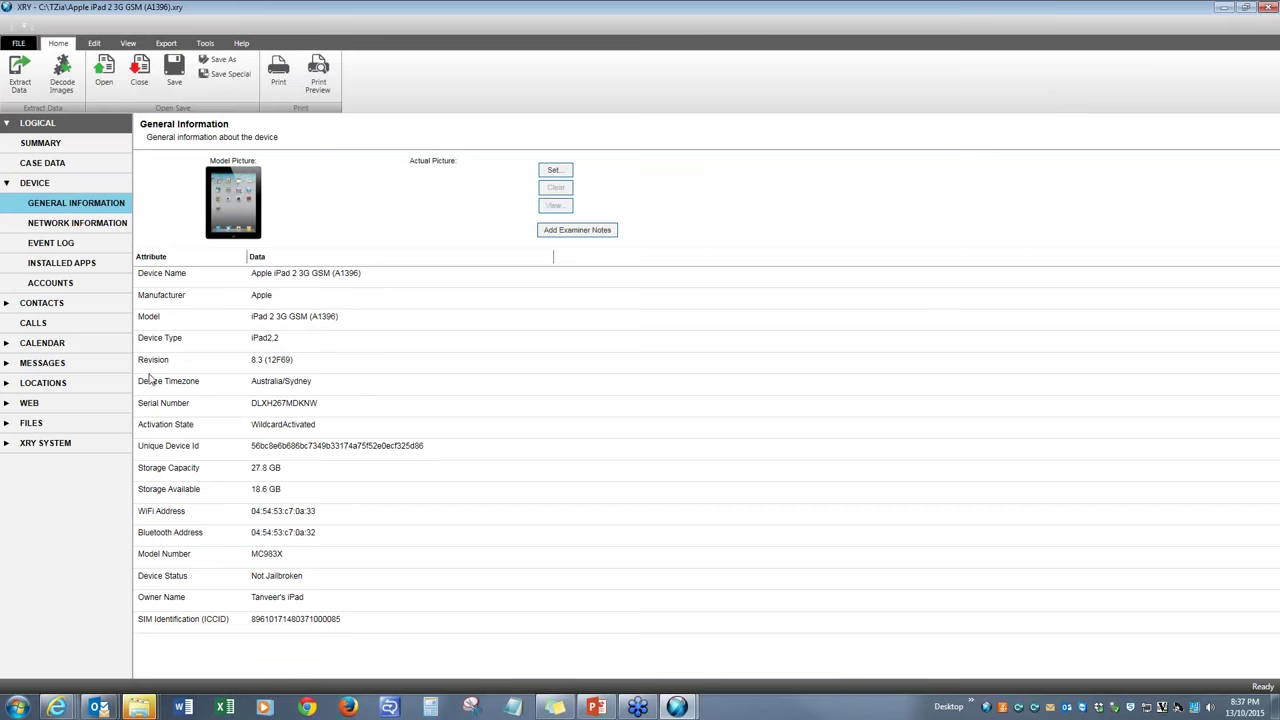
{"action": "mouse_move", "coordinate": [170, 458]}
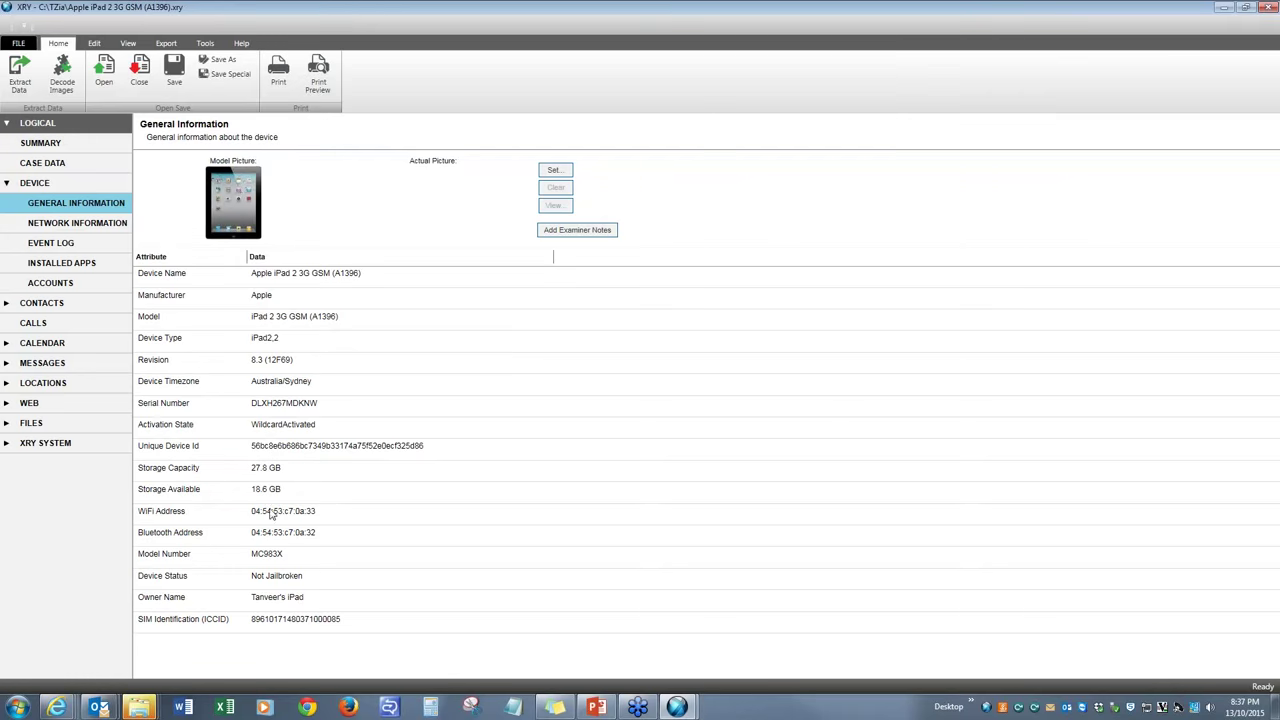
{"action": "mouse_move", "coordinate": [285, 604]}
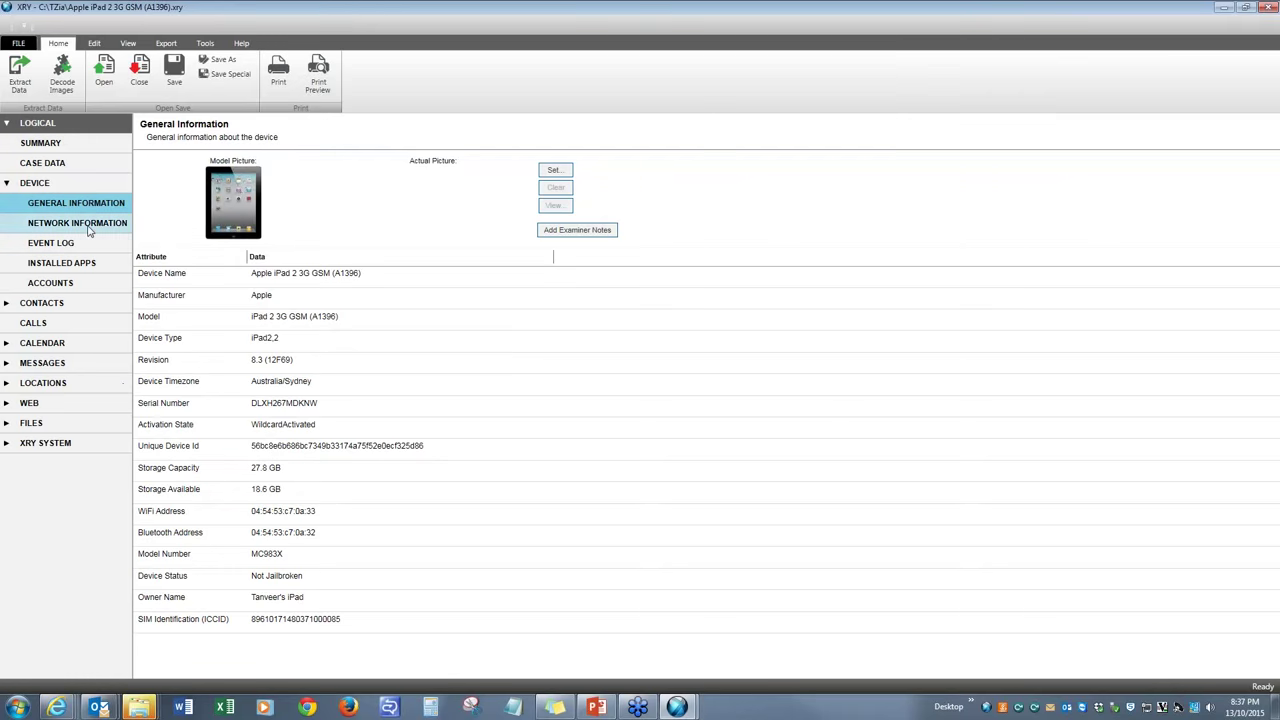
Show the Device network information, listing nine entries including the CSUconnect WLAN
{"action": "left_click", "coordinate": [77, 222]}
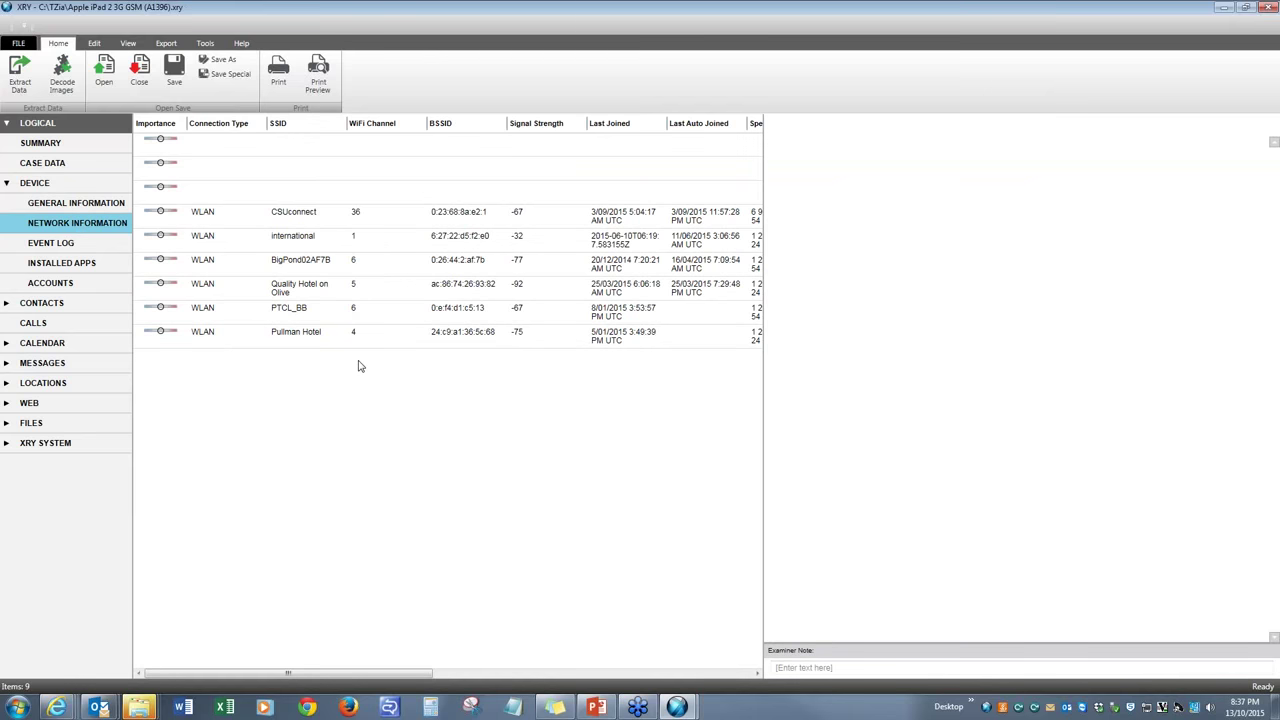
{"action": "mouse_move", "coordinate": [465, 307]}
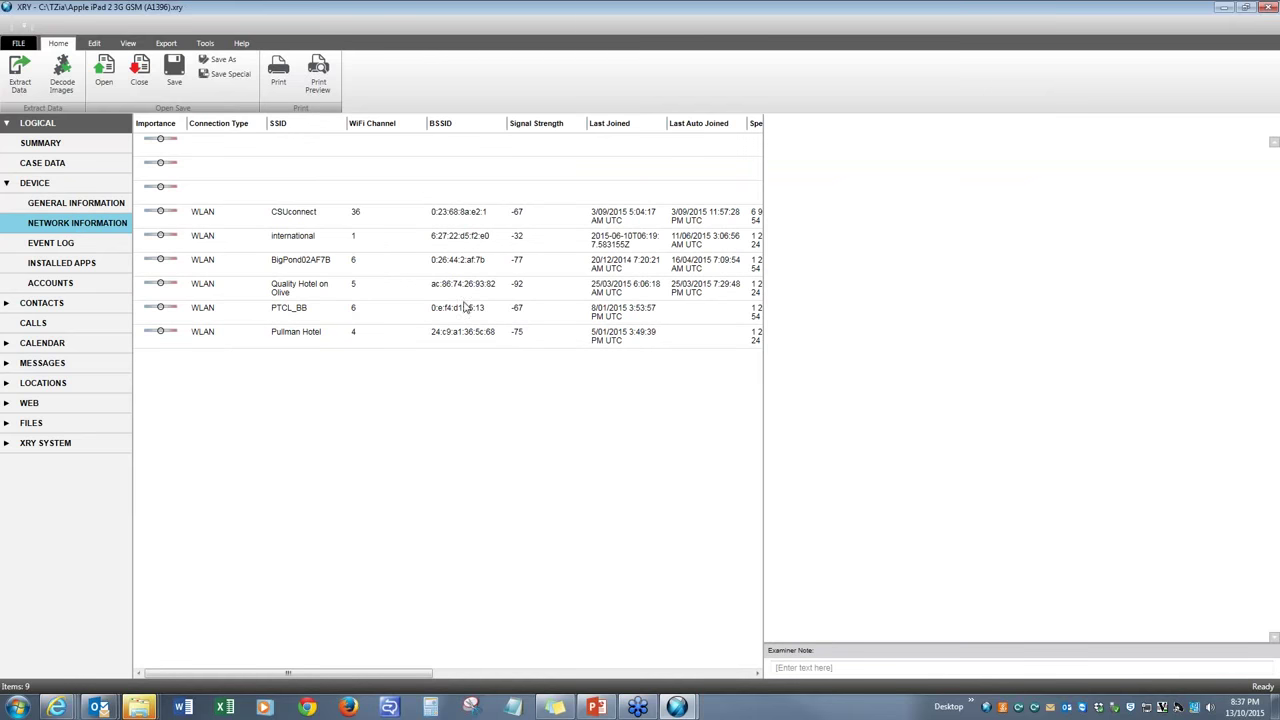
{"action": "mouse_move", "coordinate": [412, 247]}
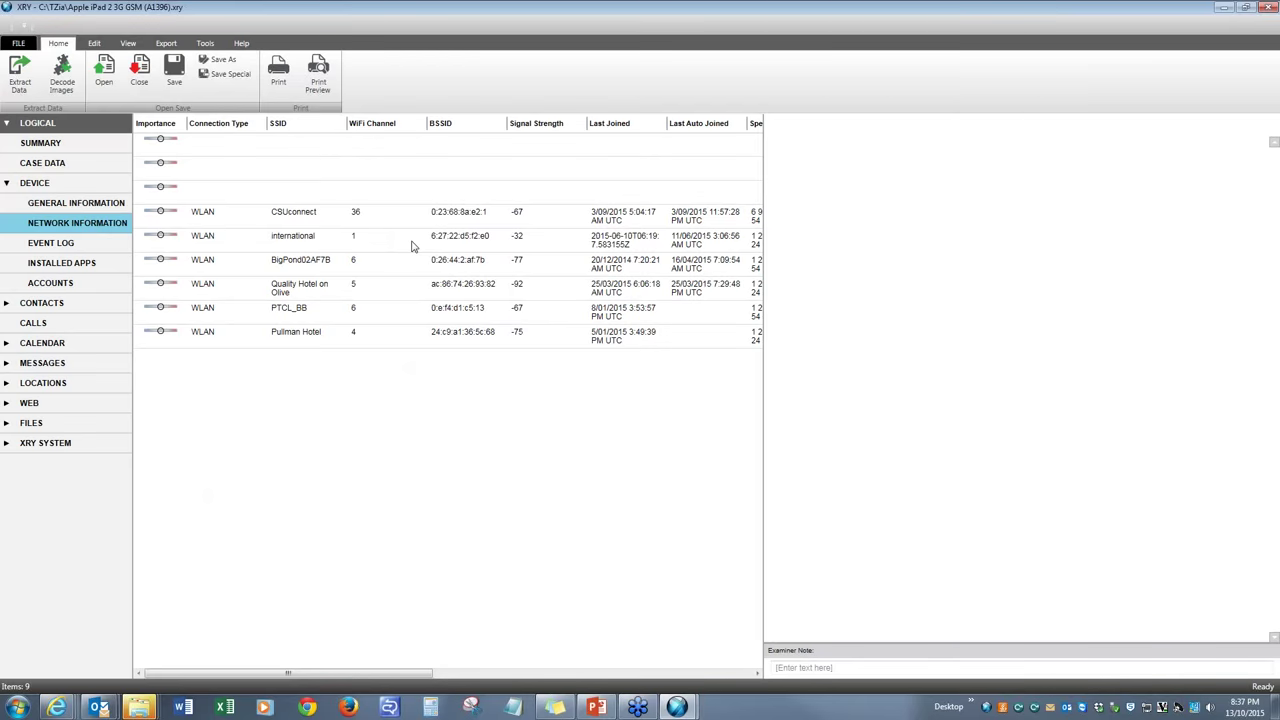
{"action": "mouse_move", "coordinate": [298, 220]}
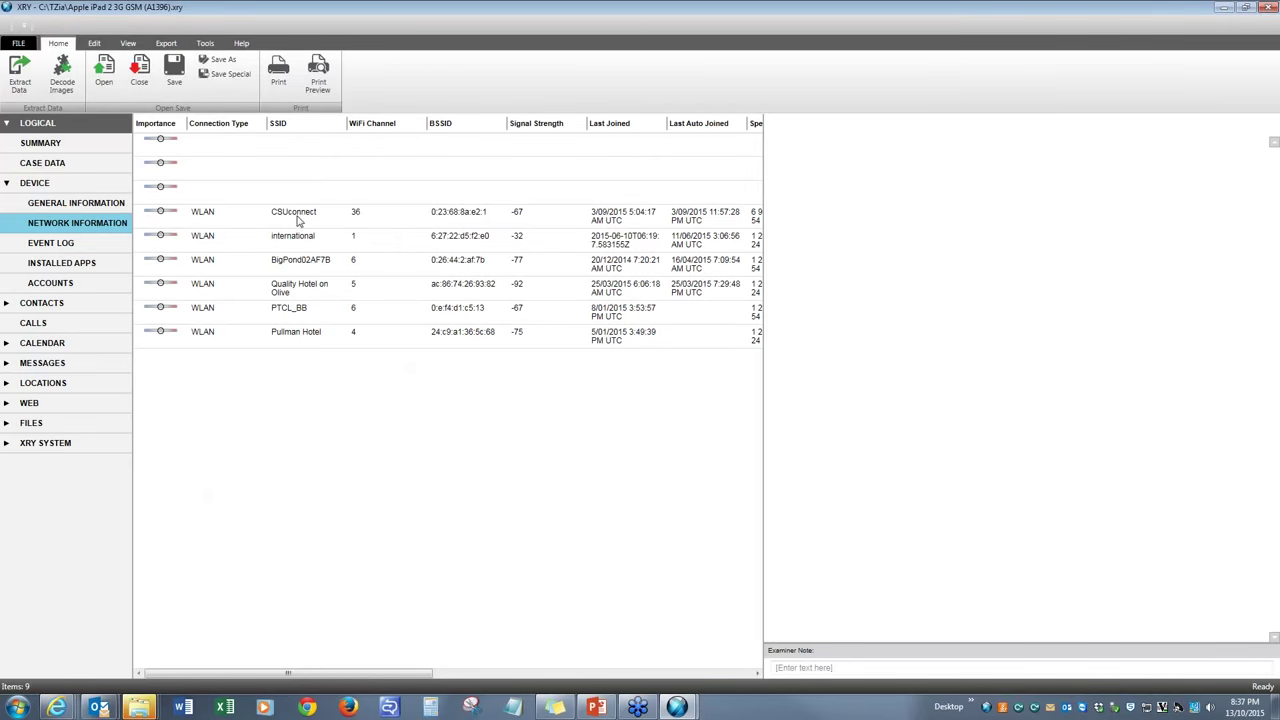
{"action": "mouse_move", "coordinate": [380, 217]}
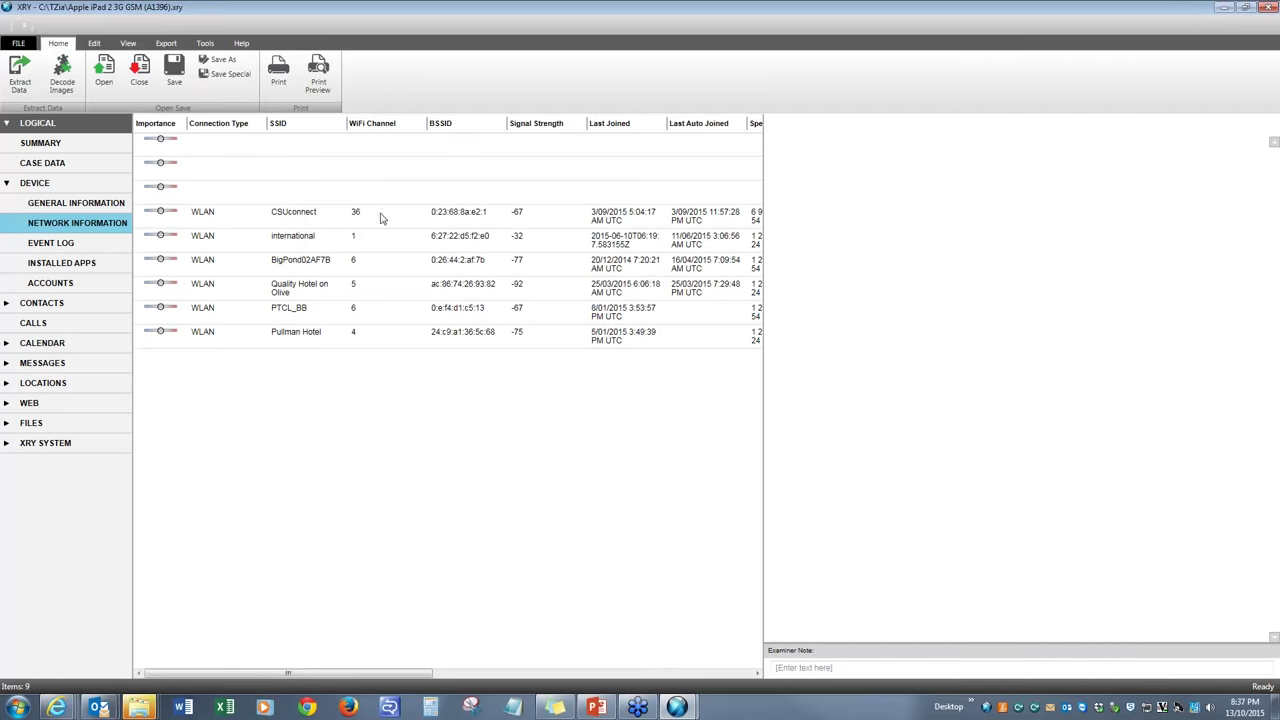
{"action": "mouse_move", "coordinate": [257, 243]}
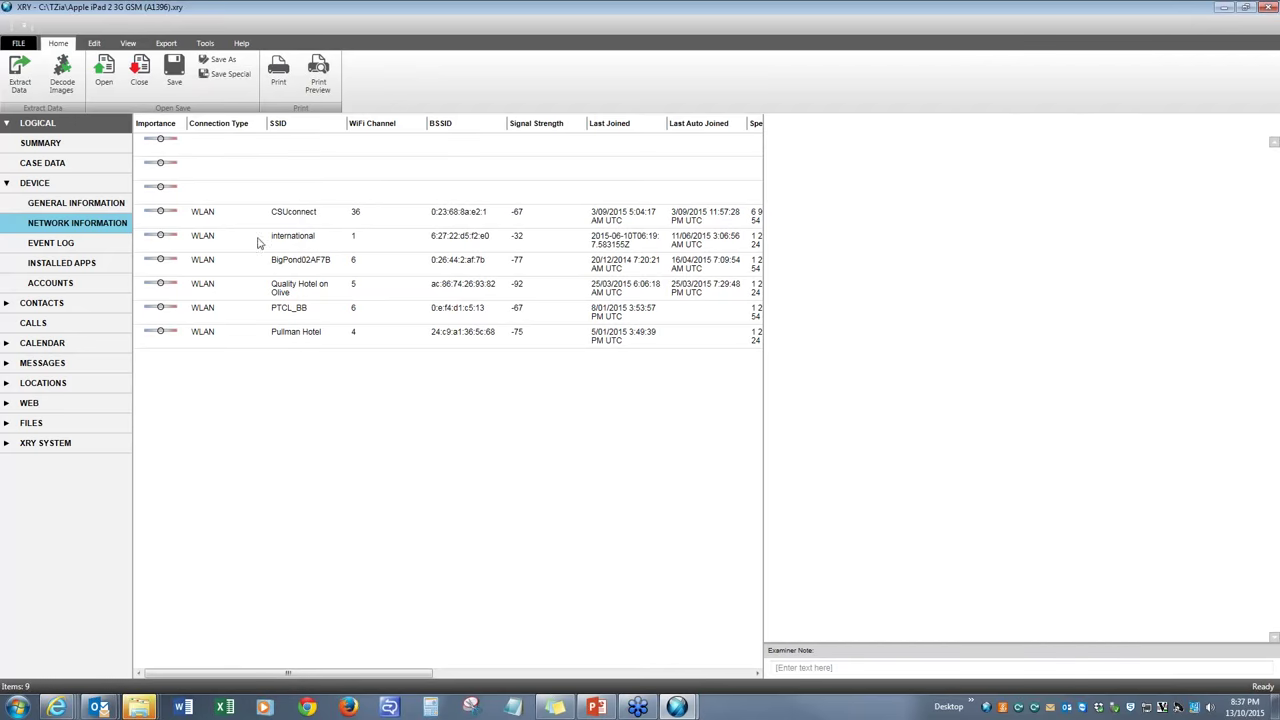
{"action": "mouse_move", "coordinate": [573, 249]}
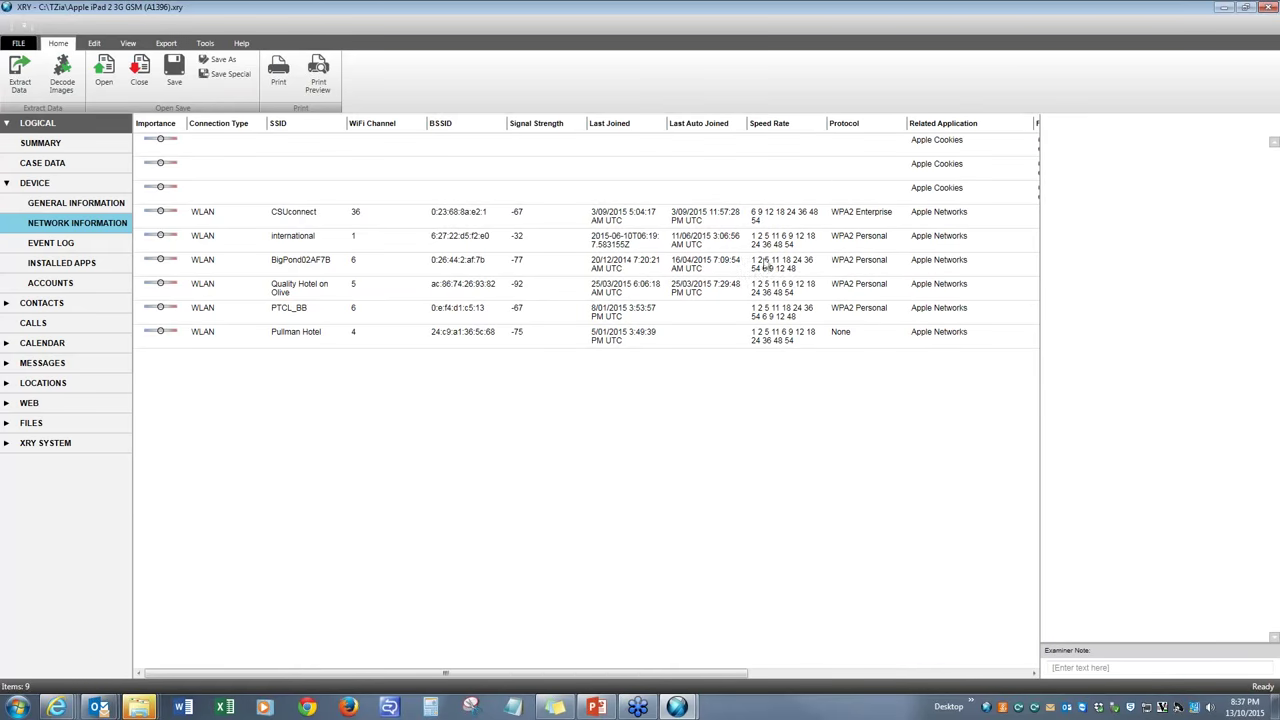
{"action": "mouse_move", "coordinate": [820, 267]}
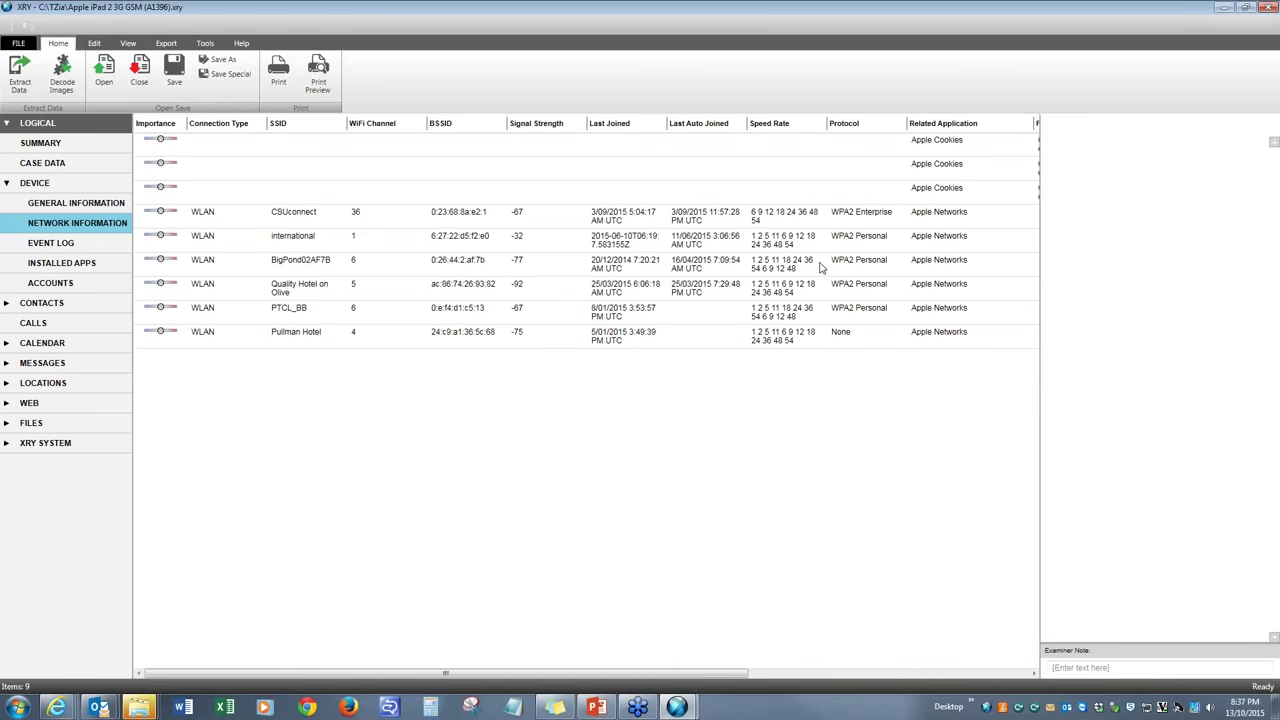
{"action": "mouse_move", "coordinate": [493, 273]}
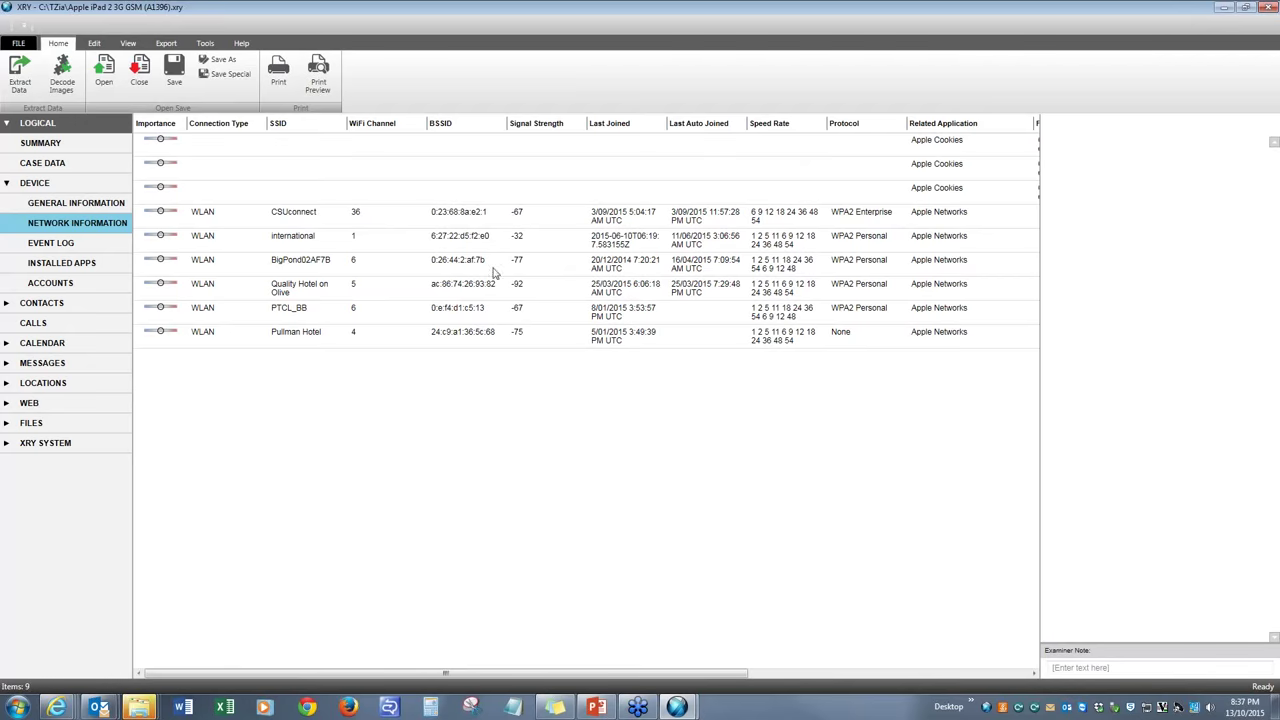
{"action": "mouse_move", "coordinate": [286, 338]}
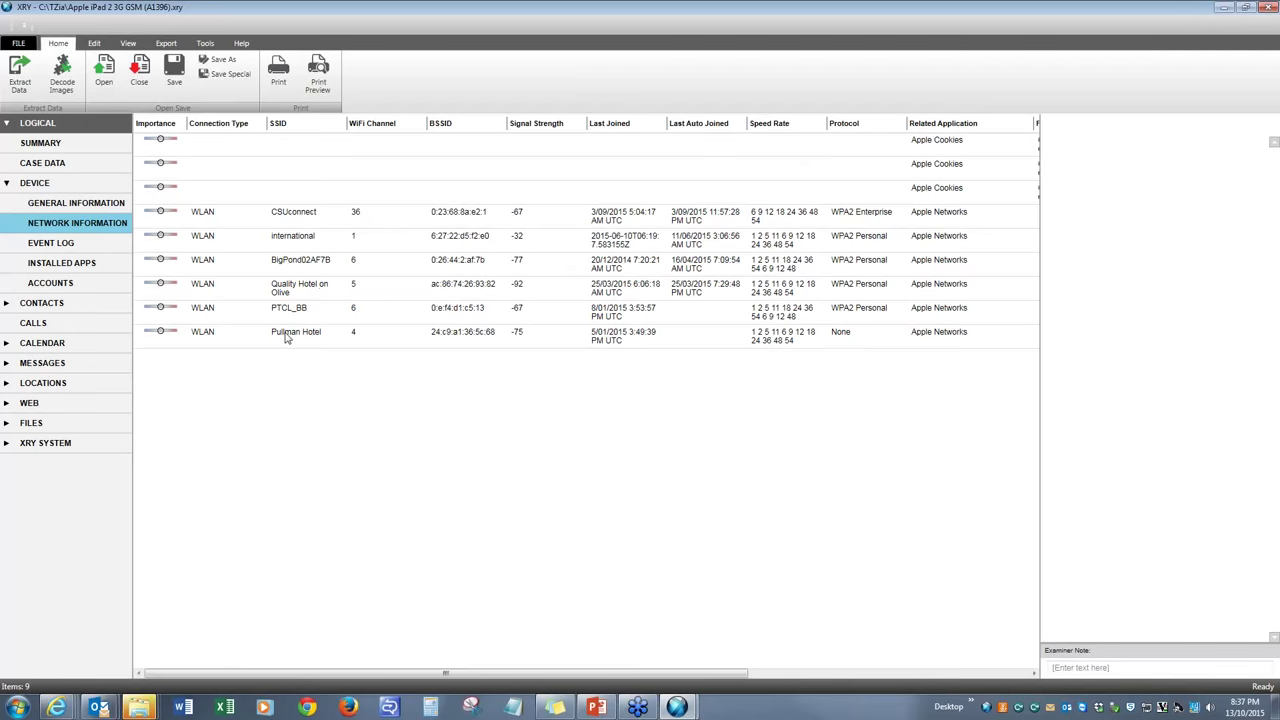
{"action": "mouse_move", "coordinate": [262, 296]}
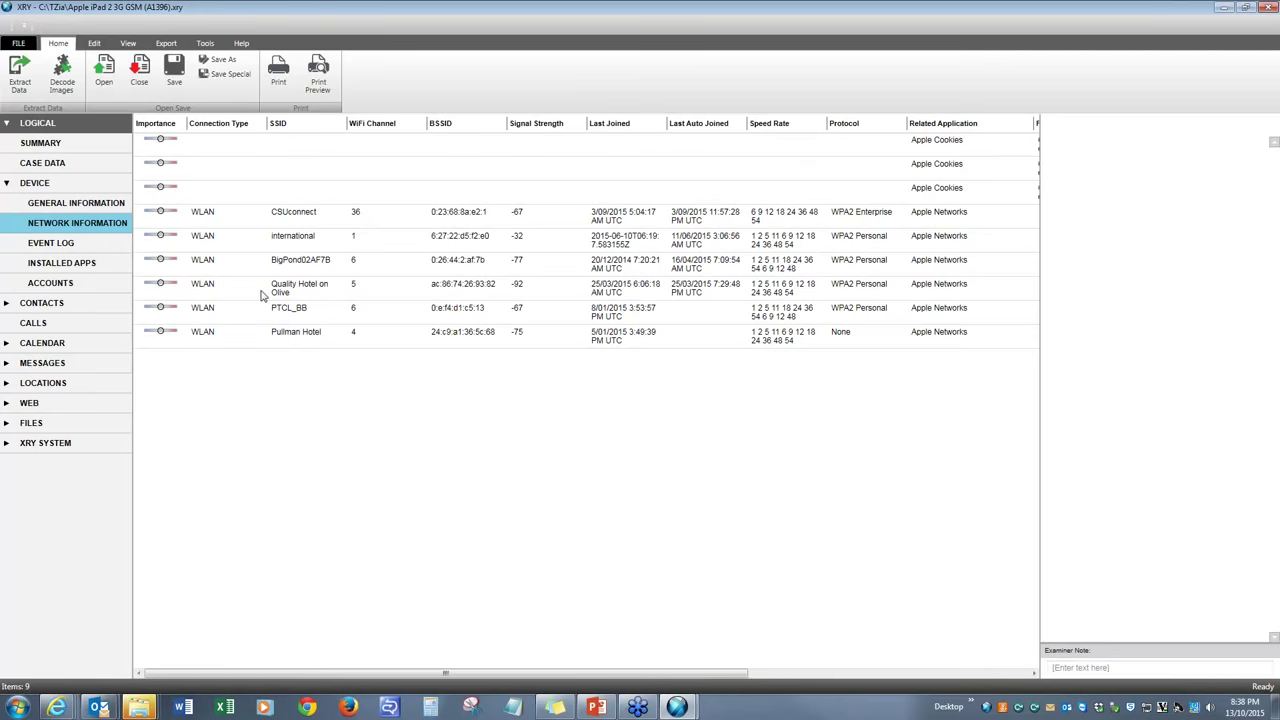
{"action": "mouse_move", "coordinate": [306, 324]}
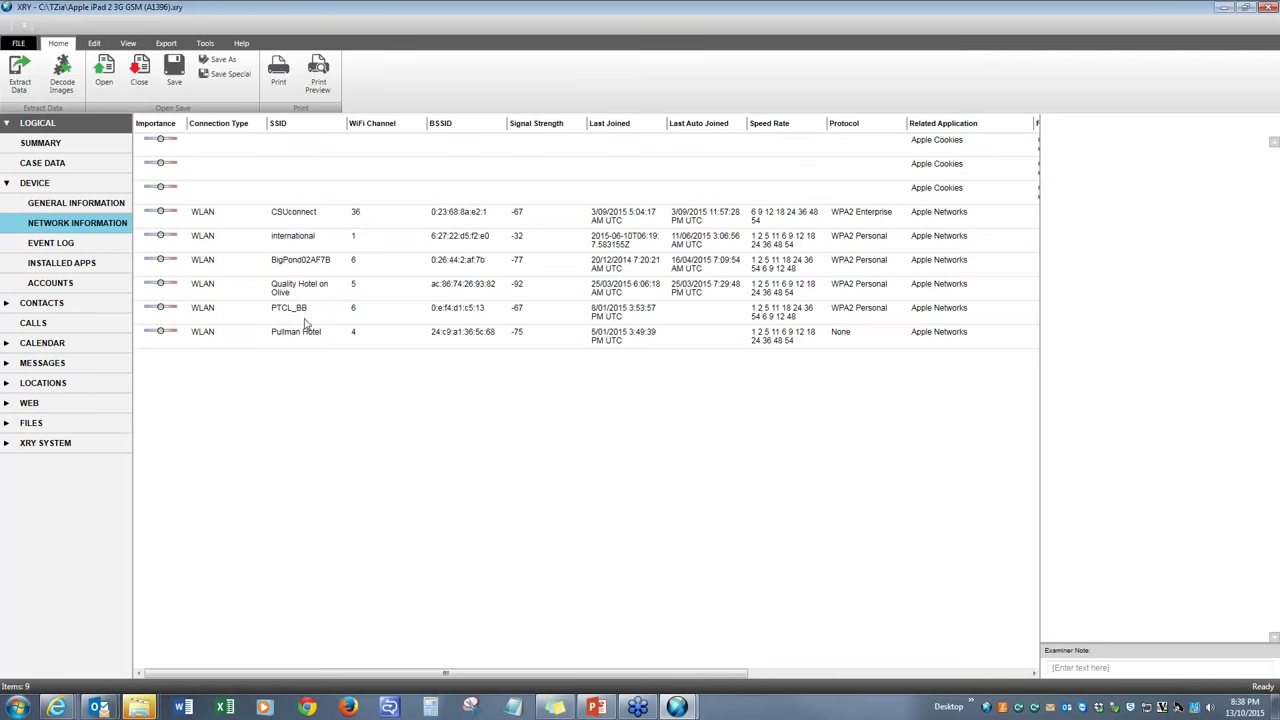
{"action": "mouse_move", "coordinate": [328, 272]}
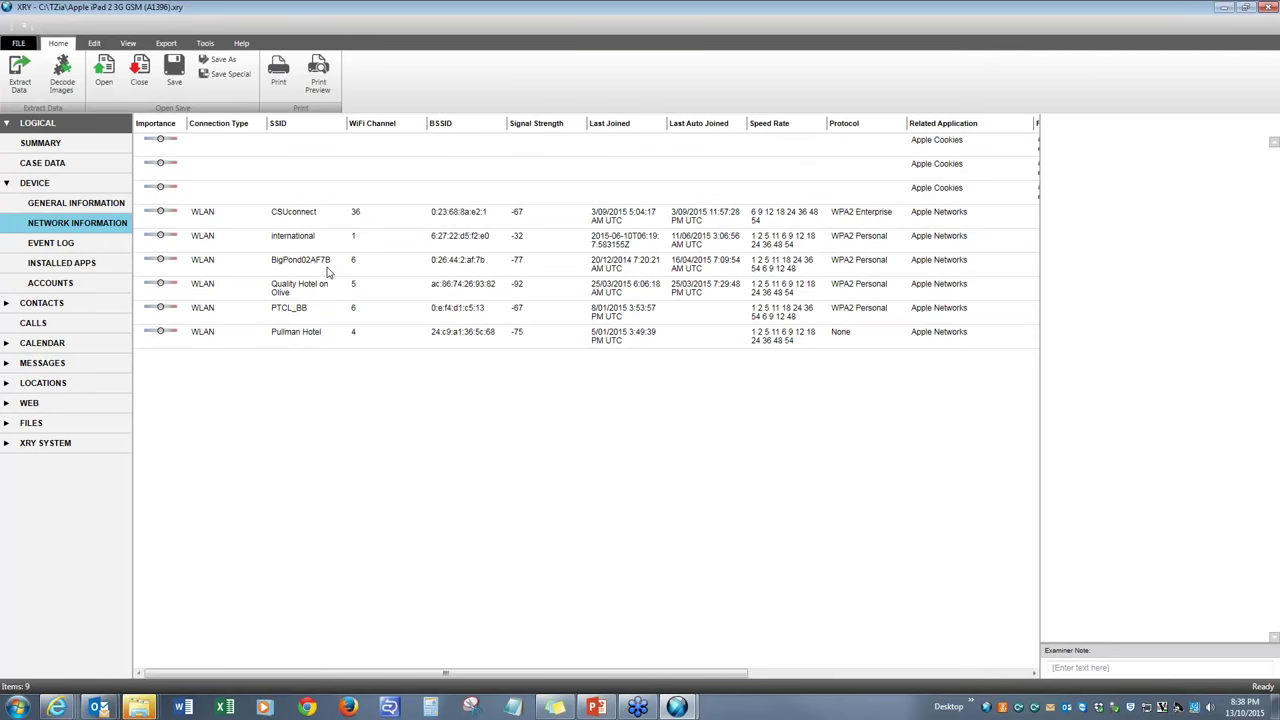
Open the 1,695-entry event log, then scroll through the 60 installed apps
{"action": "left_click", "coordinate": [51, 242]}
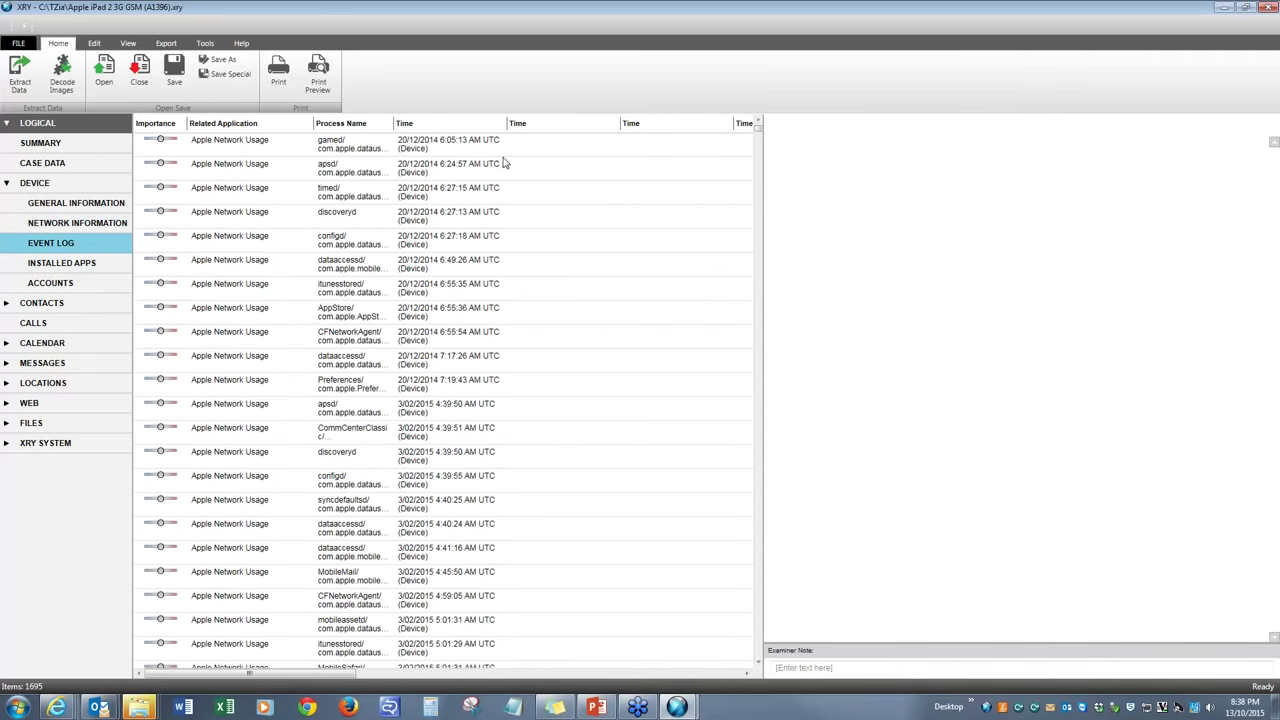
{"action": "mouse_move", "coordinate": [365, 170]}
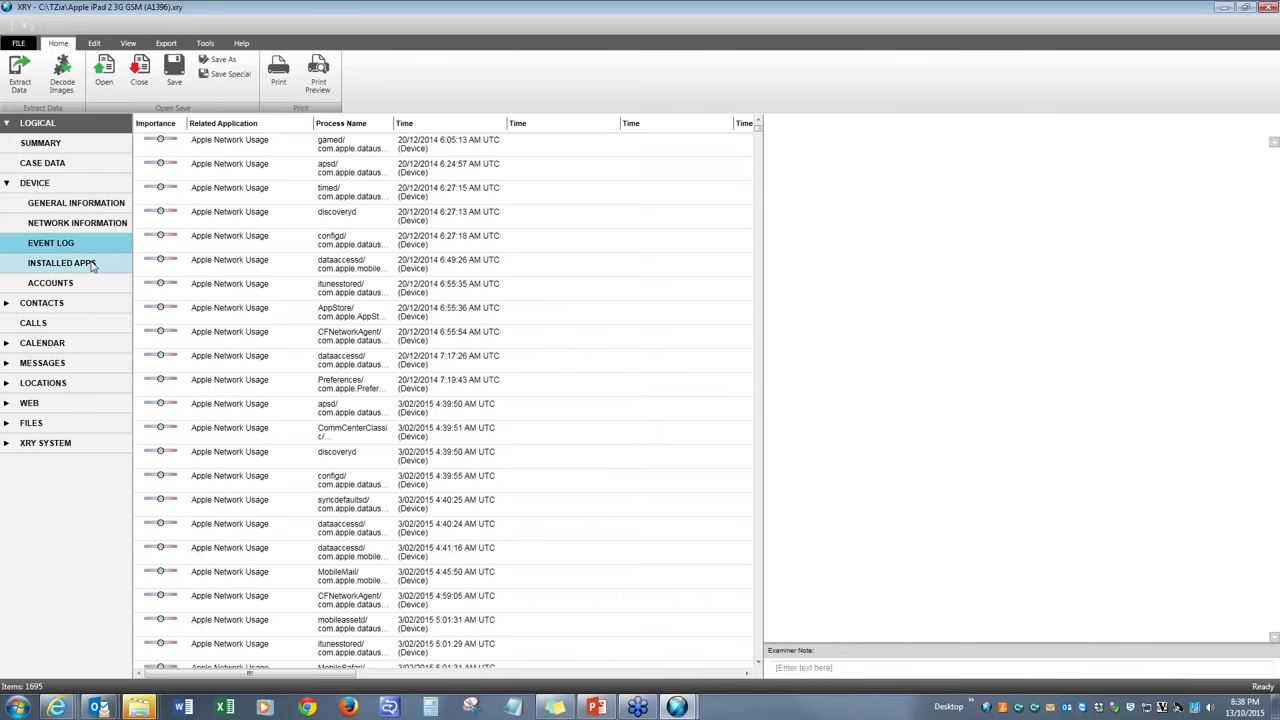
{"action": "left_click", "coordinate": [61, 262]}
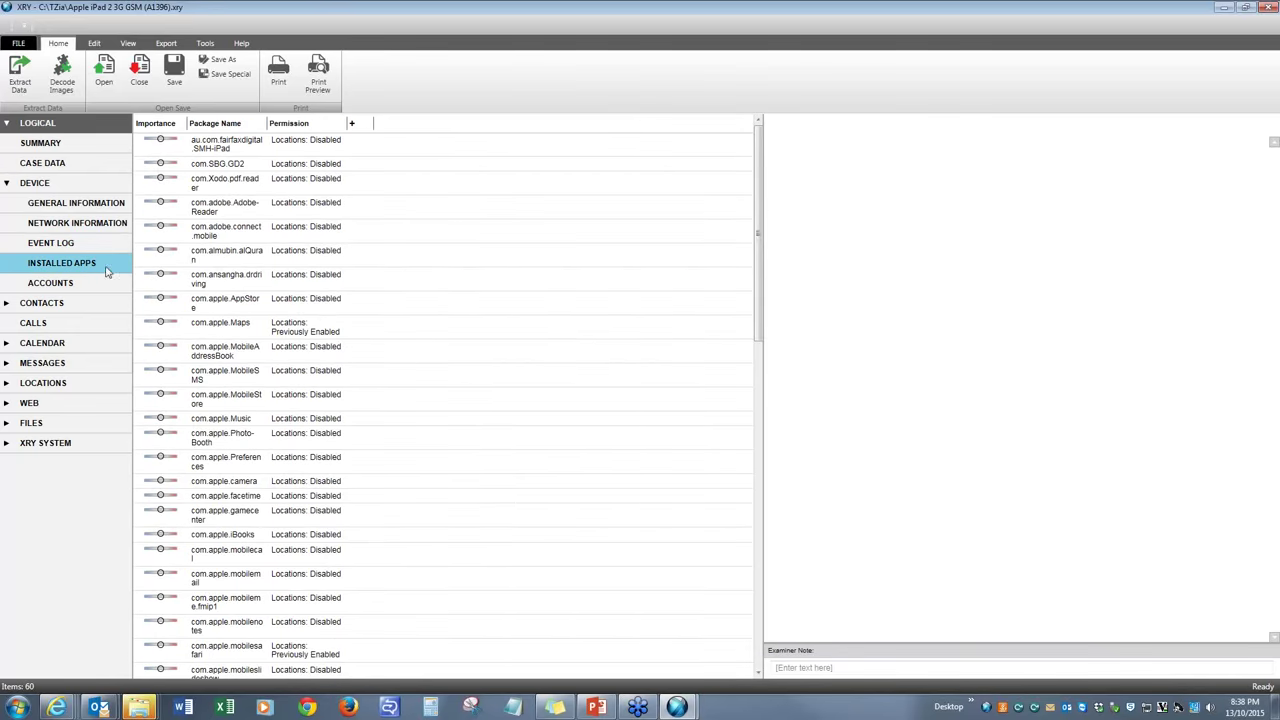
{"action": "scroll", "scroll_direction": "down", "scroll_amount": 3}
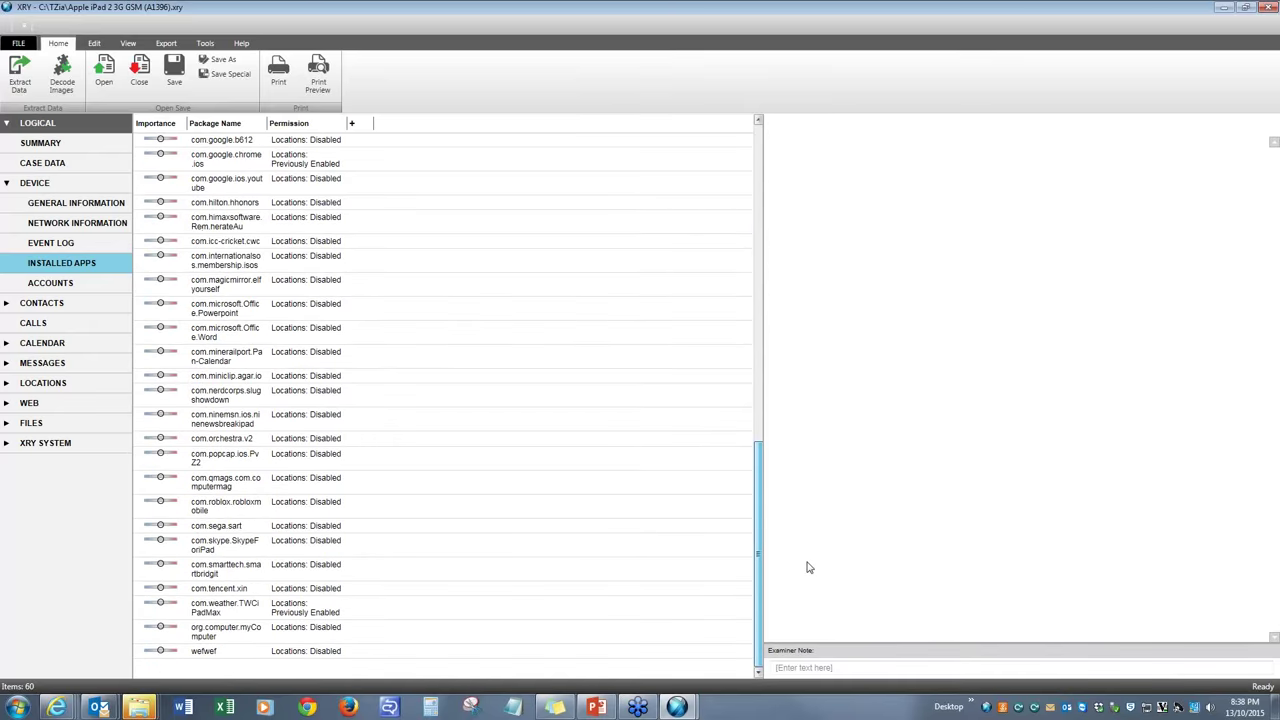
Show the four app accounts, then open the Contacts overview (389 items, 83 deleted)
{"action": "left_click", "coordinate": [50, 282]}
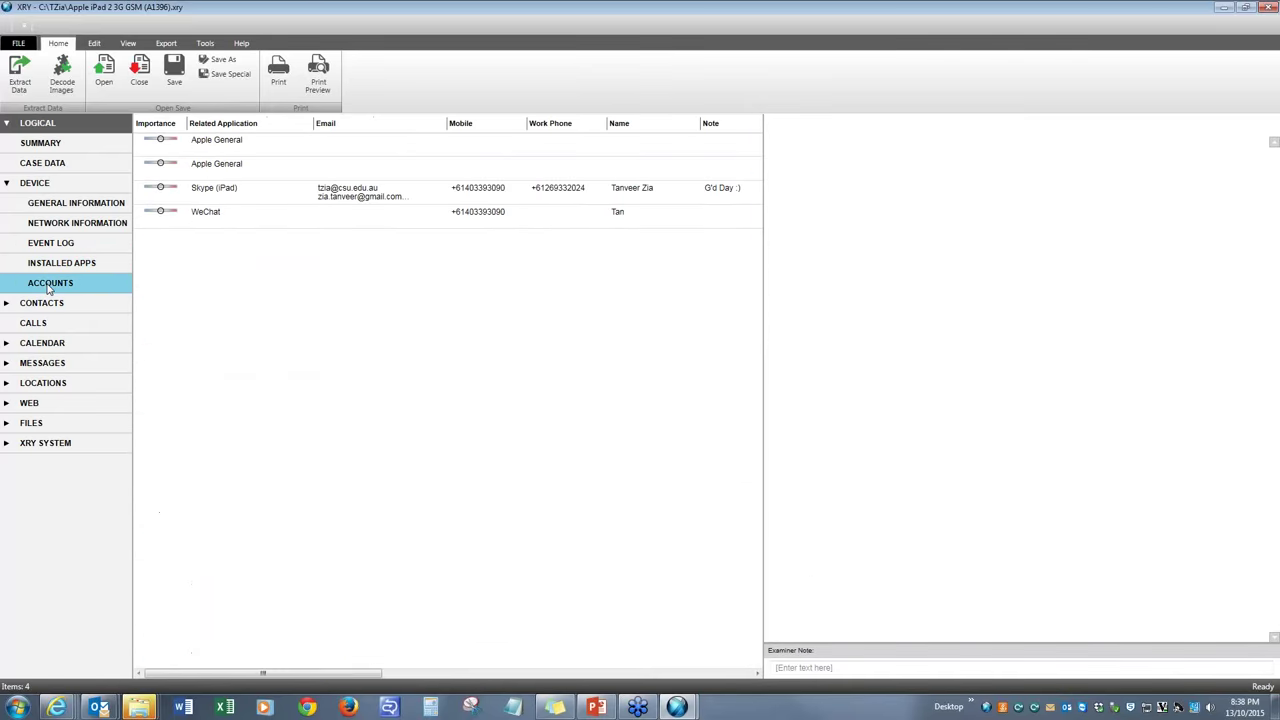
{"action": "mouse_move", "coordinate": [312, 234]}
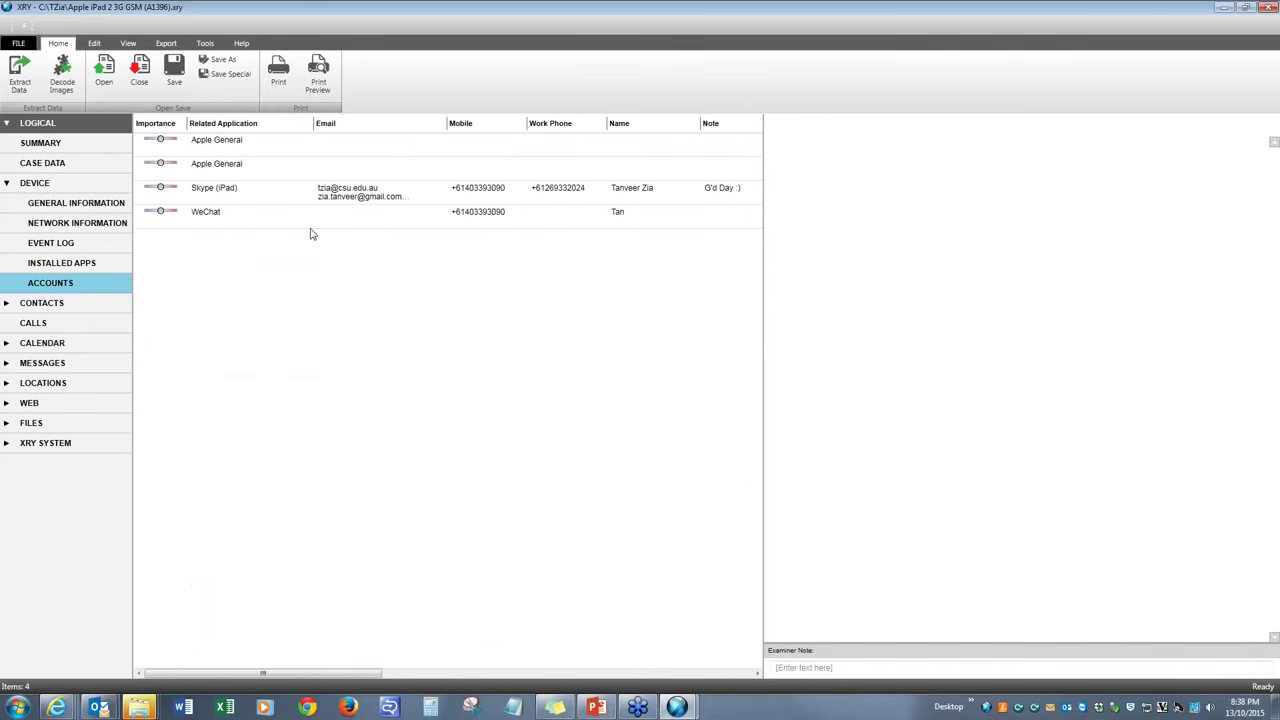
{"action": "mouse_move", "coordinate": [404, 200]}
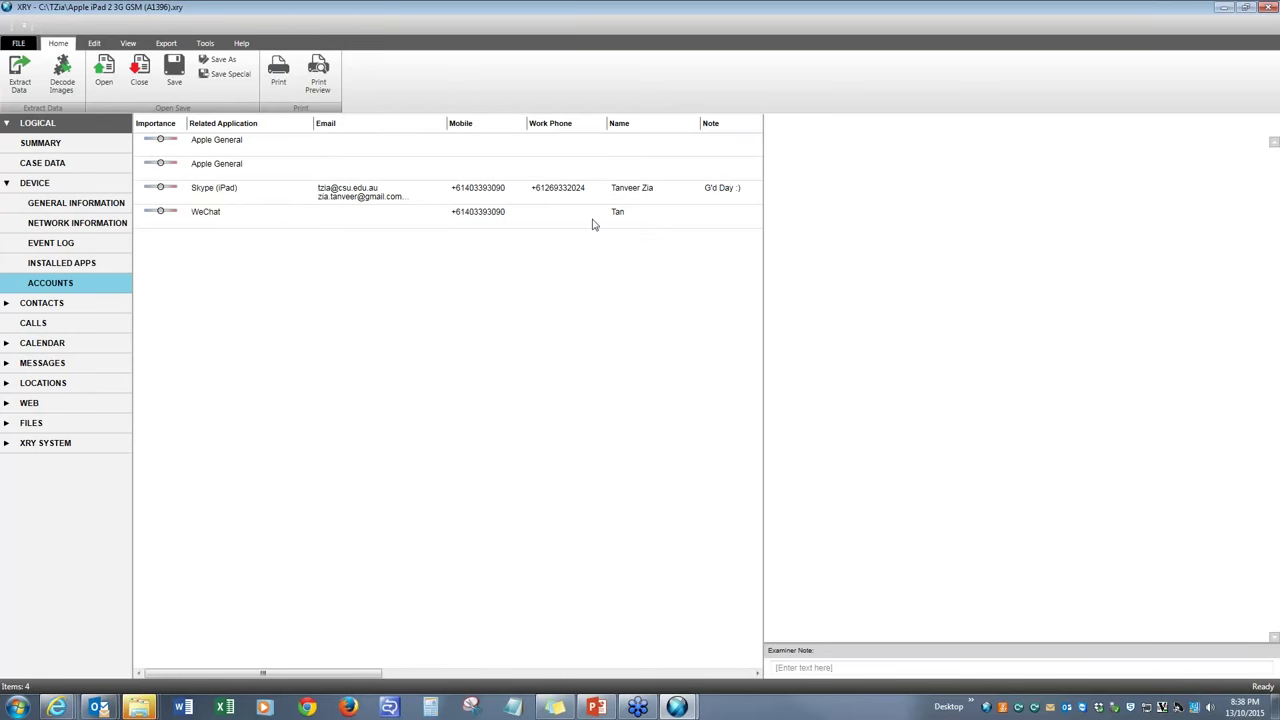
{"action": "mouse_move", "coordinate": [686, 225]}
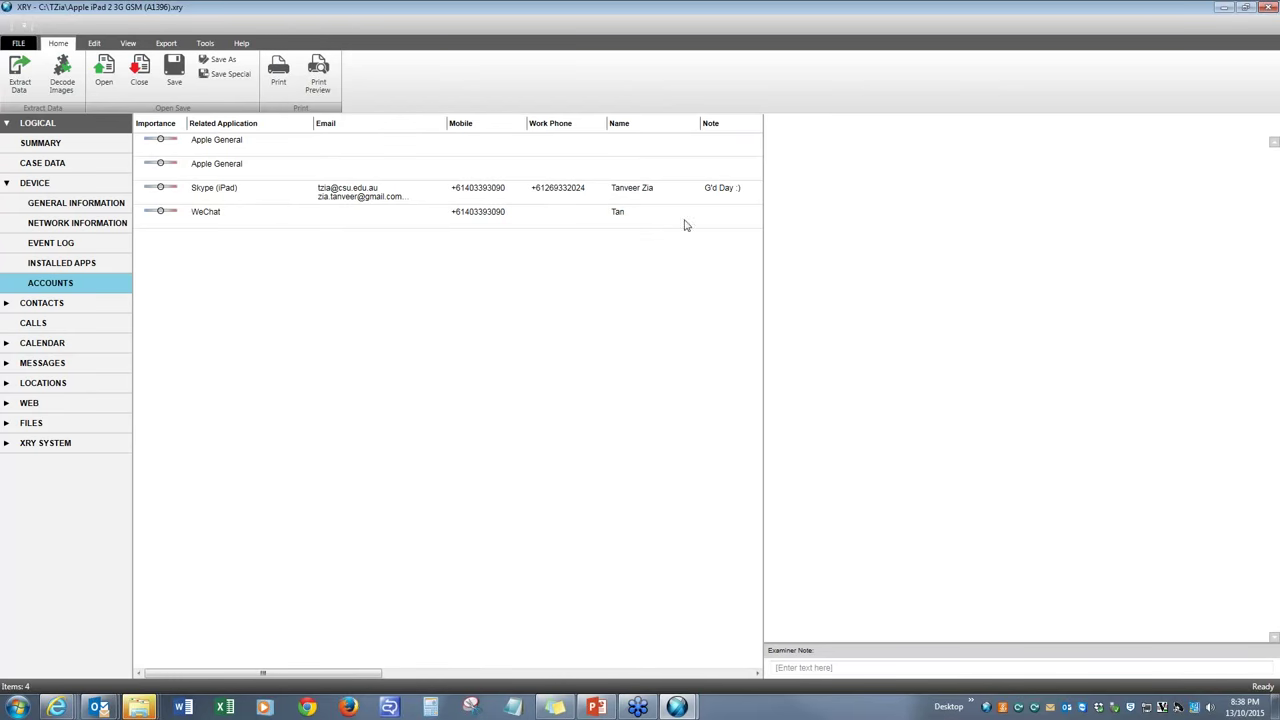
{"action": "left_click", "coordinate": [41, 303]}
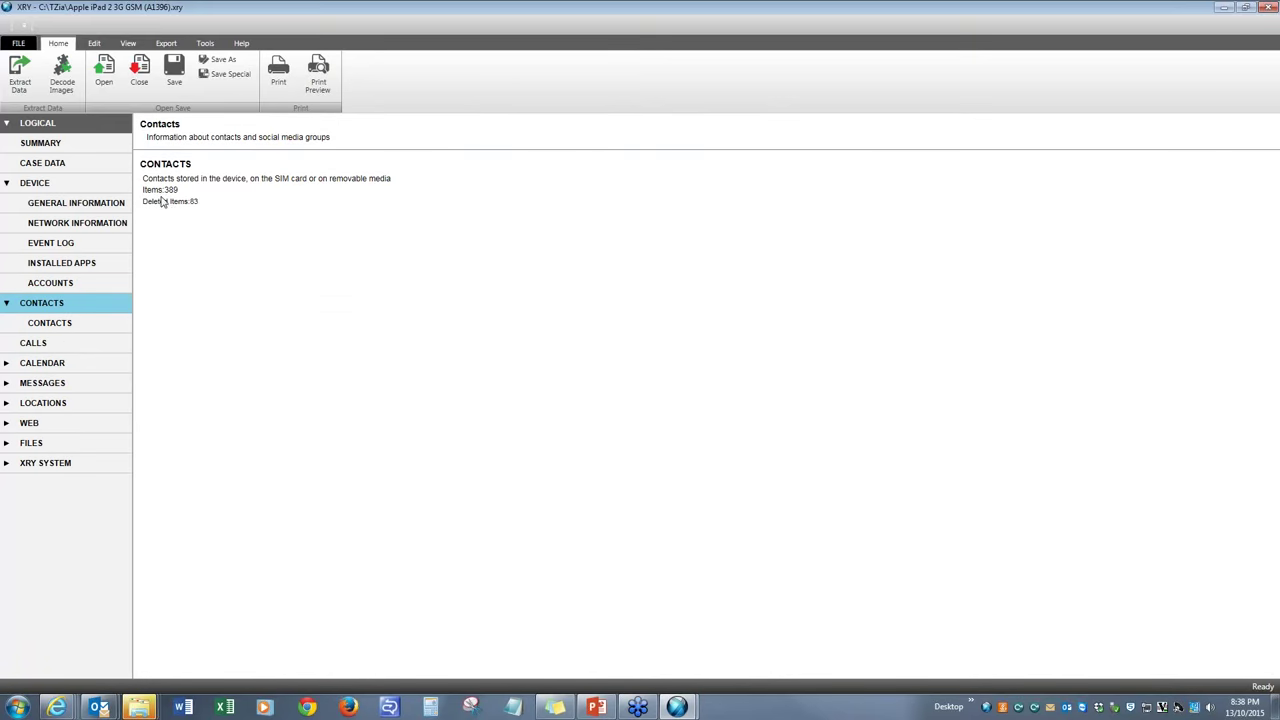
{"action": "mouse_move", "coordinate": [206, 219]}
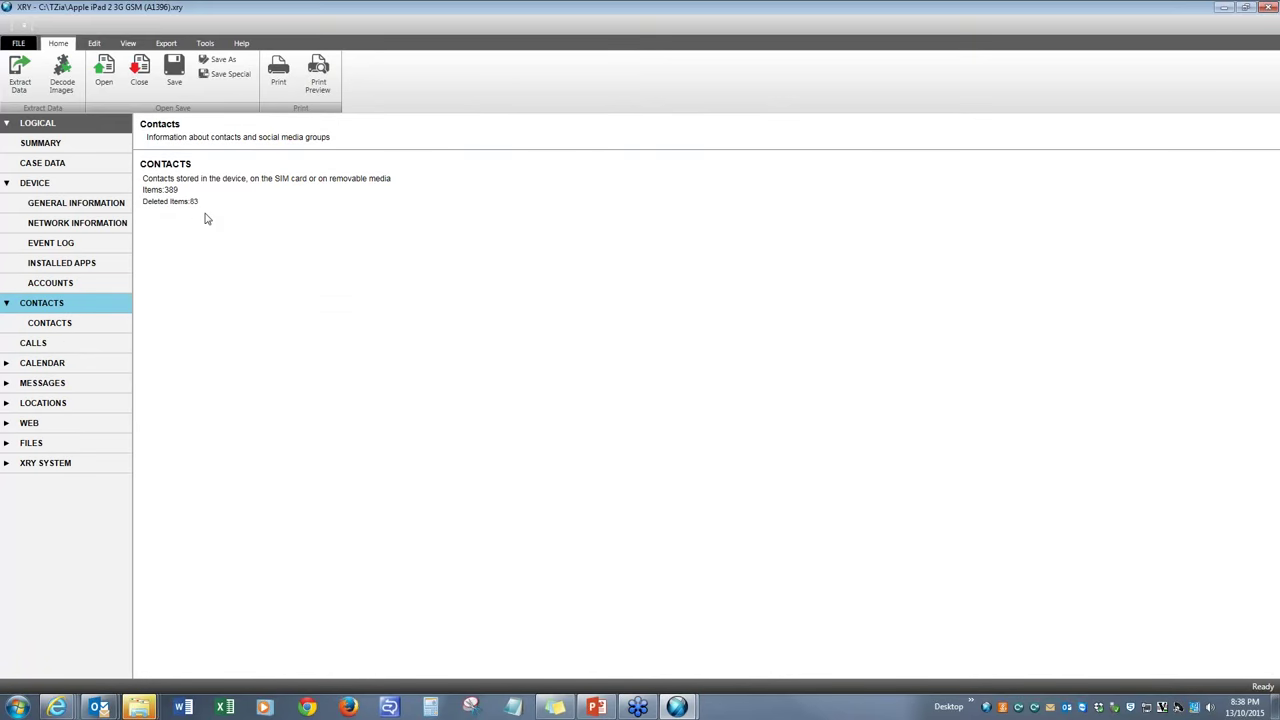
List the 389 contacts, then view the five Skype call records under Calls
{"action": "left_click", "coordinate": [185, 185]}
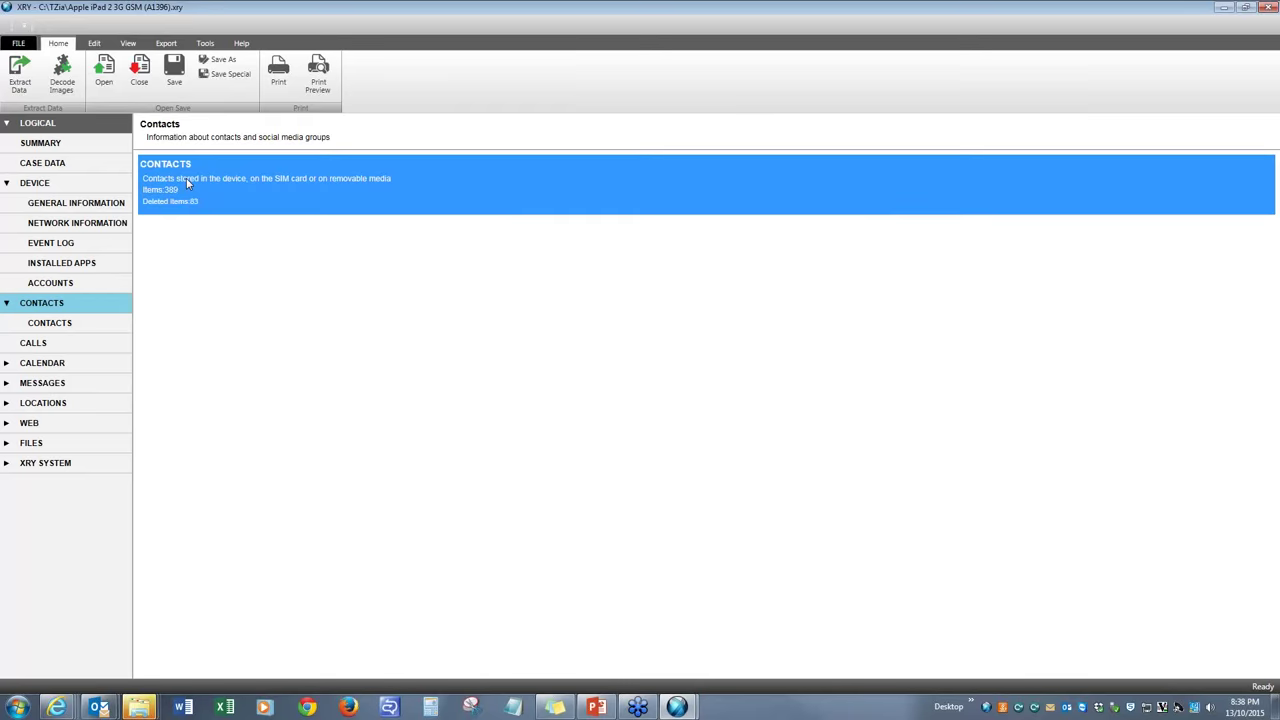
{"action": "mouse_move", "coordinate": [323, 335]}
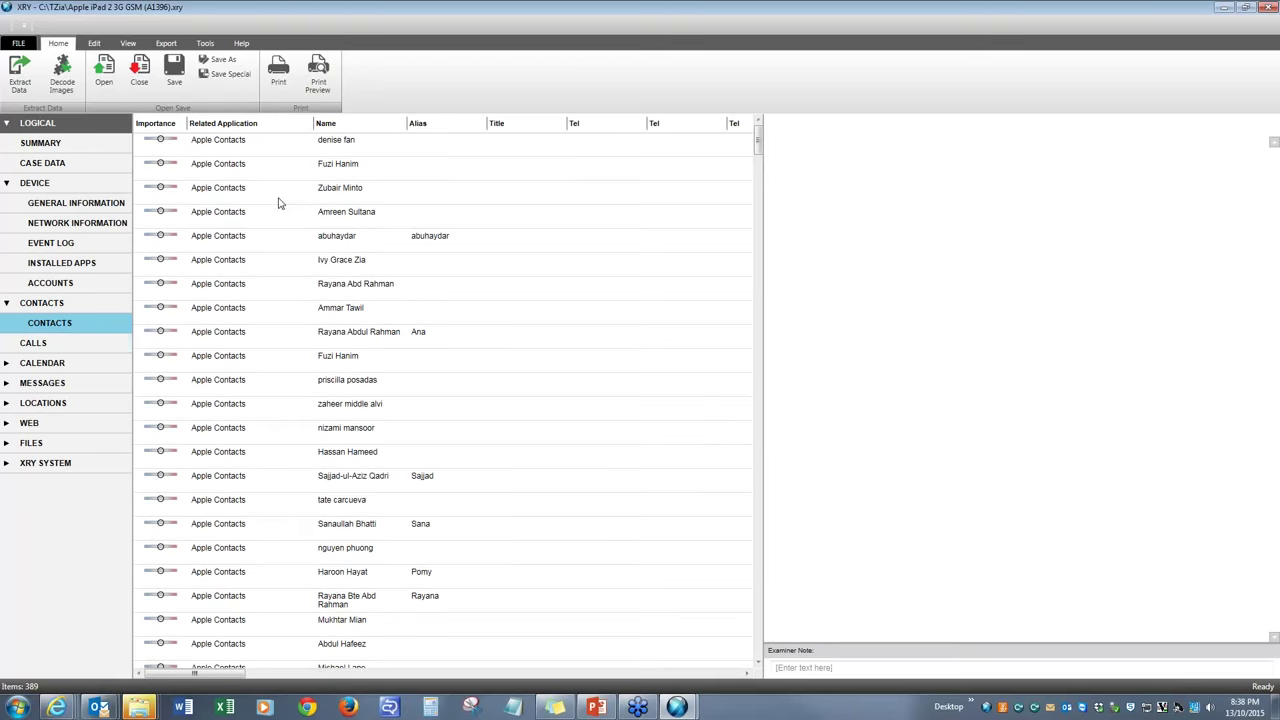
{"action": "left_click", "coordinate": [33, 342]}
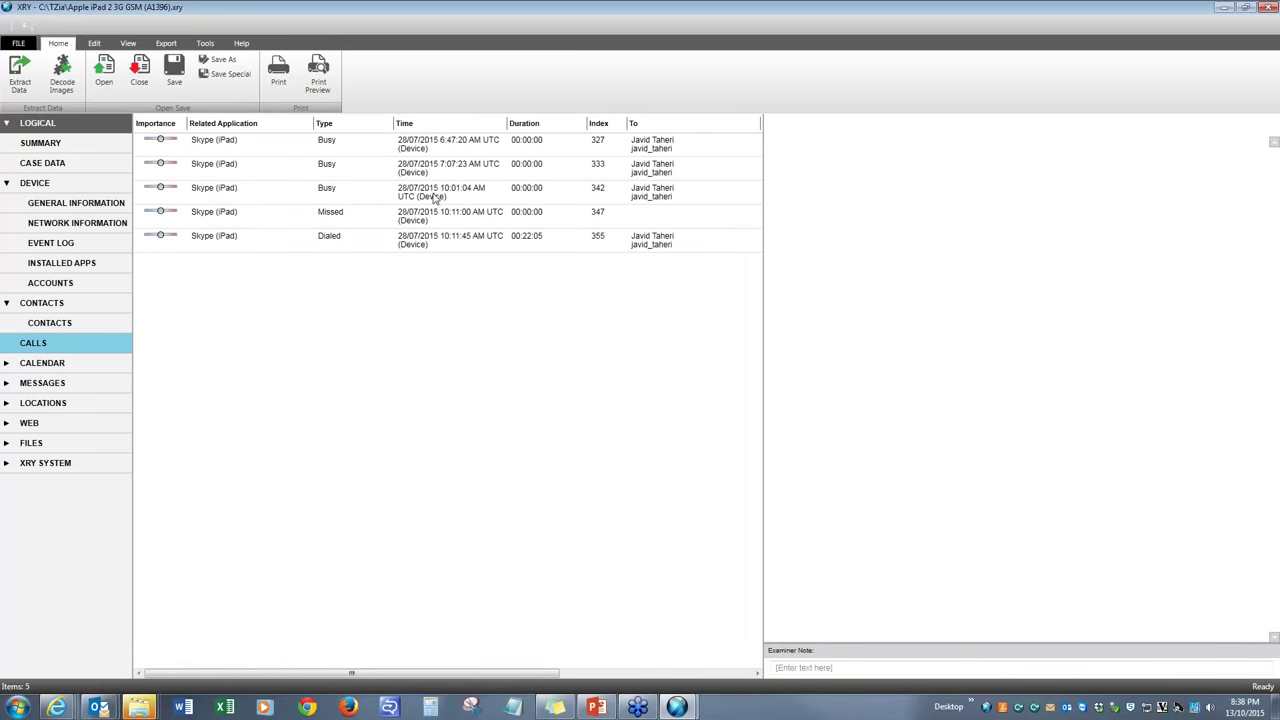
{"action": "mouse_move", "coordinate": [363, 187]}
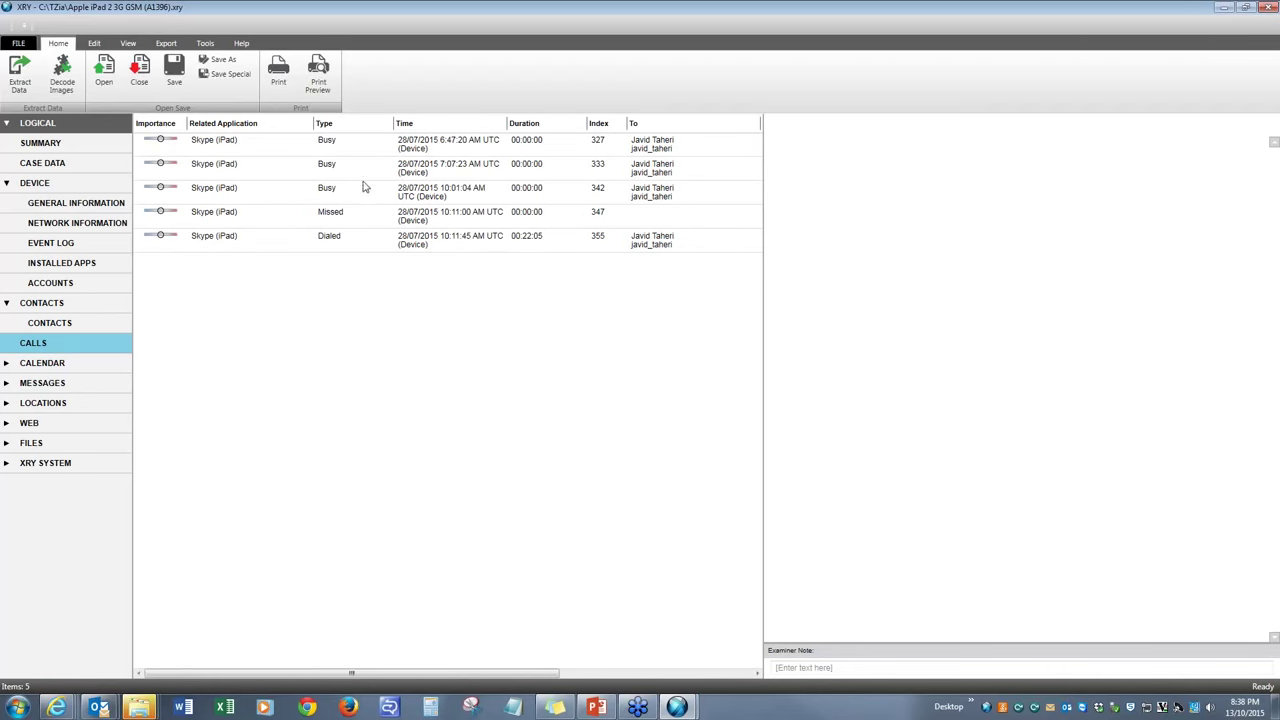
{"action": "mouse_move", "coordinate": [433, 165]}
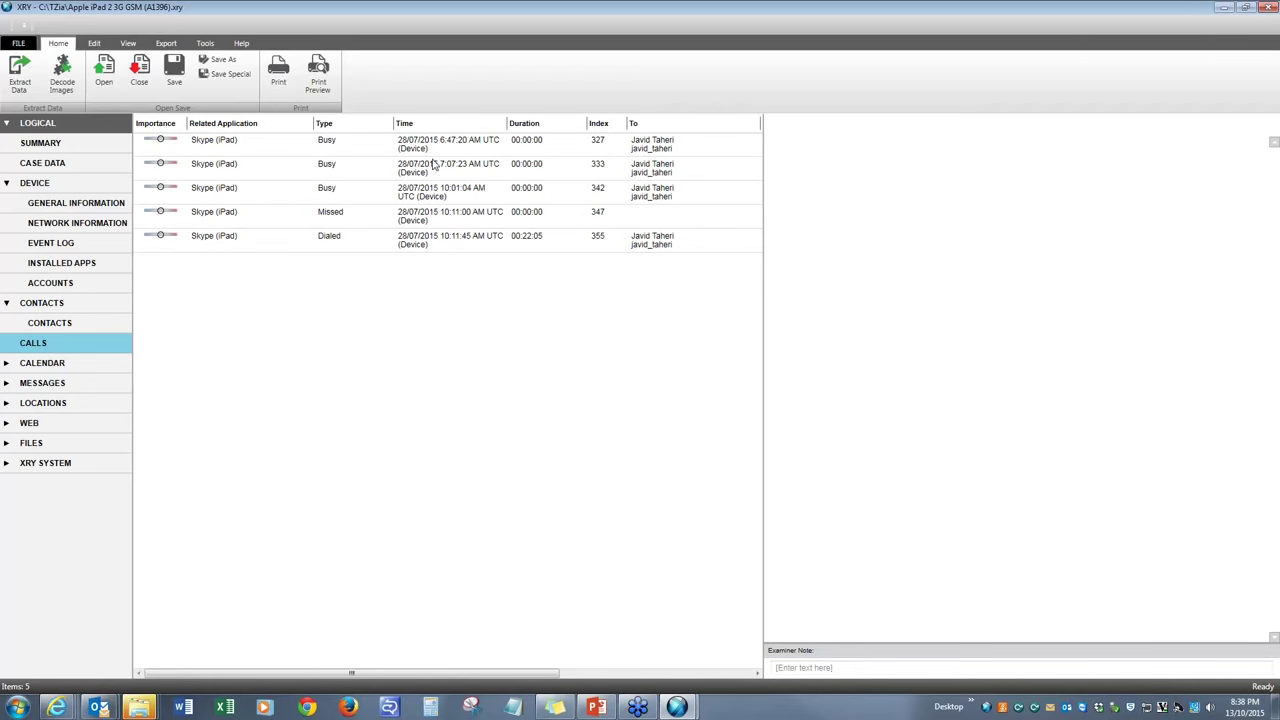
{"action": "mouse_move", "coordinate": [486, 173]}
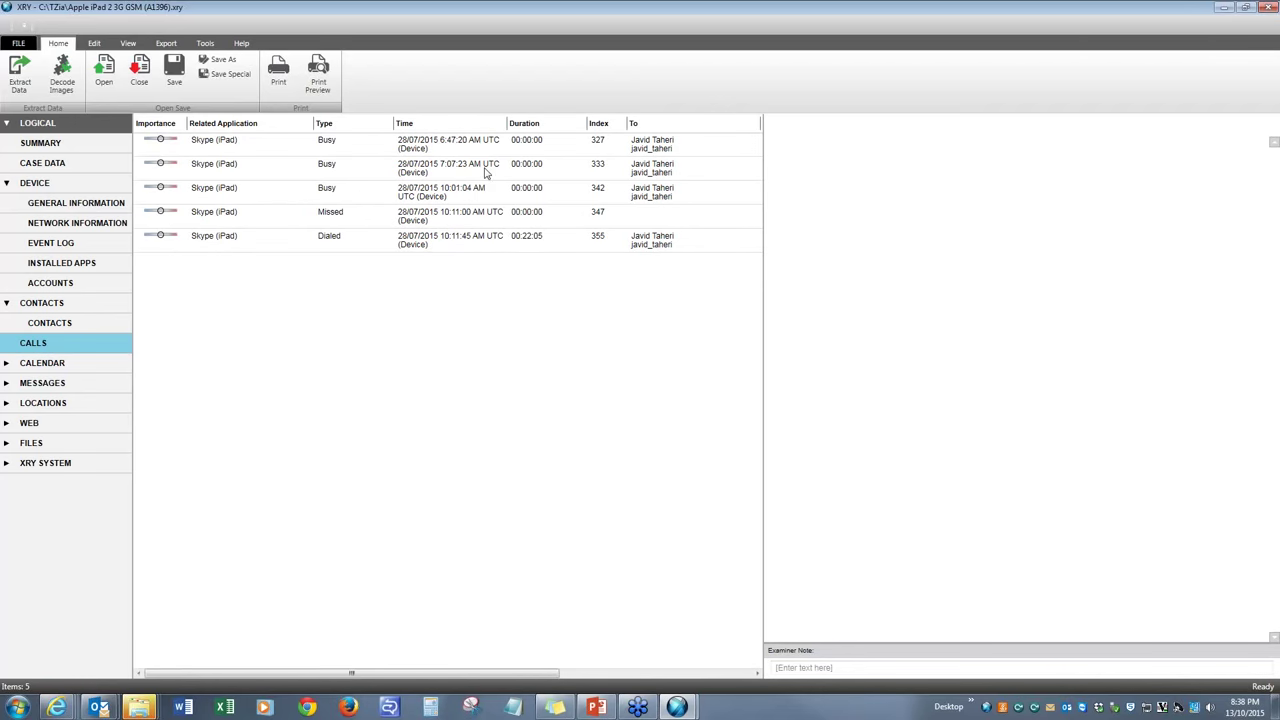
Review 287 calendar events, four tasks and three notes, then open the Messages overview
{"action": "left_click", "coordinate": [42, 362]}
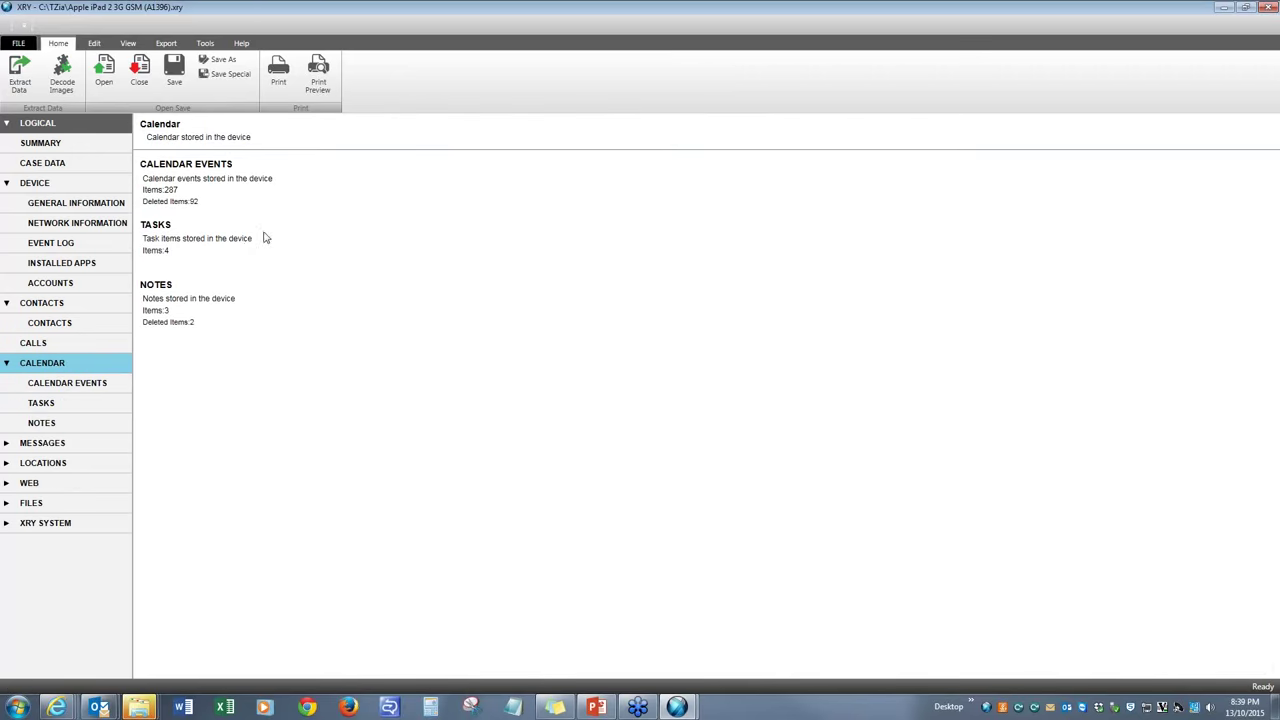
{"action": "mouse_move", "coordinate": [197, 198]}
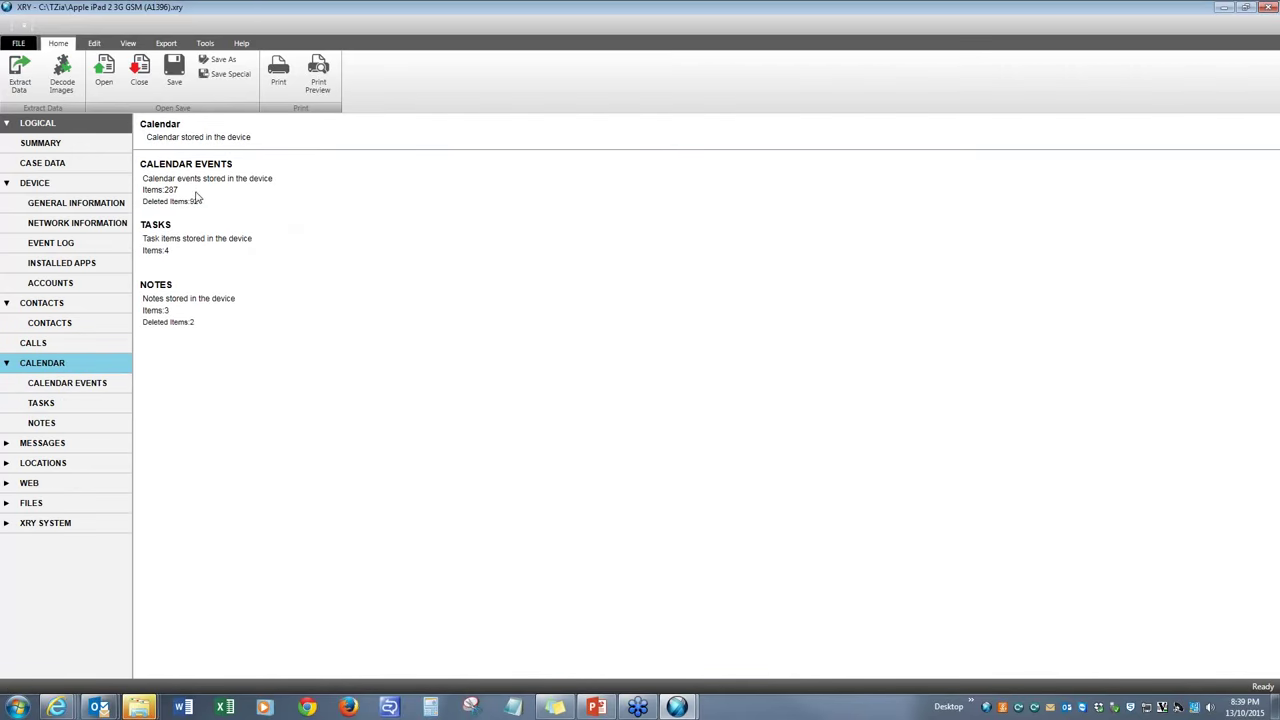
{"action": "left_click", "coordinate": [67, 383]}
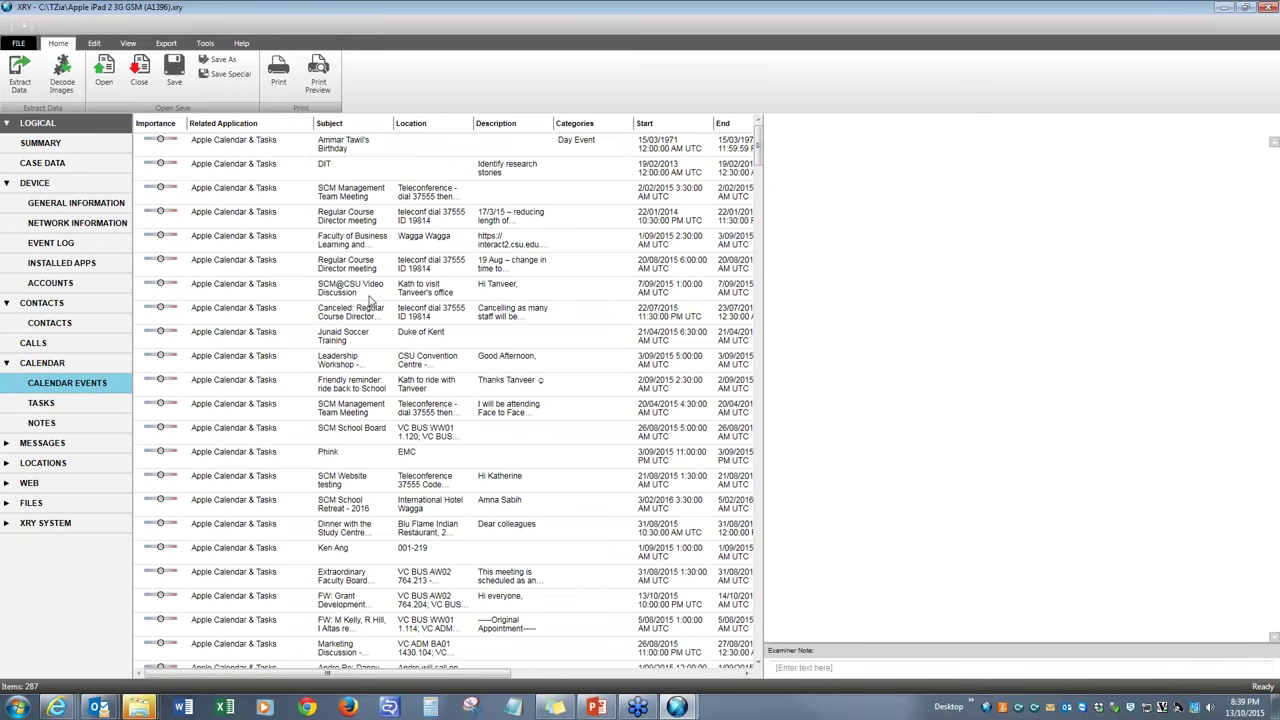
{"action": "mouse_move", "coordinate": [303, 195]}
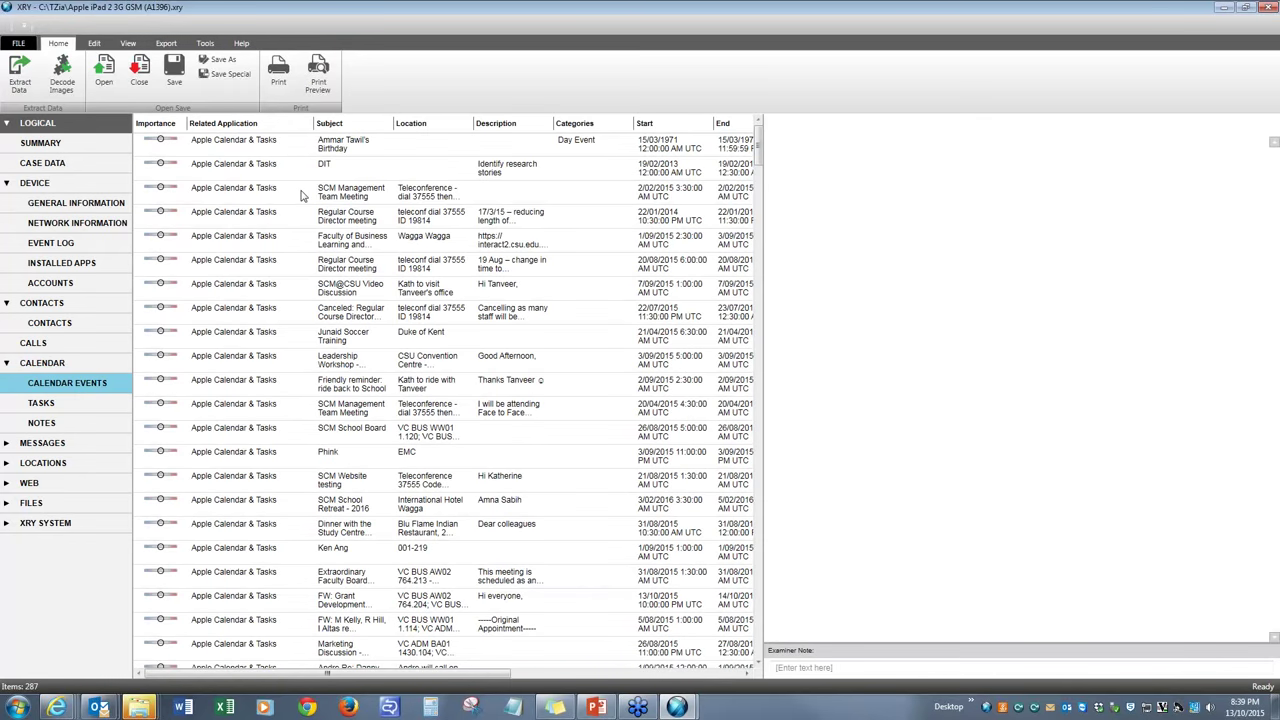
{"action": "mouse_move", "coordinate": [348, 177]}
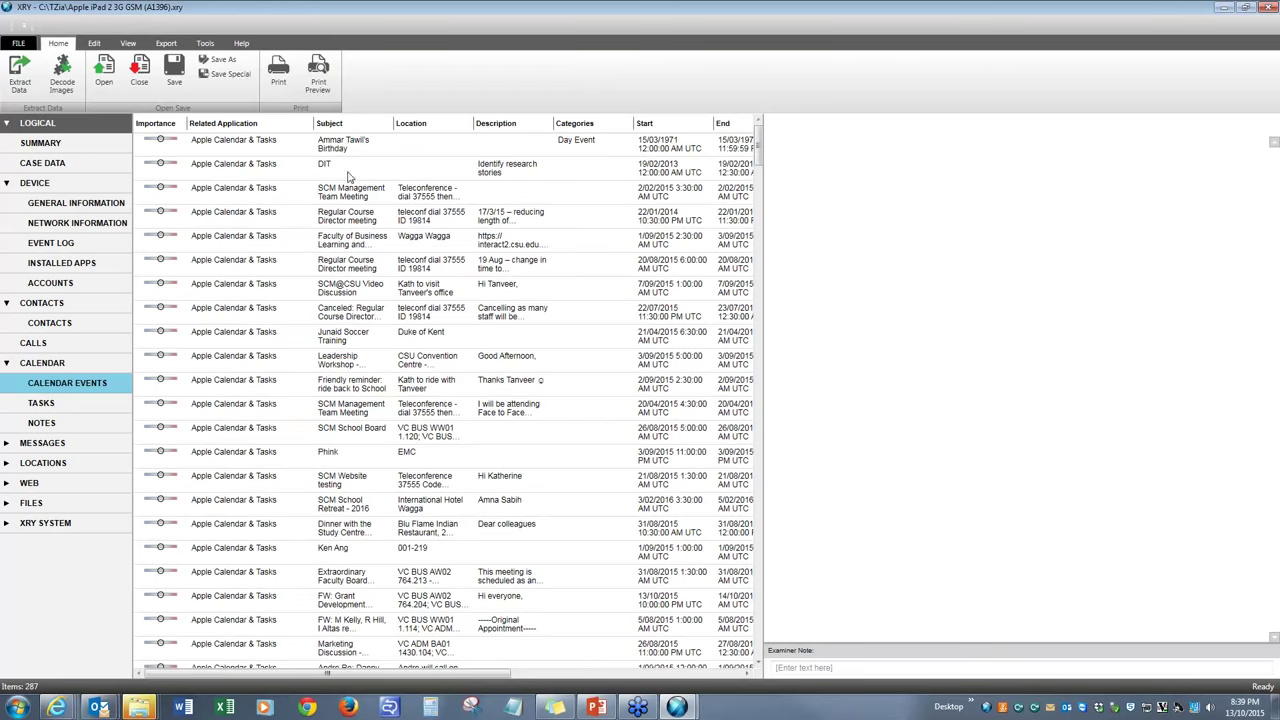
{"action": "scroll", "scroll_direction": "down", "scroll_amount": 3}
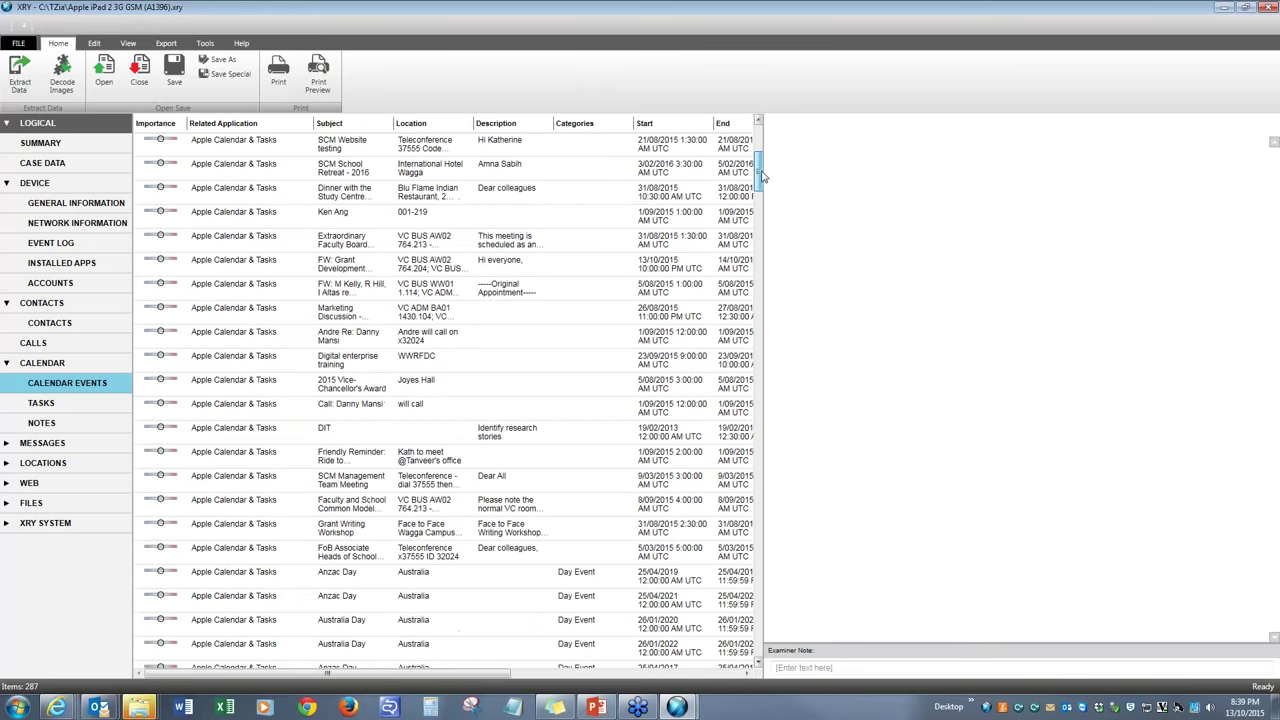
{"action": "scroll", "scroll_direction": "down", "scroll_amount": 3}
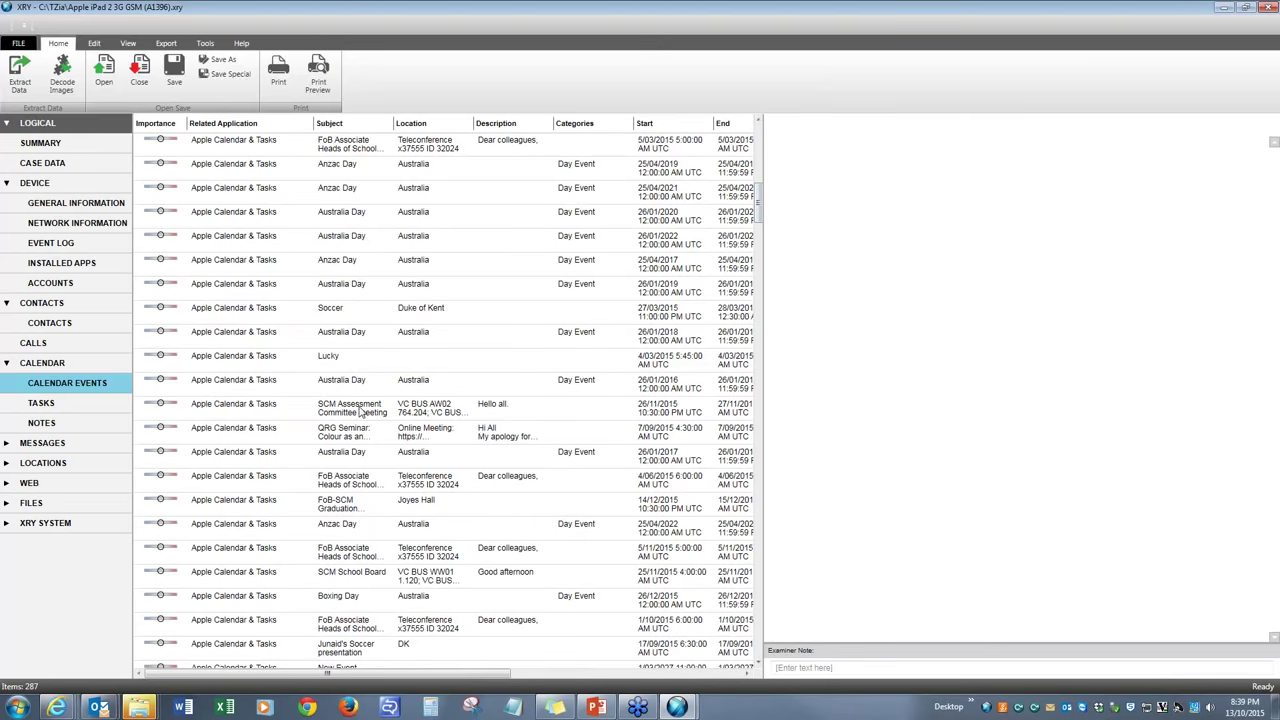
{"action": "left_click", "coordinate": [41, 402]}
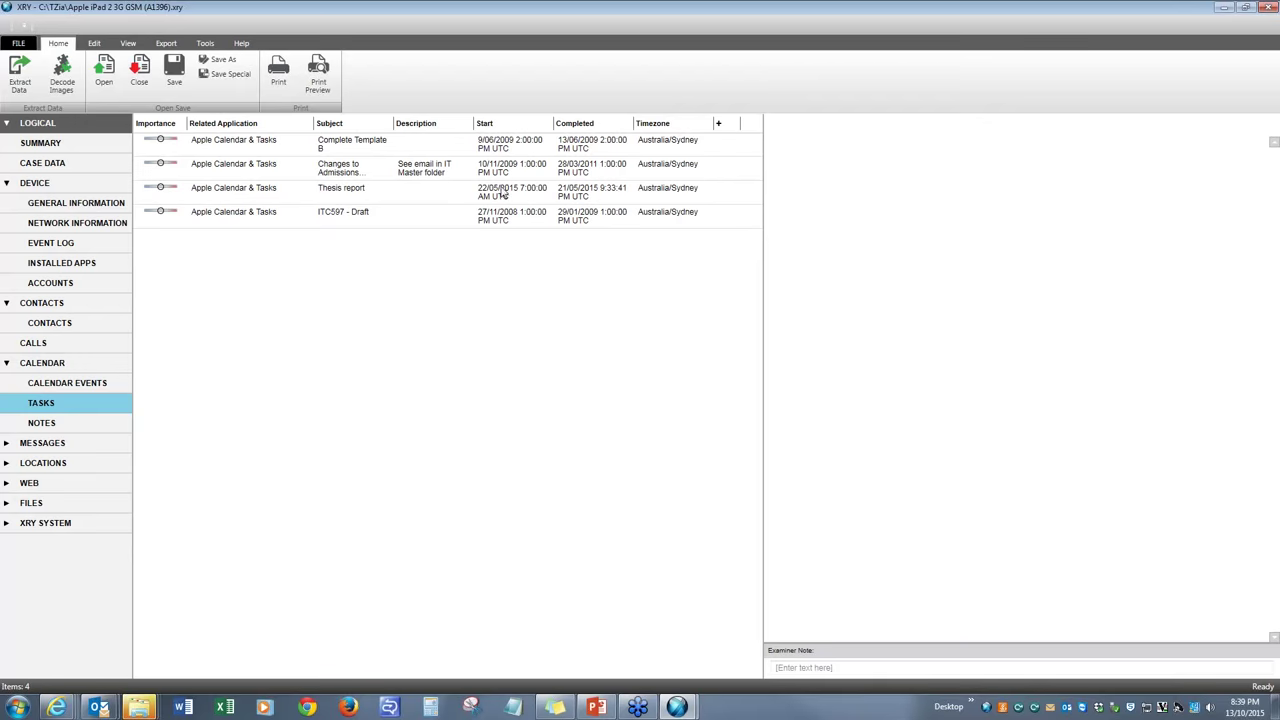
{"action": "mouse_move", "coordinate": [89, 444]}
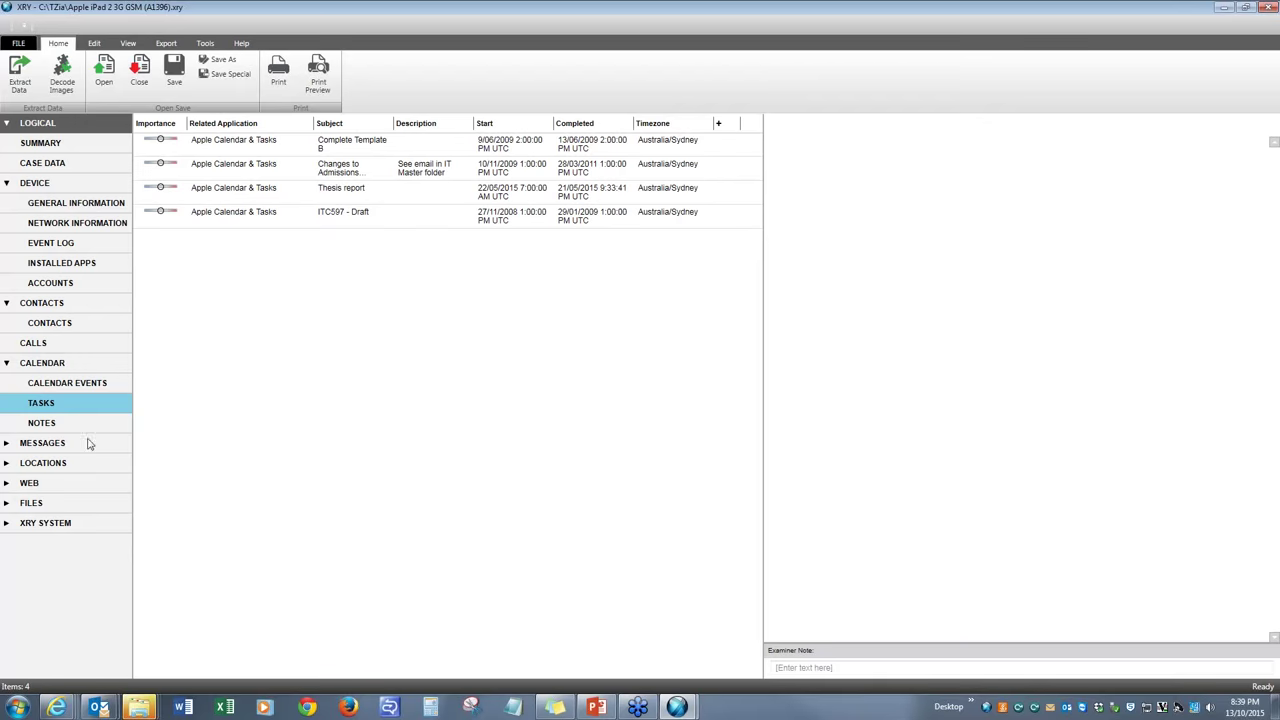
{"action": "left_click", "coordinate": [42, 422]}
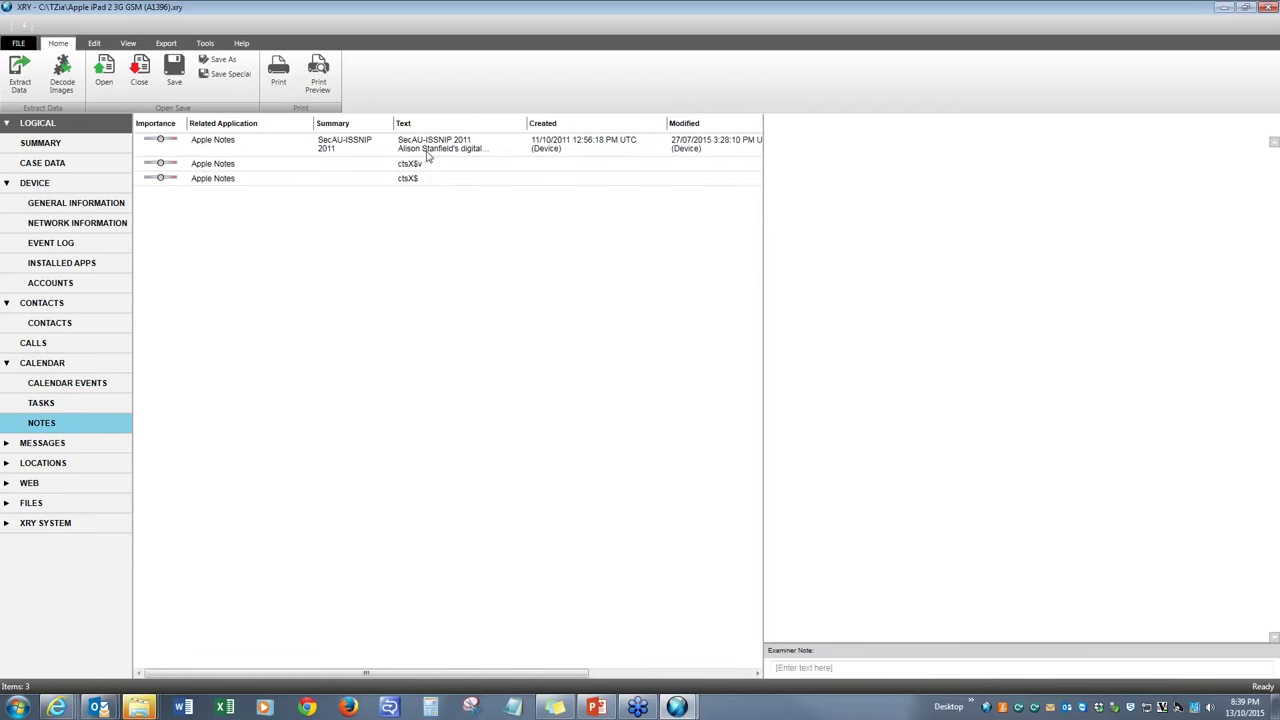
{"action": "left_click", "coordinate": [42, 443]}
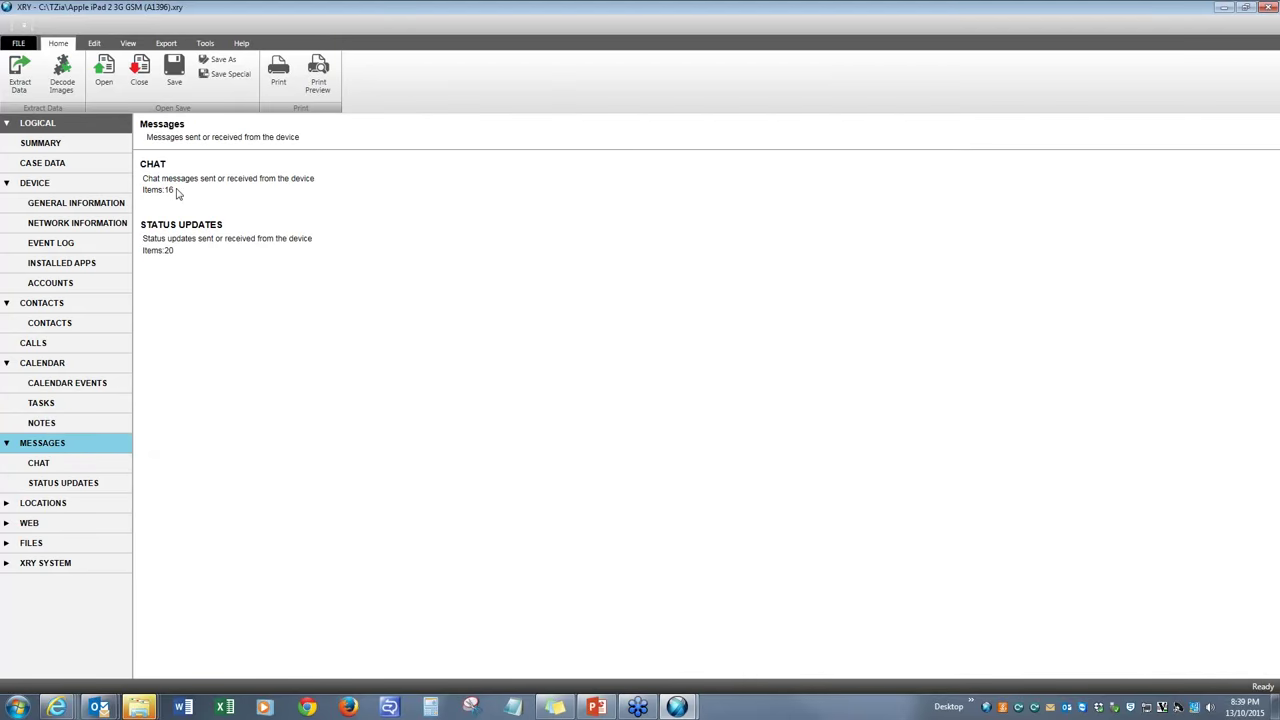
Review the iPad's 16 chat messages, mostly Skype, then its 20 WeChat status updates
{"action": "left_click", "coordinate": [38, 462]}
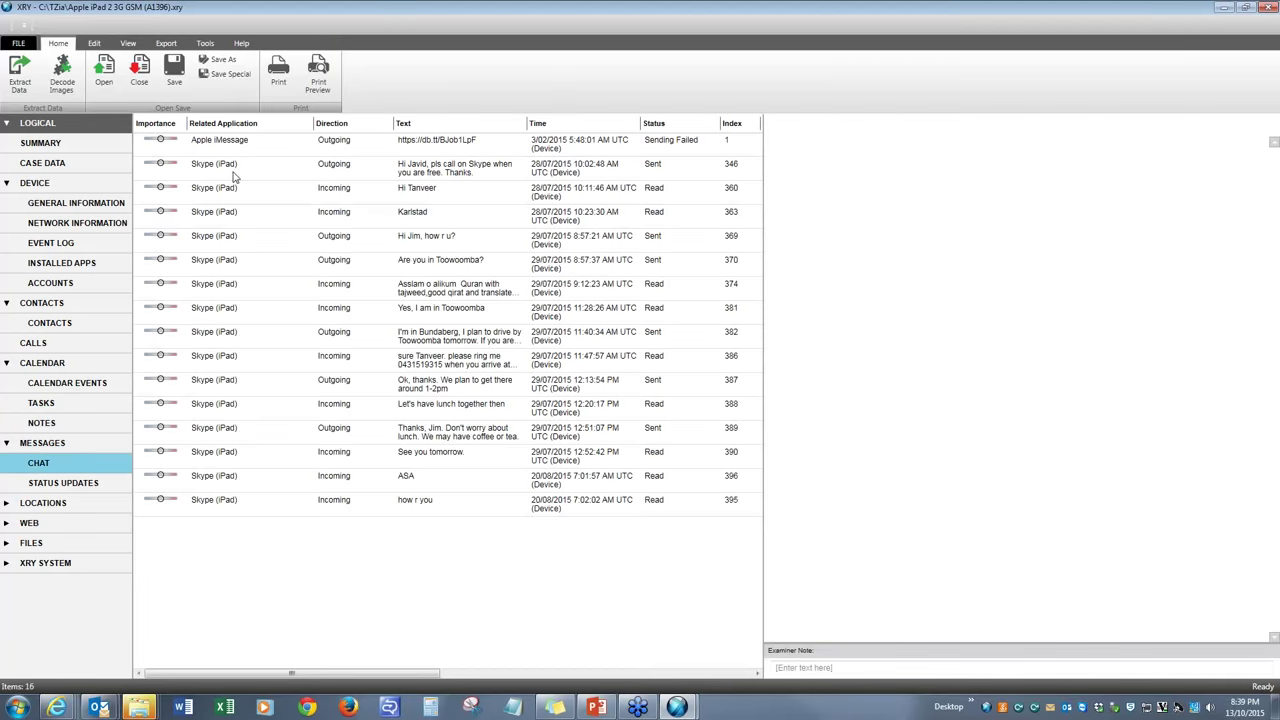
{"action": "mouse_move", "coordinate": [203, 151]}
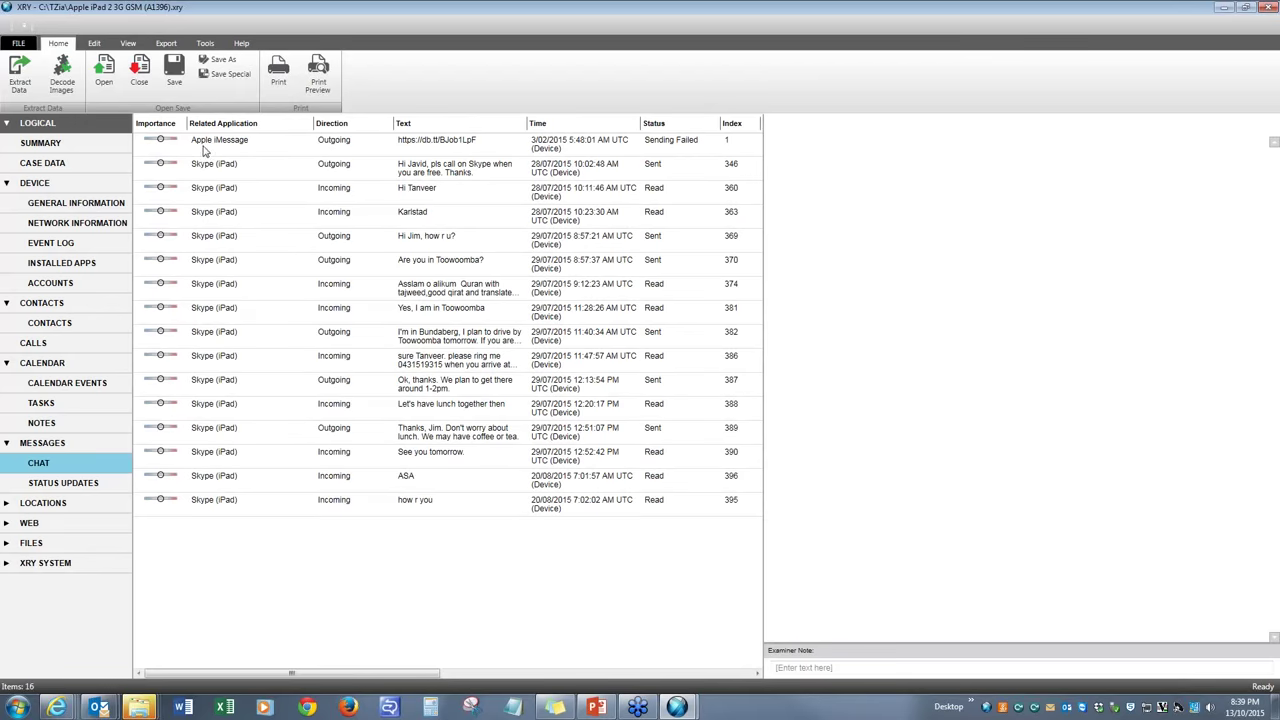
{"action": "mouse_move", "coordinate": [240, 440]}
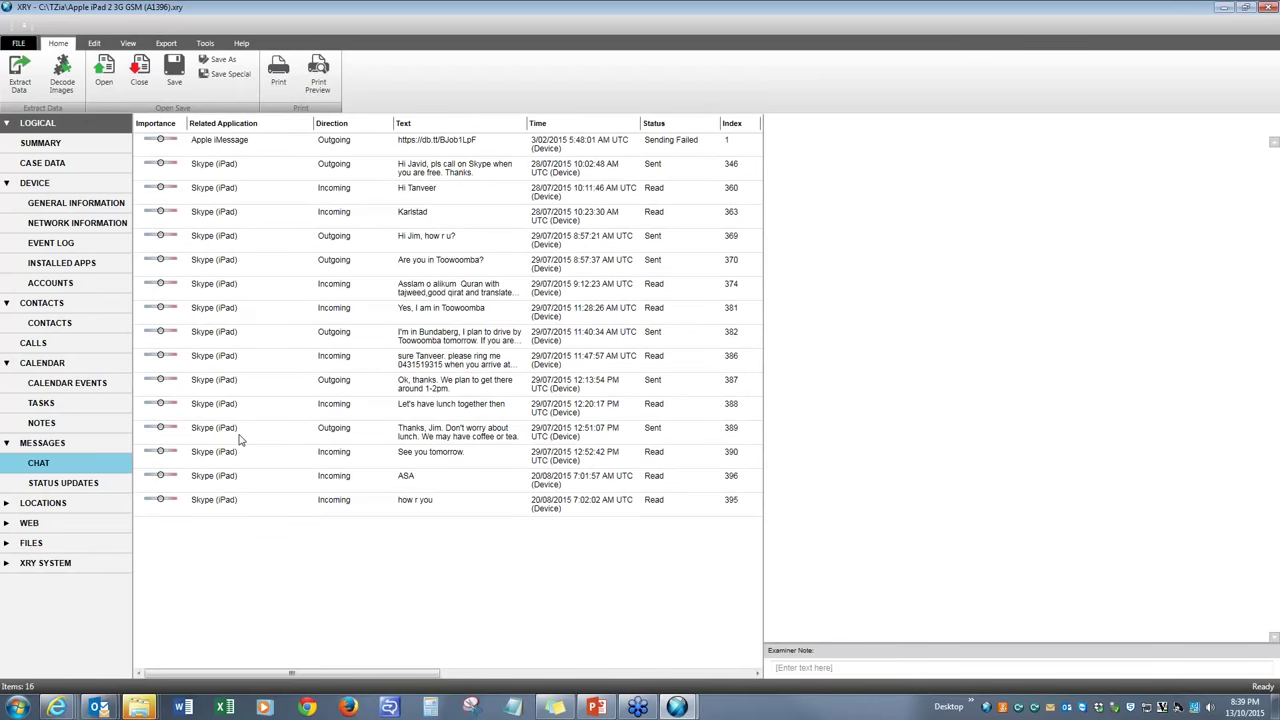
{"action": "mouse_move", "coordinate": [240, 482]}
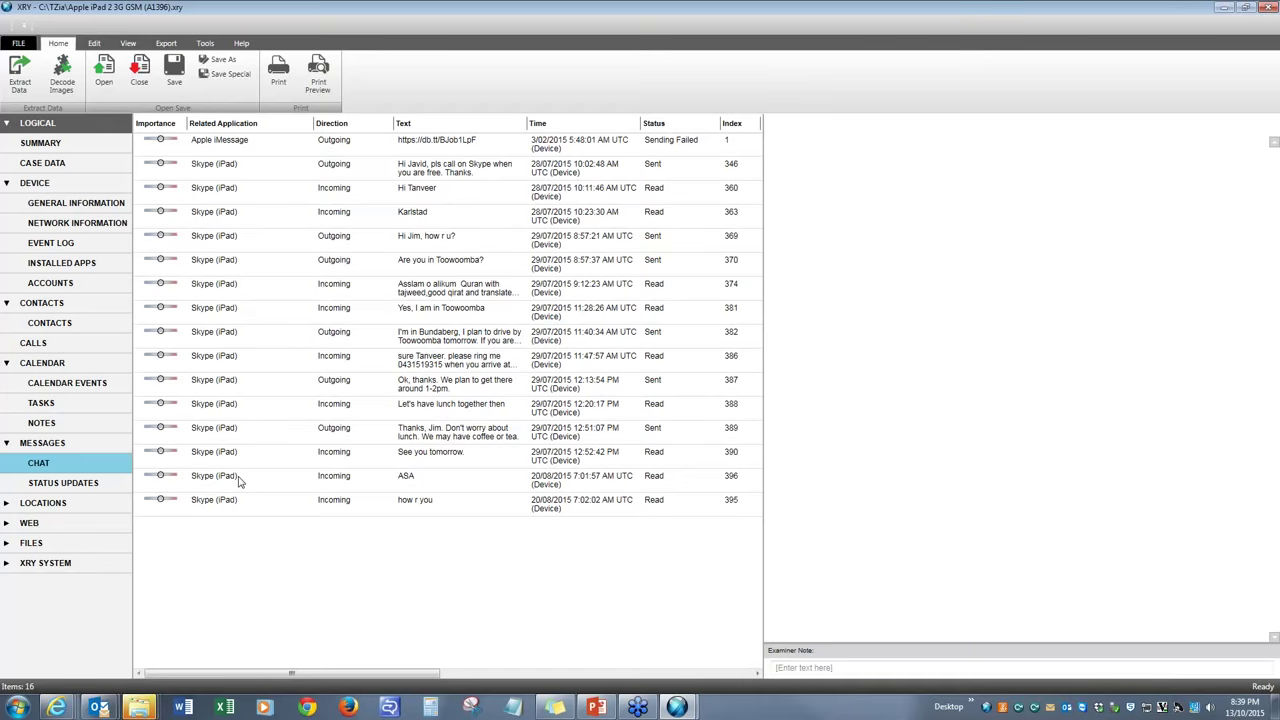
{"action": "mouse_move", "coordinate": [352, 342]}
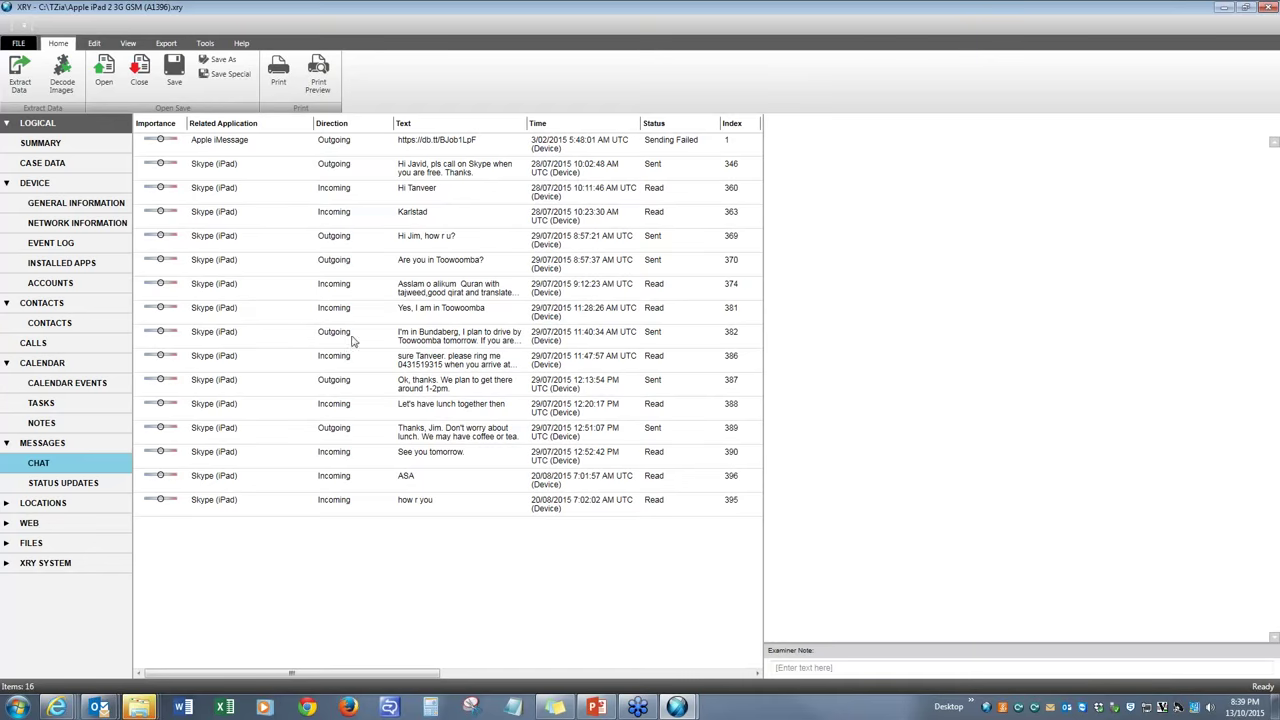
{"action": "left_click", "coordinate": [63, 483]}
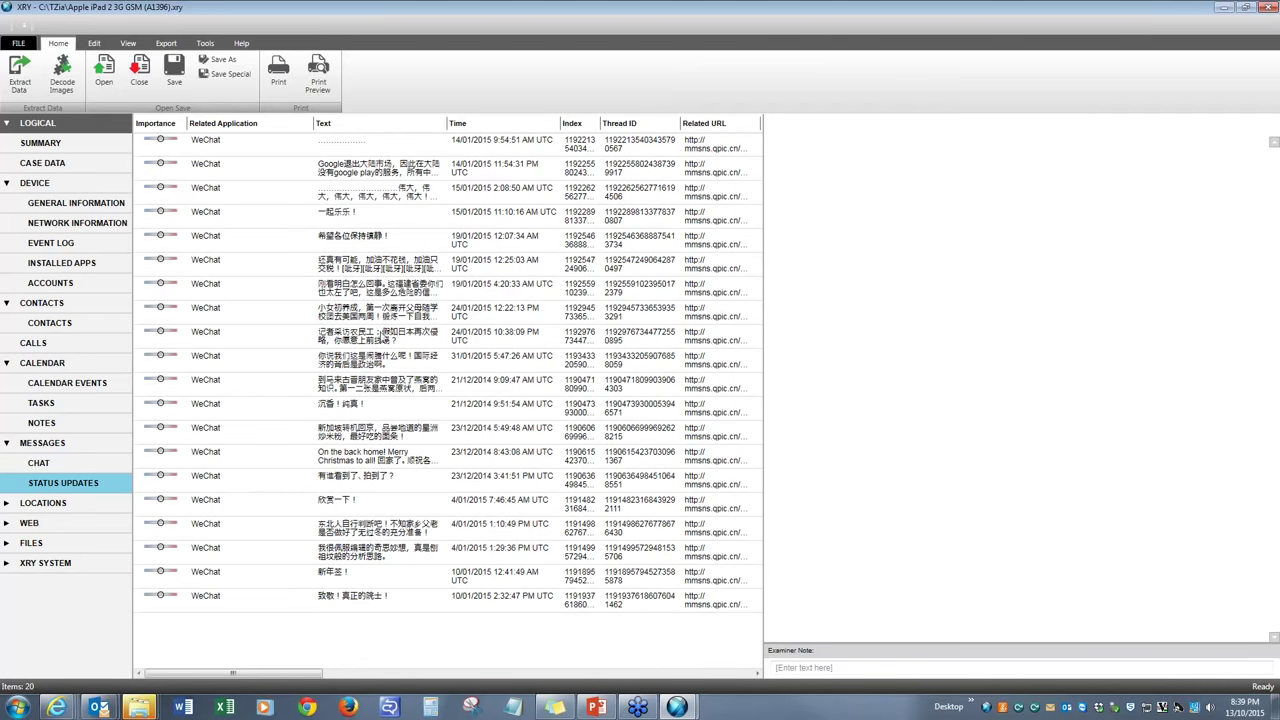
{"action": "mouse_move", "coordinate": [395, 475]}
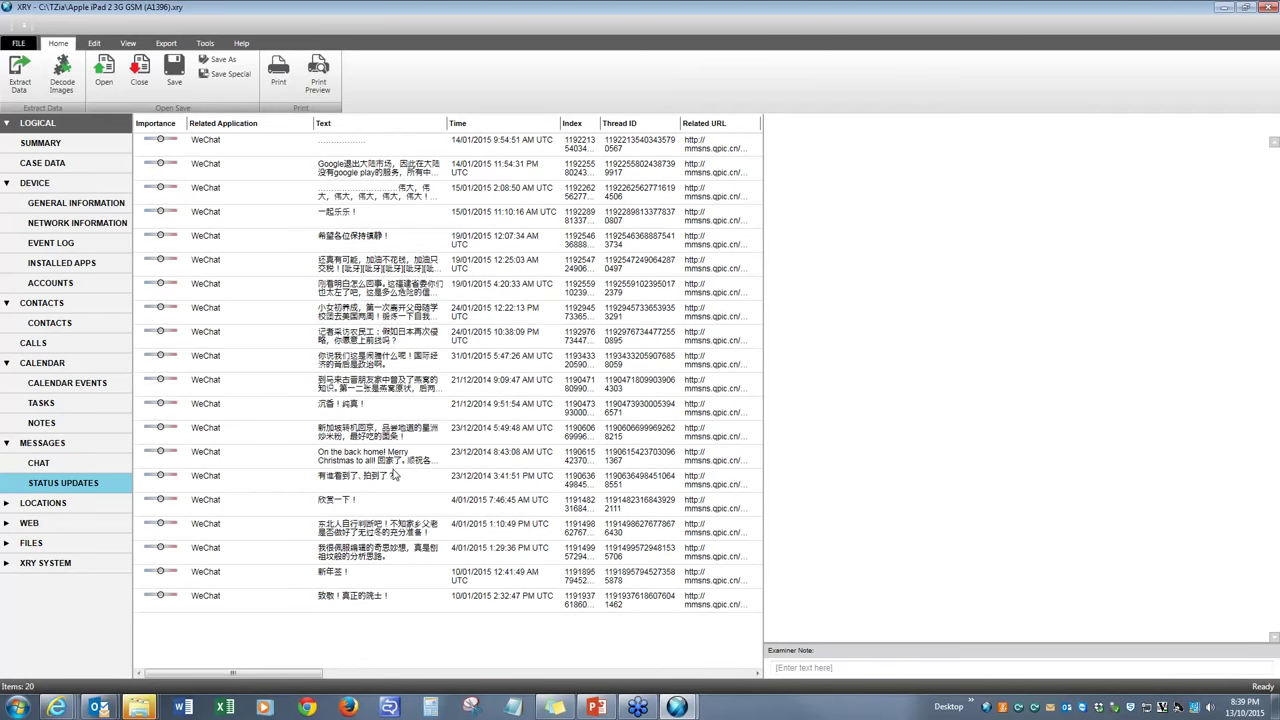
{"action": "mouse_move", "coordinate": [408, 231]}
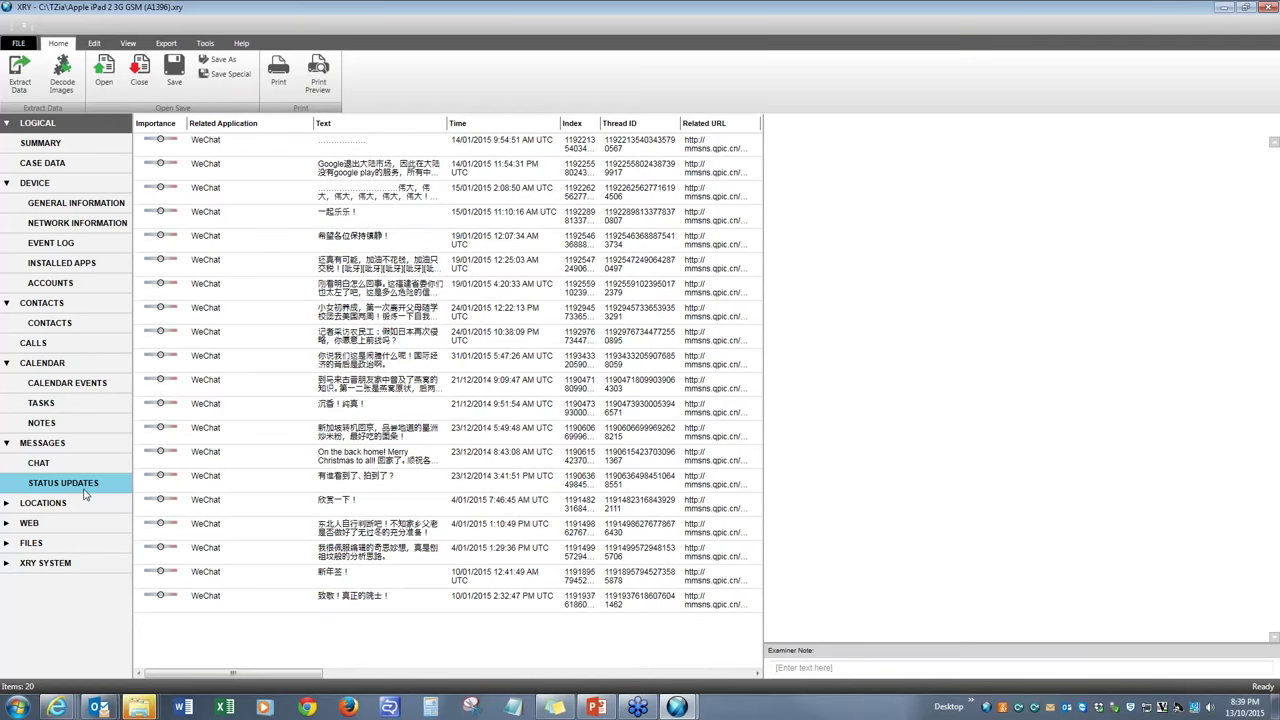
View a Current Location history entry on the map, then list the five location searches
{"action": "left_click", "coordinate": [43, 502]}
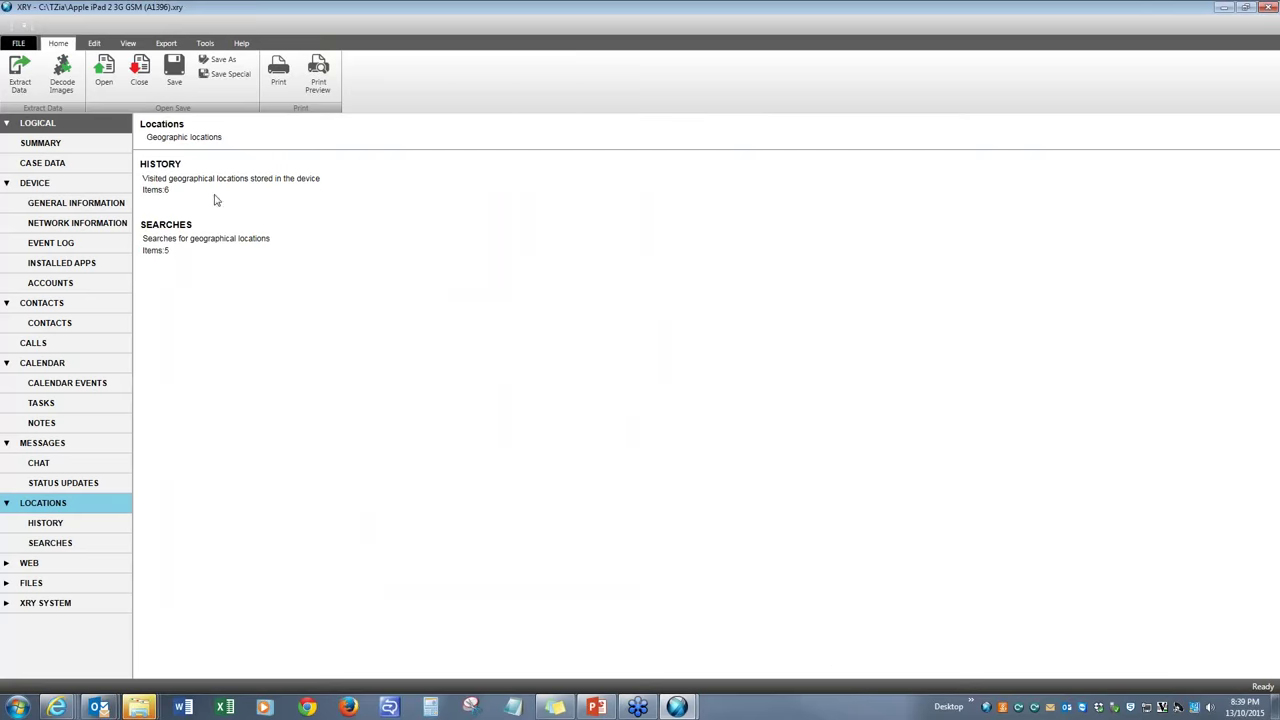
{"action": "left_click", "coordinate": [45, 522]}
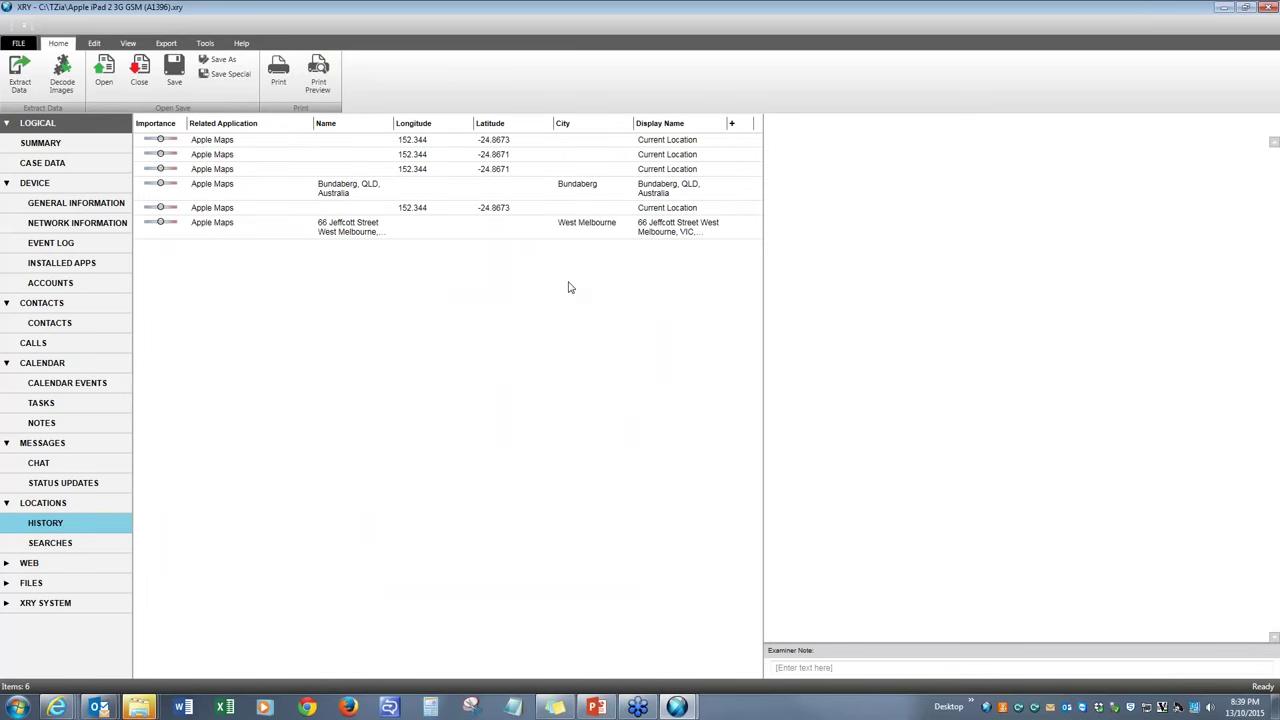
{"action": "mouse_move", "coordinate": [698, 158]}
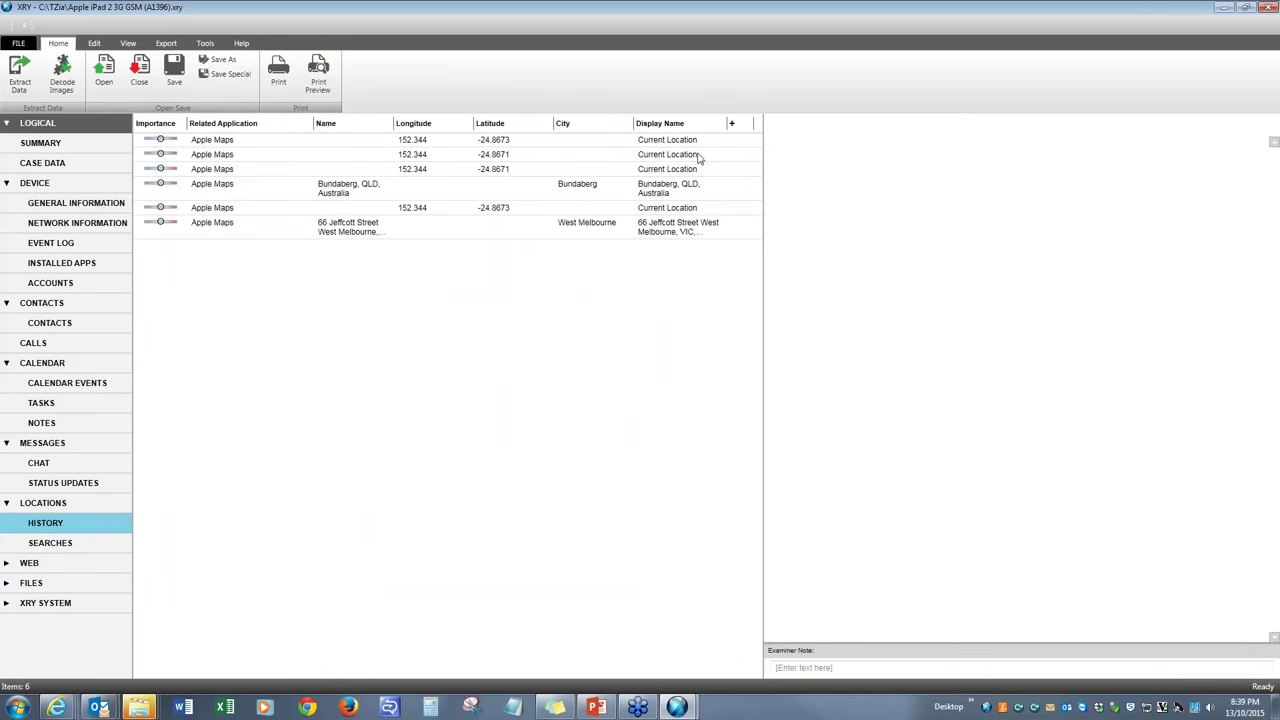
{"action": "mouse_move", "coordinate": [645, 238]}
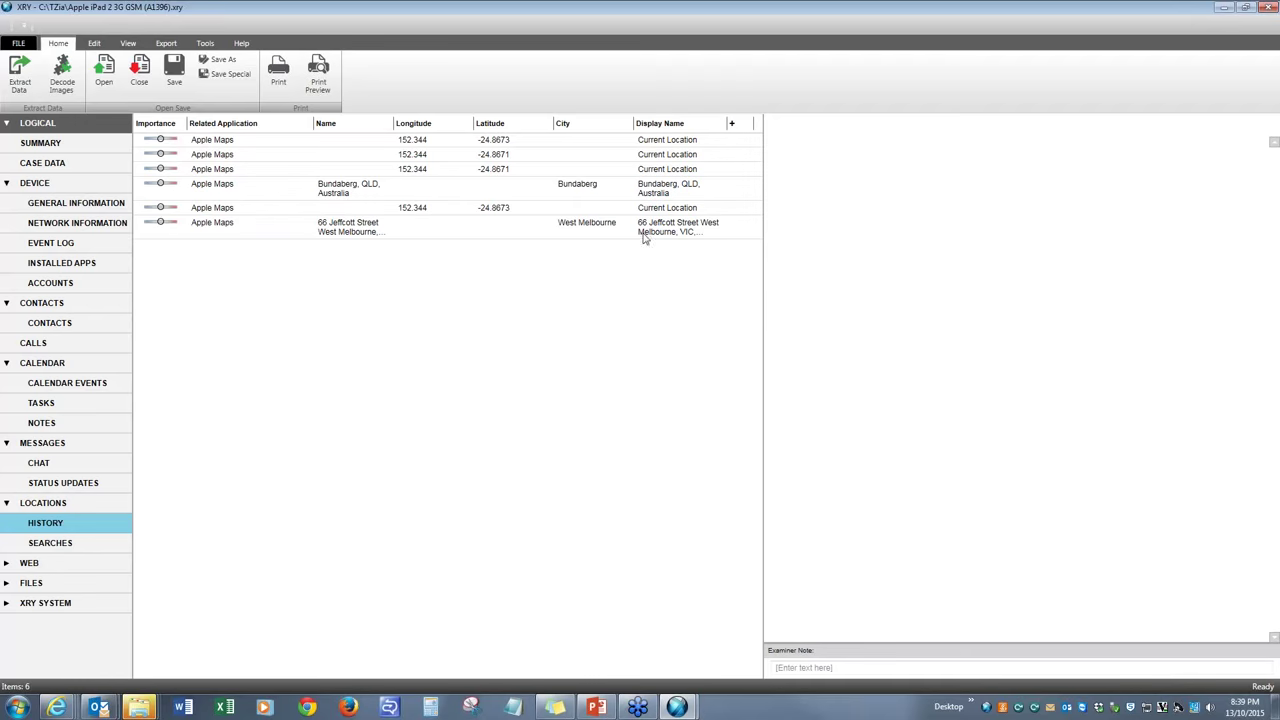
{"action": "mouse_move", "coordinate": [628, 231]}
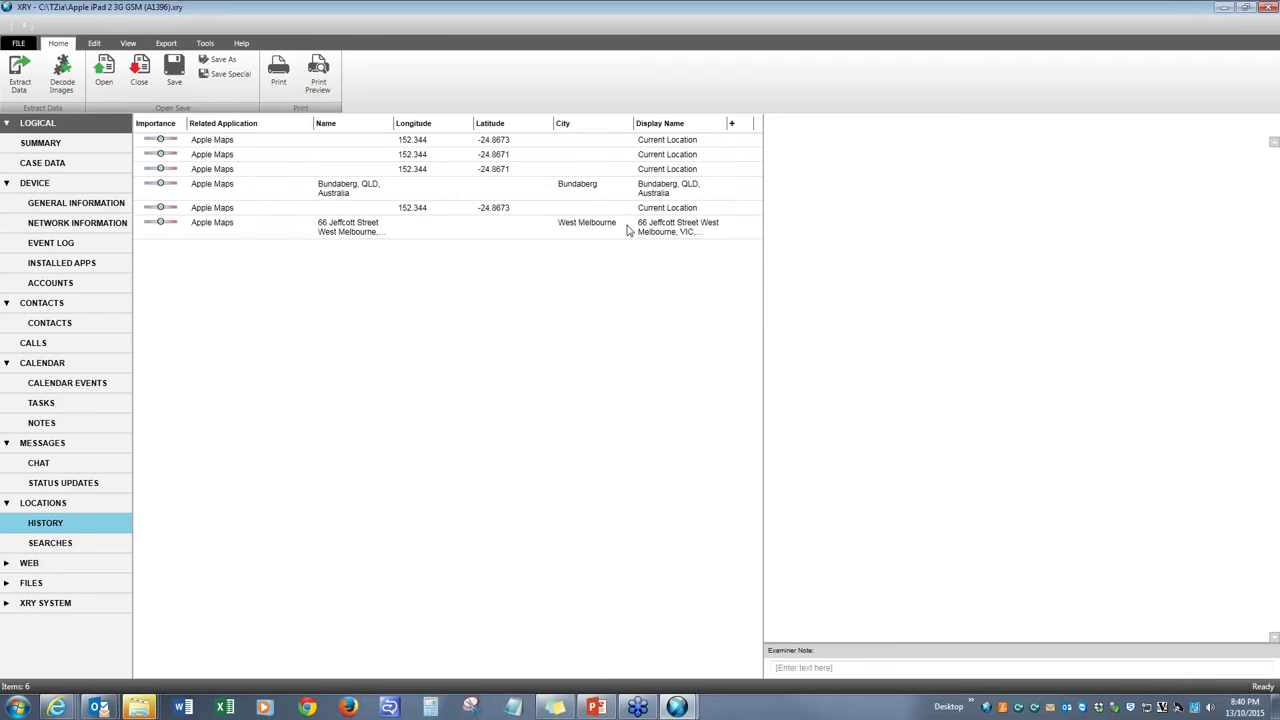
{"action": "mouse_move", "coordinate": [648, 234]}
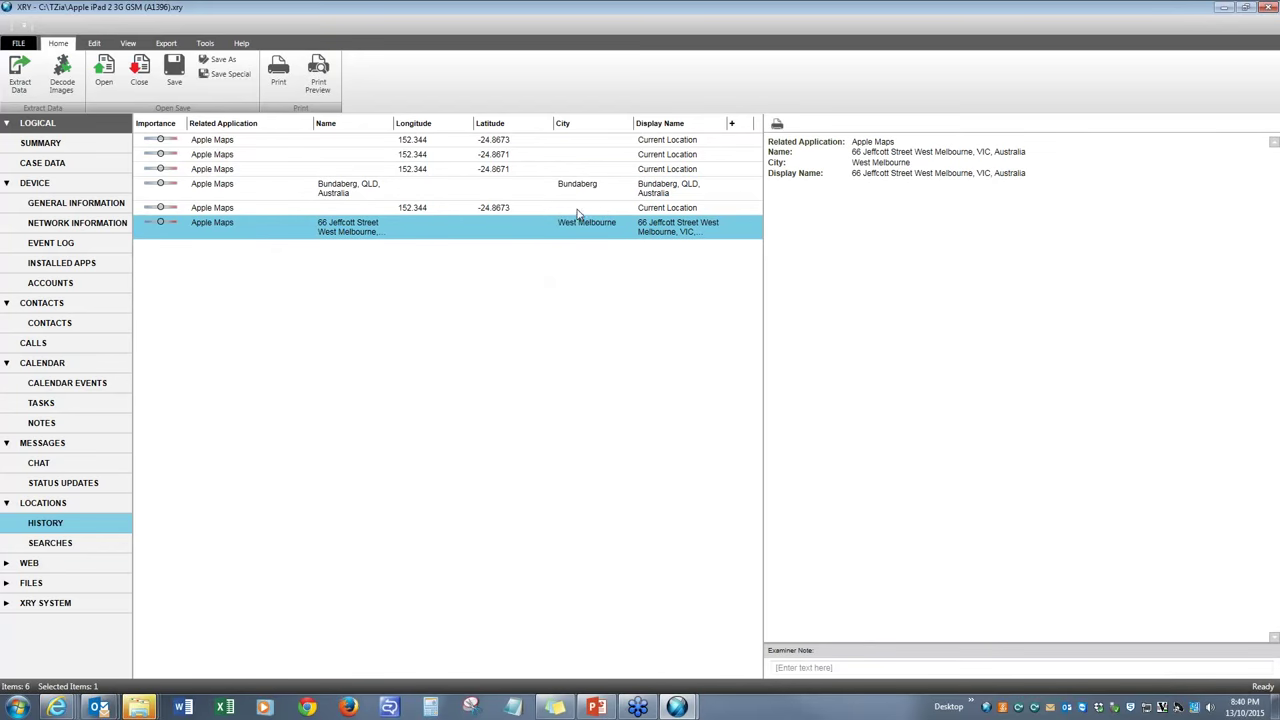
{"action": "left_click", "coordinate": [400, 207]}
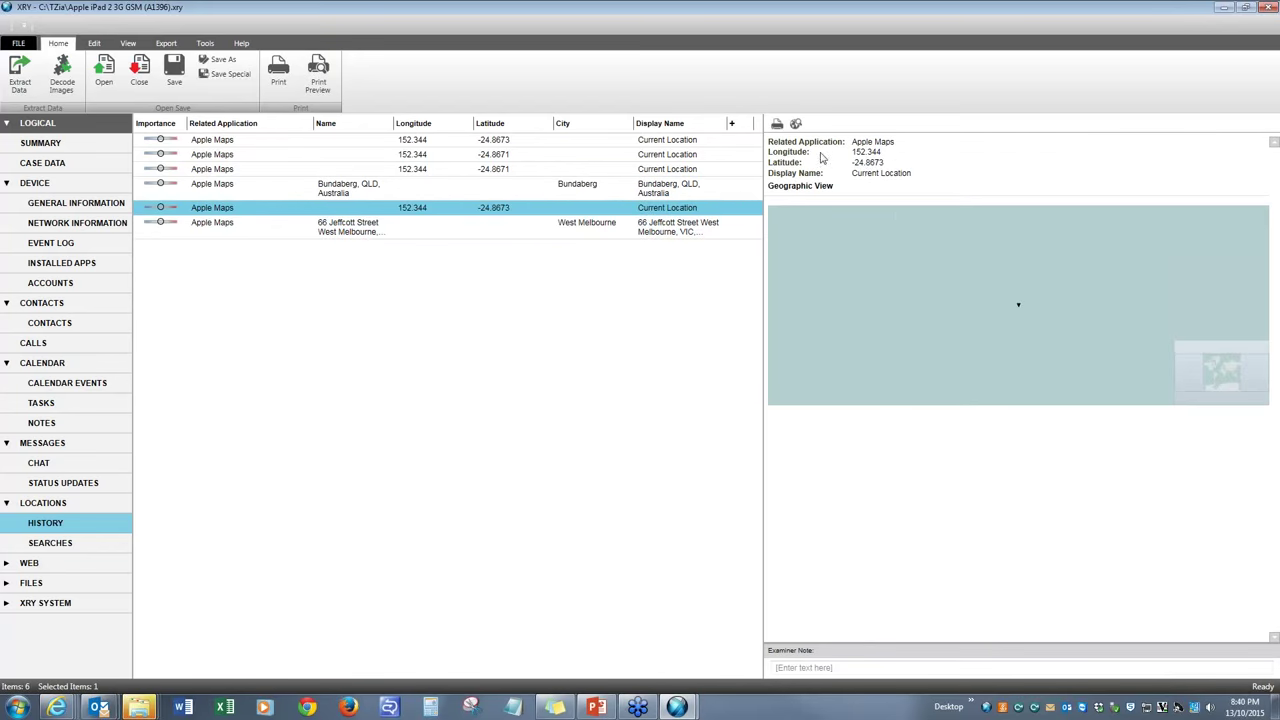
{"action": "mouse_move", "coordinate": [948, 323]}
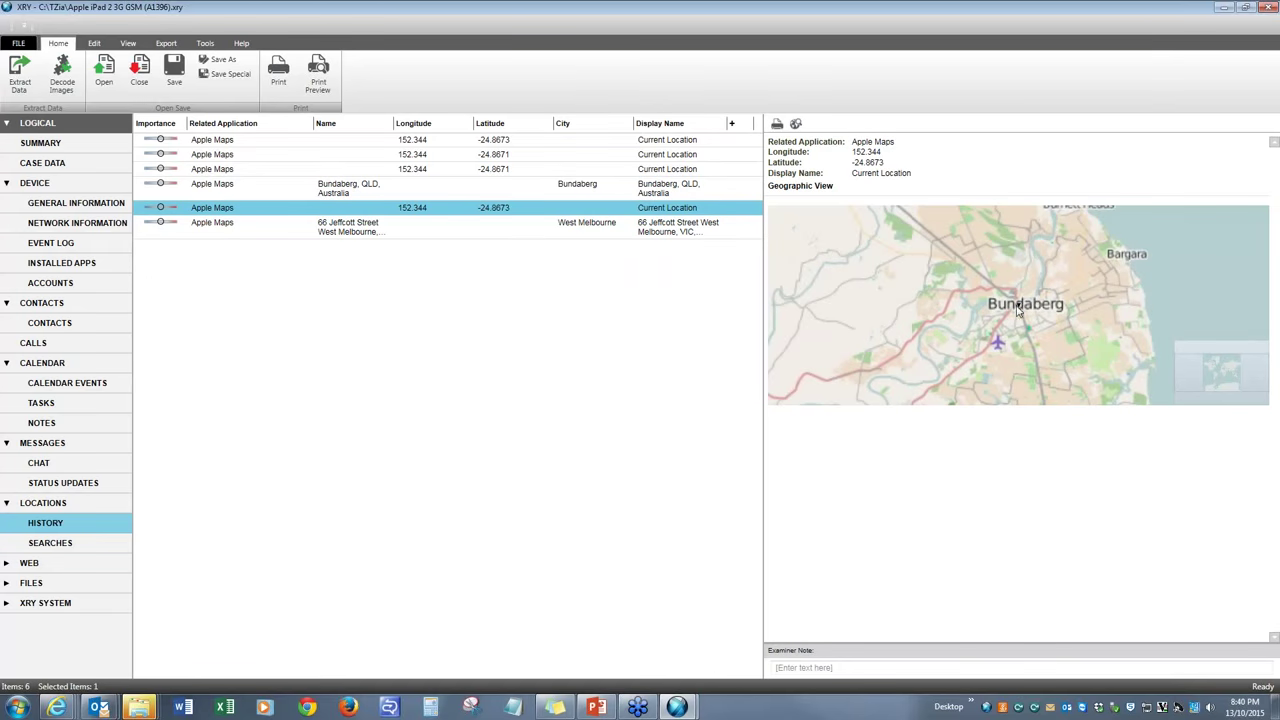
{"action": "mouse_move", "coordinate": [420, 454]}
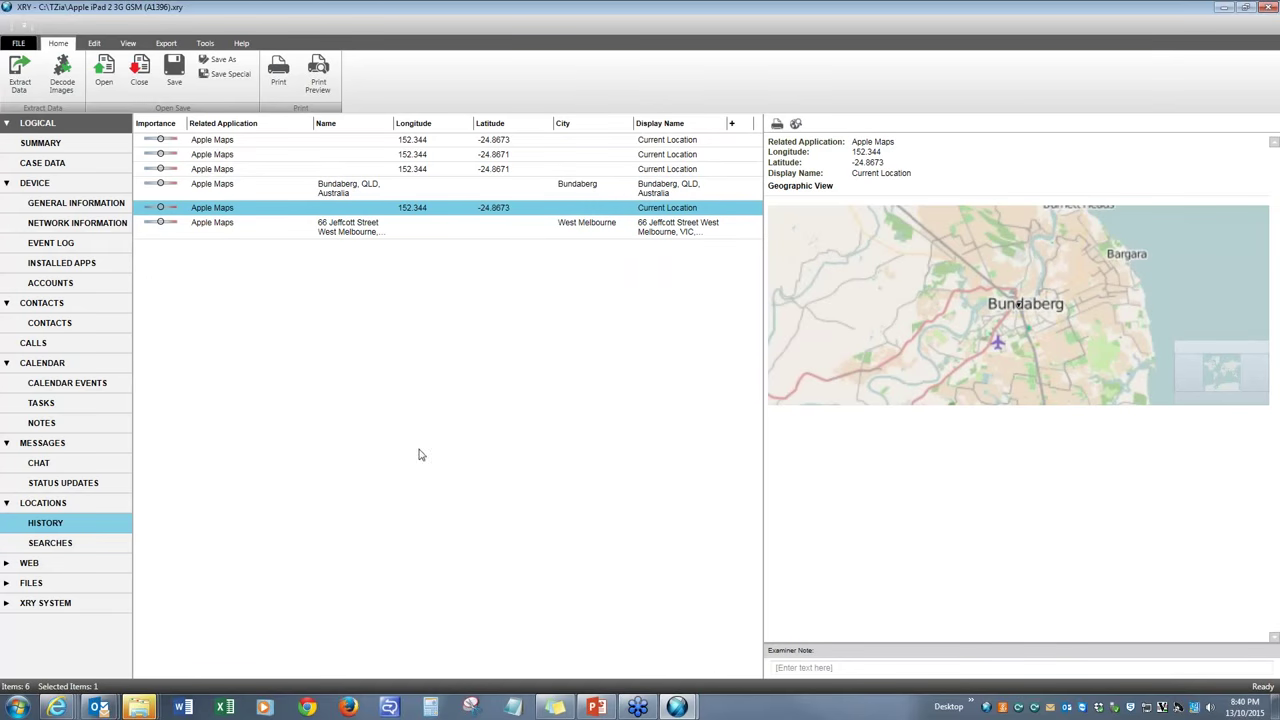
{"action": "mouse_move", "coordinate": [450, 230]}
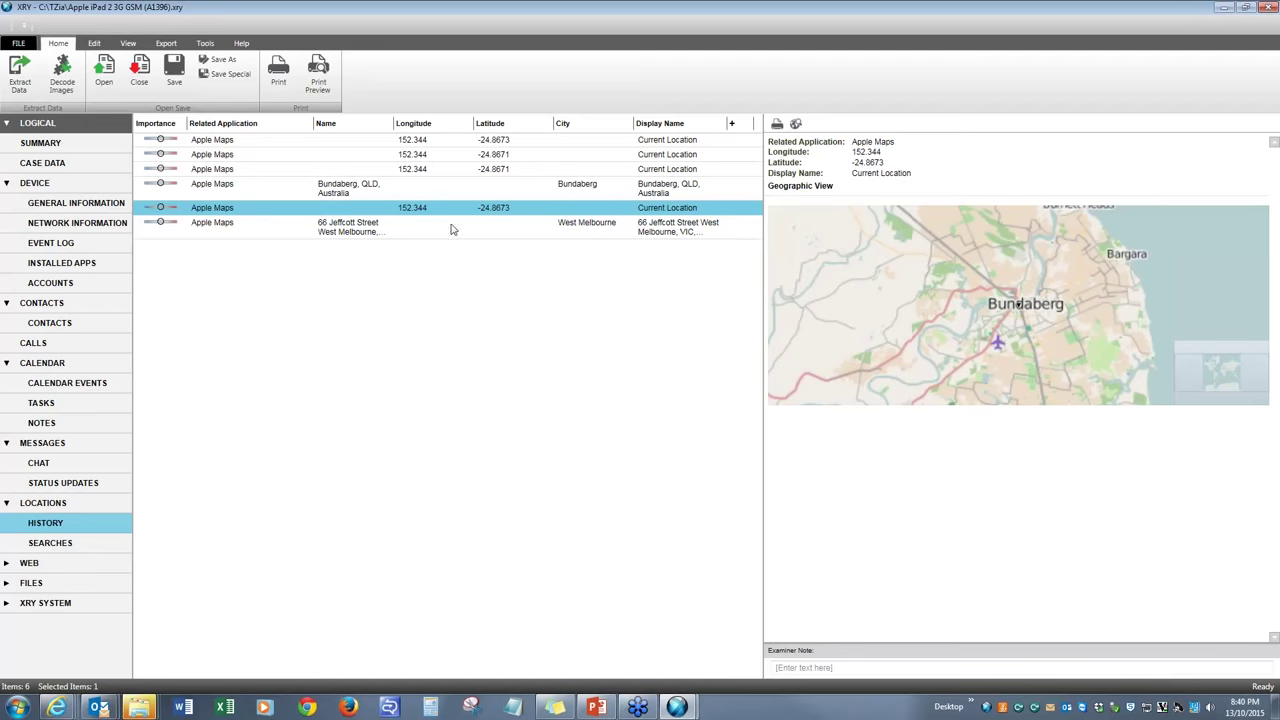
{"action": "mouse_move", "coordinate": [913, 263]}
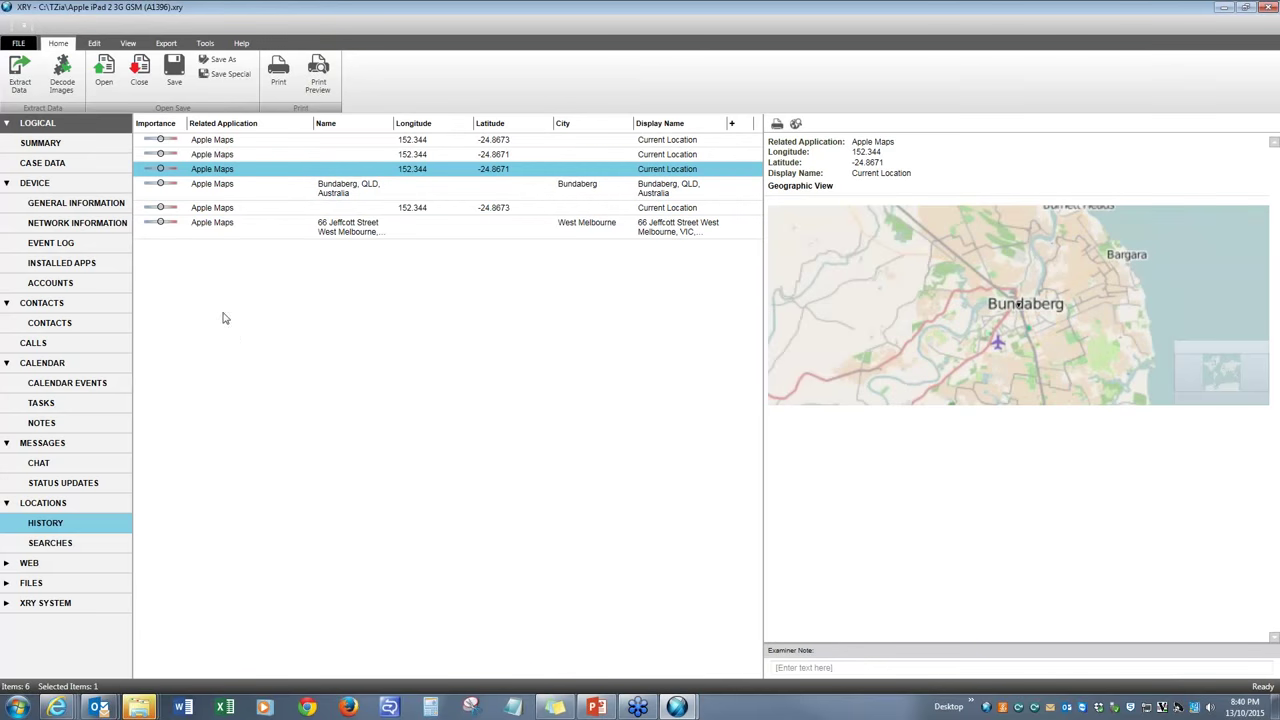
{"action": "left_click", "coordinate": [50, 542]}
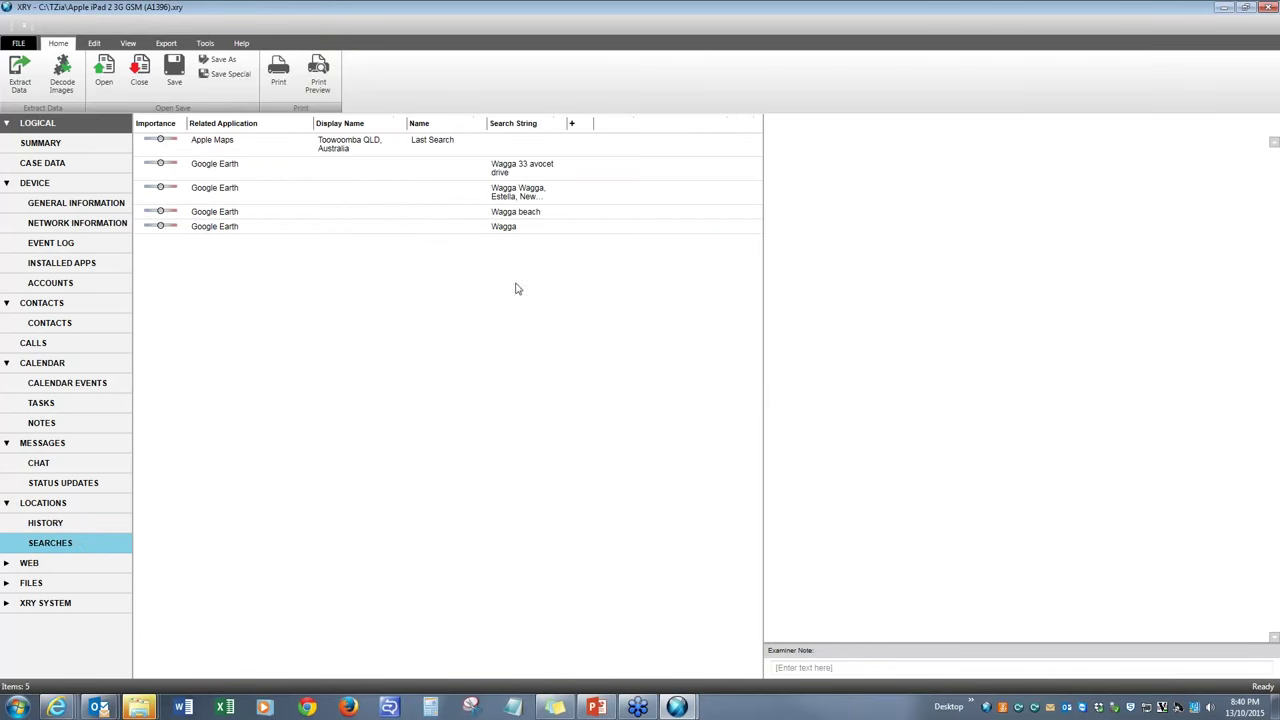
{"action": "mouse_move", "coordinate": [340, 304]}
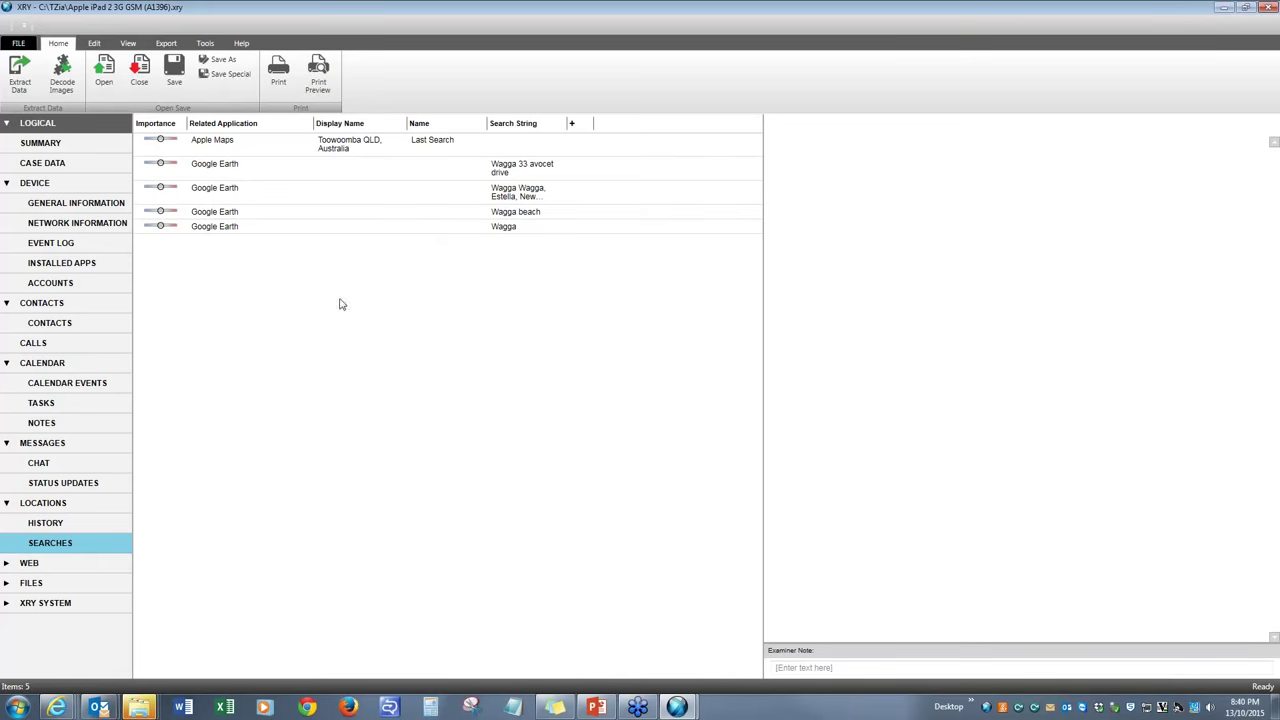
List the 170 web history entries and scroll through the Apple cookie records
{"action": "left_click", "coordinate": [29, 563]}
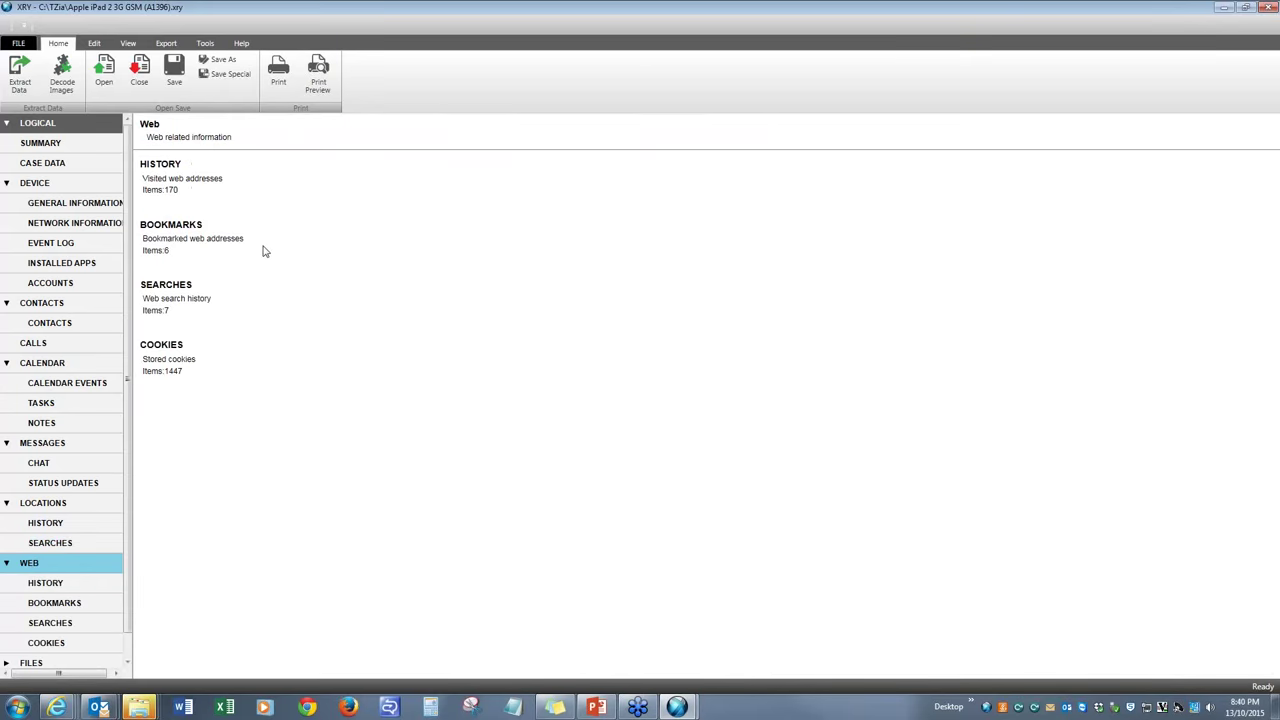
{"action": "mouse_move", "coordinate": [176, 194]}
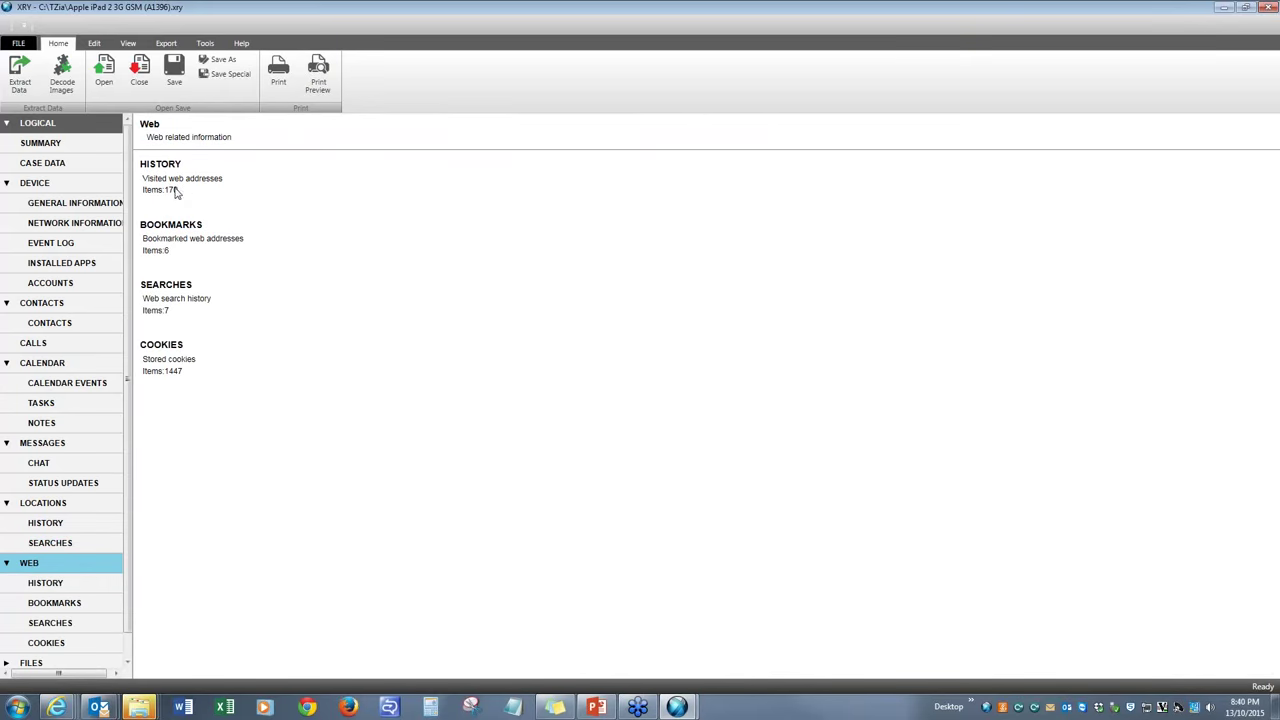
{"action": "left_click", "coordinate": [45, 582]}
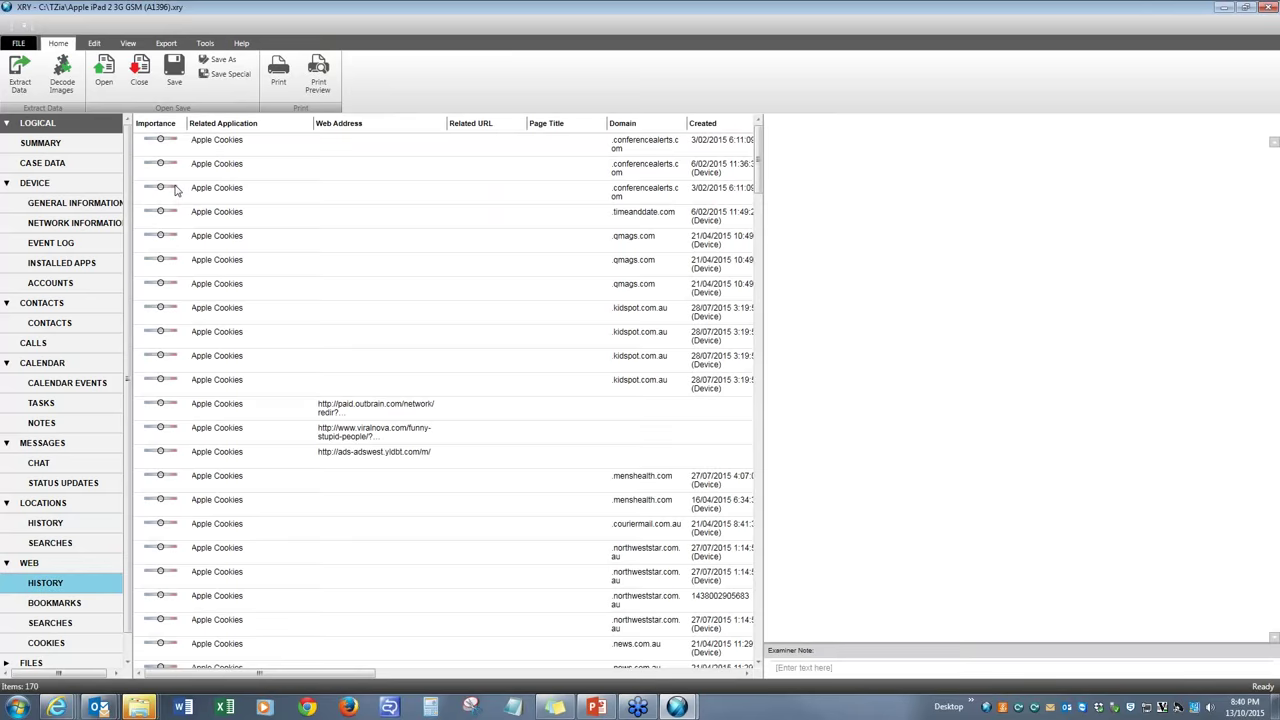
{"action": "scroll", "scroll_direction": "down", "scroll_amount": 3}
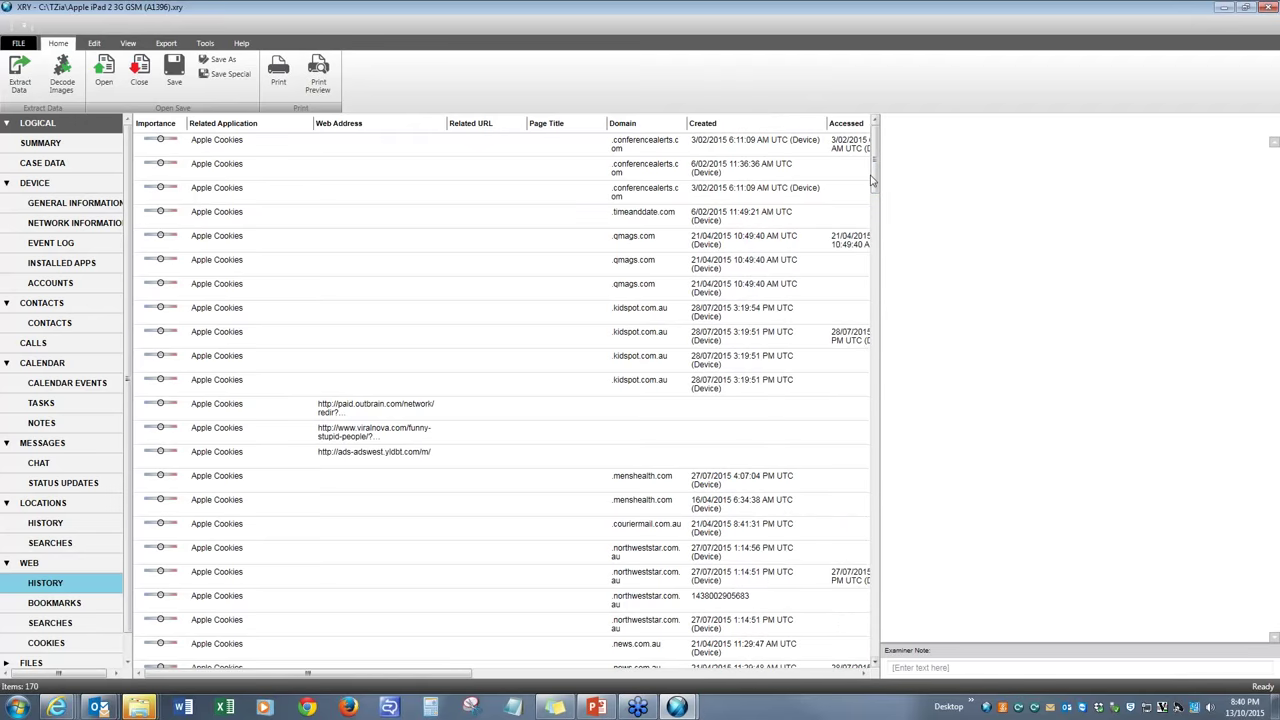
{"action": "scroll", "scroll_direction": "down", "scroll_amount": 3}
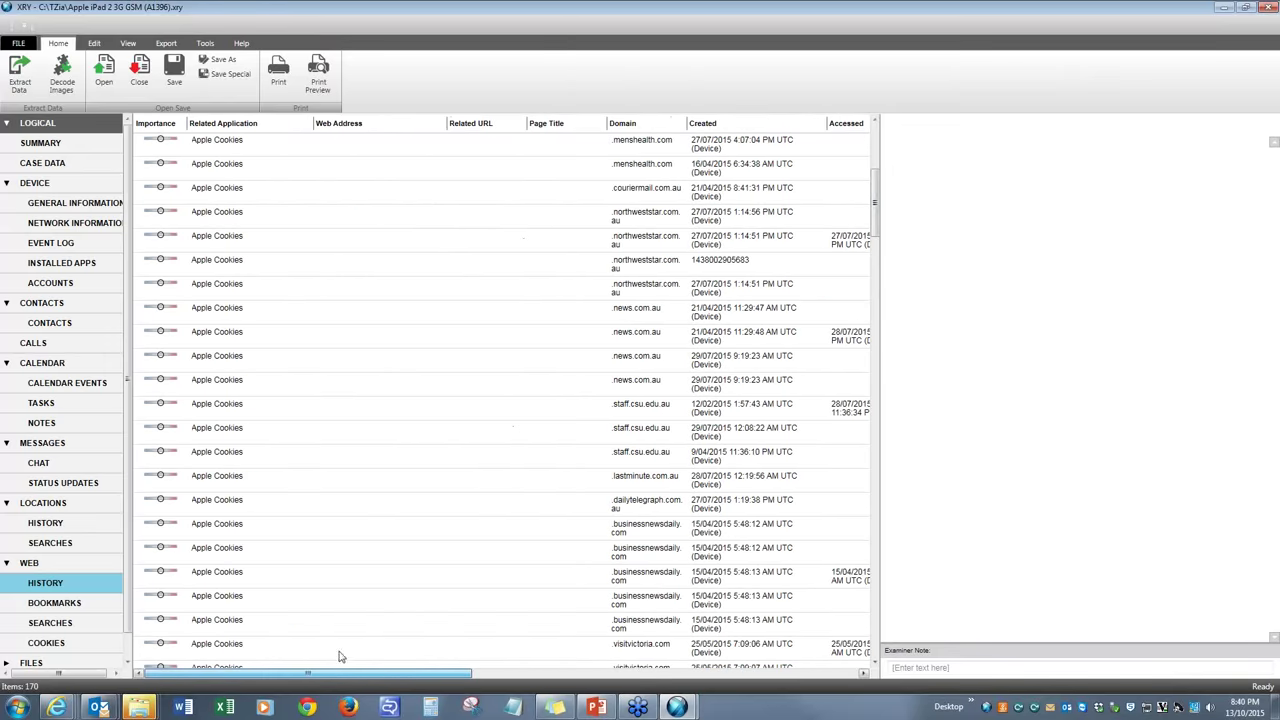
{"action": "scroll", "scroll_direction": "down", "scroll_amount": 3}
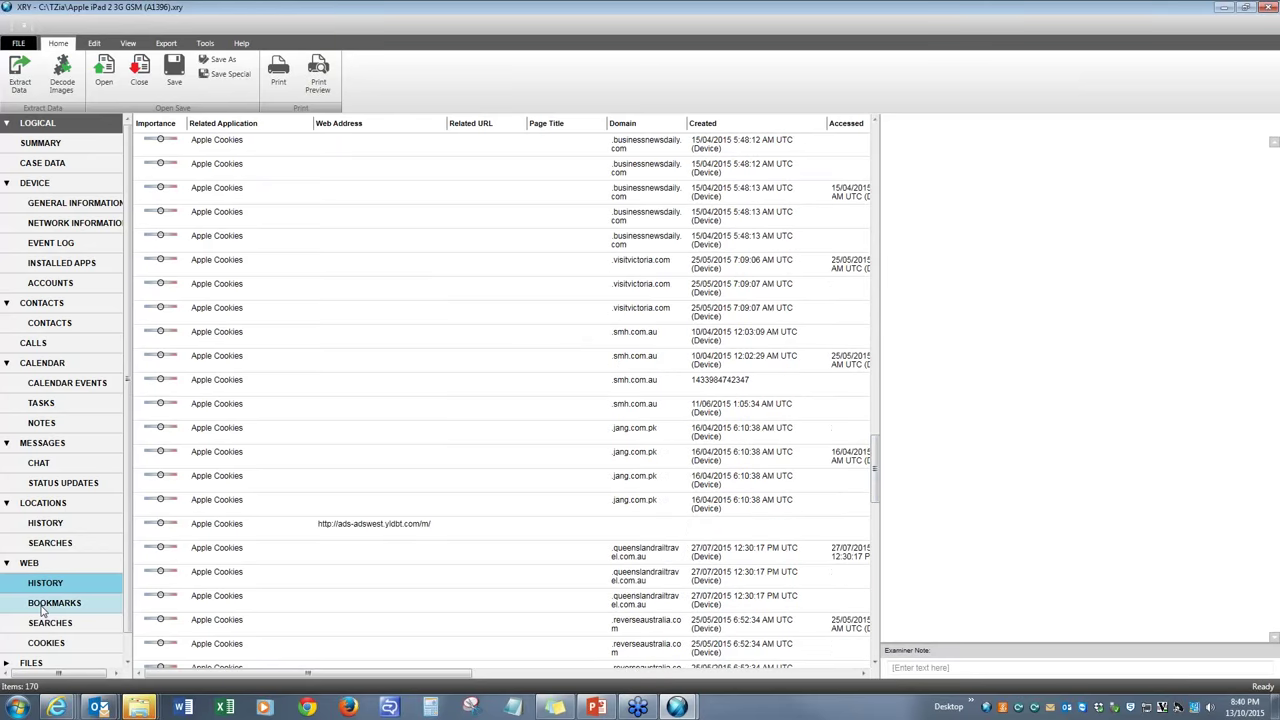
View six Safari bookmarks and seven web searches, then list 1,447 stored cookies
{"action": "left_click", "coordinate": [54, 602]}
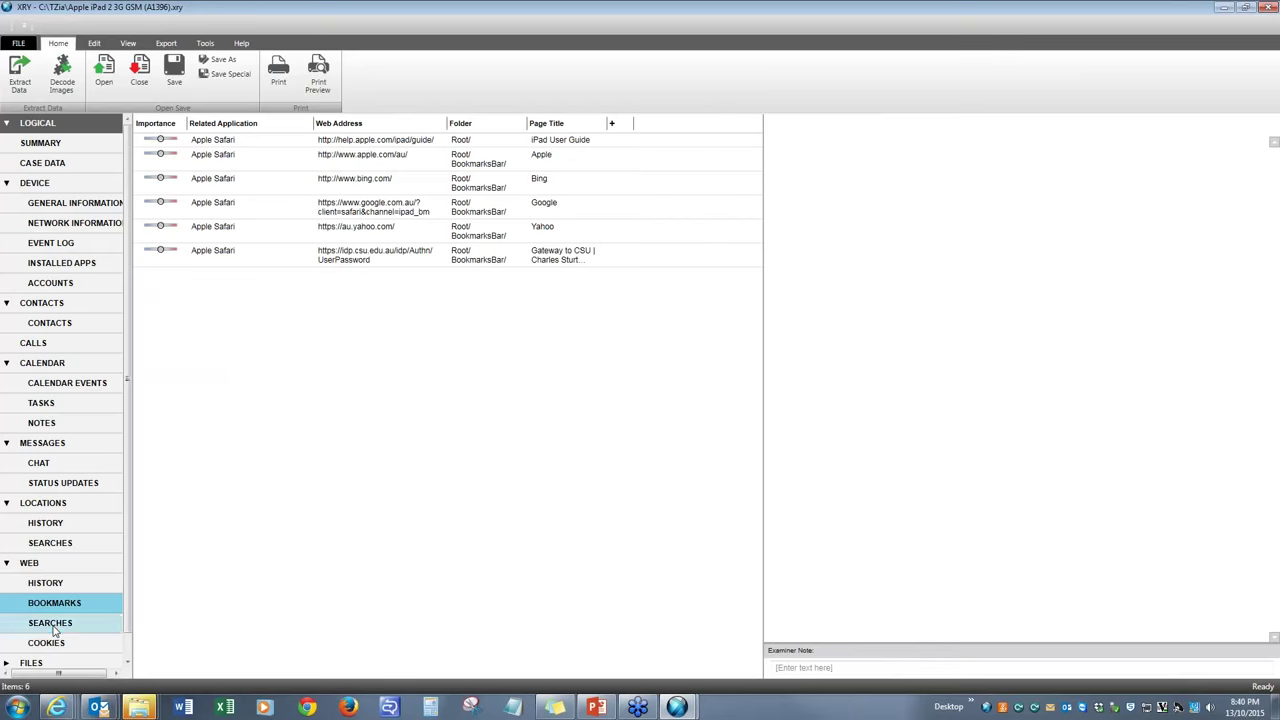
{"action": "left_click", "coordinate": [50, 622]}
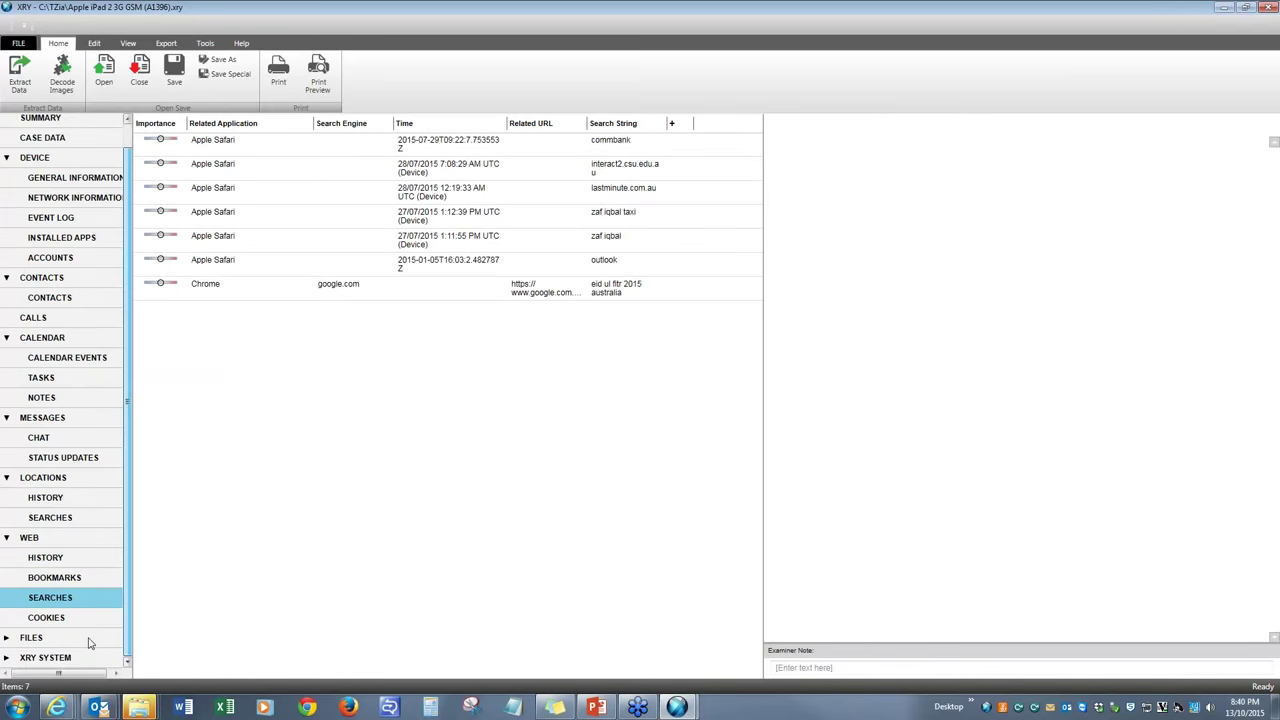
{"action": "left_click", "coordinate": [46, 617]}
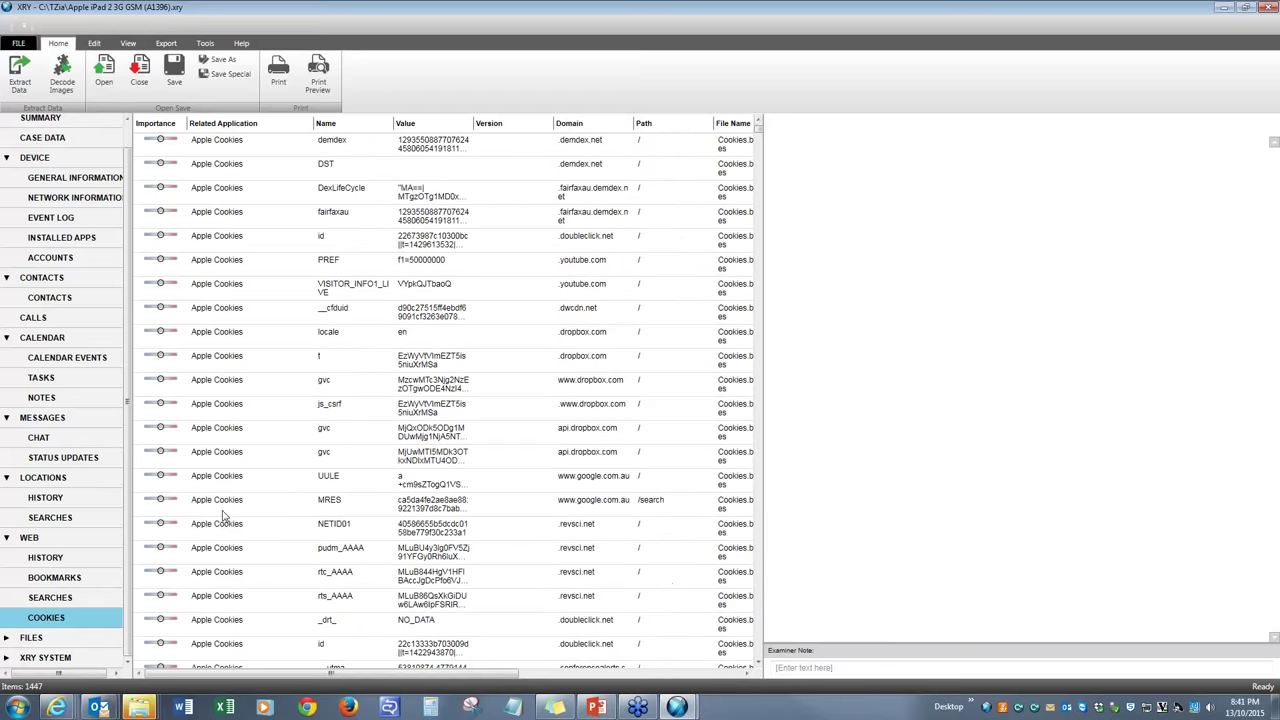
Browse the 51 pictures, 312 documents, 115 databases and 85 unrecognized-format files
{"action": "left_click", "coordinate": [31, 637]}
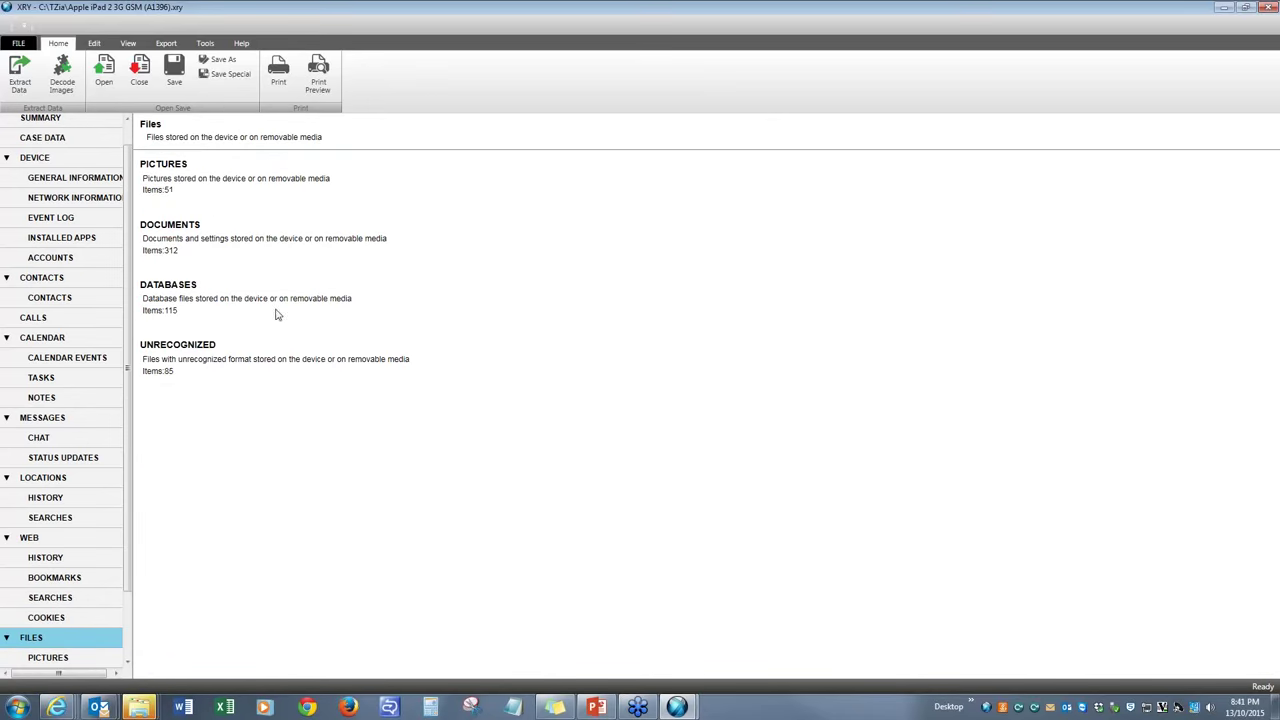
{"action": "left_click", "coordinate": [228, 183]}
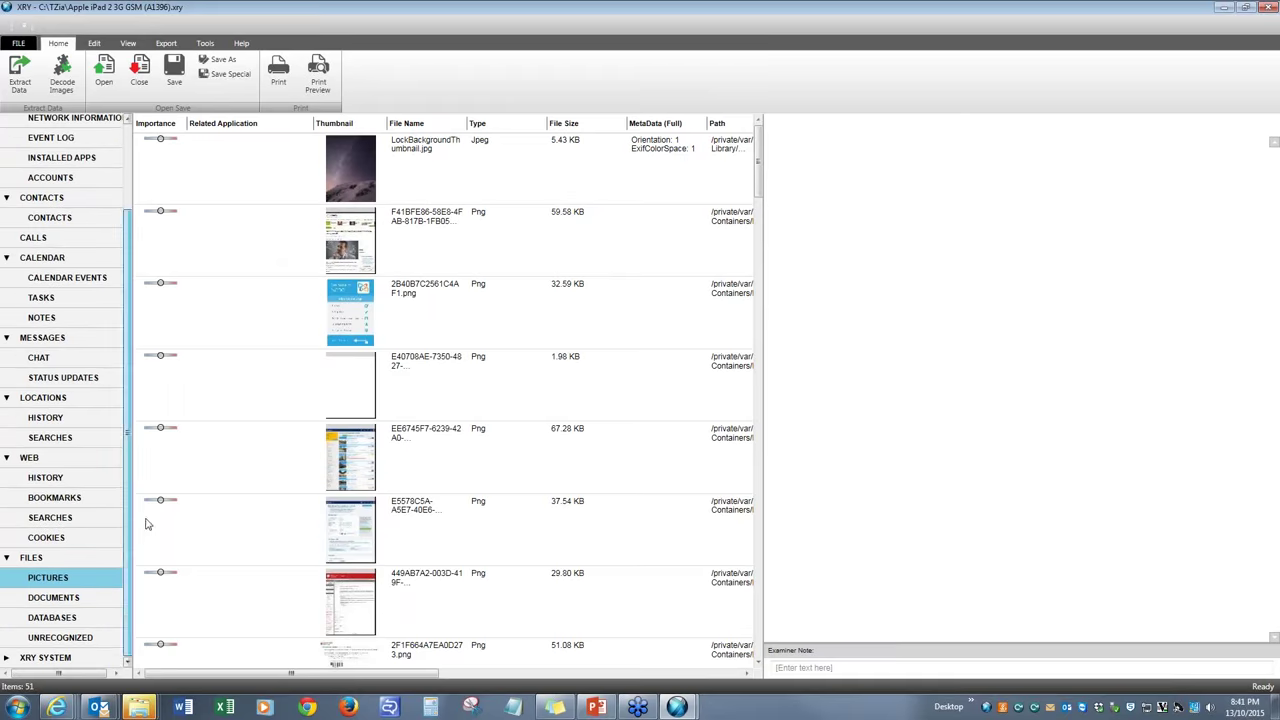
{"action": "left_click", "coordinate": [53, 597]}
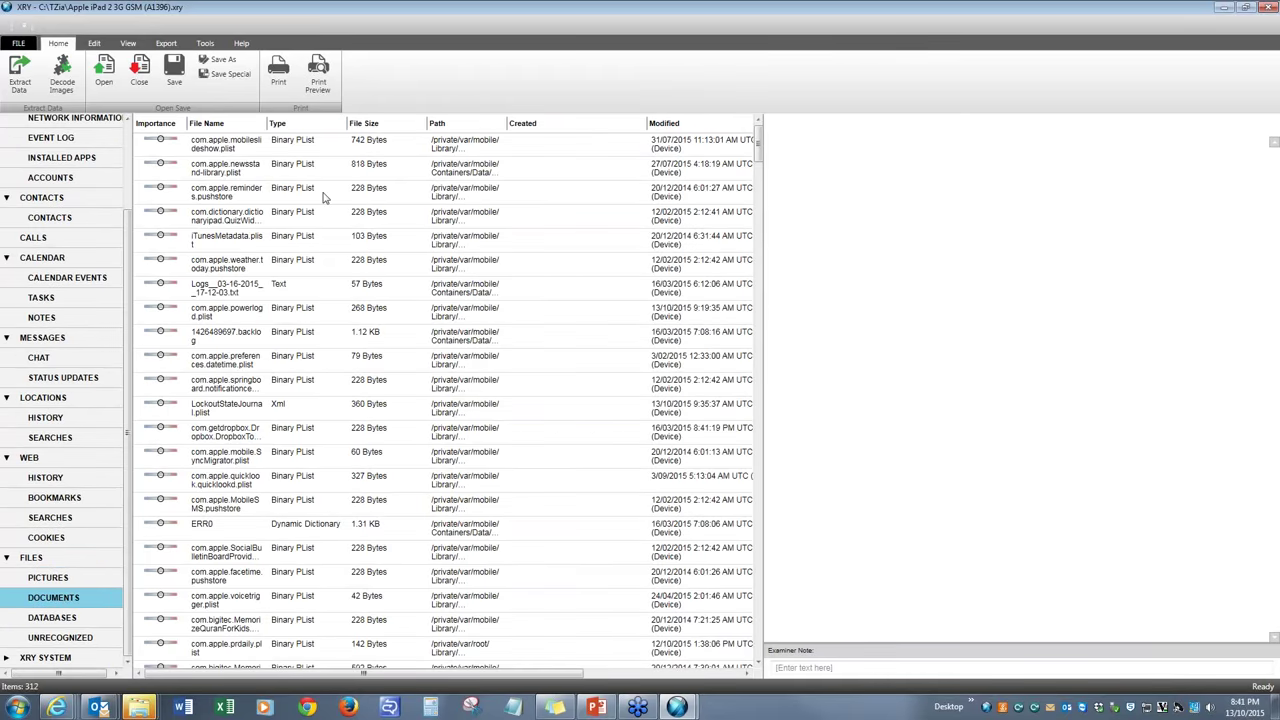
{"action": "mouse_move", "coordinate": [705, 235]}
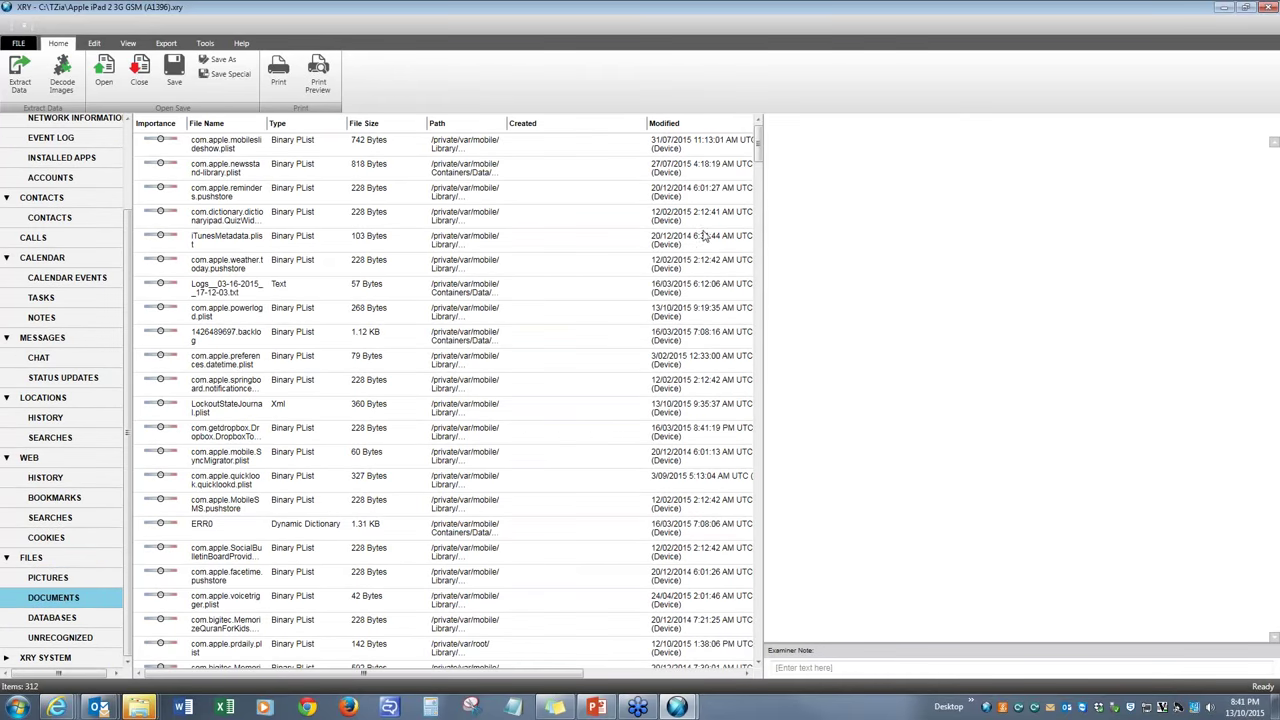
{"action": "scroll", "scroll_direction": "down", "scroll_amount": 3}
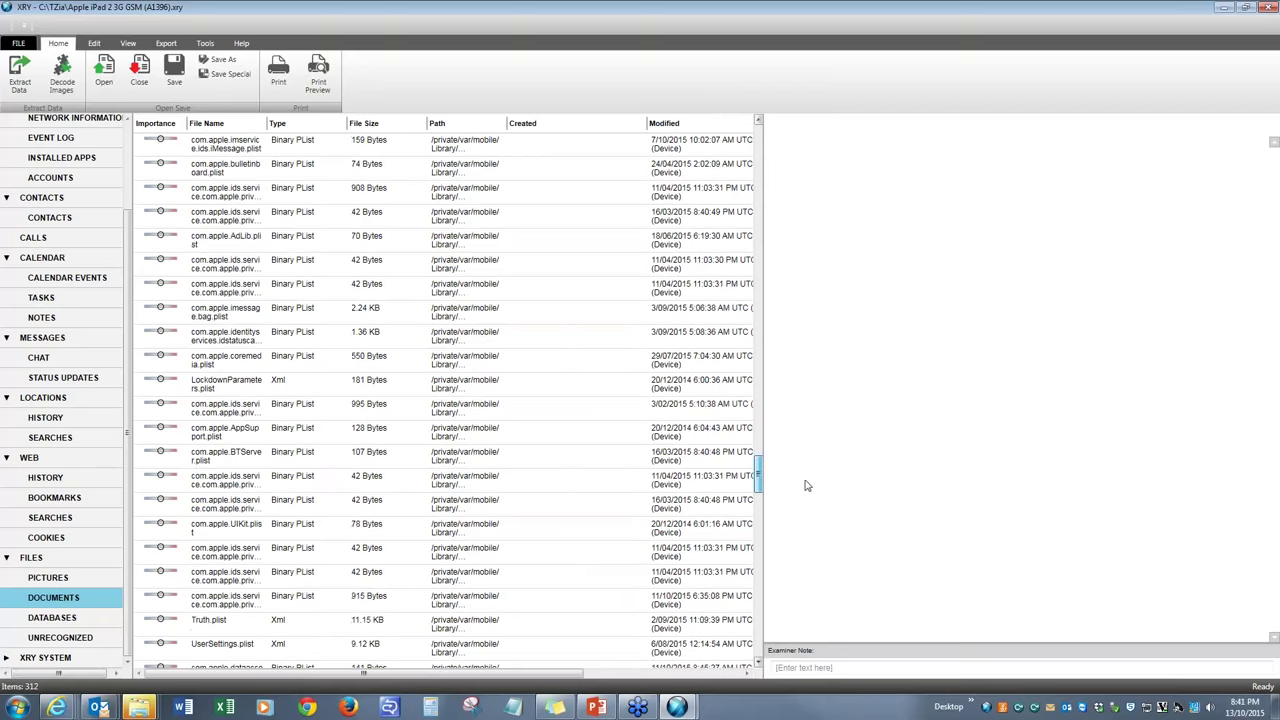
{"action": "left_click", "coordinate": [52, 617]}
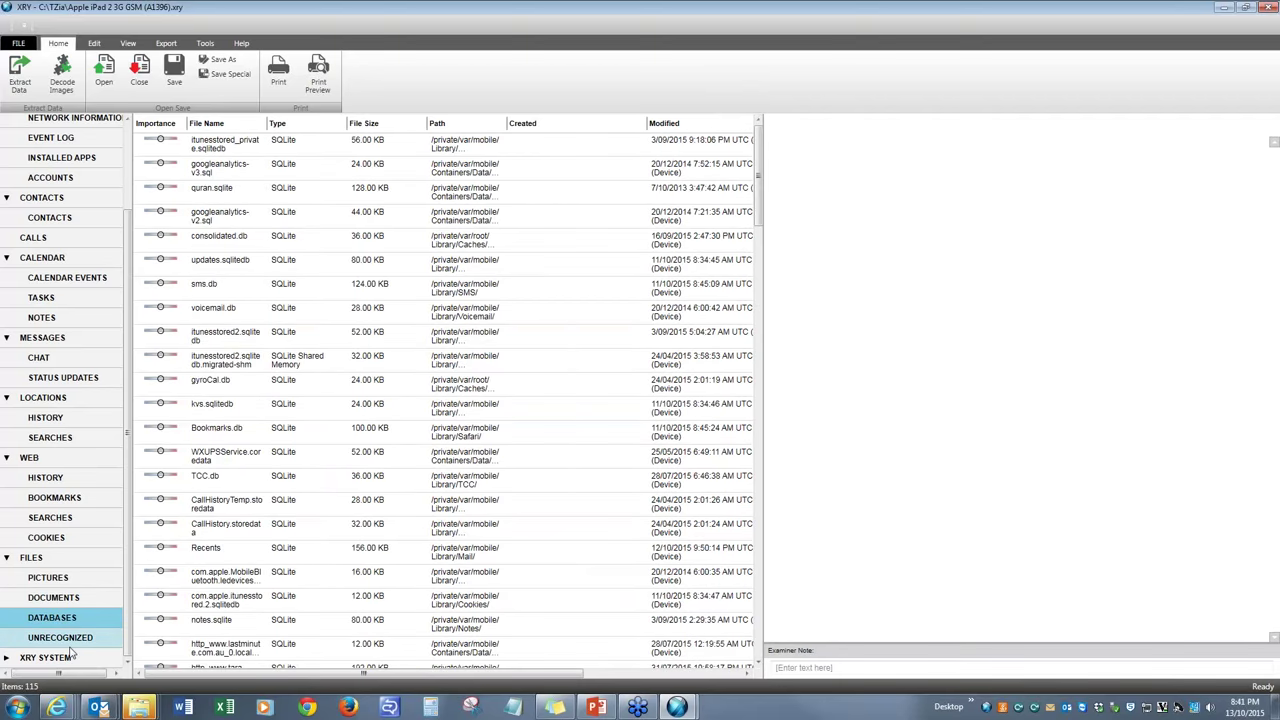
{"action": "left_click", "coordinate": [60, 637]}
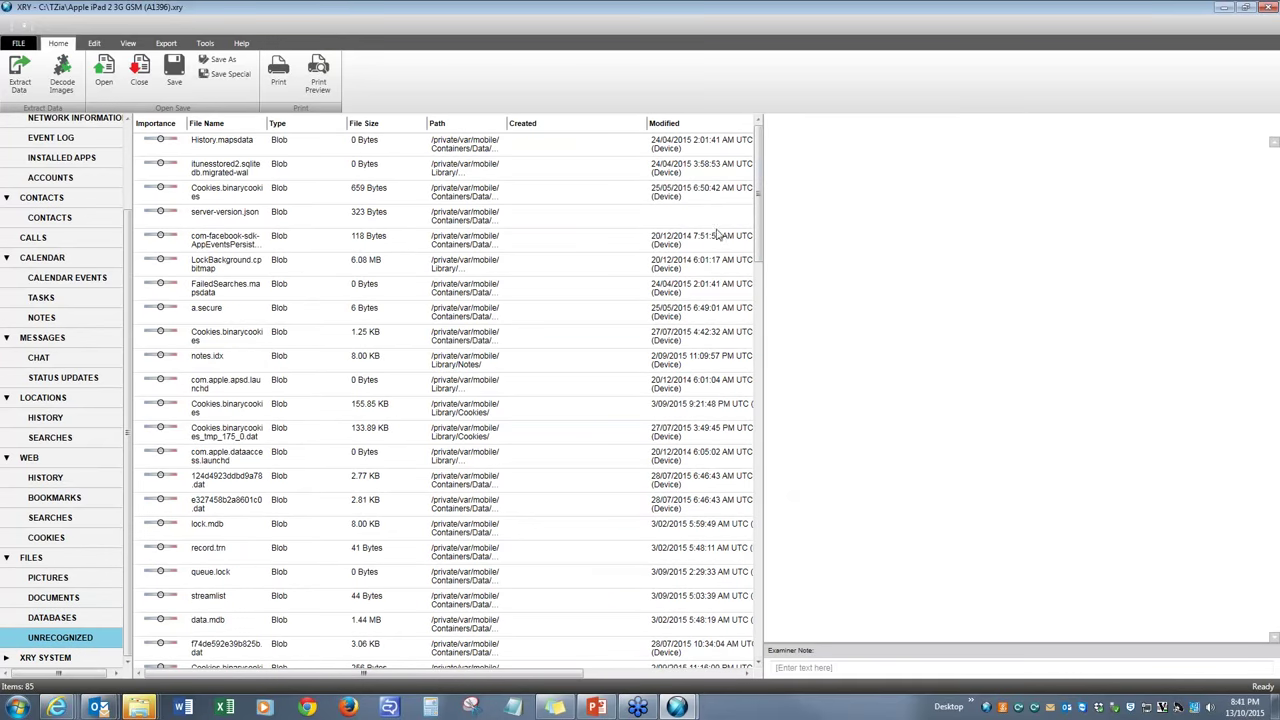
{"action": "scroll", "scroll_direction": "down", "scroll_amount": 3}
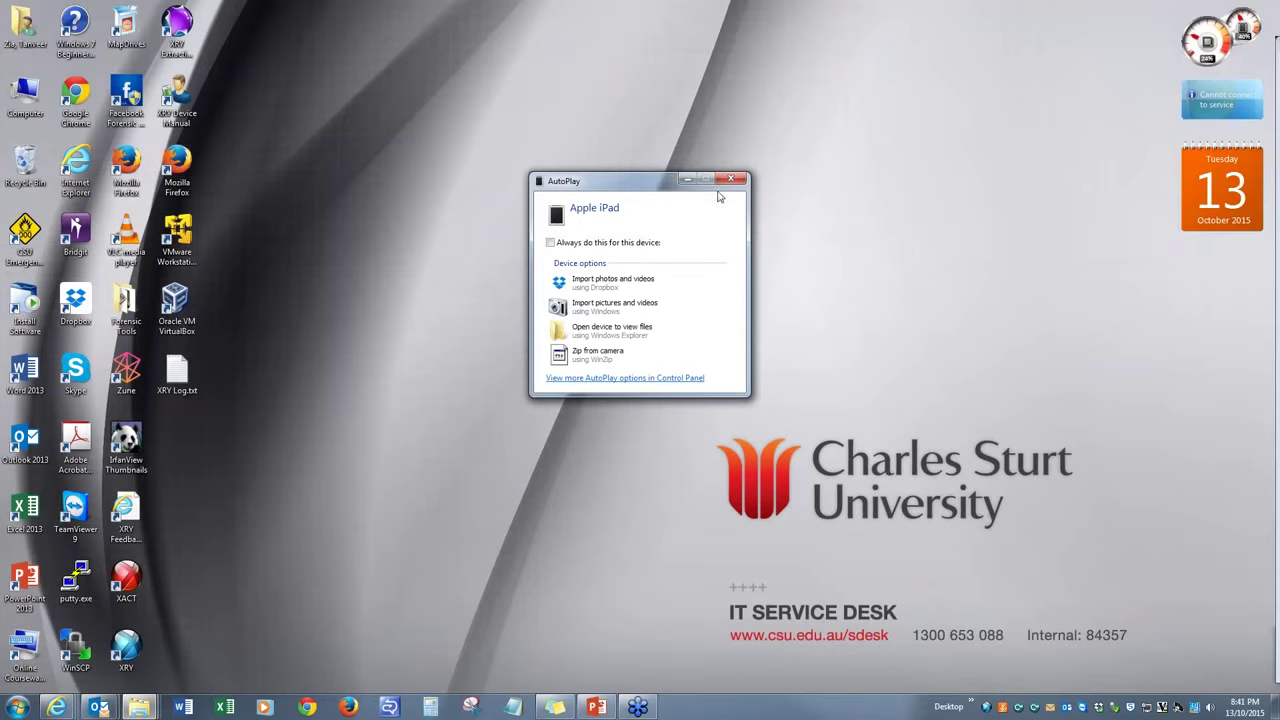
Dismiss the Apple iPad AutoPlay prompt on the desktop
{"action": "left_click", "coordinate": [732, 180]}
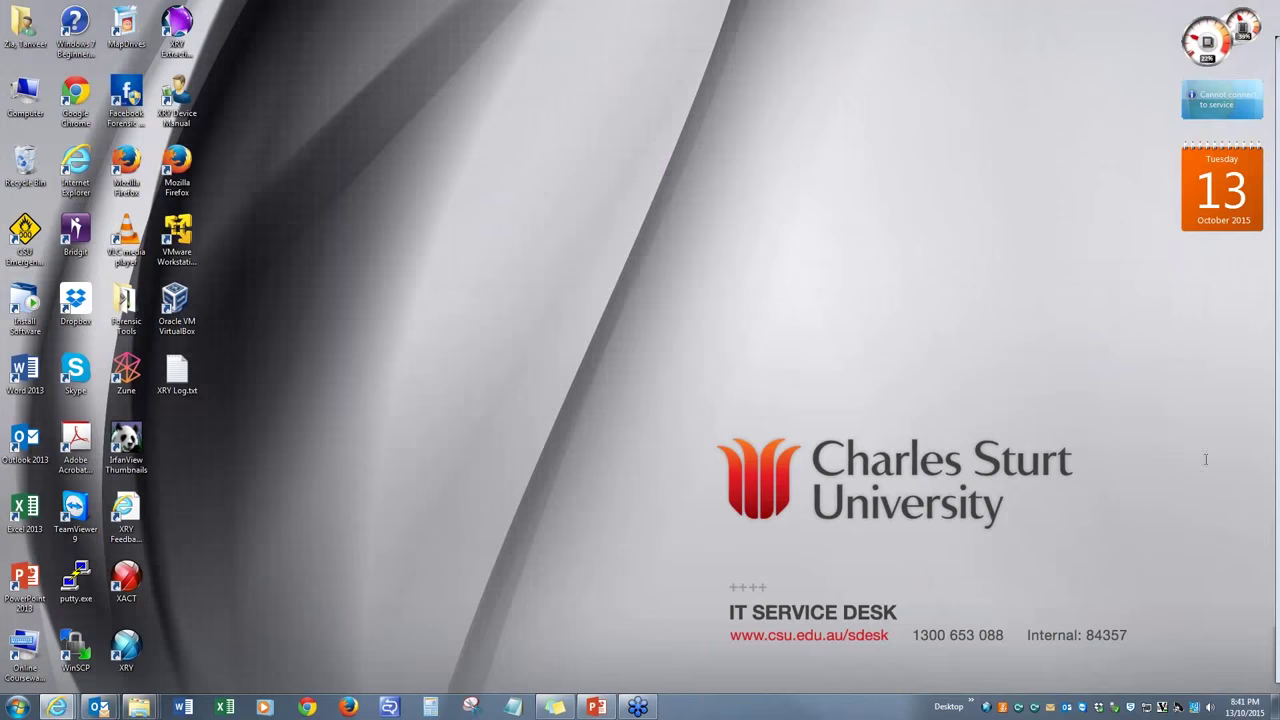
{"action": "mouse_move", "coordinate": [1207, 501]}
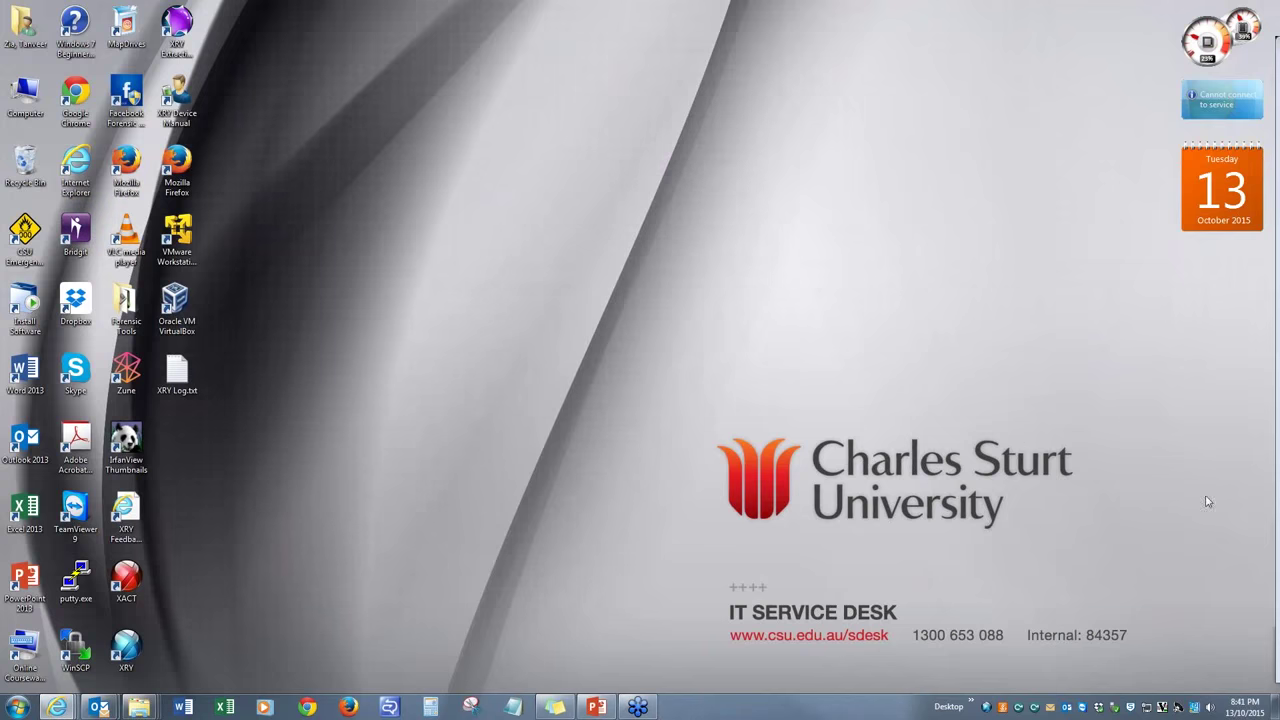
{"action": "mouse_move", "coordinate": [1105, 606]}
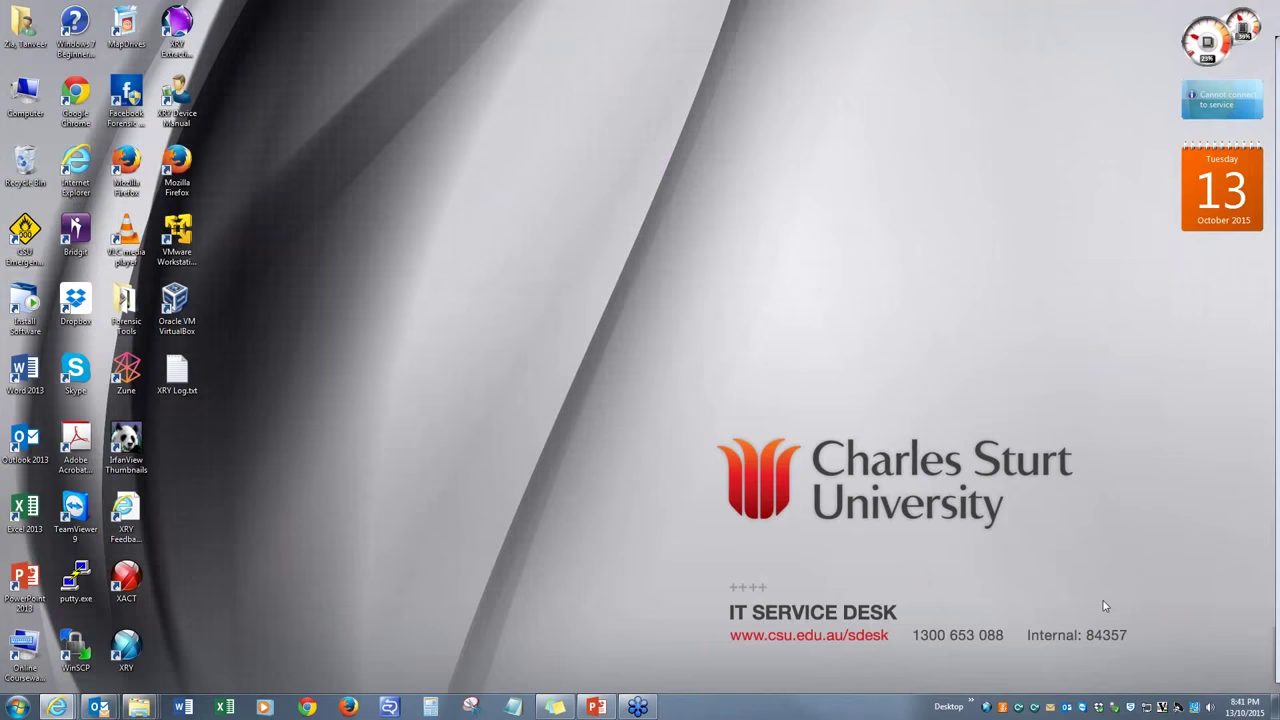
{"action": "mouse_move", "coordinate": [1108, 483]}
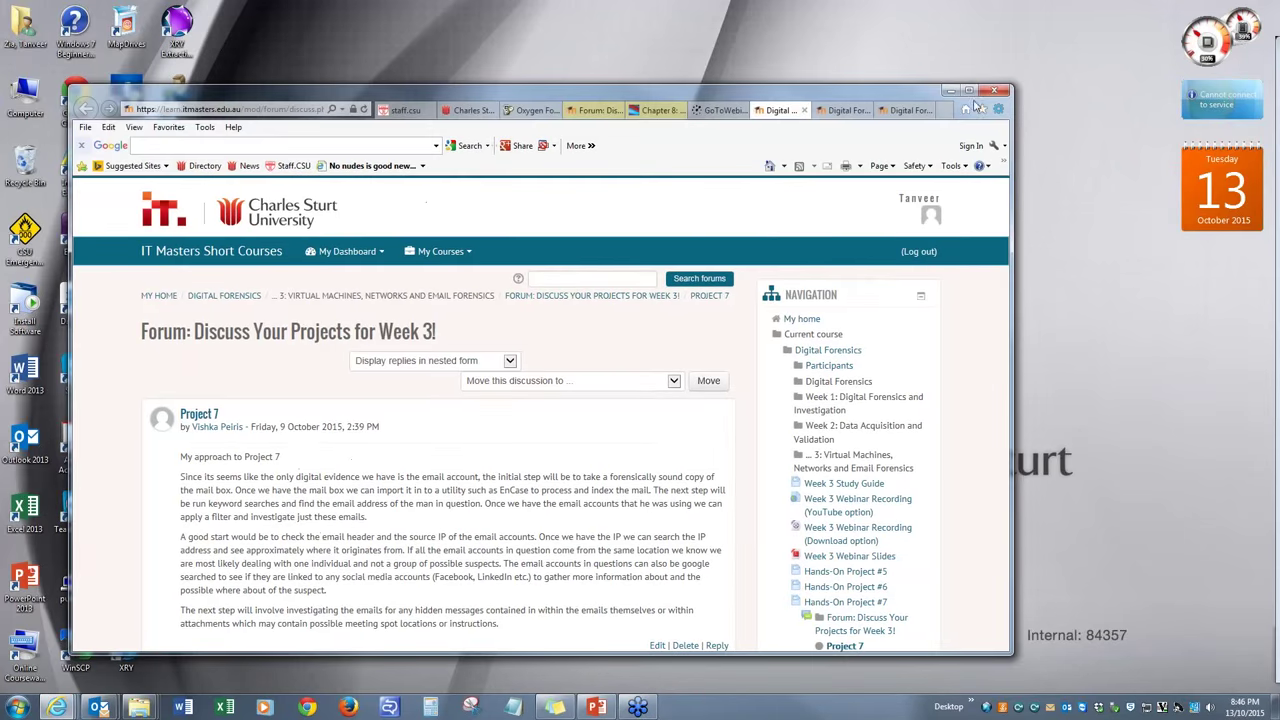
Load oxygenforensics.com in a new browser tab
{"action": "left_click", "coordinate": [968, 90]}
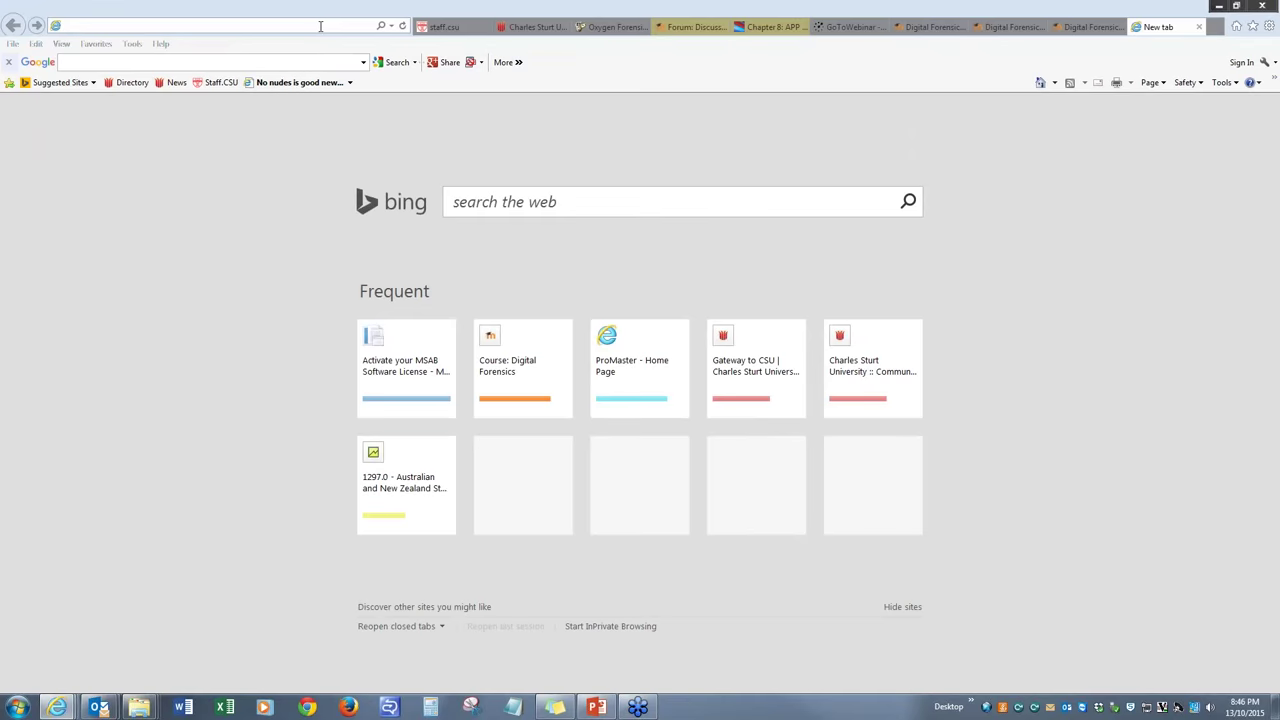
{"action": "type", "text": "oxygenforensics.com/en/"}
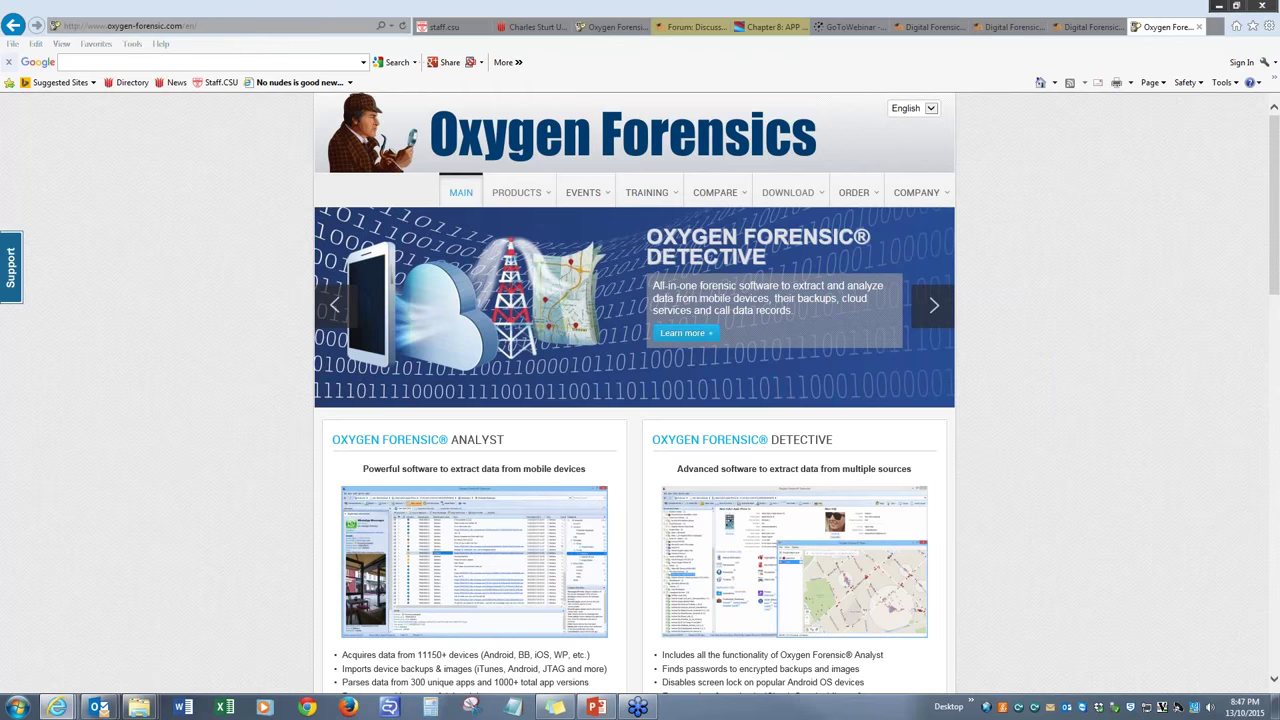
{"action": "mouse_move", "coordinate": [853, 192]}
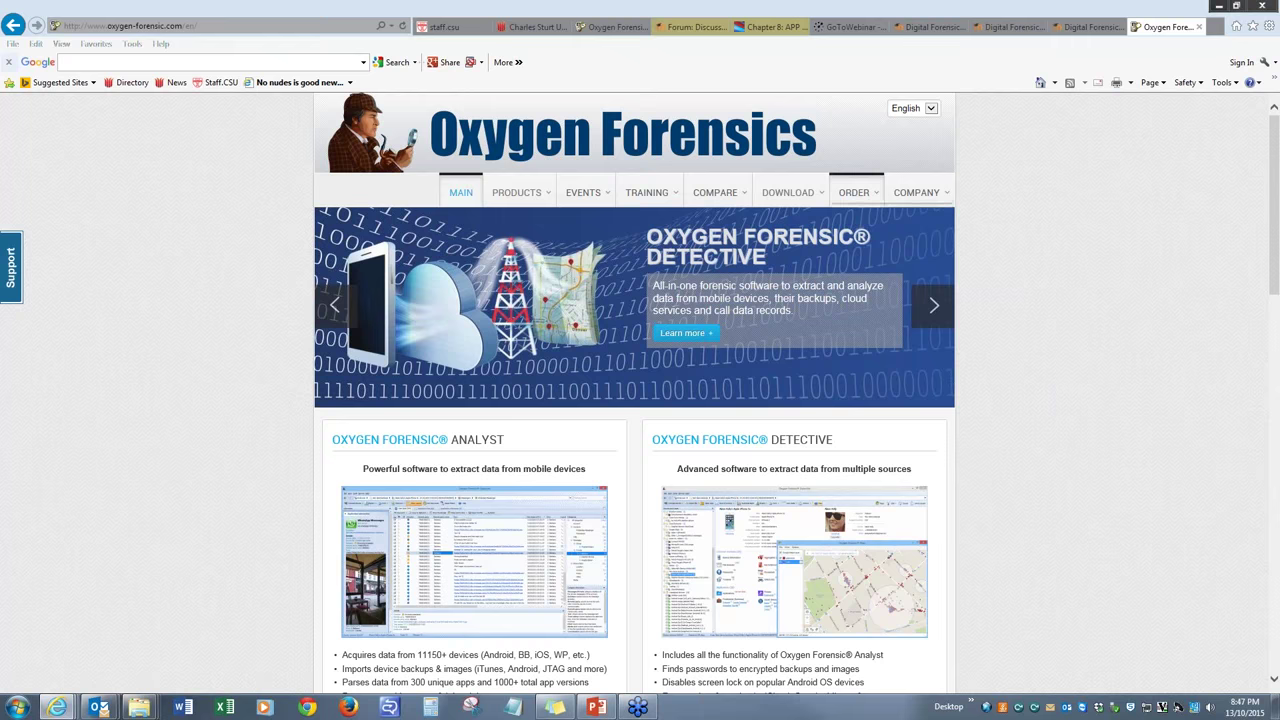
Check the COMPANY menu, then show DOWNLOAD's Demo Backups, Documentation and Press Kit
{"action": "left_click", "coordinate": [916, 192]}
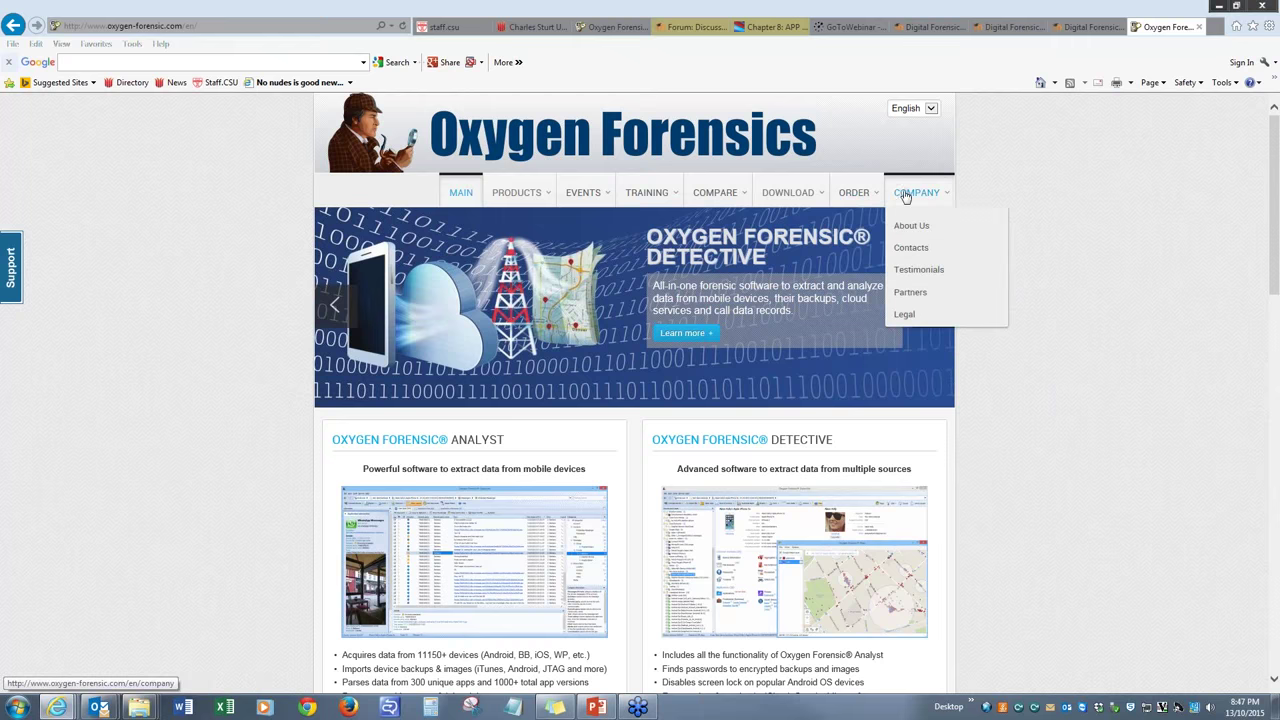
{"action": "mouse_move", "coordinate": [583, 192]}
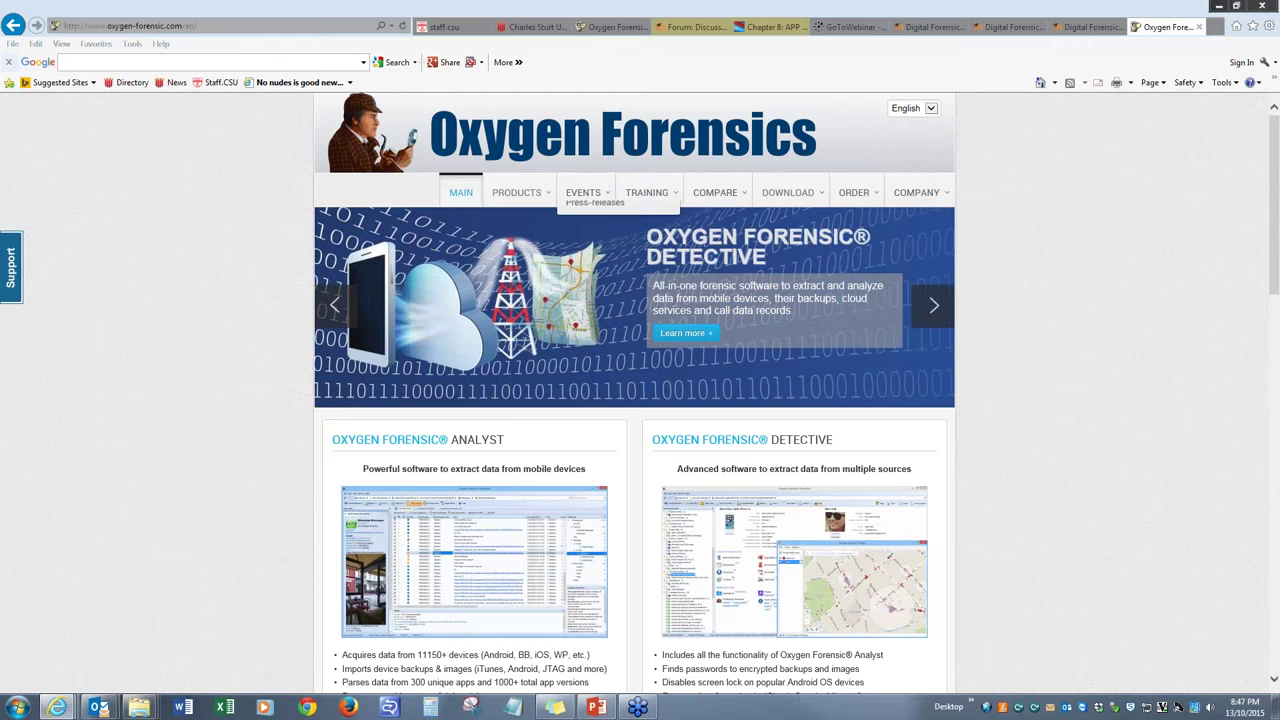
{"action": "mouse_move", "coordinate": [985, 341]}
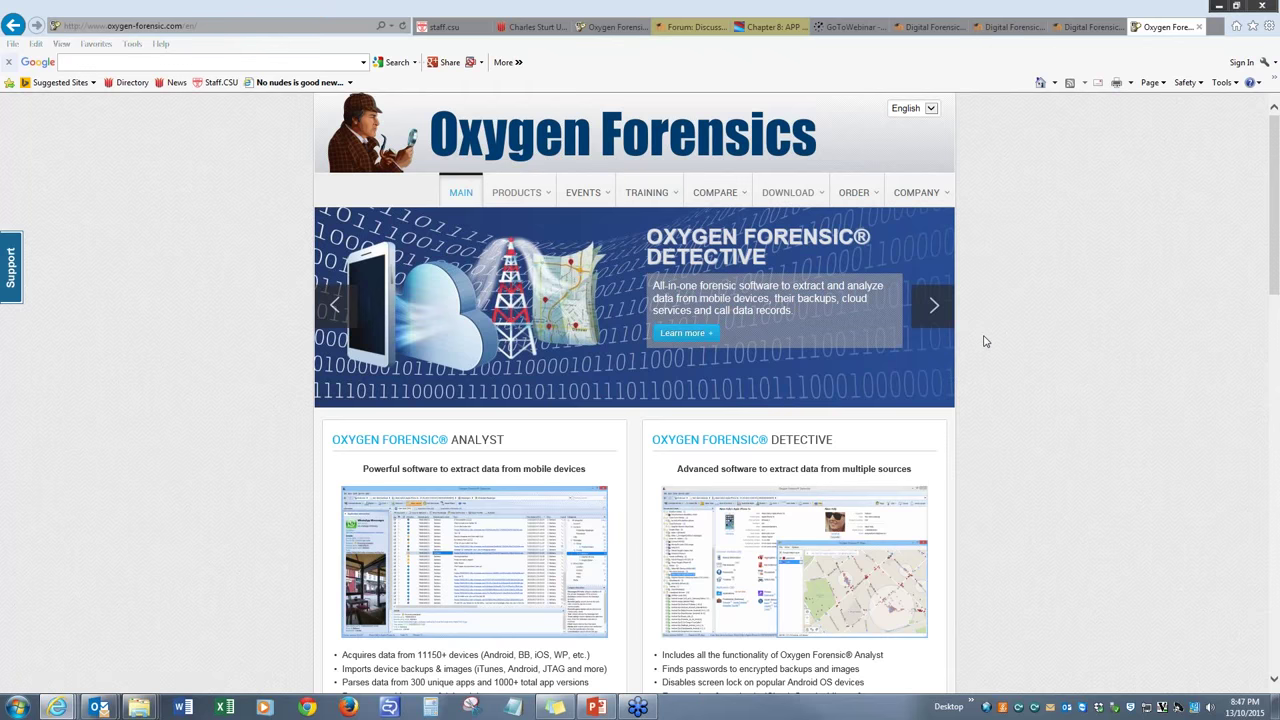
{"action": "left_click", "coordinate": [788, 192]}
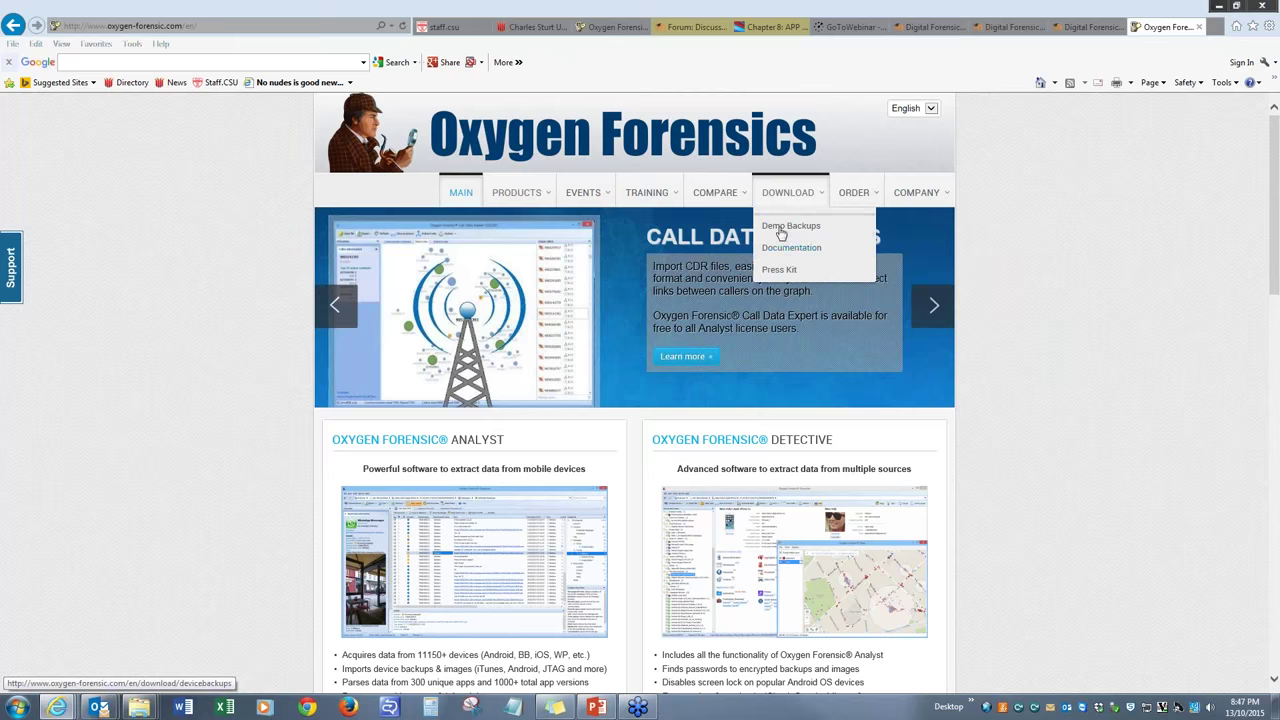
Open the Demo Backups page listing demo archives such as iPhone 4S and Nokia N95
{"action": "left_click", "coordinate": [790, 225]}
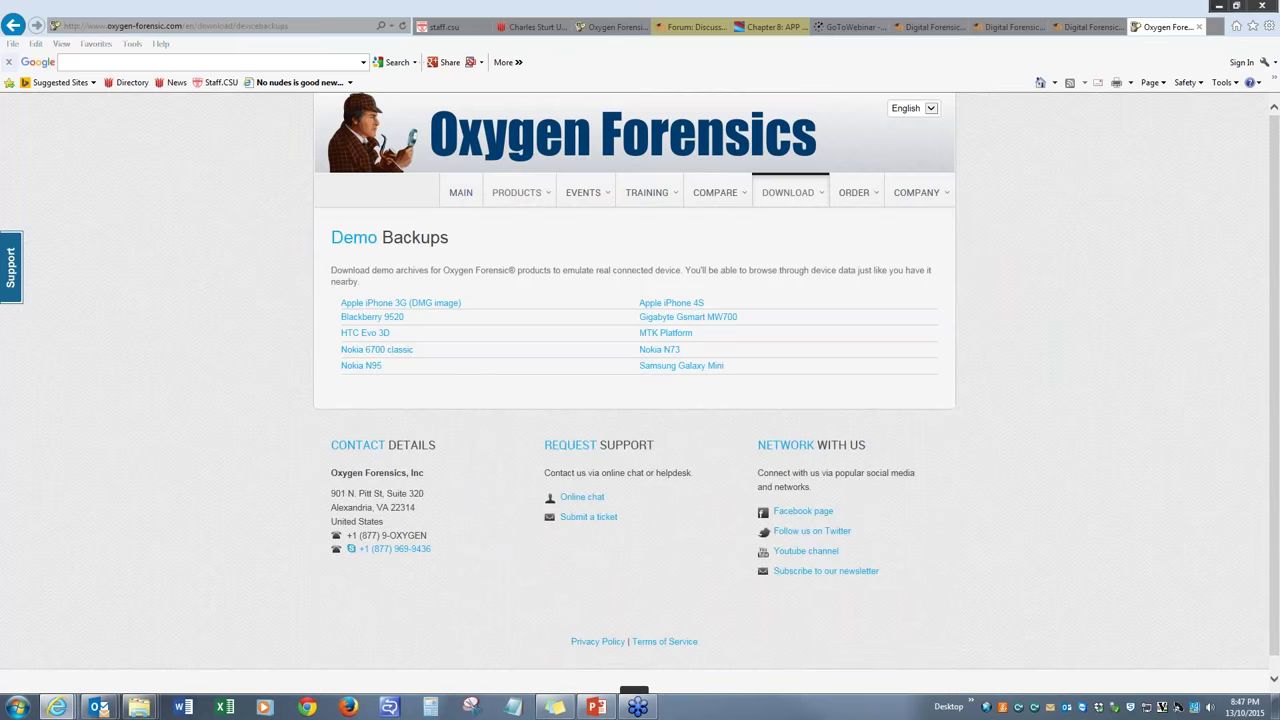
{"action": "mouse_move", "coordinate": [376, 349]}
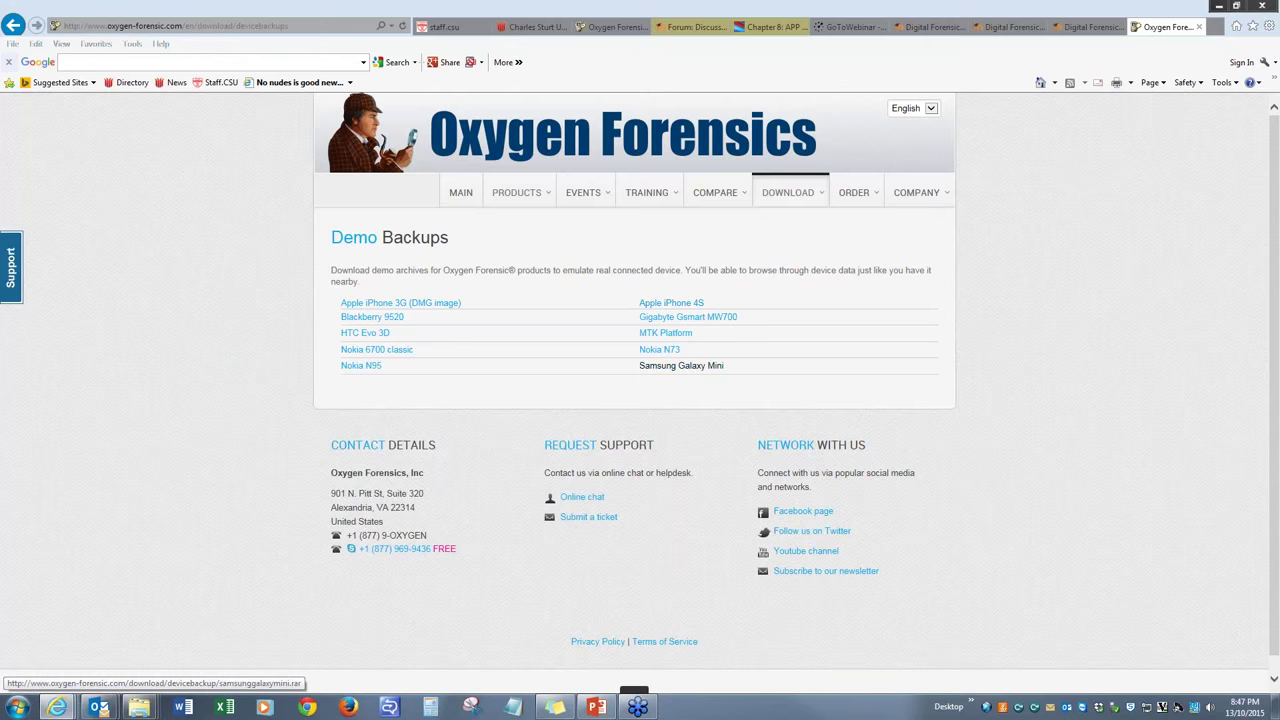
{"action": "mouse_move", "coordinate": [798, 640]}
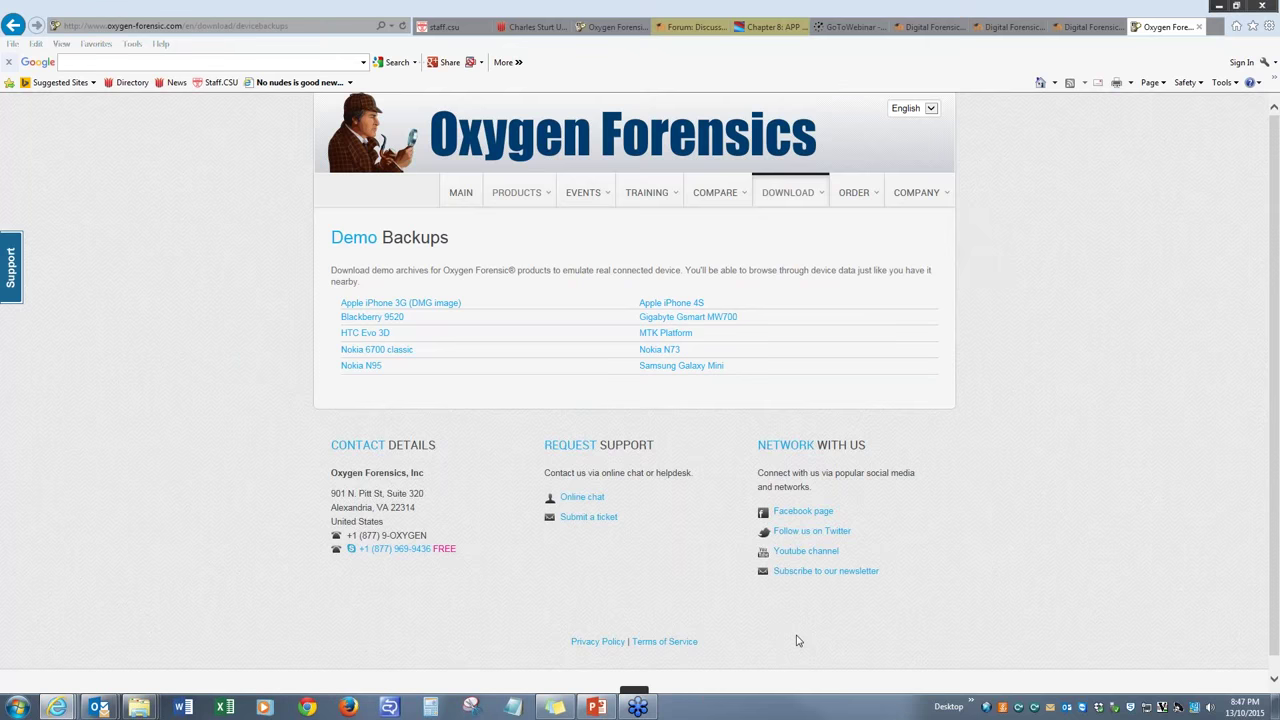
{"action": "mouse_move", "coordinate": [729, 610]}
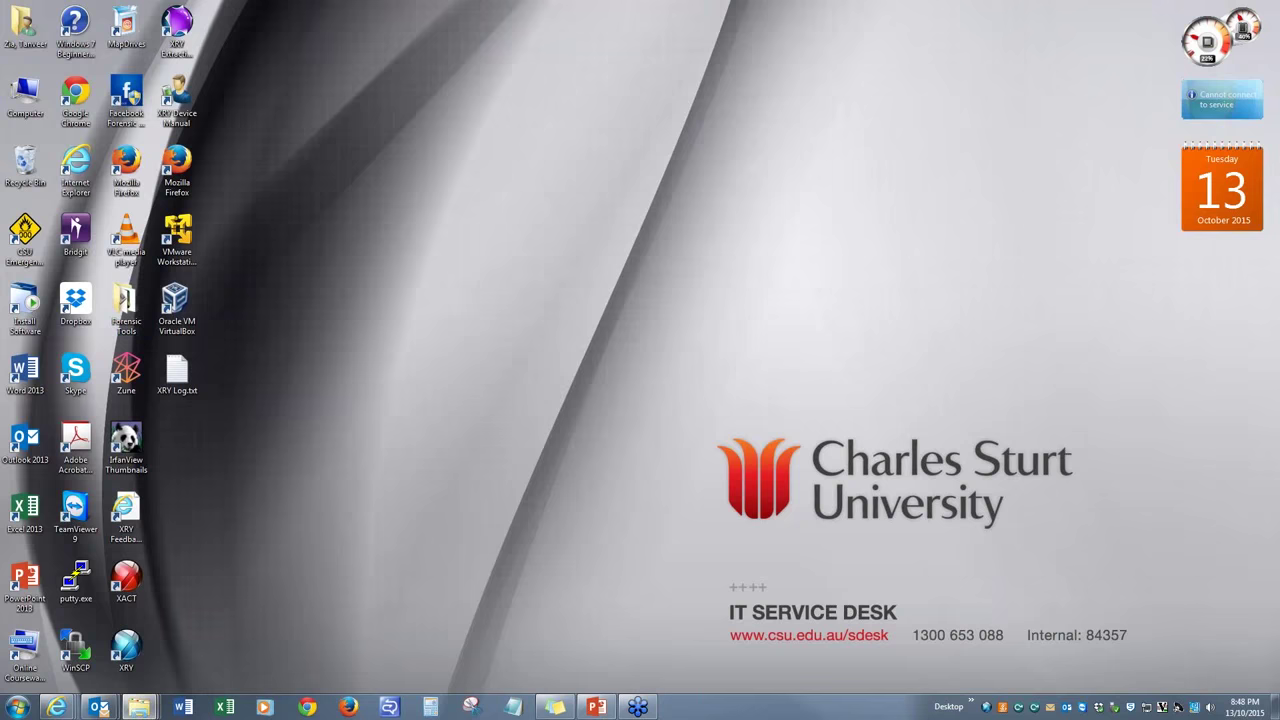
Launch Oxygen Forensic Analyst from the desktop Forensic Tools folder
{"action": "double_click", "coordinate": [125, 303]}
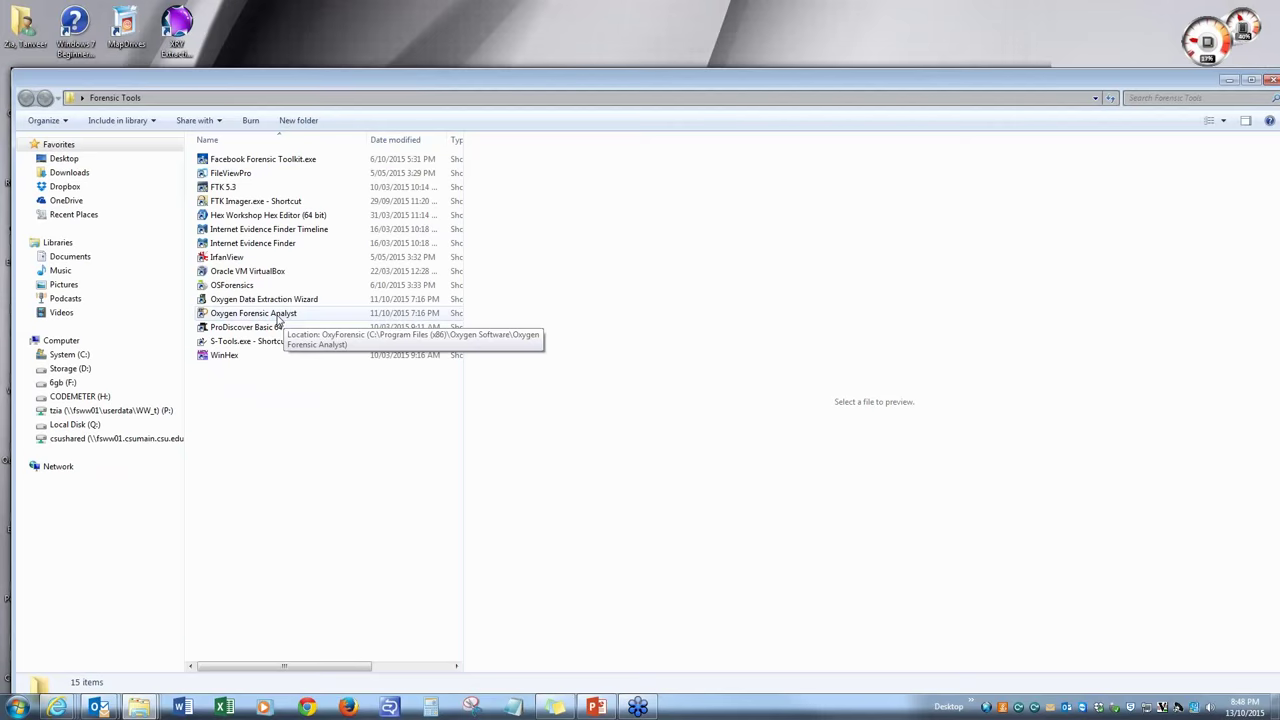
{"action": "left_click", "coordinate": [254, 313]}
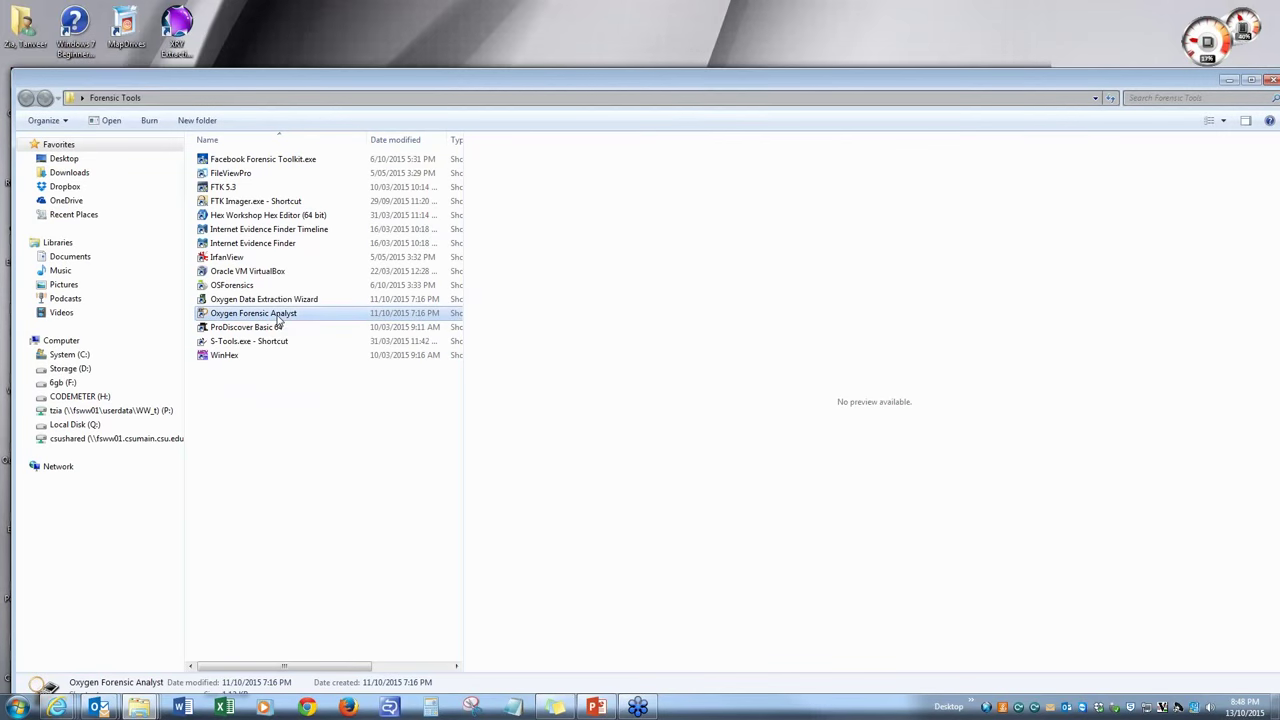
{"action": "double_click", "coordinate": [254, 313]}
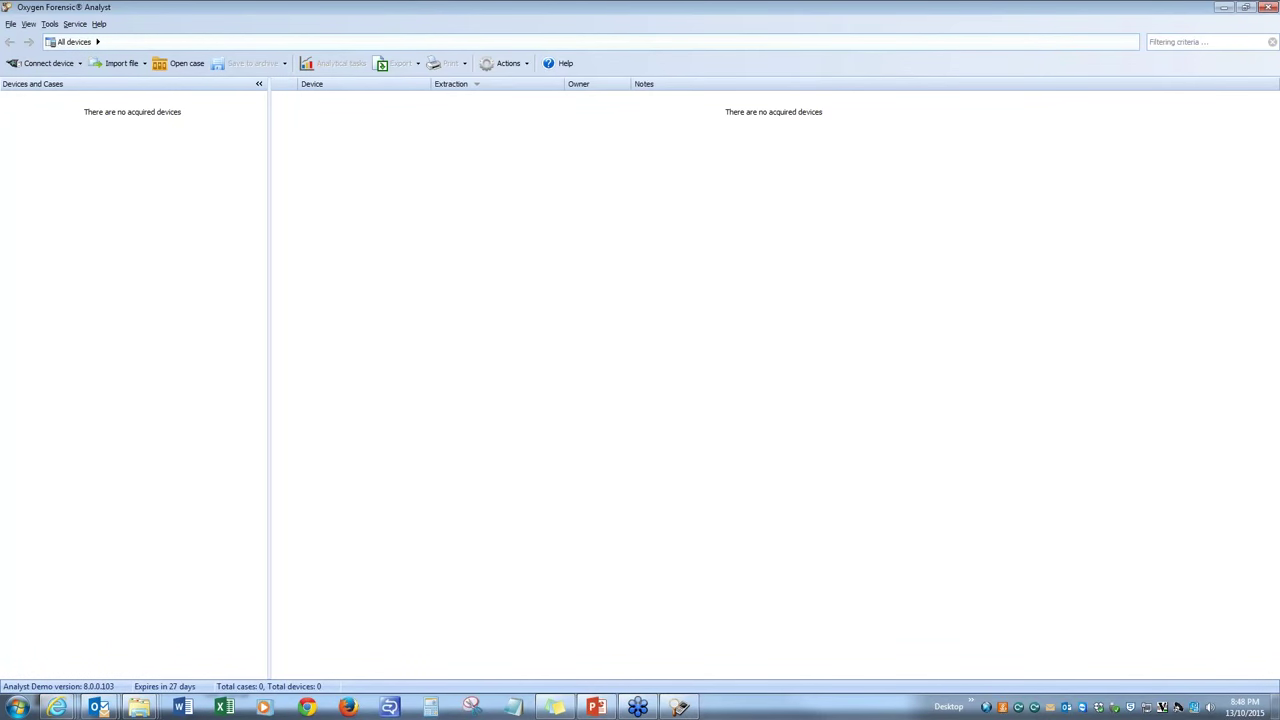
{"action": "mouse_move", "coordinate": [199, 223]}
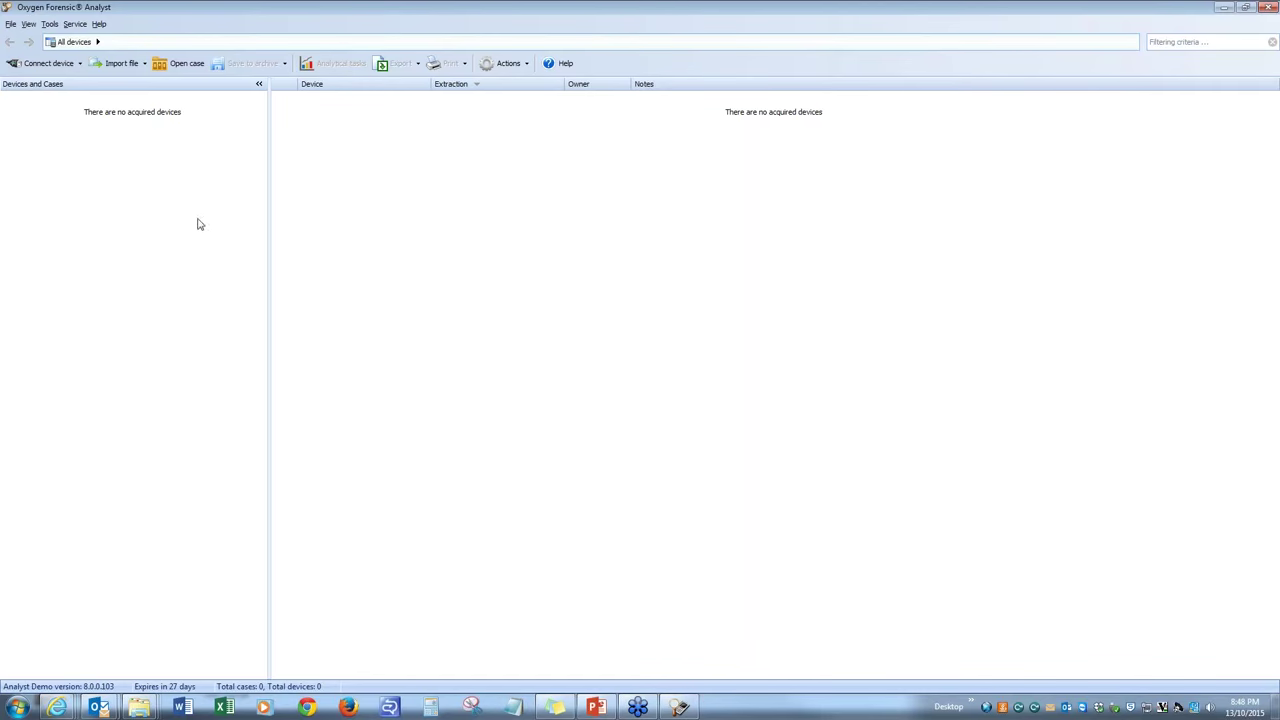
{"action": "mouse_move", "coordinate": [215, 187]}
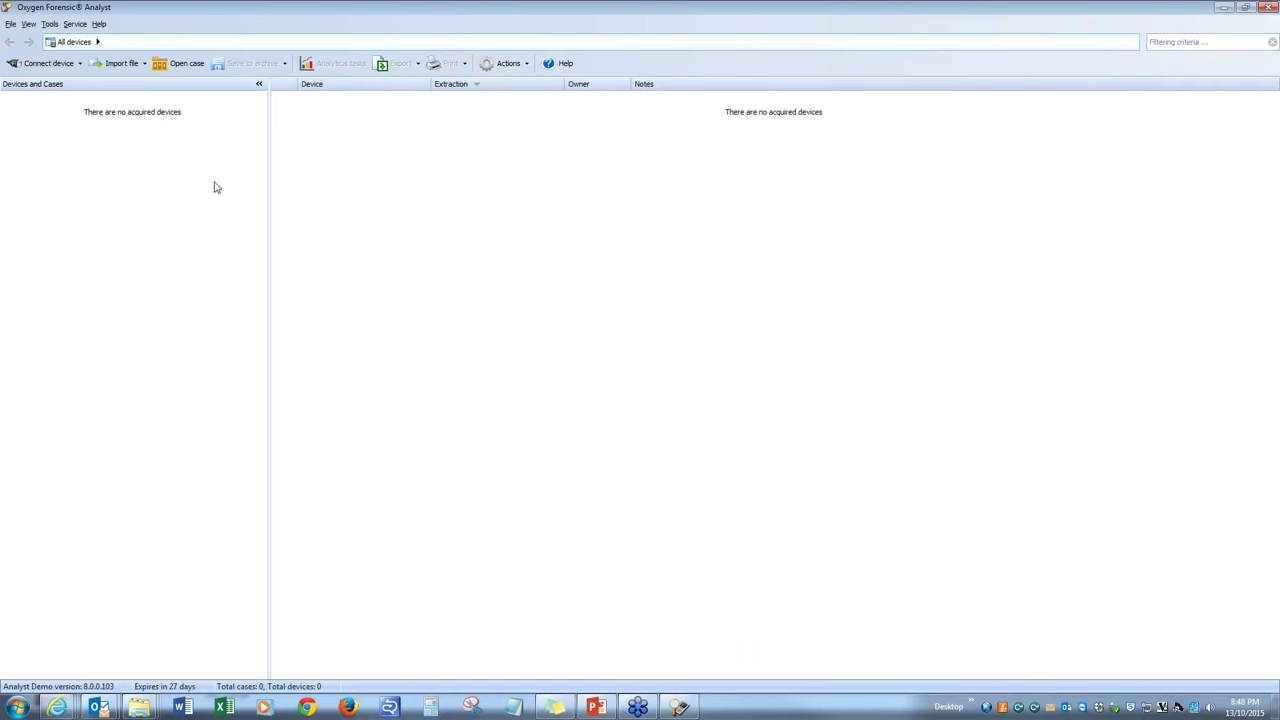
{"action": "mouse_move", "coordinate": [139, 707]}
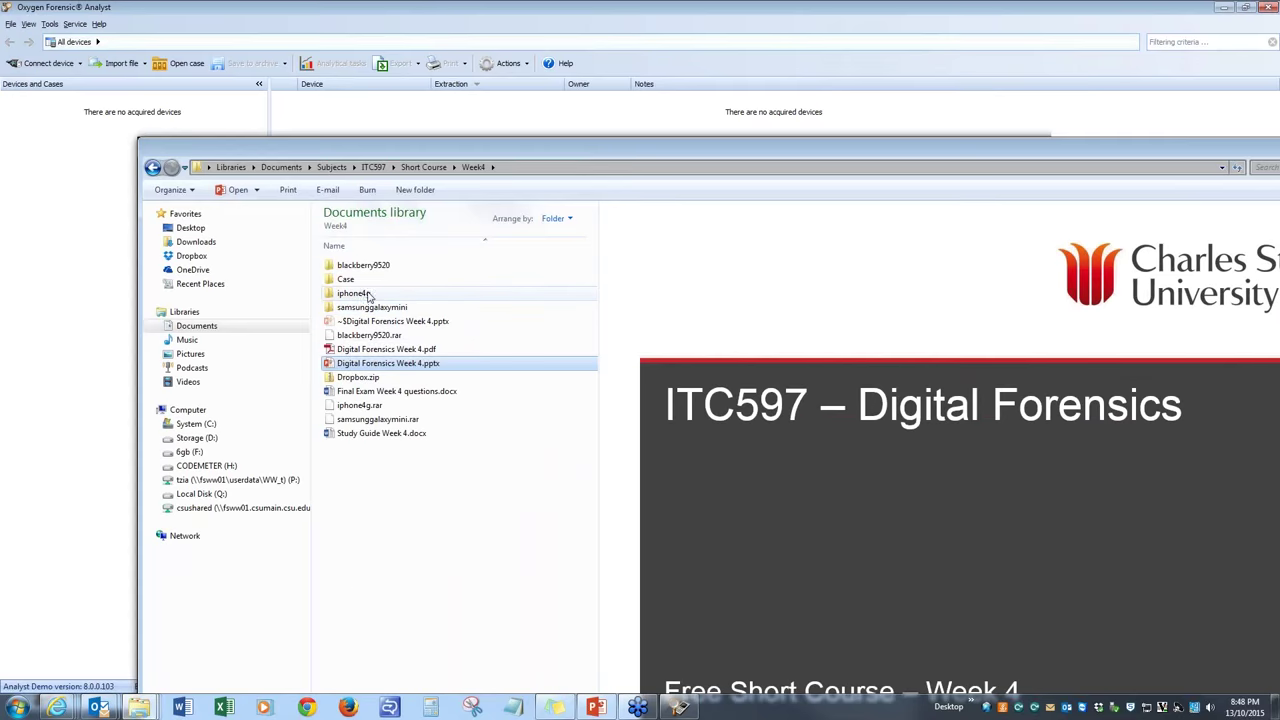
{"action": "mouse_move", "coordinate": [354, 293]}
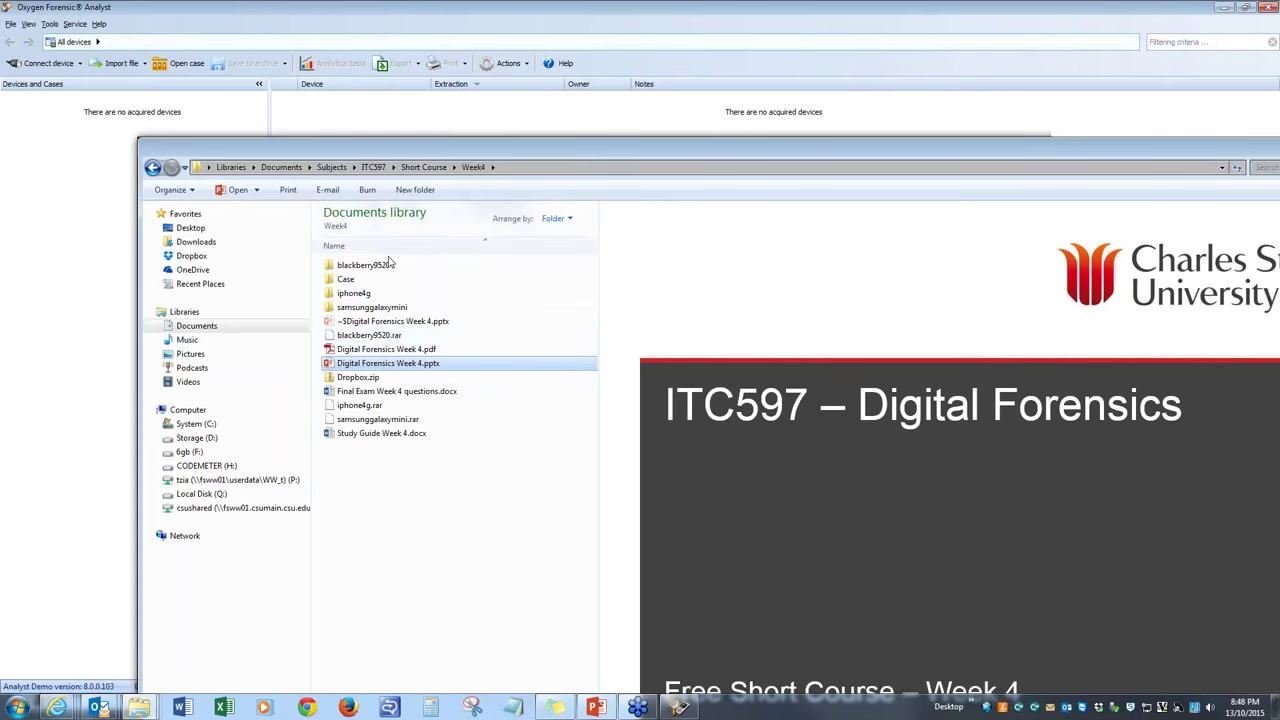
Open one of the device backup folders inside Week4
{"action": "double_click", "coordinate": [353, 293]}
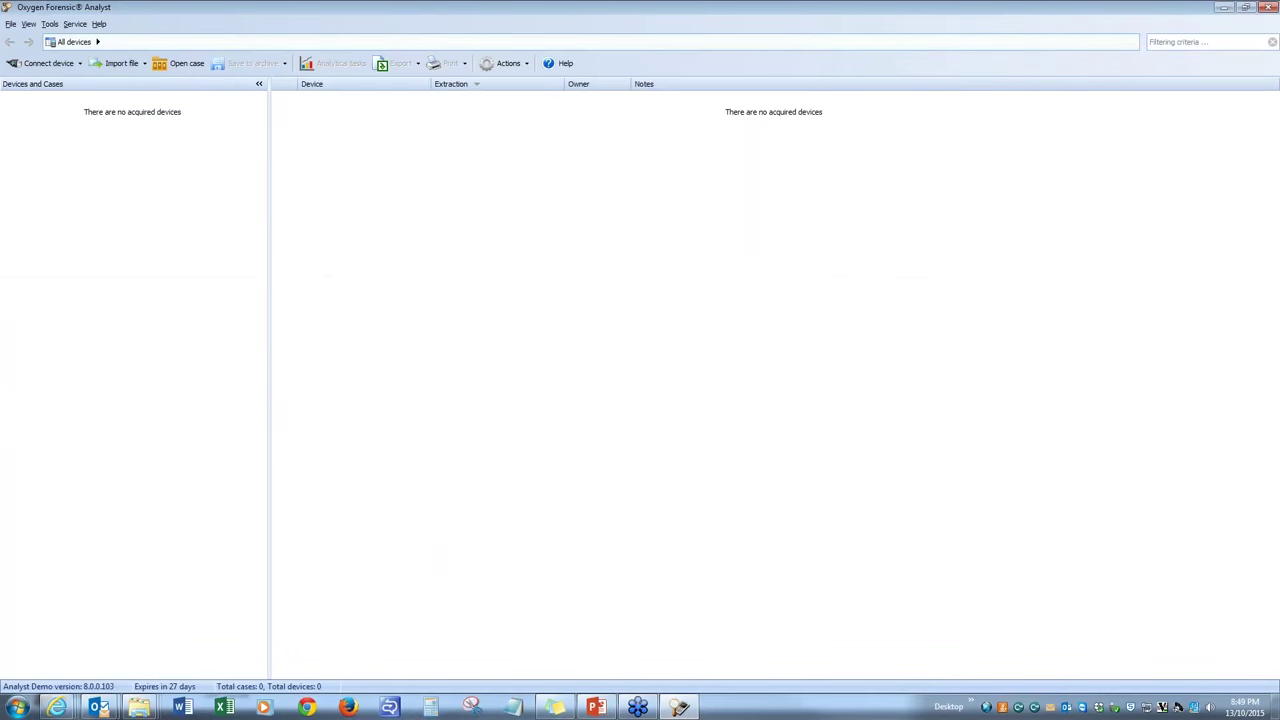
{"action": "left_click", "coordinate": [121, 63]}
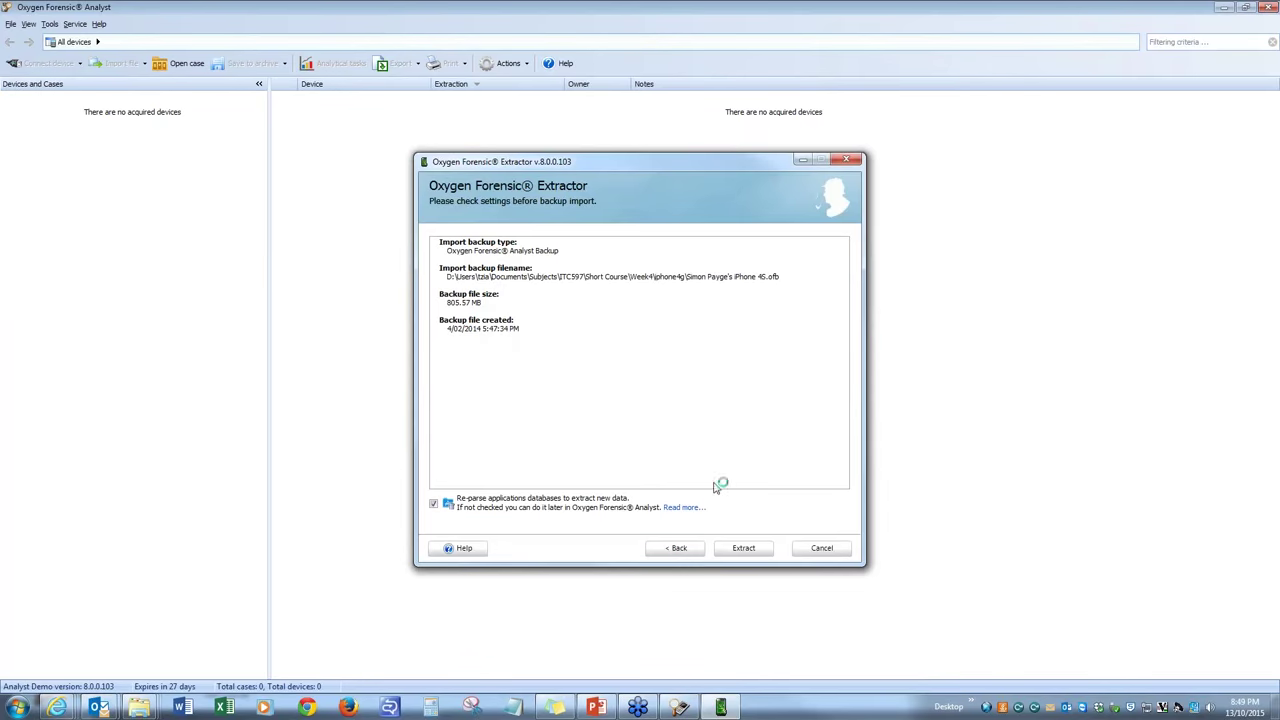
{"action": "left_click", "coordinate": [743, 547]}
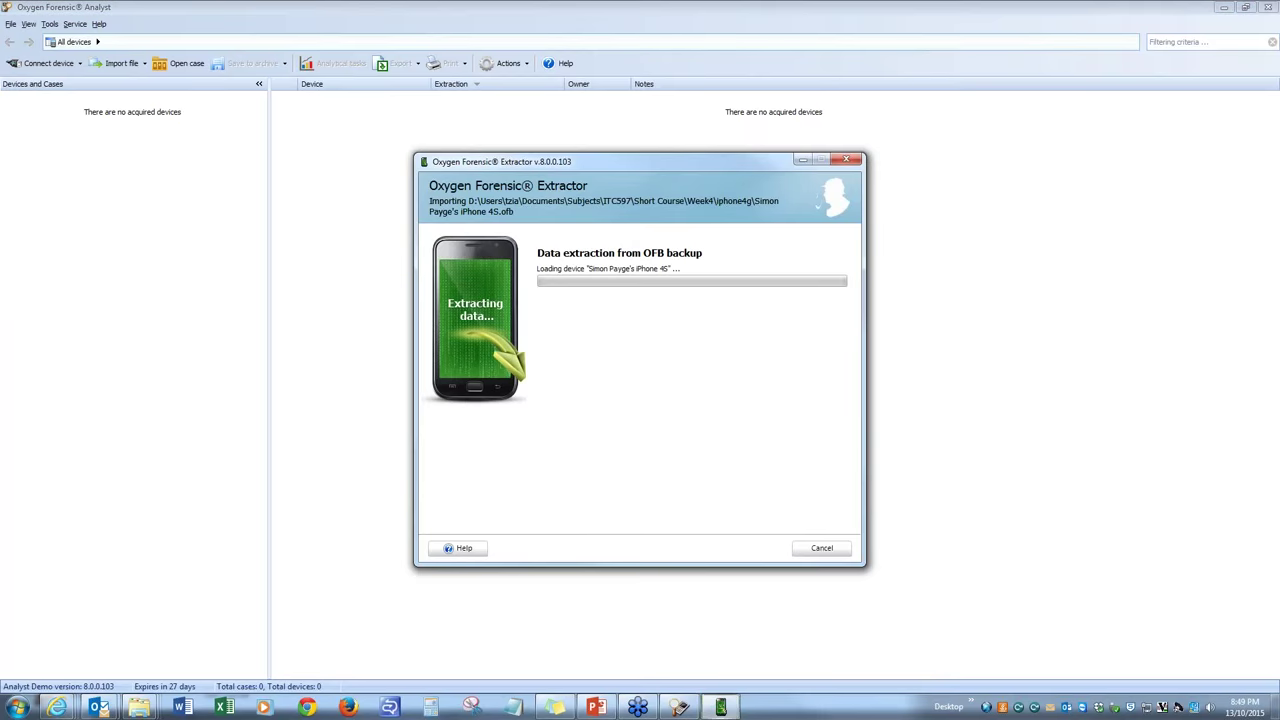
{"action": "mouse_move", "coordinate": [658, 234]}
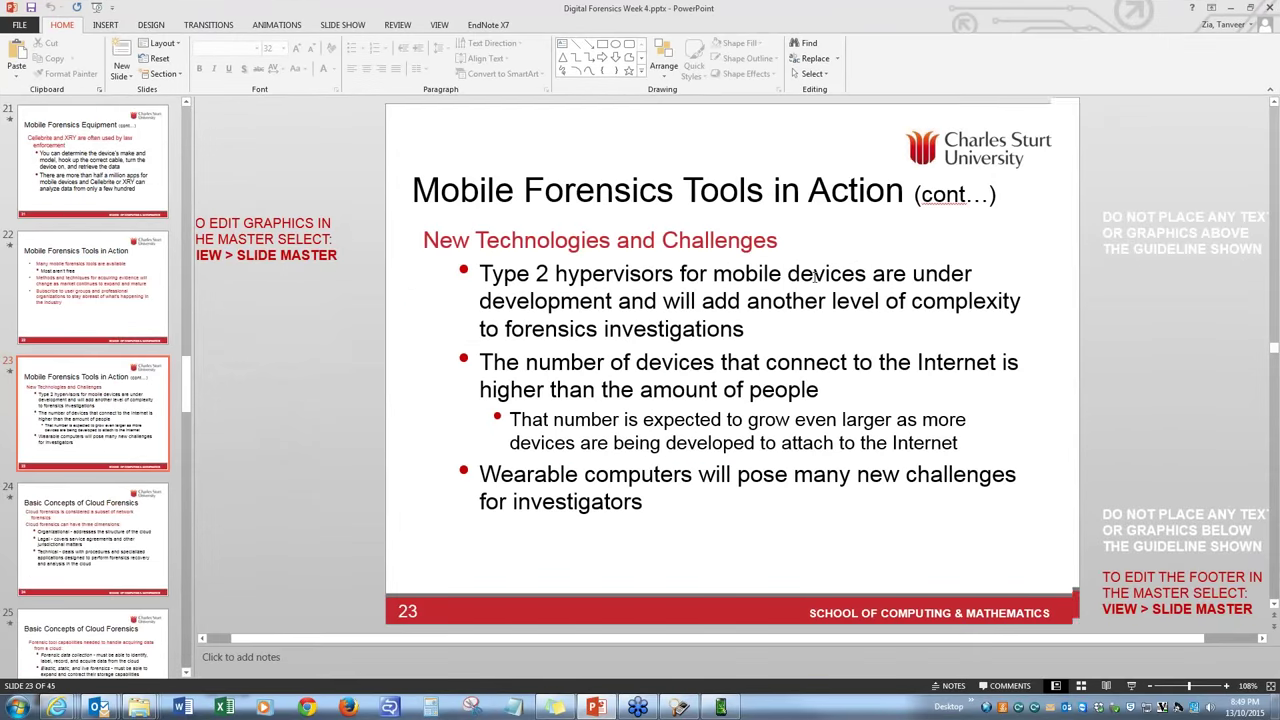
Flip between slides 22 and 23 in the thumbnail pane, ending on slide 24
{"action": "left_click", "coordinate": [93, 285]}
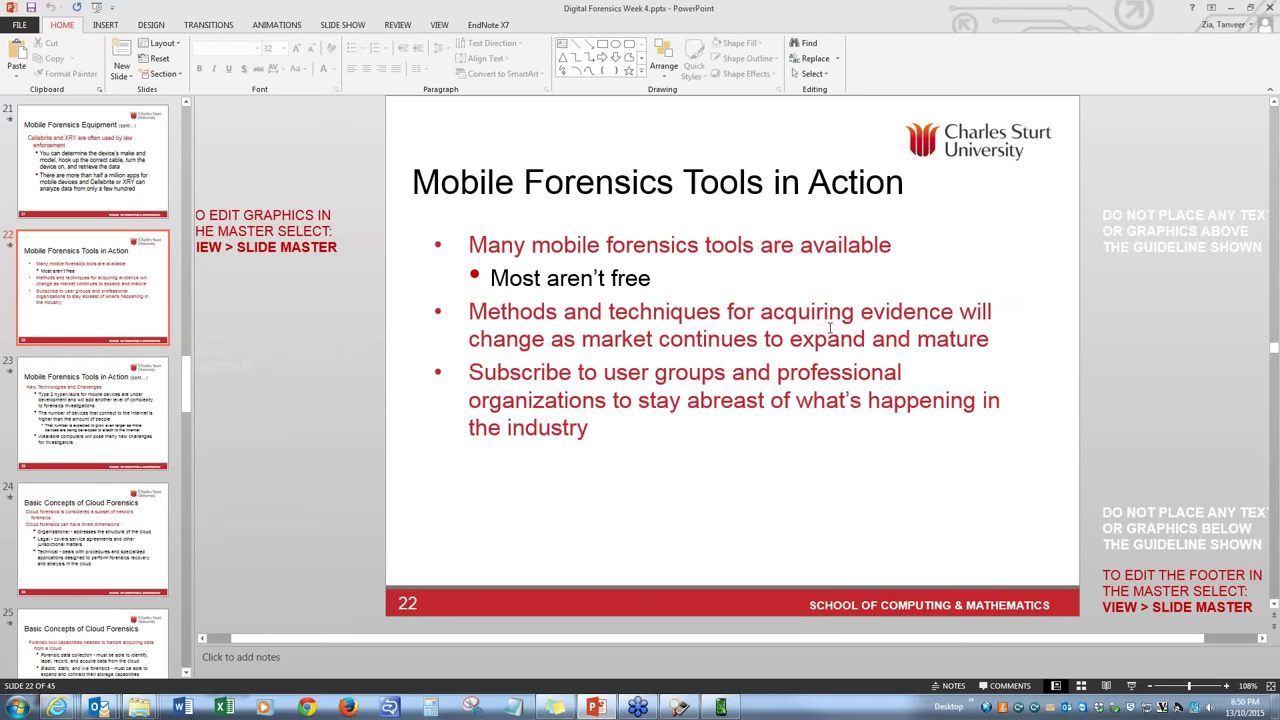
{"action": "left_click", "coordinate": [92, 410]}
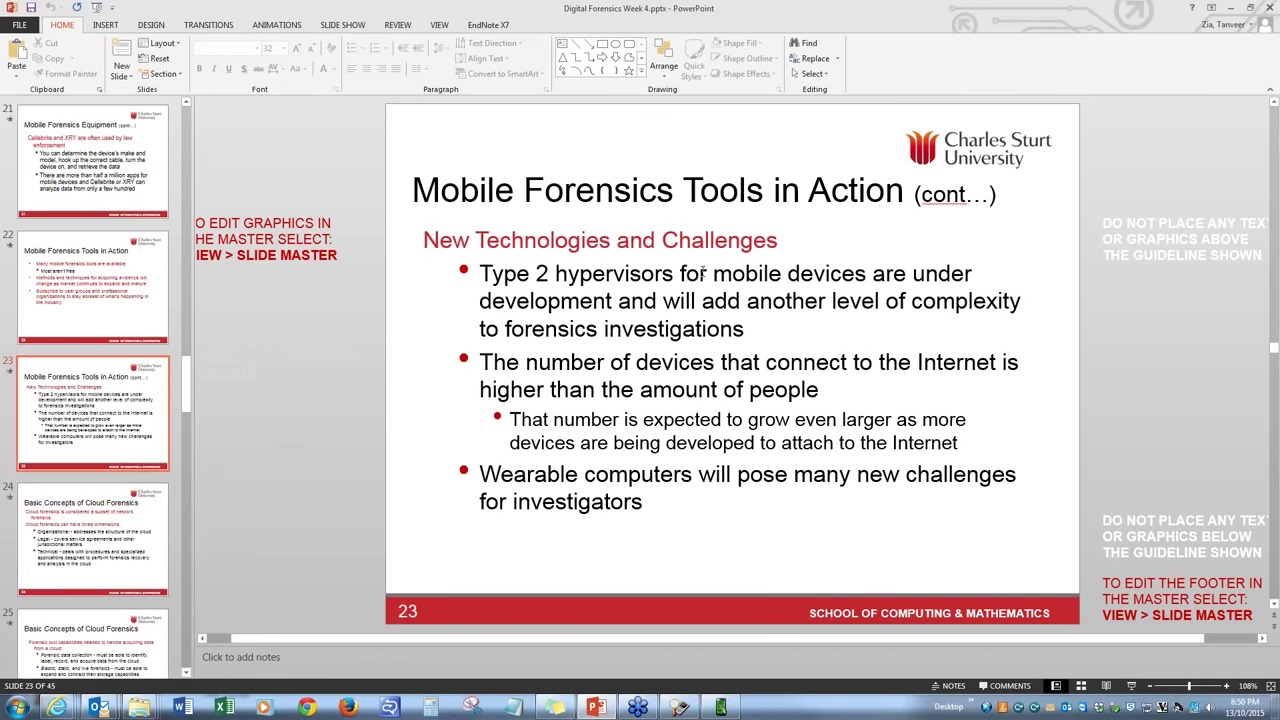
{"action": "mouse_move", "coordinate": [700, 271]}
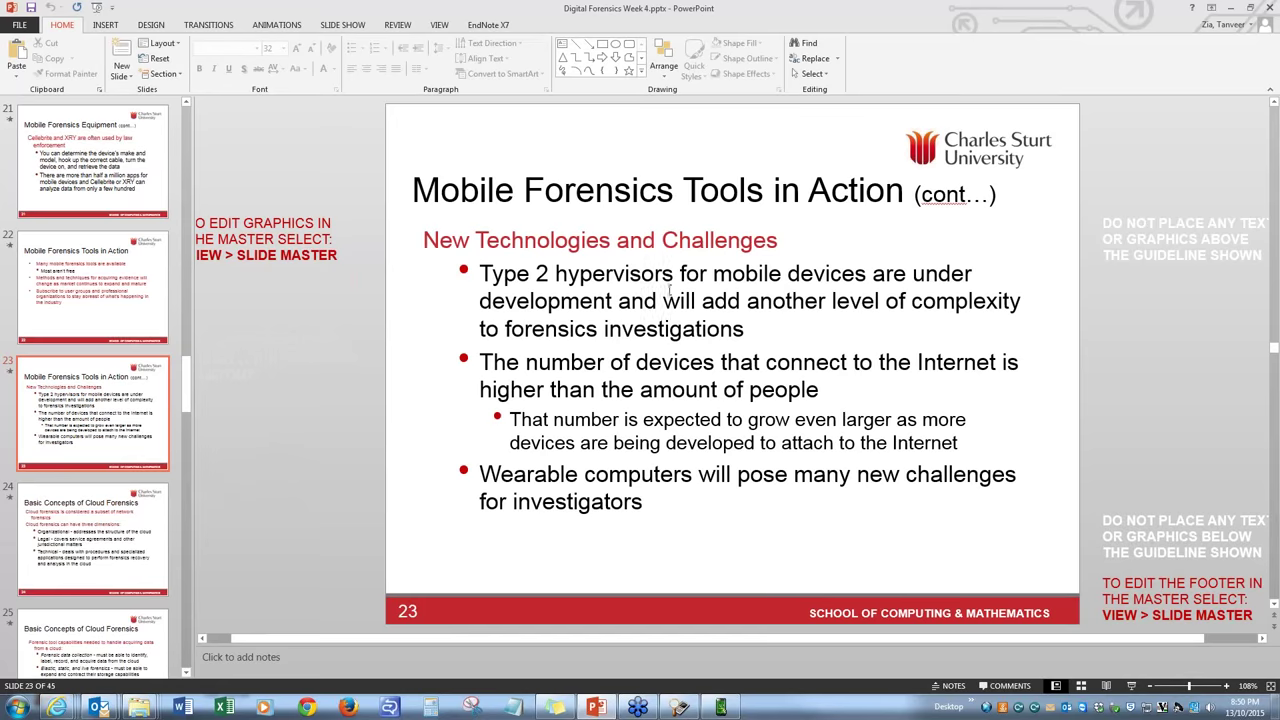
{"action": "mouse_move", "coordinate": [744, 287]}
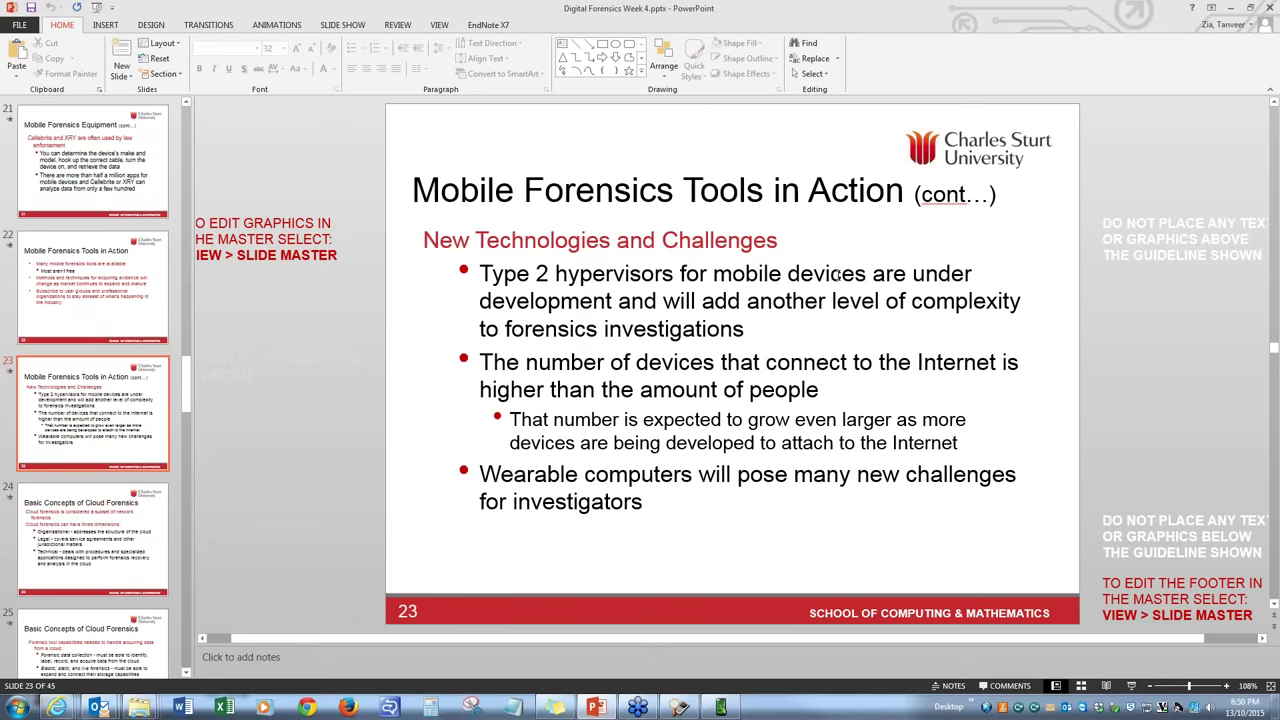
{"action": "mouse_move", "coordinate": [855, 285]}
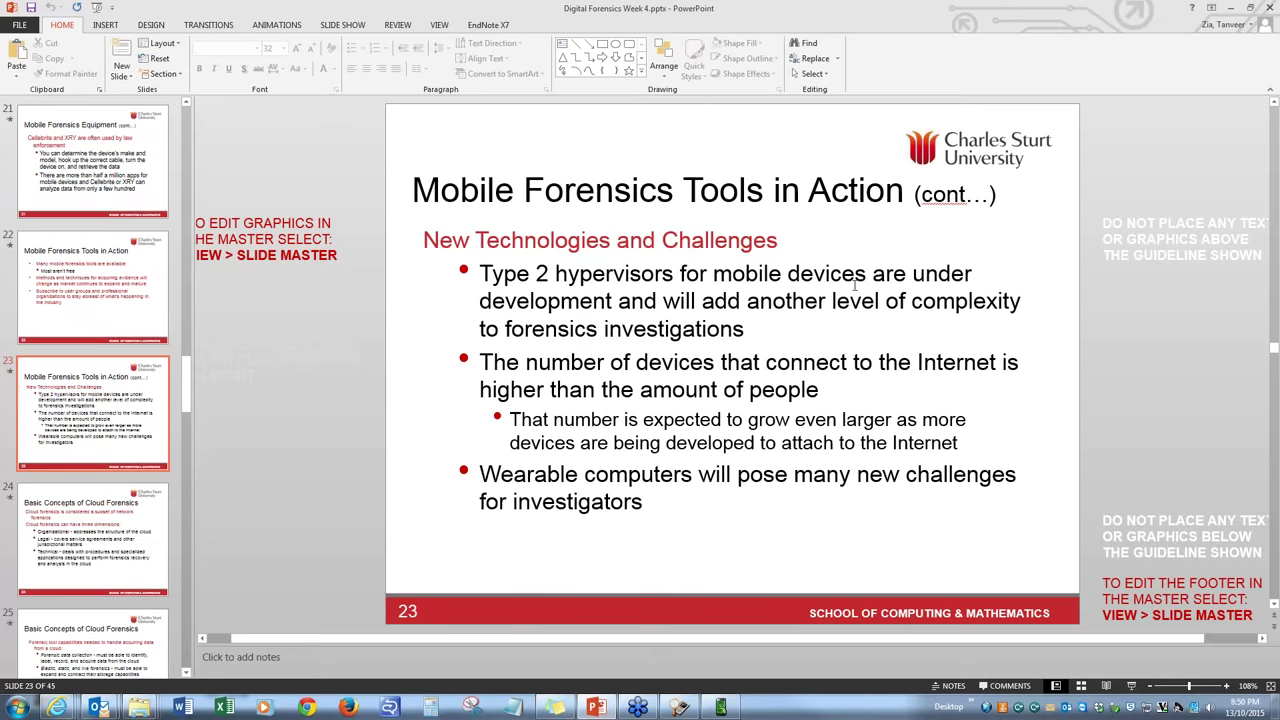
{"action": "mouse_move", "coordinate": [925, 278]}
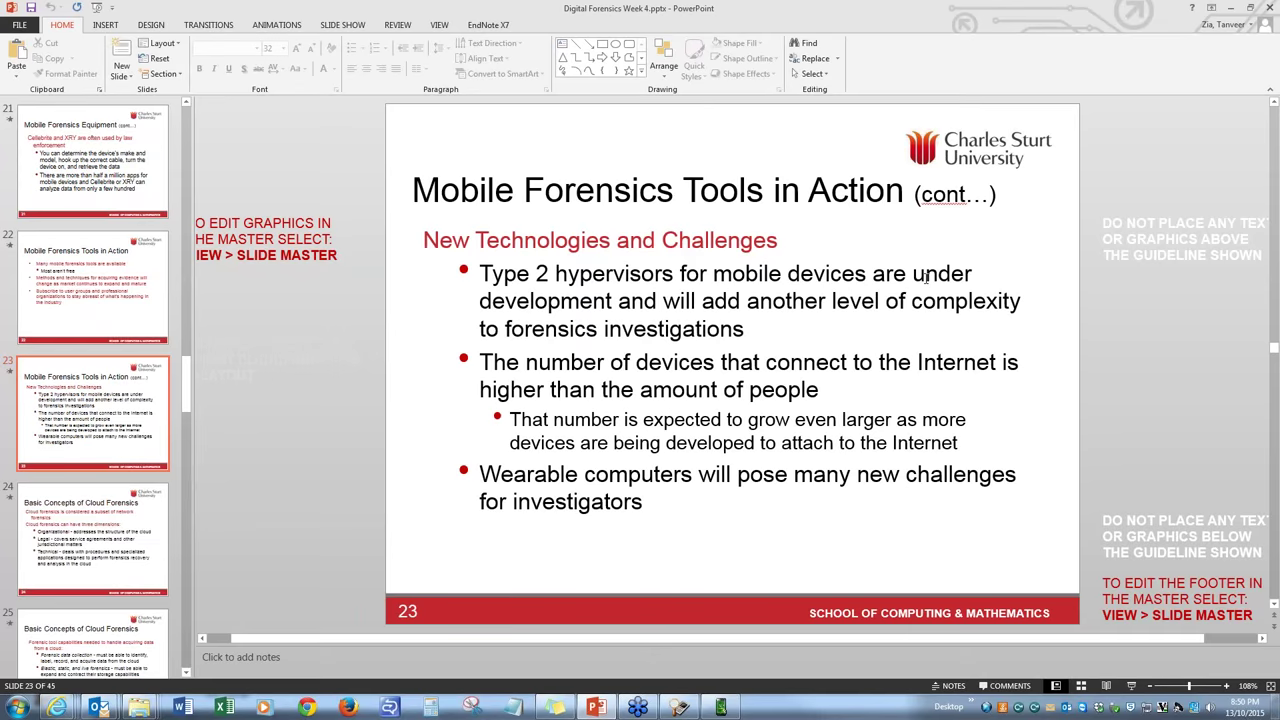
{"action": "mouse_move", "coordinate": [824, 382]}
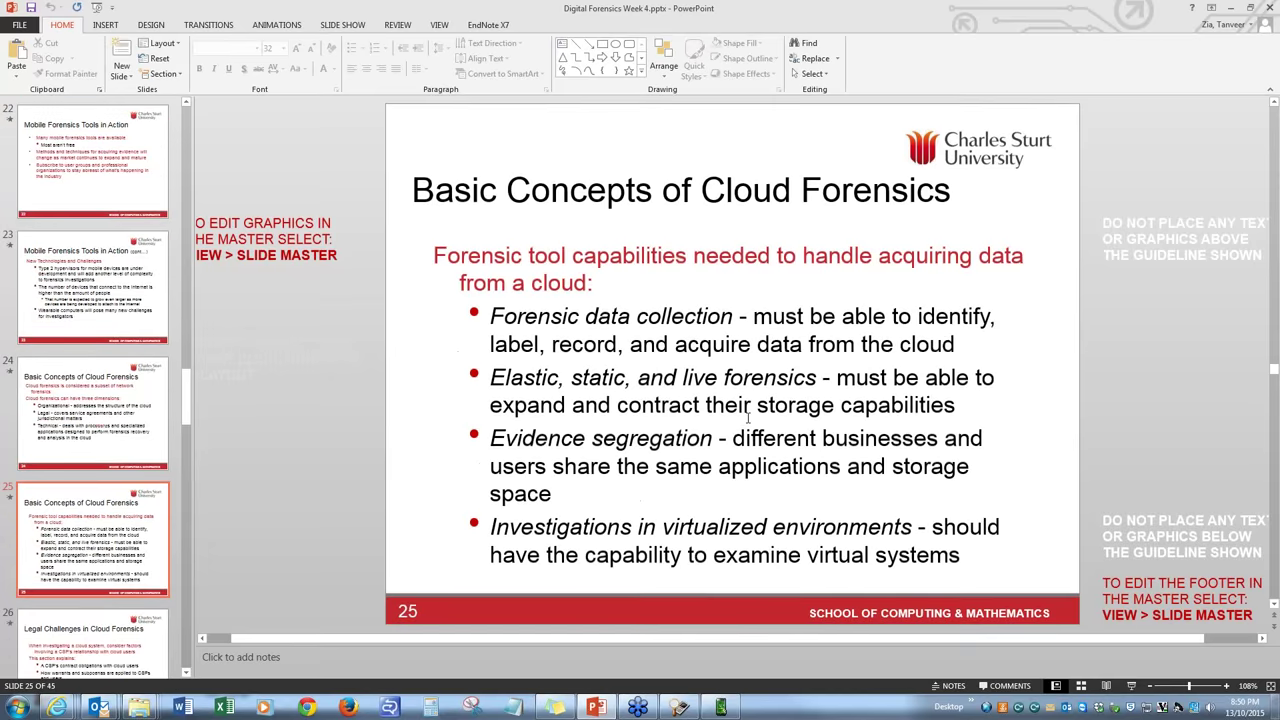
{"action": "left_click", "coordinate": [92, 285]}
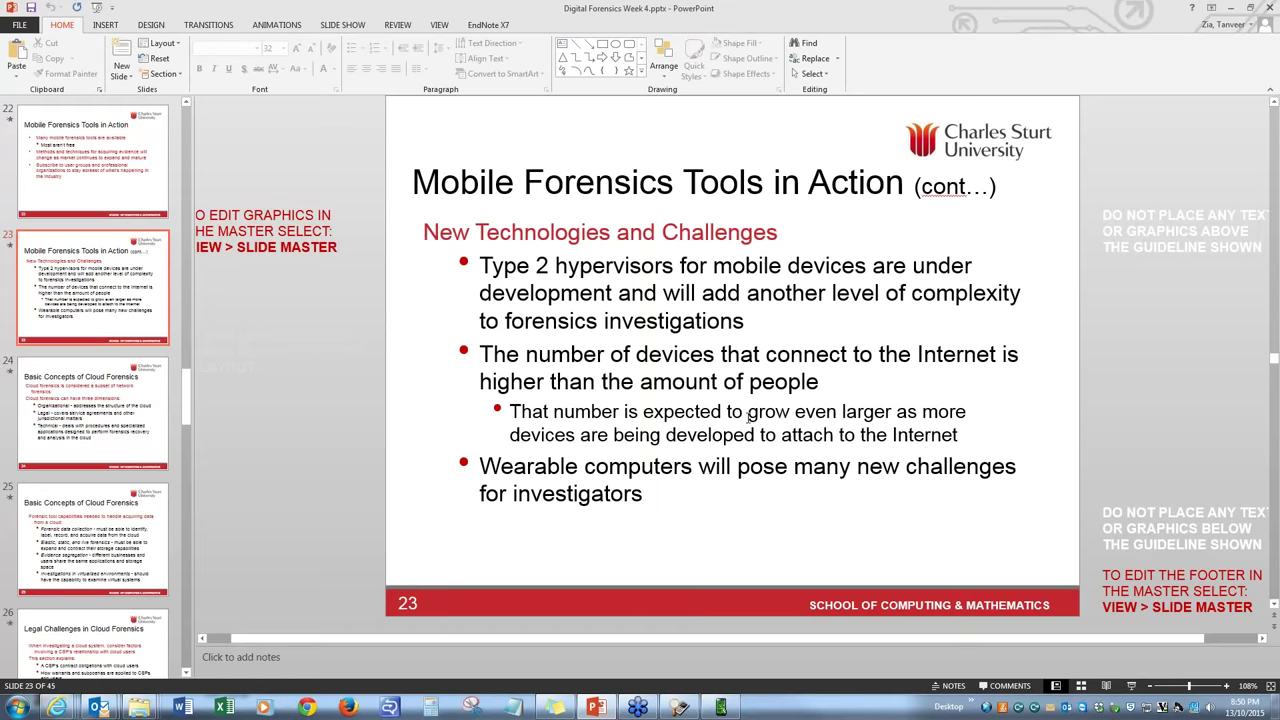
{"action": "left_click", "coordinate": [93, 410]}
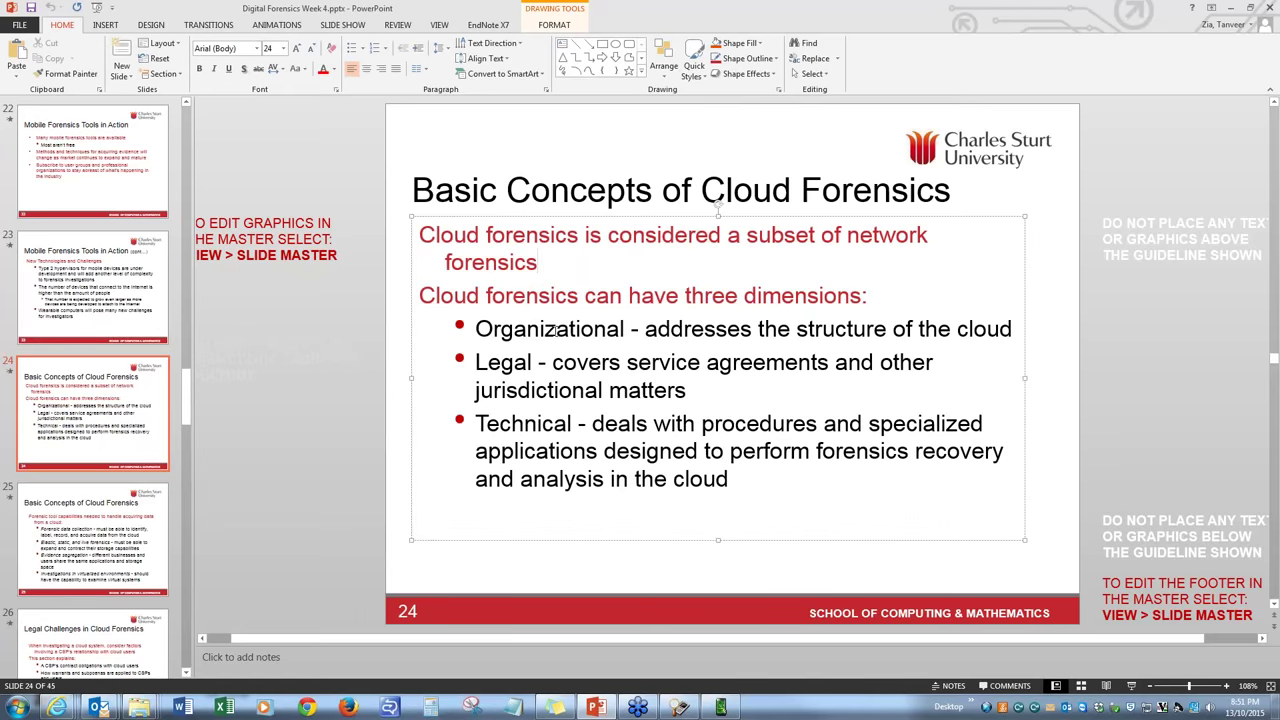
{"action": "left_click", "coordinate": [540, 262]}
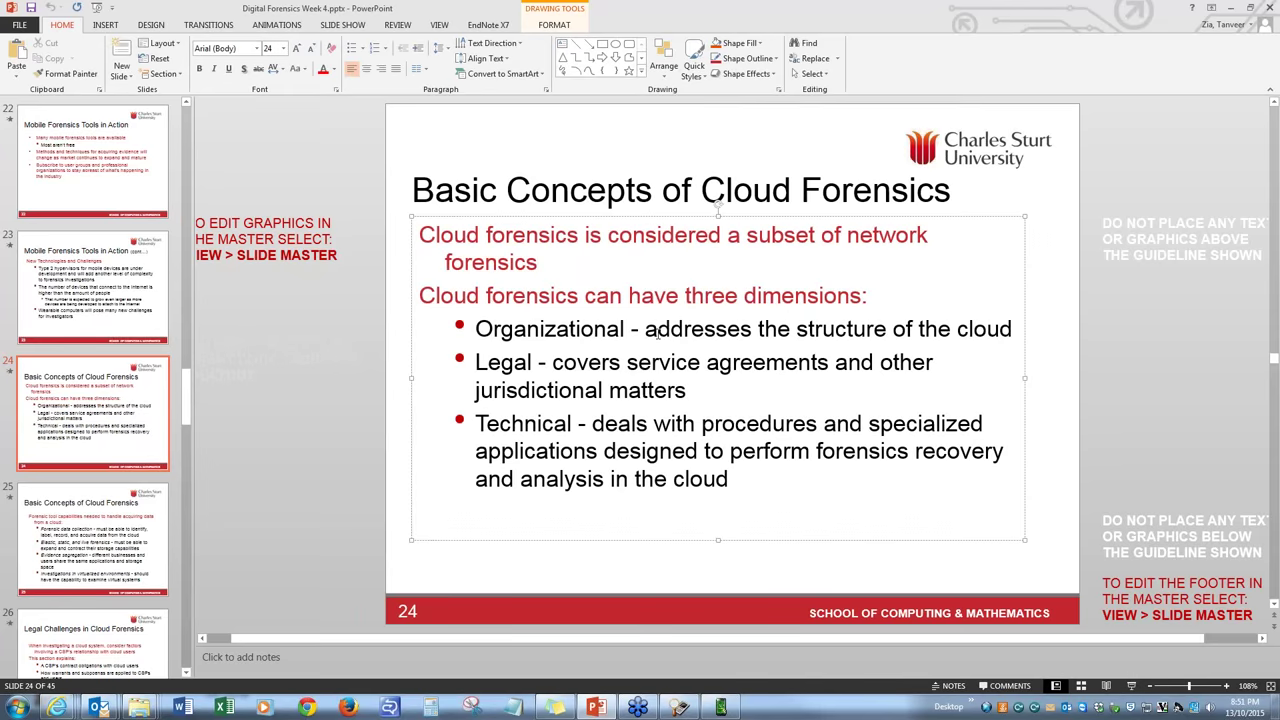
{"action": "double_click", "coordinate": [548, 329]}
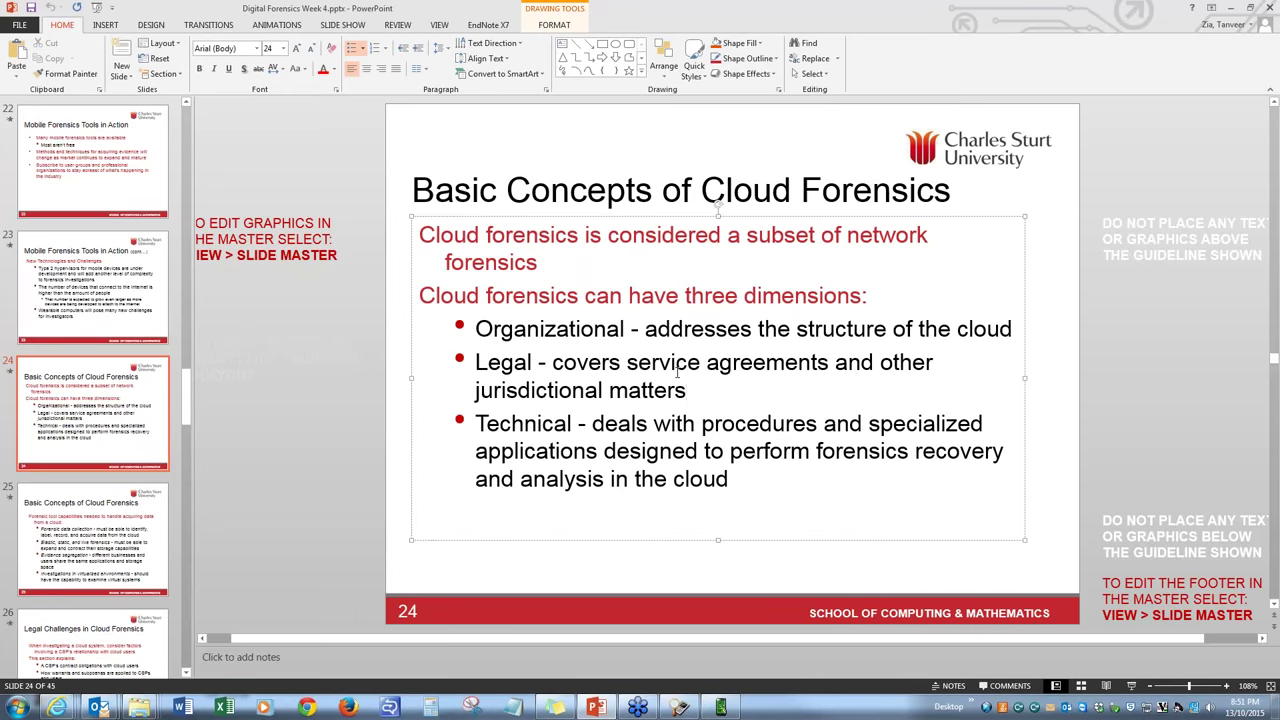
{"action": "left_click", "coordinate": [685, 390]}
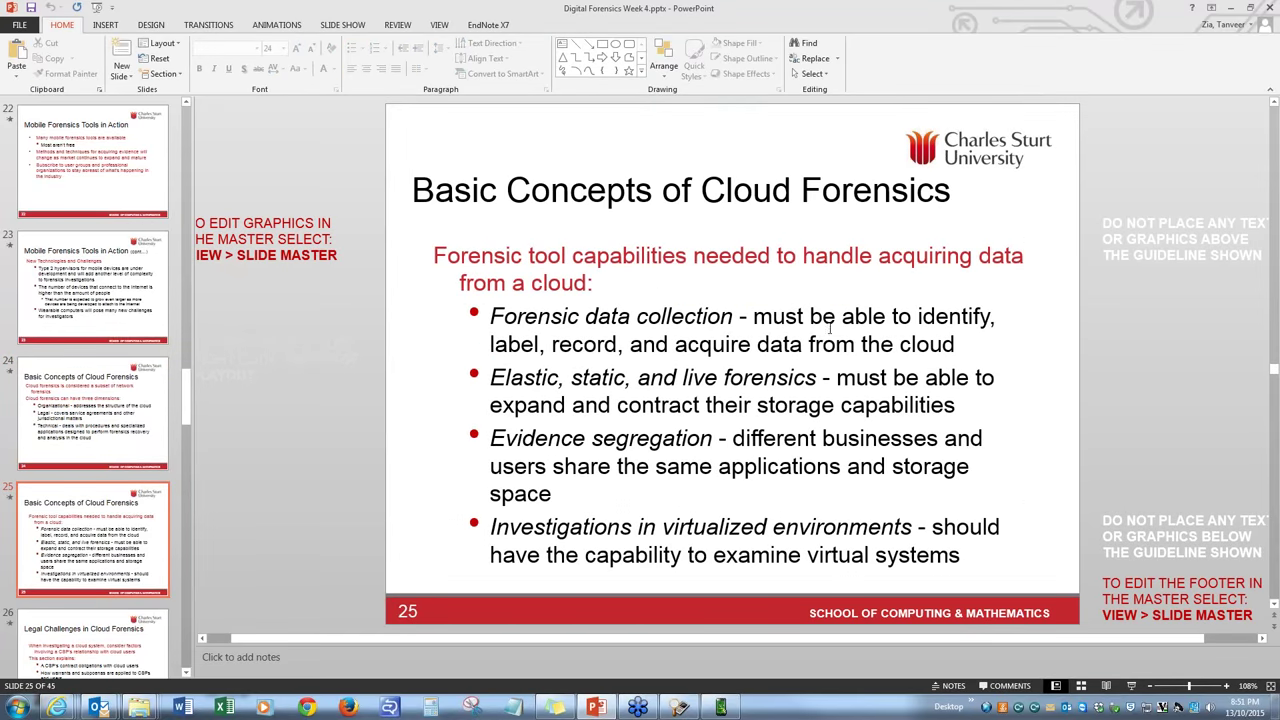
{"action": "mouse_move", "coordinate": [812, 274]}
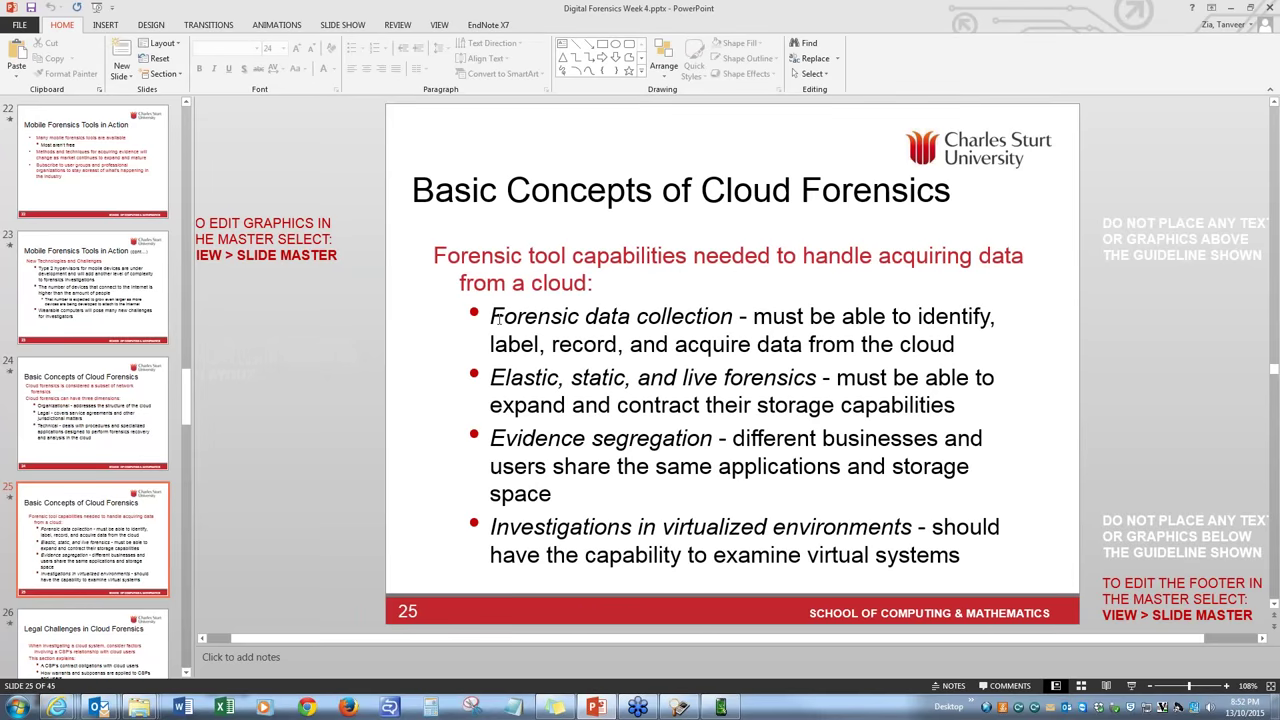
{"action": "mouse_move", "coordinate": [784, 311]}
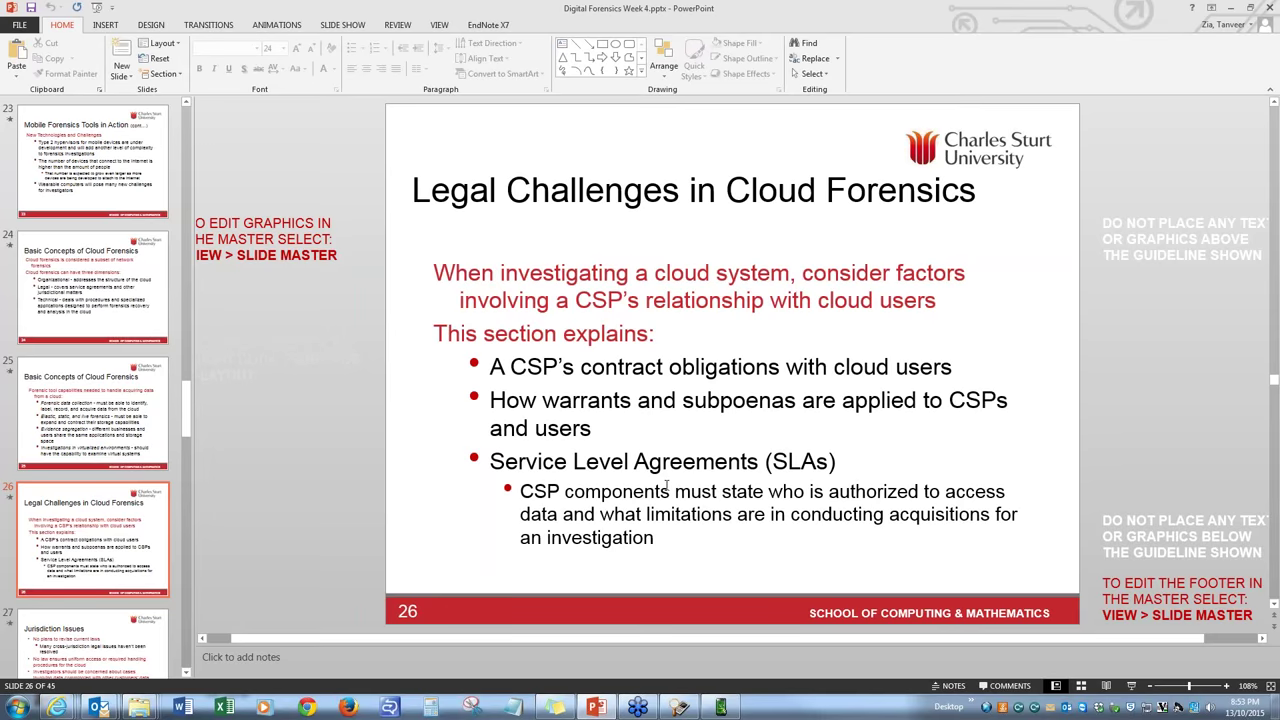
{"action": "mouse_move", "coordinate": [798, 416]}
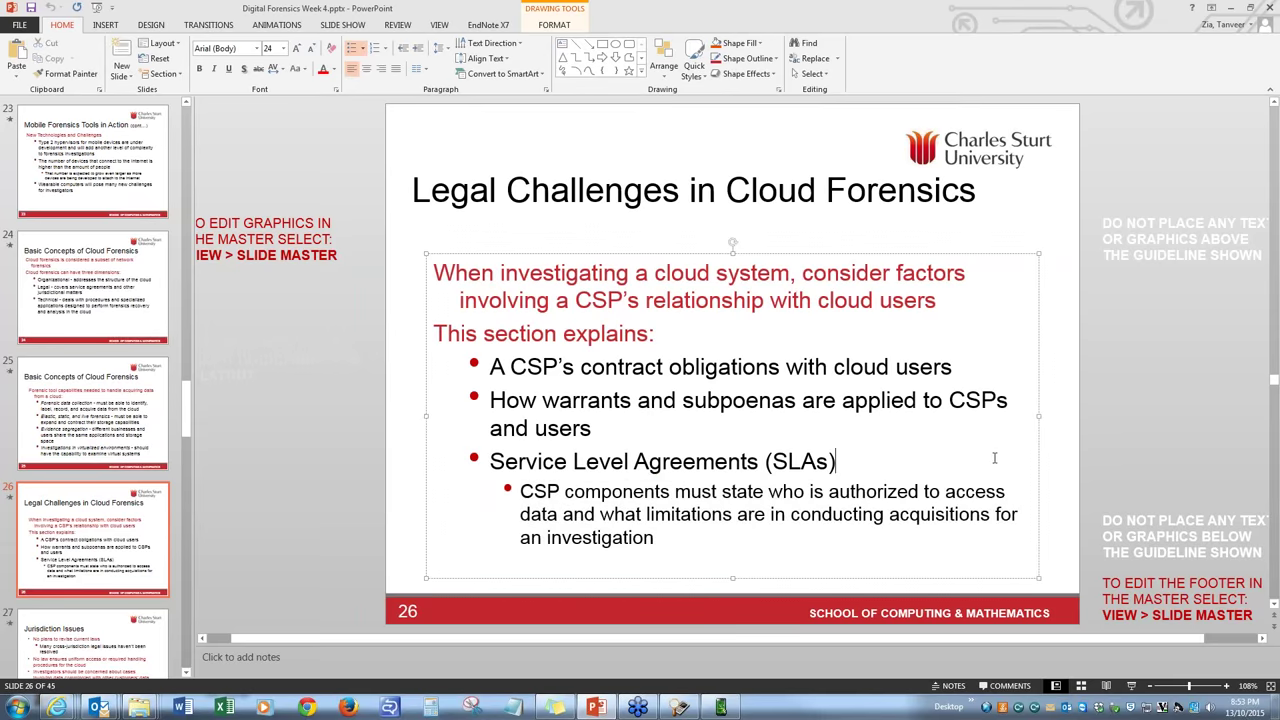
Place the cursor in the body text box of slide 26
{"action": "left_click", "coordinate": [1061, 465]}
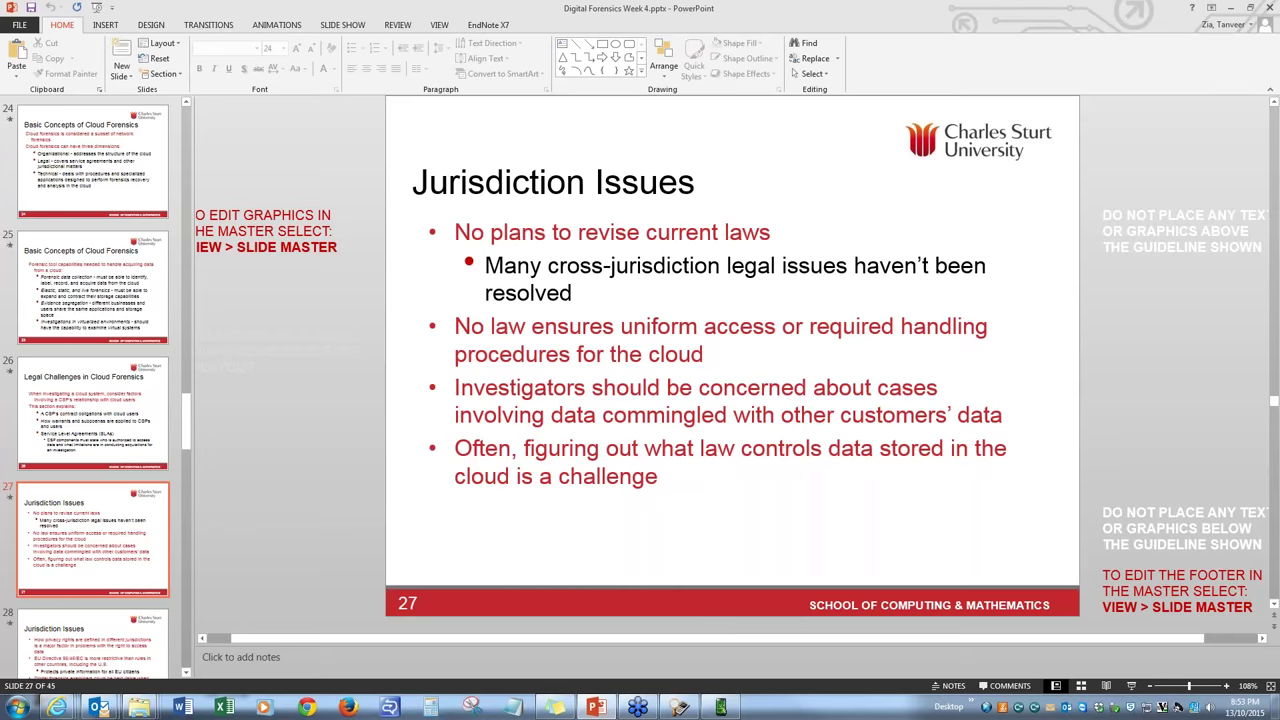
{"action": "mouse_move", "coordinate": [415, 338]}
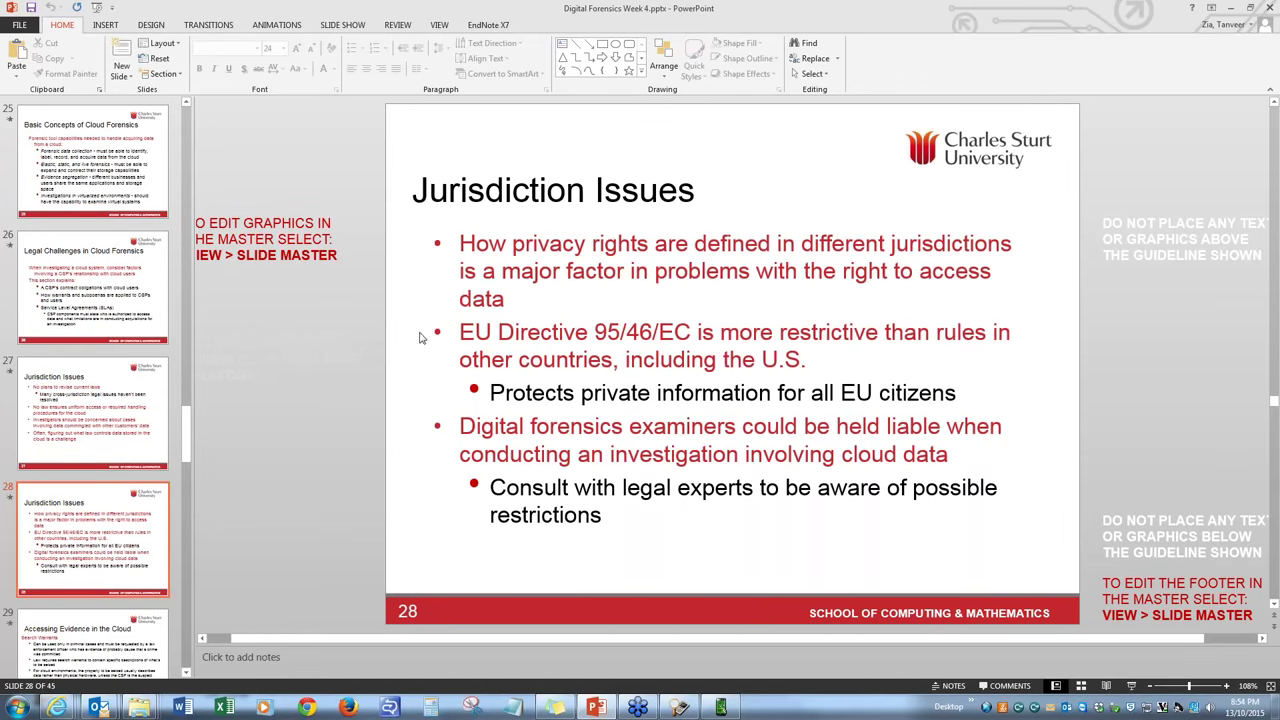
{"action": "mouse_move", "coordinate": [640, 306]}
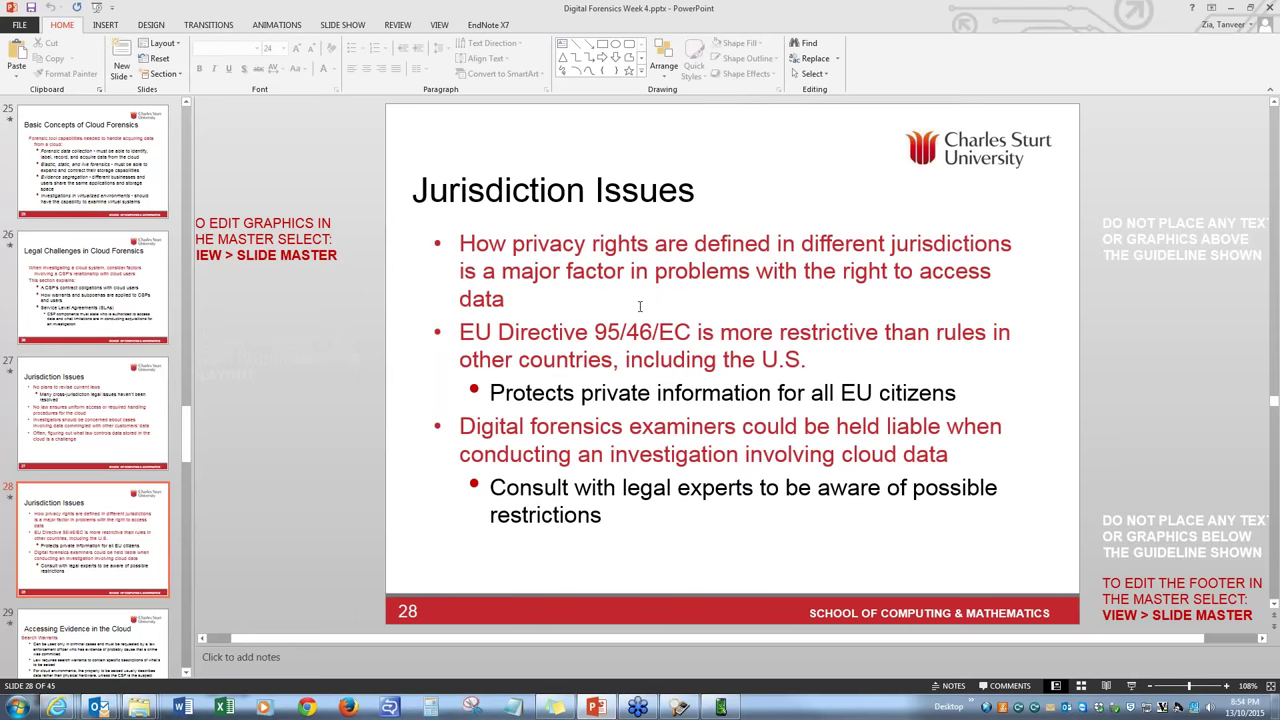
{"action": "mouse_move", "coordinate": [611, 323]}
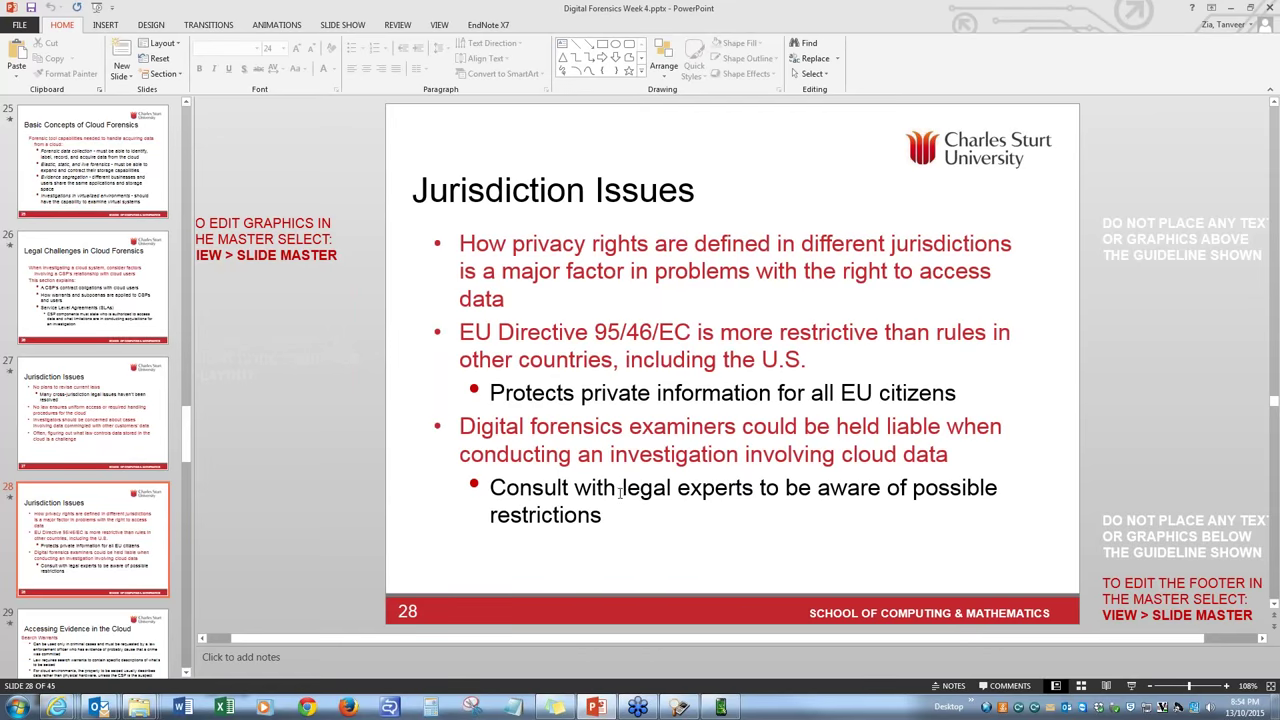
Select slide 29, Accessing Evidence in the Cloud, in the thumbnail pane
{"action": "left_click", "coordinate": [92, 538]}
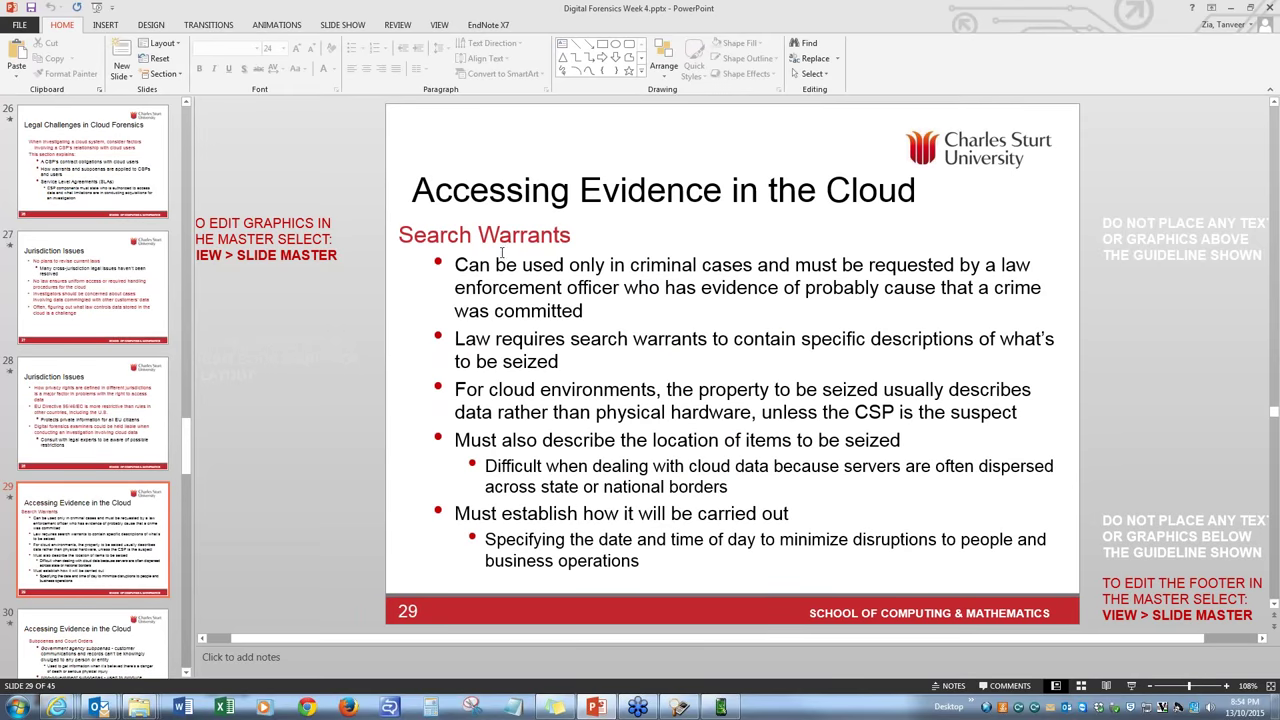
{"action": "mouse_move", "coordinate": [564, 313]}
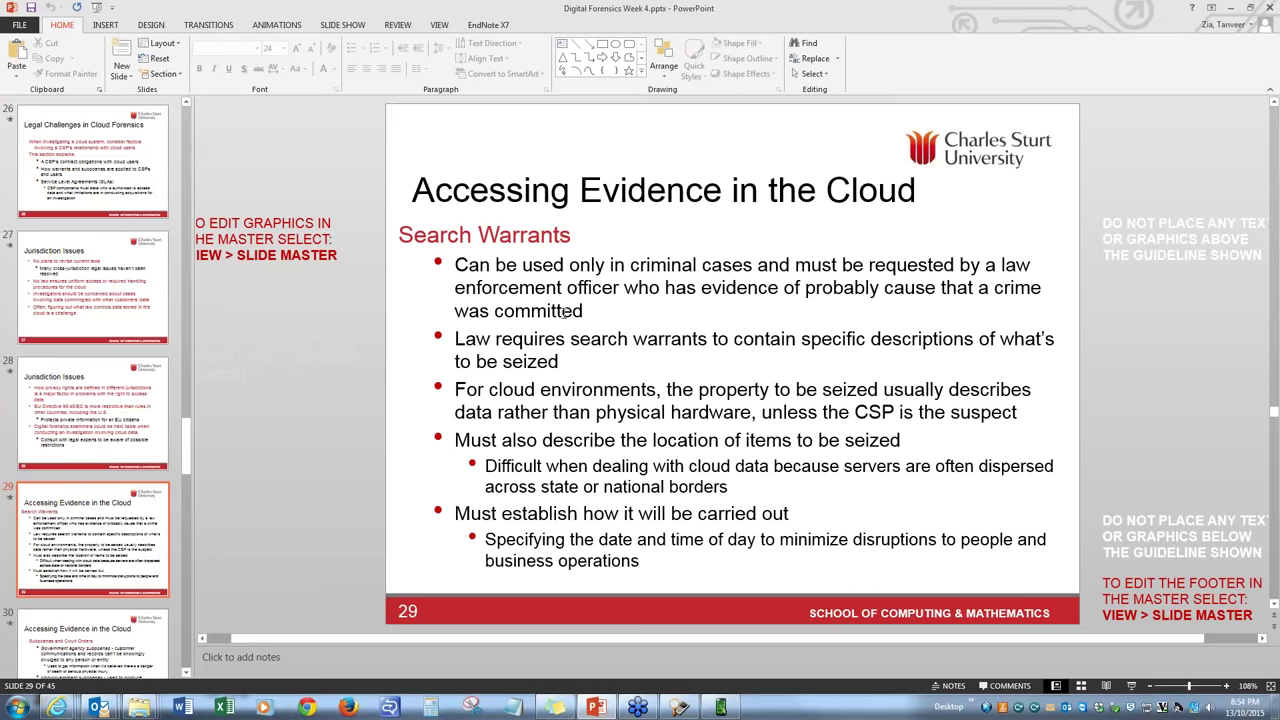
{"action": "mouse_move", "coordinate": [655, 291]}
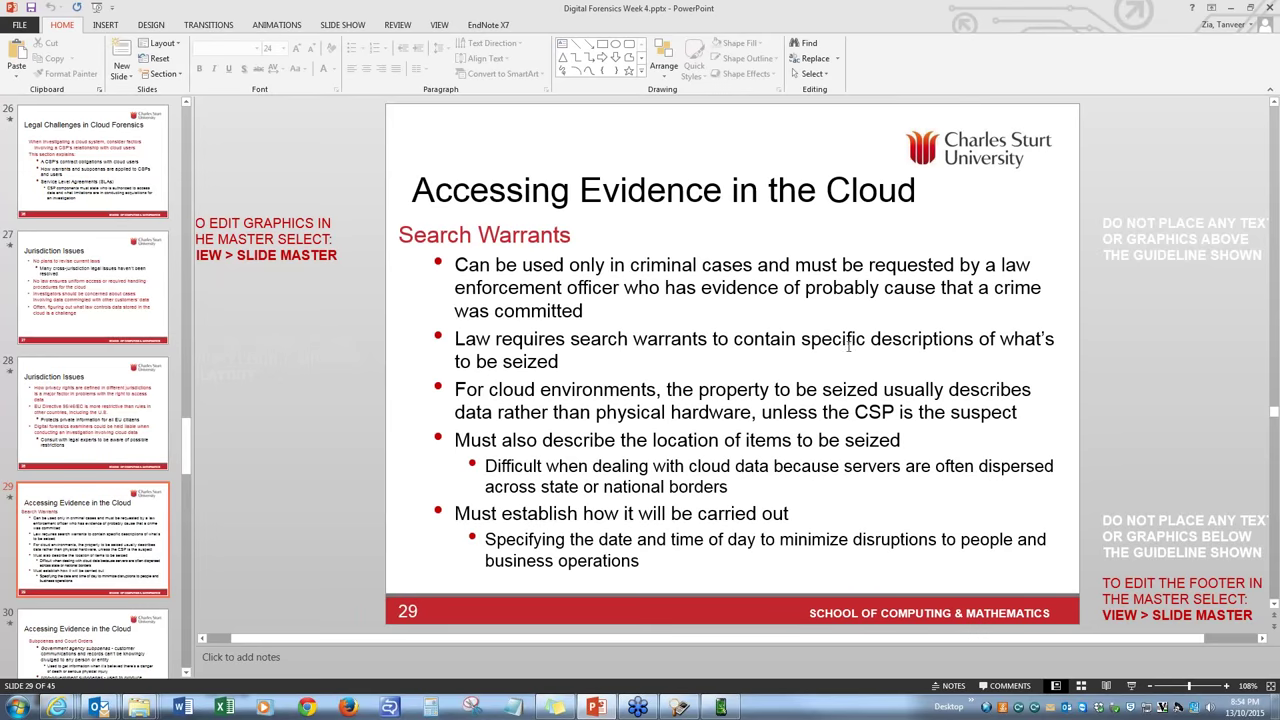
{"action": "mouse_move", "coordinate": [510, 380]}
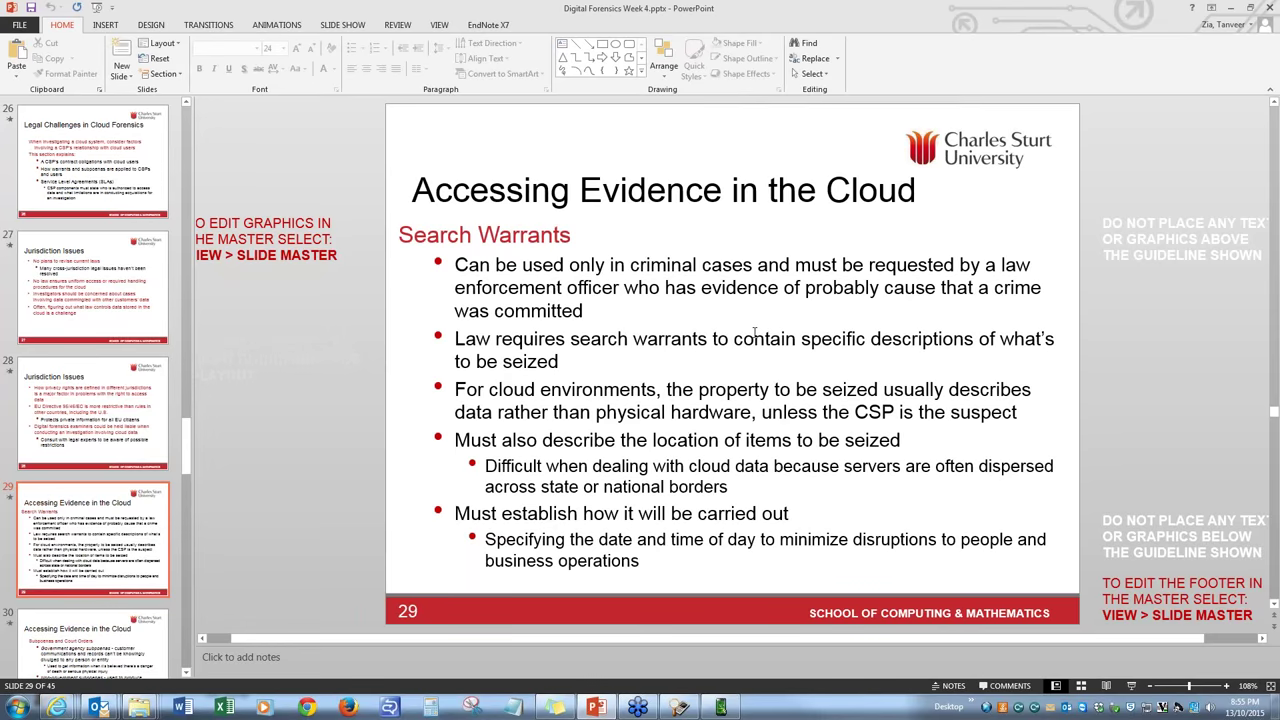
{"action": "mouse_move", "coordinate": [605, 539]}
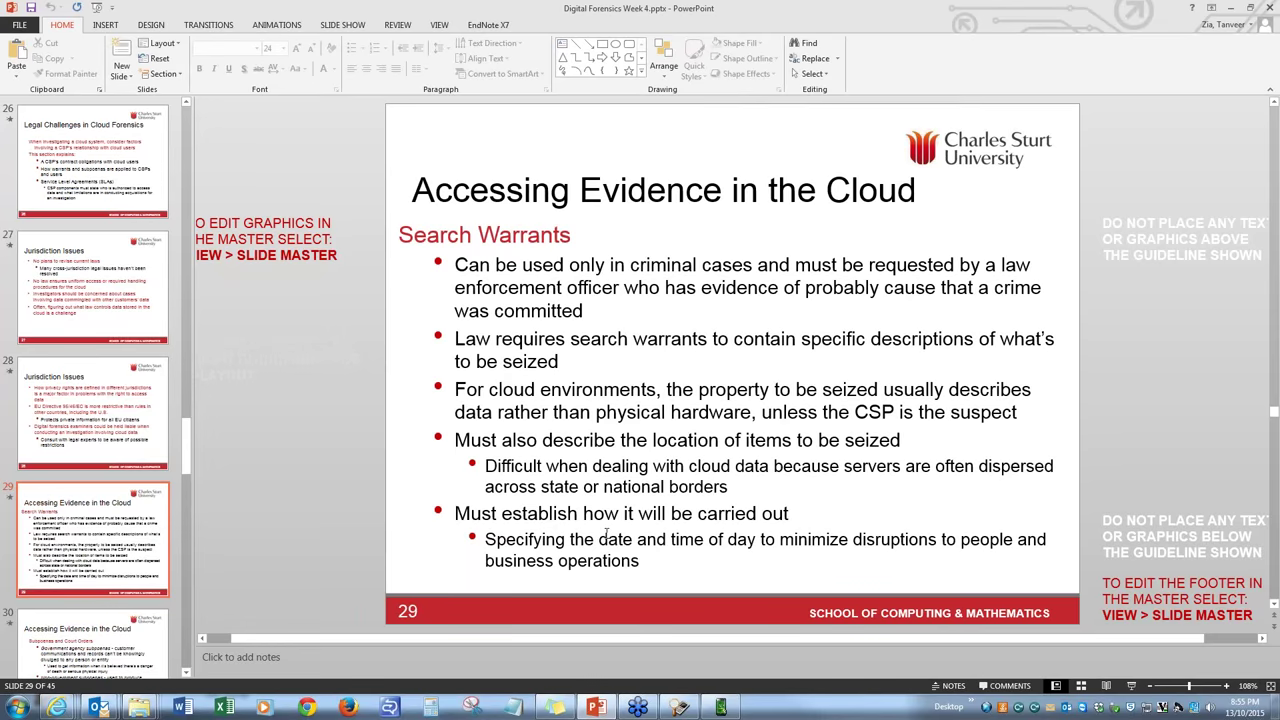
{"action": "mouse_move", "coordinate": [607, 534]}
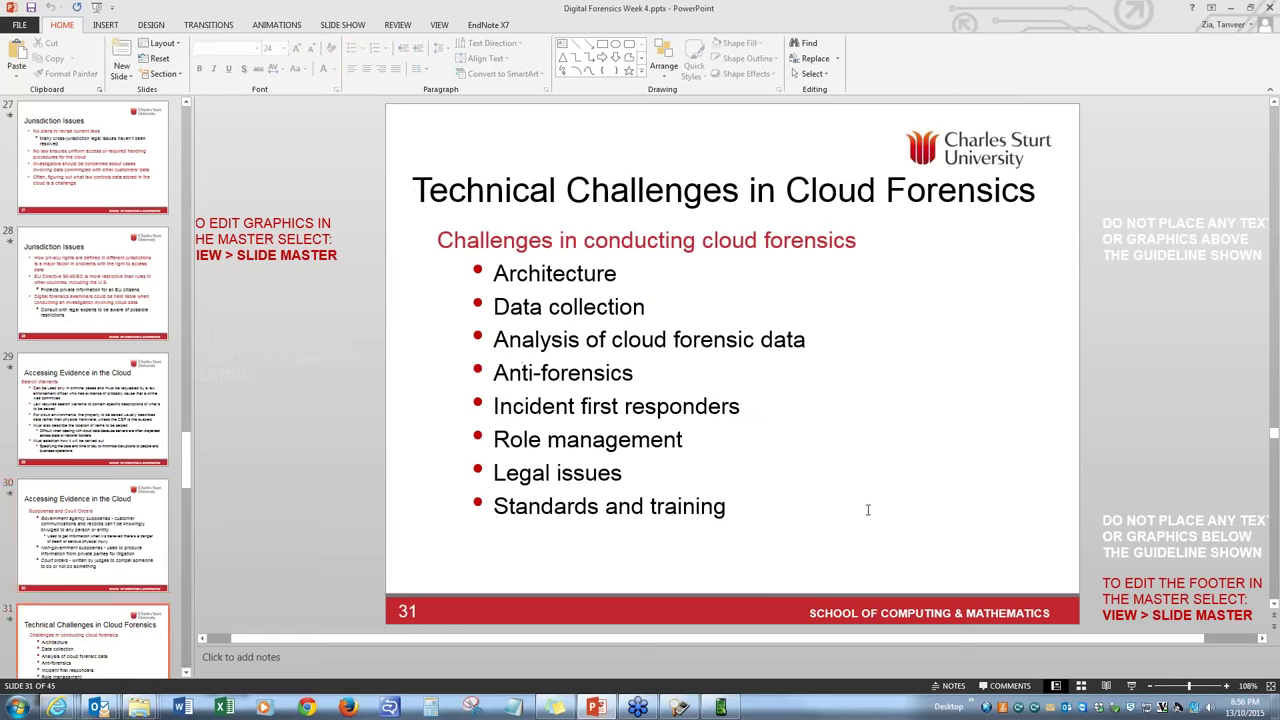
Scroll to slide 36, Investigating Cloud Customers, and highlight text on the slide
{"action": "scroll", "scroll_direction": "down", "scroll_amount": 3}
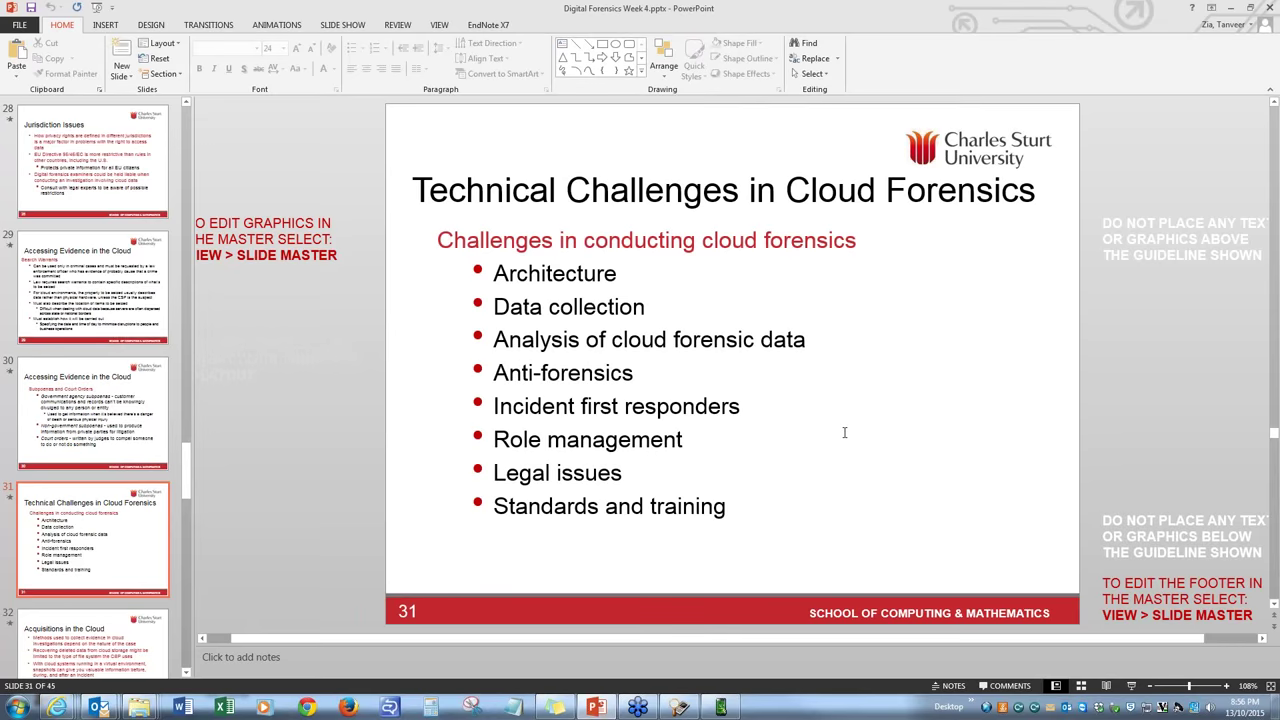
{"action": "mouse_move", "coordinate": [493, 381]}
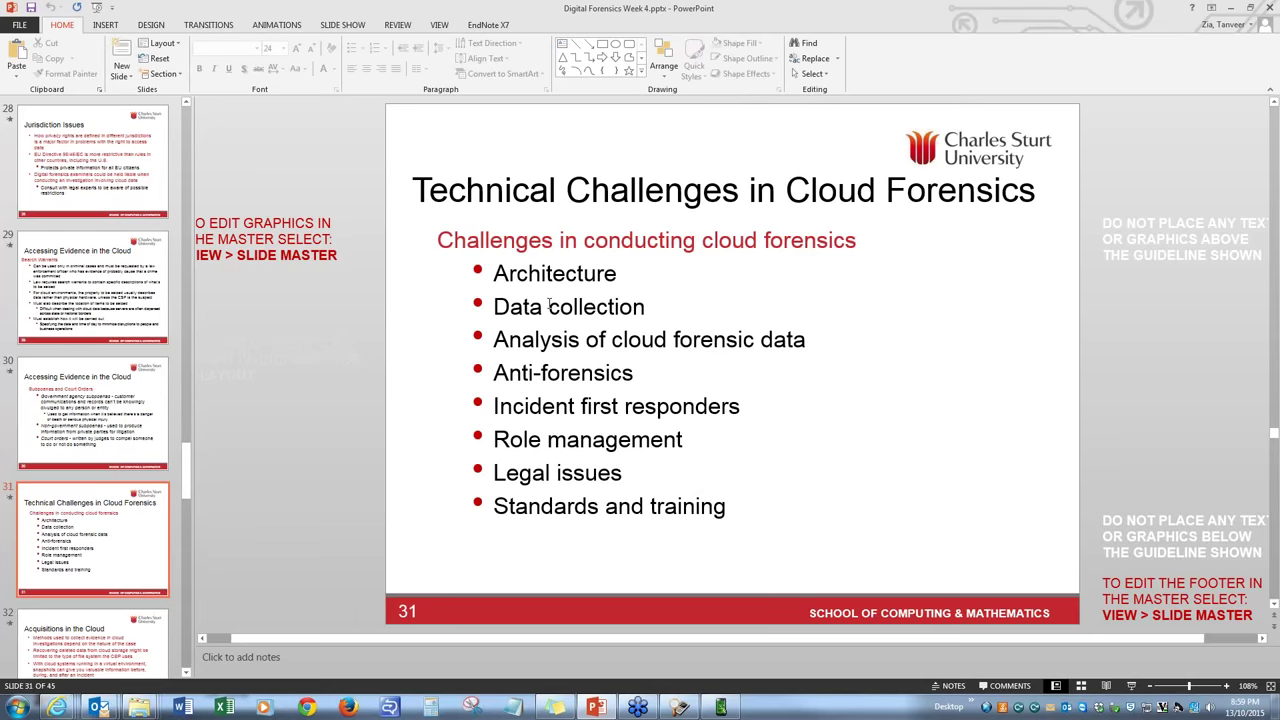
{"action": "mouse_move", "coordinate": [732, 333]}
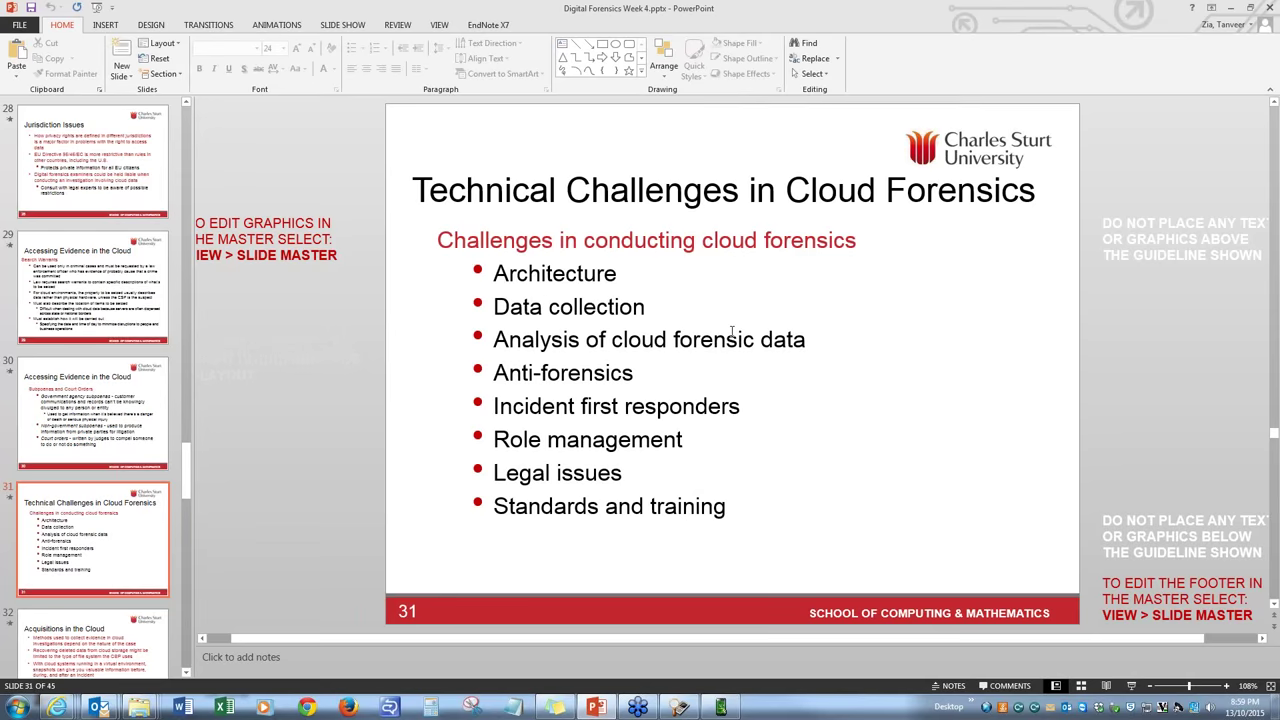
{"action": "left_click", "coordinate": [648, 339]}
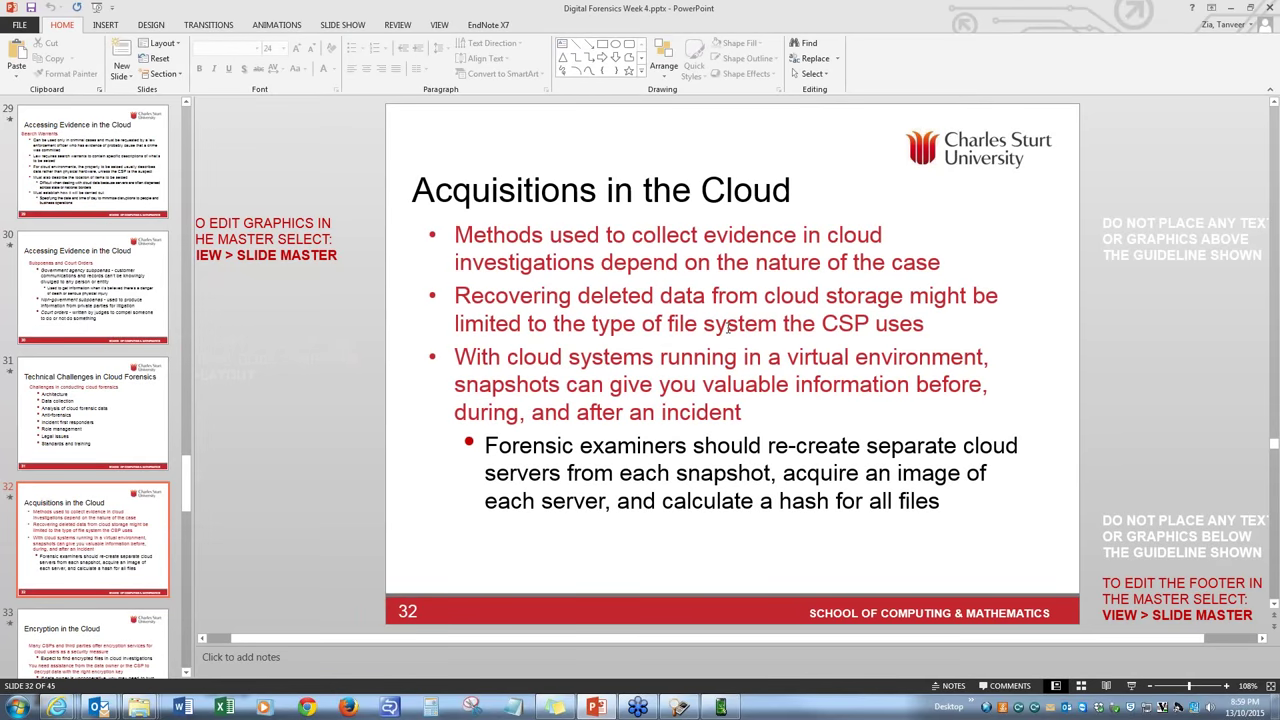
{"action": "left_click_drag", "start_coordinate": [485, 445], "coordinate": [778, 501]}
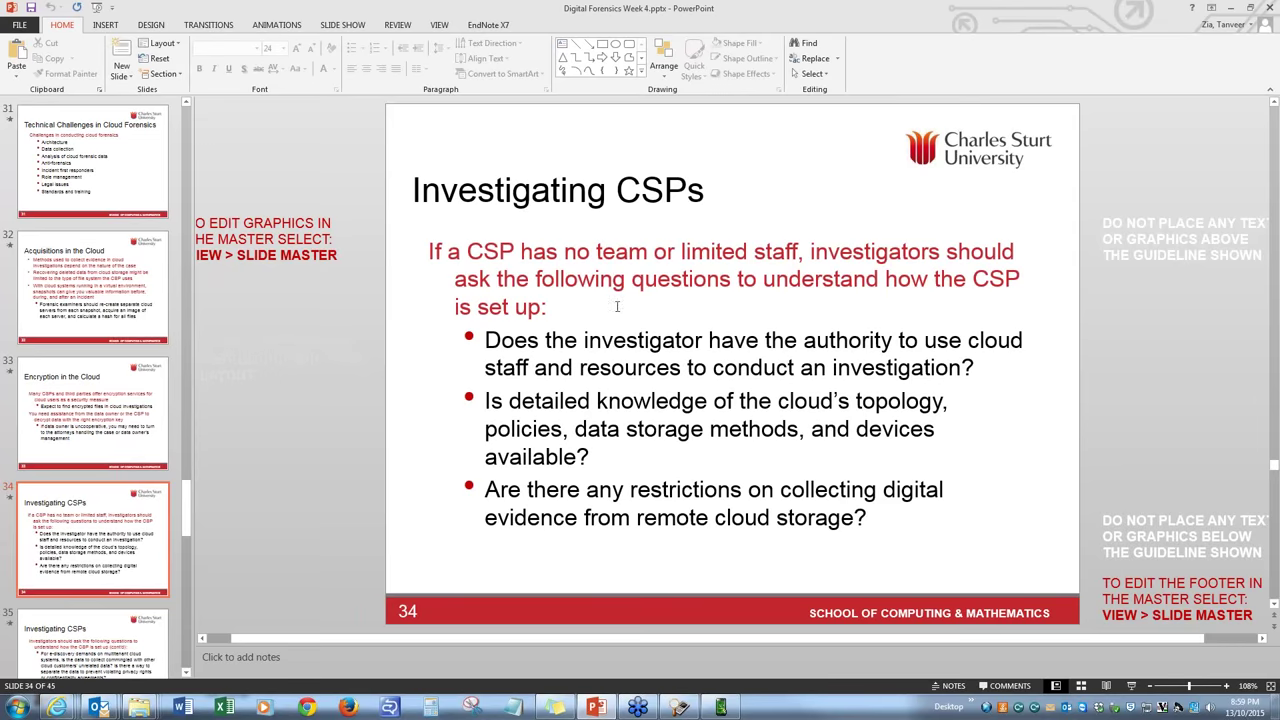
{"action": "mouse_move", "coordinate": [656, 320]}
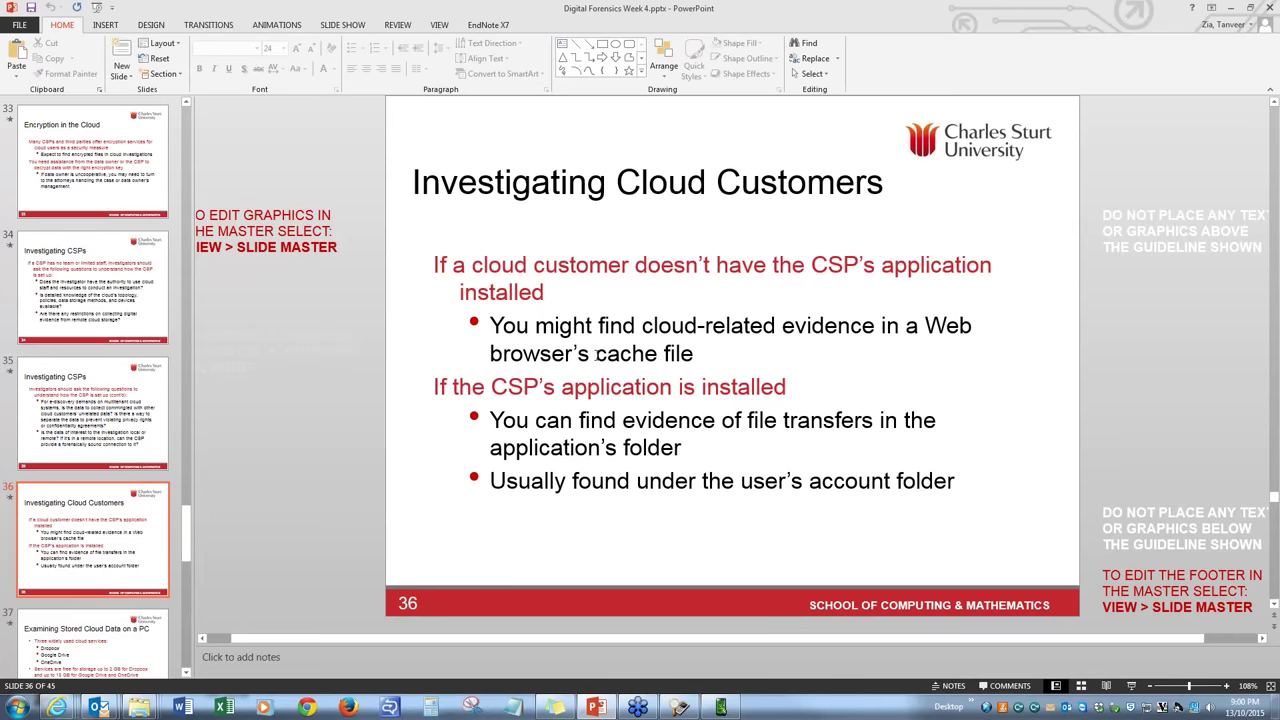
{"action": "mouse_move", "coordinate": [769, 372]}
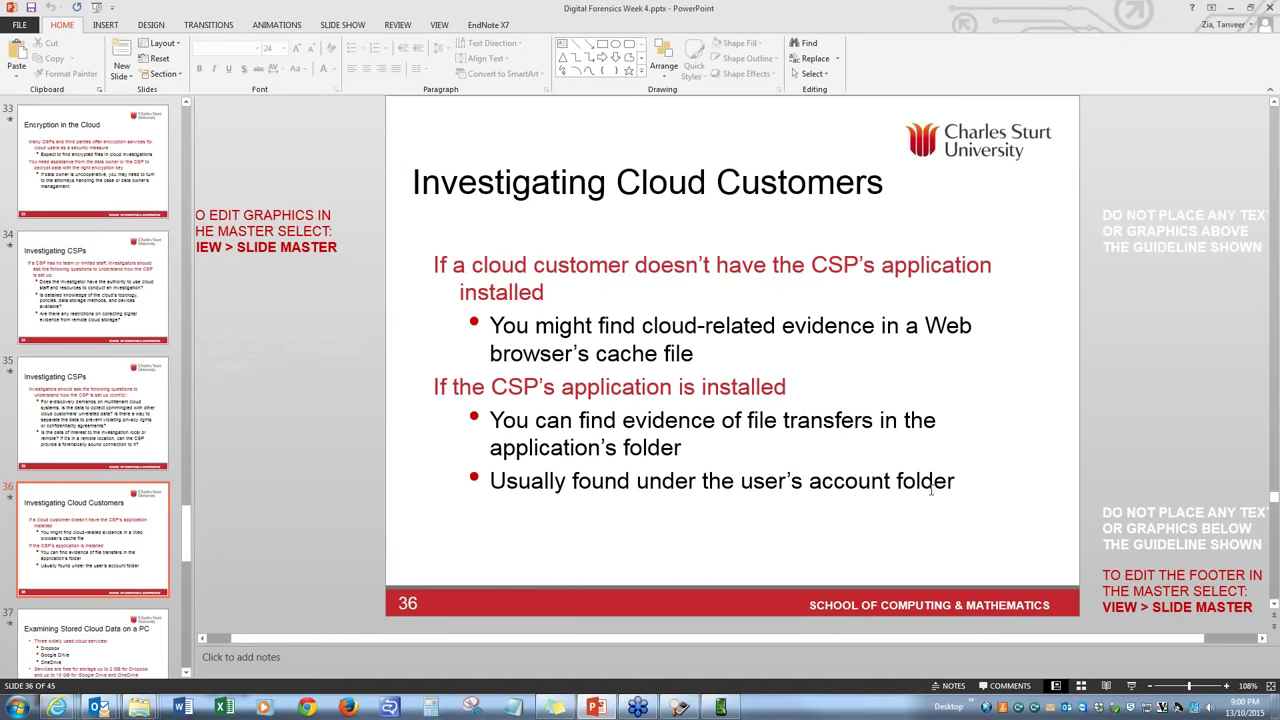
{"action": "left_click", "coordinate": [905, 325]}
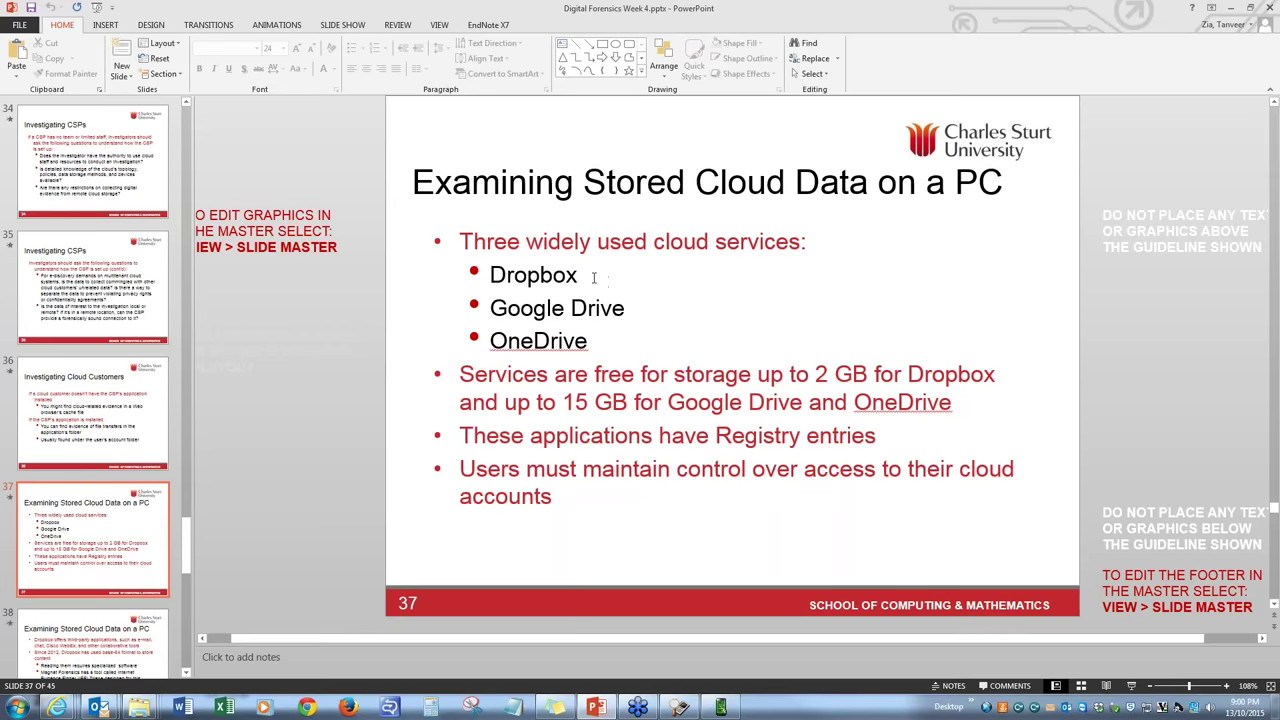
Move past slides 37 and 38 to slide 42, Tools for Cloud Forensics
{"action": "double_click", "coordinate": [597, 308]}
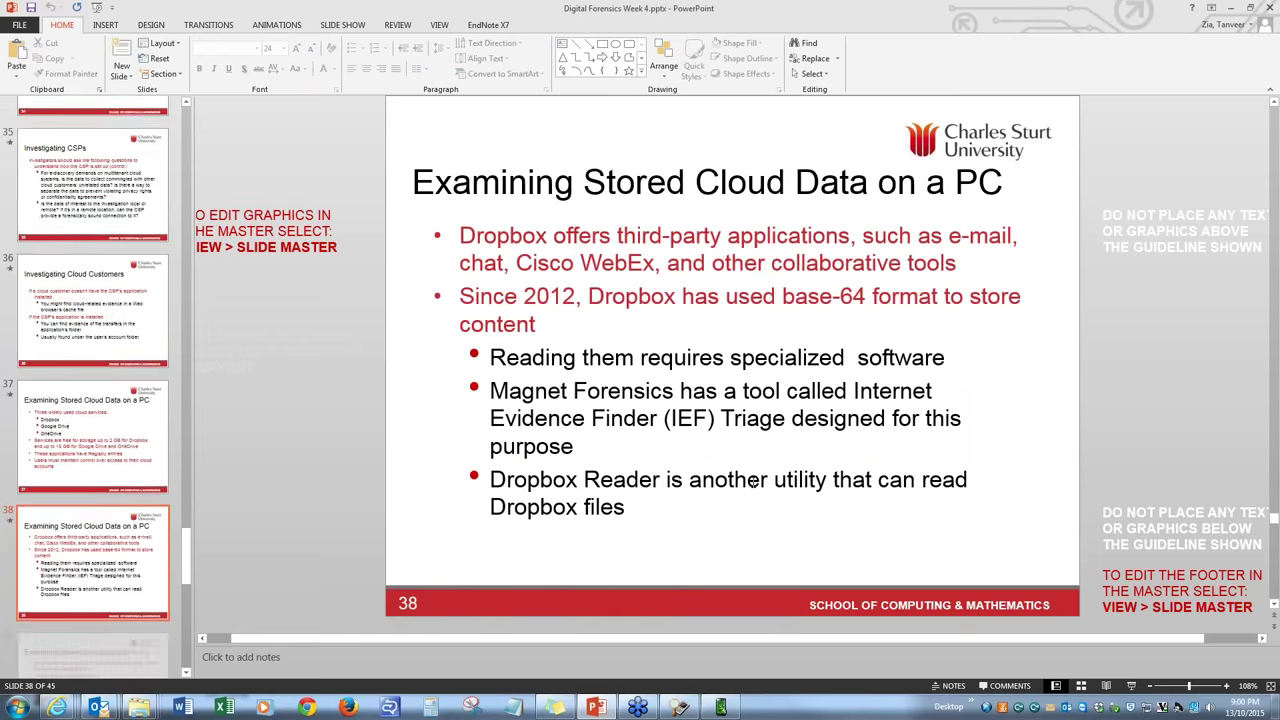
{"action": "scroll", "scroll_direction": "down", "scroll_amount": 3}
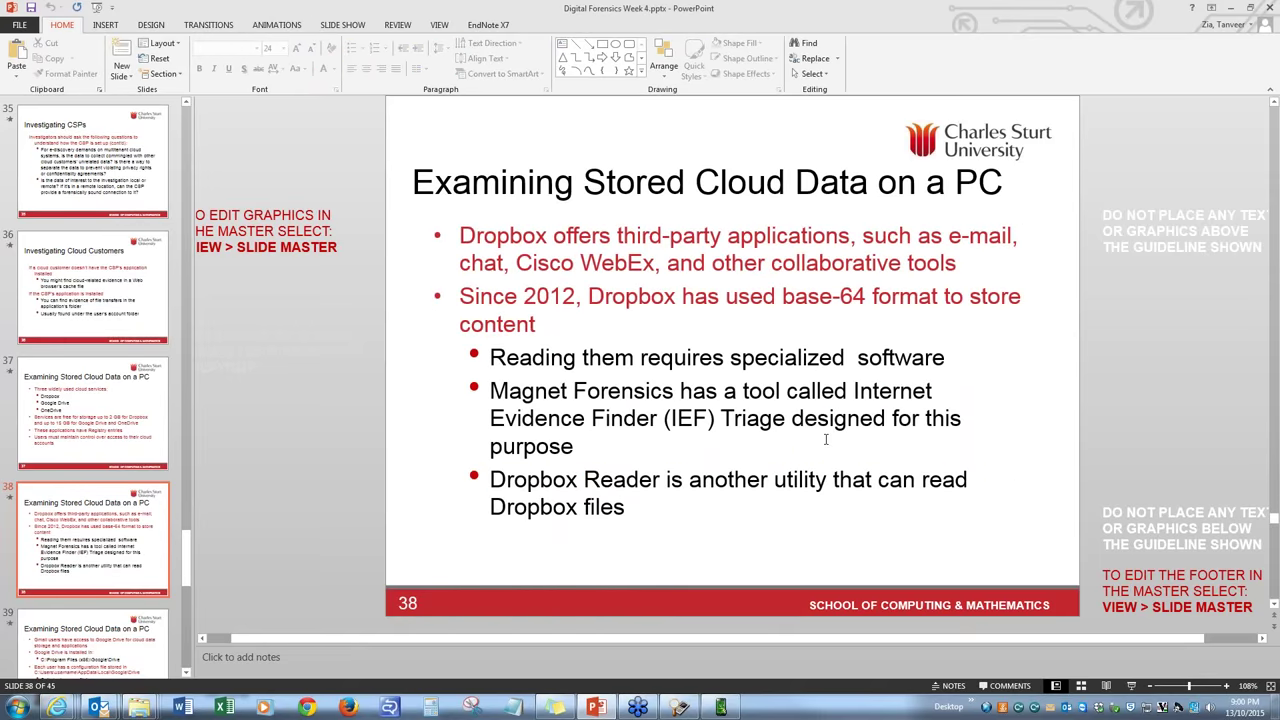
{"action": "left_click", "coordinate": [93, 540]}
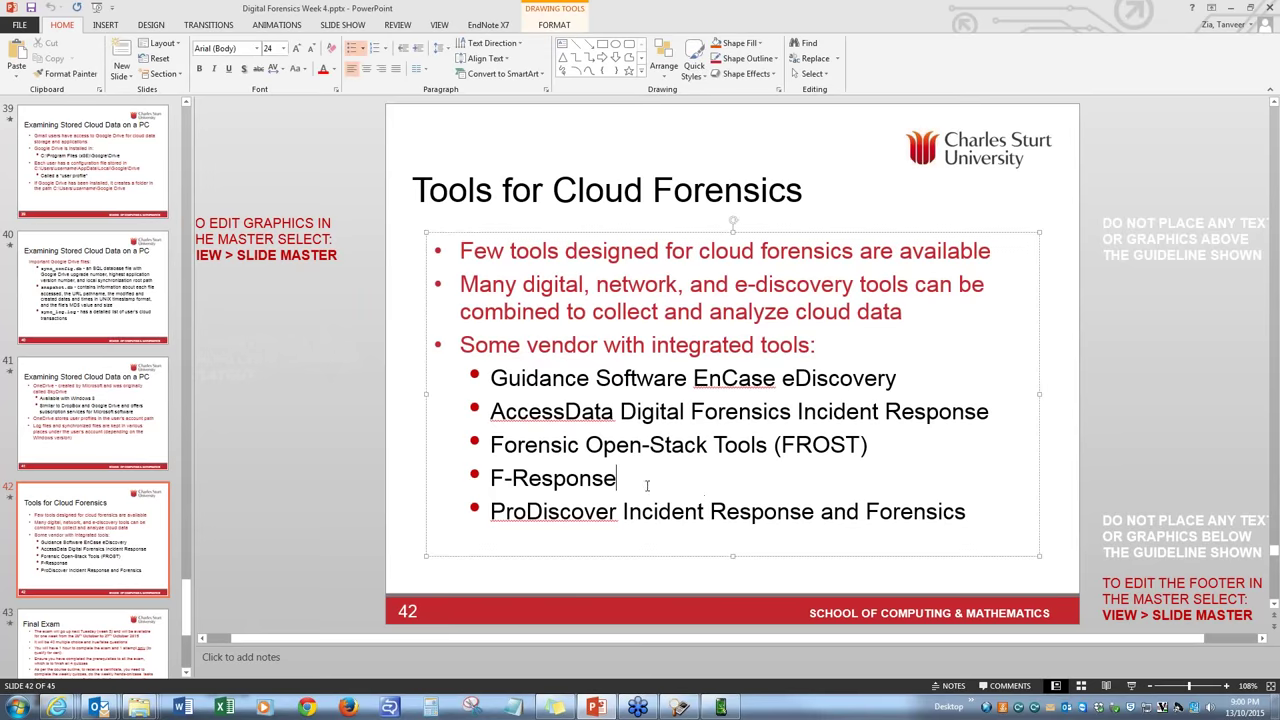
Highlight the ProDiscover tool entry on slide 42, then clear the highlight
{"action": "left_click_drag", "start_coordinate": [490, 378], "coordinate": [617, 478]}
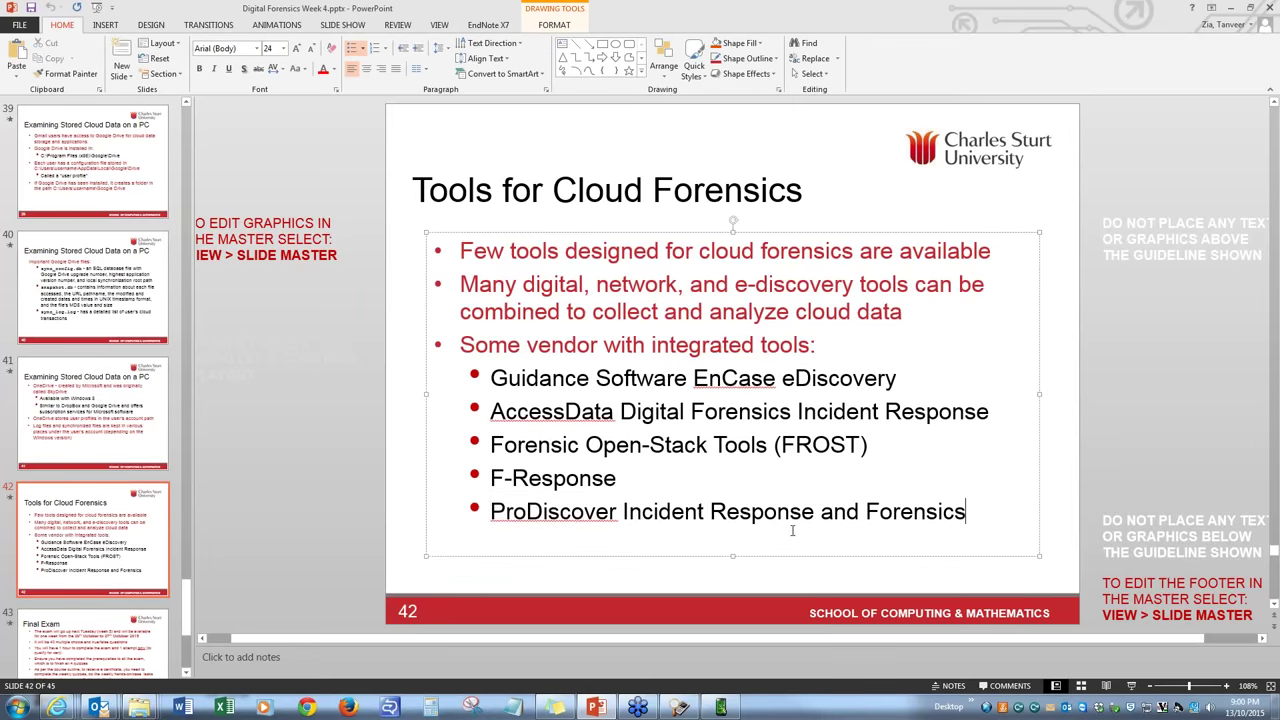
{"action": "double_click", "coordinate": [553, 511]}
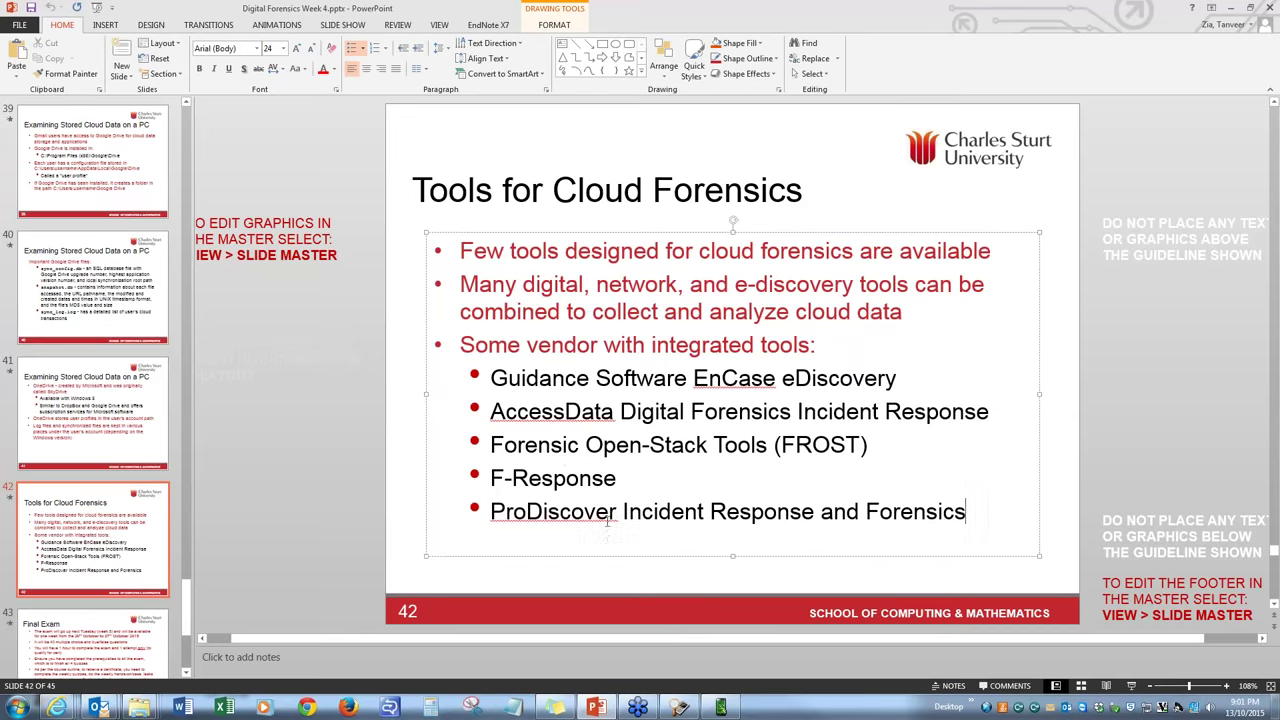
{"action": "left_click_drag", "start_coordinate": [965, 511], "coordinate": [490, 511]}
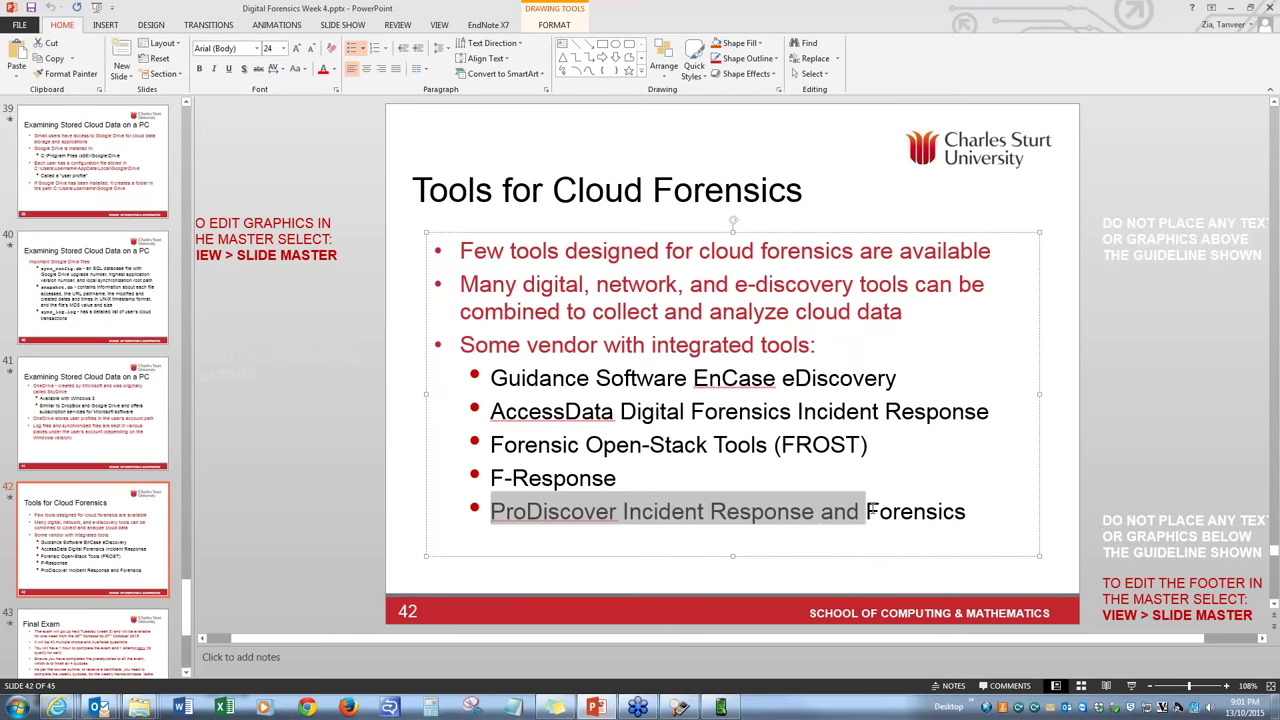
{"action": "left_click", "coordinate": [1053, 500]}
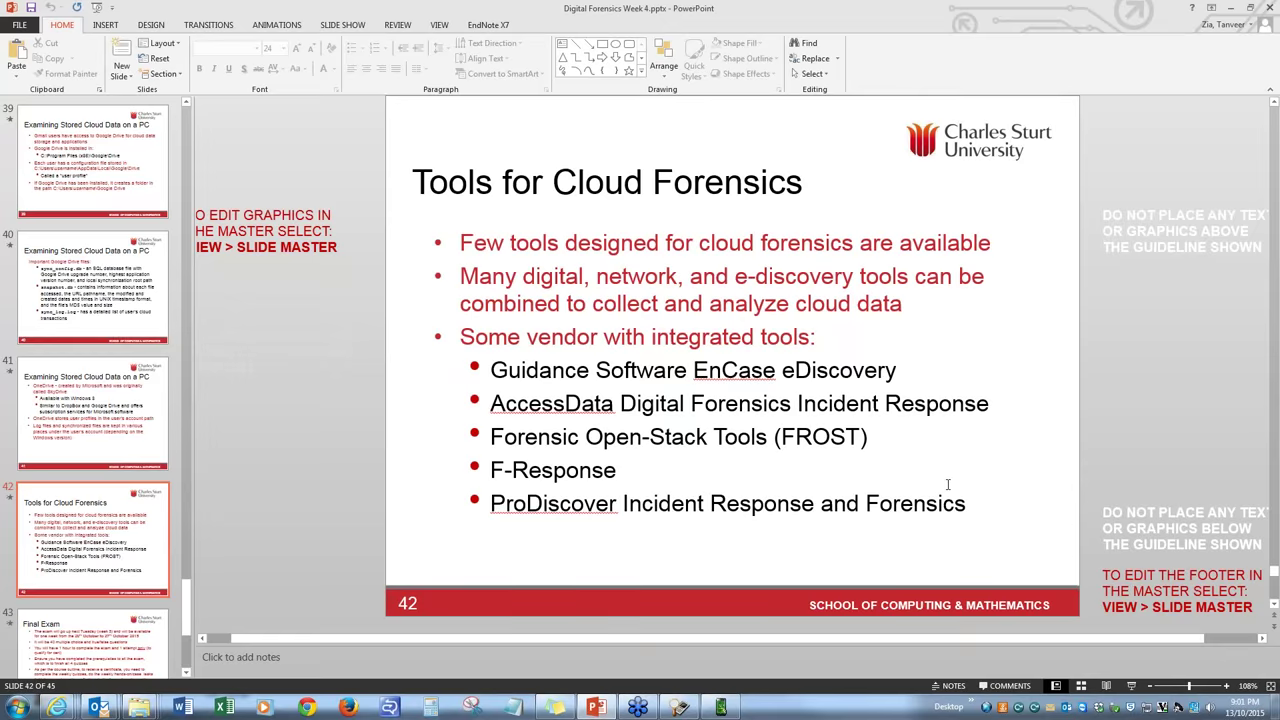
{"action": "scroll", "scroll_direction": "down", "scroll_amount": 3}
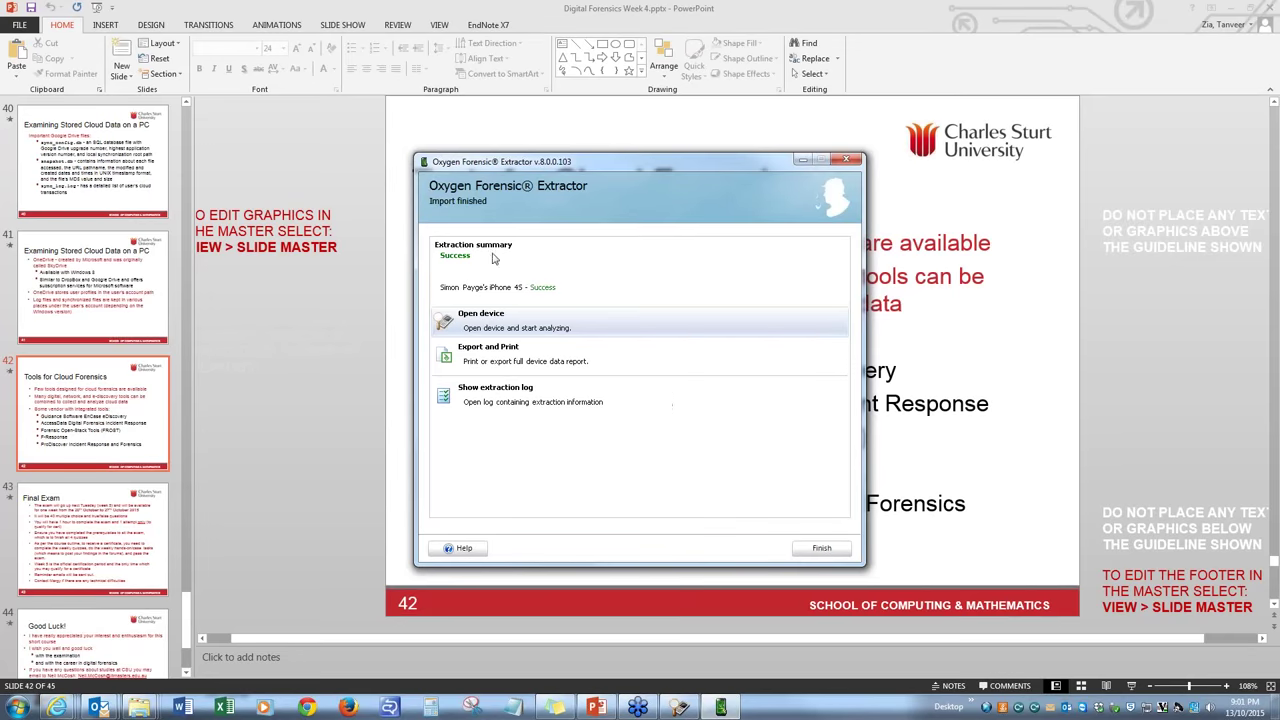
{"action": "mouse_move", "coordinate": [530, 275]}
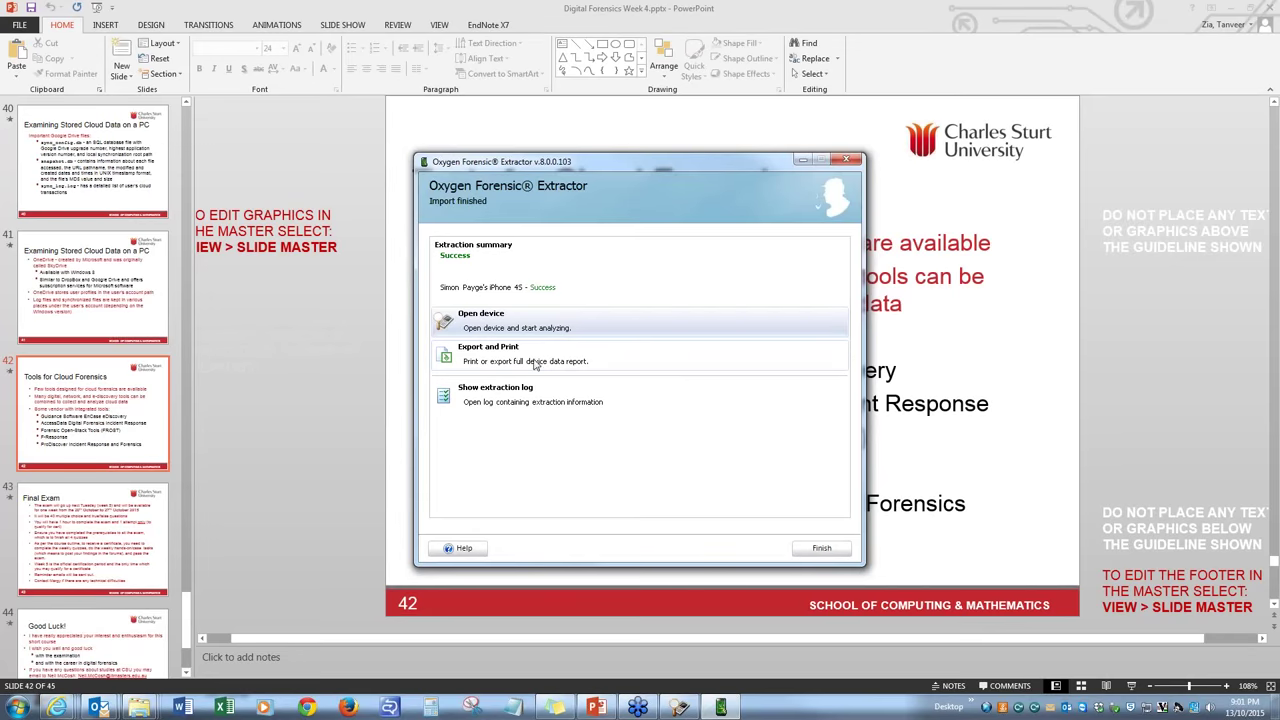
{"action": "mouse_move", "coordinate": [563, 360]}
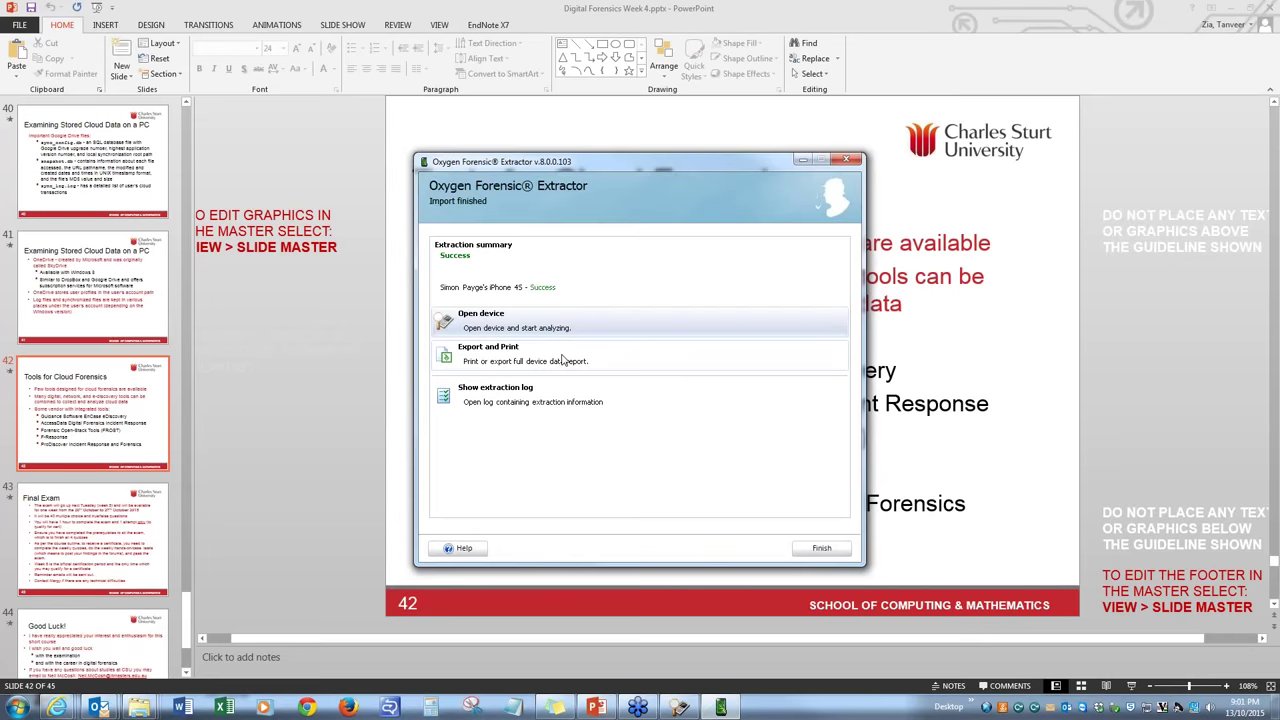
Open the extracted iPhone 4S from the Import finished window for analysis
{"action": "left_click", "coordinate": [821, 547]}
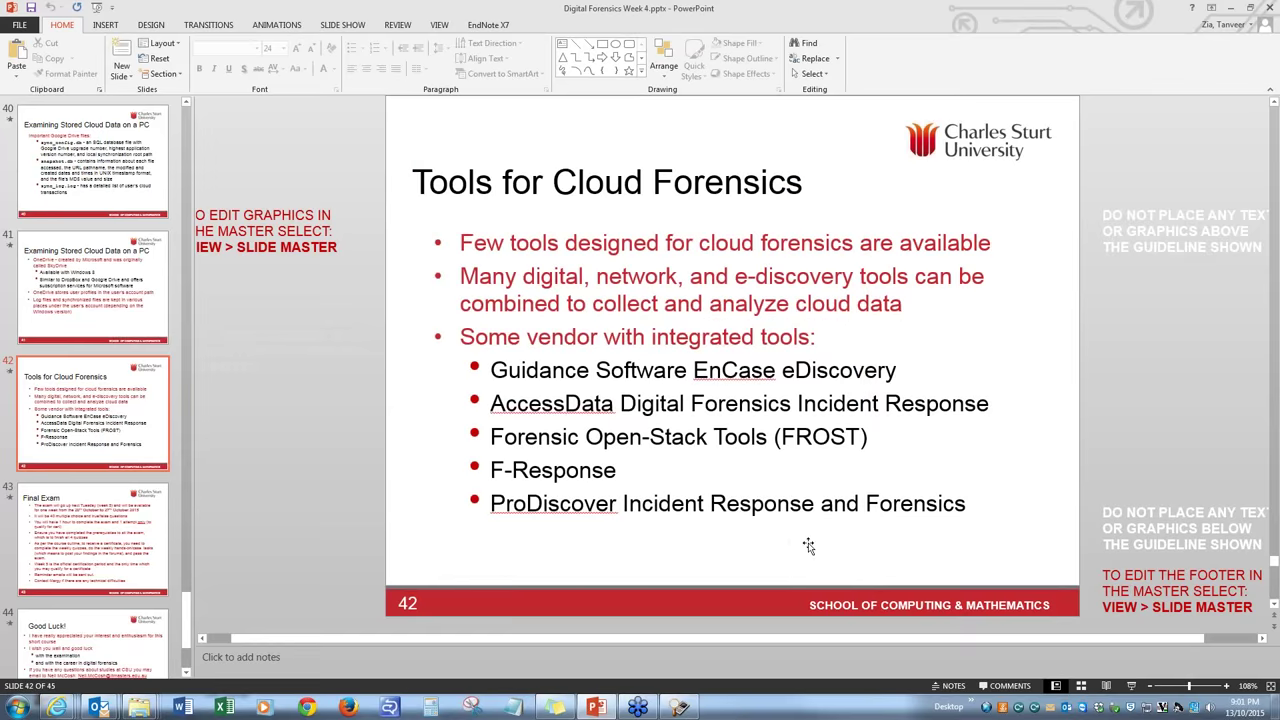
{"action": "mouse_move", "coordinate": [727, 545]}
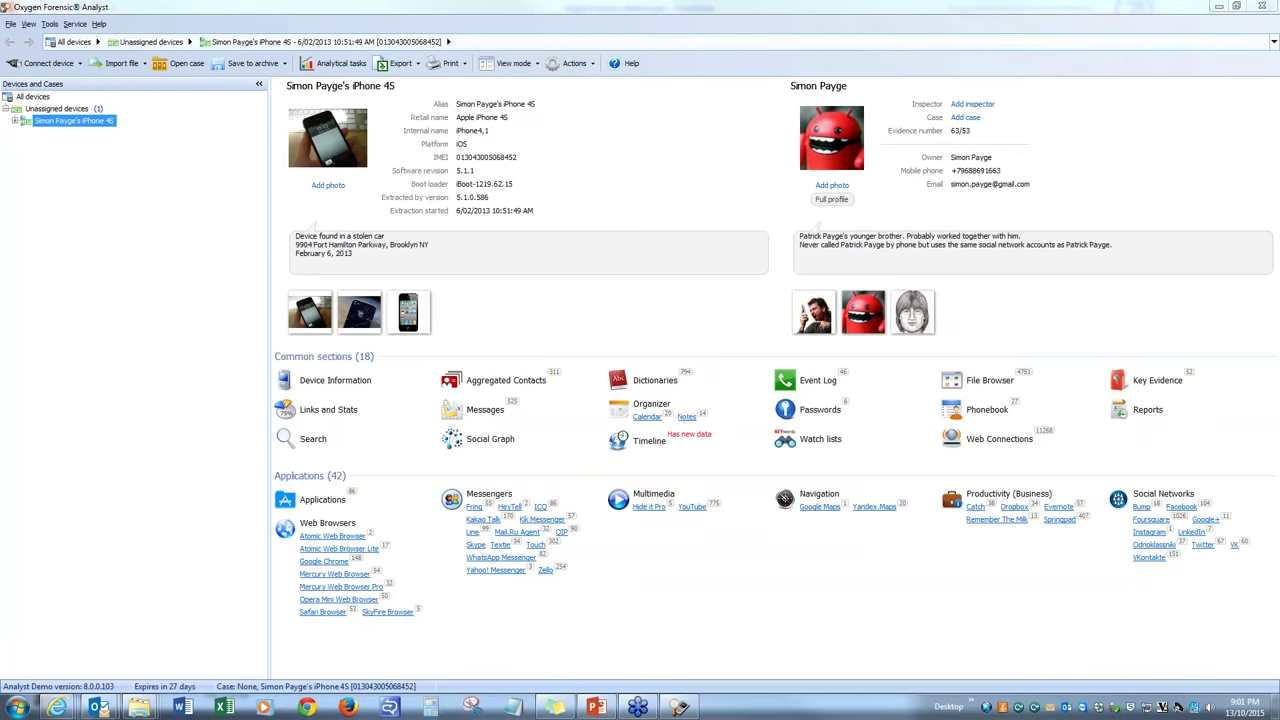
{"action": "mouse_move", "coordinate": [370, 98]}
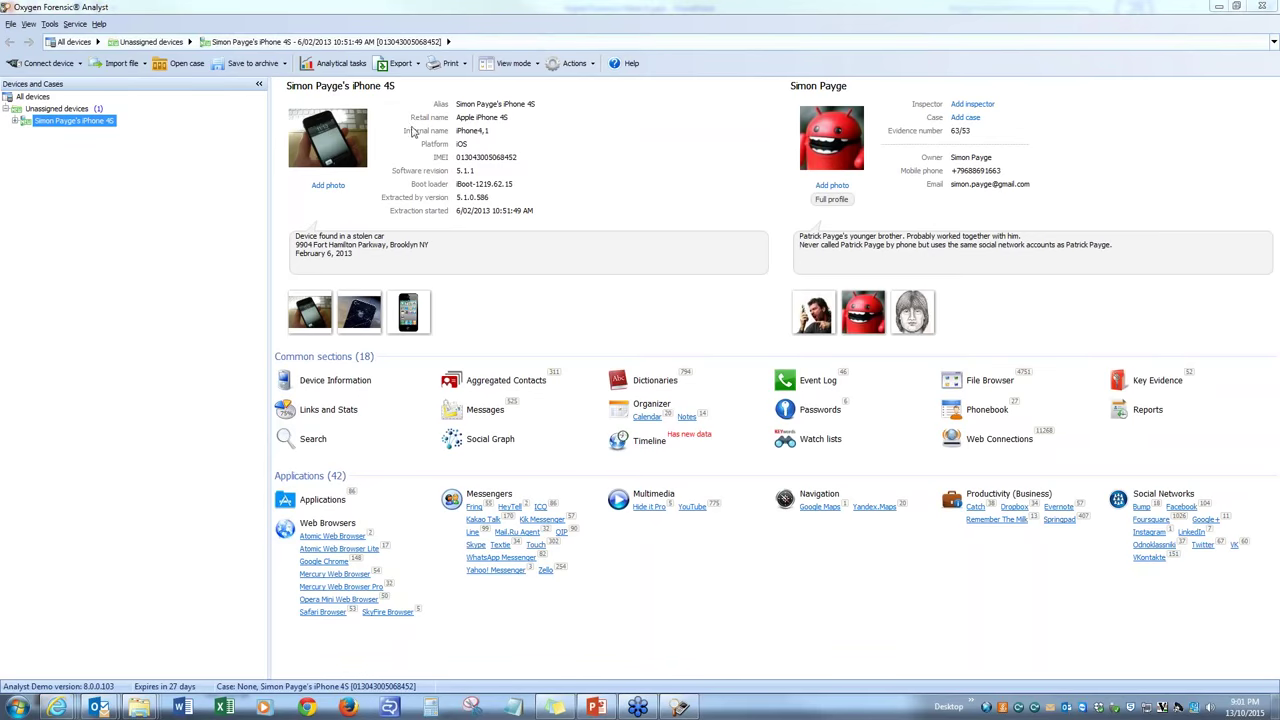
{"action": "mouse_move", "coordinate": [533, 126]}
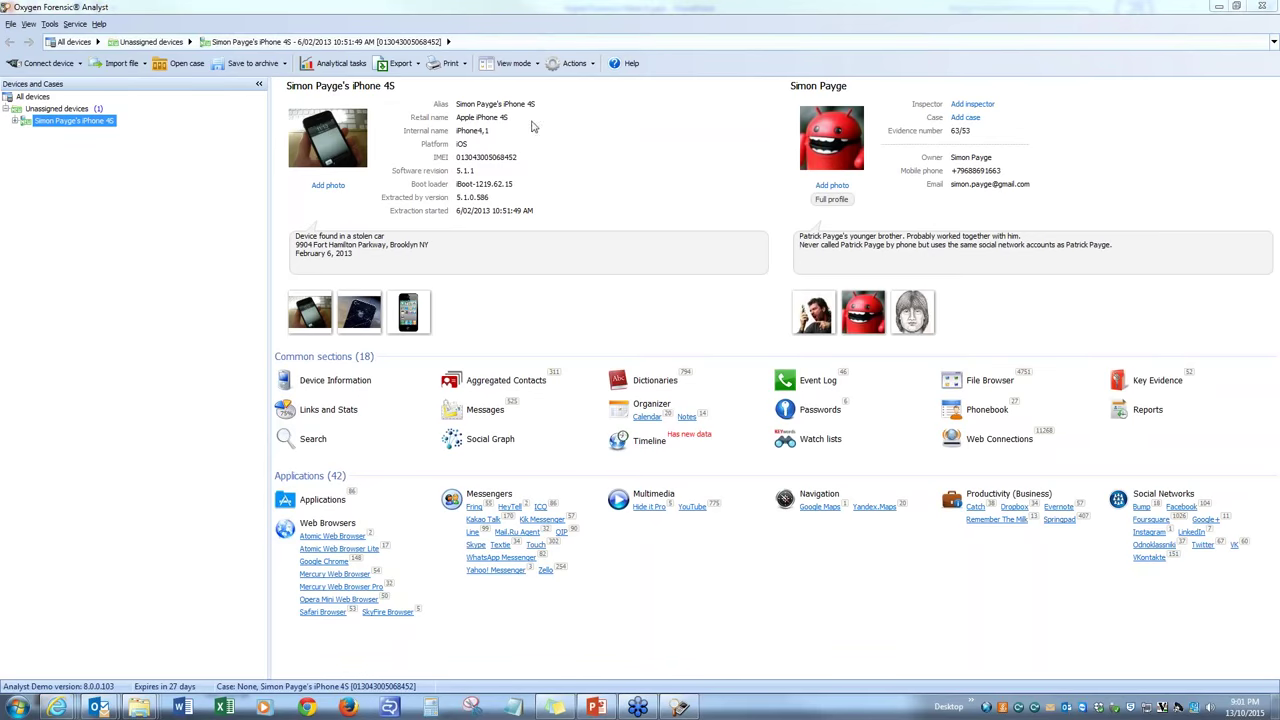
{"action": "mouse_move", "coordinate": [488, 154]}
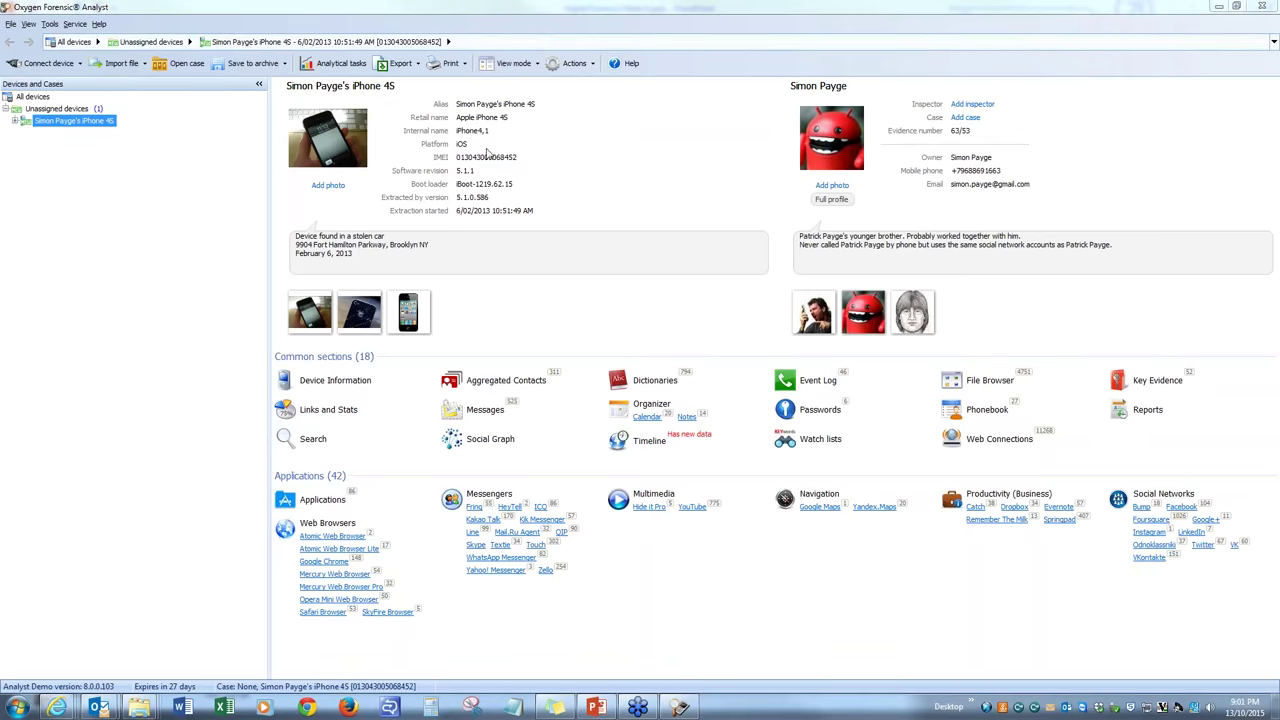
{"action": "mouse_move", "coordinate": [500, 167]}
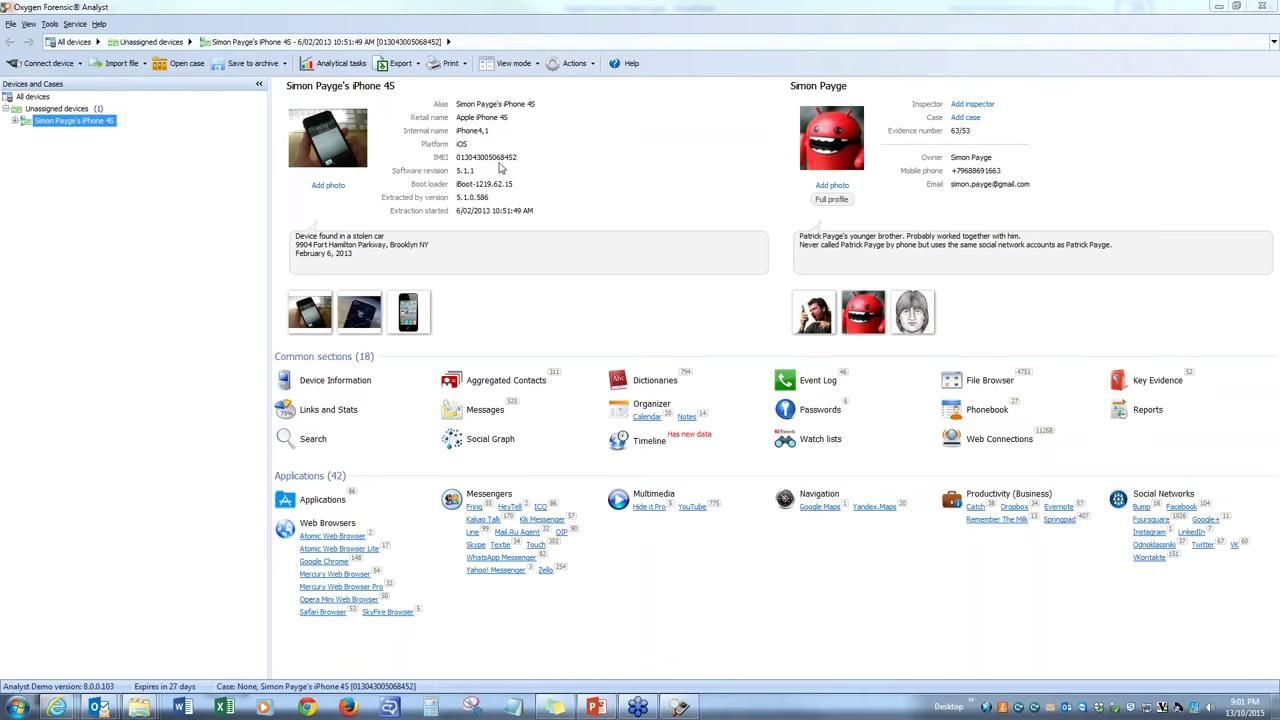
{"action": "mouse_move", "coordinate": [523, 167]}
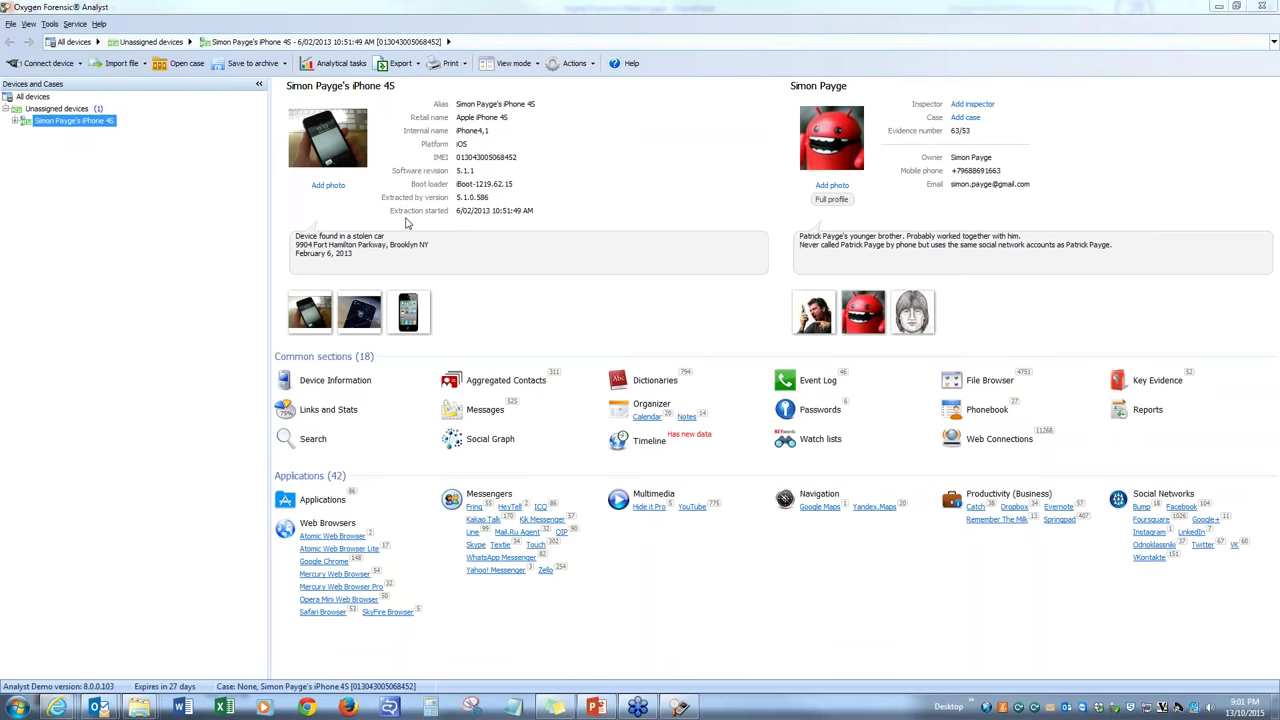
{"action": "mouse_move", "coordinate": [517, 219]}
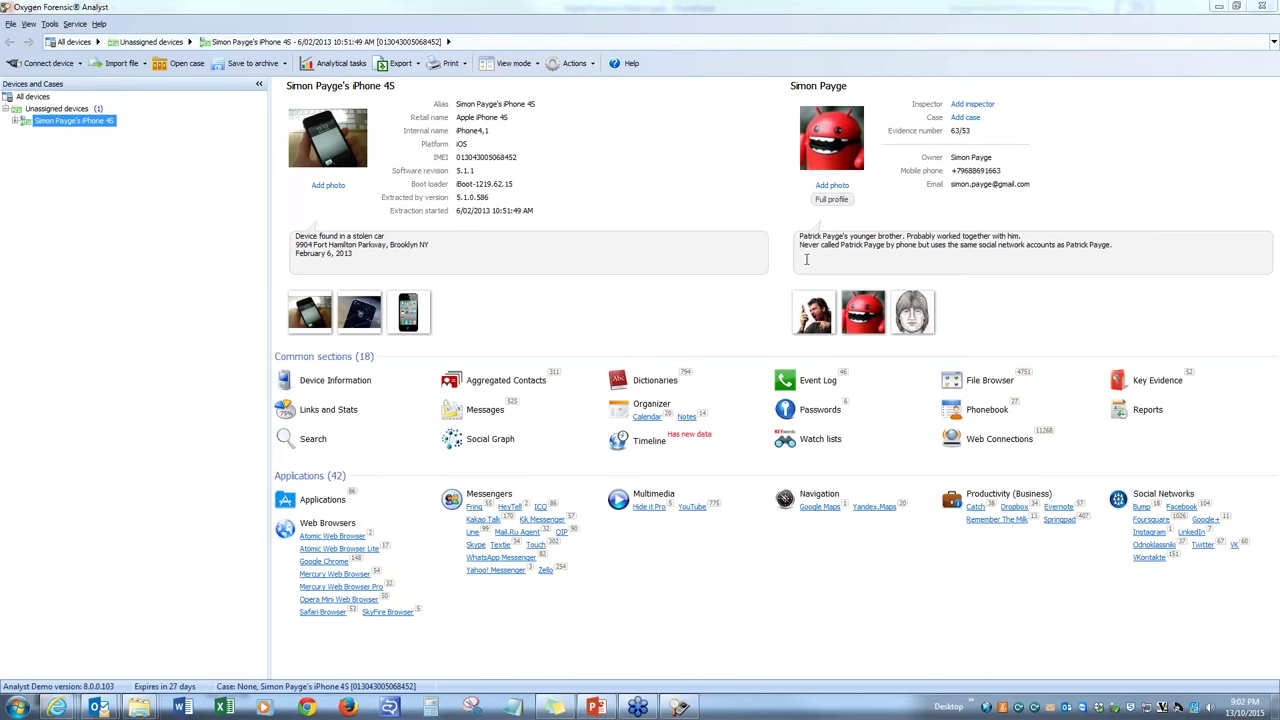
{"action": "mouse_move", "coordinate": [1022, 232]}
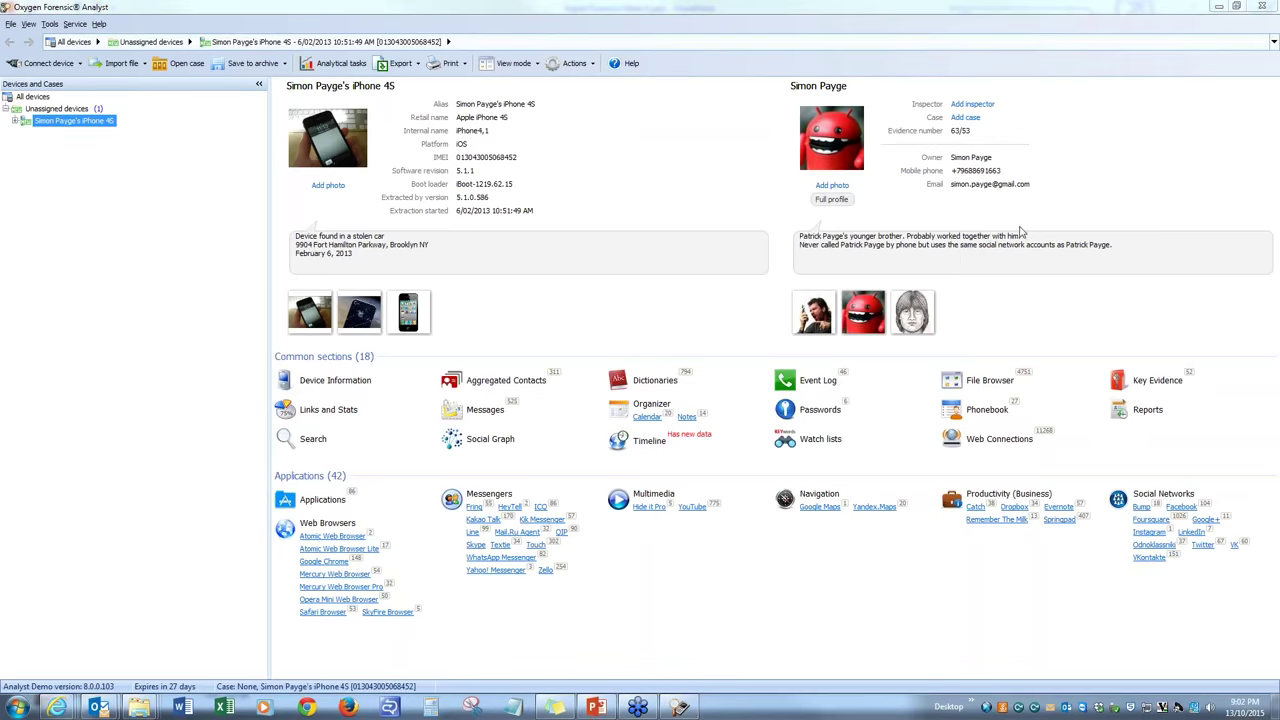
{"action": "mouse_move", "coordinate": [377, 473]}
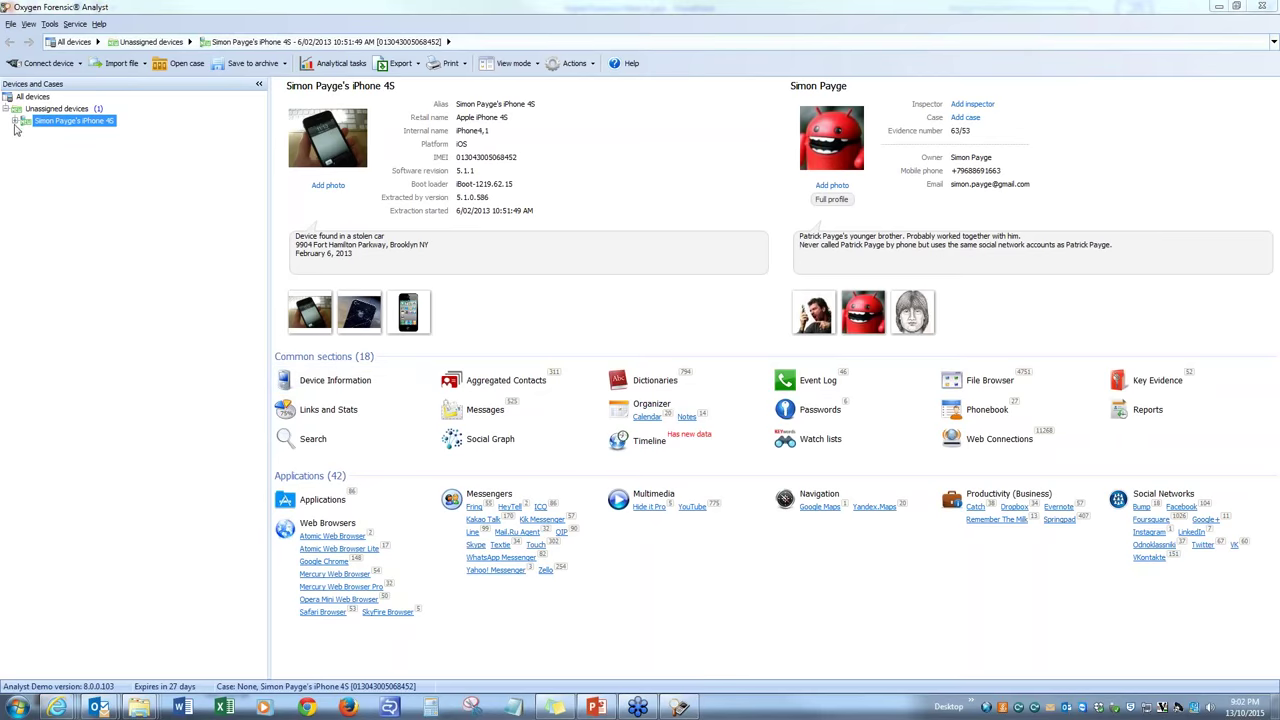
Expand the iPhone 4S entry in the Devices and Cases tree
{"action": "left_click", "coordinate": [16, 121]}
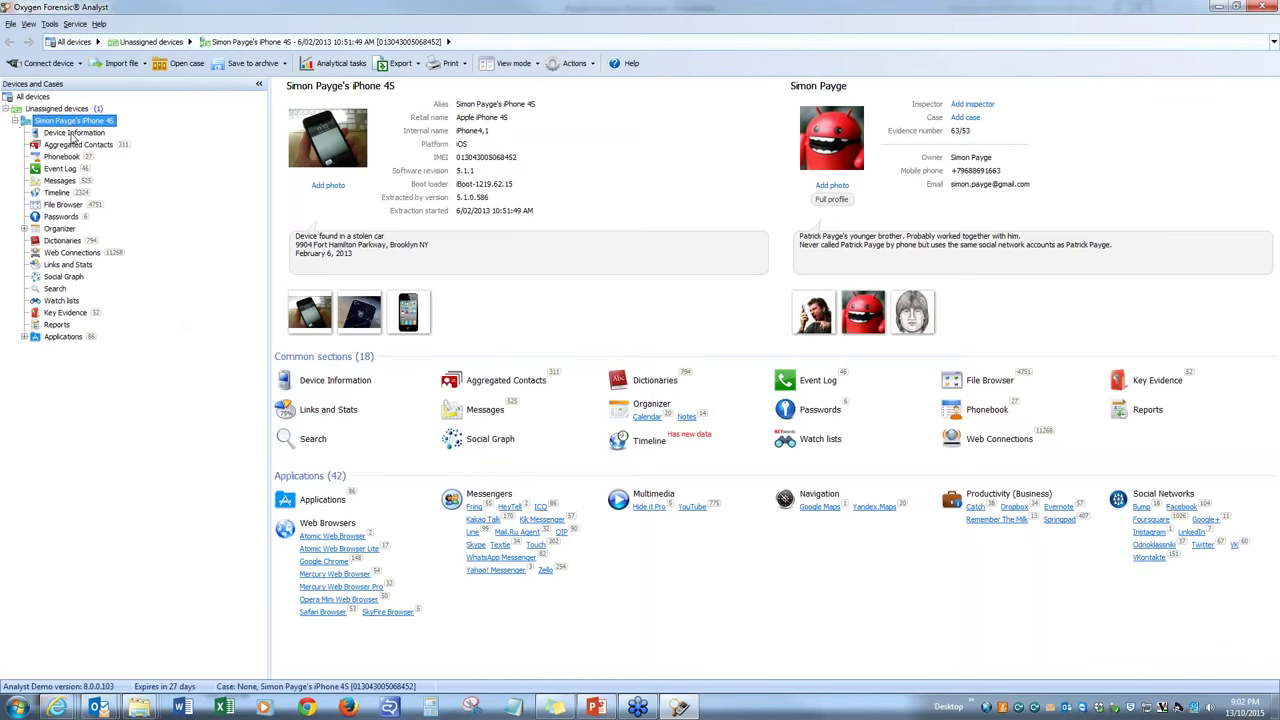
{"action": "left_click", "coordinate": [74, 132]}
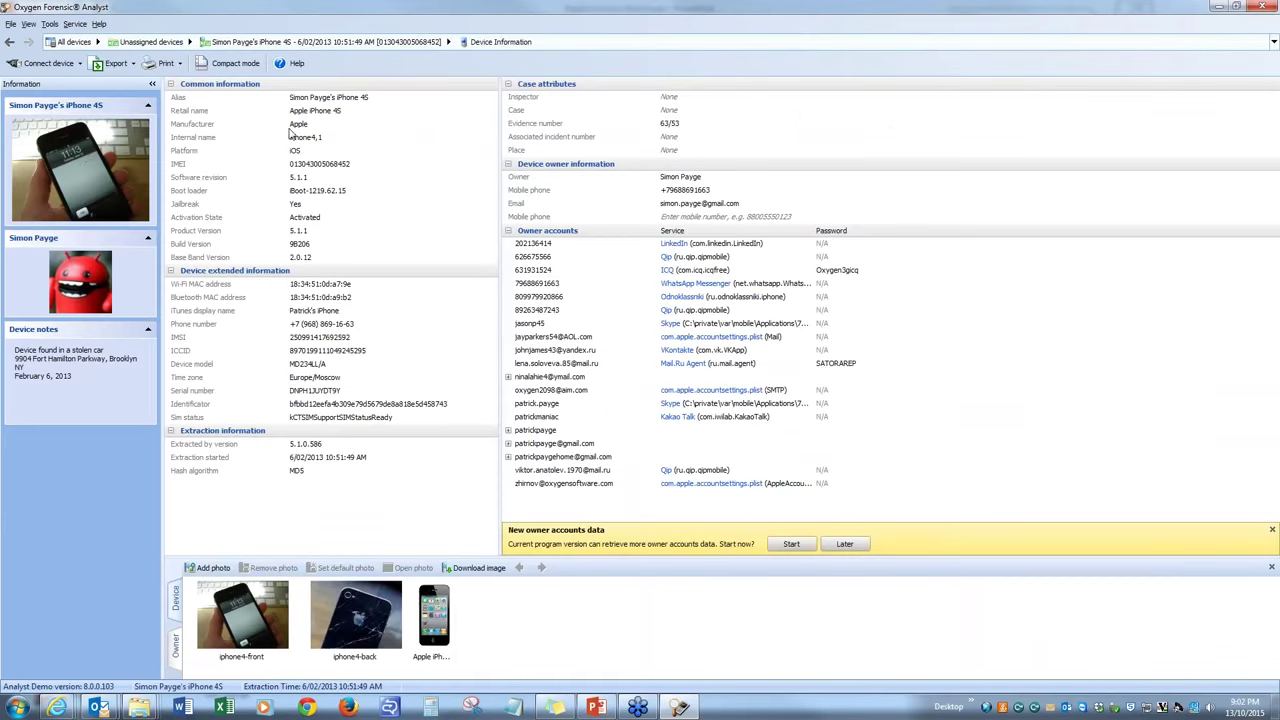
{"action": "mouse_move", "coordinate": [295, 135]}
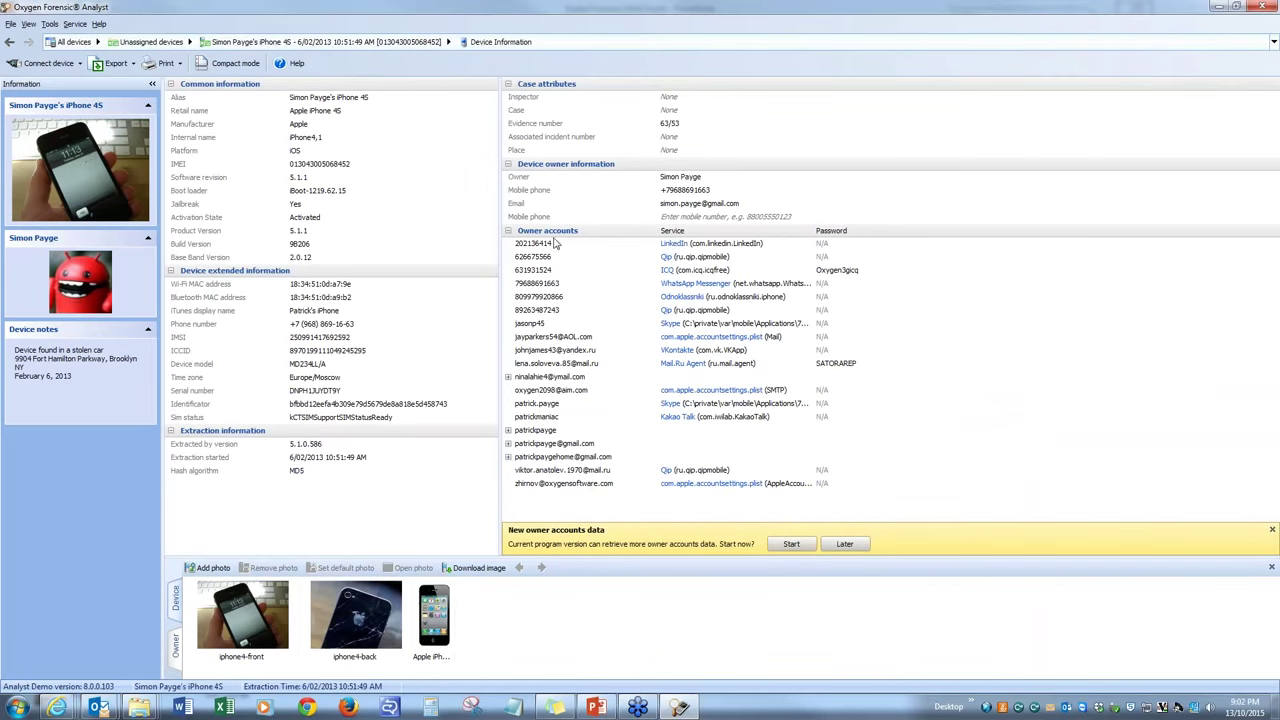
{"action": "mouse_move", "coordinate": [708, 268]}
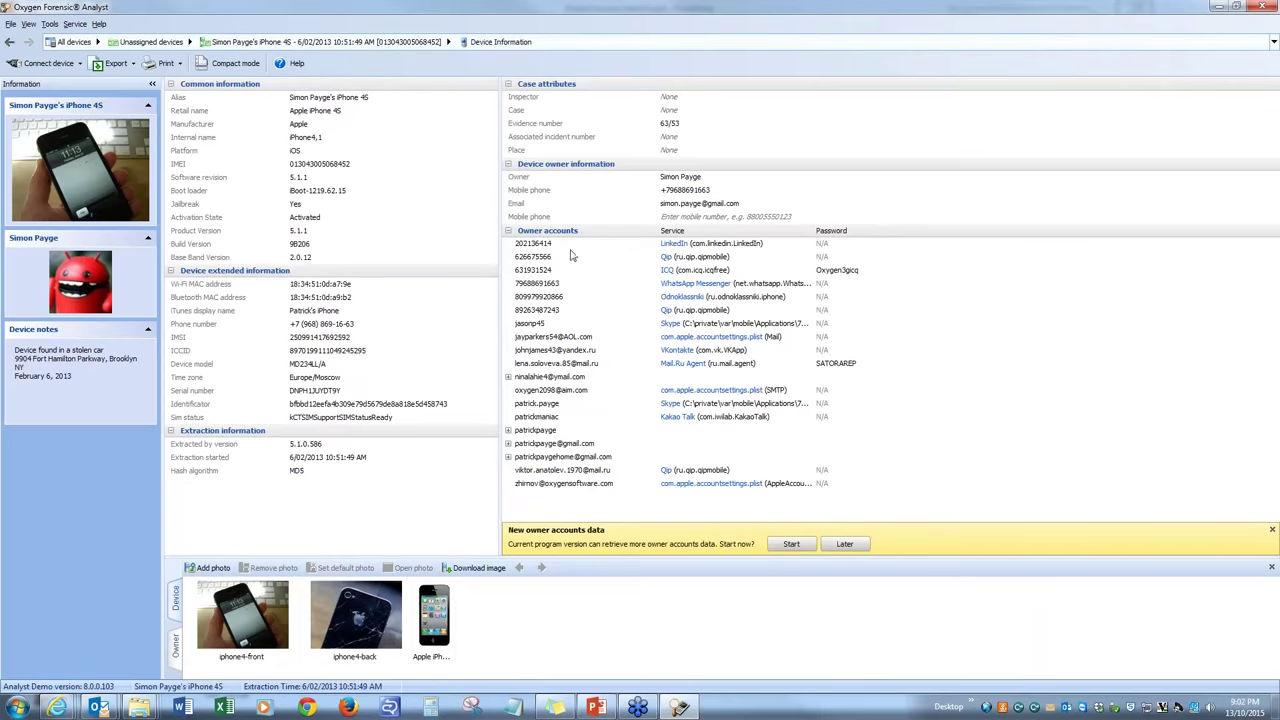
{"action": "mouse_move", "coordinate": [600, 324]}
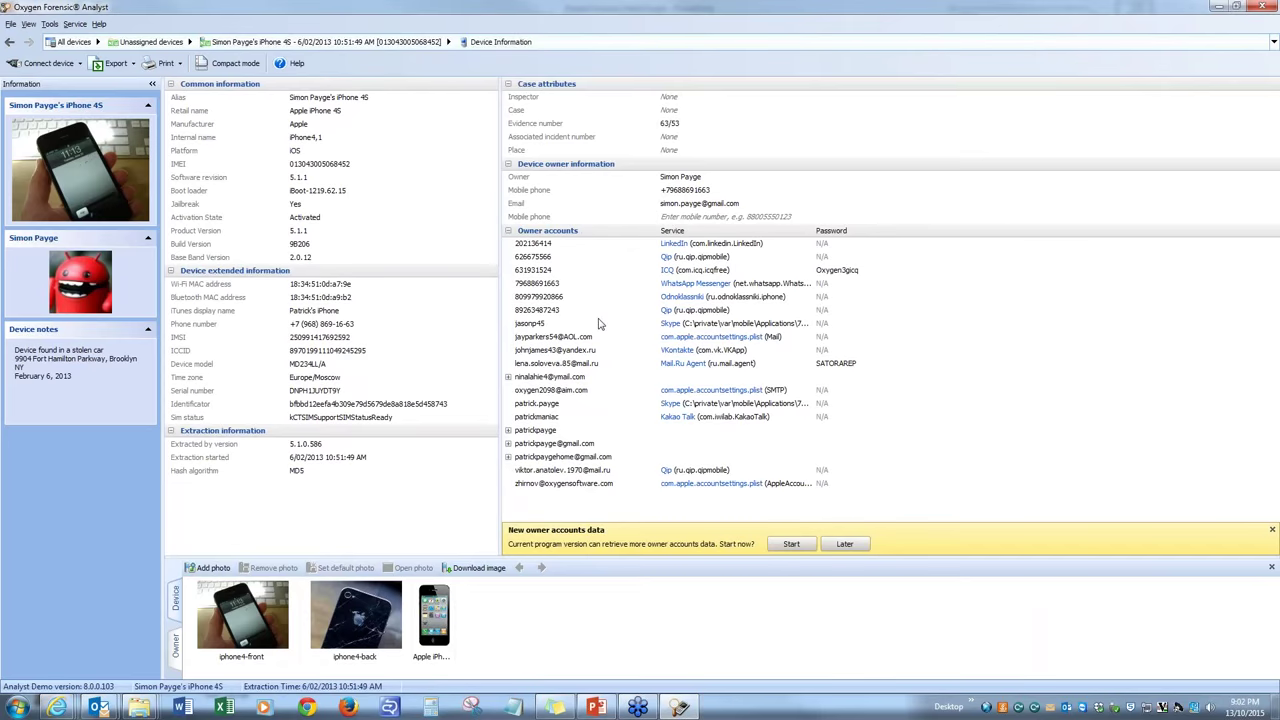
{"action": "mouse_move", "coordinate": [720, 303]}
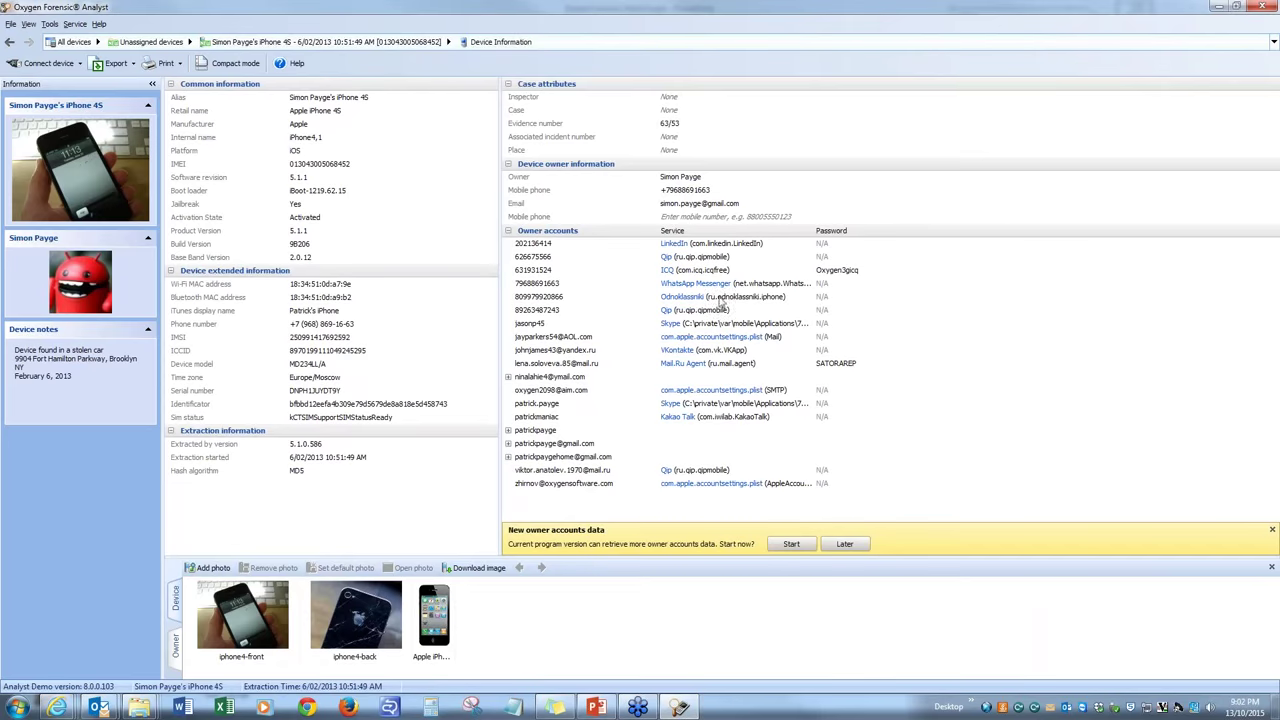
{"action": "mouse_move", "coordinate": [587, 377]}
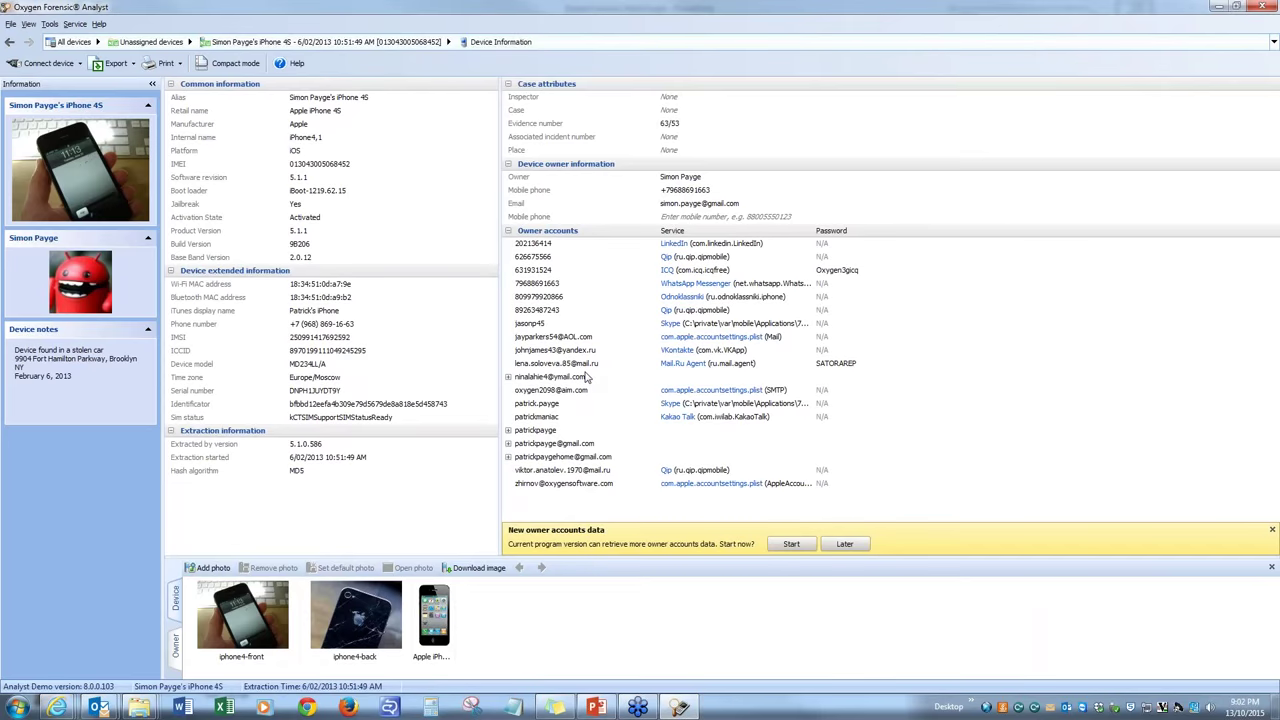
{"action": "mouse_move", "coordinate": [831, 373]}
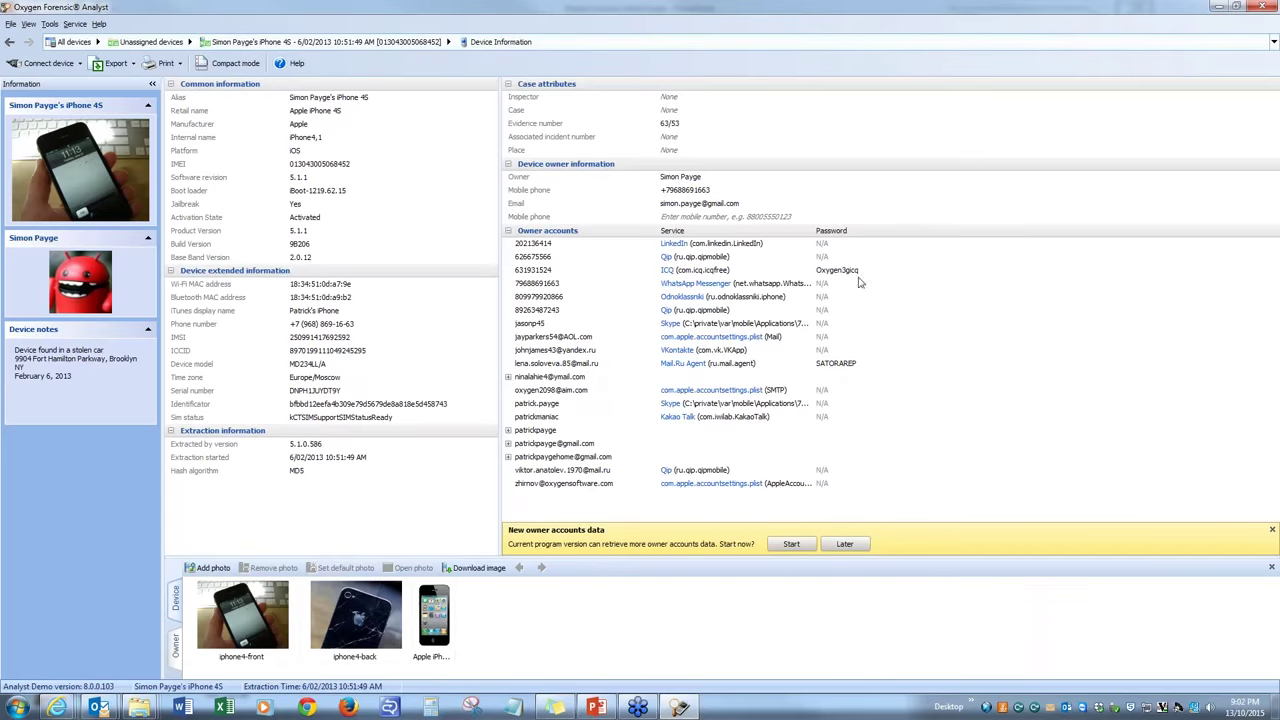
{"action": "mouse_move", "coordinate": [452, 262]}
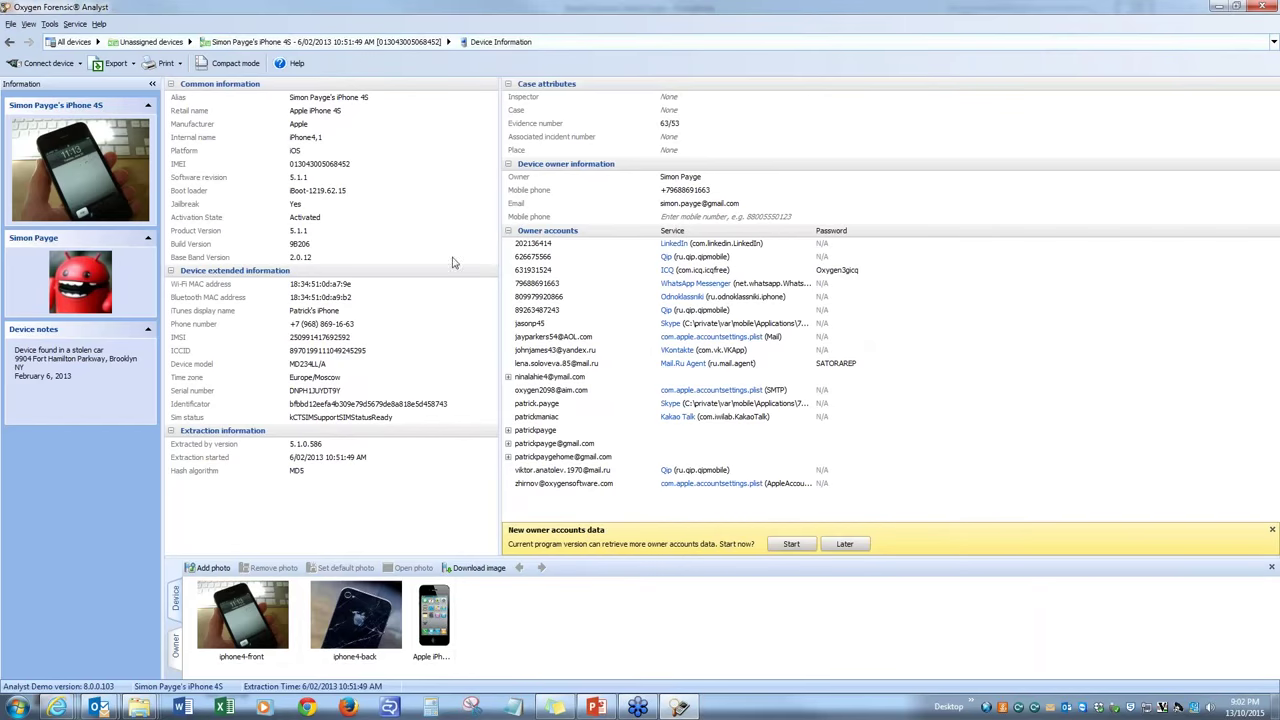
{"action": "mouse_move", "coordinate": [113, 63]}
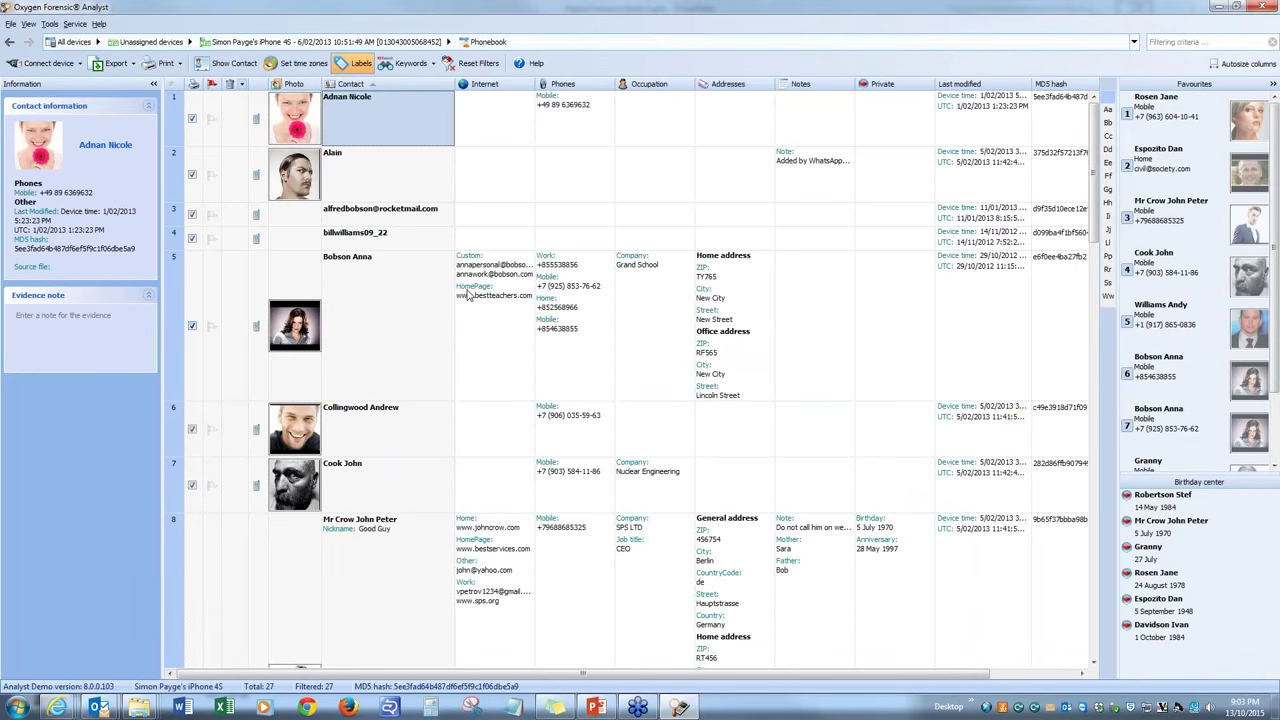
{"action": "mouse_move", "coordinate": [880, 288]}
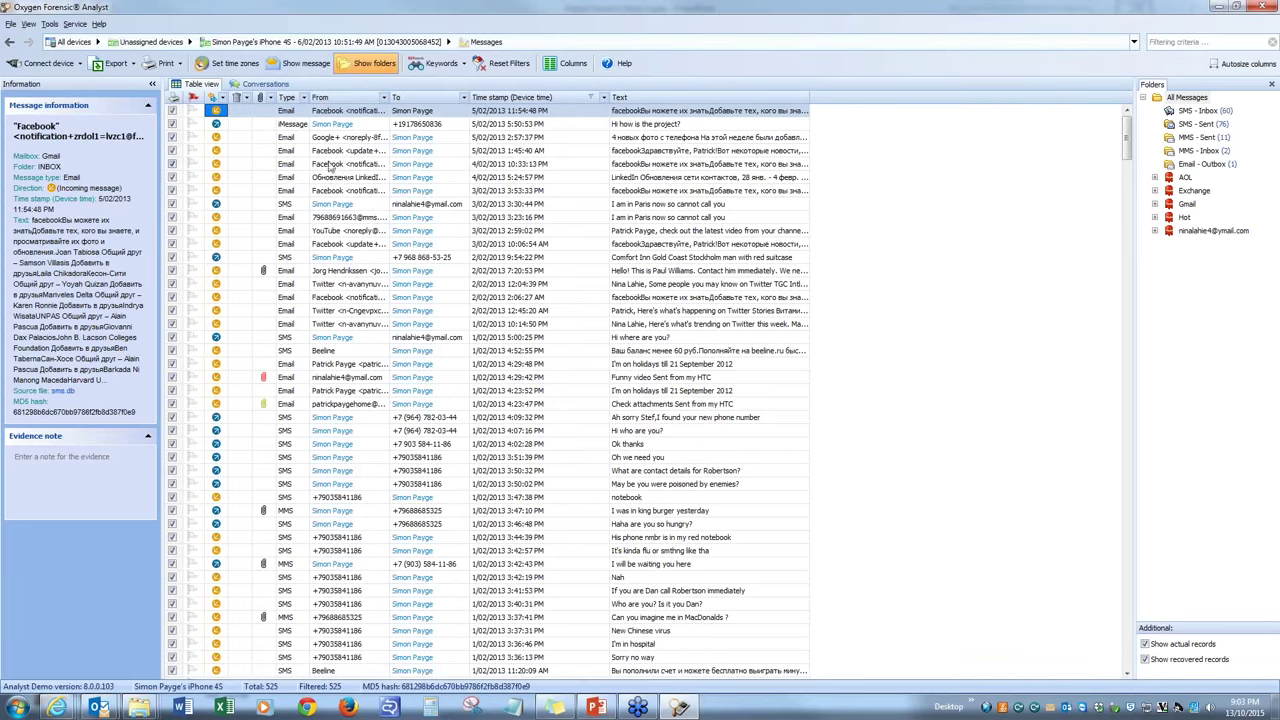
{"action": "mouse_move", "coordinate": [268, 132]}
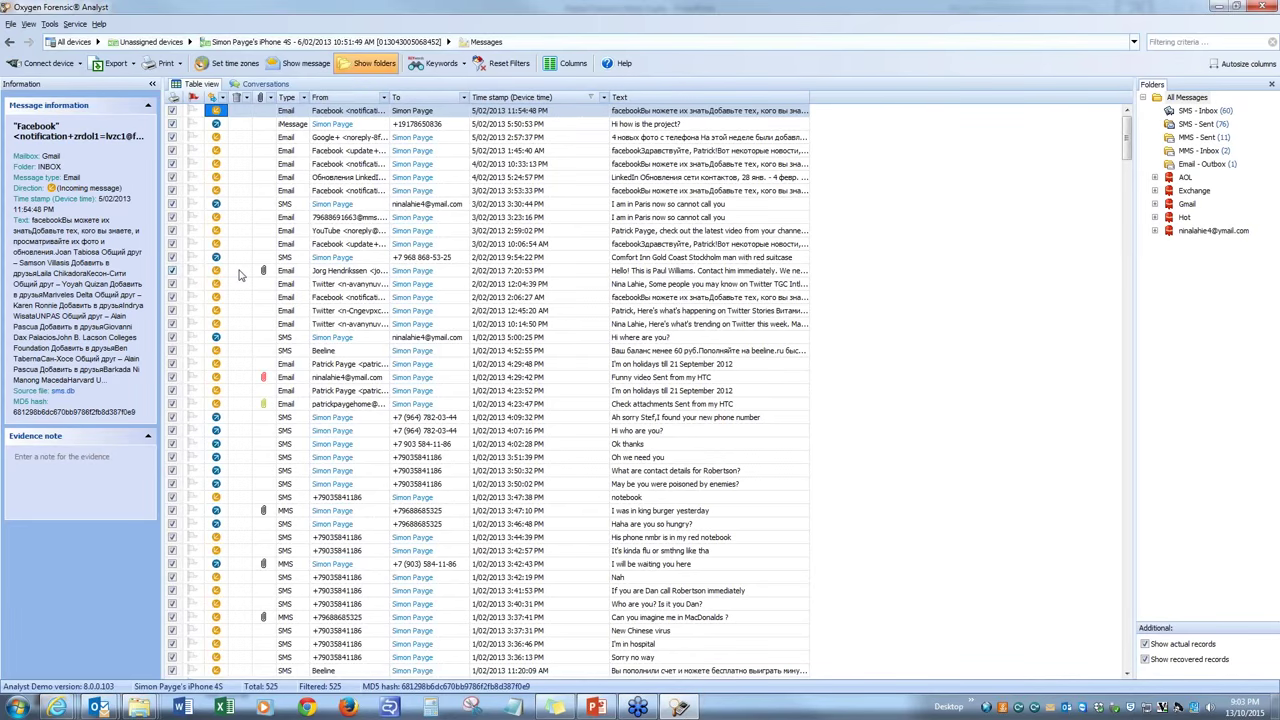
{"action": "mouse_move", "coordinate": [378, 291]}
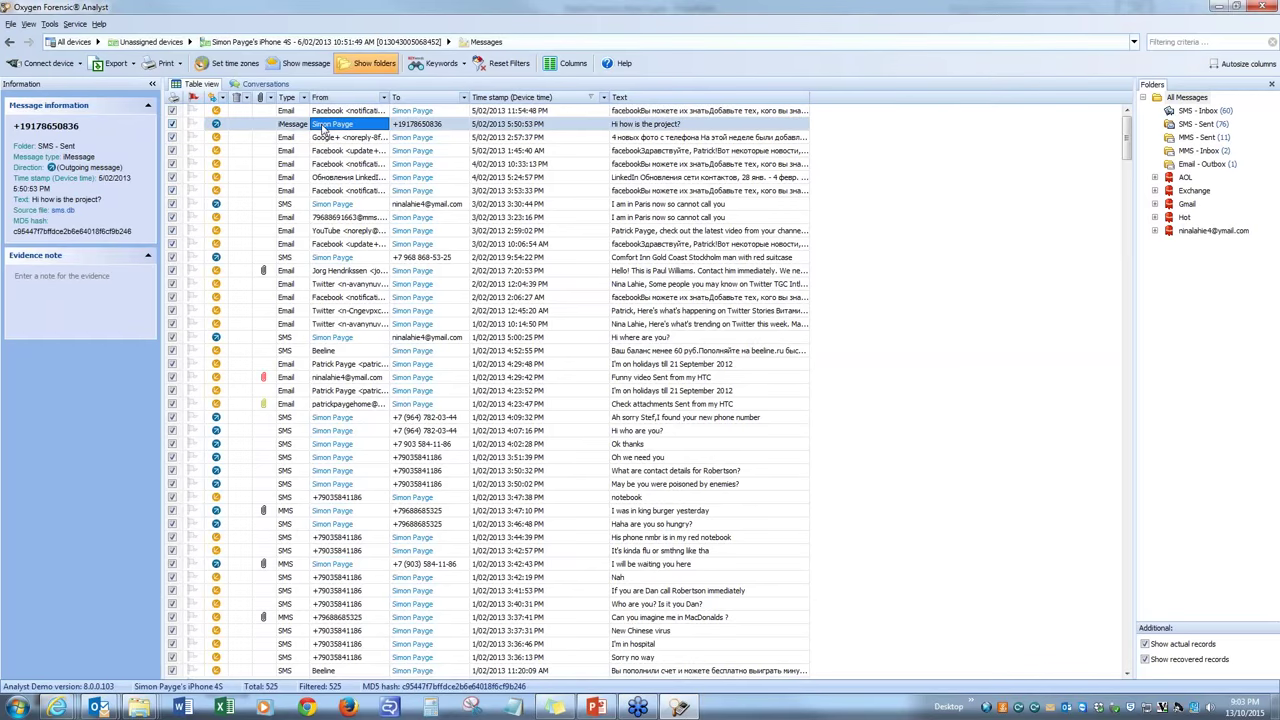
Inspect the details of the sent iMessage
{"action": "left_click", "coordinate": [305, 63]}
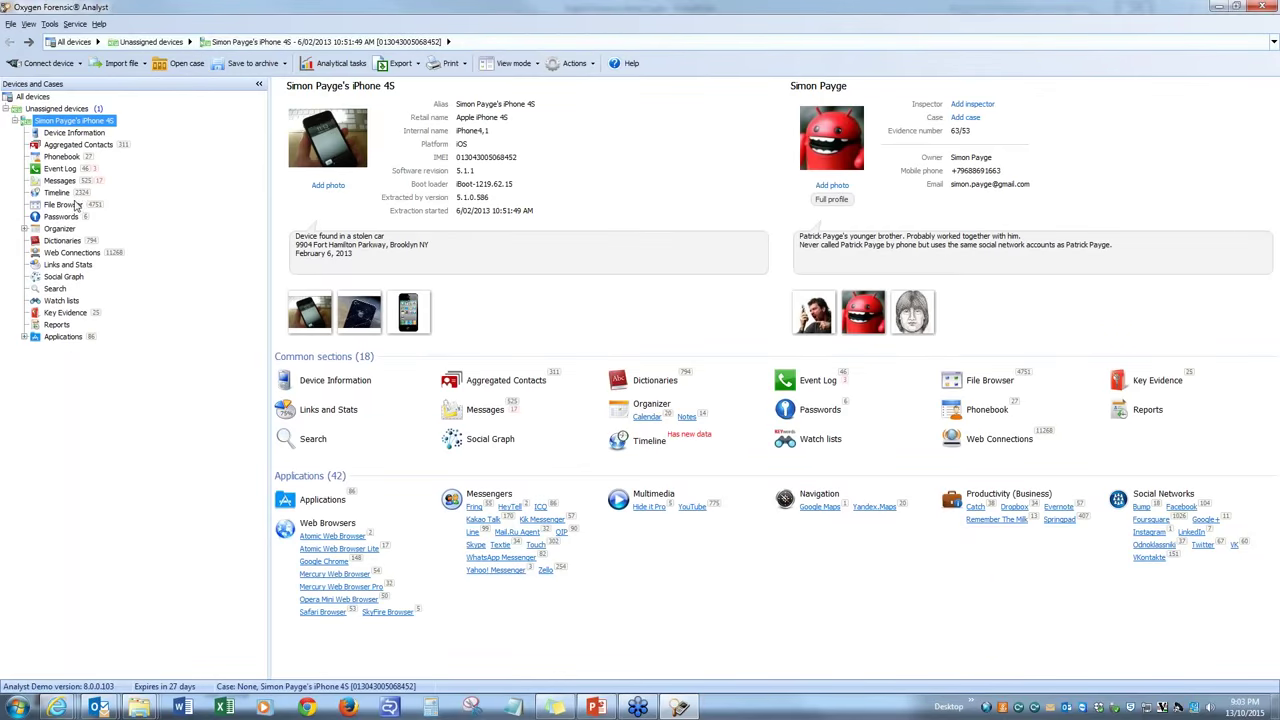
{"action": "mouse_move", "coordinate": [30, 345]}
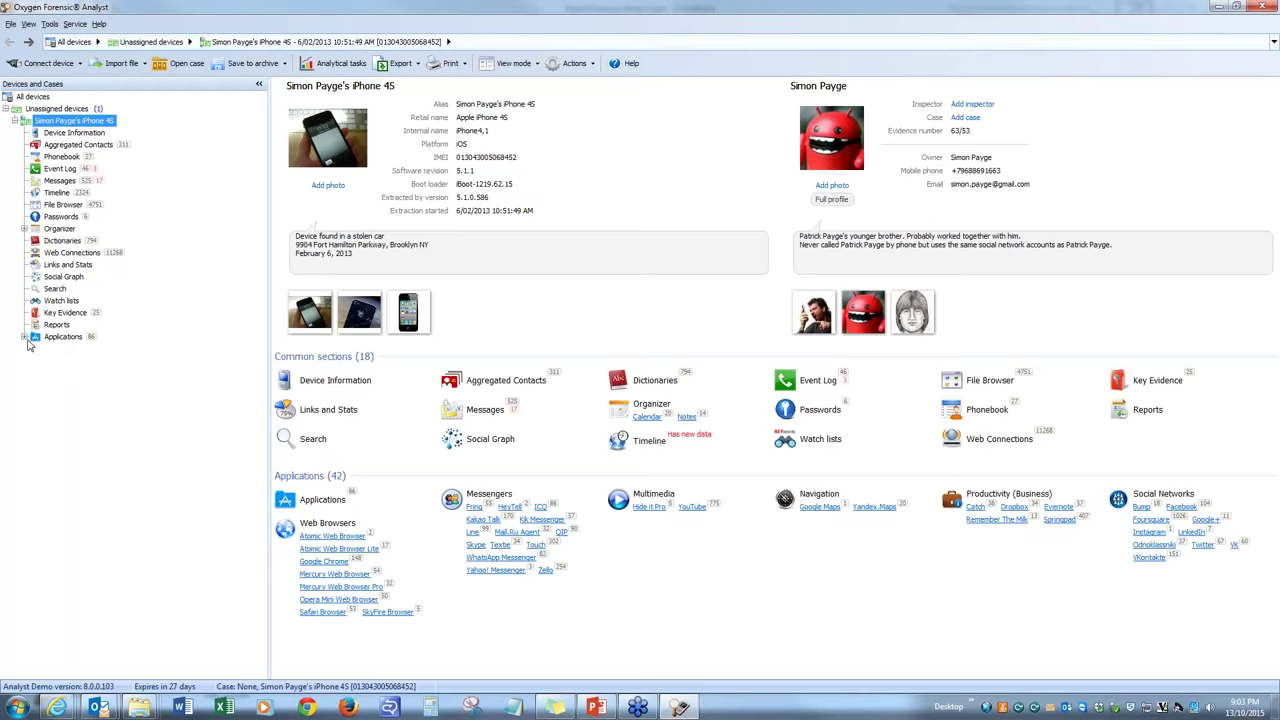
Expand Applications, then Messengers, to list Fring, WhatsApp and Skype
{"action": "left_click", "coordinate": [25, 337]}
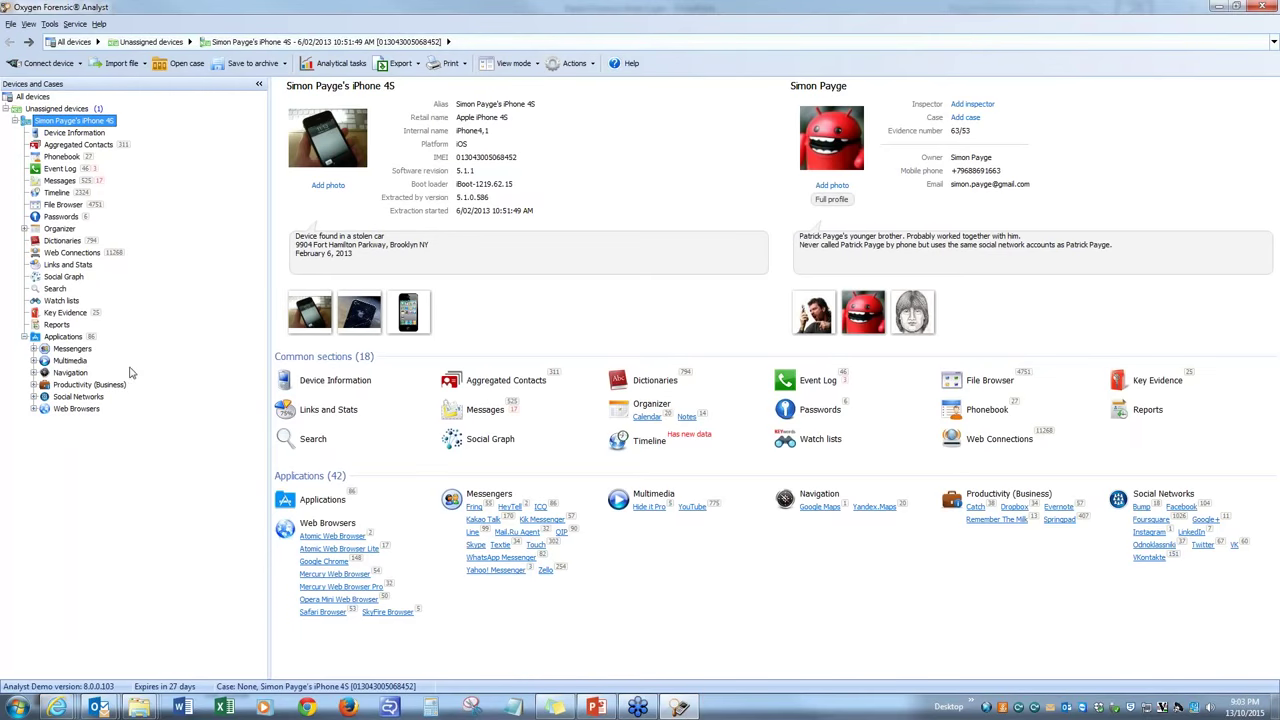
{"action": "left_click", "coordinate": [33, 348]}
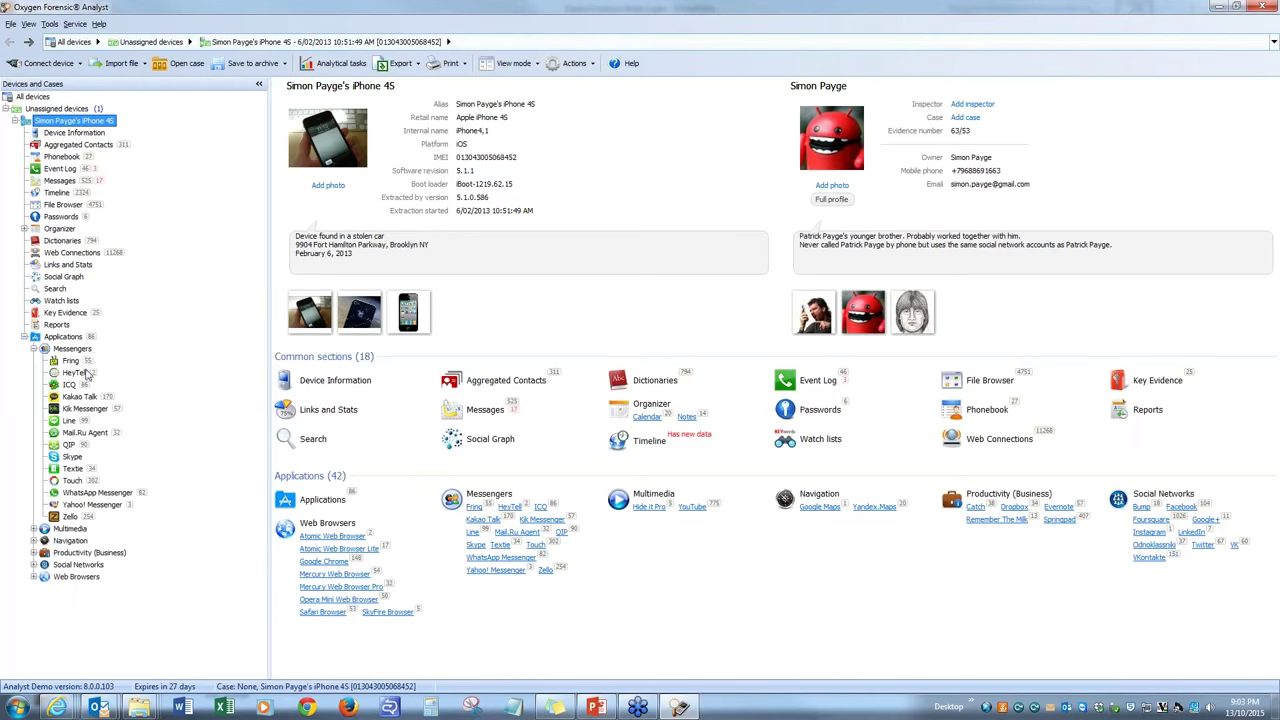
{"action": "mouse_move", "coordinate": [106, 448]}
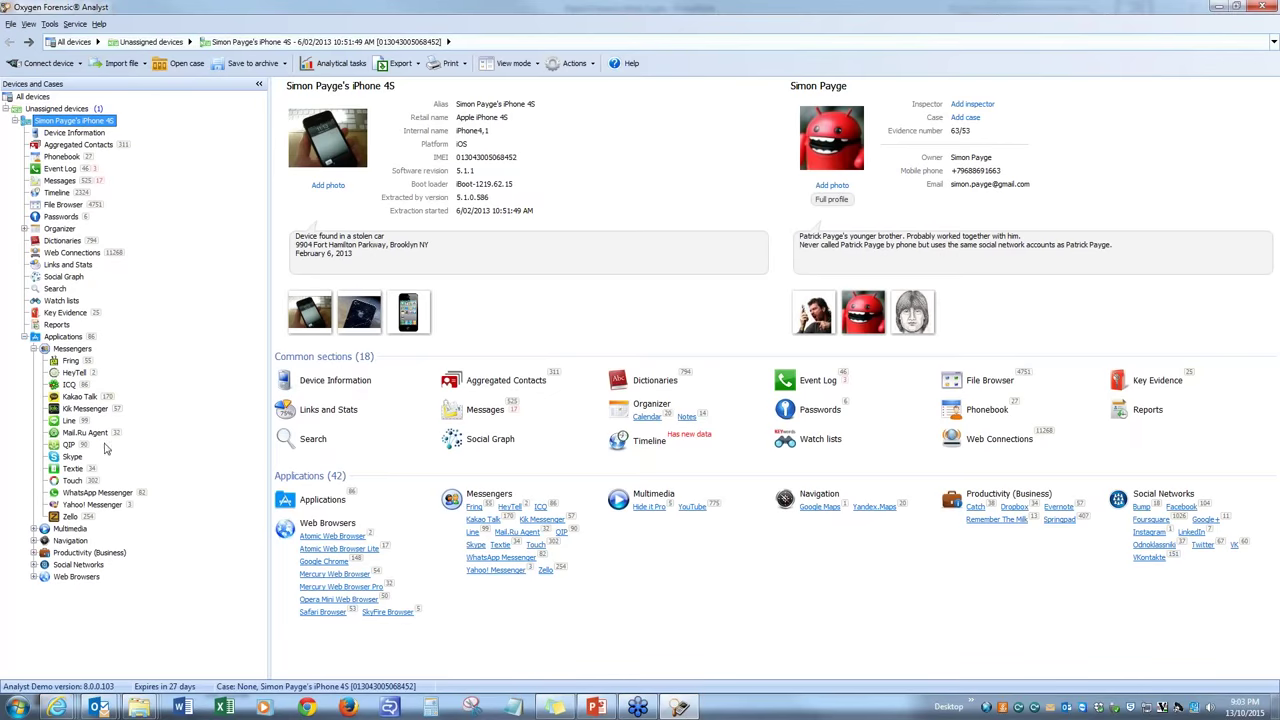
{"action": "mouse_move", "coordinate": [128, 394]}
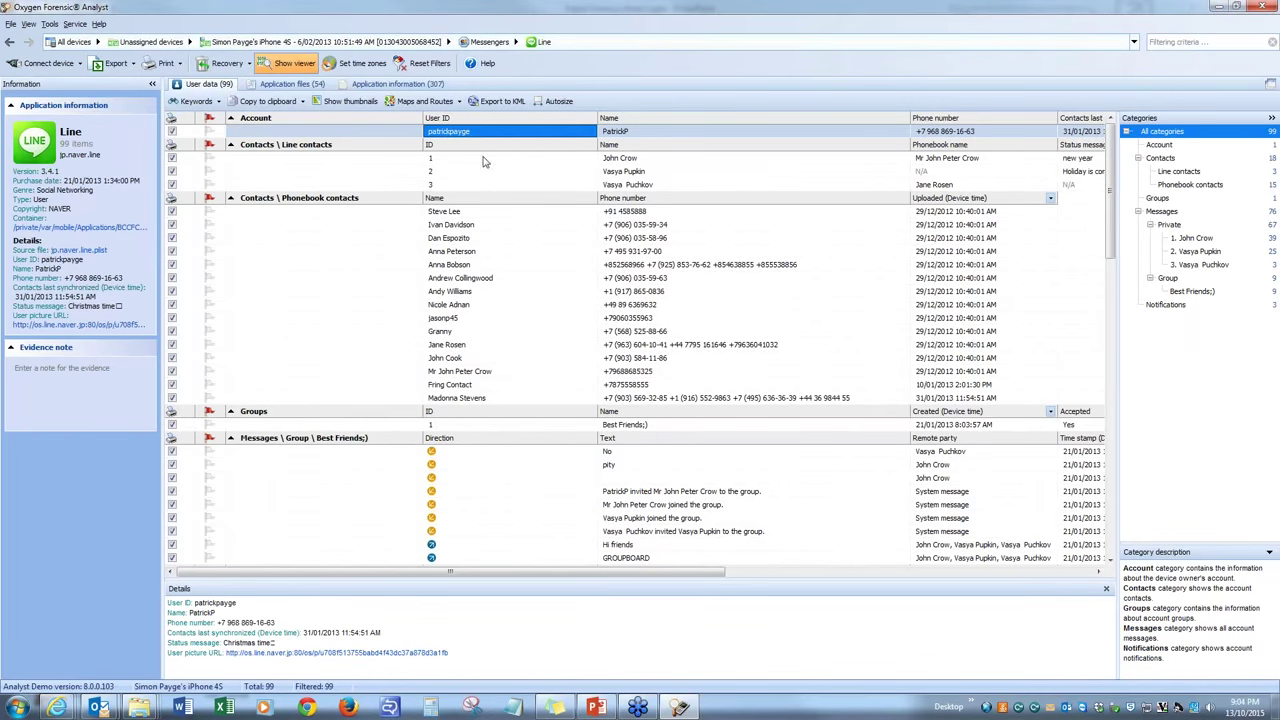
Open Line under Messengers to view its 99 items, including contacts and group chats
{"action": "scroll", "scroll_direction": "down", "scroll_amount": 3}
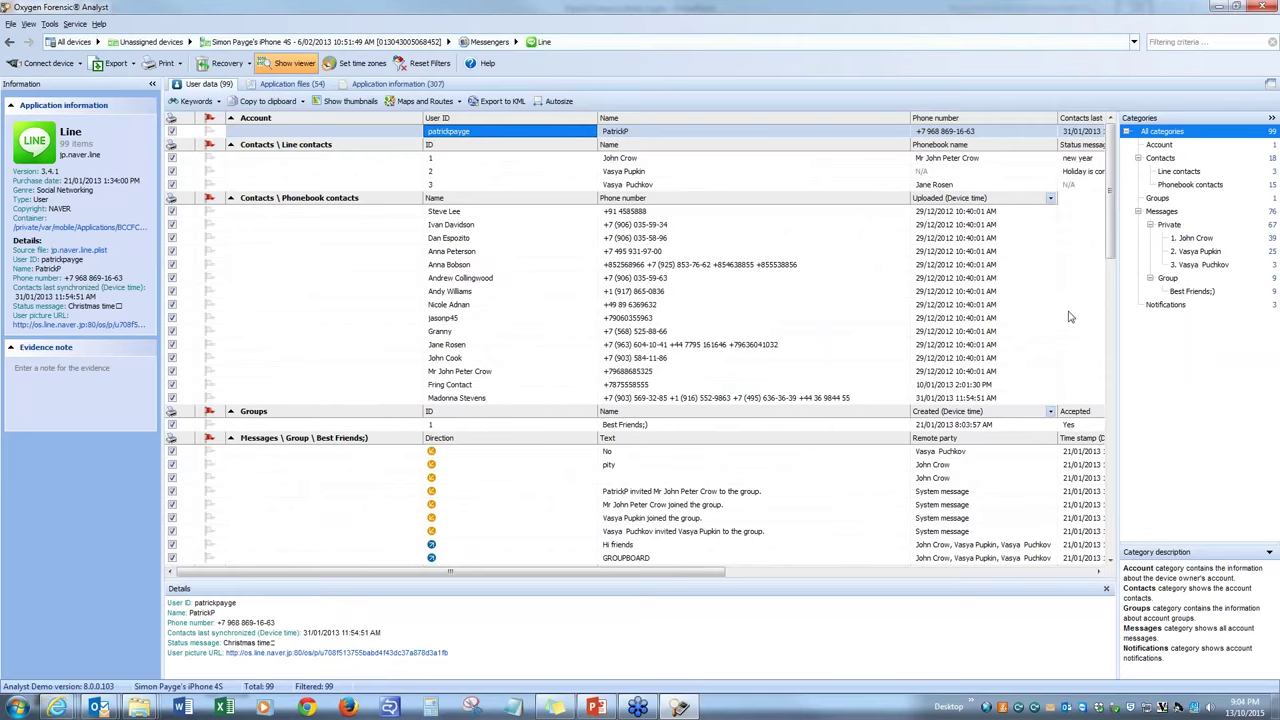
{"action": "left_click", "coordinate": [680, 491]}
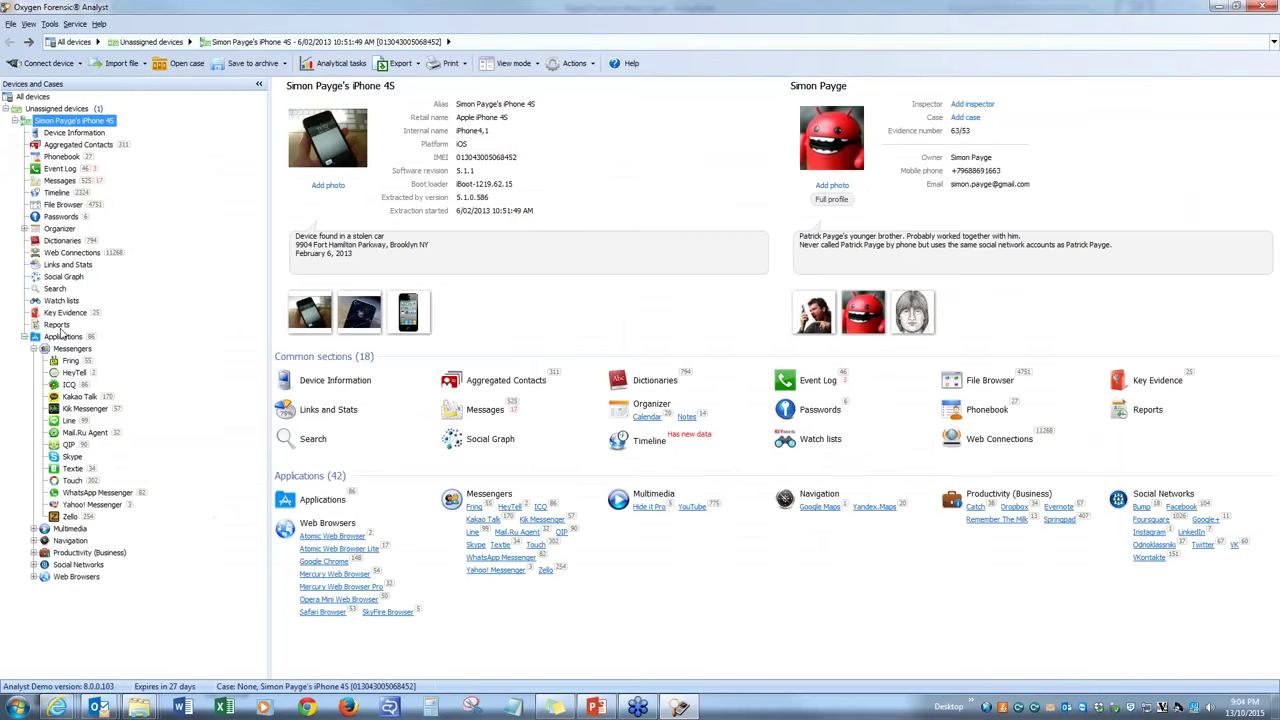
{"action": "mouse_move", "coordinate": [89, 596]}
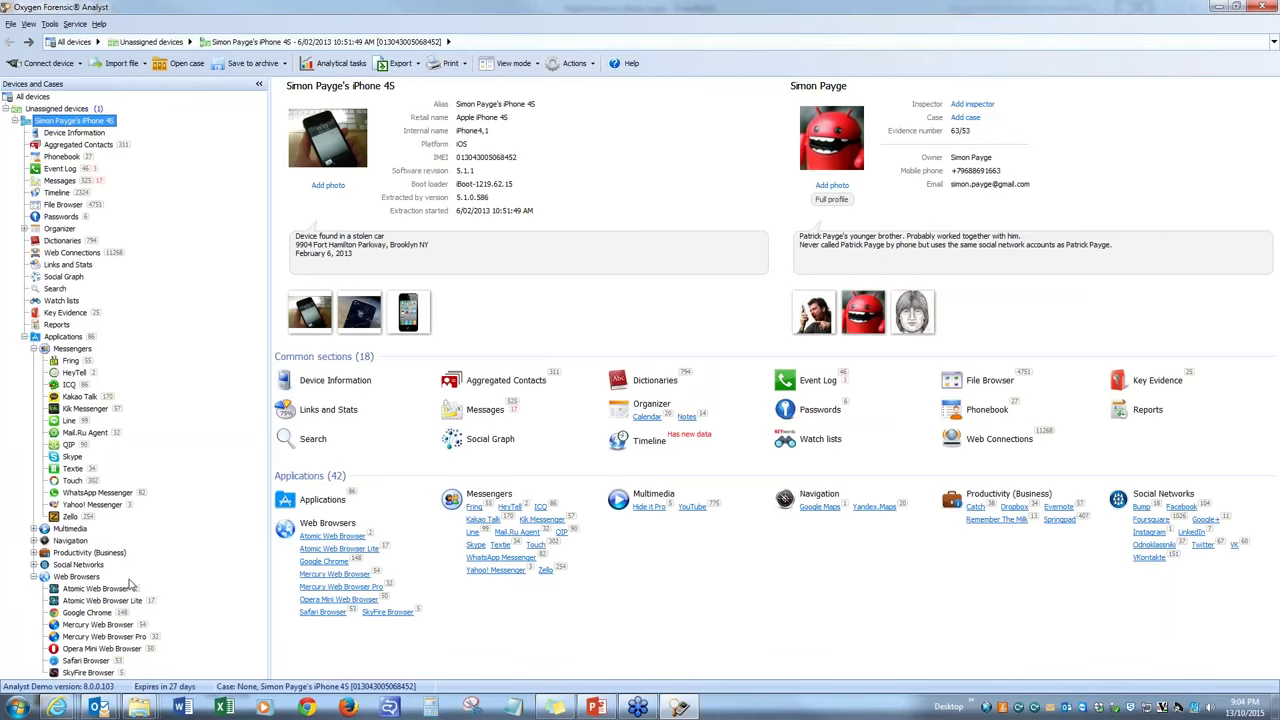
{"action": "mouse_move", "coordinate": [100, 635]}
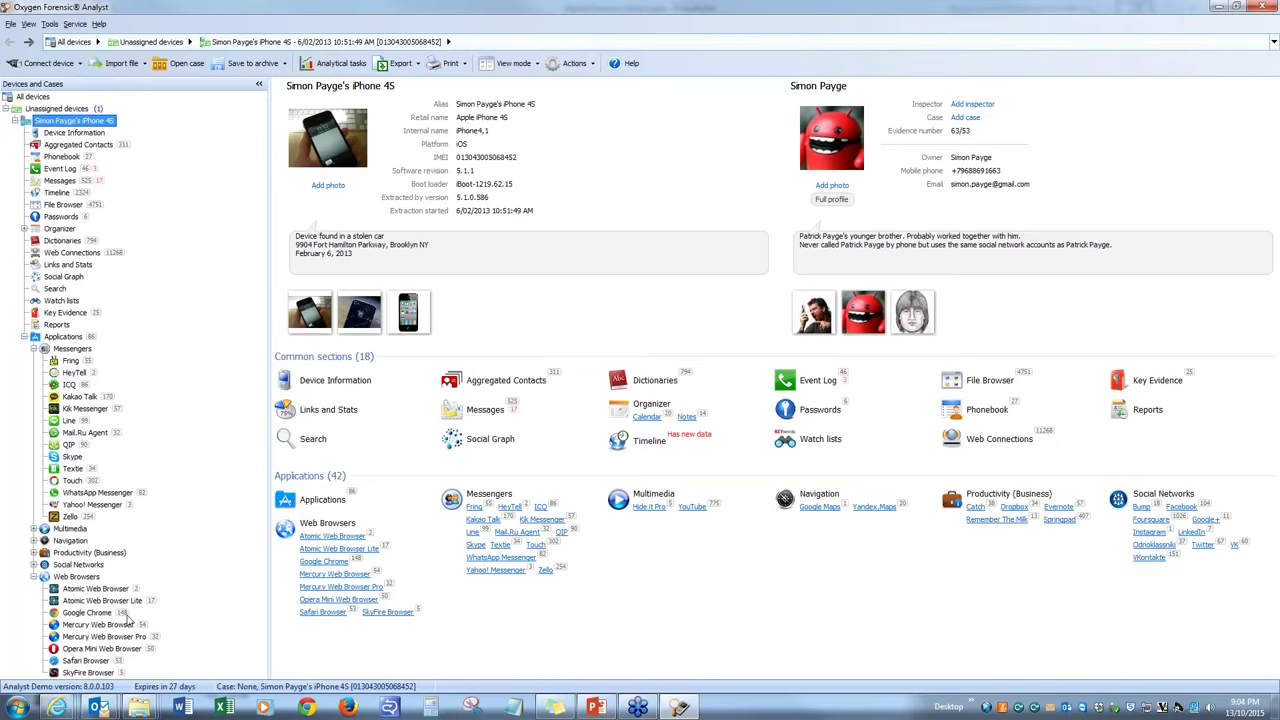
Open Google Chrome's 148 recovered items under Web Browsers
{"action": "left_click", "coordinate": [86, 612]}
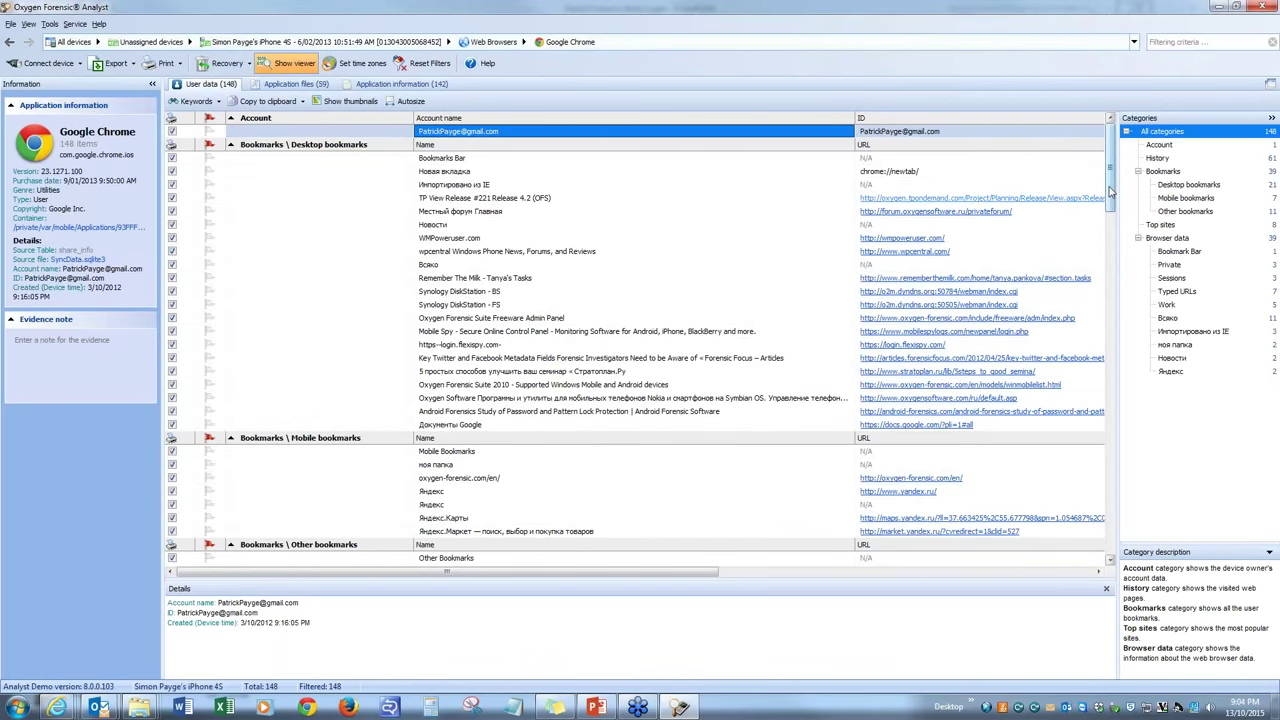
Scroll through Chrome's bookmarks, typed URLs and history, then return to the iPhone 4S overview
{"action": "scroll", "scroll_direction": "down", "scroll_amount": 3}
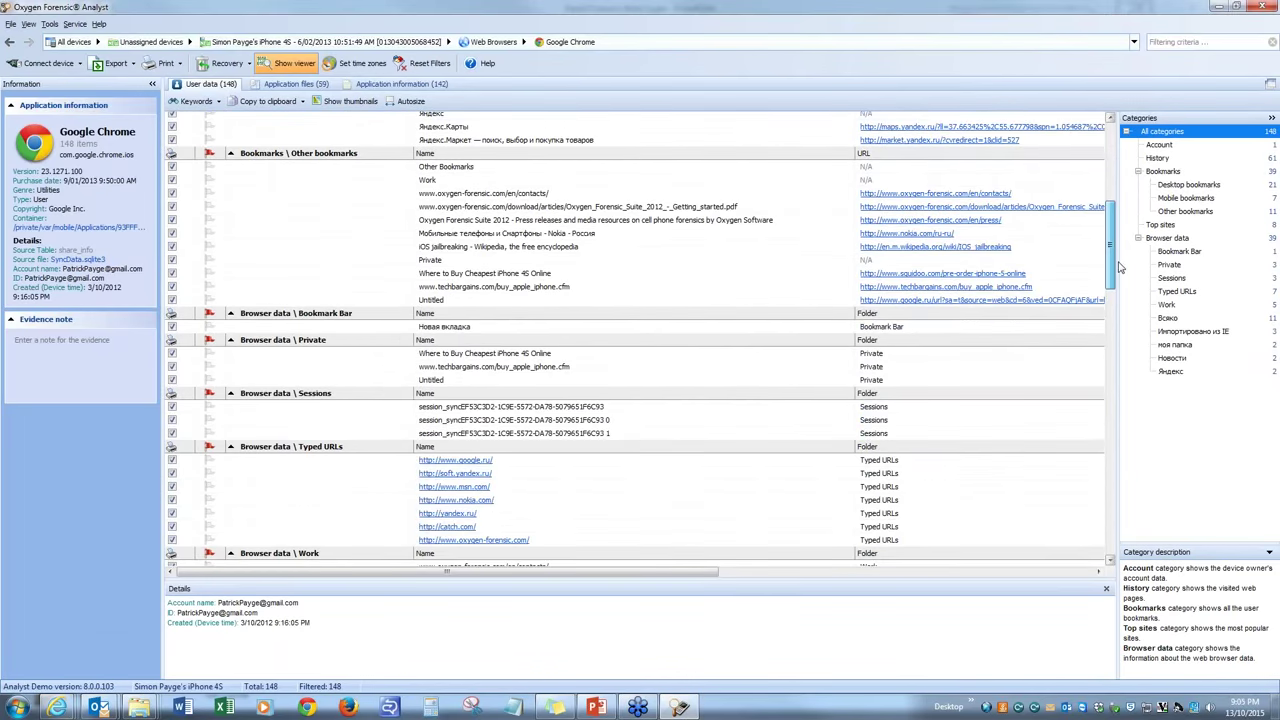
{"action": "scroll", "scroll_direction": "down", "scroll_amount": 3}
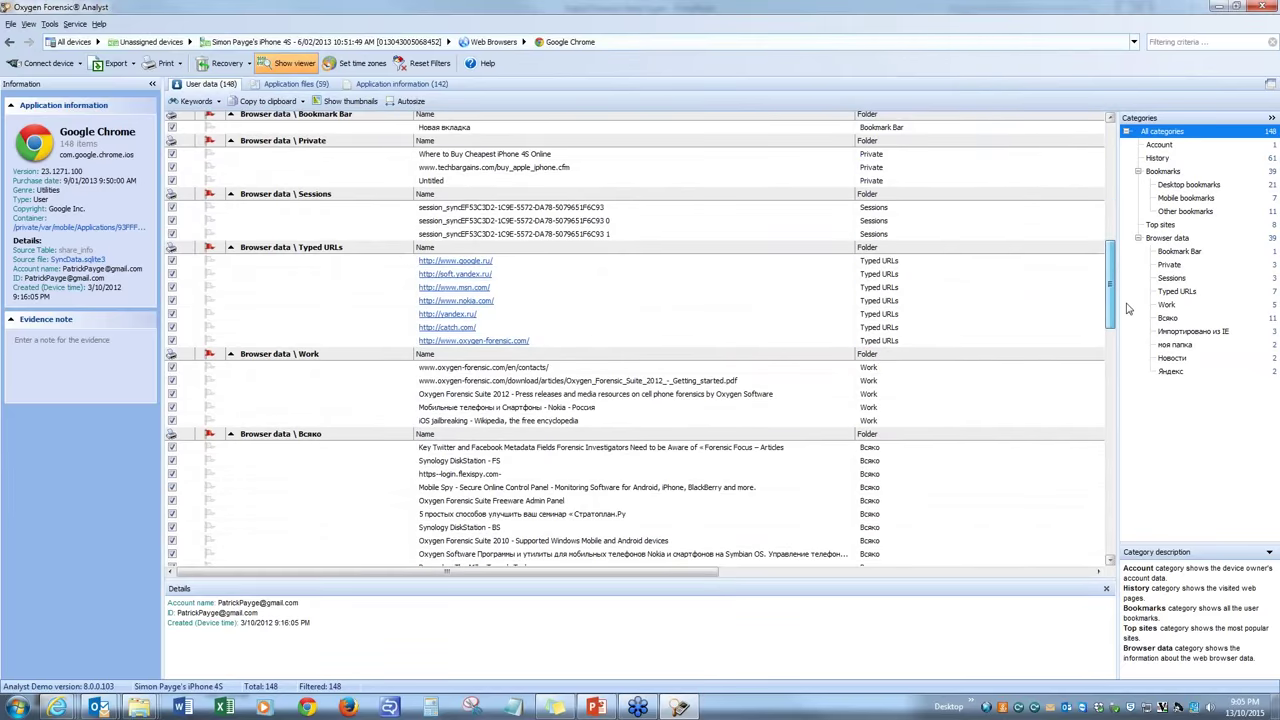
{"action": "scroll", "scroll_direction": "down", "scroll_amount": 3}
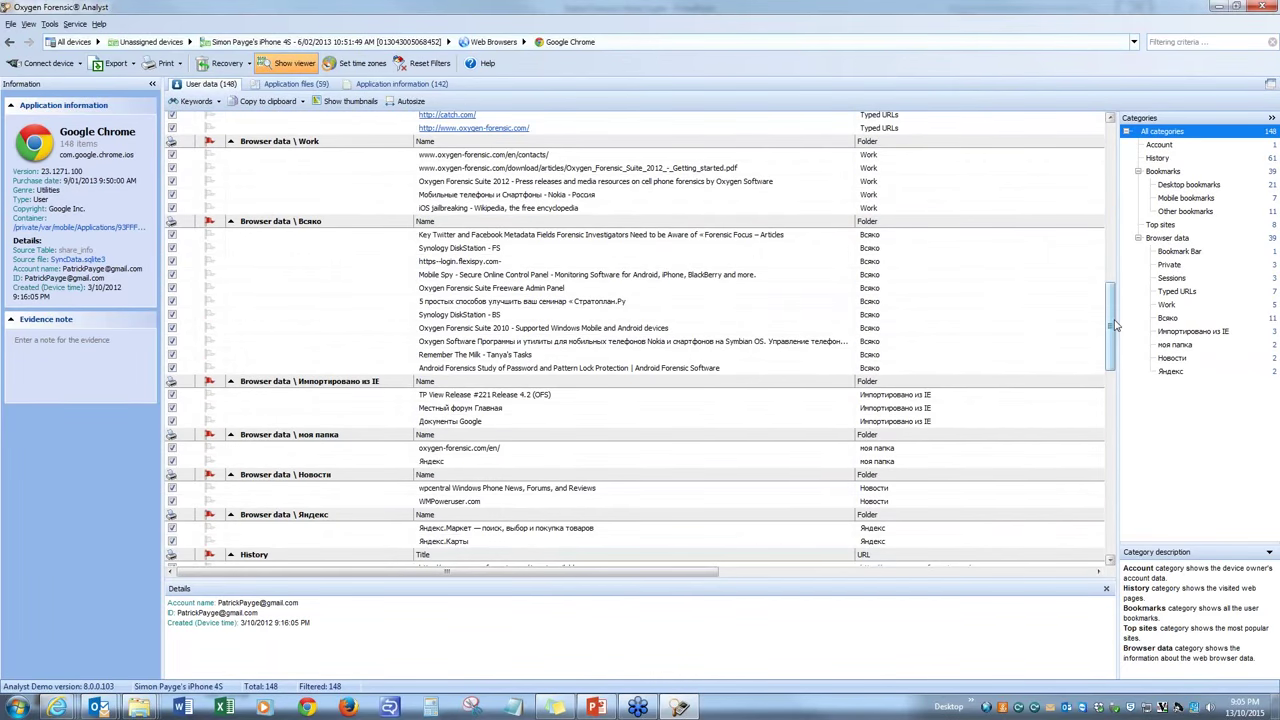
{"action": "scroll", "scroll_direction": "down", "scroll_amount": 3}
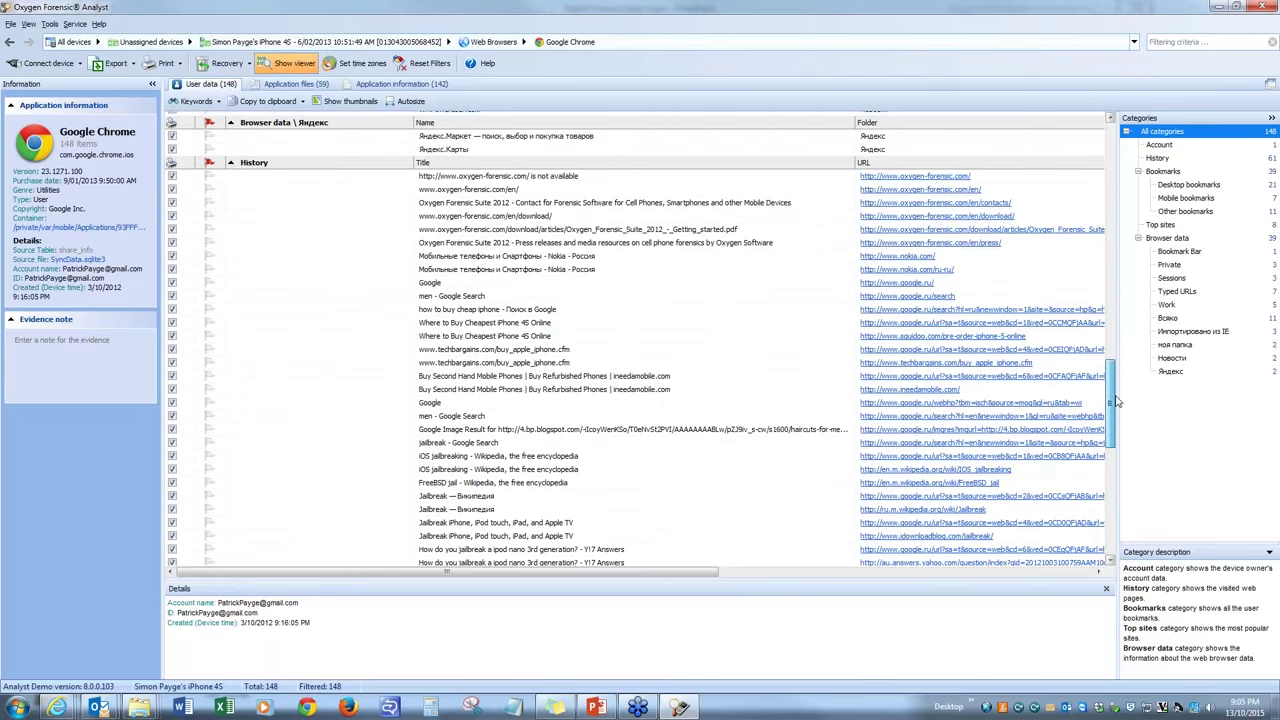
{"action": "scroll", "scroll_direction": "down", "scroll_amount": 3}
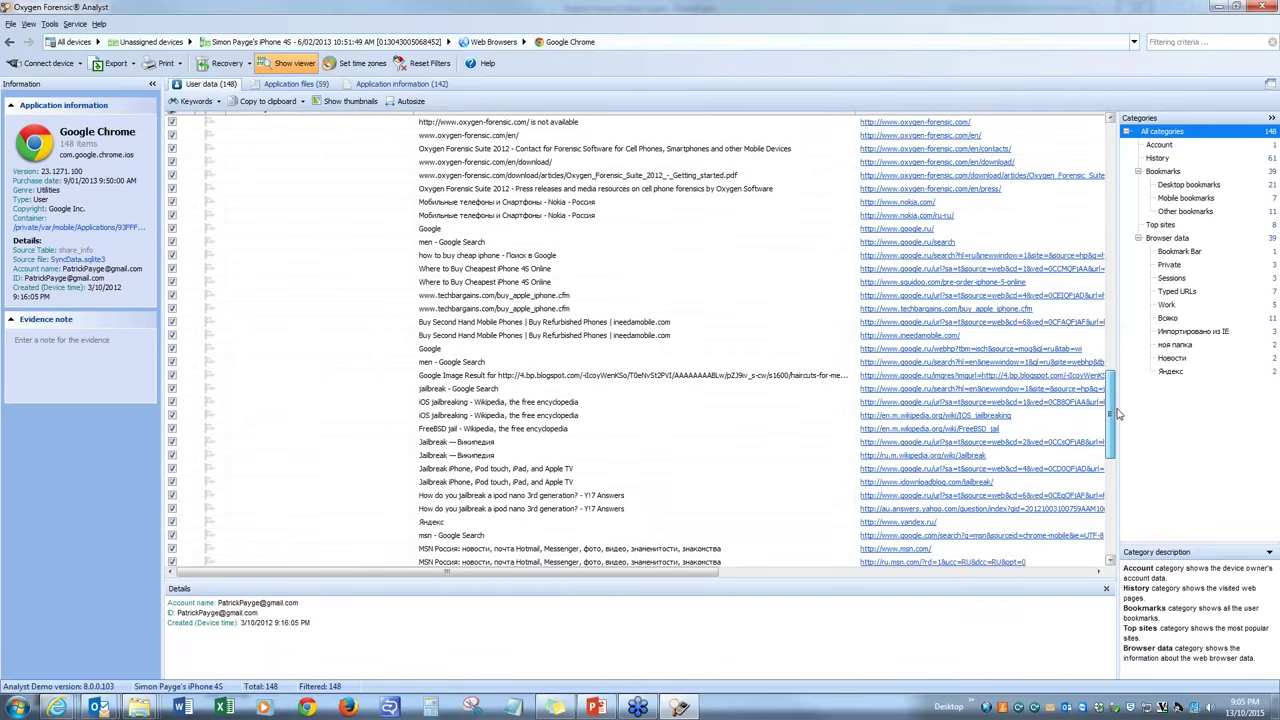
{"action": "scroll", "scroll_direction": "down", "scroll_amount": 3}
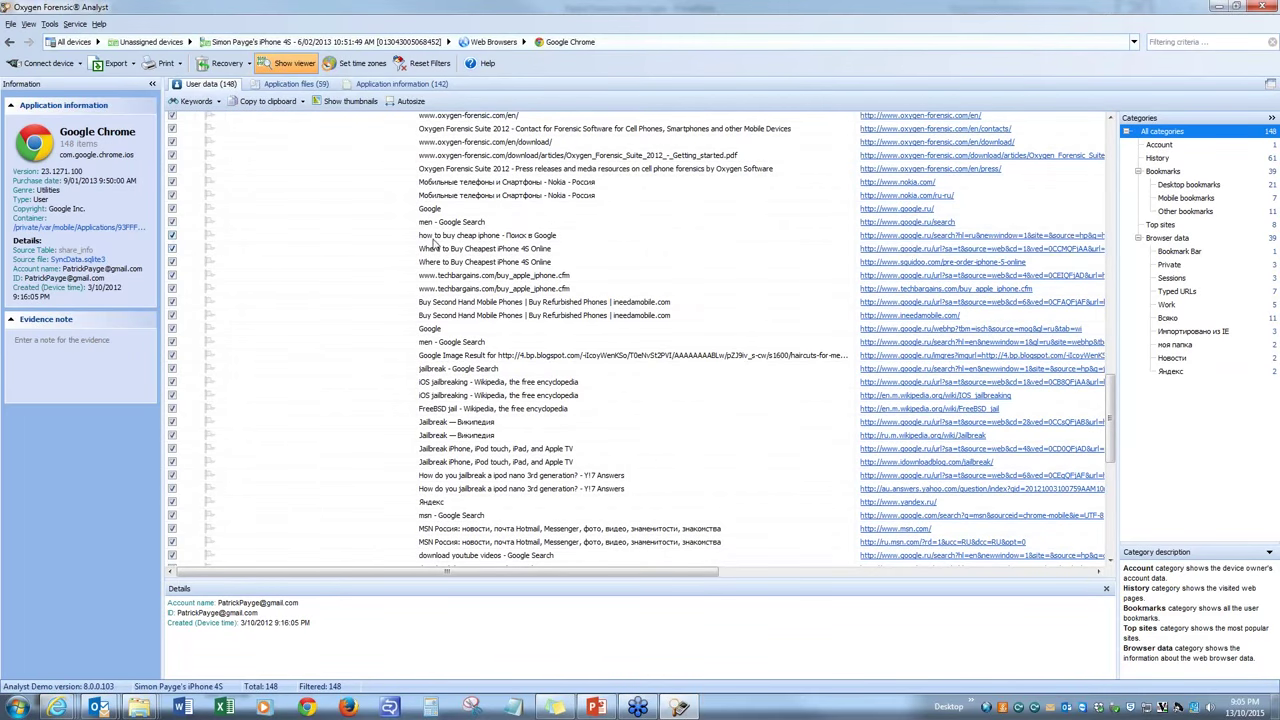
{"action": "mouse_move", "coordinate": [851, 260]}
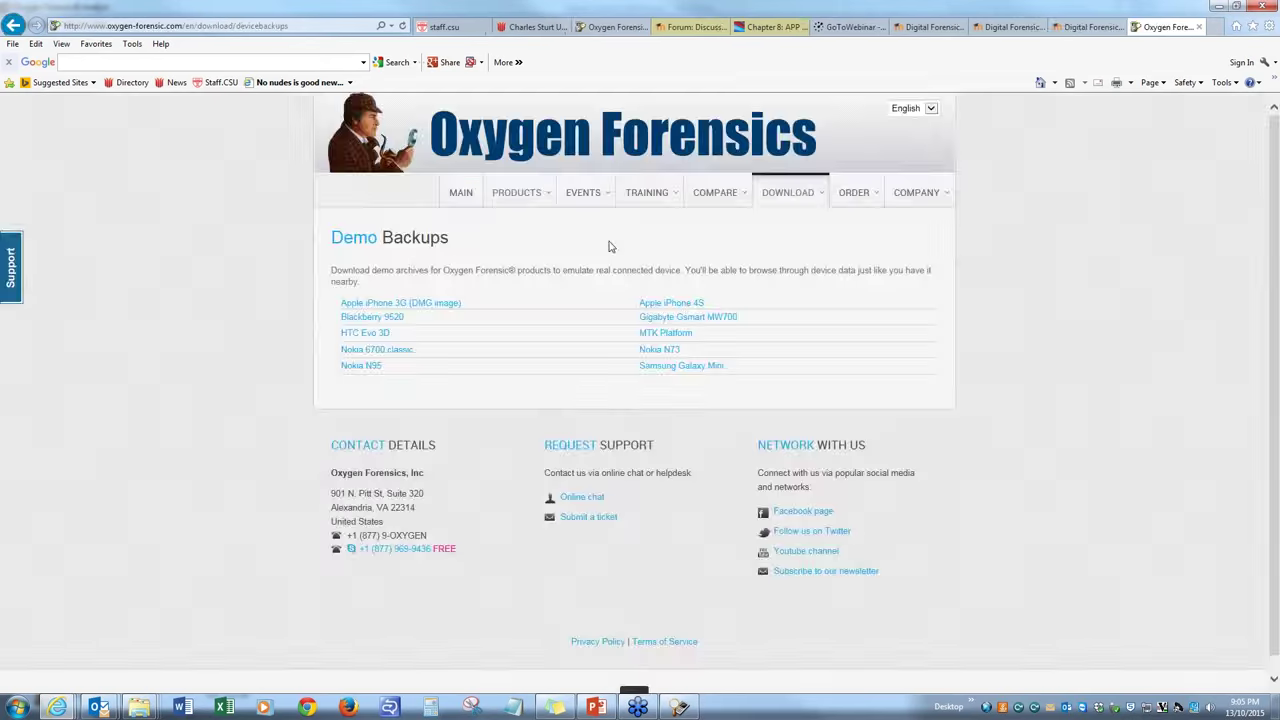
{"action": "left_click", "coordinate": [678, 707]}
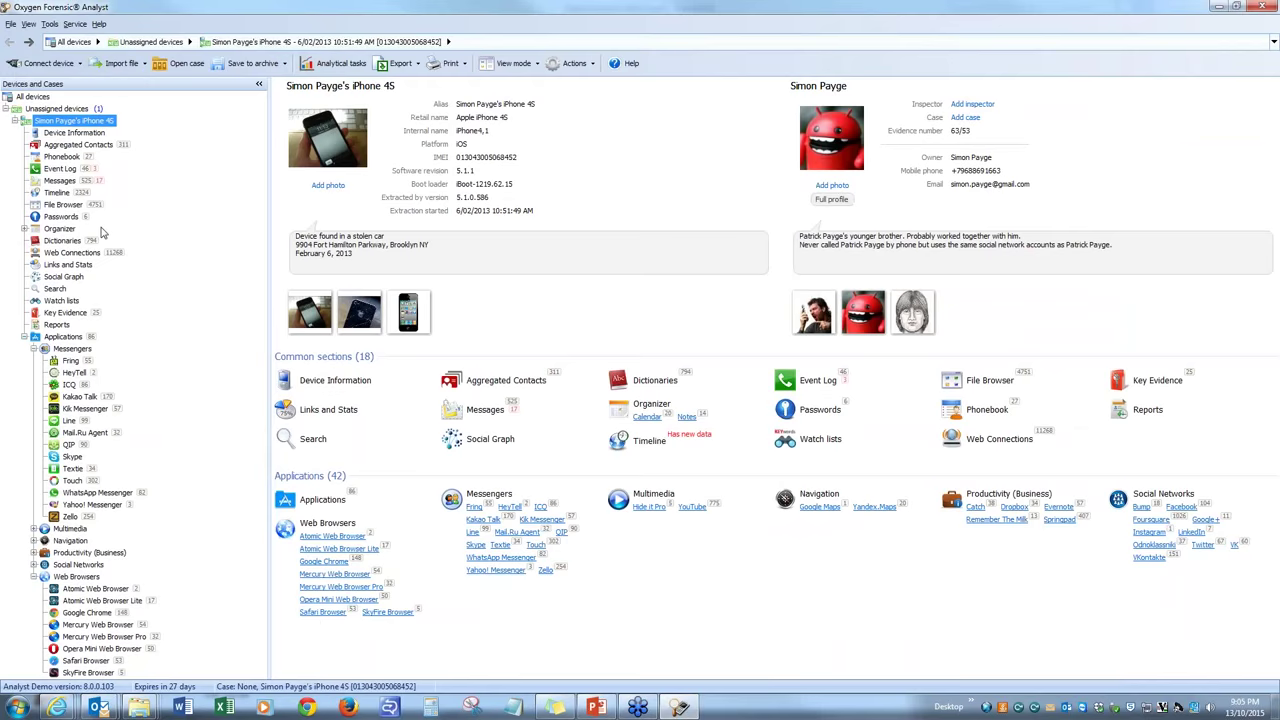
{"action": "mouse_move", "coordinate": [126, 410]}
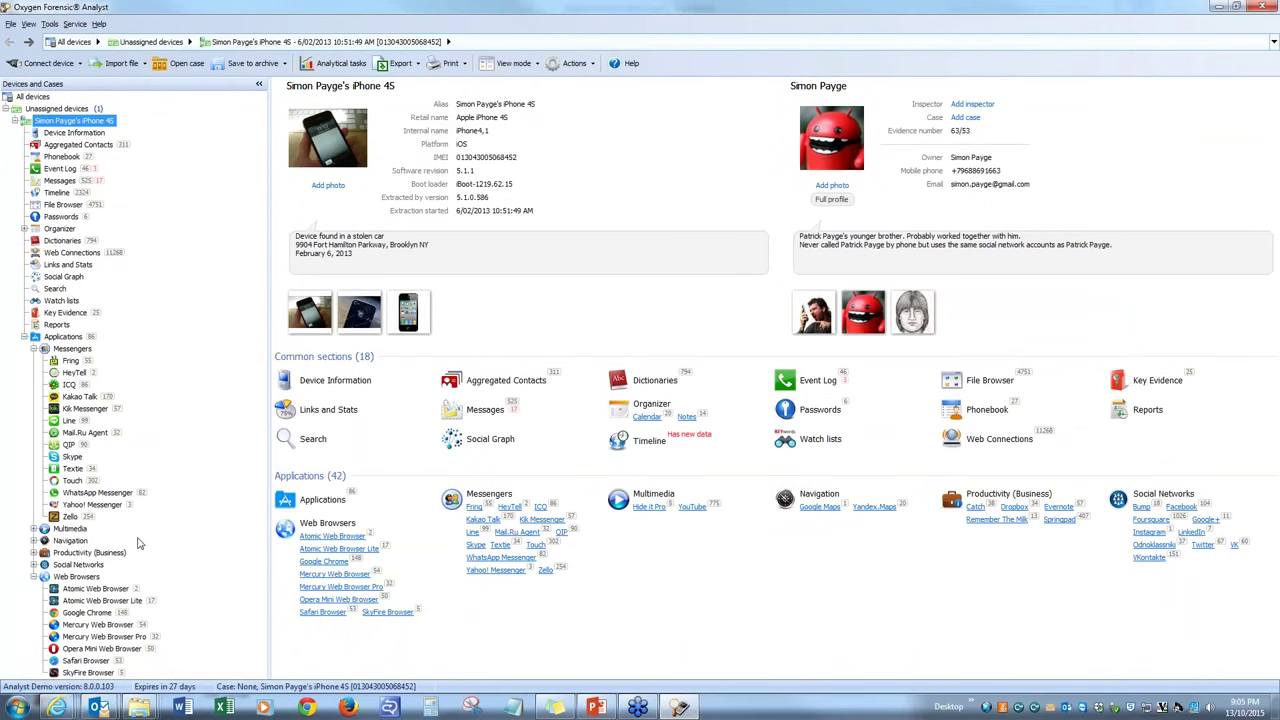
{"action": "left_click", "coordinate": [597, 707]}
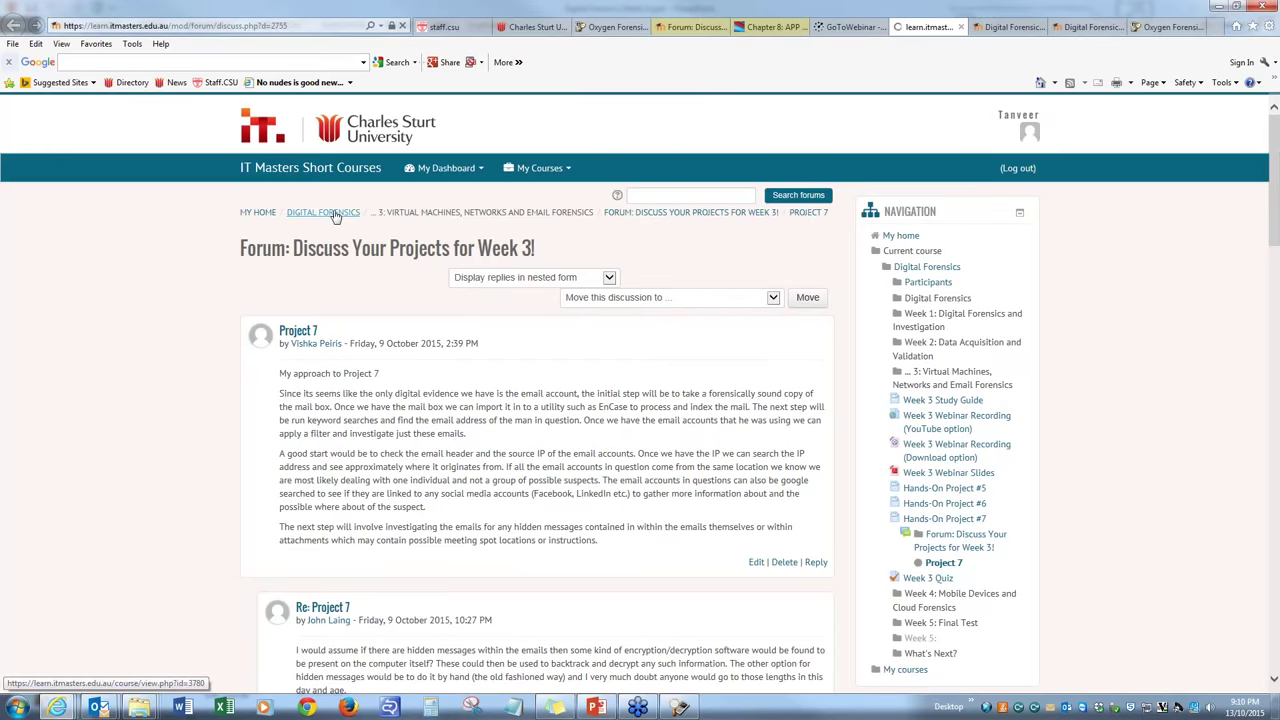
Scroll to Week 4 Homework and highlight the full Cloud Forensics citation, then clear it
{"action": "left_click", "coordinate": [323, 212]}
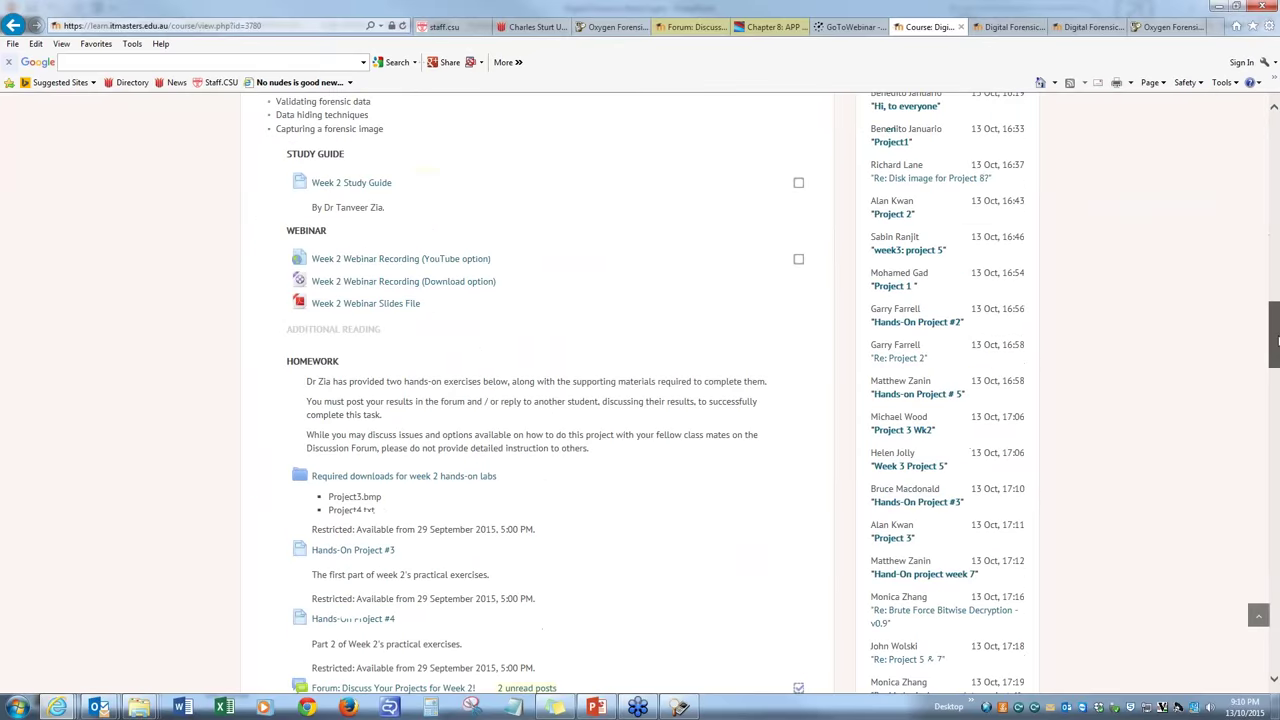
{"action": "scroll", "scroll_direction": "down", "scroll_amount": 3}
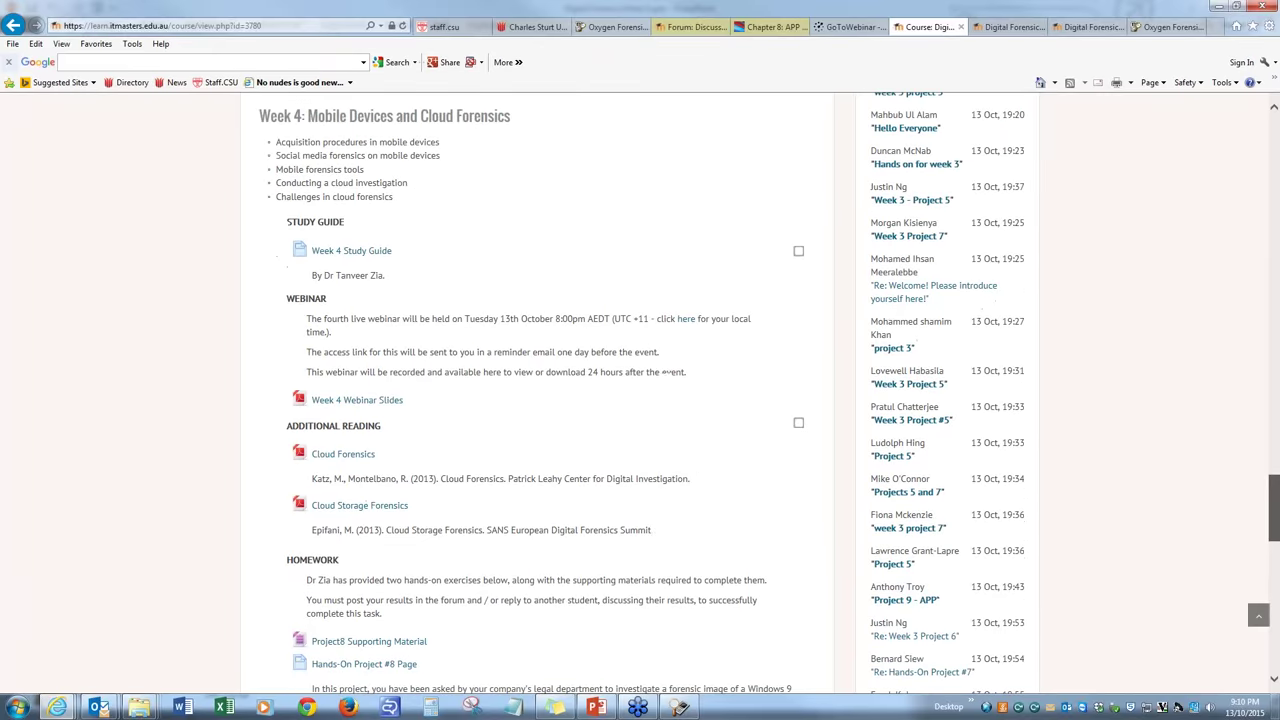
{"action": "scroll", "scroll_direction": "down", "scroll_amount": 3}
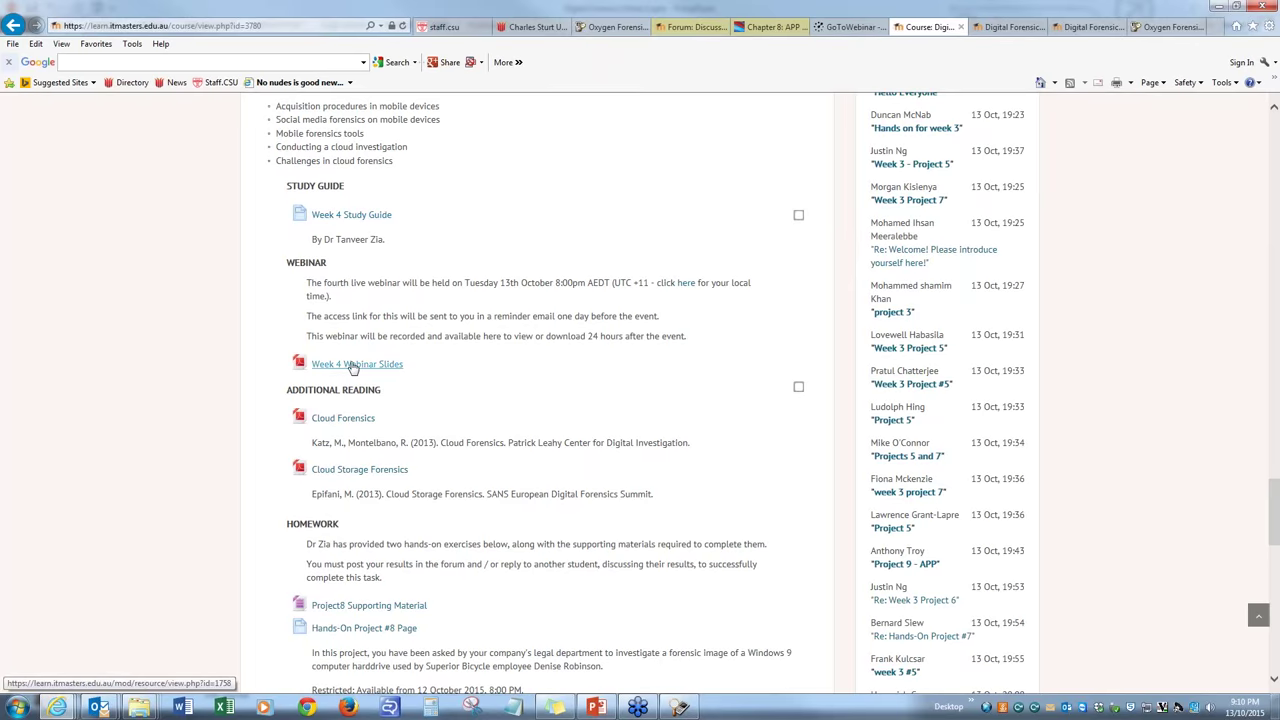
{"action": "mouse_move", "coordinate": [1265, 480]}
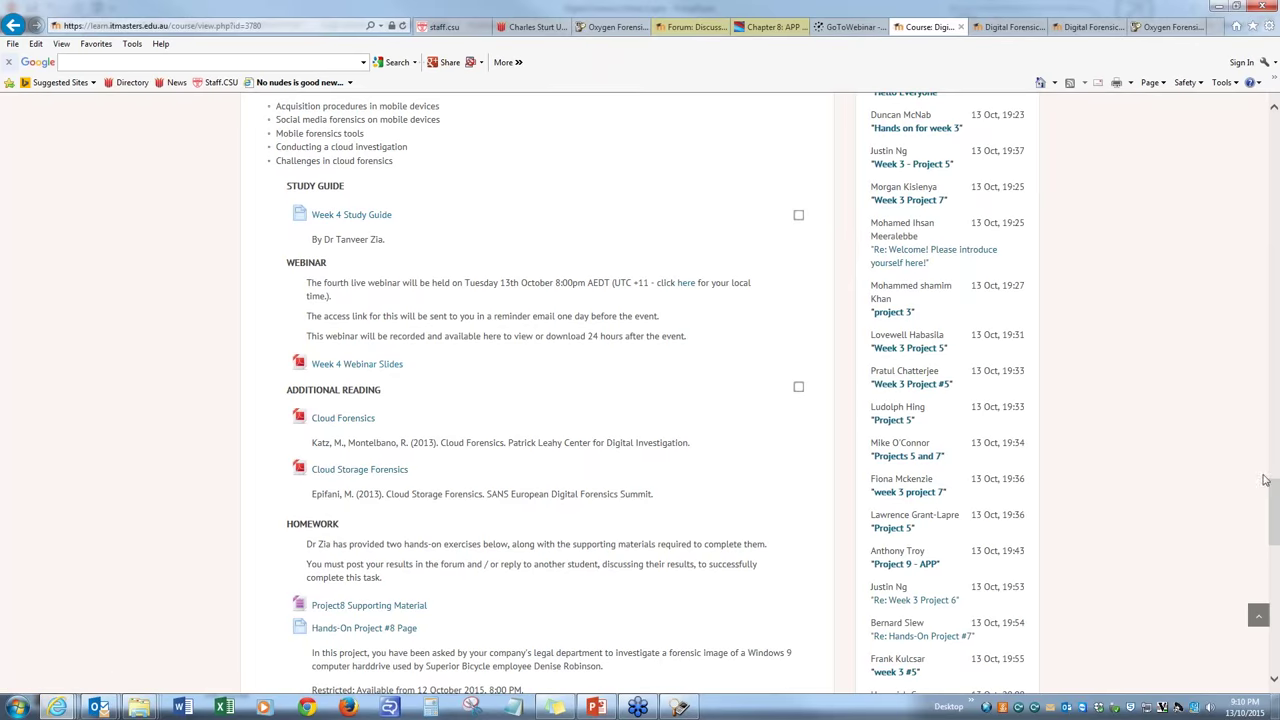
{"action": "scroll", "scroll_direction": "down", "scroll_amount": 3}
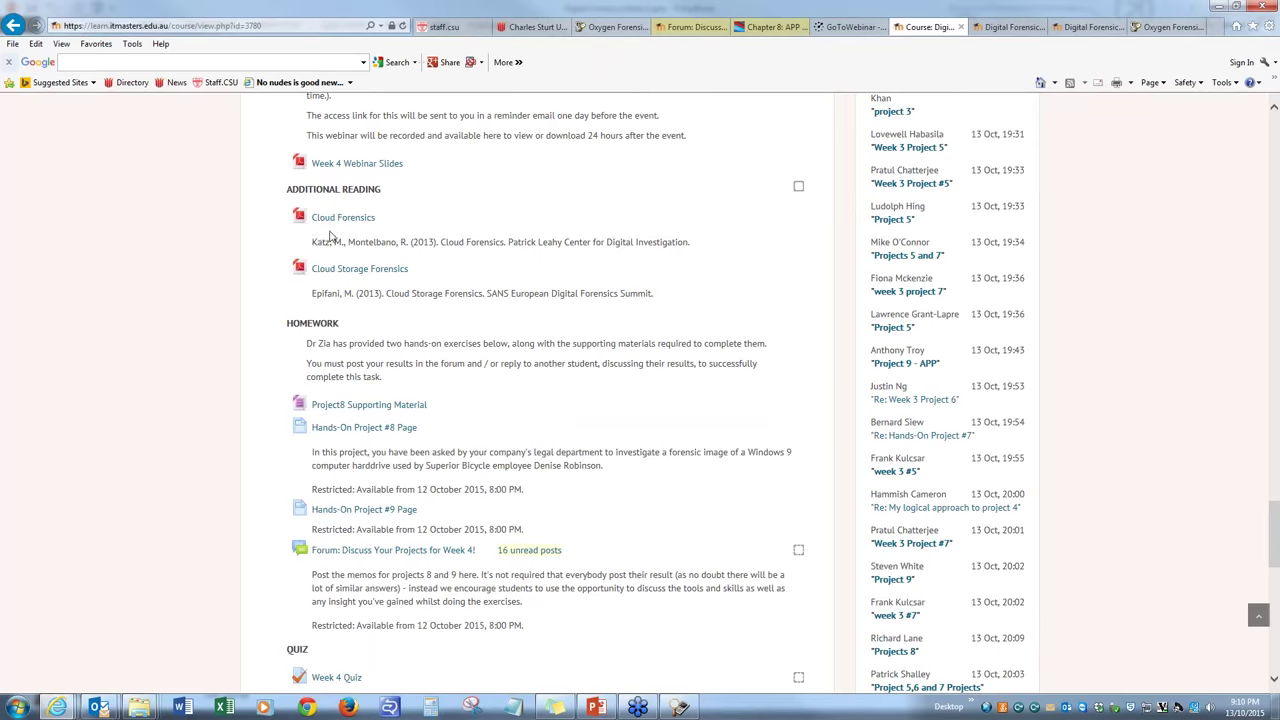
{"action": "left_click_drag", "start_coordinate": [310, 242], "coordinate": [395, 242]}
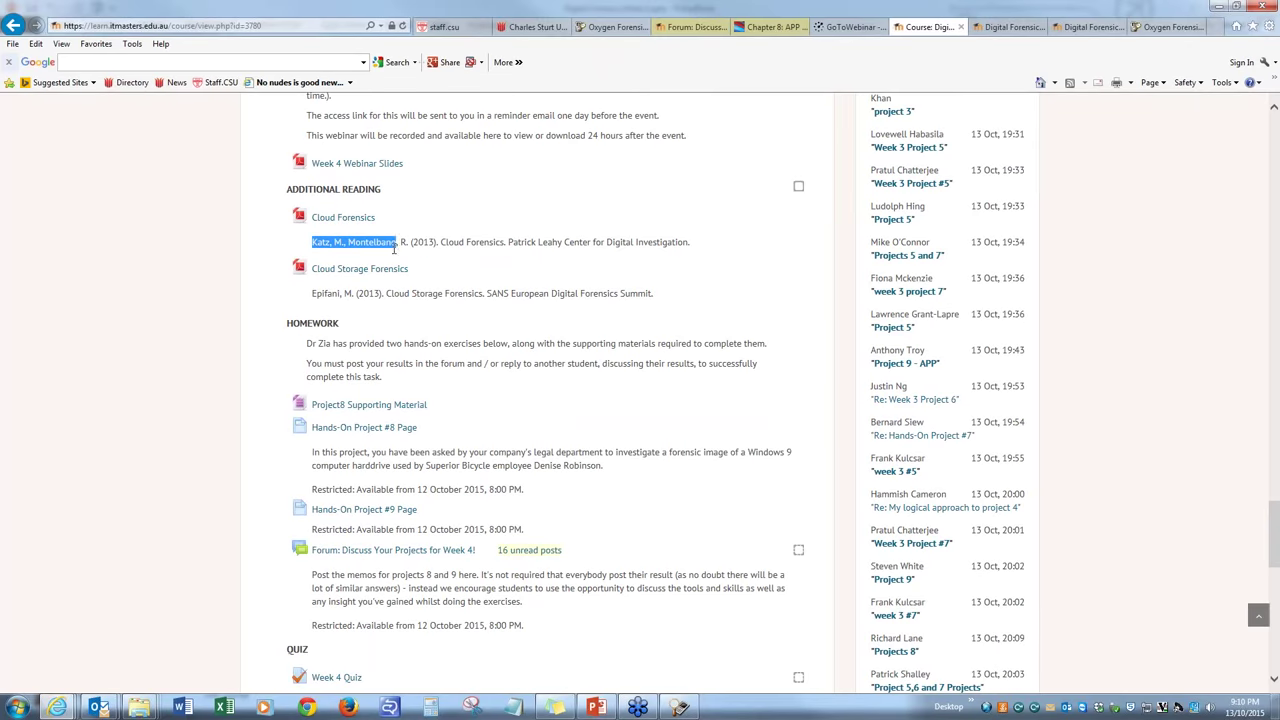
{"action": "left_click_drag", "start_coordinate": [310, 242], "coordinate": [690, 242]}
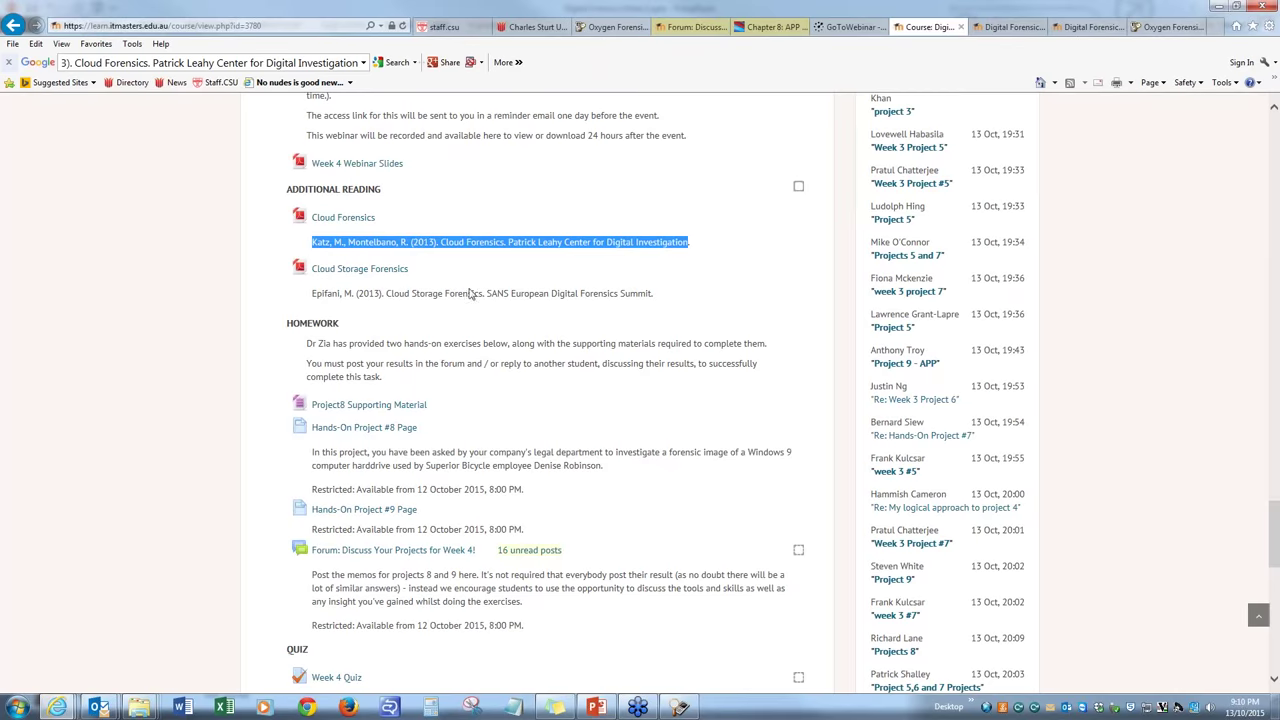
{"action": "left_click", "coordinate": [489, 330]}
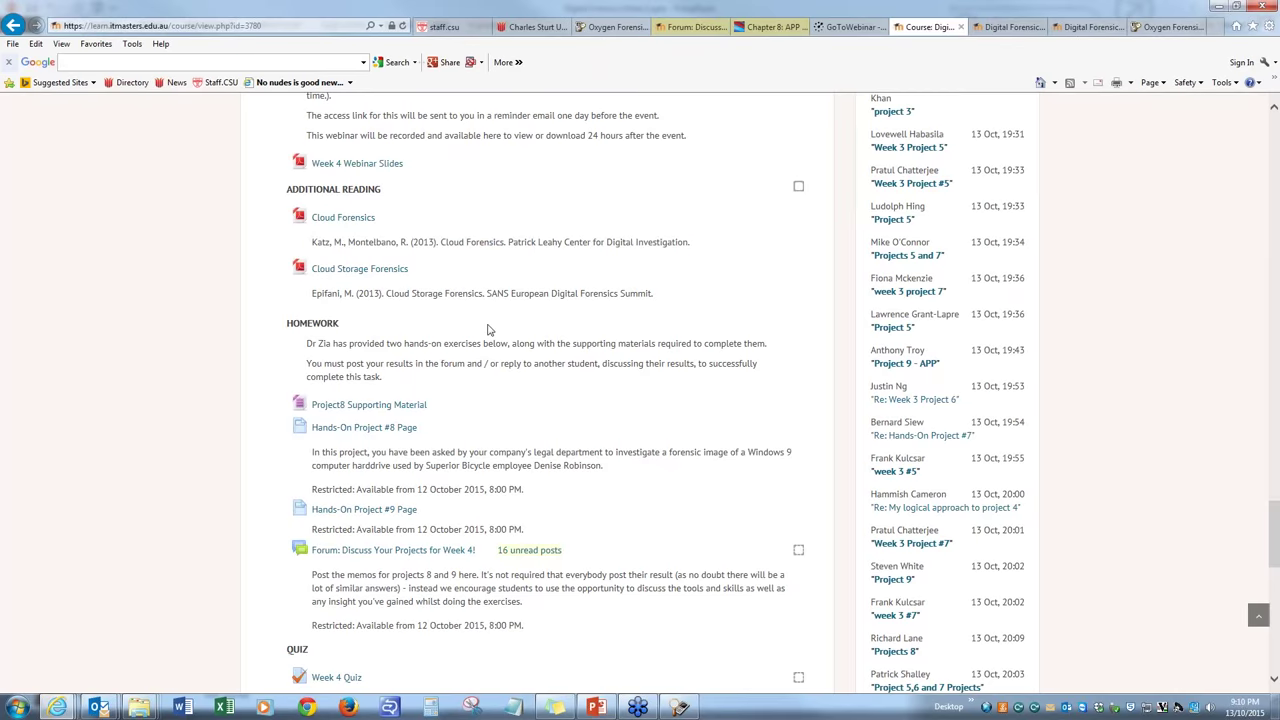
Open the Project8 Supporting Material resource and then the Hands-On Project #8 Page
{"action": "scroll", "scroll_direction": "down", "scroll_amount": 3}
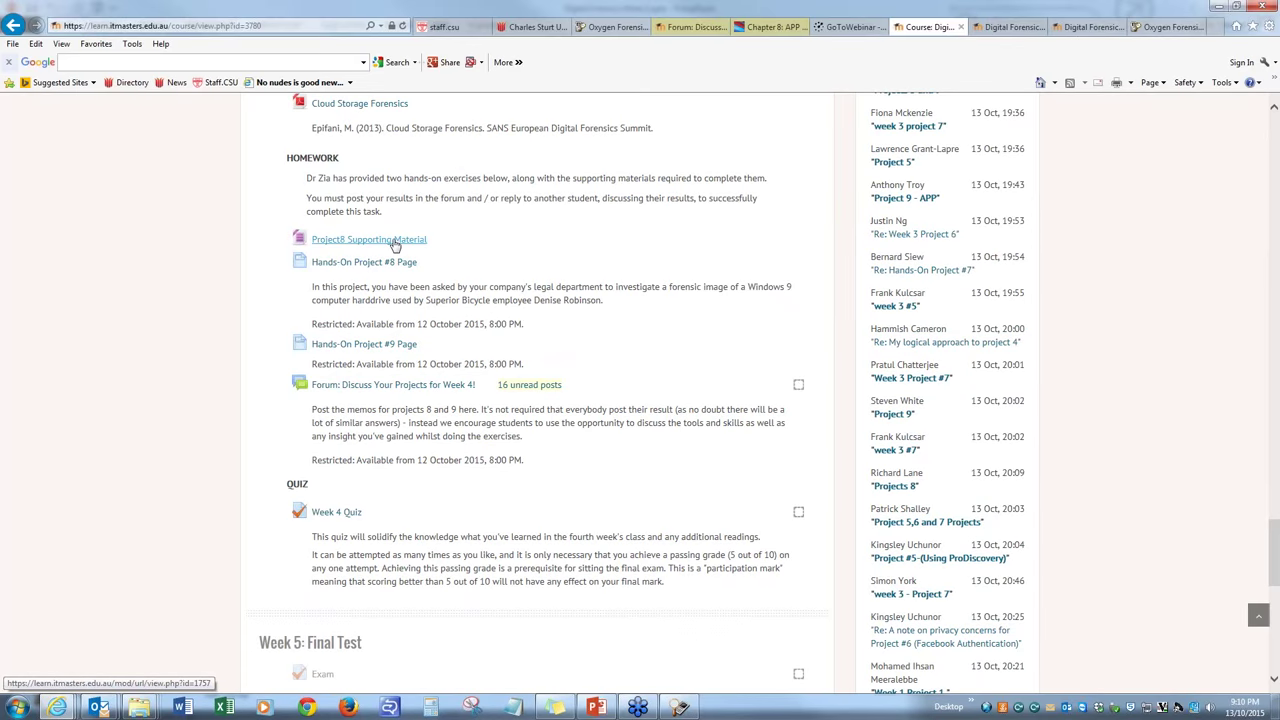
{"action": "left_click", "coordinate": [368, 239]}
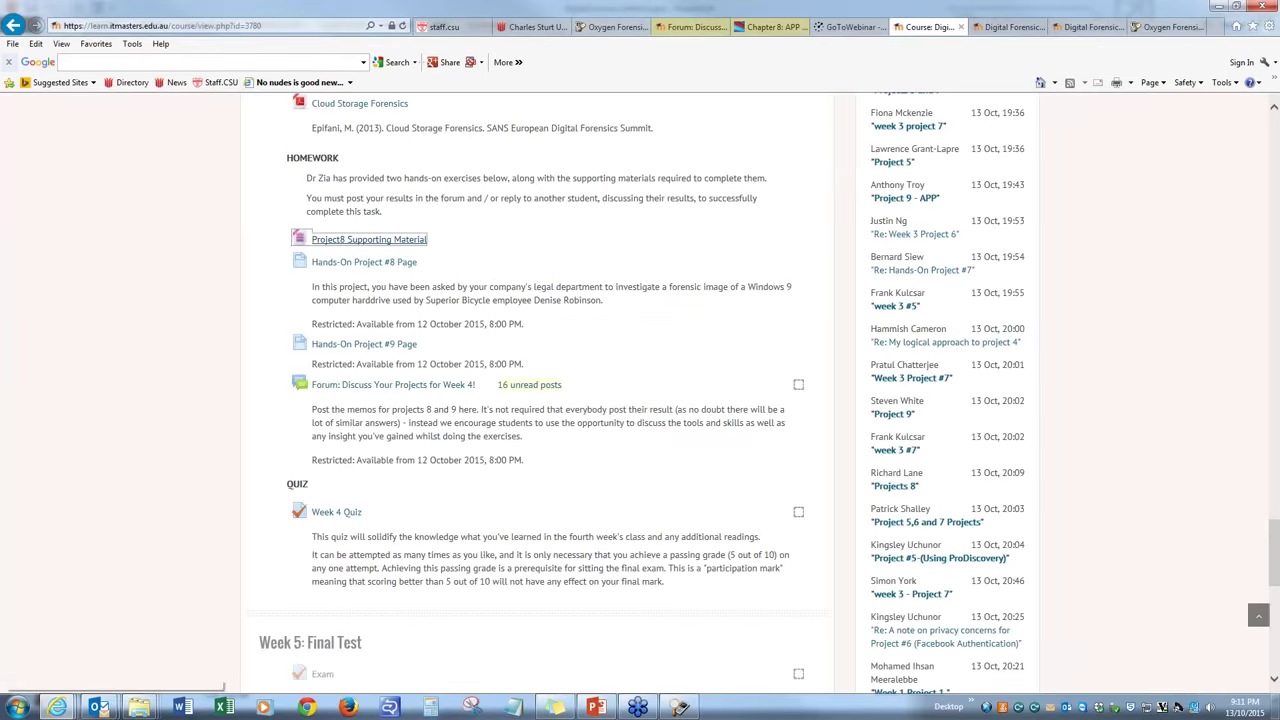
{"action": "mouse_move", "coordinate": [385, 275]}
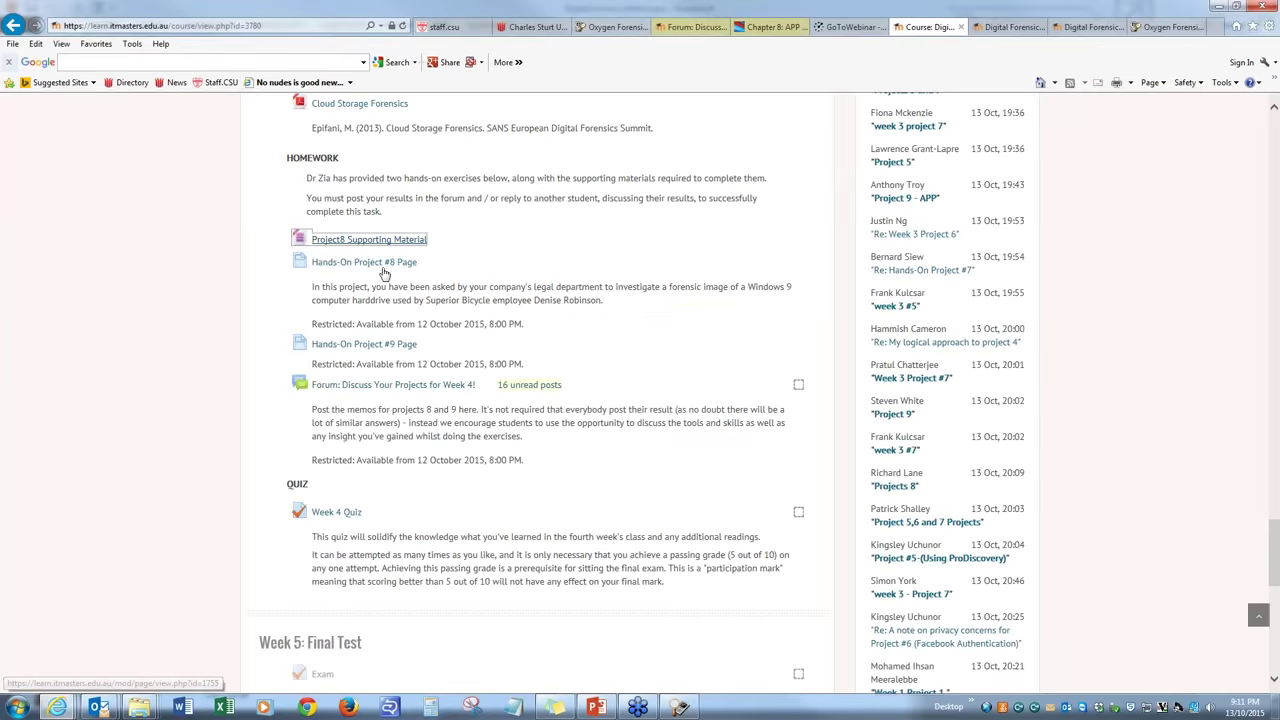
{"action": "left_click", "coordinate": [364, 261]}
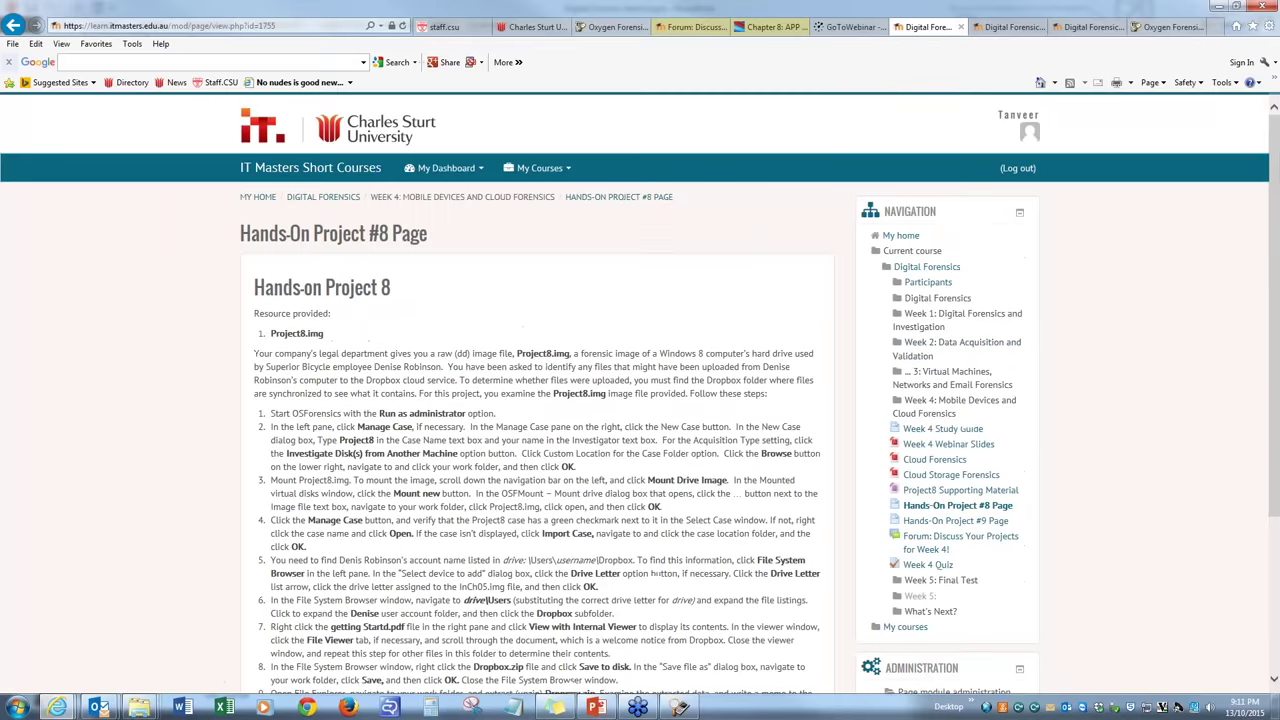
Read the Project 8 steps and highlight 'Start OSForensics' in step 1
{"action": "scroll", "scroll_direction": "down", "scroll_amount": 3}
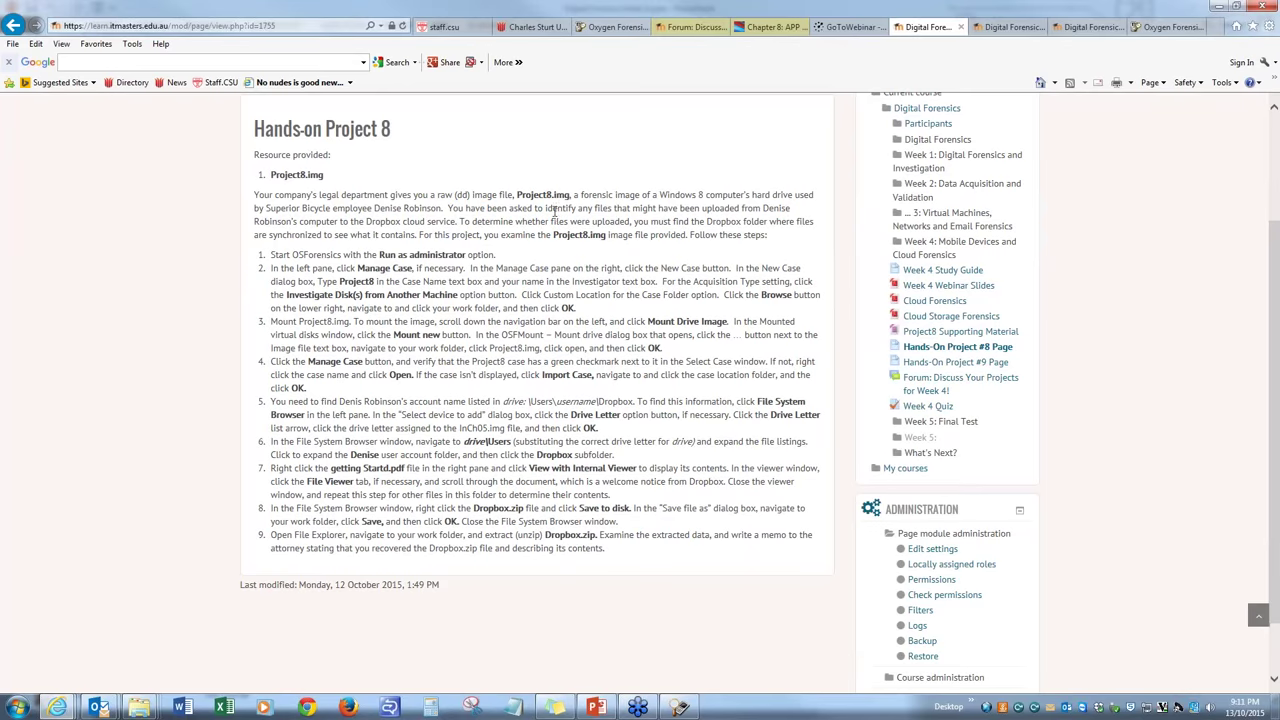
{"action": "mouse_move", "coordinate": [586, 199]}
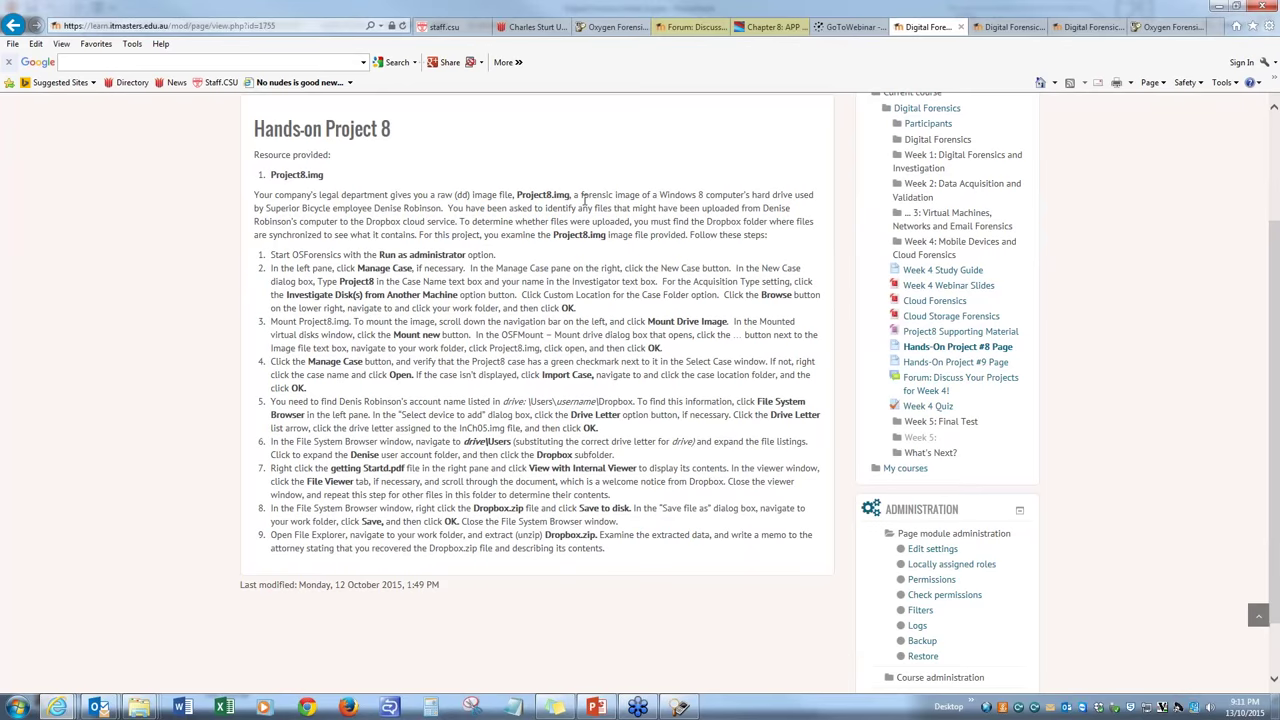
{"action": "mouse_move", "coordinate": [617, 186]}
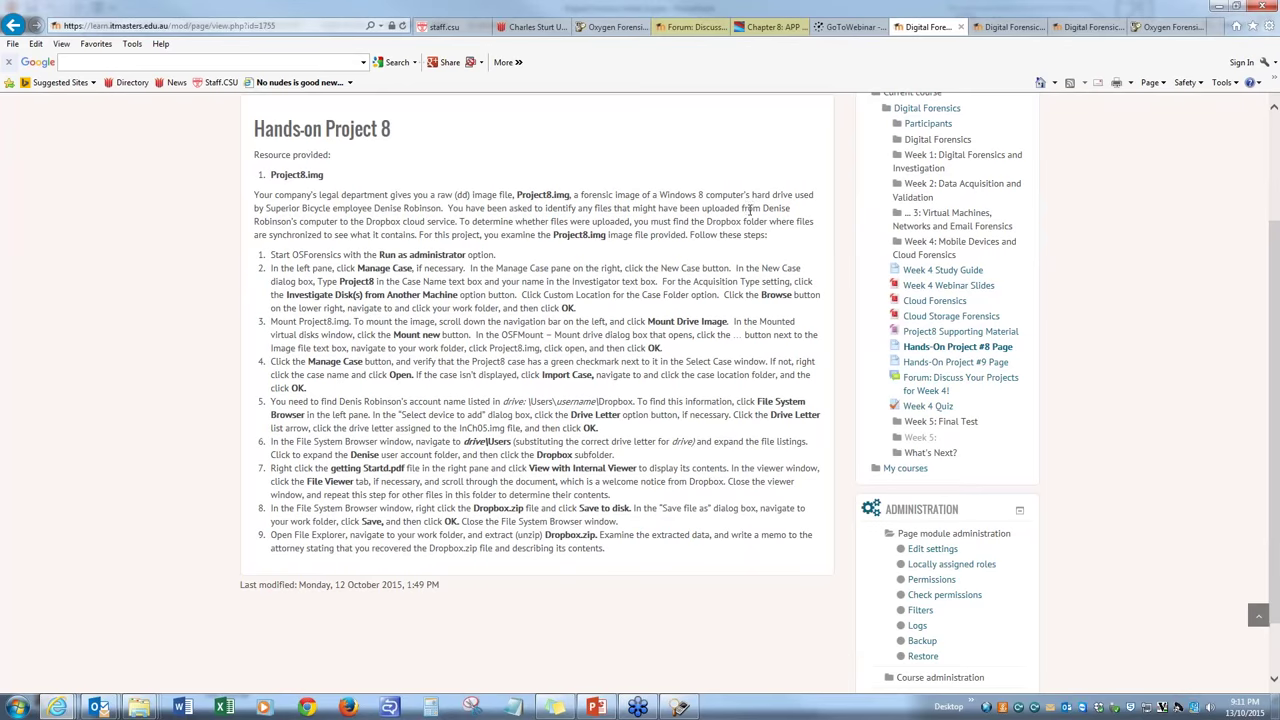
{"action": "mouse_move", "coordinate": [341, 221]}
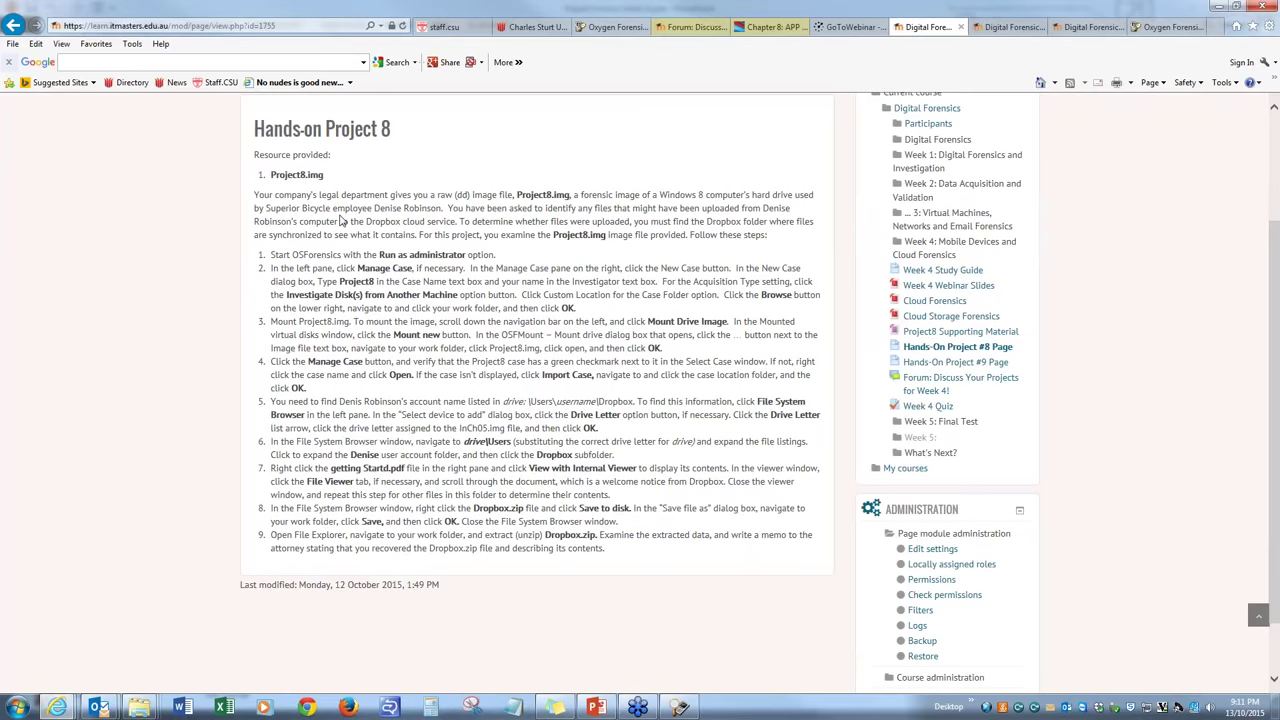
{"action": "mouse_move", "coordinate": [441, 213]}
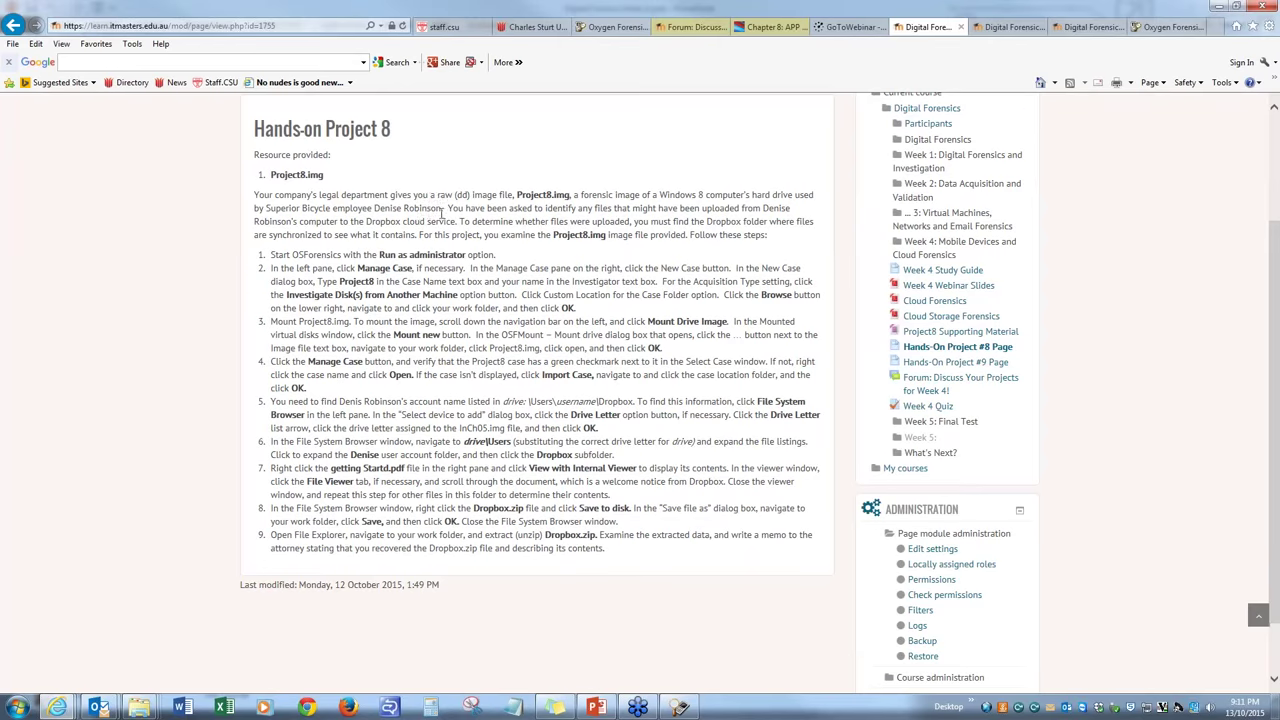
{"action": "mouse_move", "coordinate": [577, 224]}
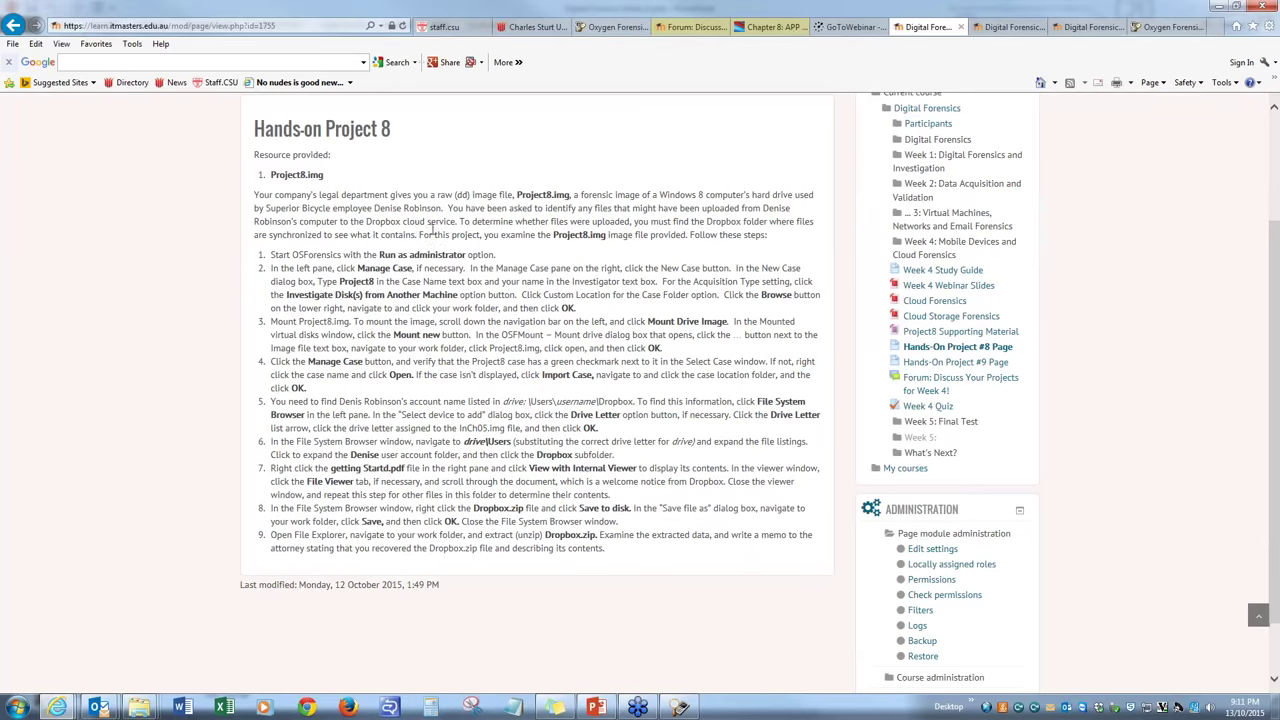
{"action": "mouse_move", "coordinate": [470, 232]}
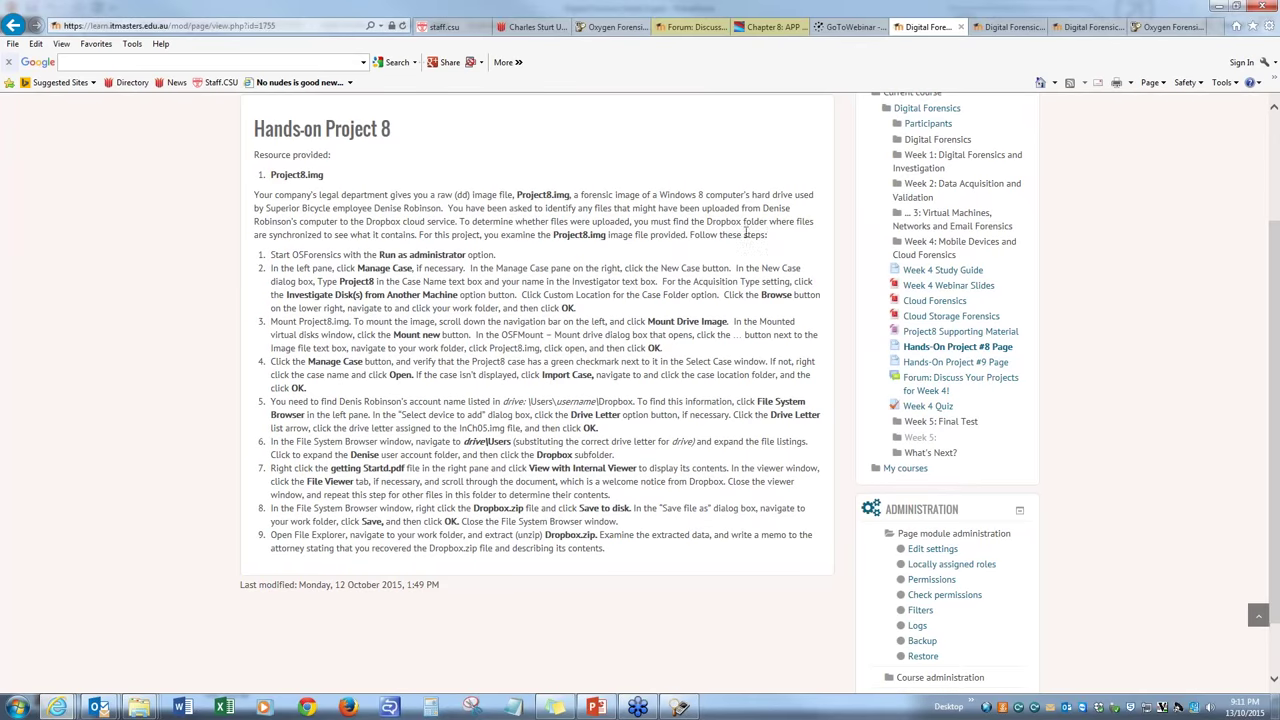
{"action": "mouse_move", "coordinate": [790, 236]}
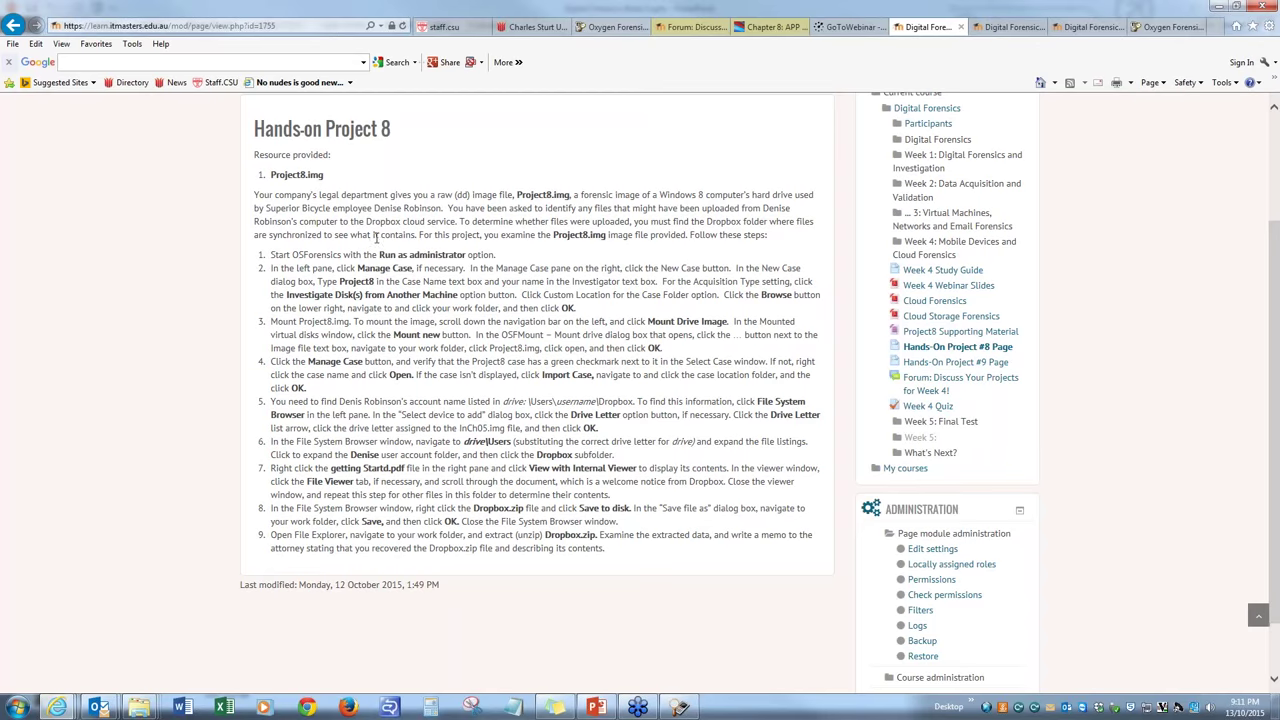
{"action": "mouse_move", "coordinate": [434, 281]}
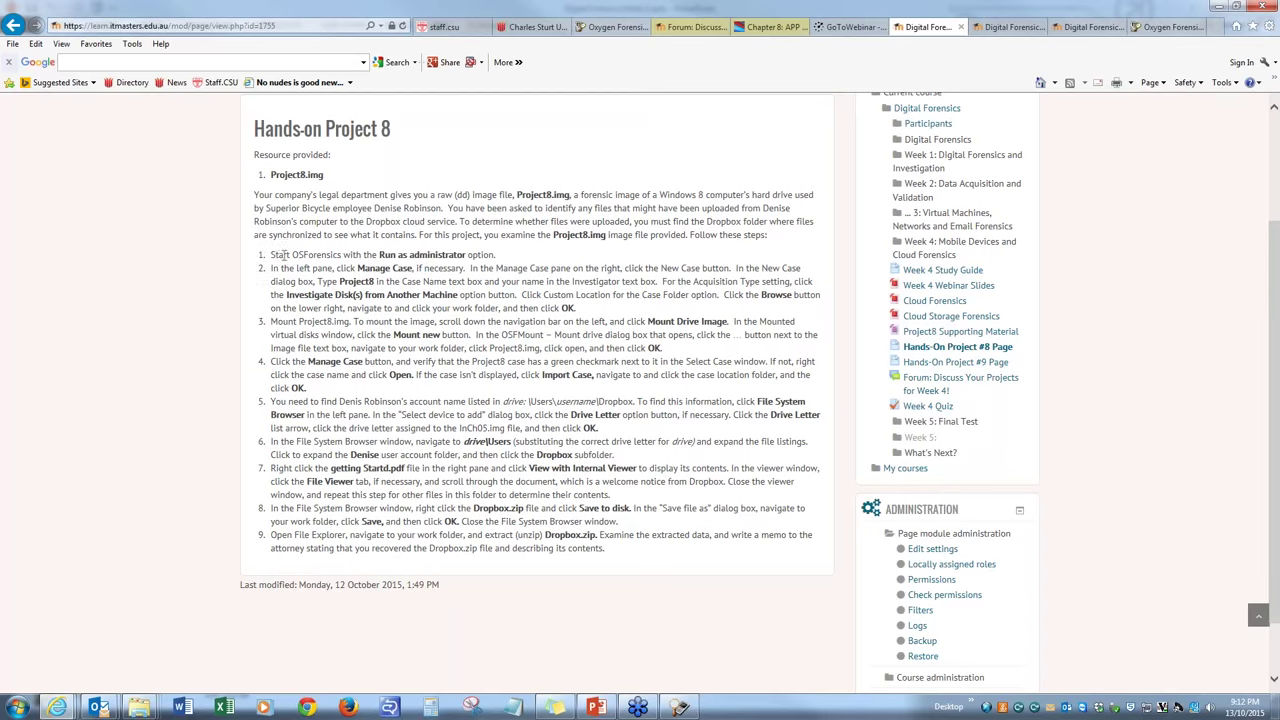
{"action": "double_click", "coordinate": [304, 254]}
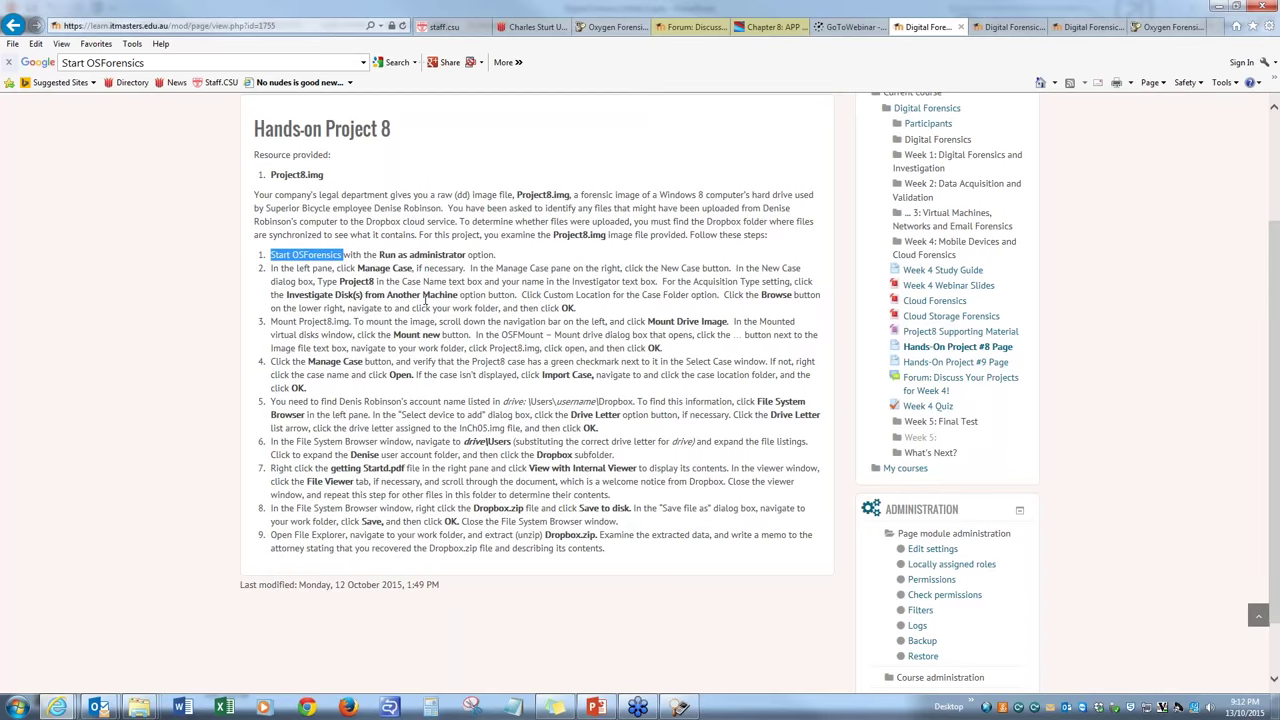
{"action": "scroll", "scroll_direction": "down", "scroll_amount": 3}
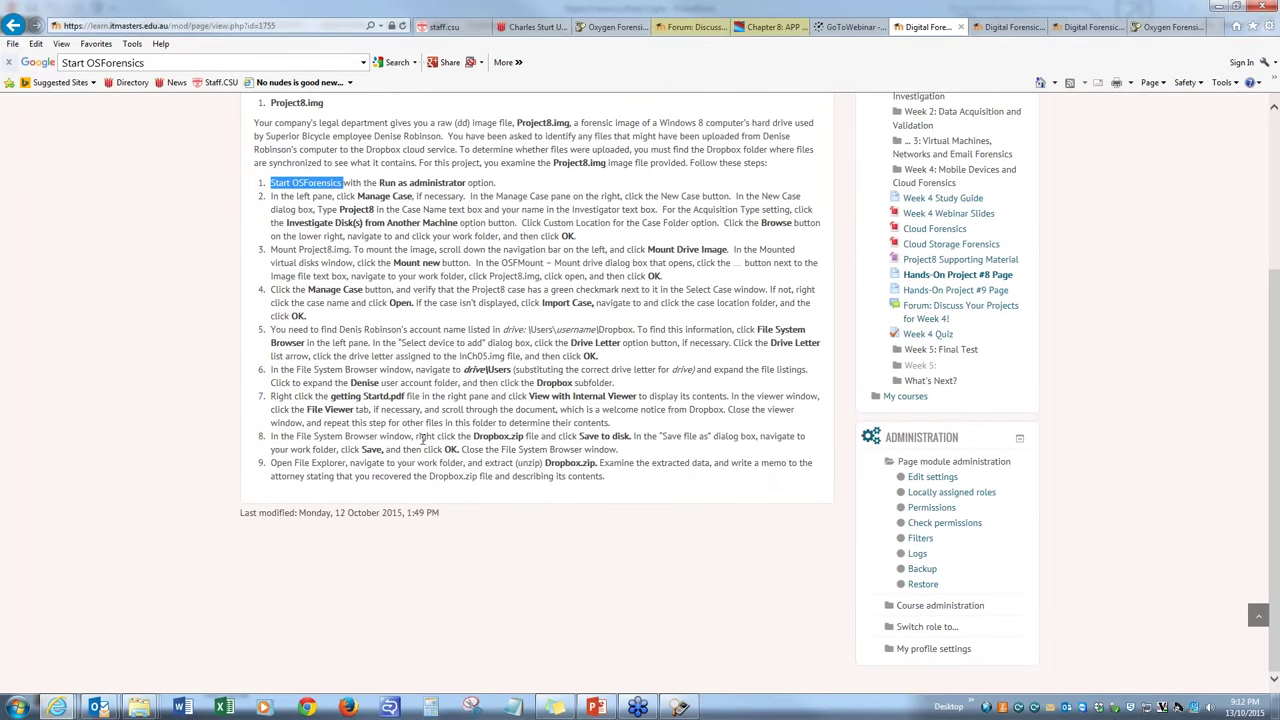
{"action": "mouse_move", "coordinate": [775, 467]}
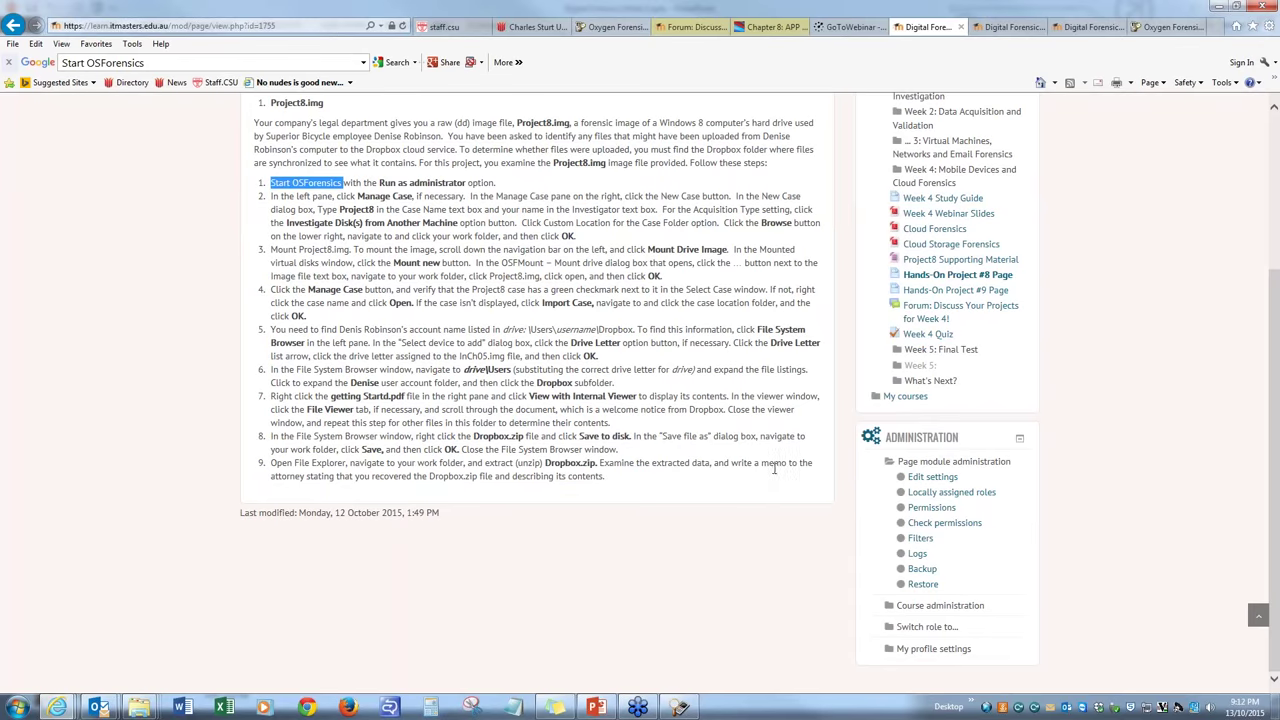
{"action": "mouse_move", "coordinate": [774, 467]}
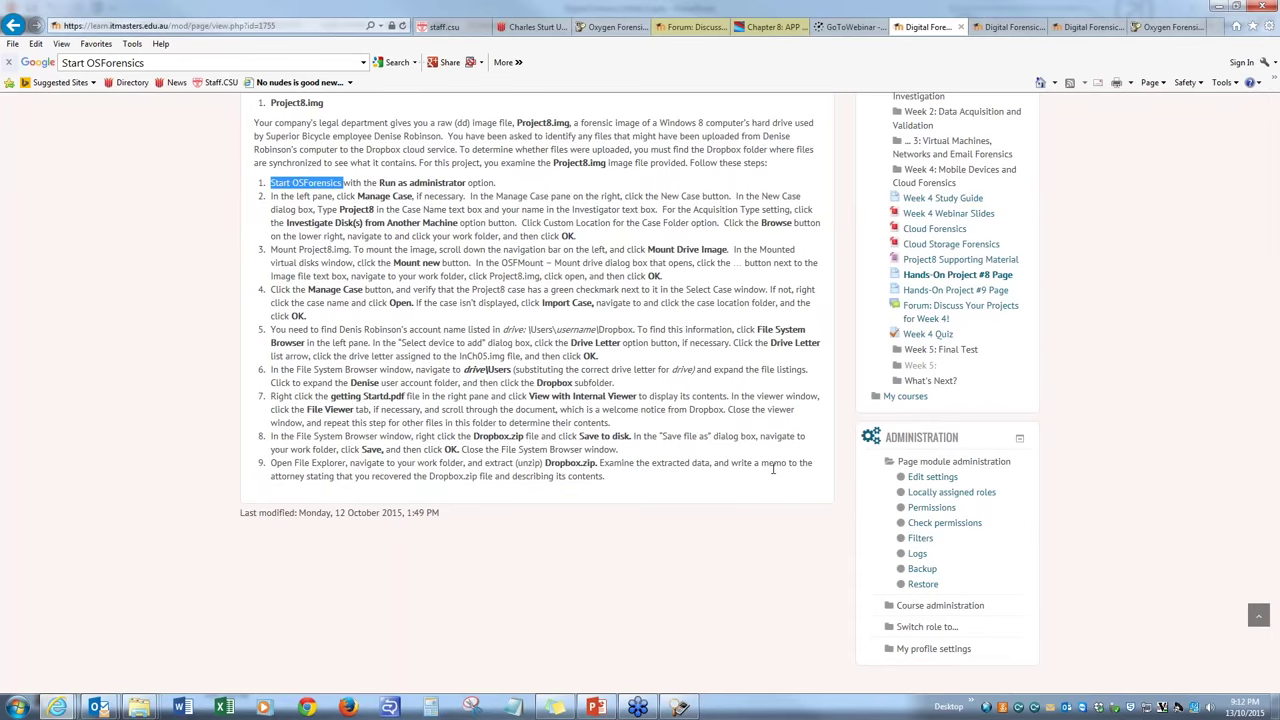
{"action": "mouse_move", "coordinate": [772, 468]}
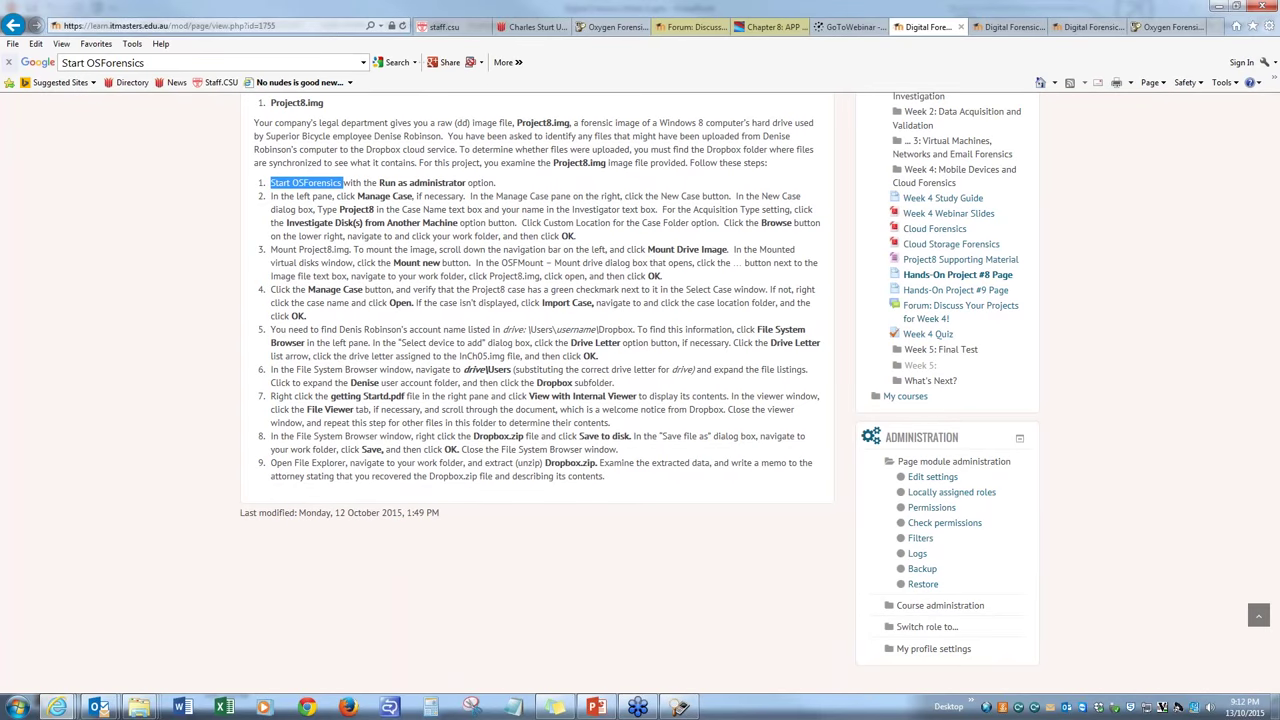
{"action": "mouse_move", "coordinate": [663, 518]}
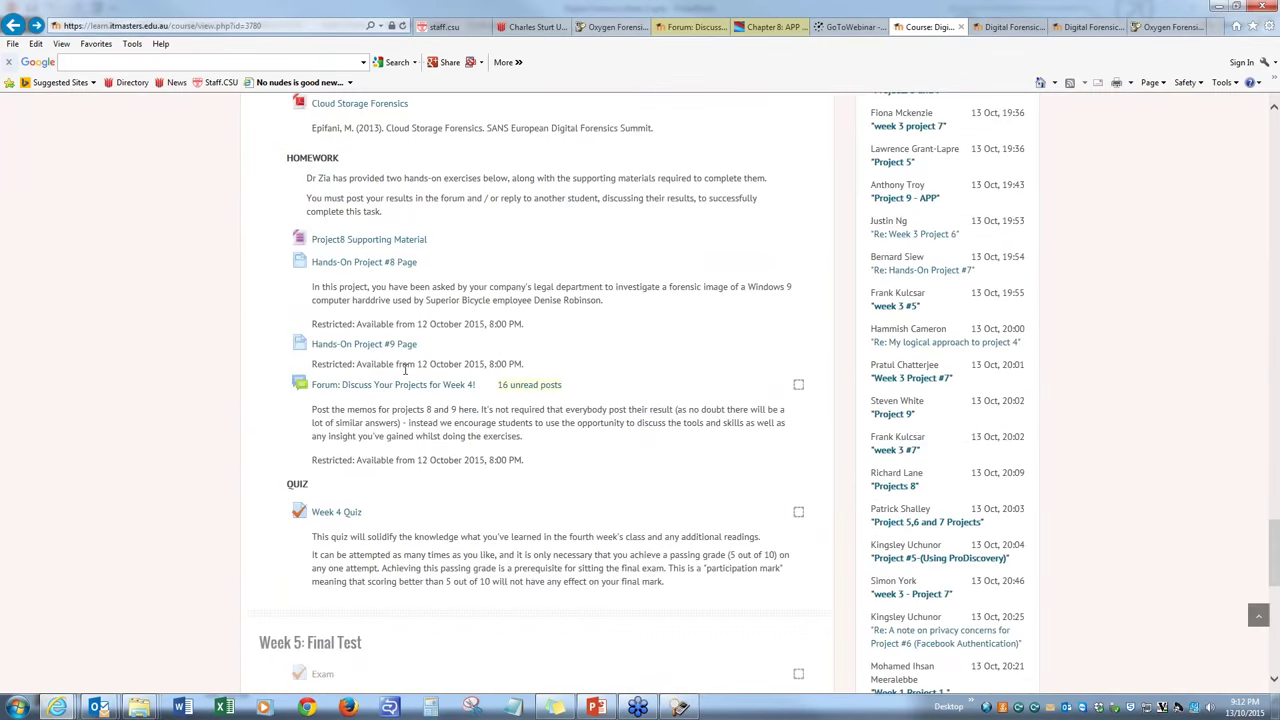
{"action": "left_click", "coordinate": [364, 344]}
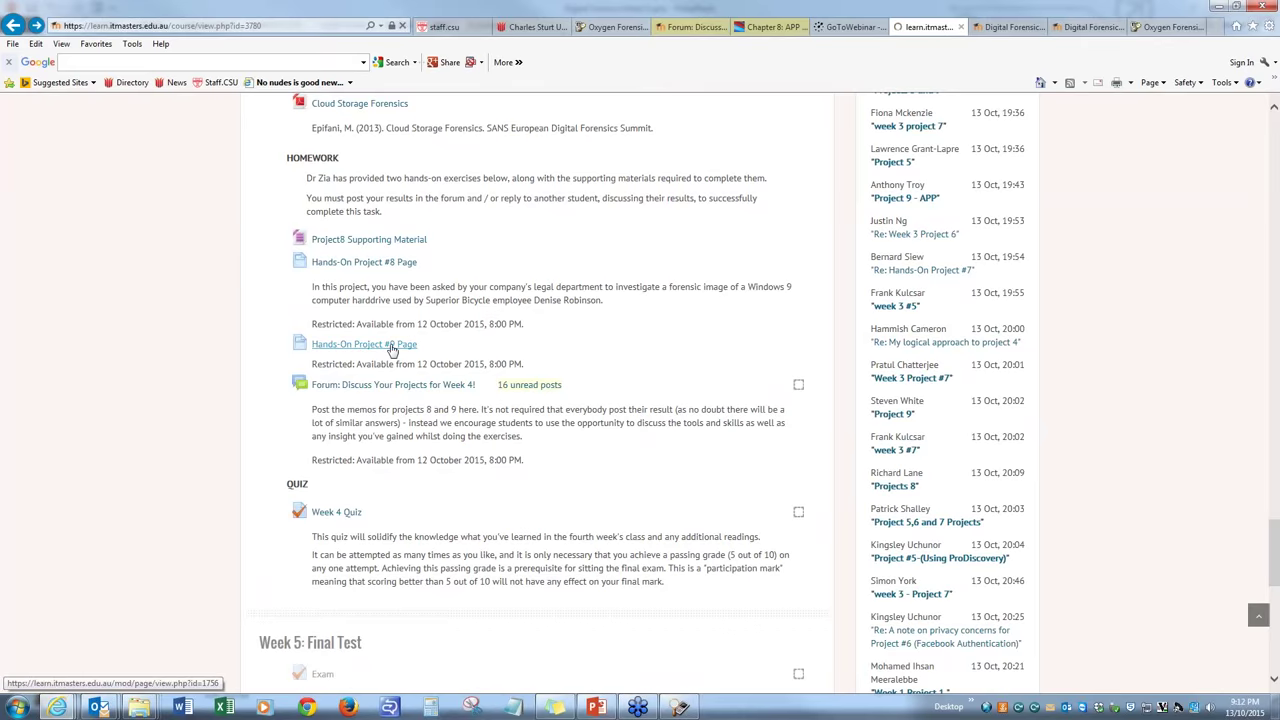
{"action": "left_click", "coordinate": [365, 343]}
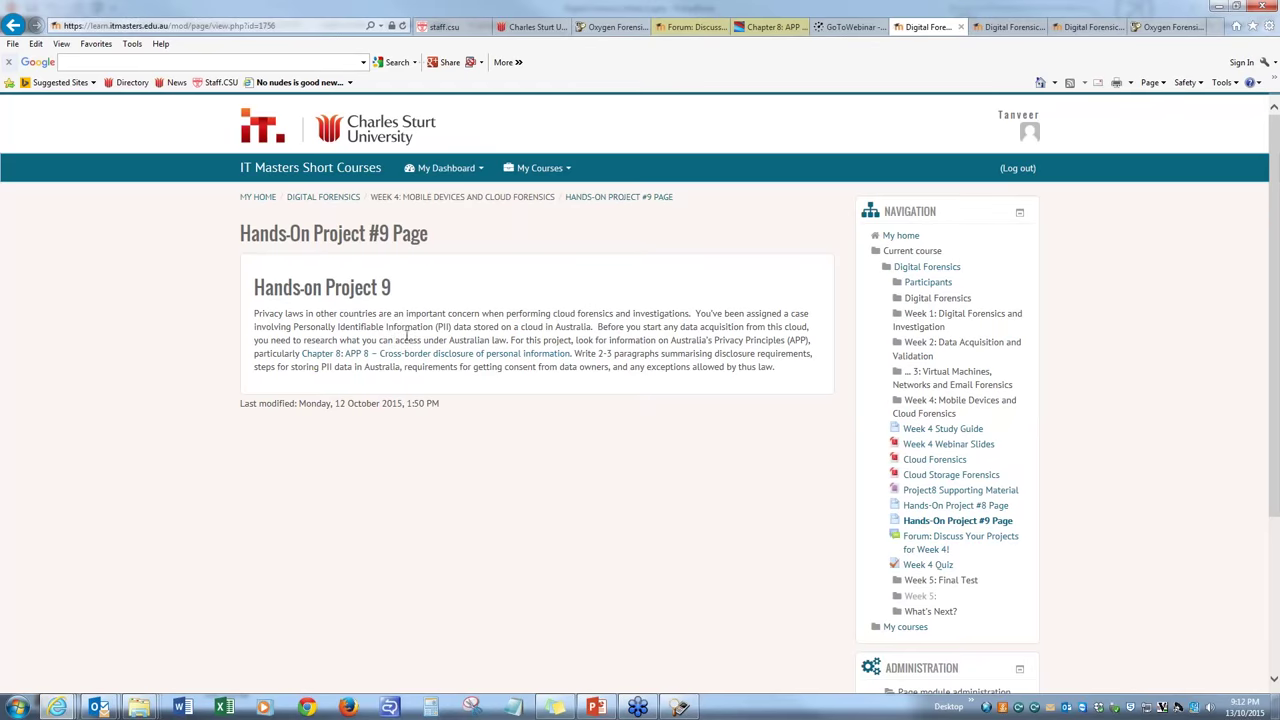
{"action": "mouse_move", "coordinate": [651, 325]}
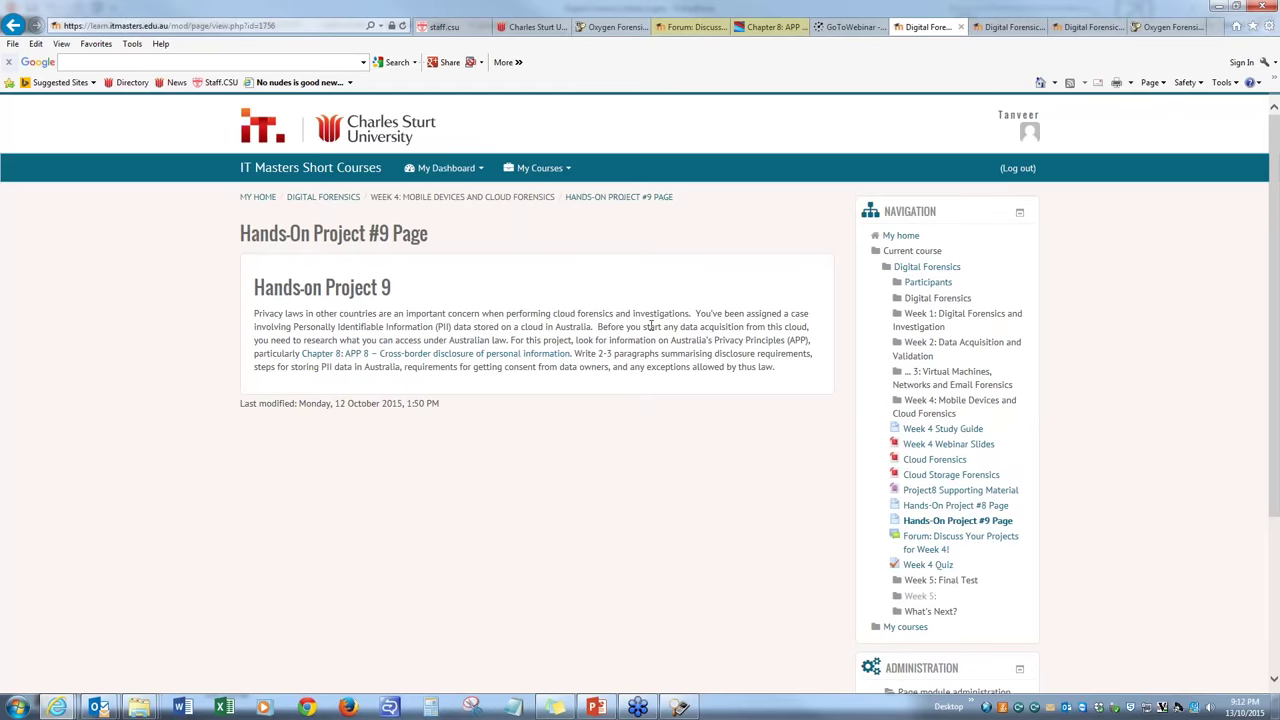
{"action": "mouse_move", "coordinate": [432, 353]}
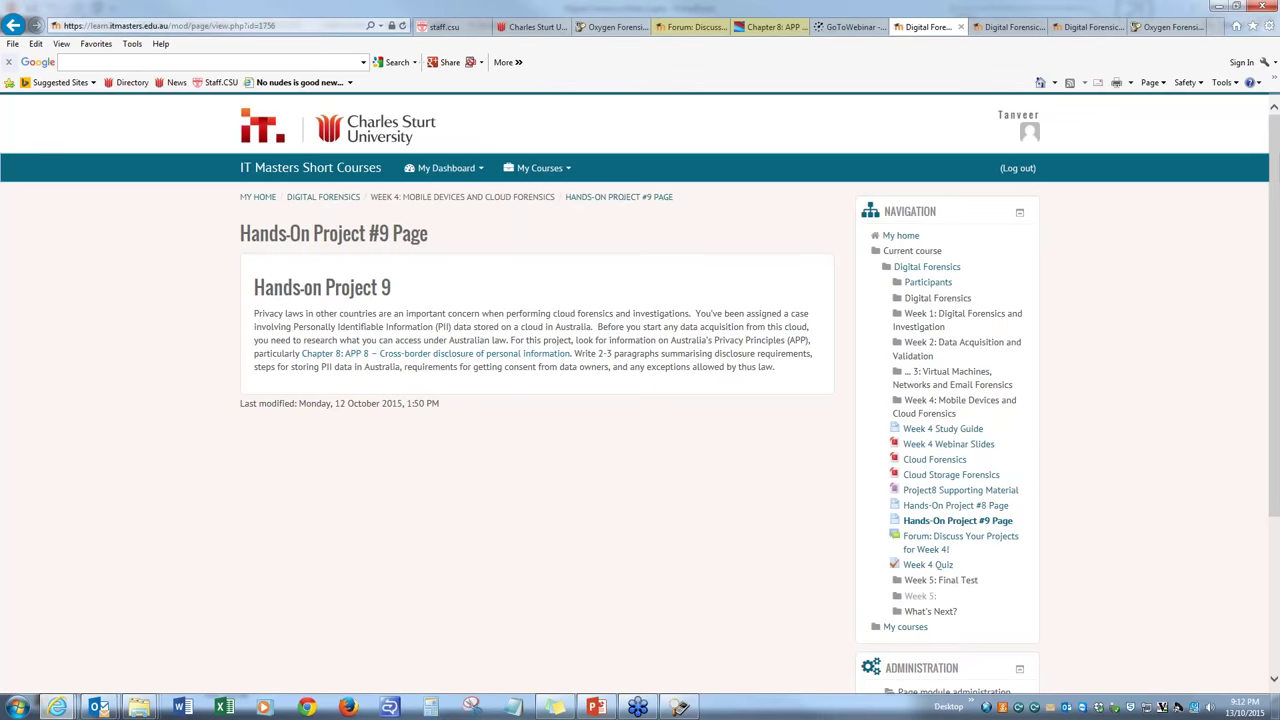
{"action": "mouse_move", "coordinate": [430, 353]}
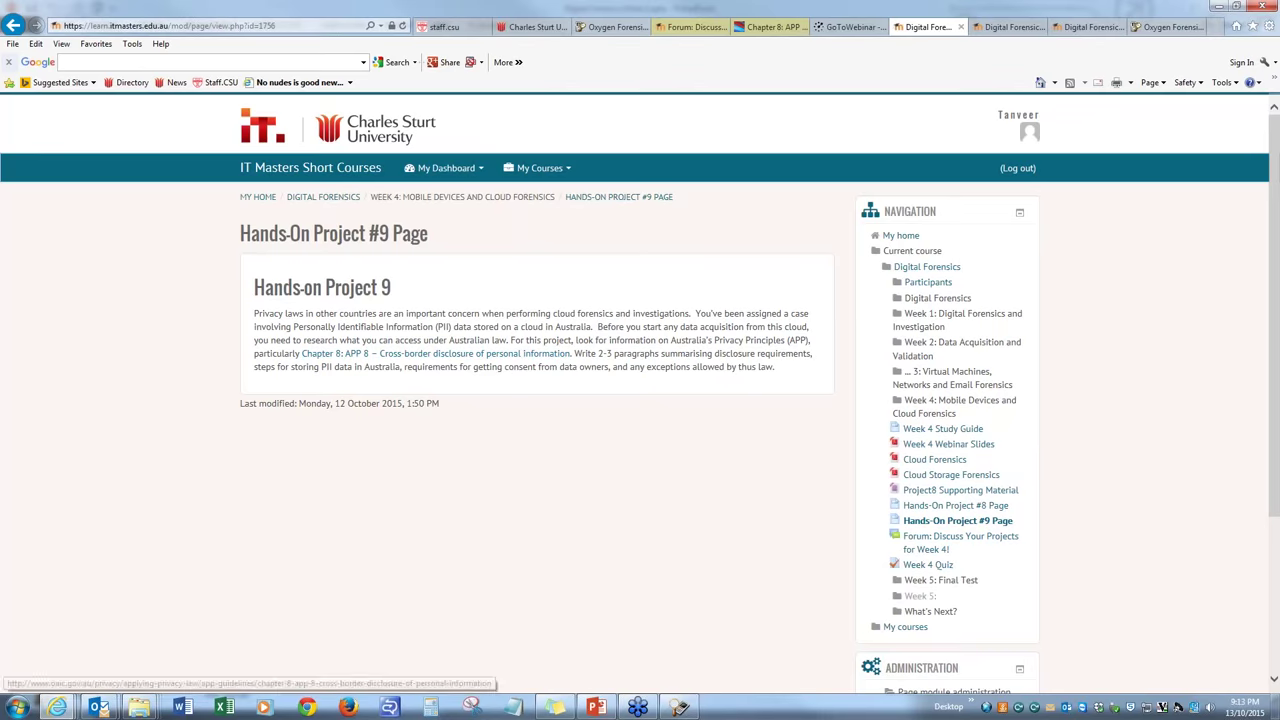
{"action": "mouse_move", "coordinate": [600, 385]}
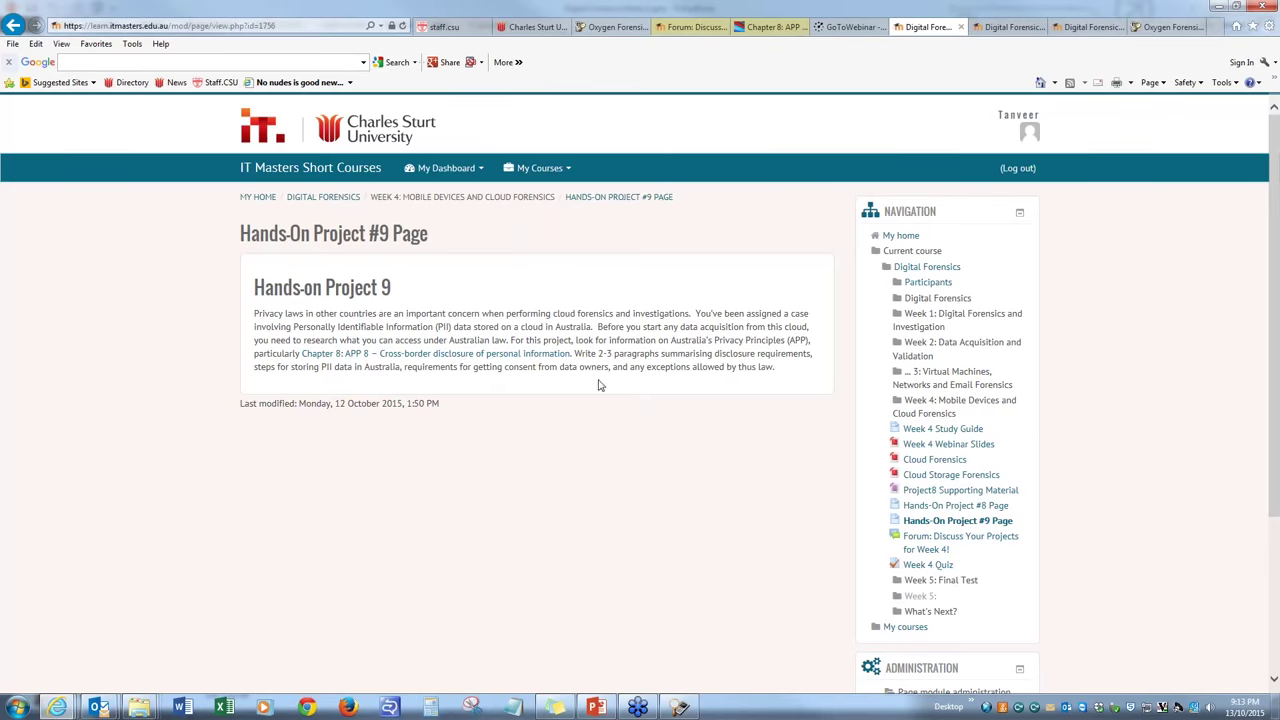
{"action": "mouse_move", "coordinate": [632, 378]}
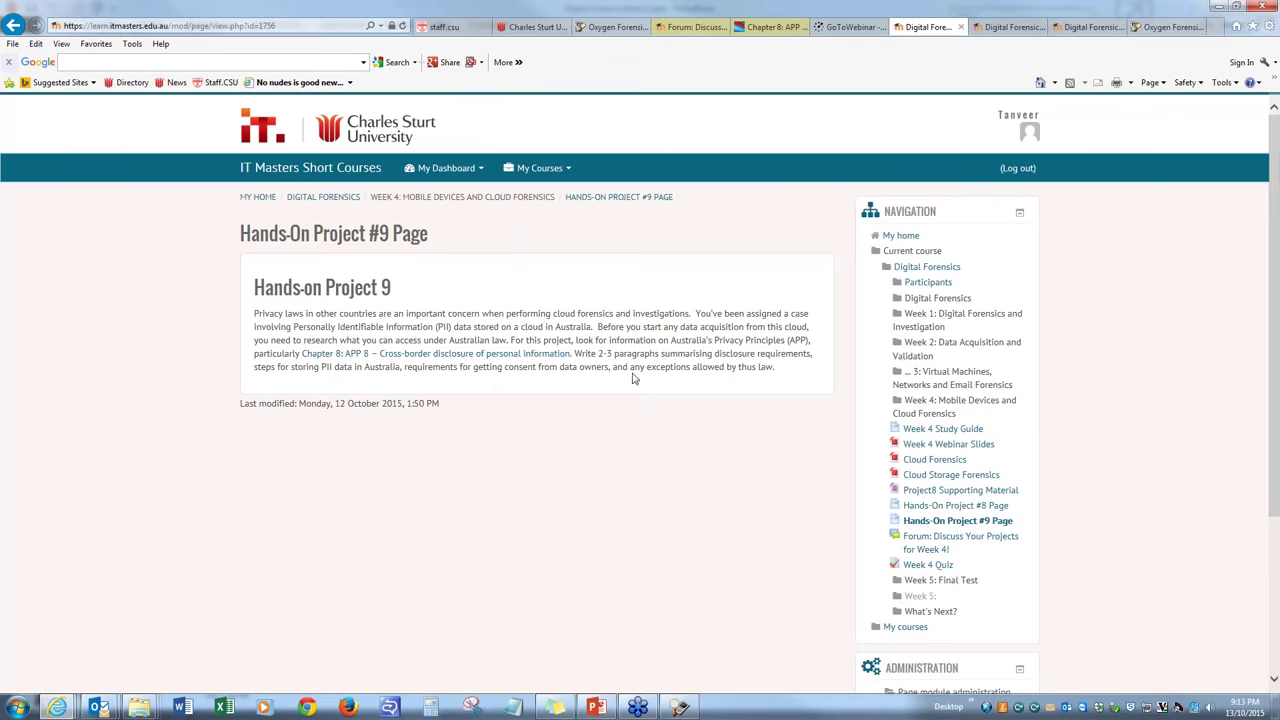
{"action": "mouse_move", "coordinate": [752, 362]}
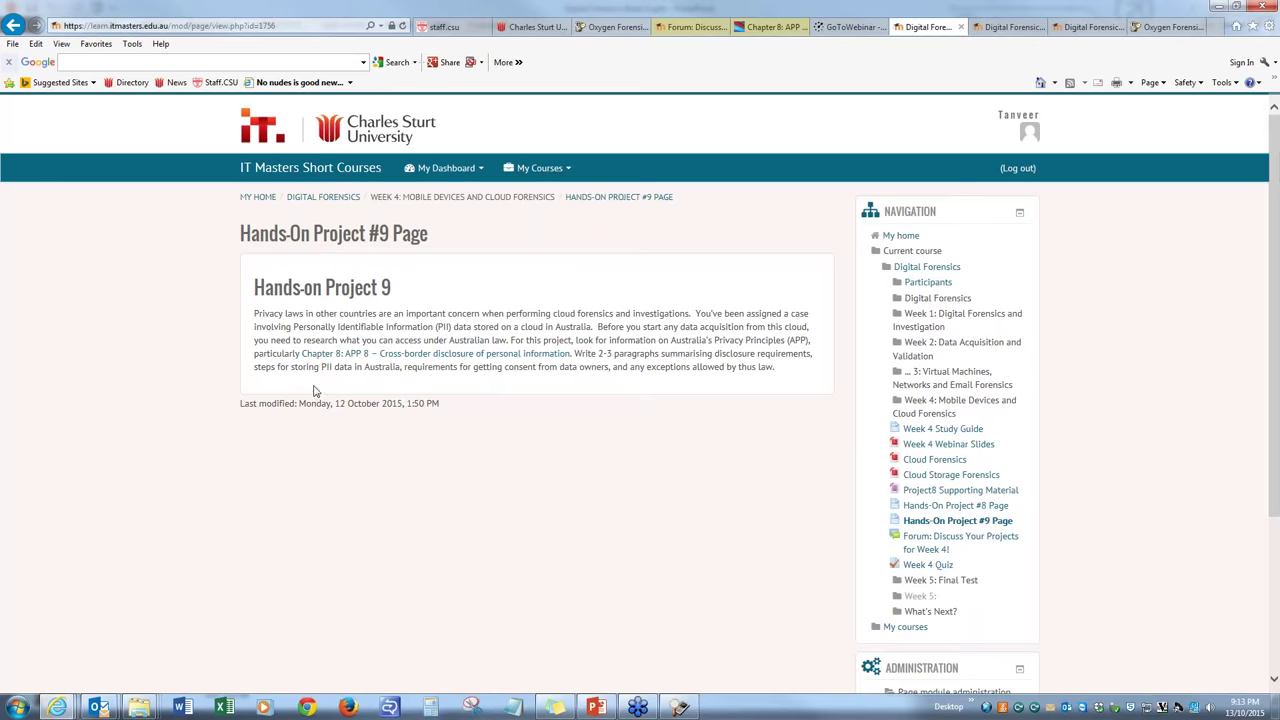
{"action": "mouse_move", "coordinate": [324, 381]}
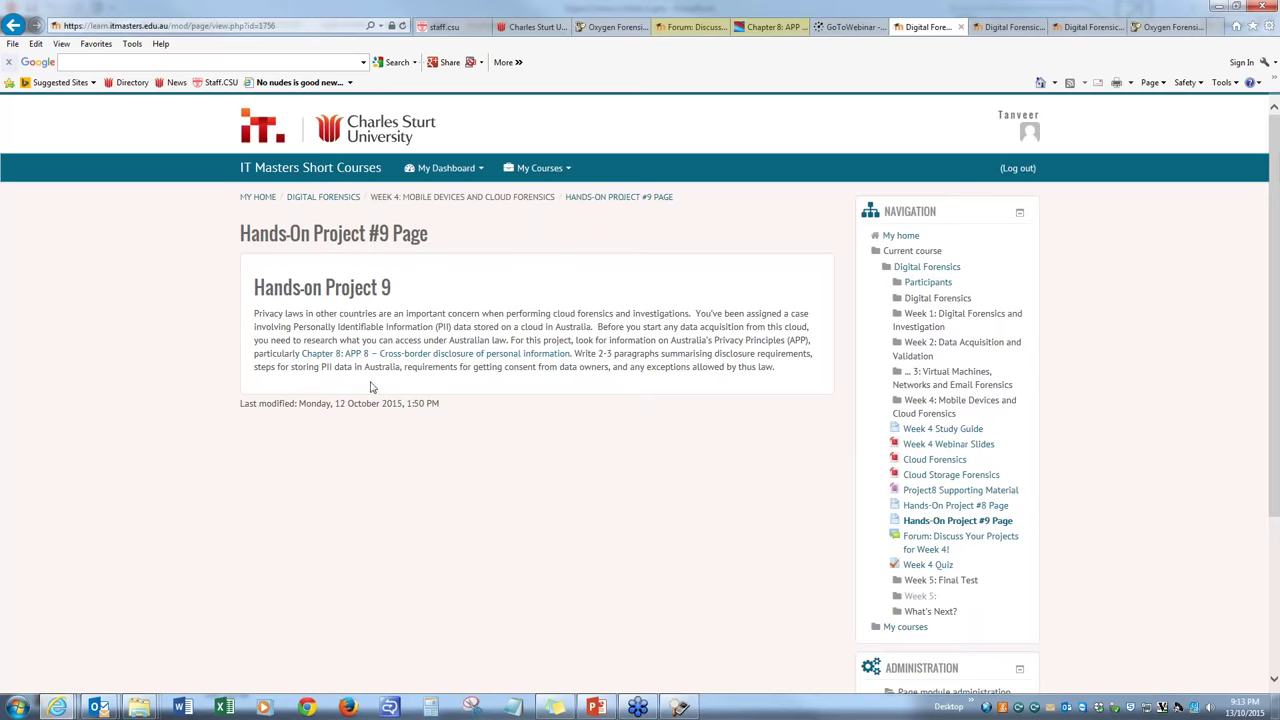
{"action": "mouse_move", "coordinate": [370, 390]}
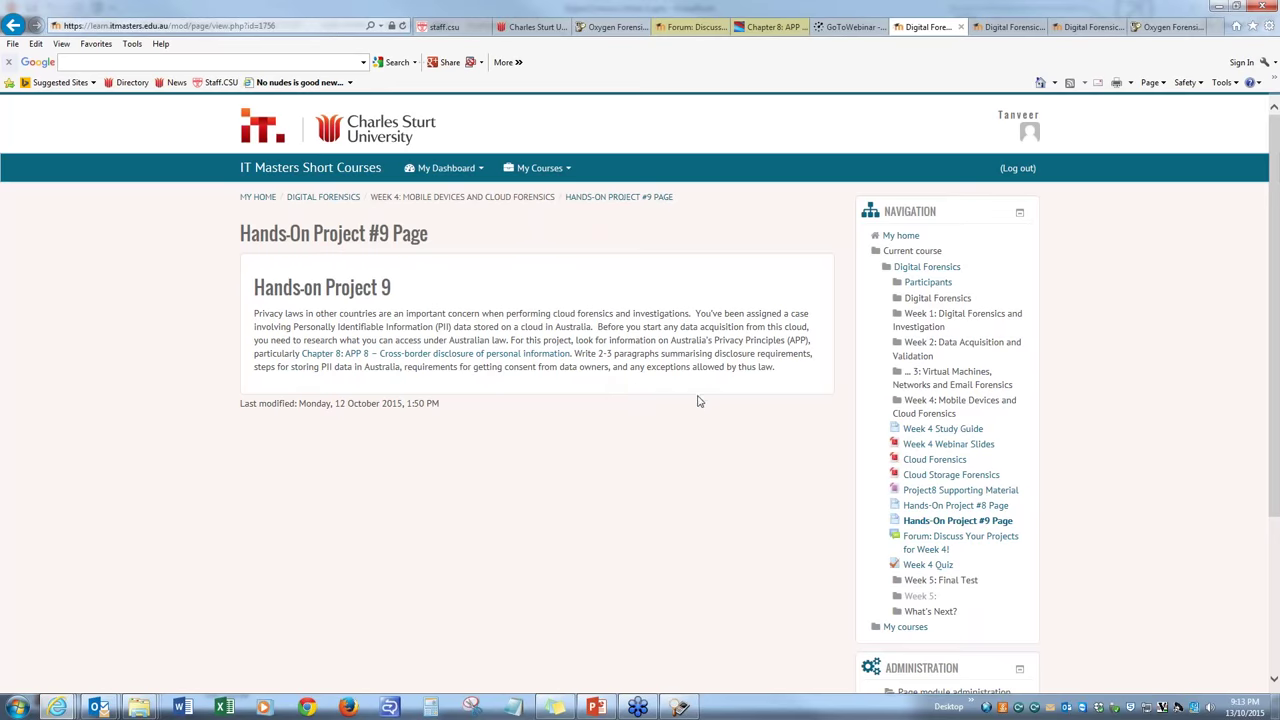
{"action": "mouse_move", "coordinate": [748, 370]}
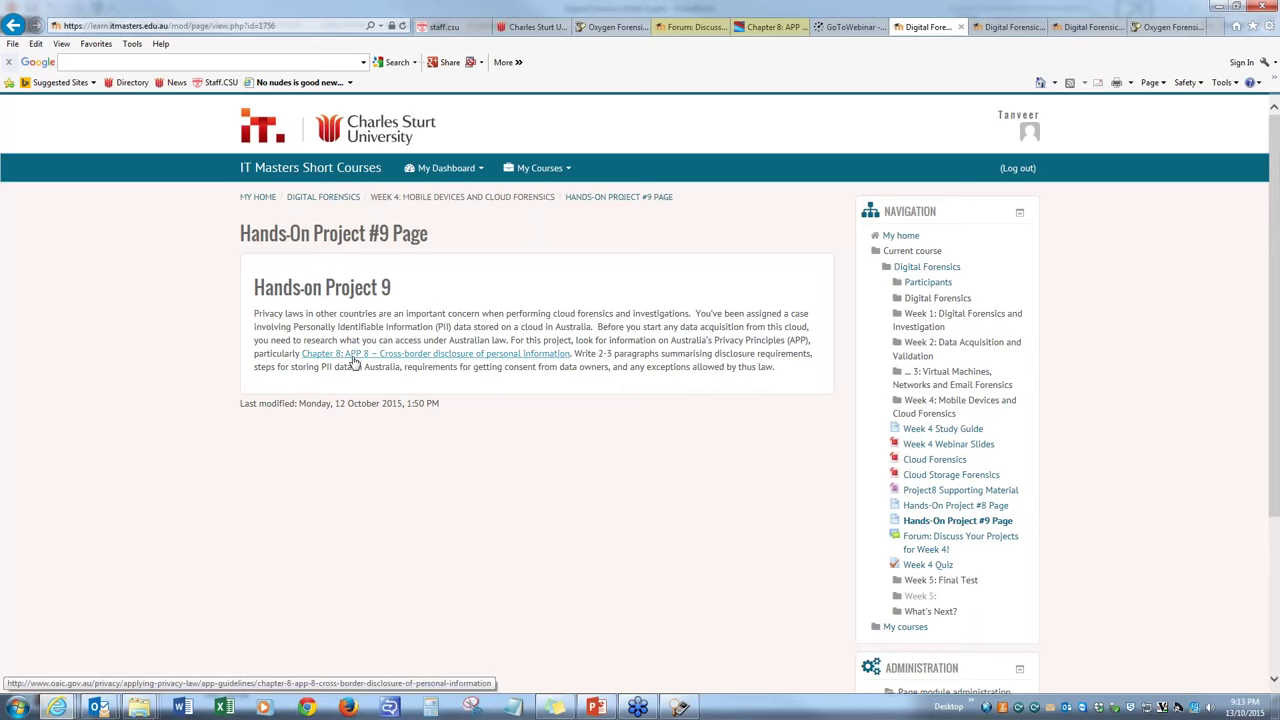
{"action": "mouse_move", "coordinate": [445, 367]}
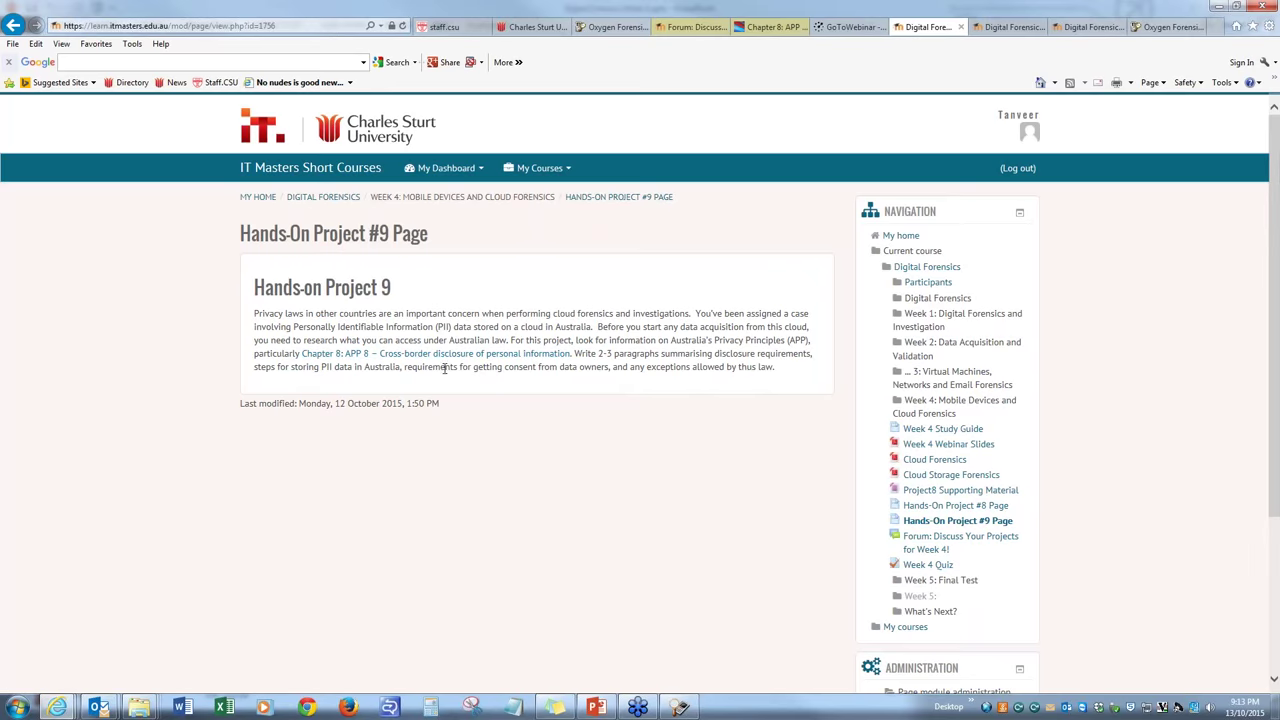
{"action": "mouse_move", "coordinate": [445, 365]}
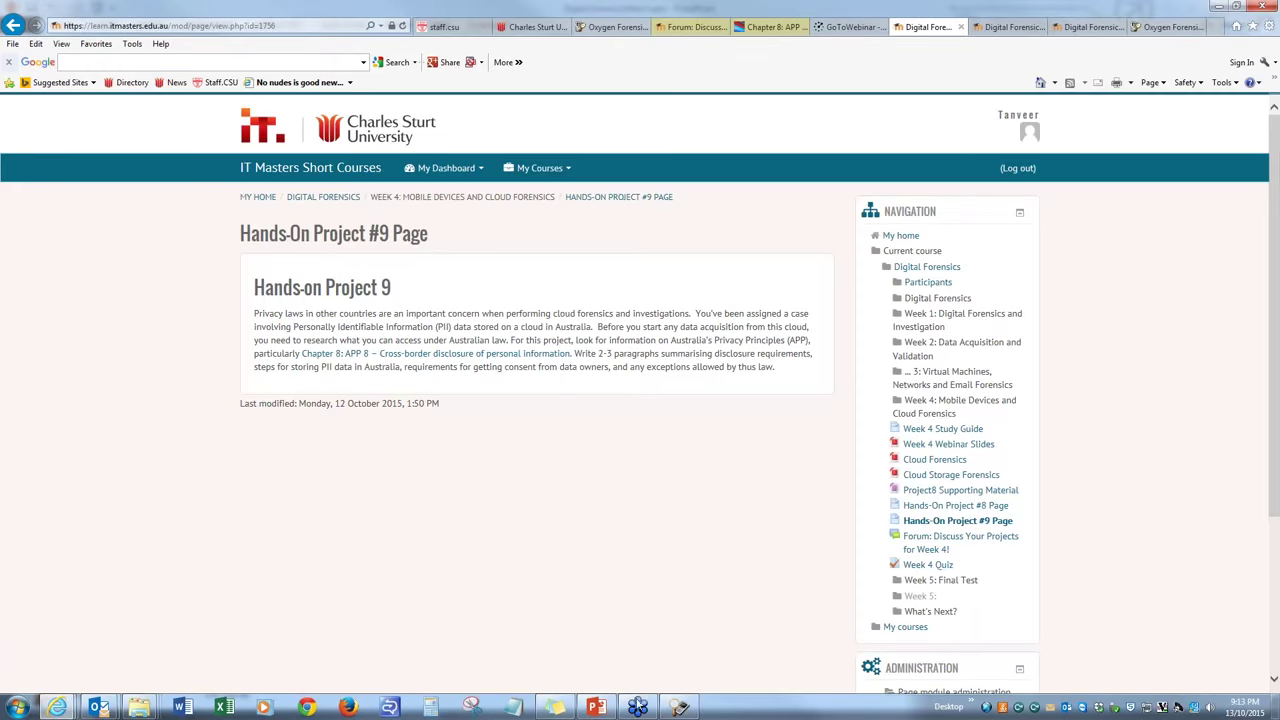
{"action": "left_click", "coordinate": [595, 707]}
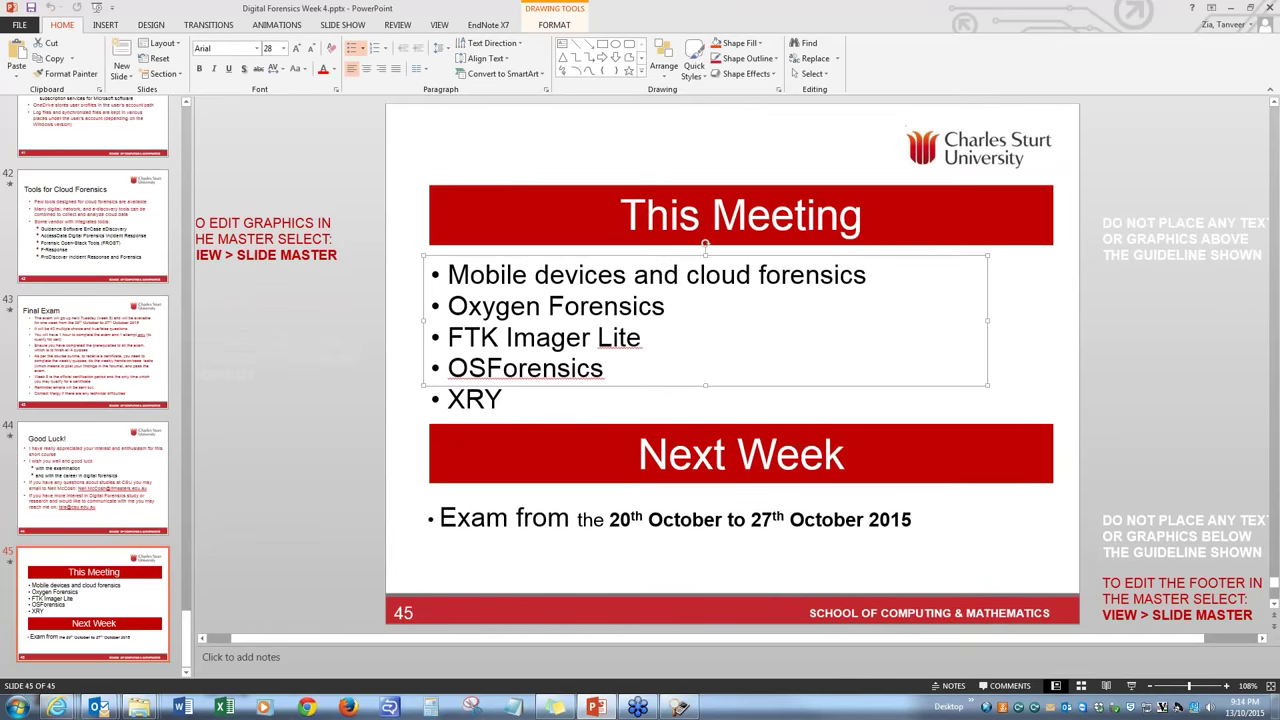
Show slide 44, the Good Luck! closing slide
{"action": "left_click", "coordinate": [92, 478]}
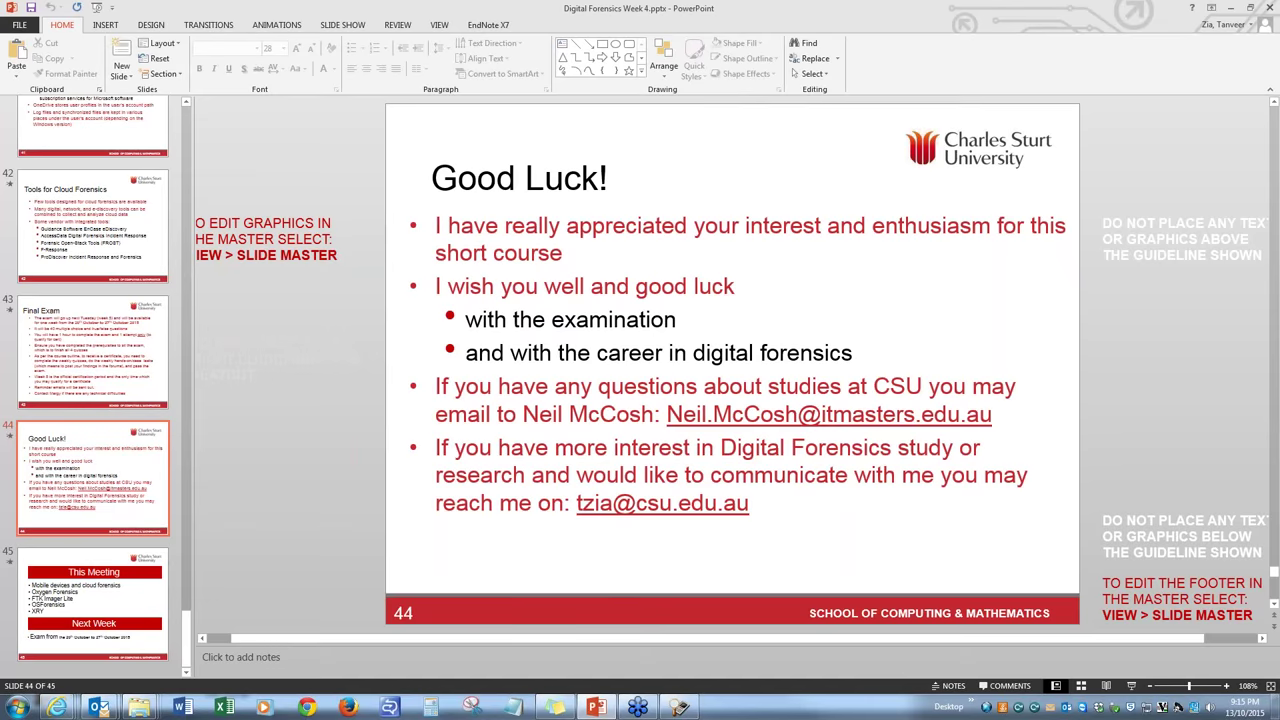
{"action": "mouse_move", "coordinate": [909, 326]}
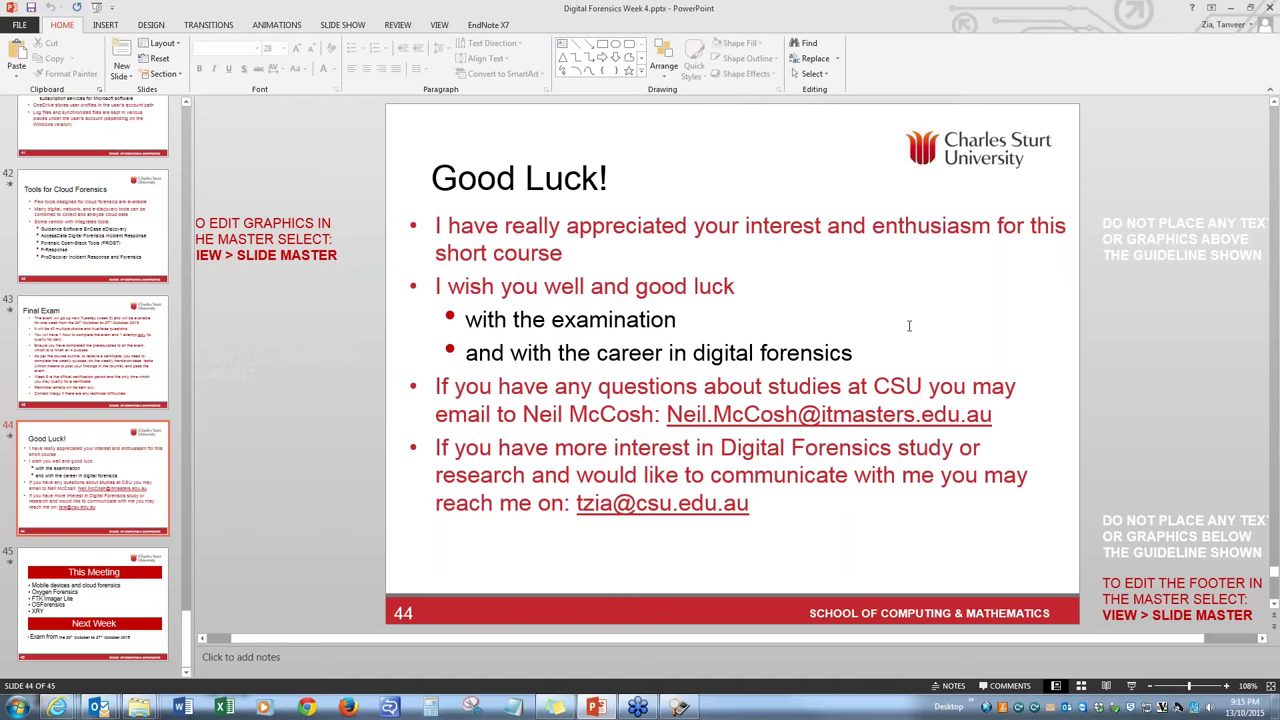
{"action": "mouse_move", "coordinate": [906, 334]}
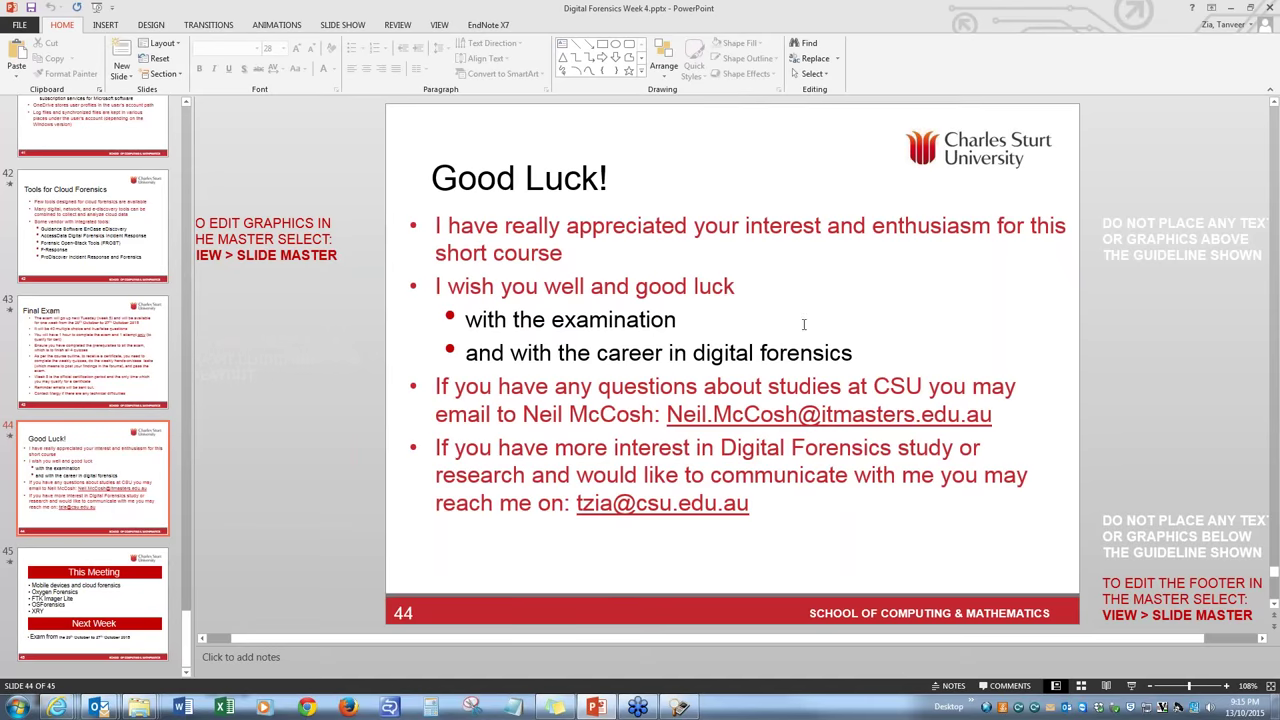
{"action": "mouse_move", "coordinate": [889, 231]}
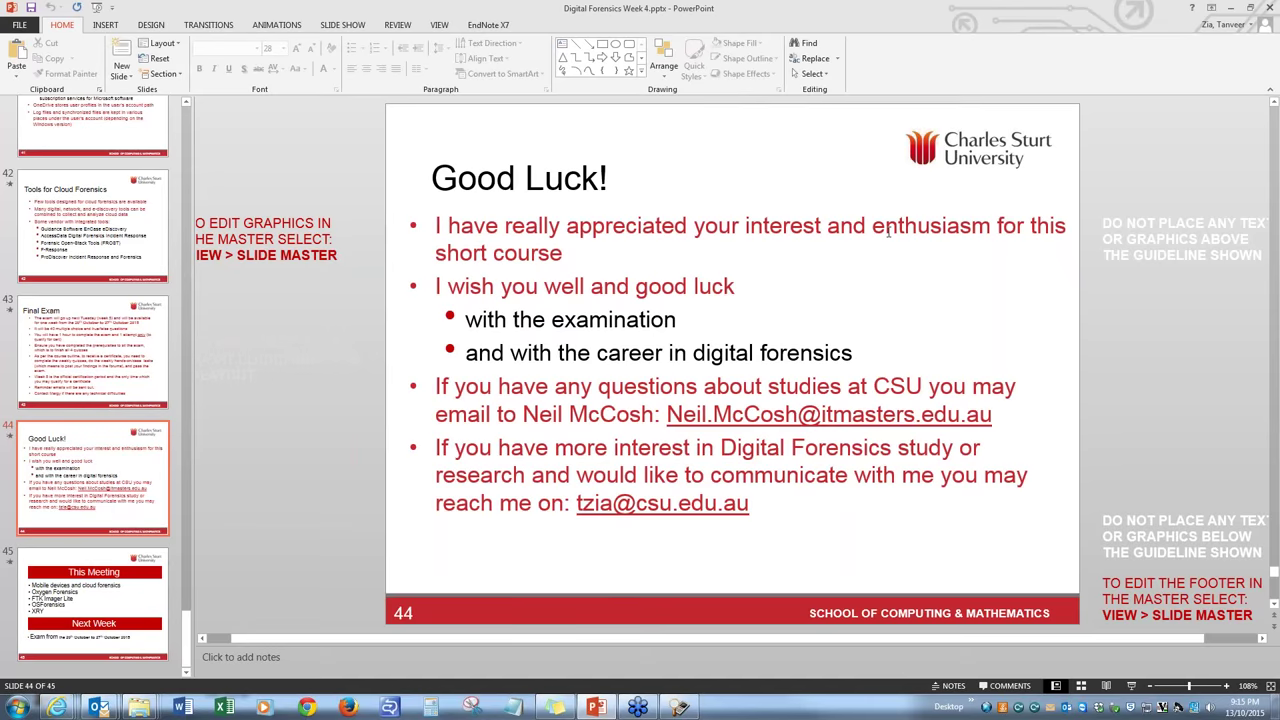
{"action": "mouse_move", "coordinate": [785, 462]}
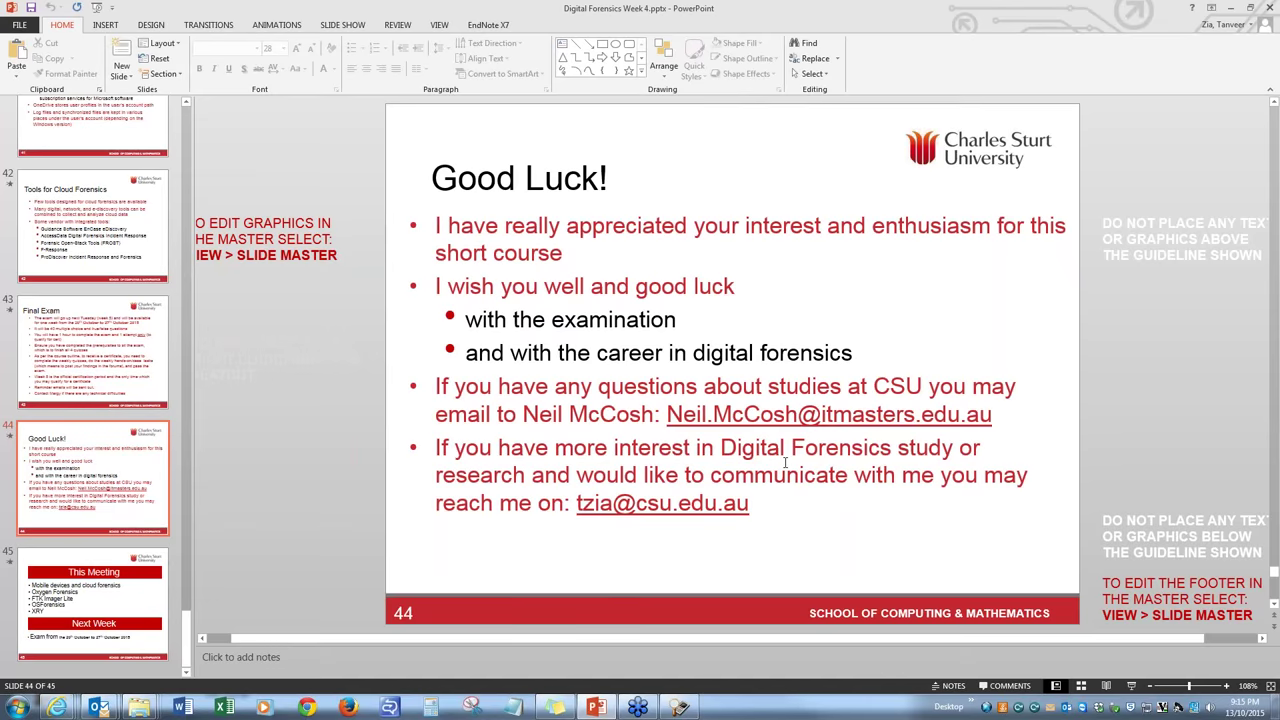